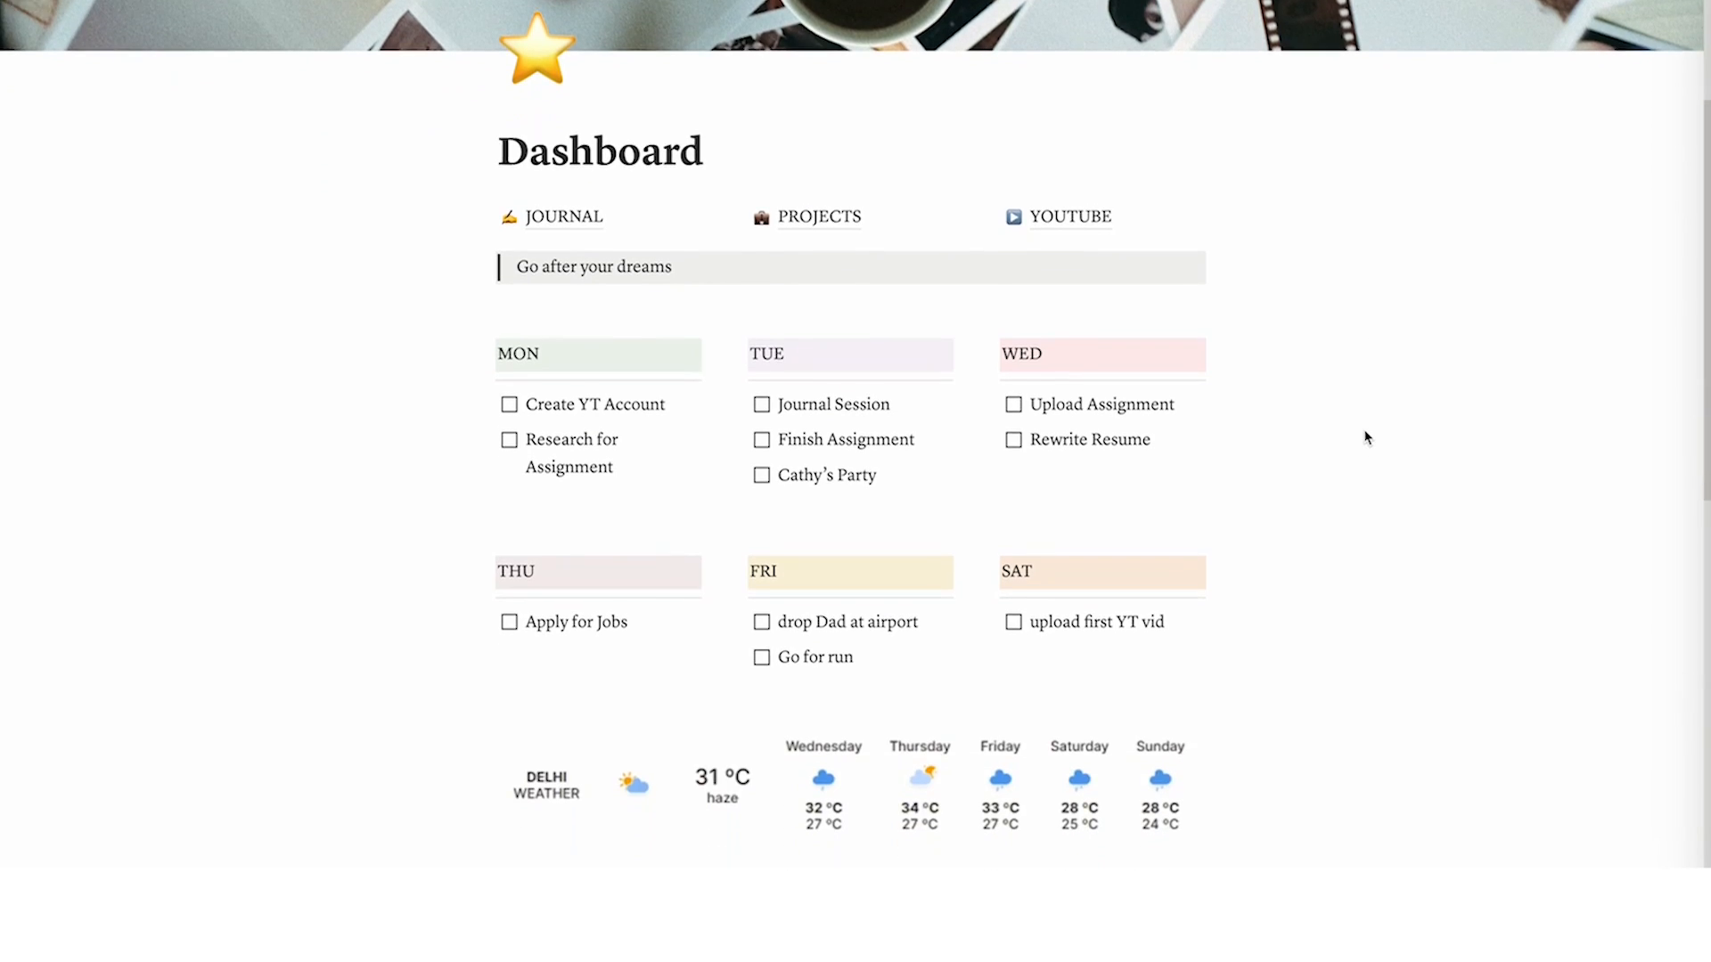
Insert an inline /database block backed by a new 'Task List' database holding Monday's to-dos
scroll(down, 3)
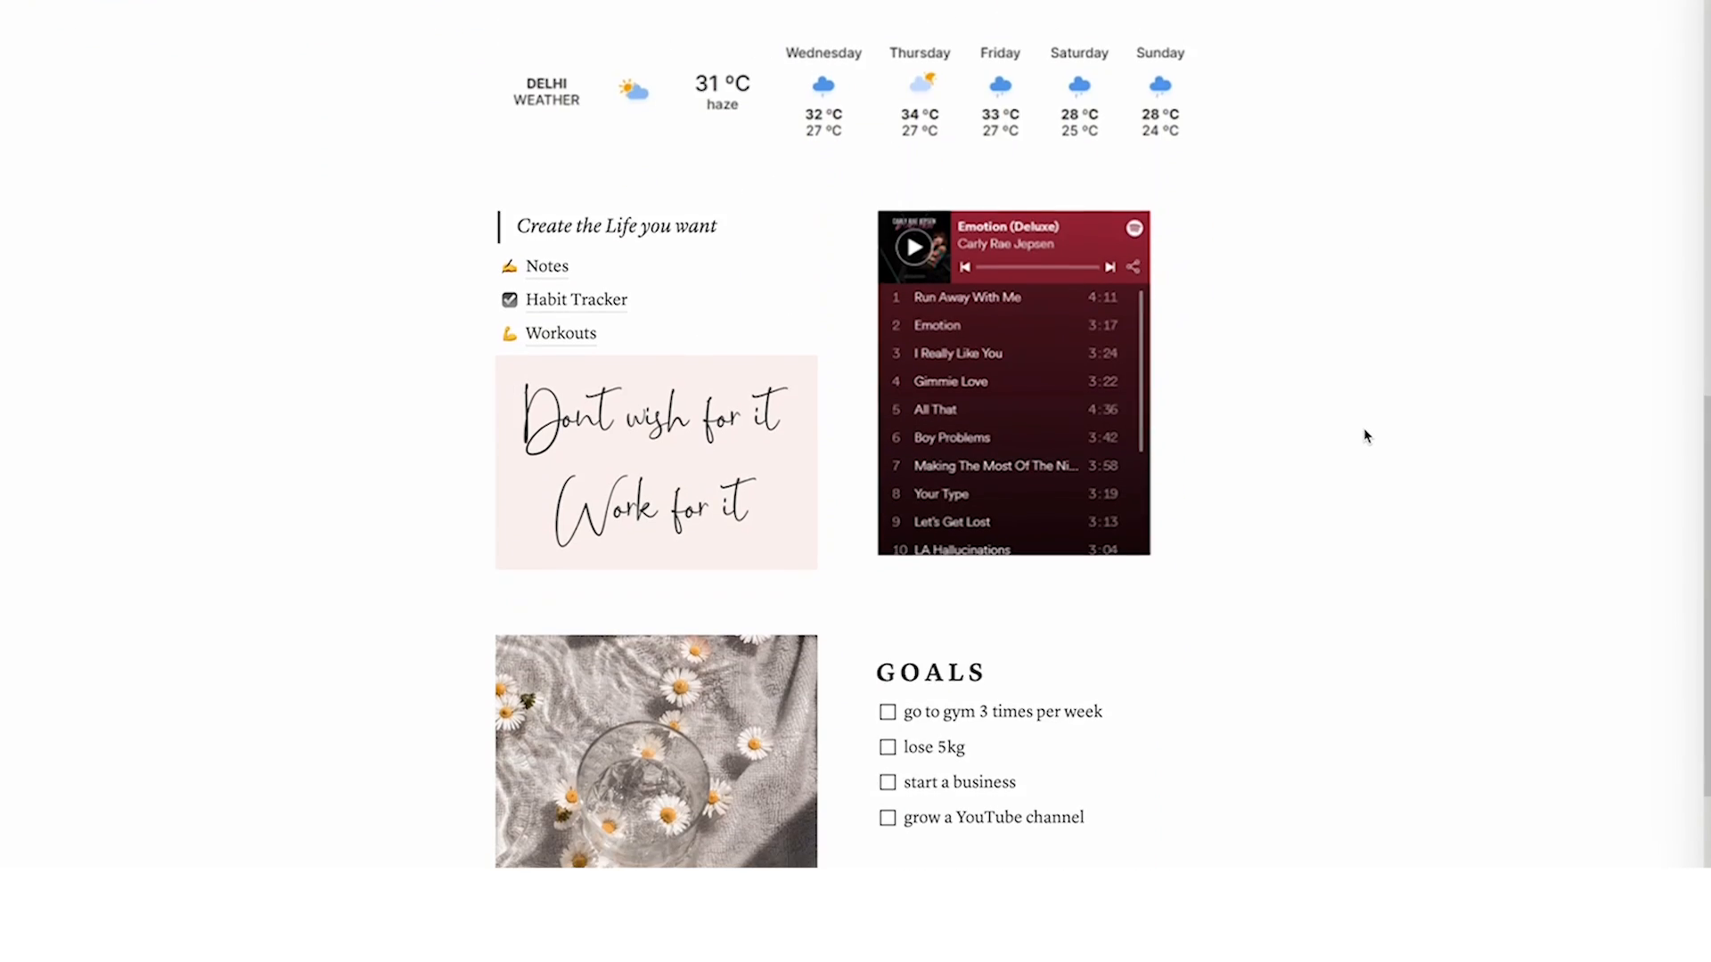
scroll(down, 3)
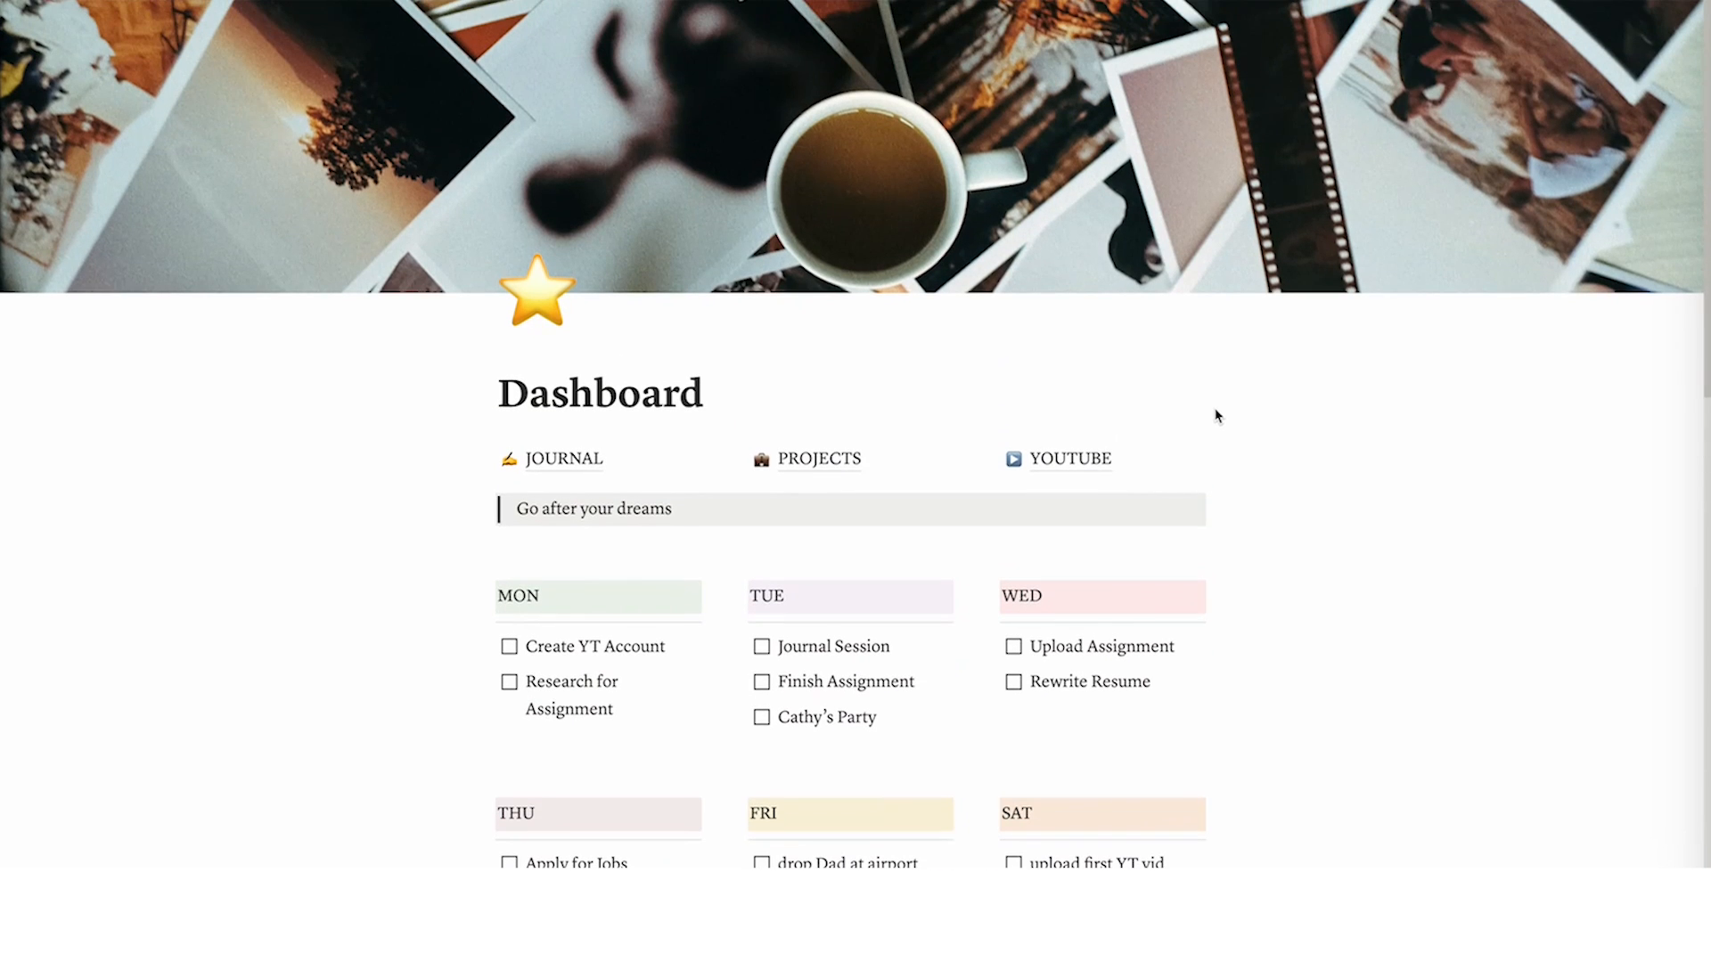
scroll(down, 3)
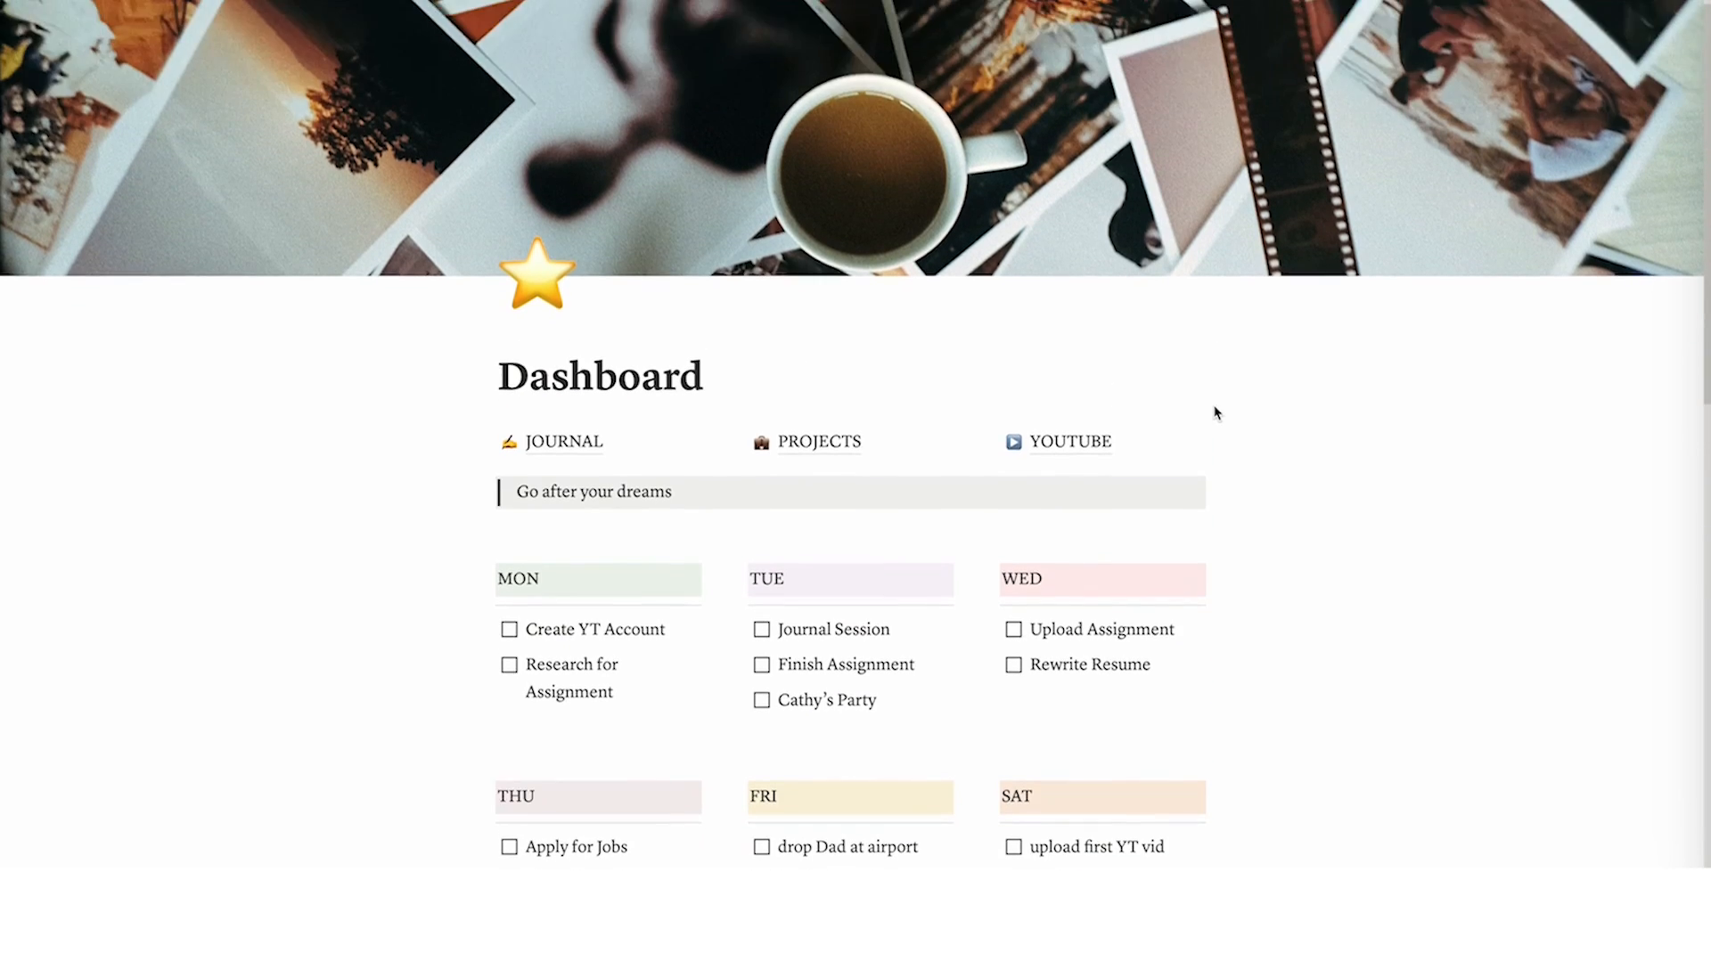
scroll(down, 3)
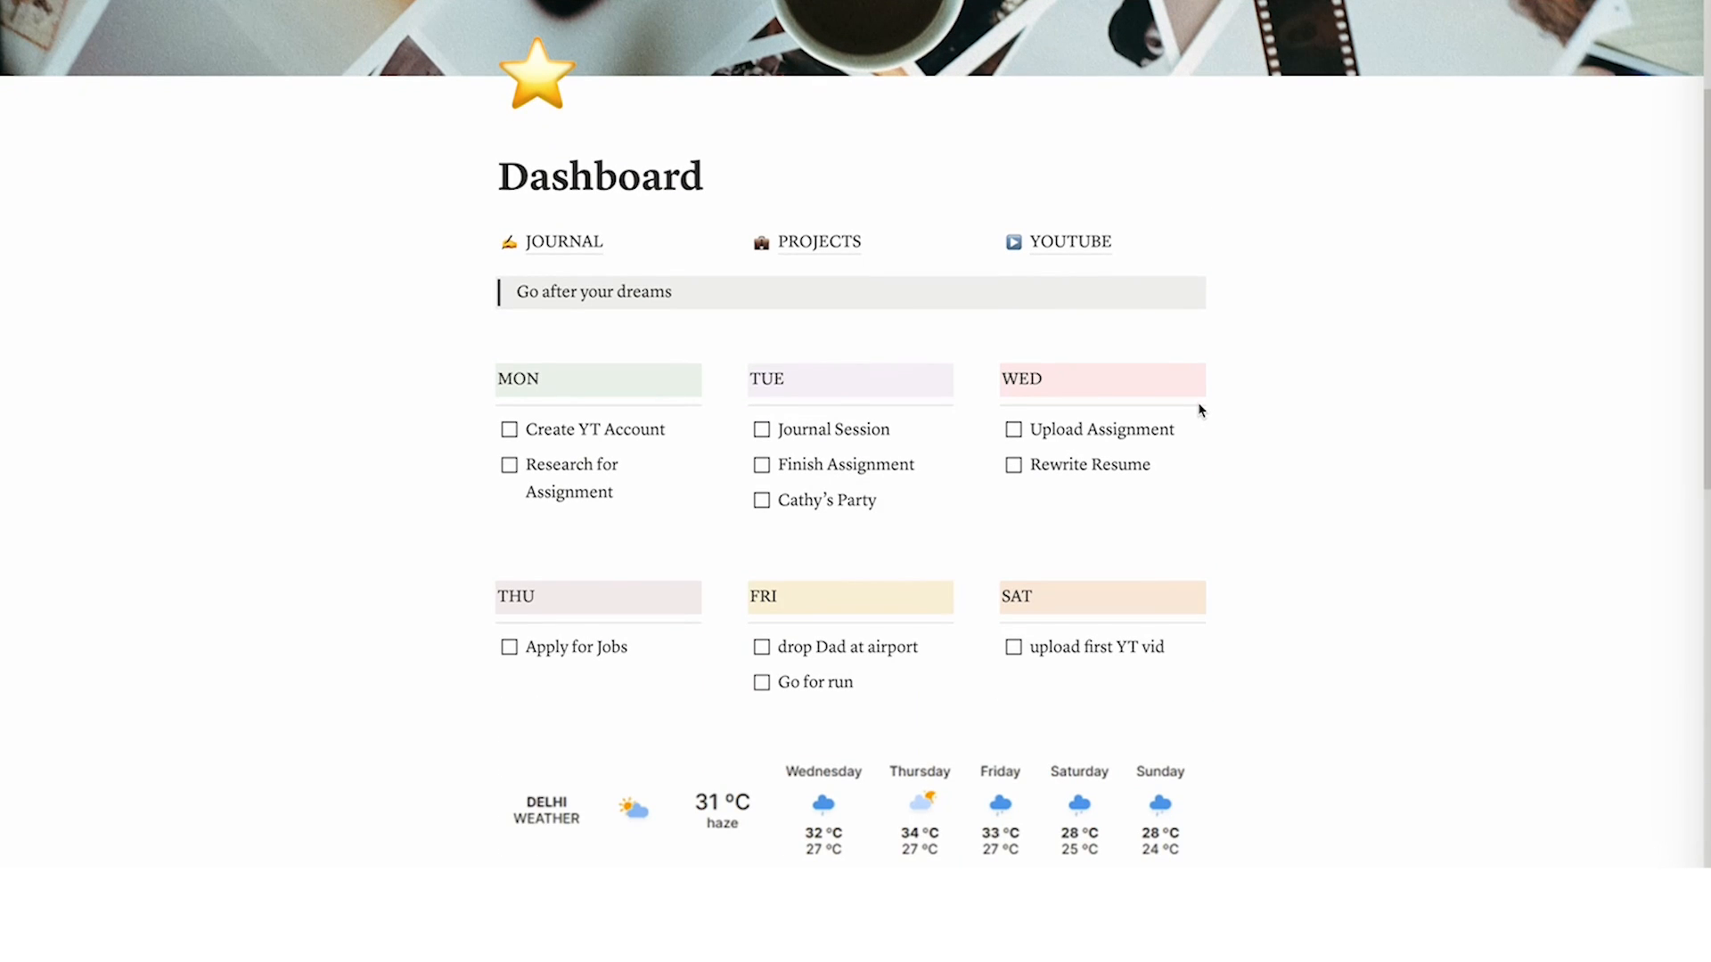
scroll(down, 3)
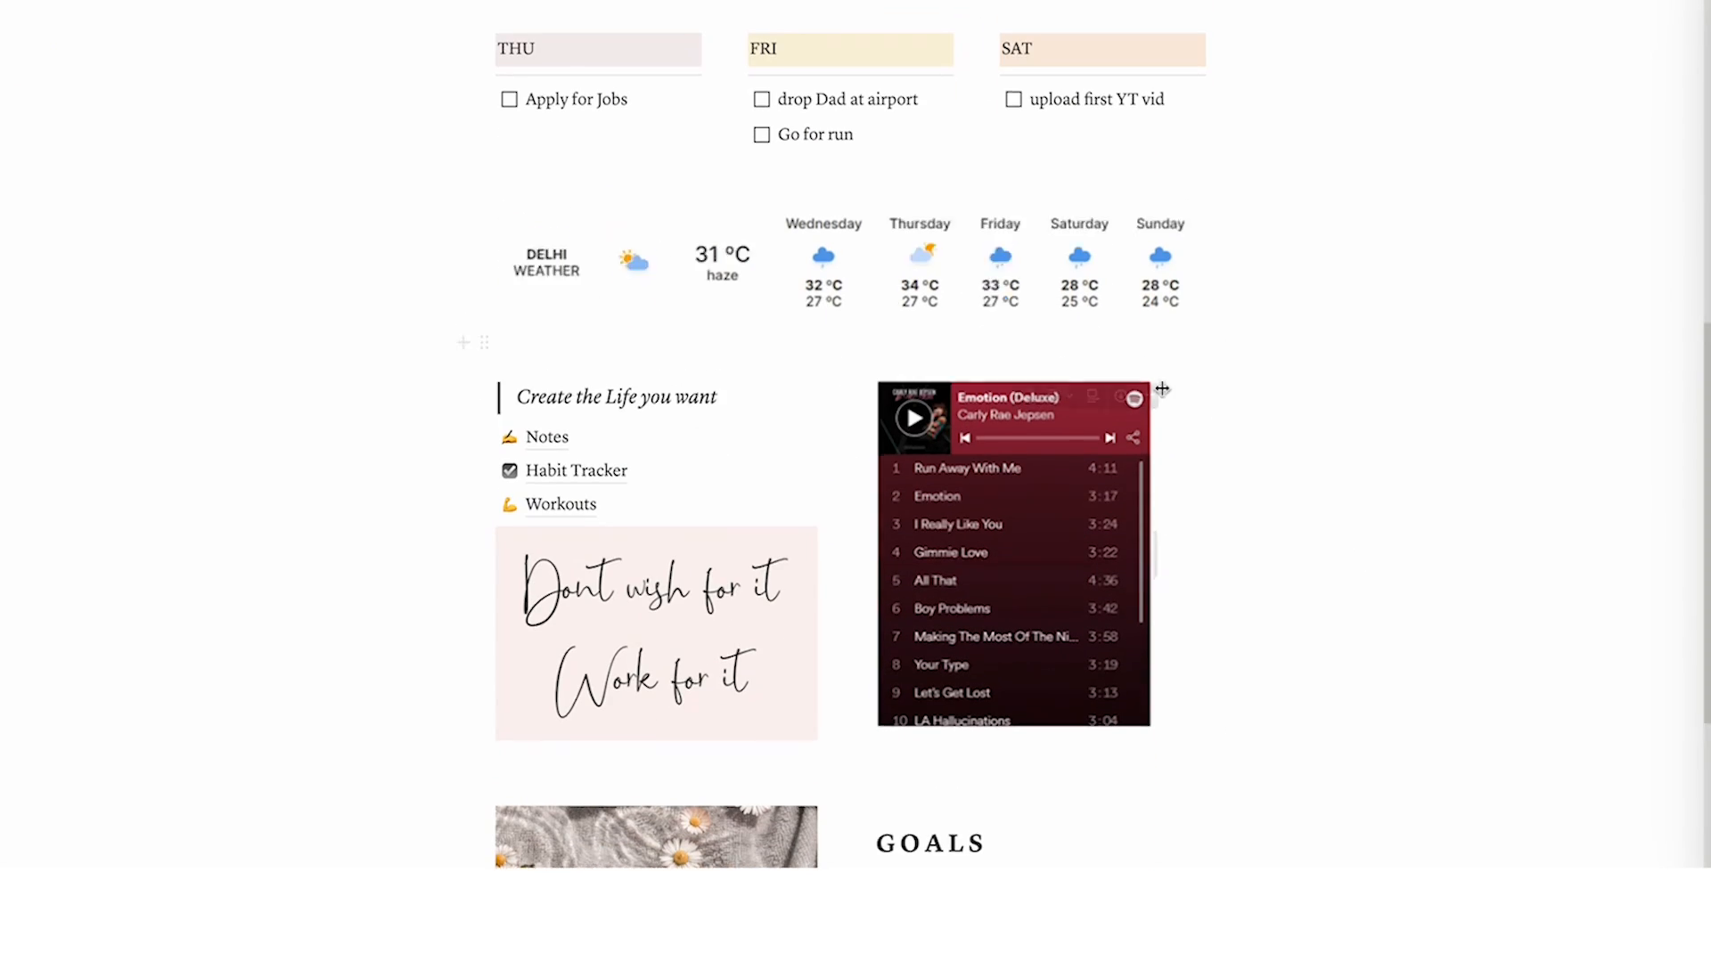
scroll(down, 3)
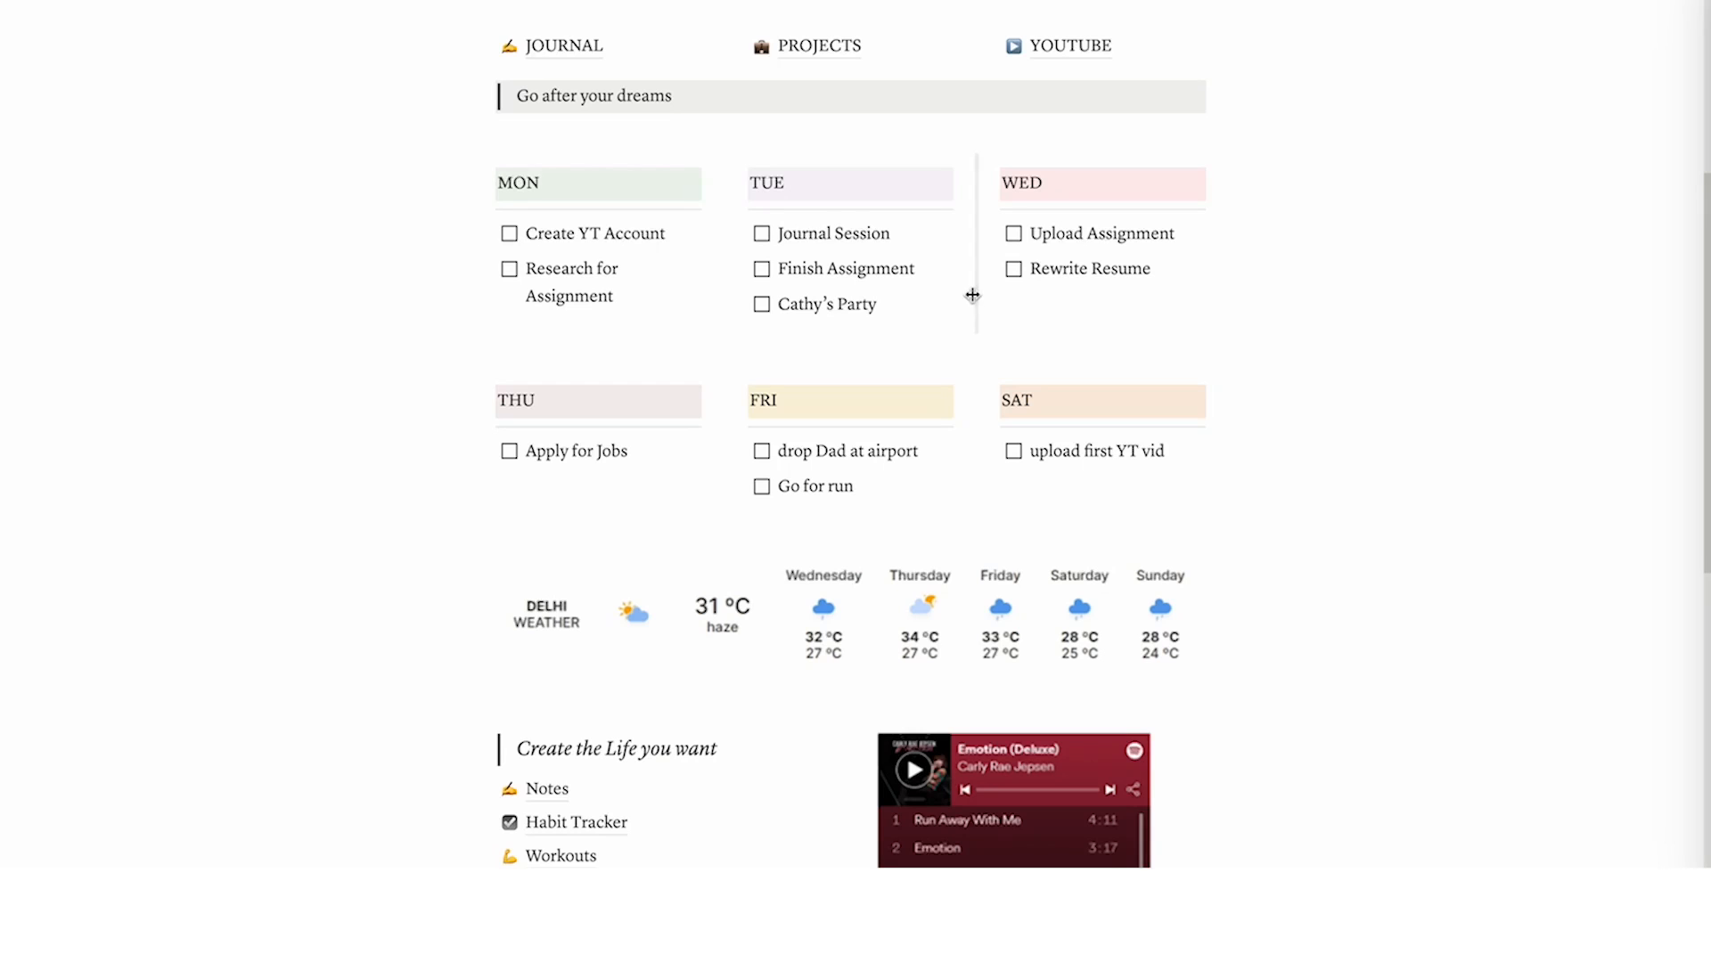
mouse_move(1099, 311)
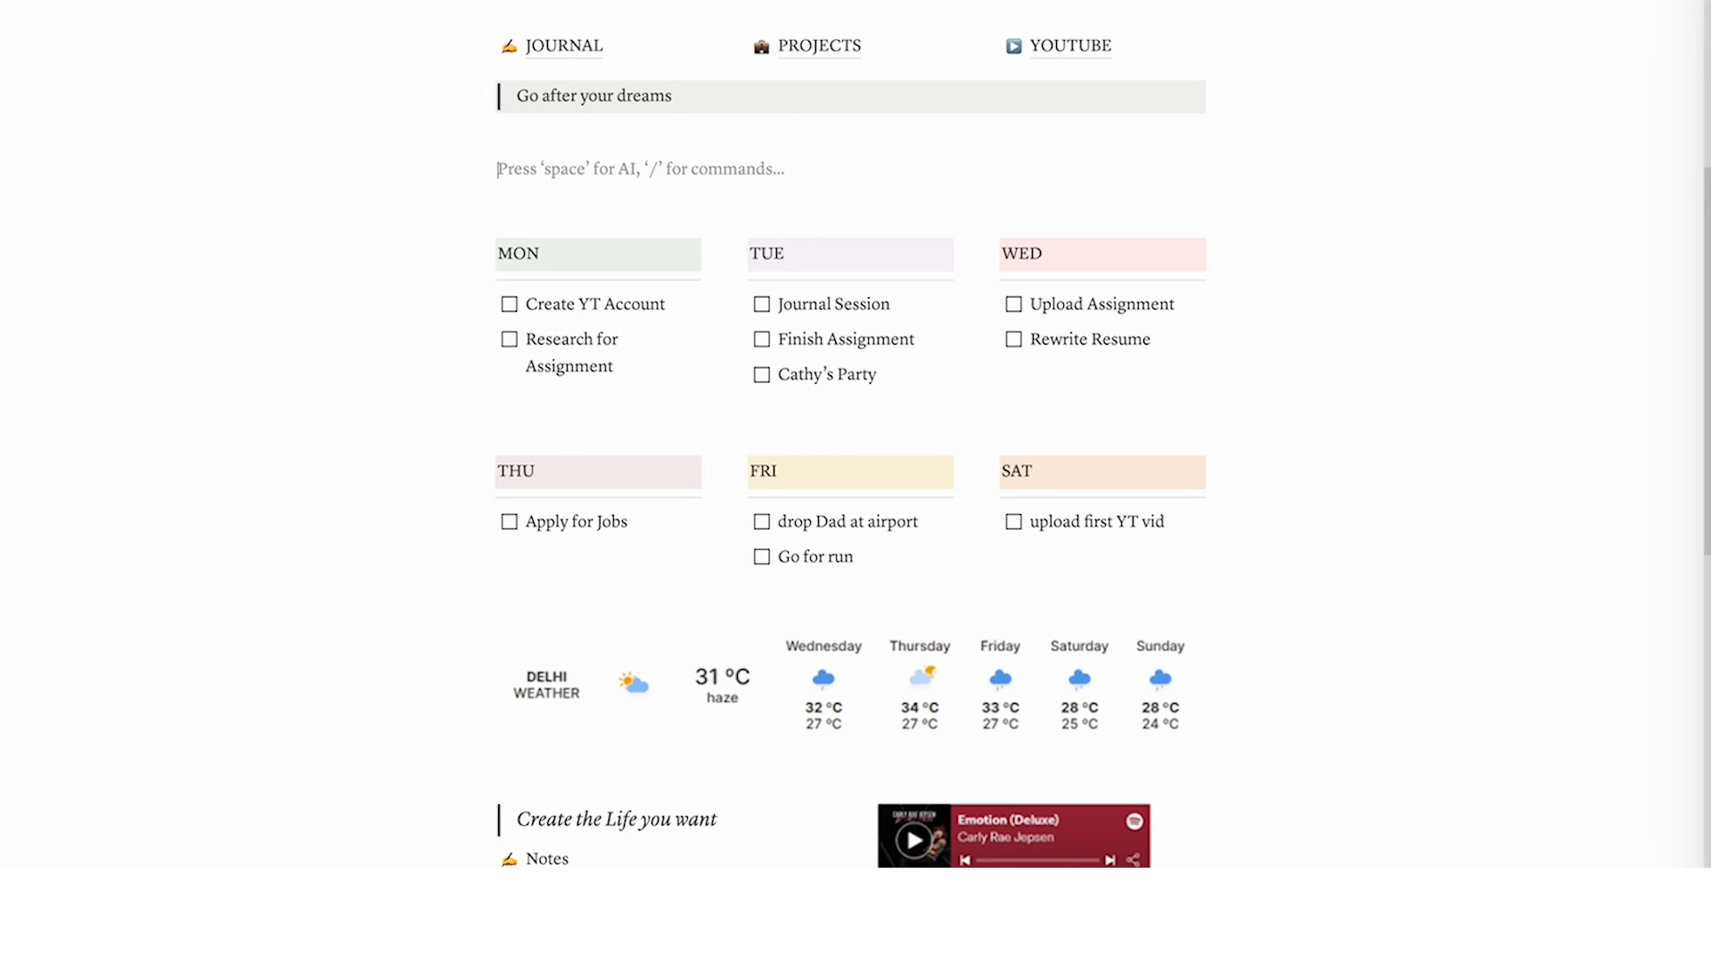
text(/da)
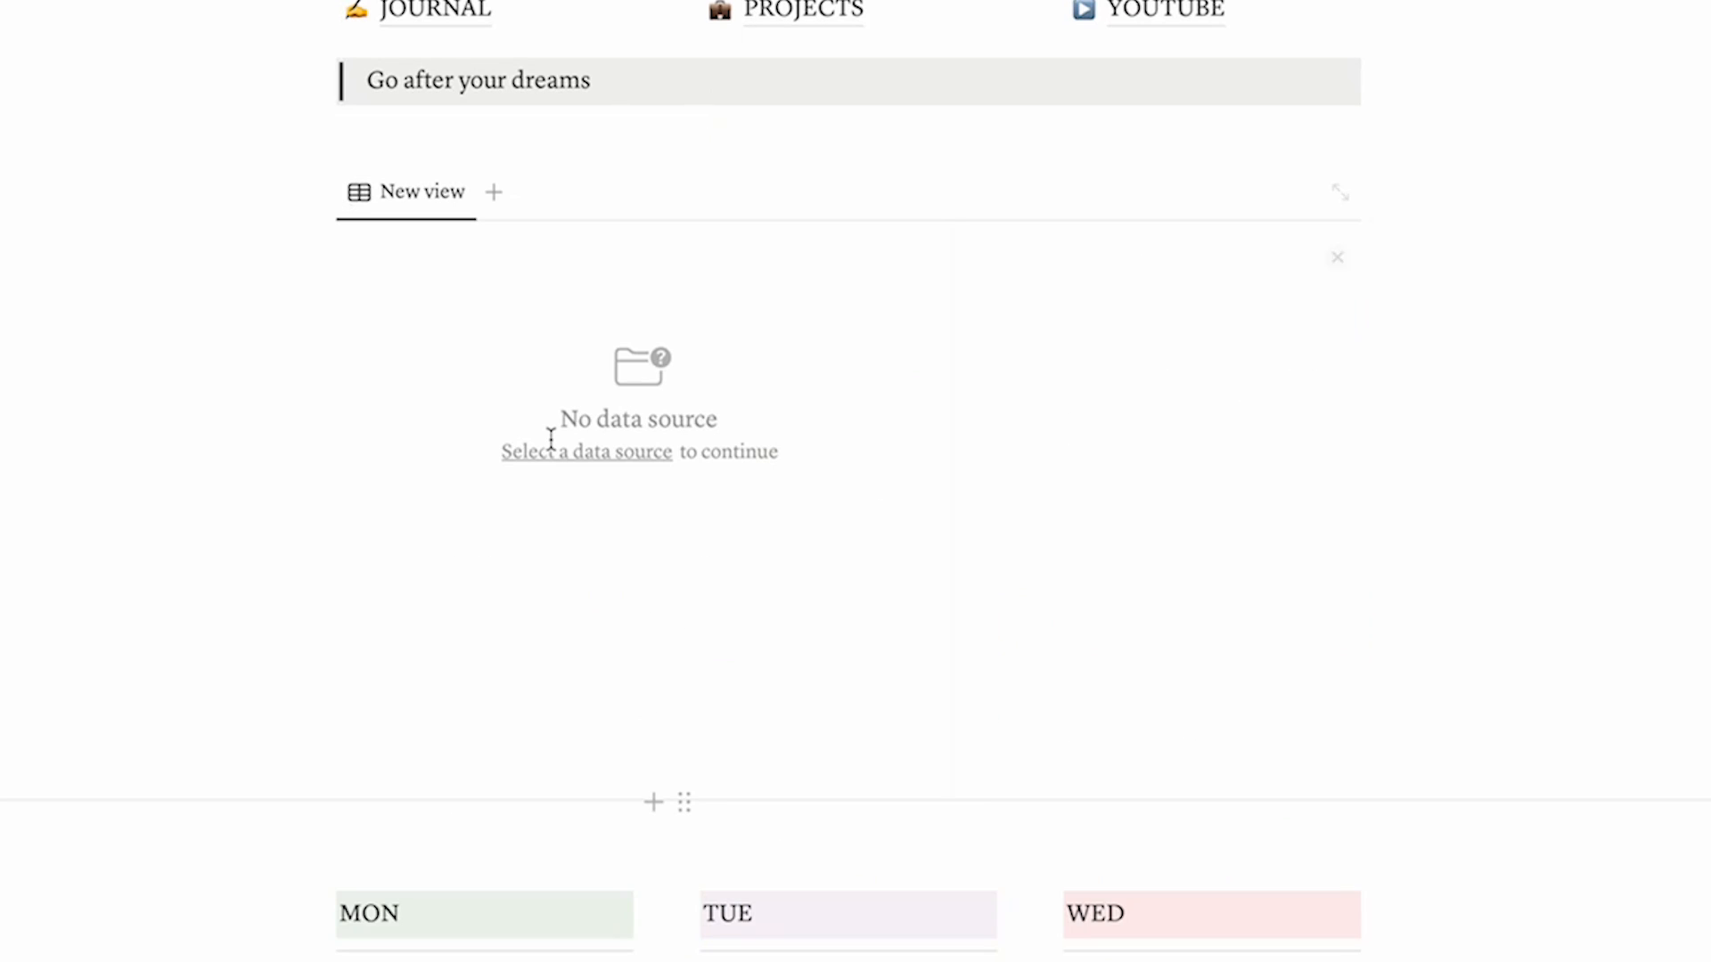
click(587, 451)
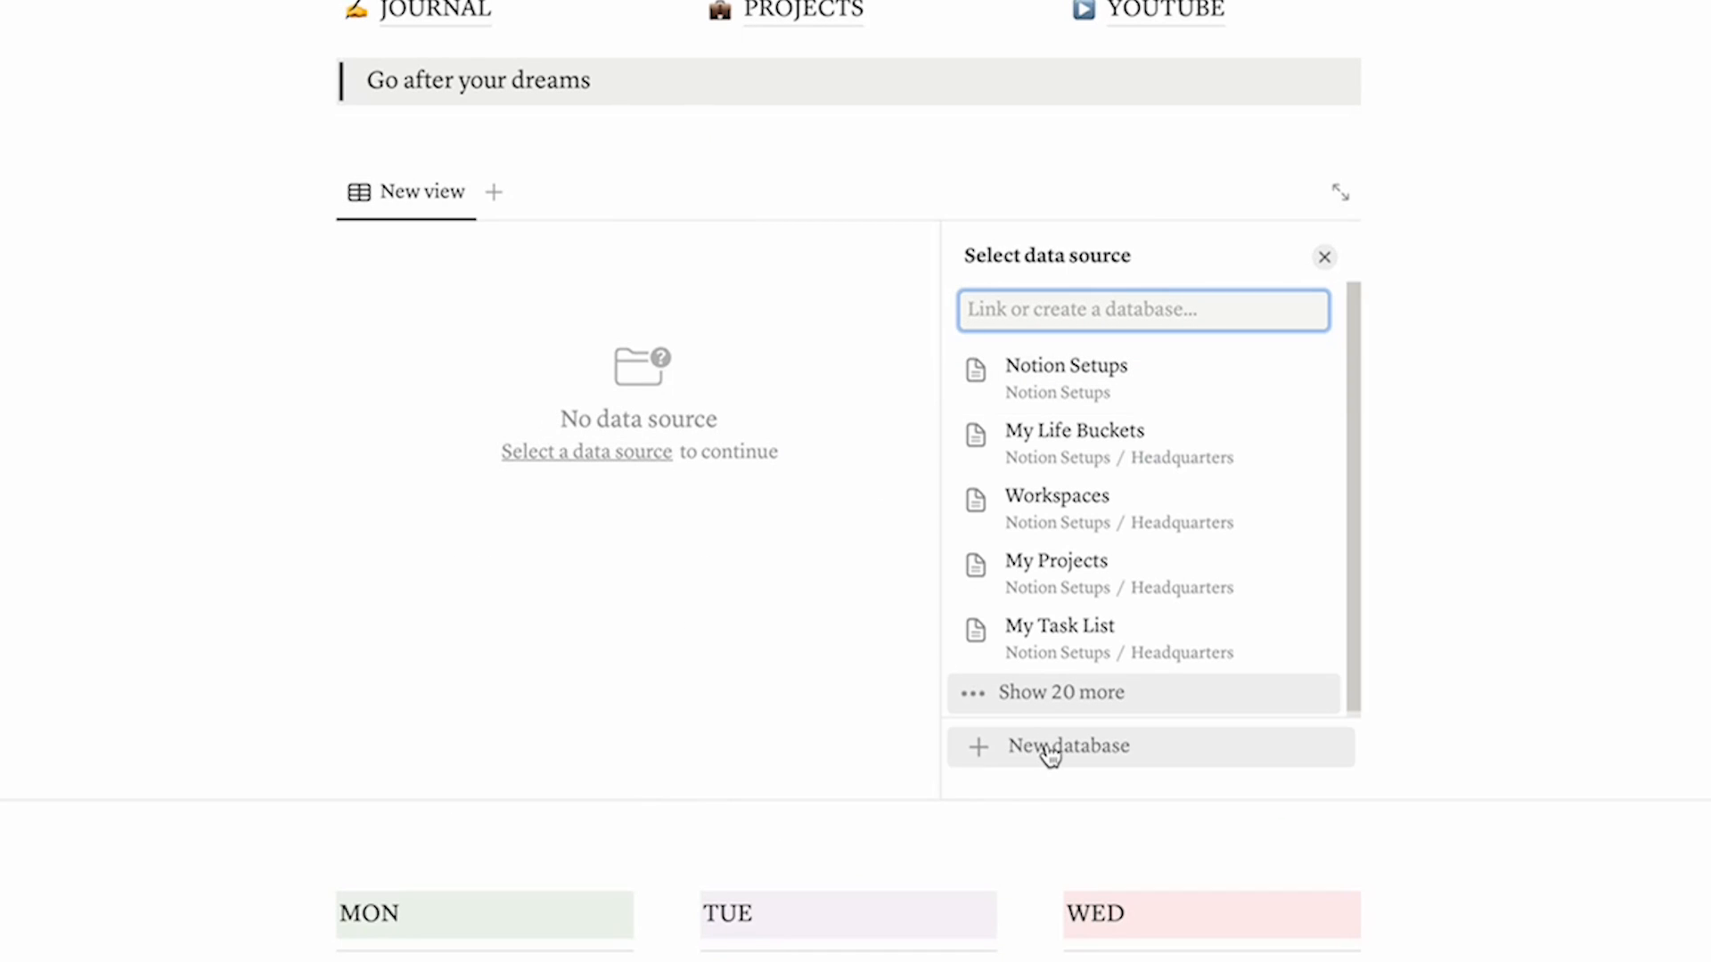
click(1058, 638)
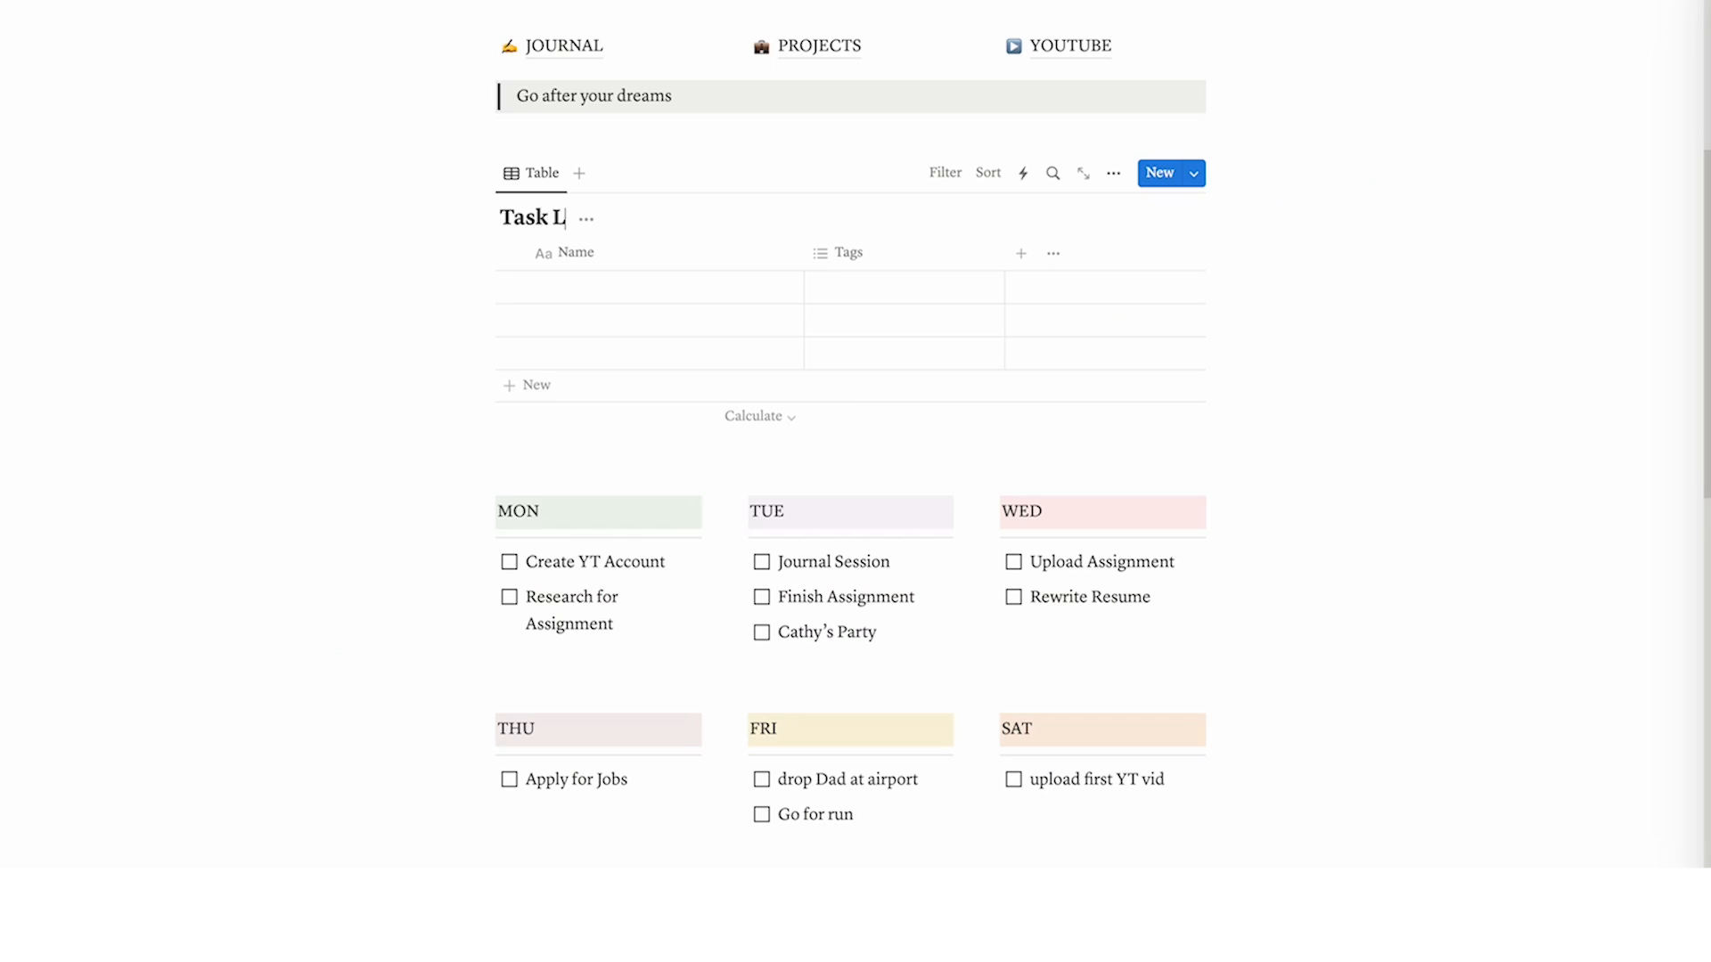
scroll(down, 3)
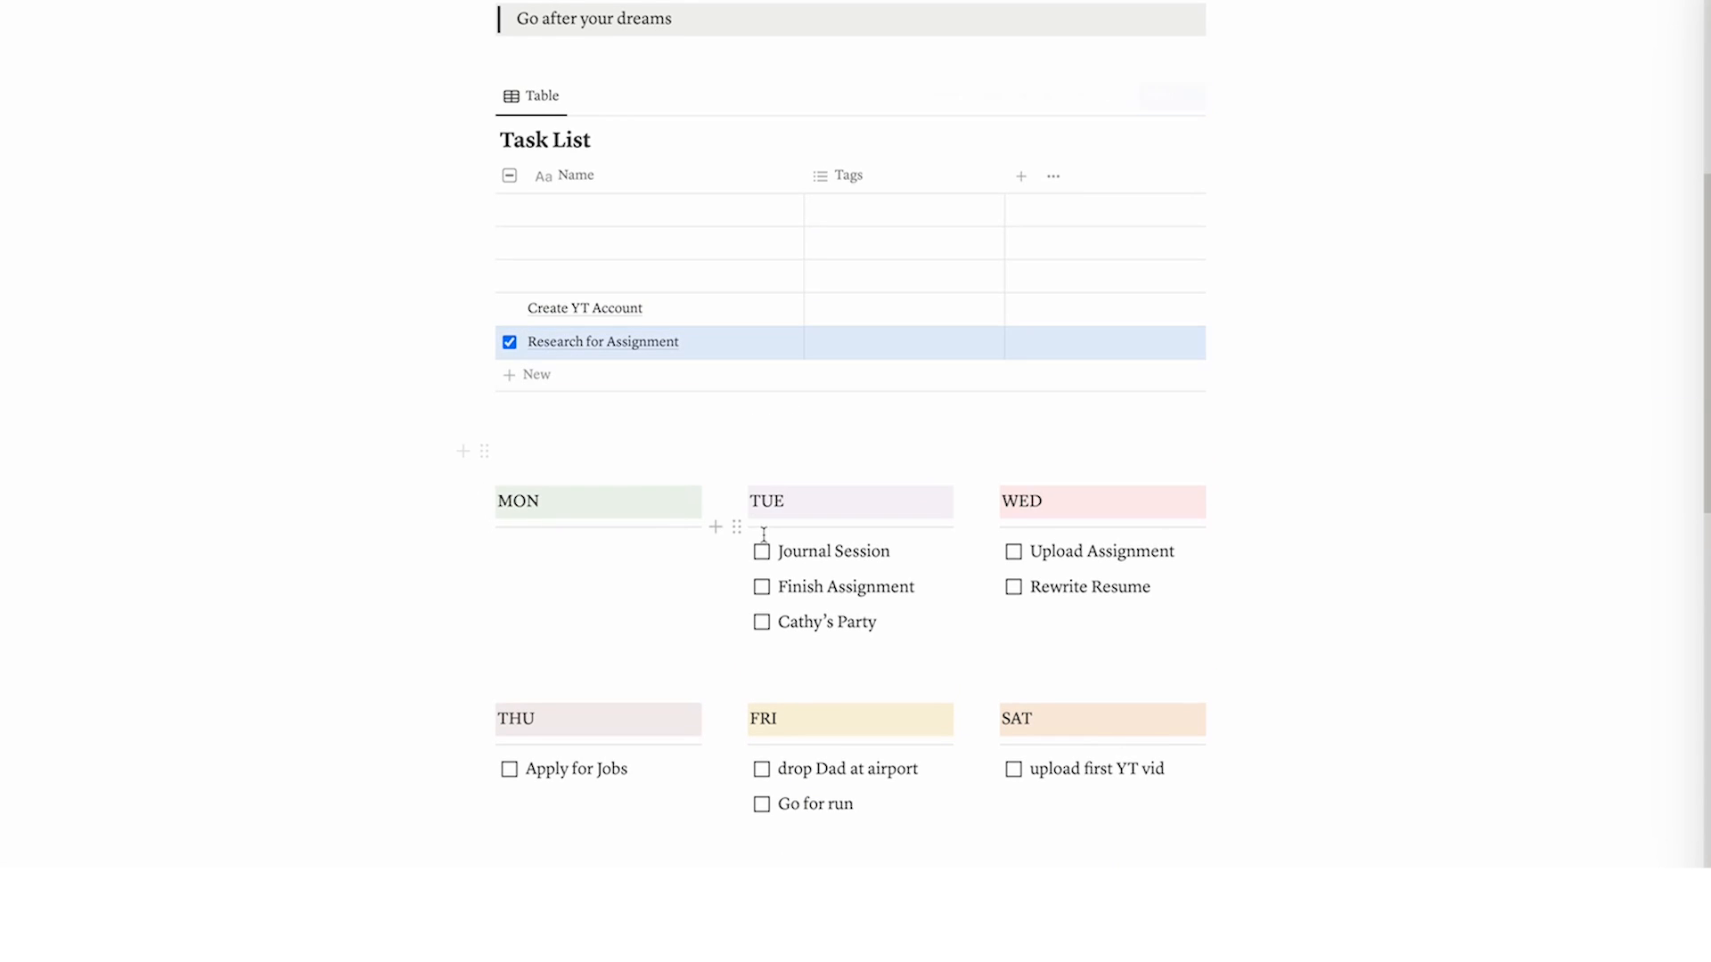
scroll(down, 3)
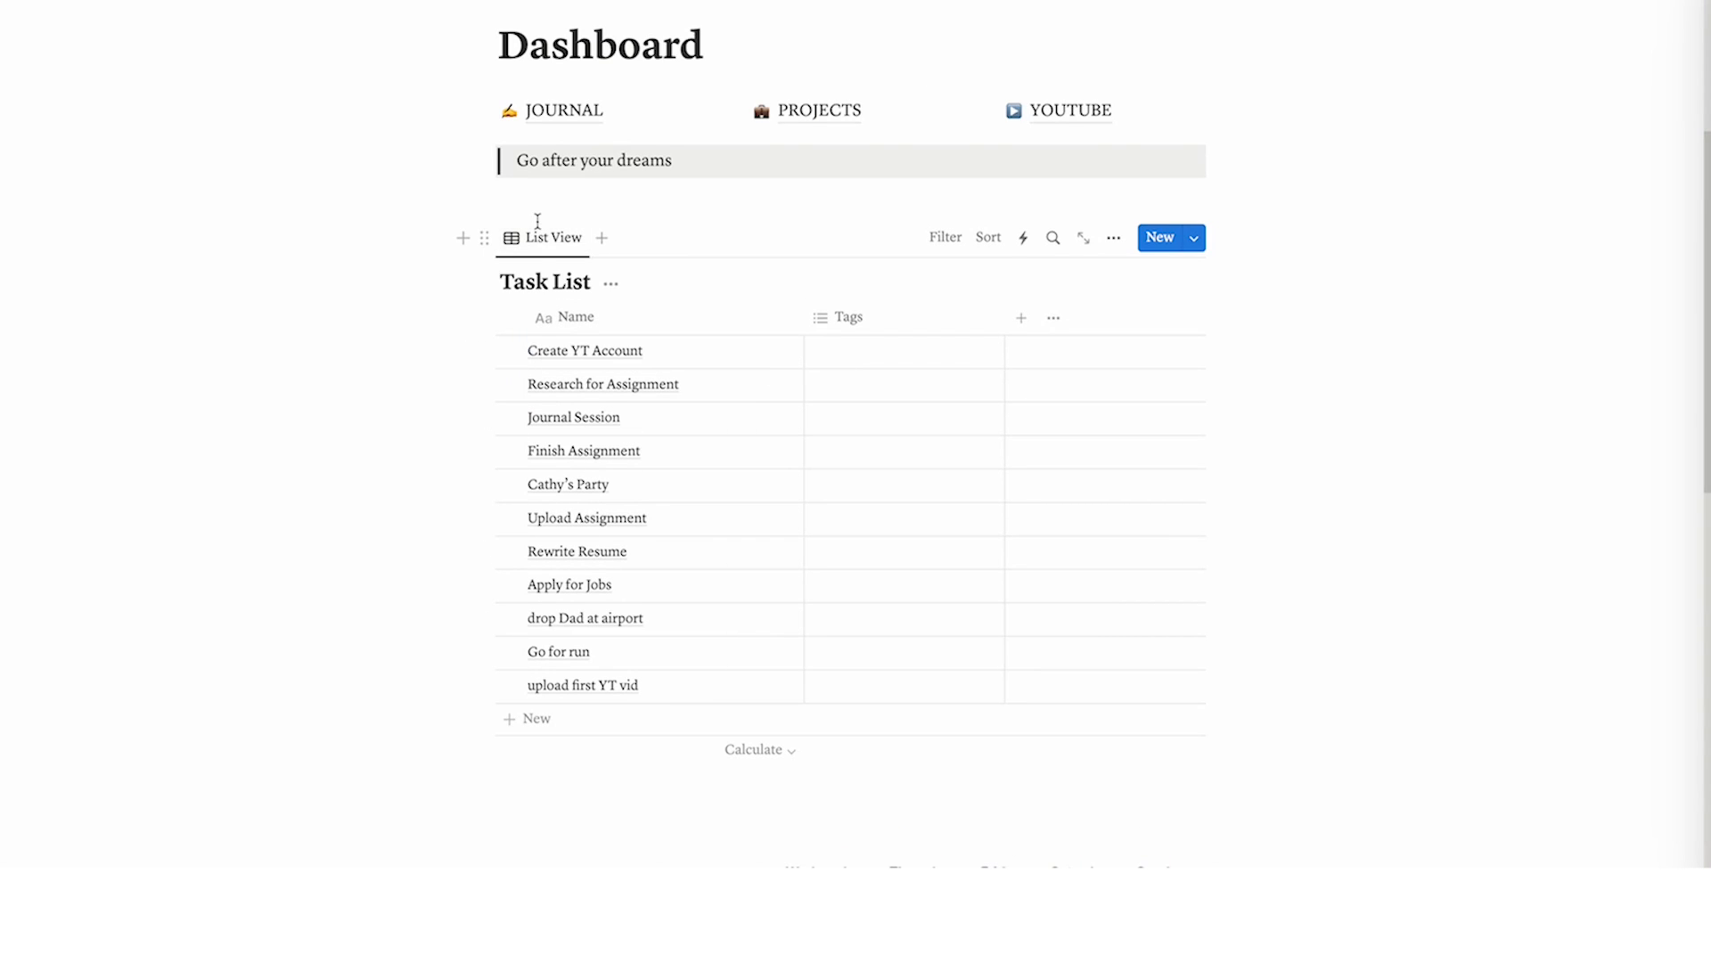
Duplicate the Task List view as 'week view' with a Calendar layout shown by week
click(552, 238)
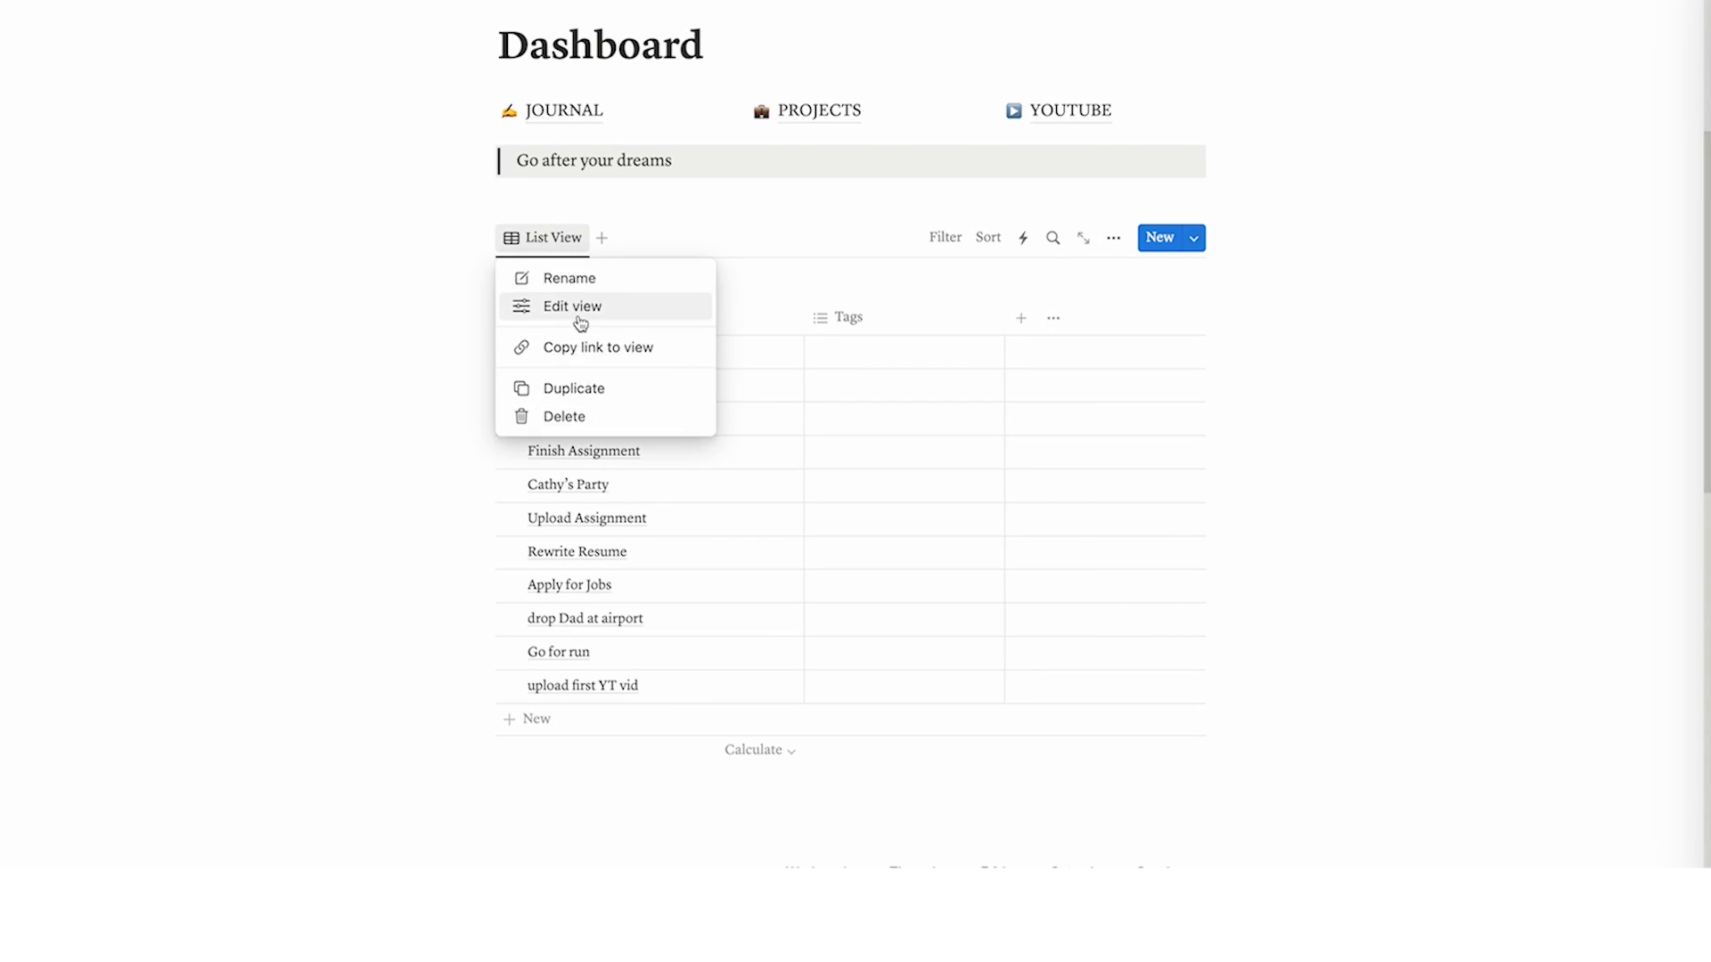
click(573, 306)
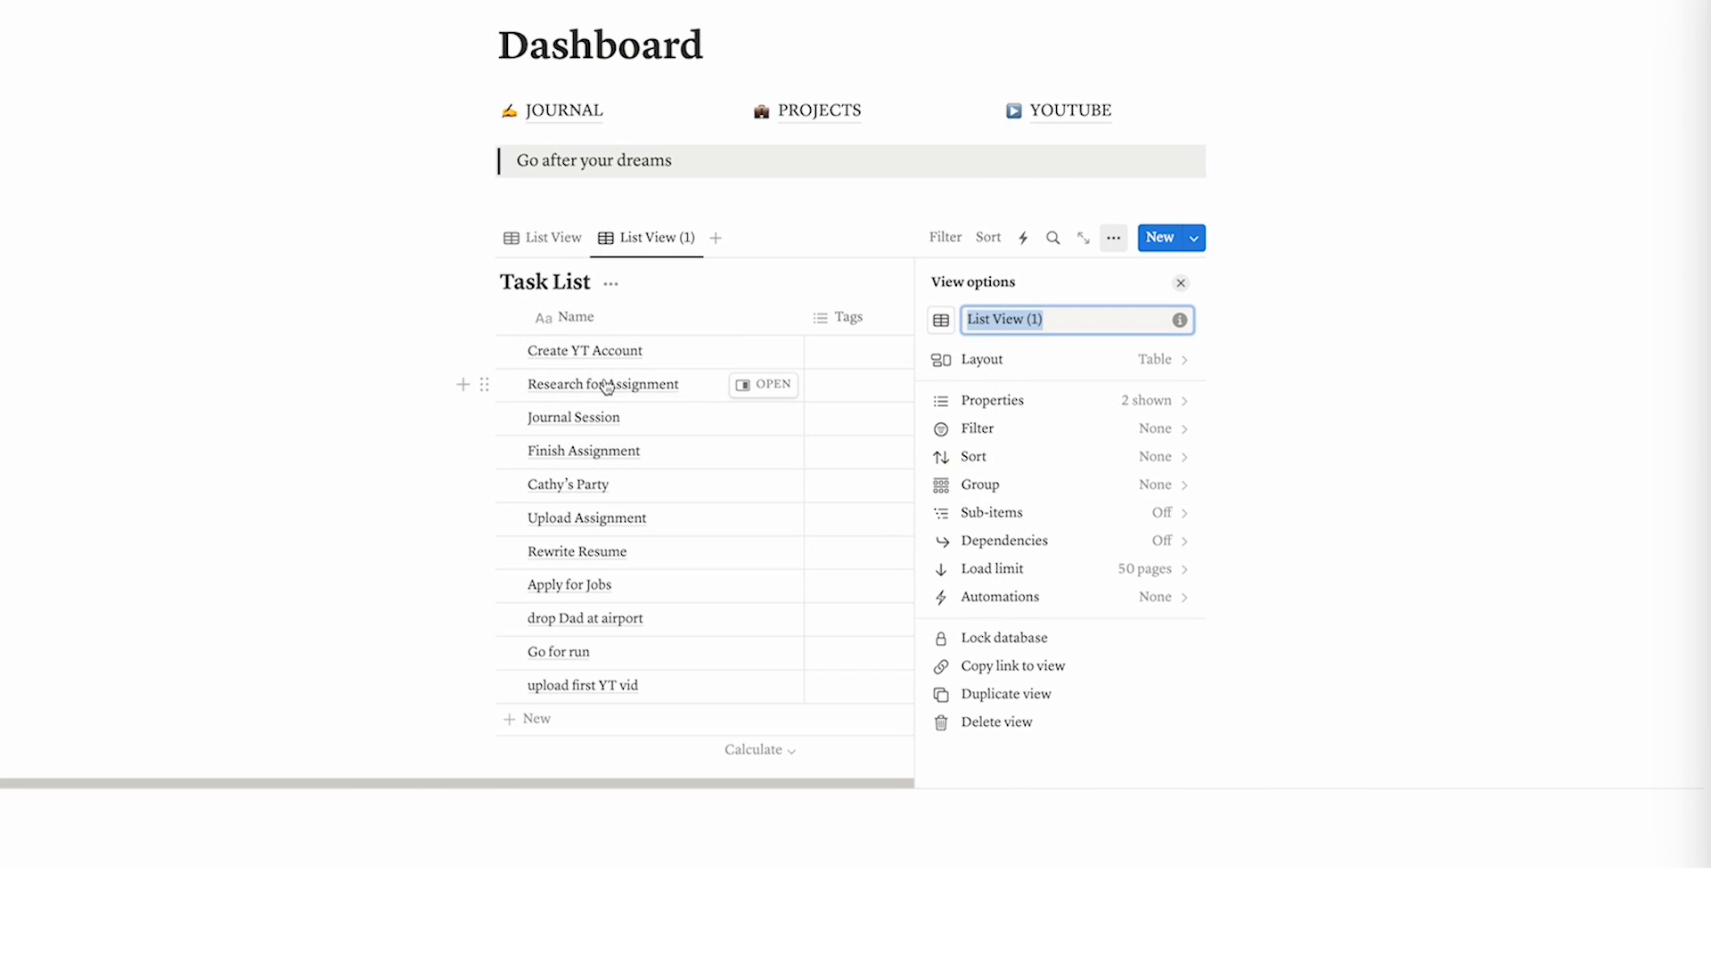
text(week view)
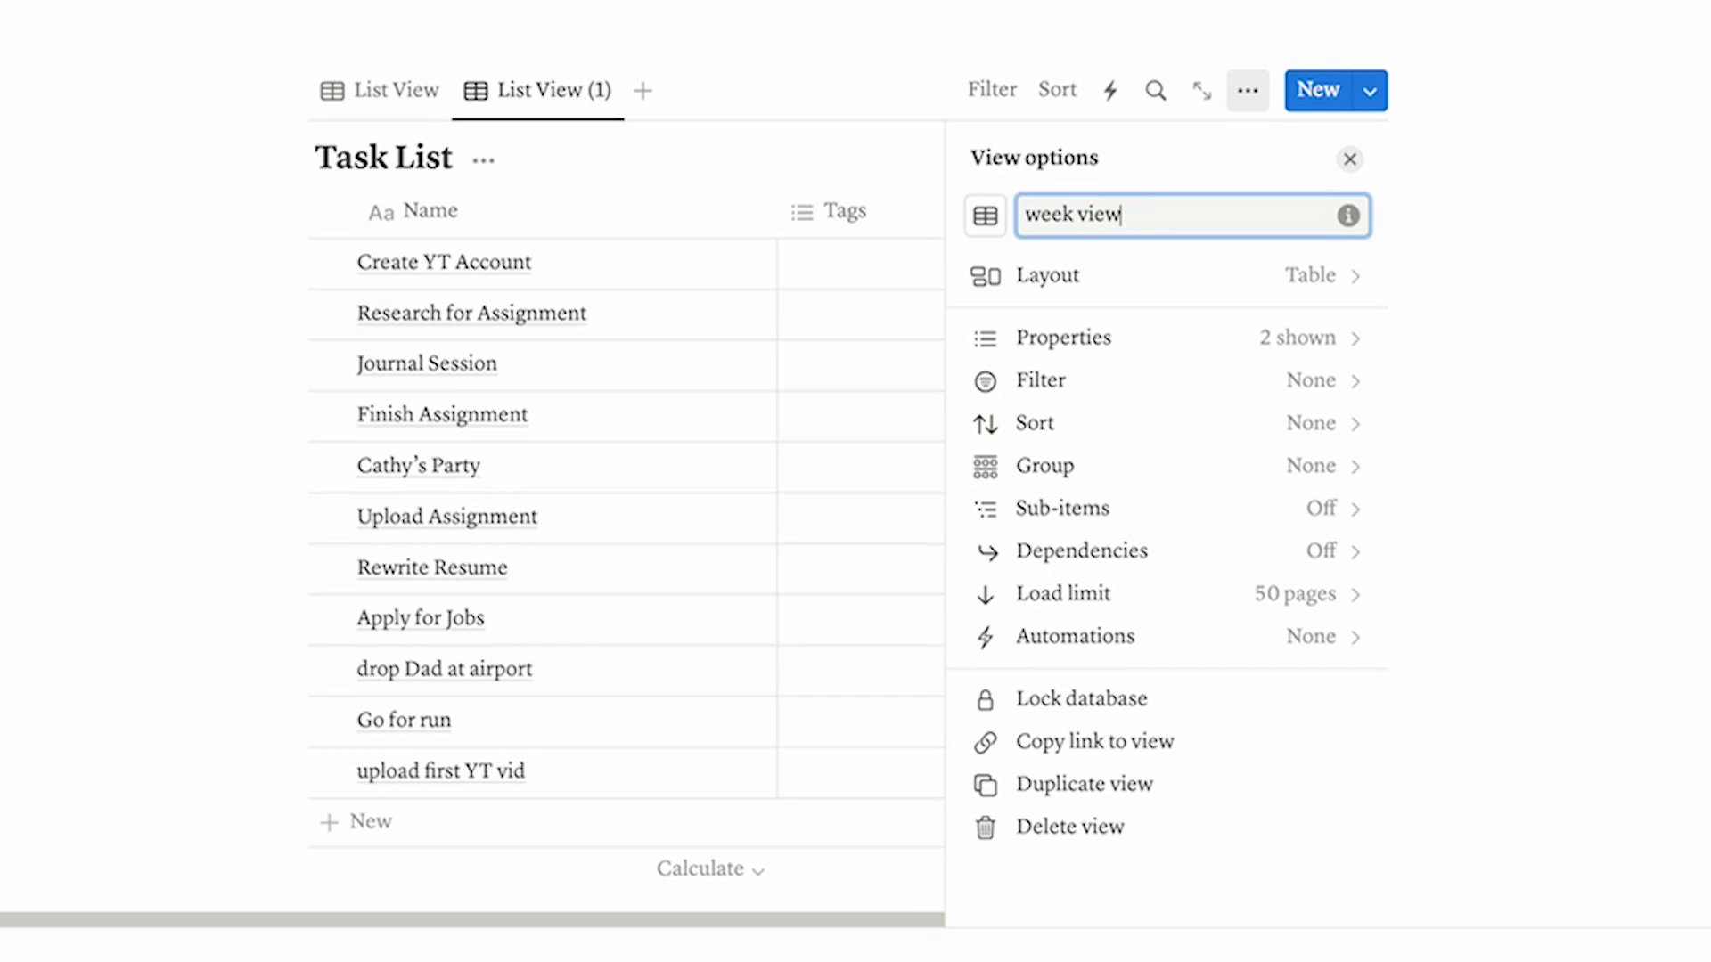
click(1045, 276)
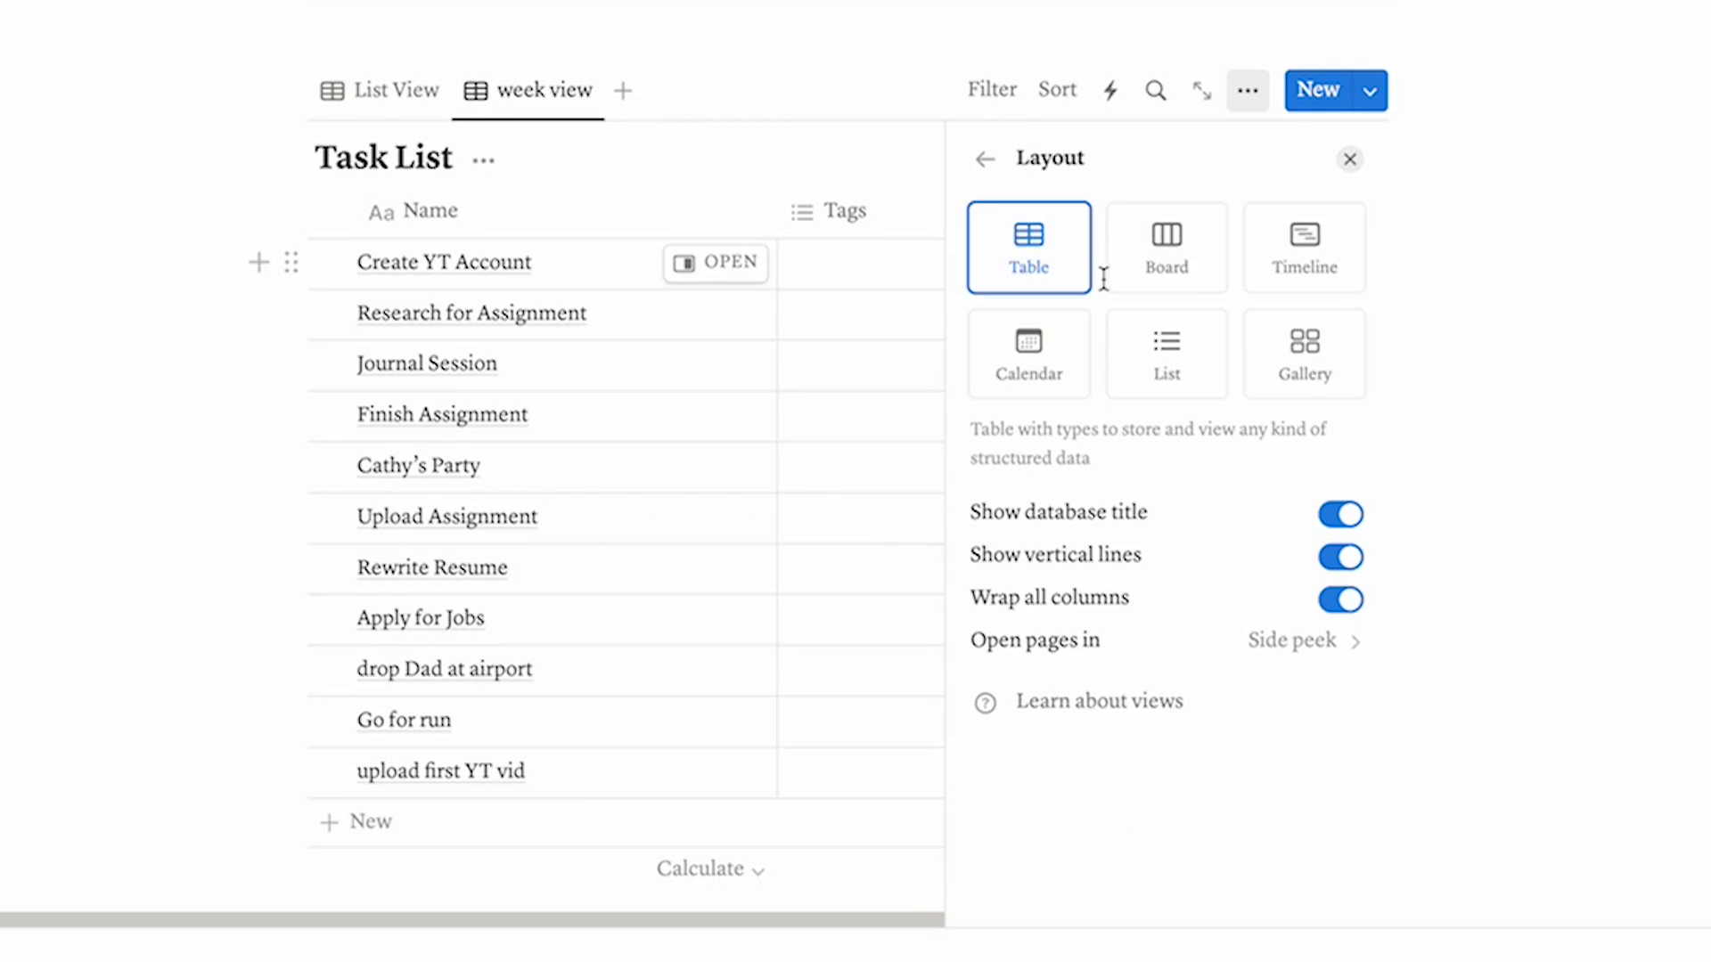
click(1027, 351)
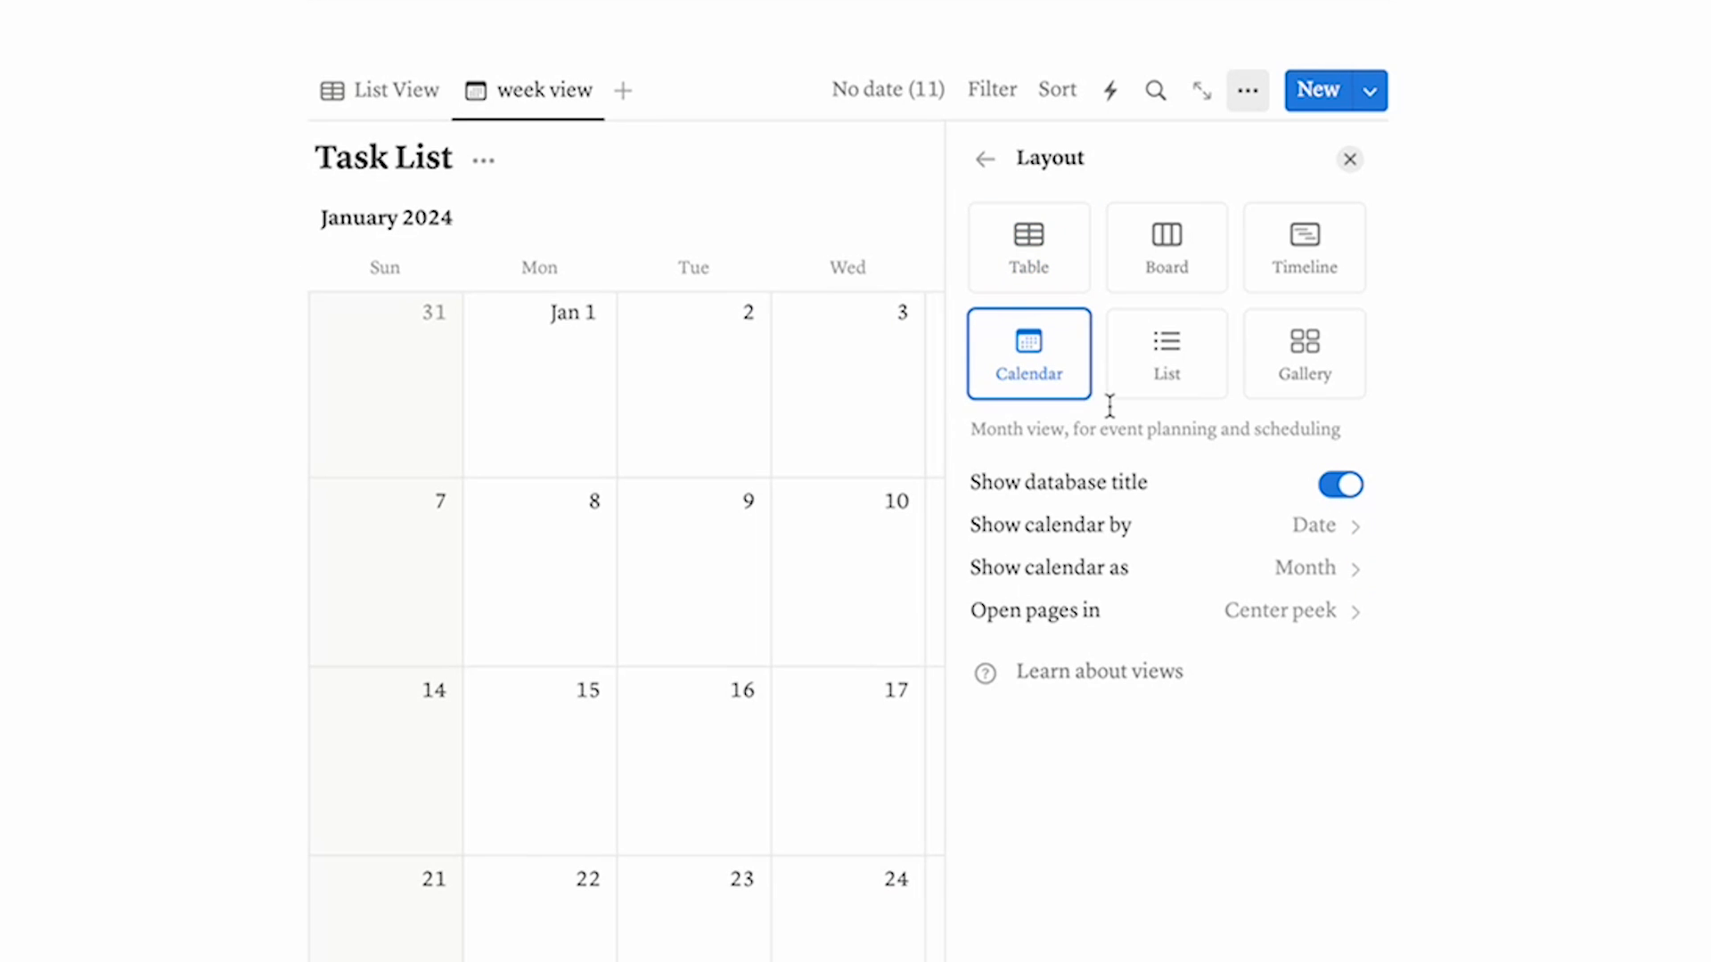
click(1313, 568)
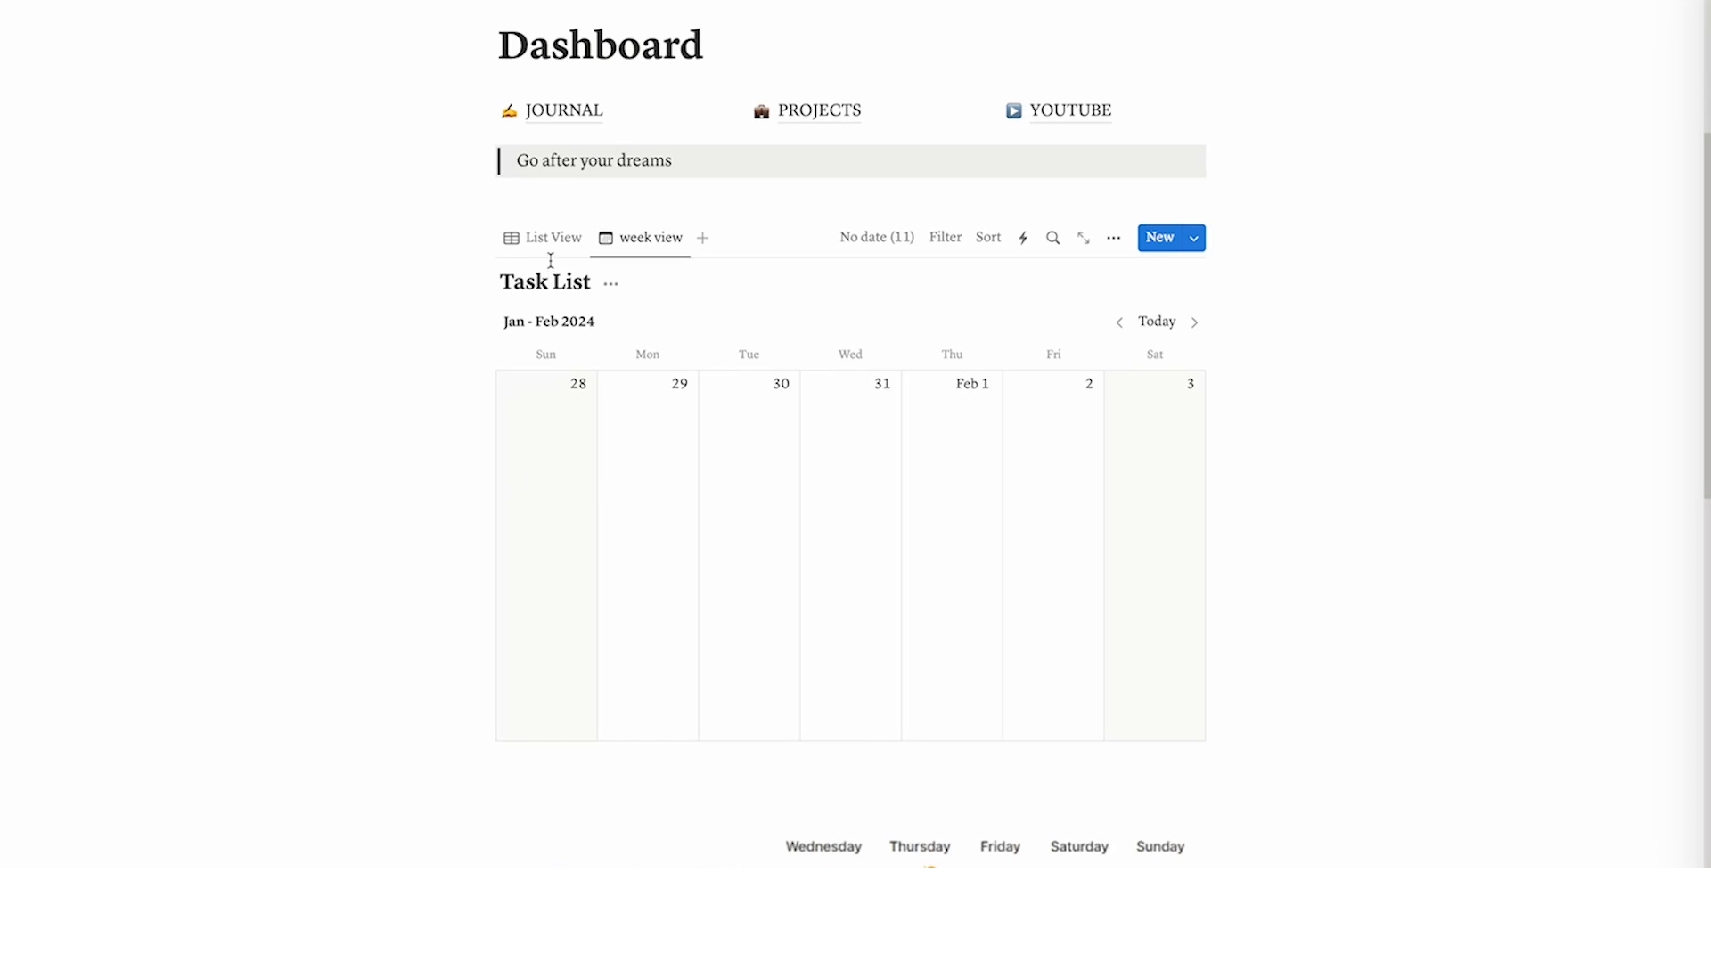
Date the Create YT Account task January 4, 2024
click(1155, 320)
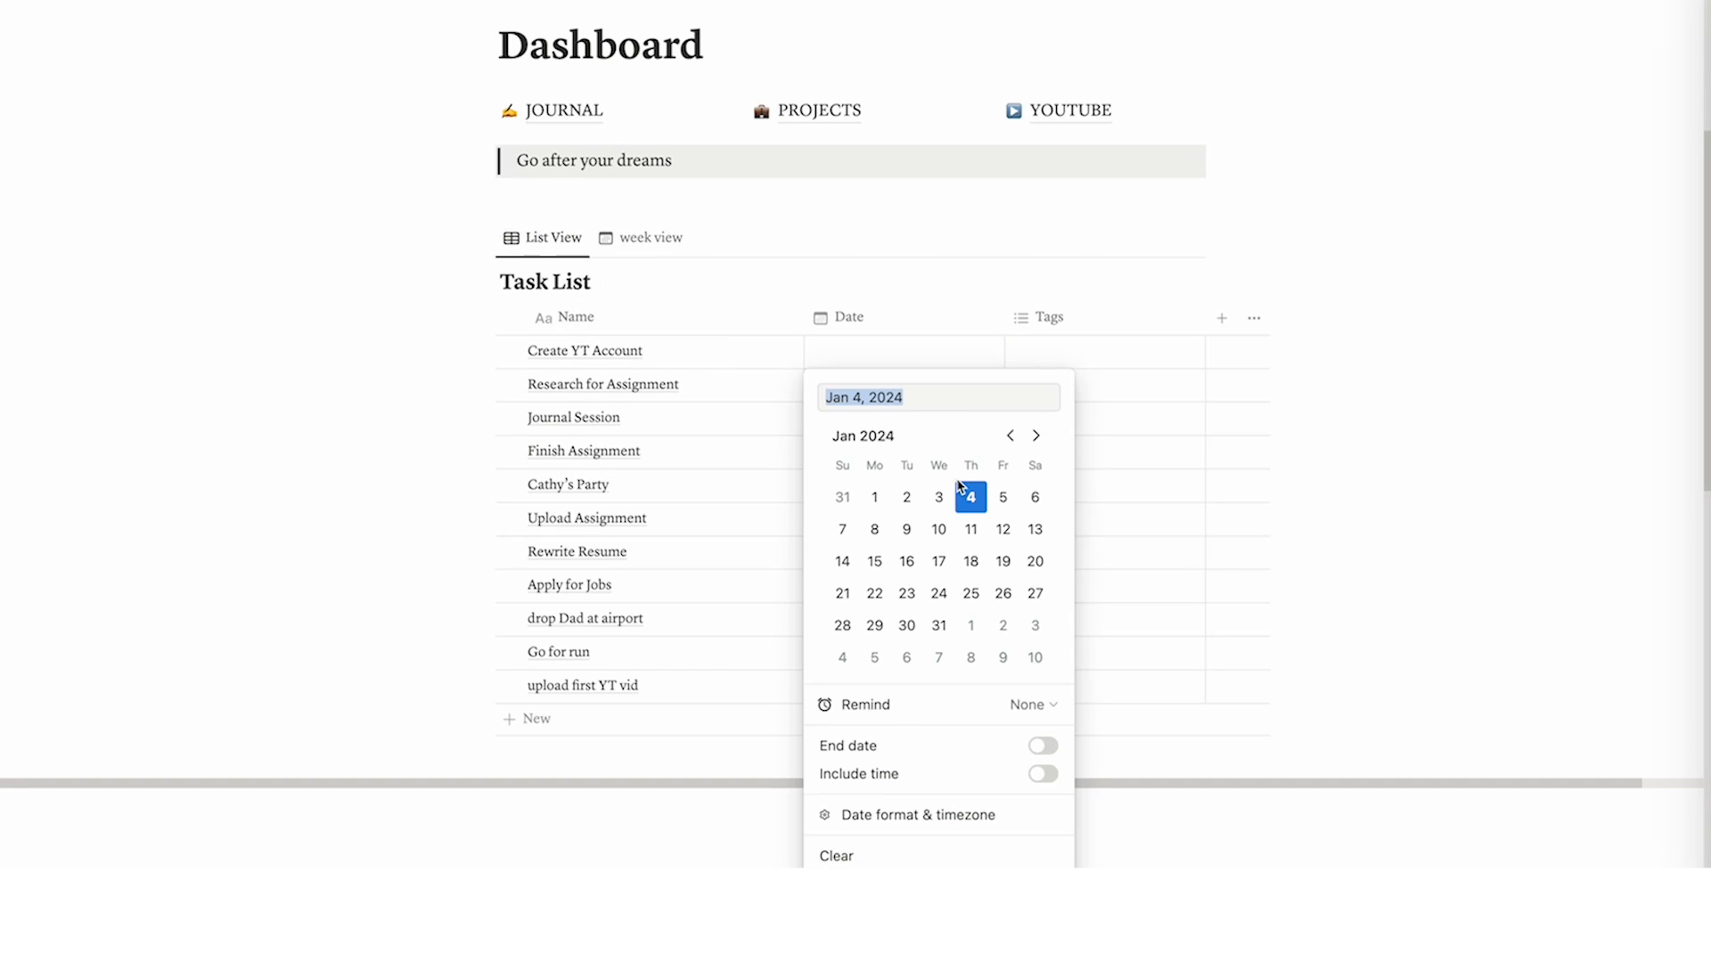
click(969, 496)
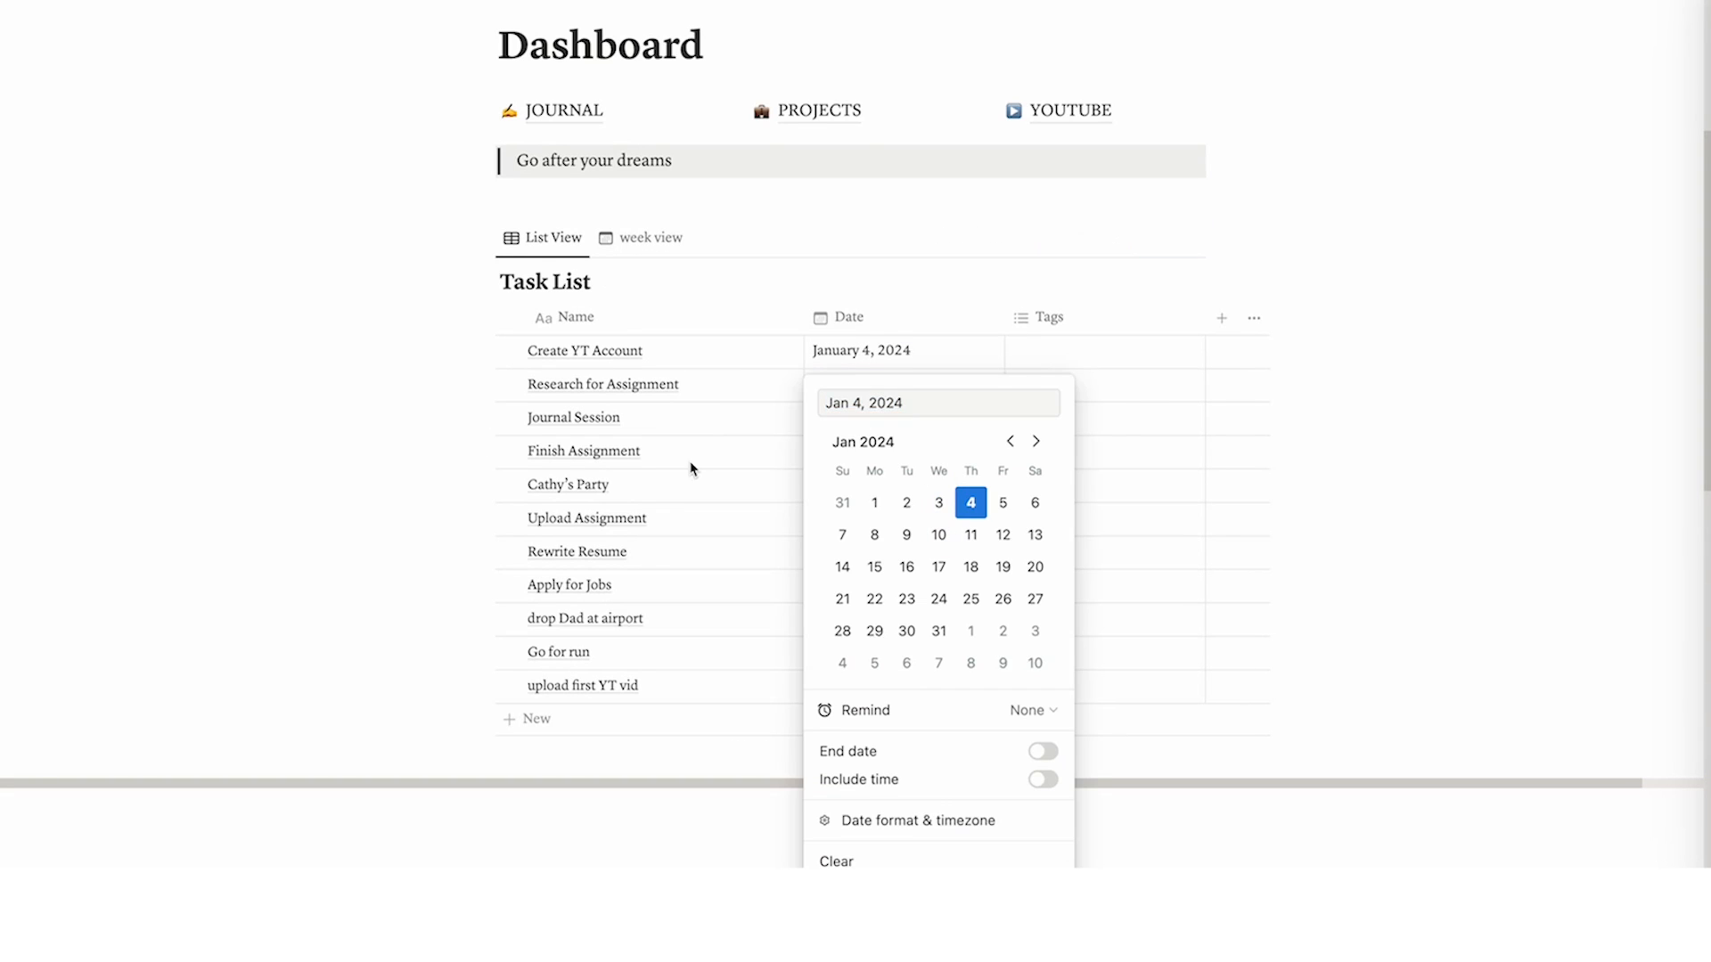
click(651, 237)
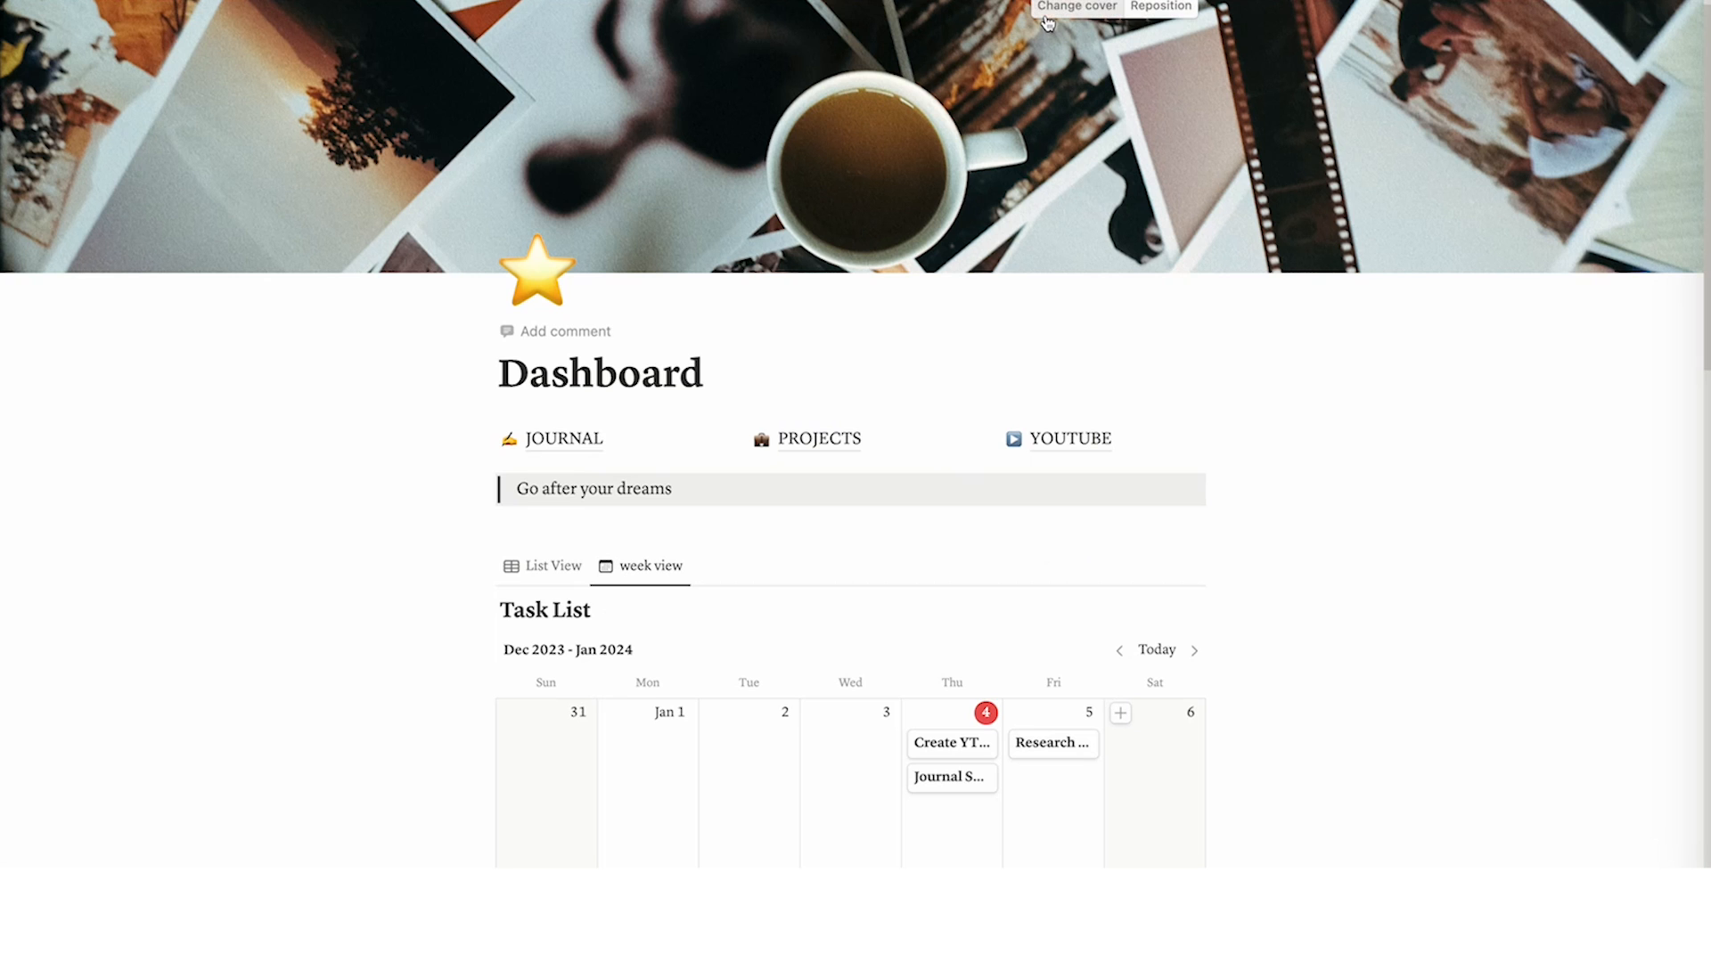
Set the dashboard cover to the pink sky photo from an Unsplash 'sky' search
click(1078, 8)
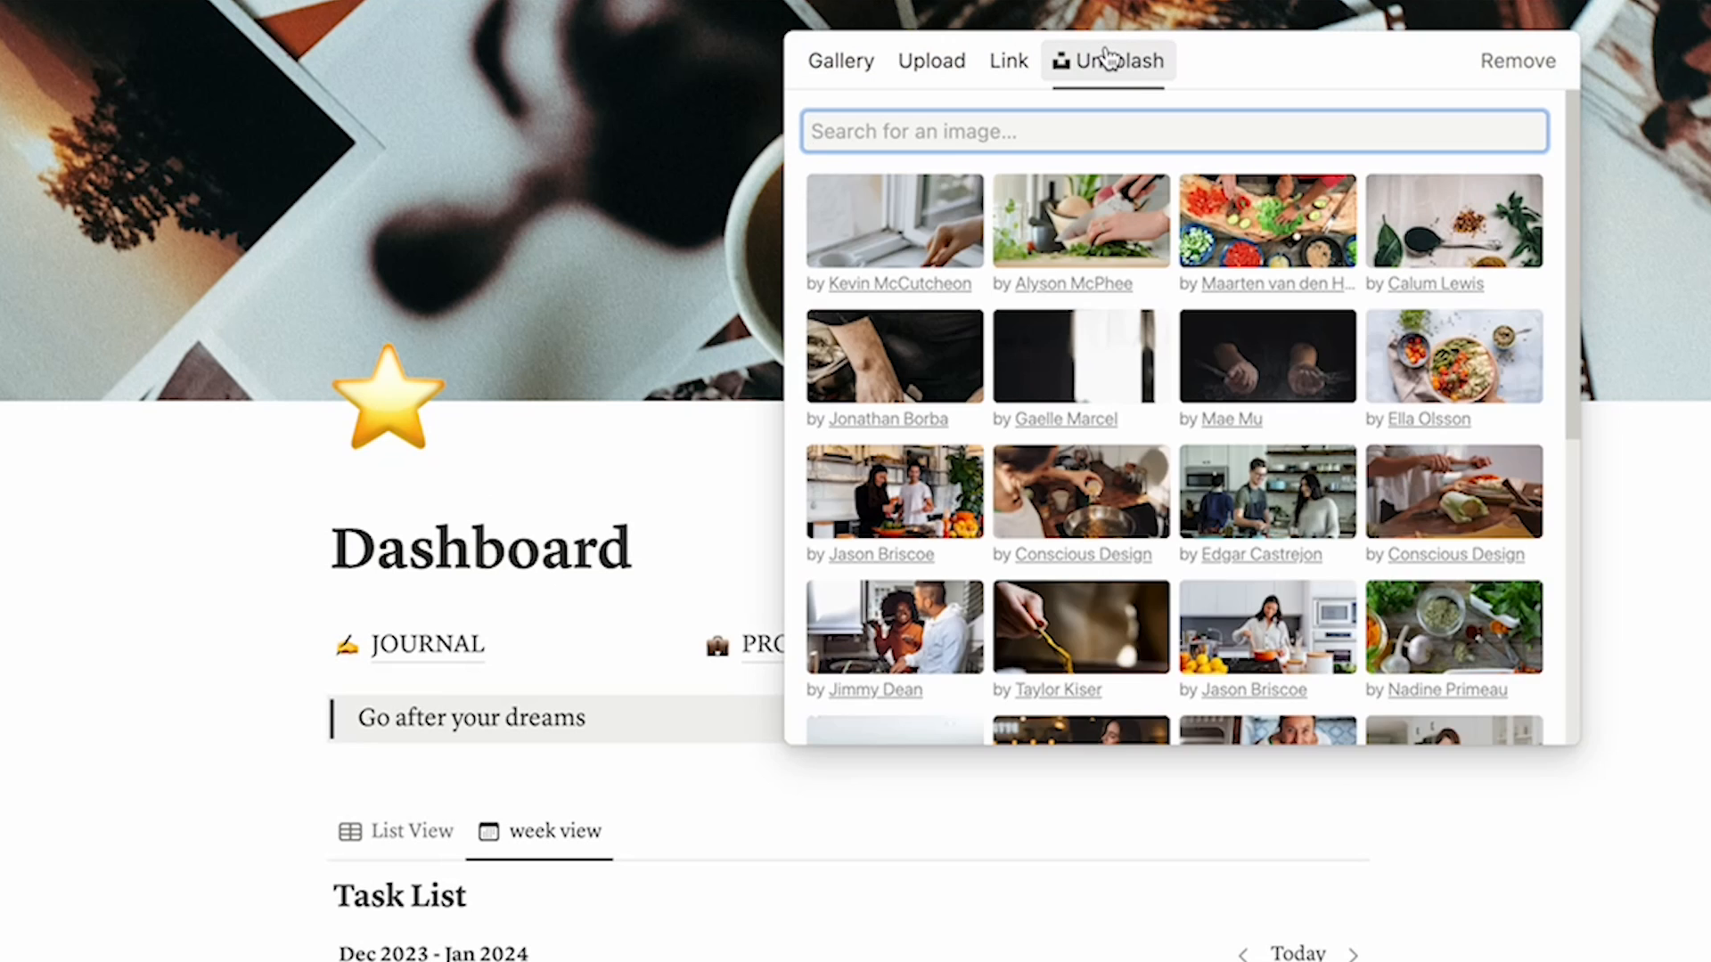
text(sky)
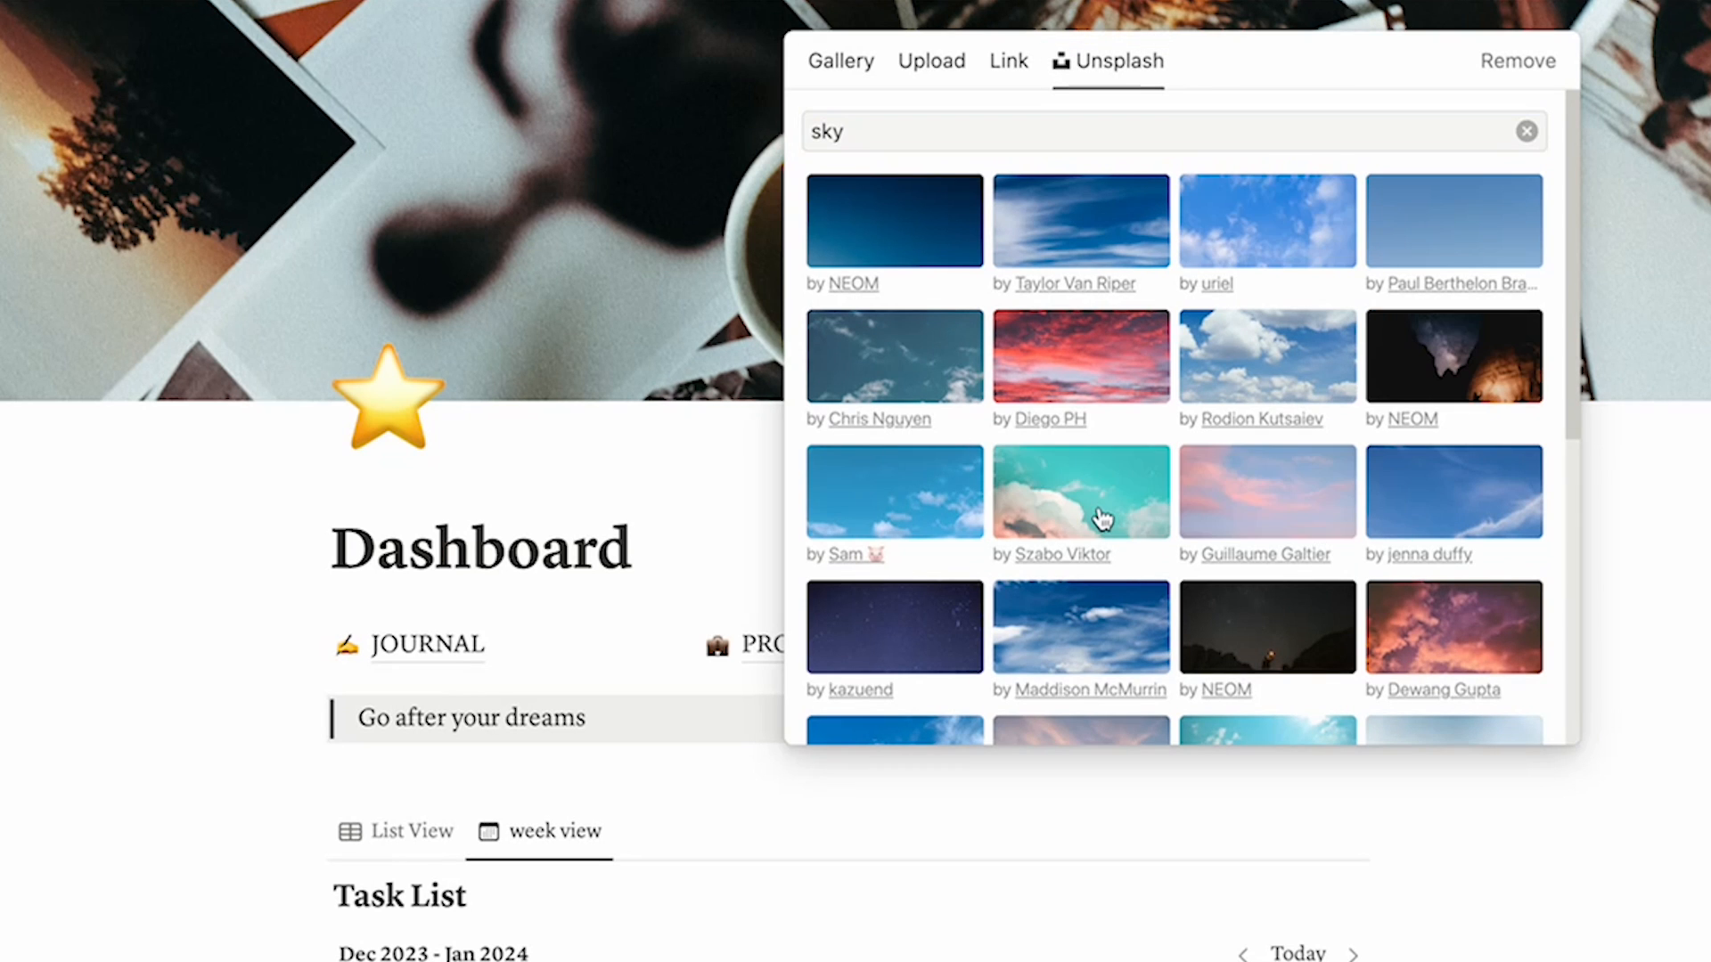
click(1080, 491)
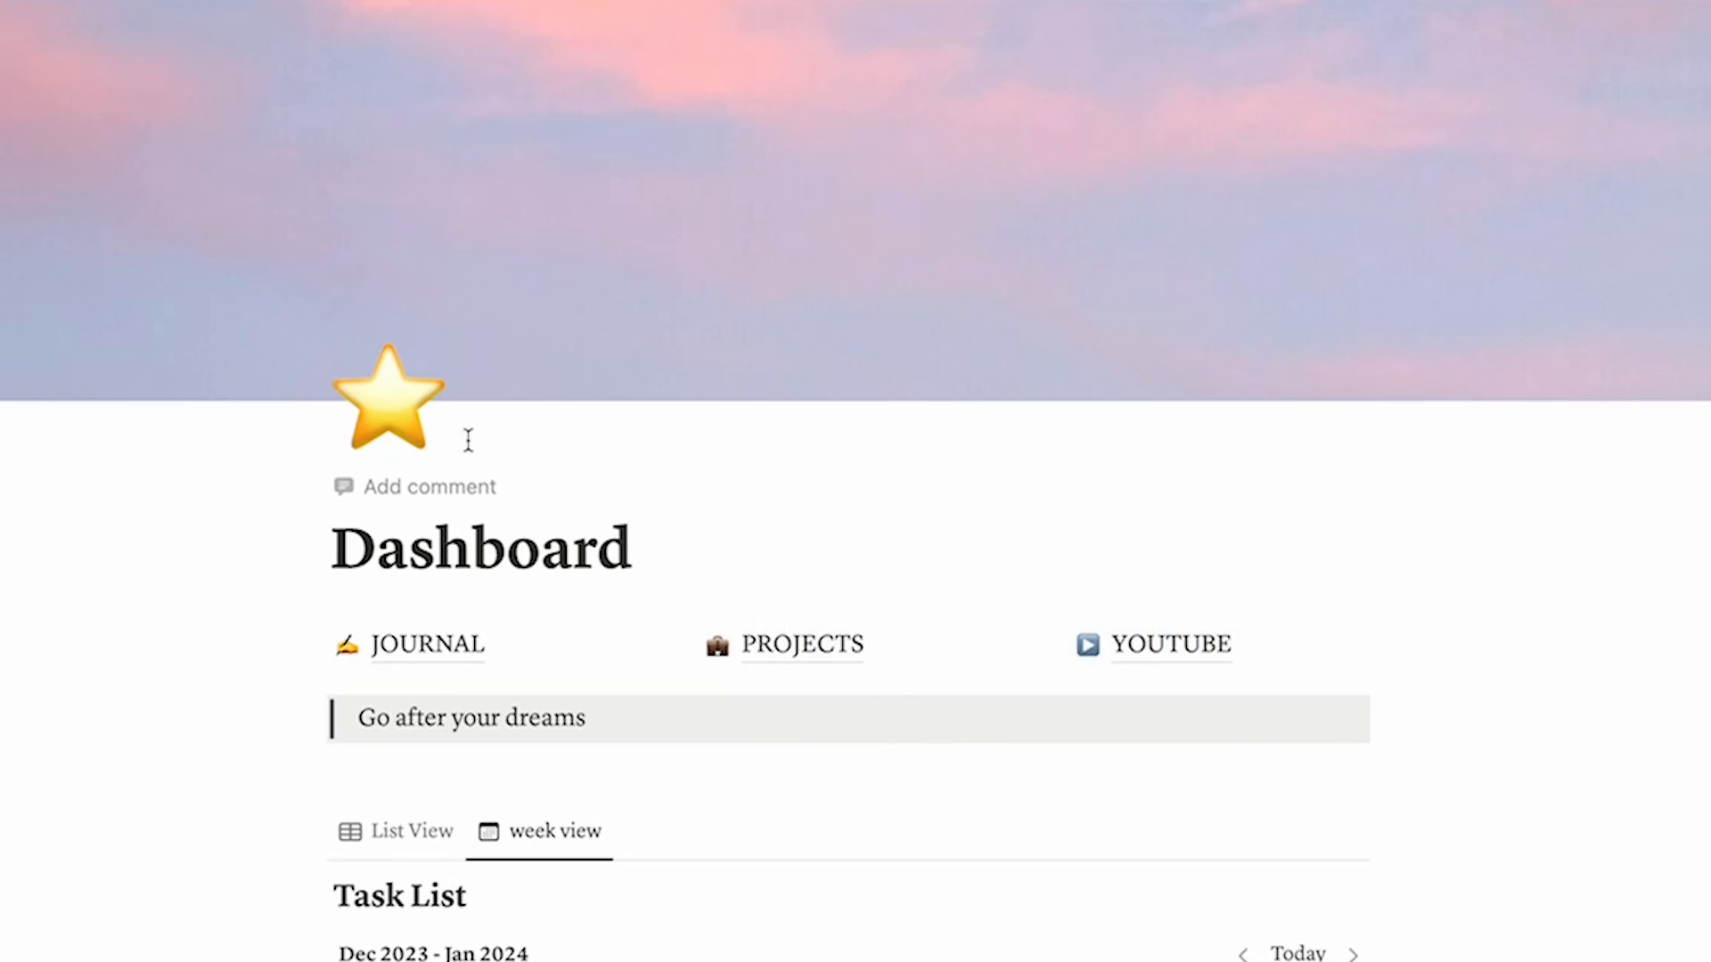
Replace the star page icon with a calendar icon
click(389, 399)
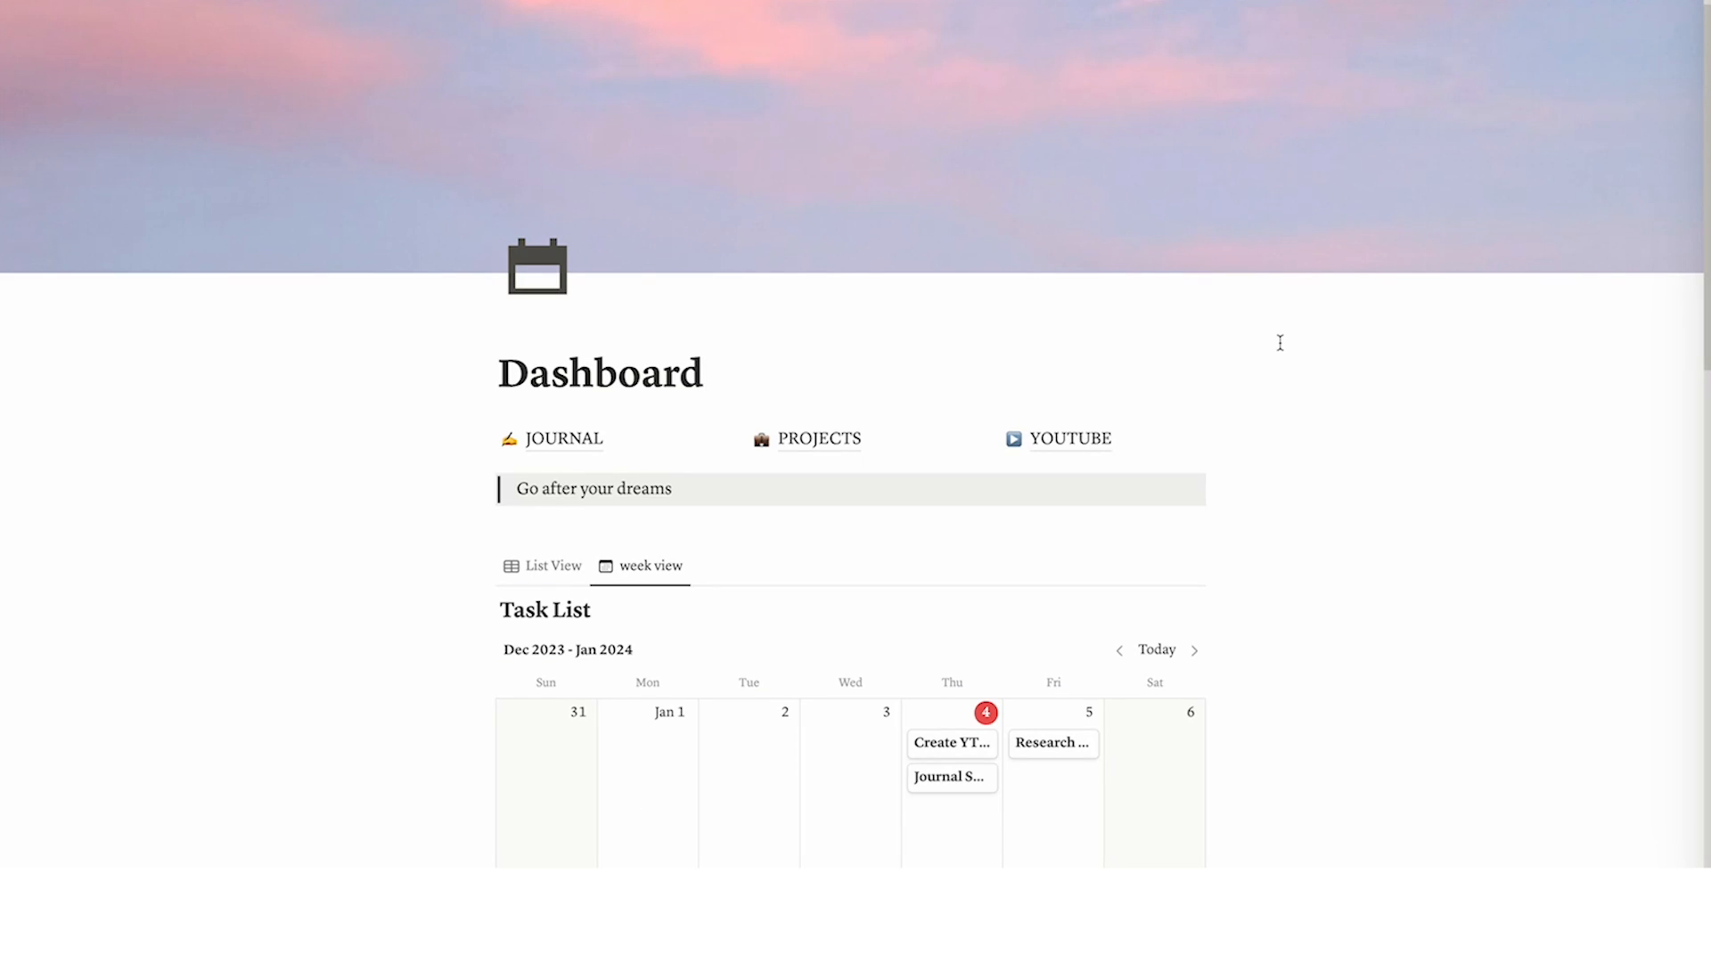
mouse_move(1303, 343)
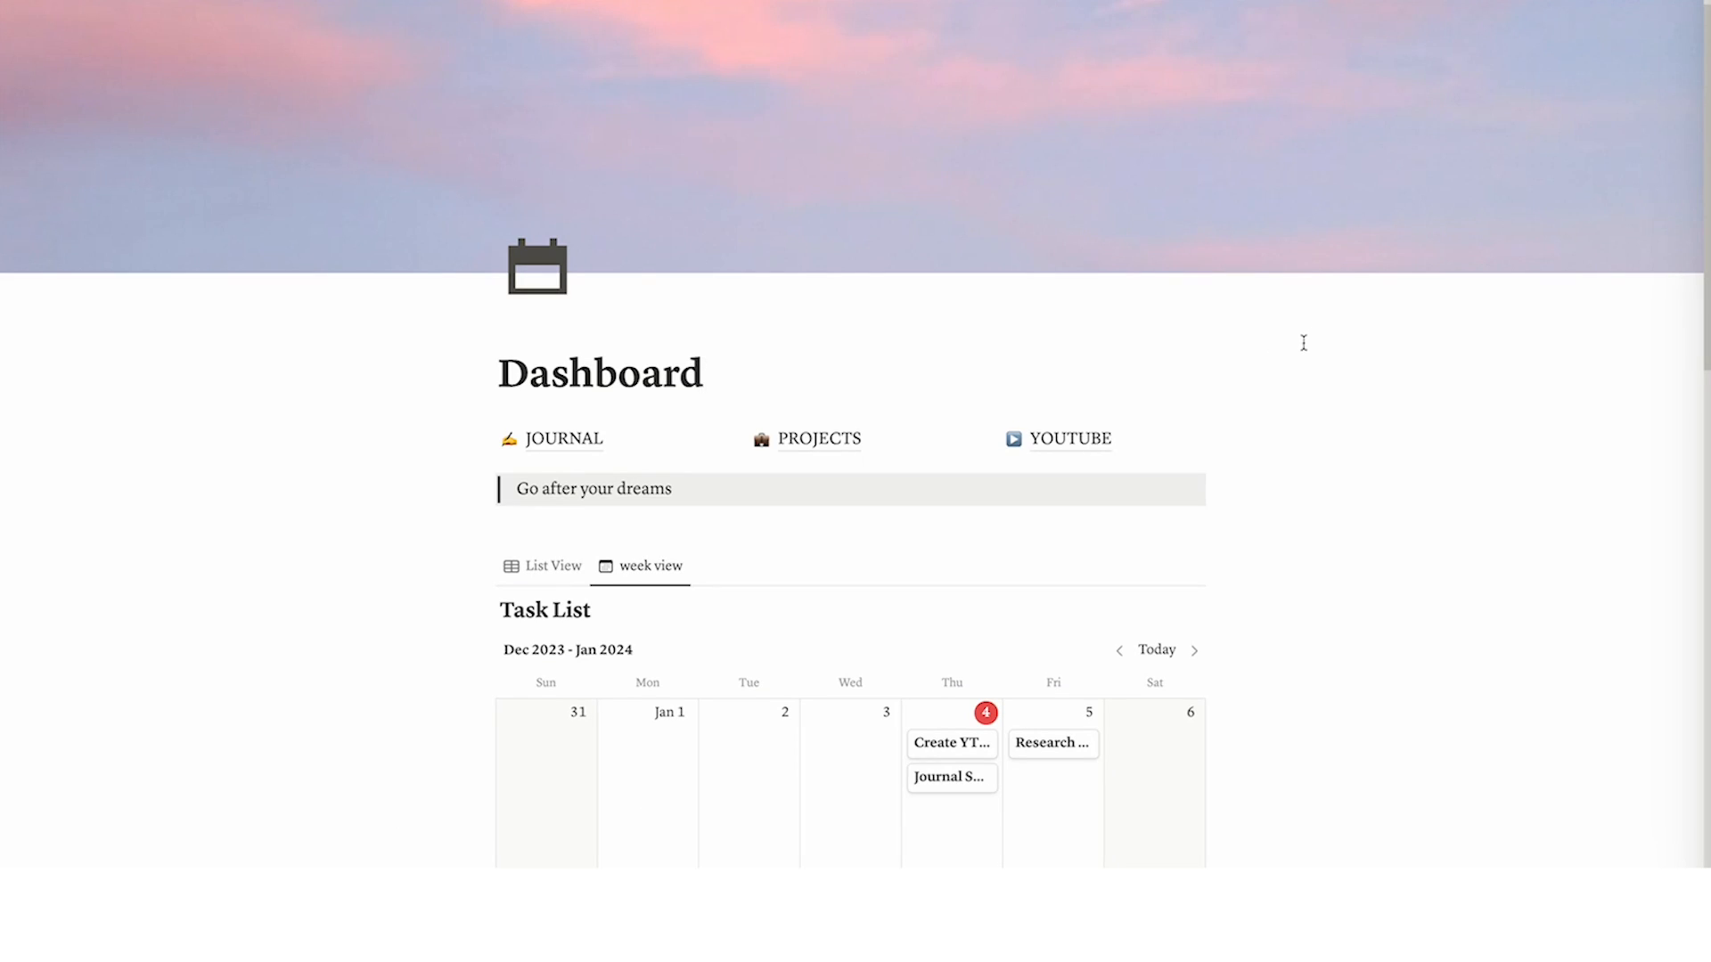
scroll(down, 3)
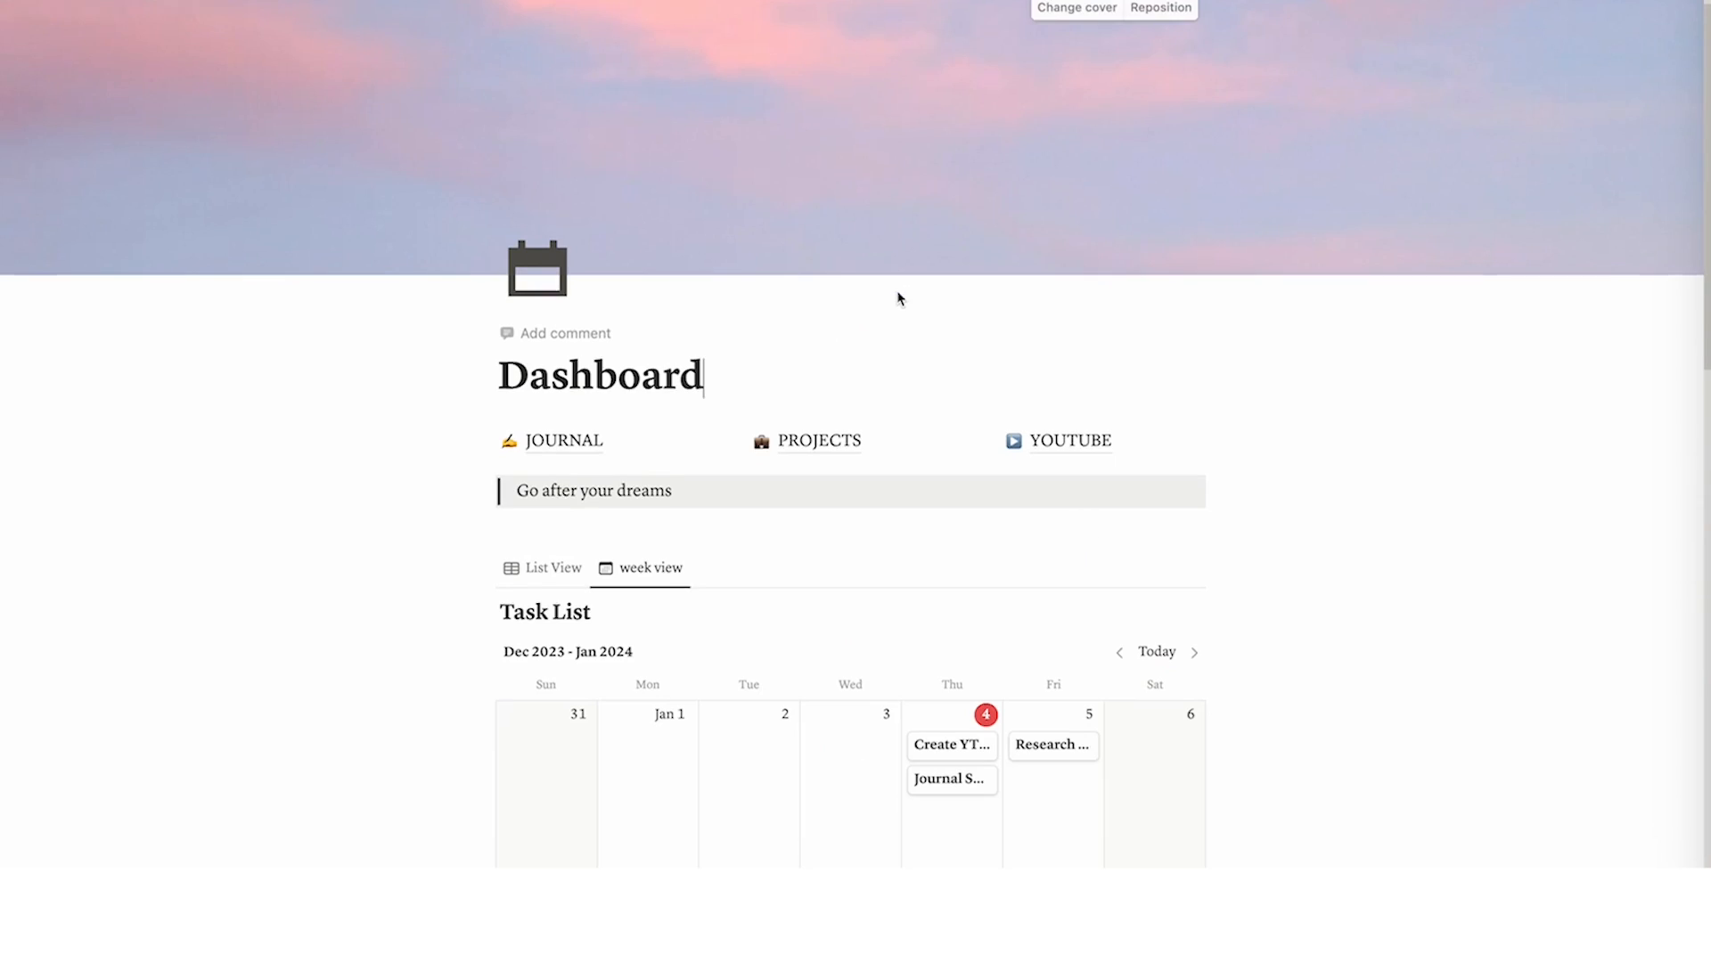
scroll(down, 3)
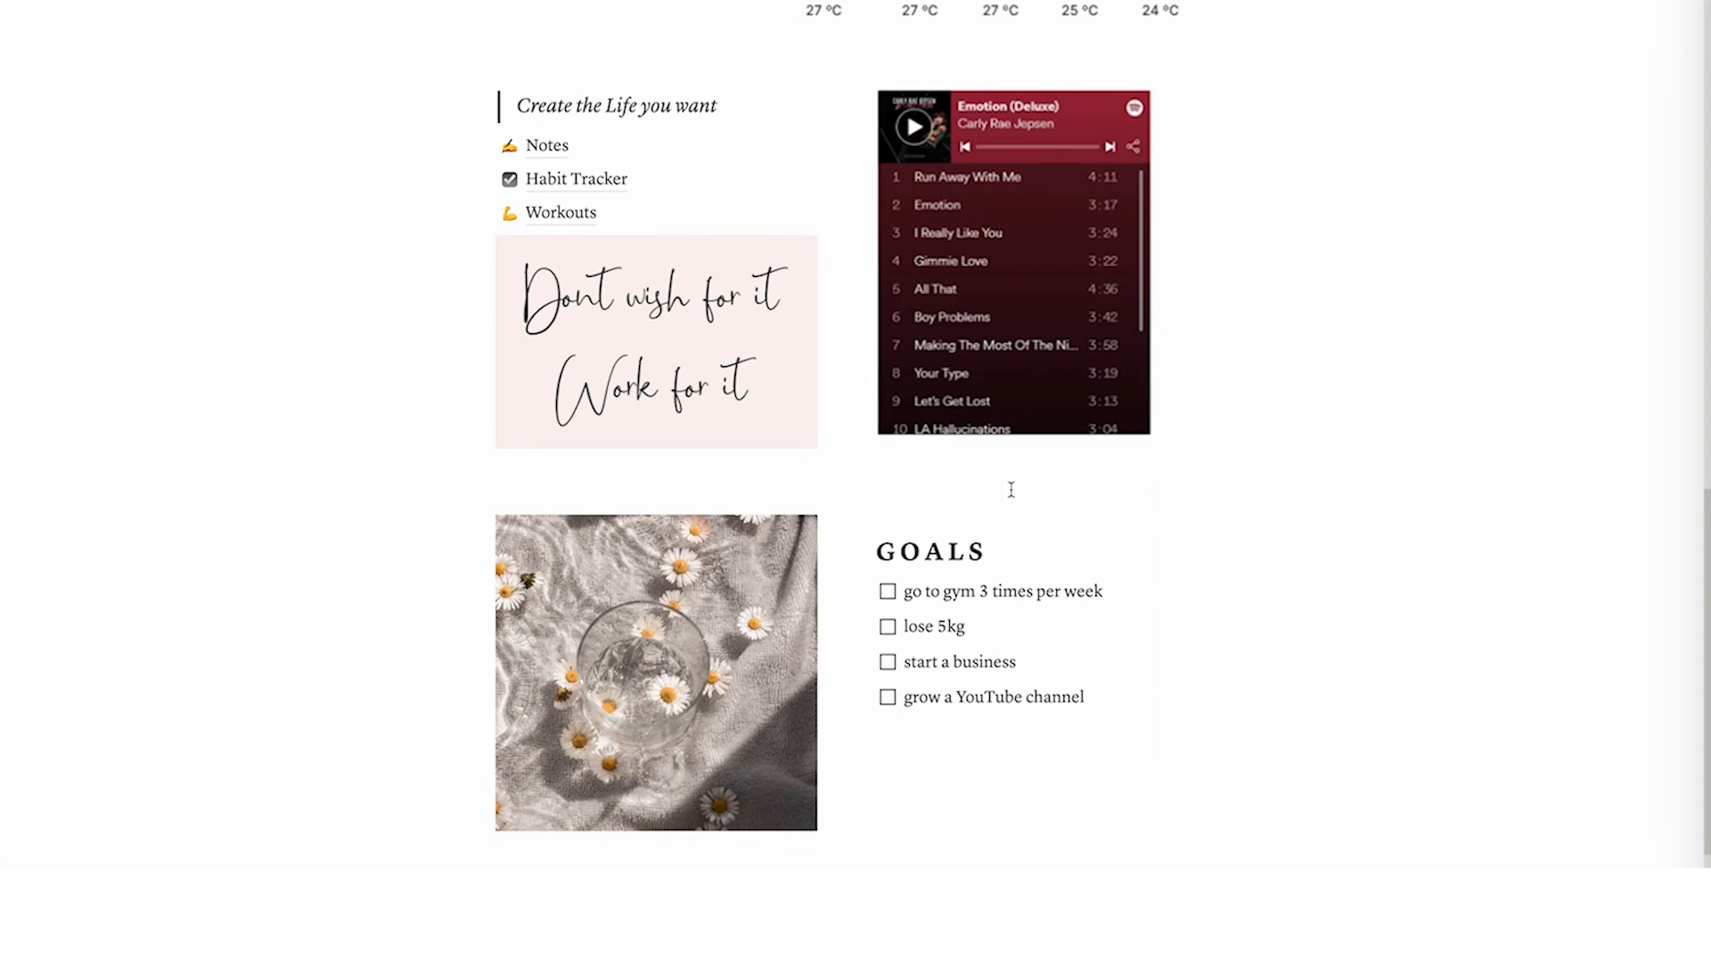
scroll(down, 3)
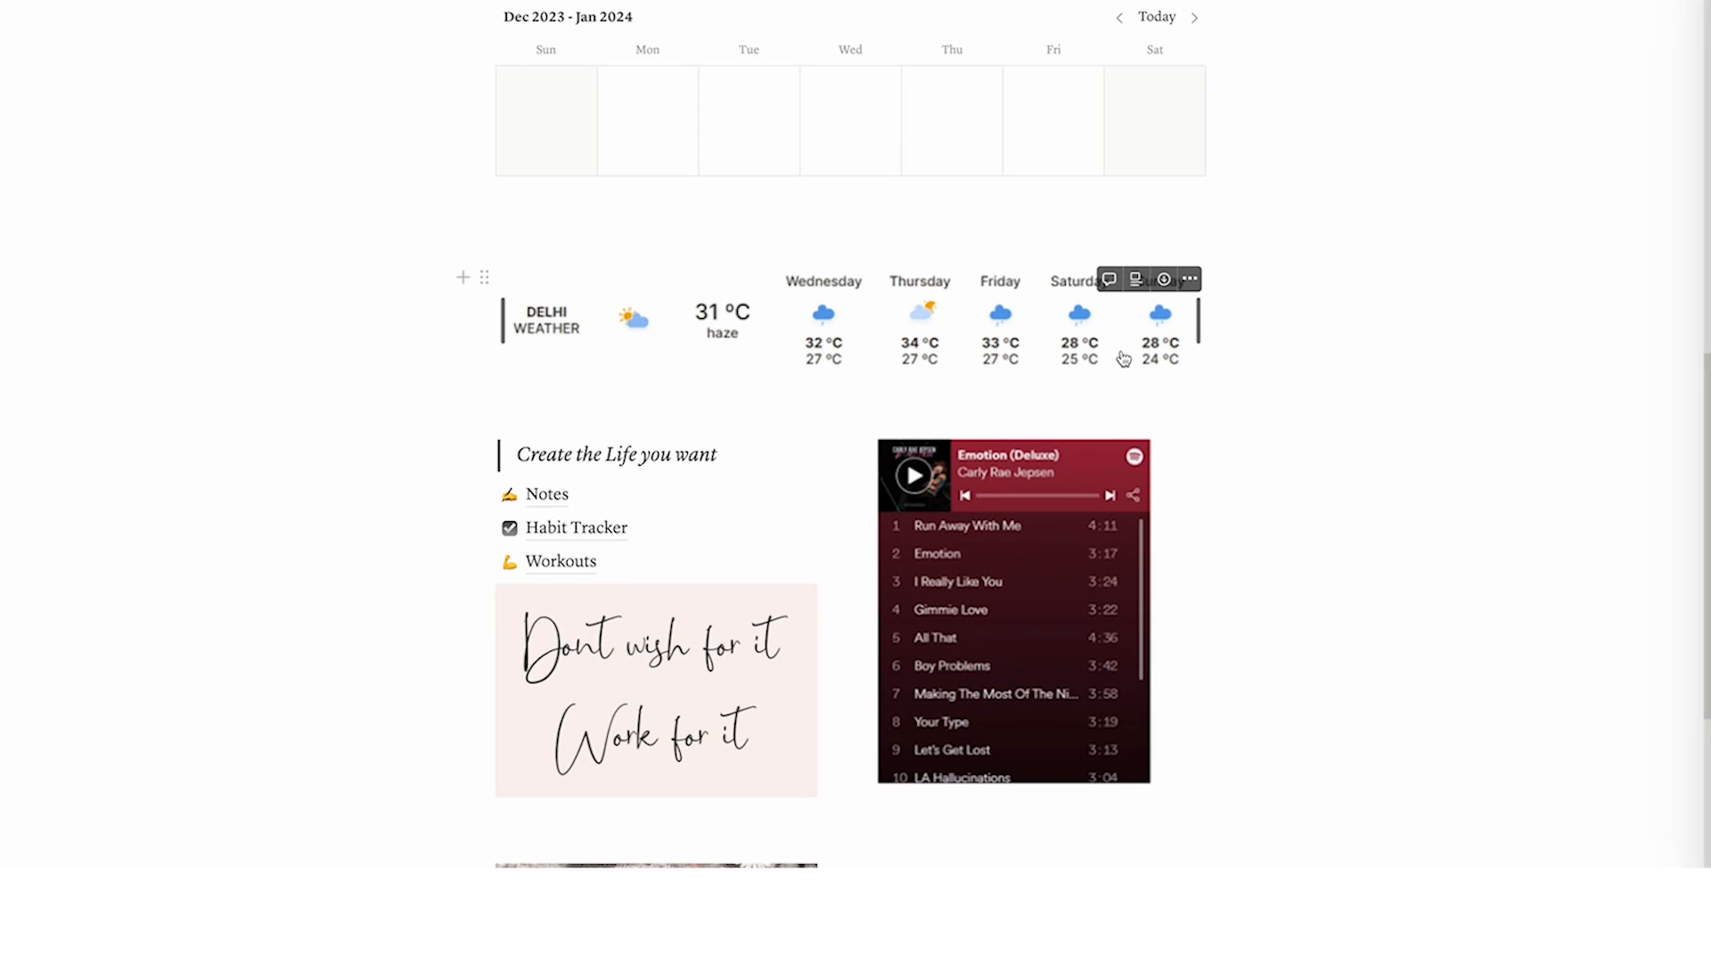
mouse_move(909, 325)
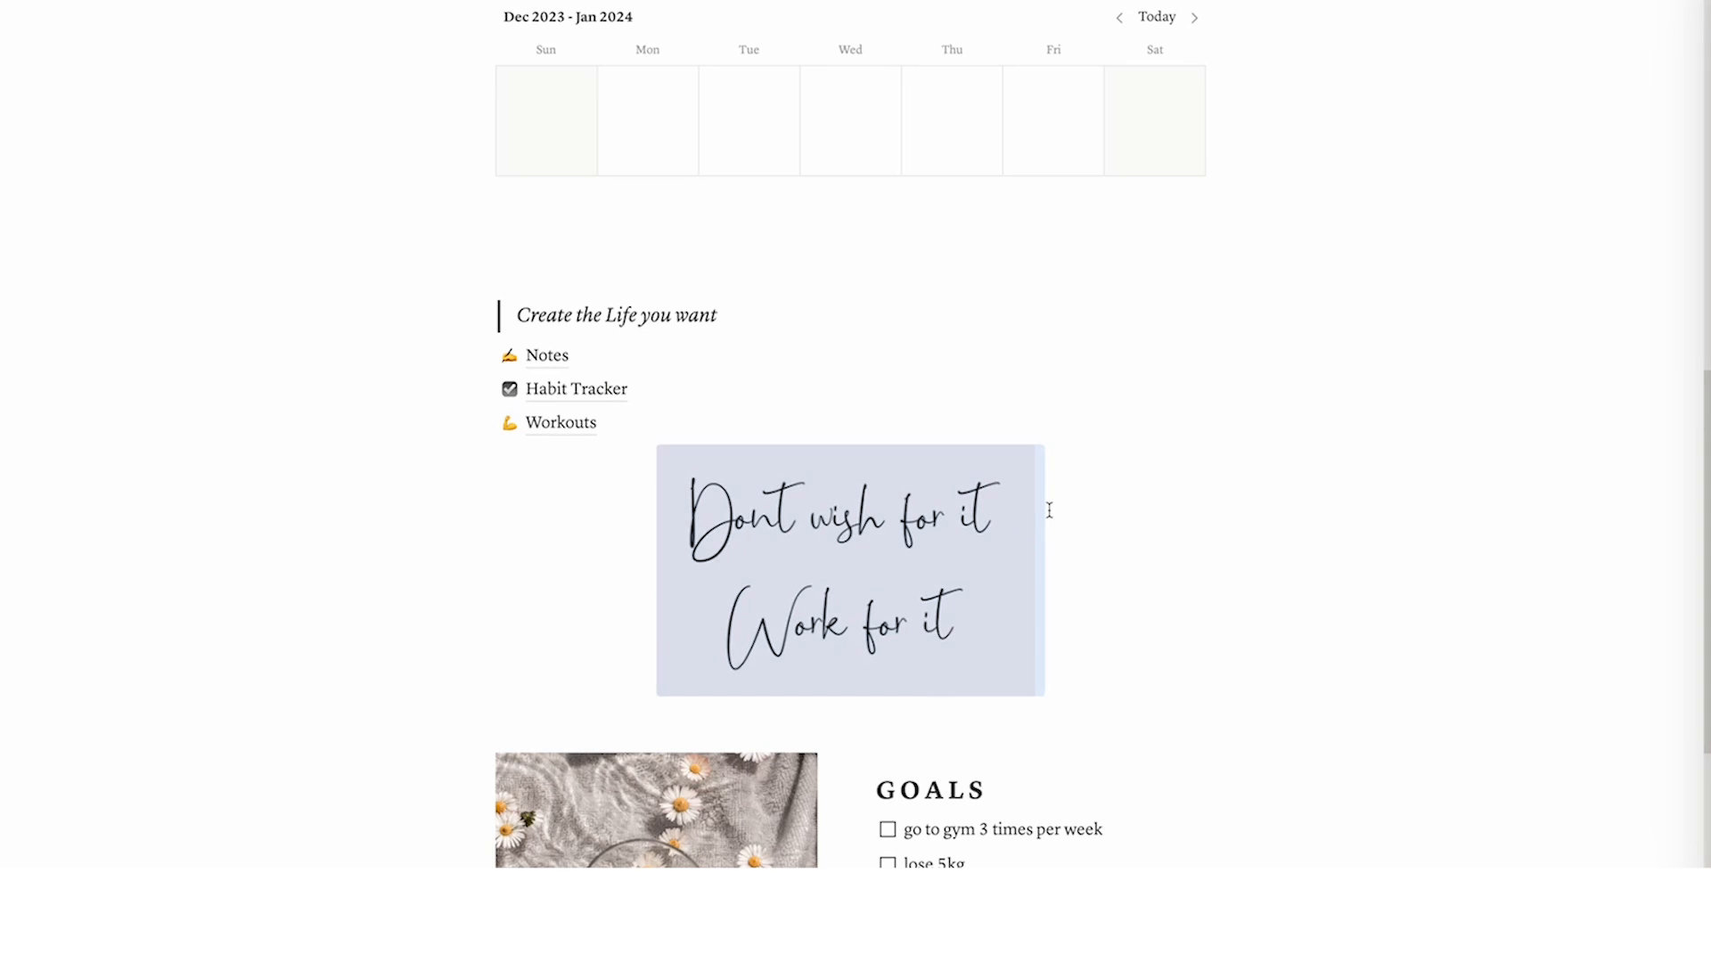
scroll(down, 3)
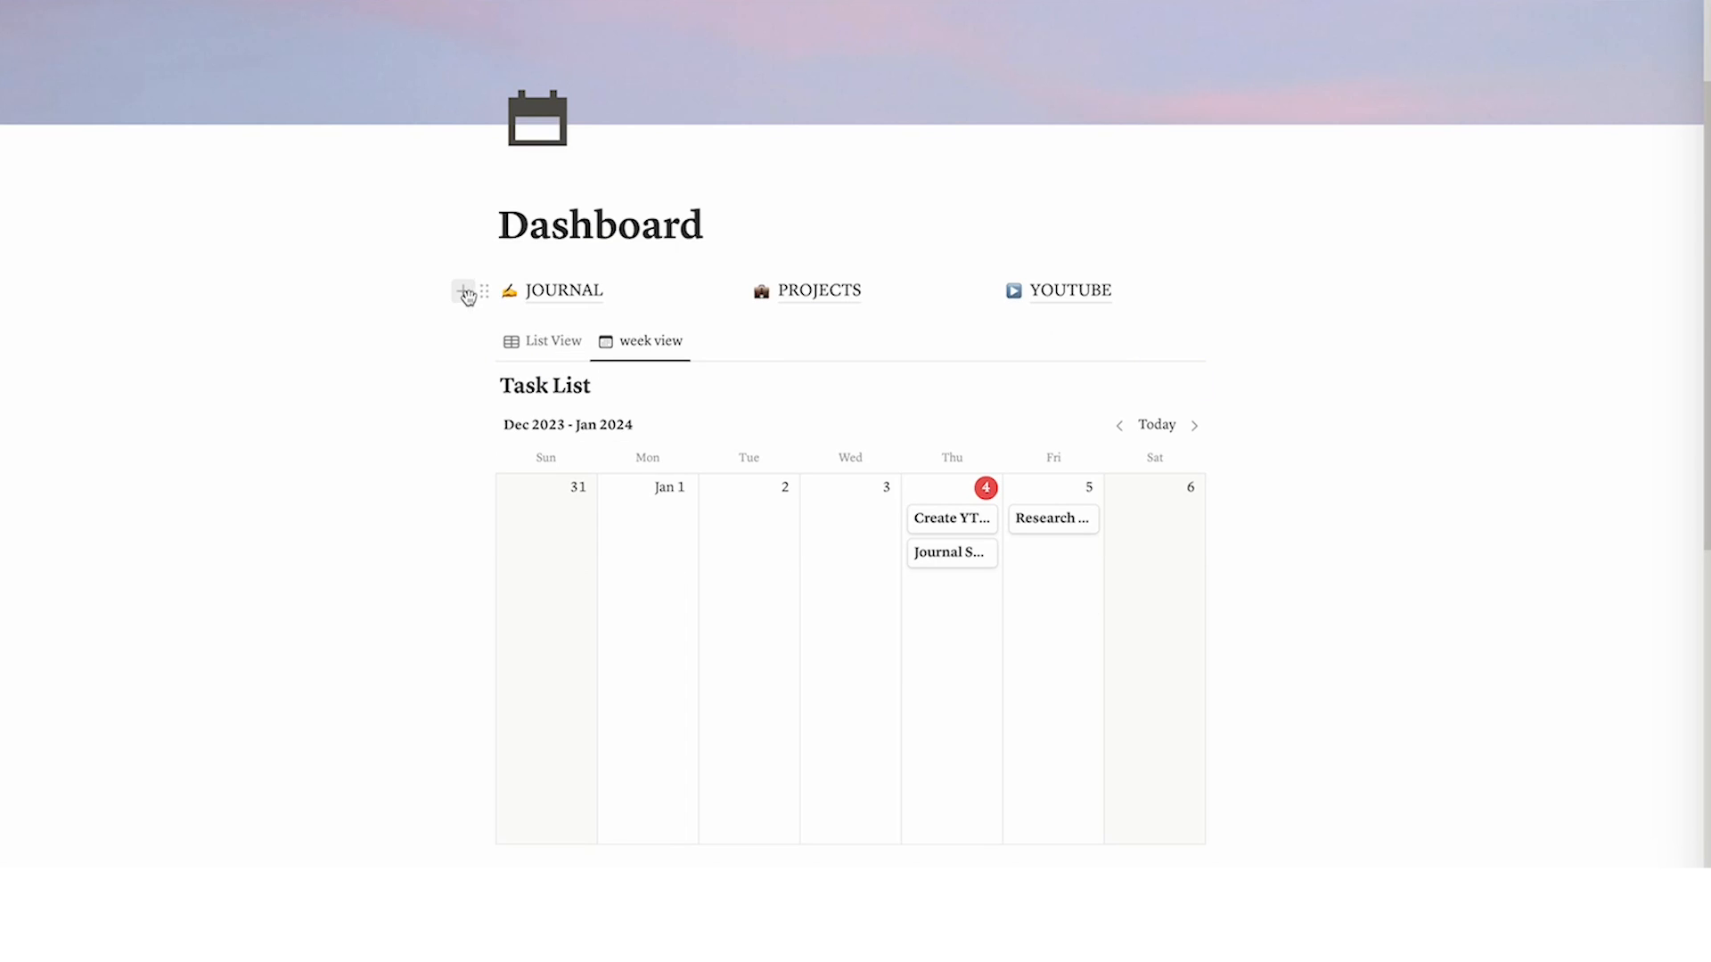
scroll(down, 3)
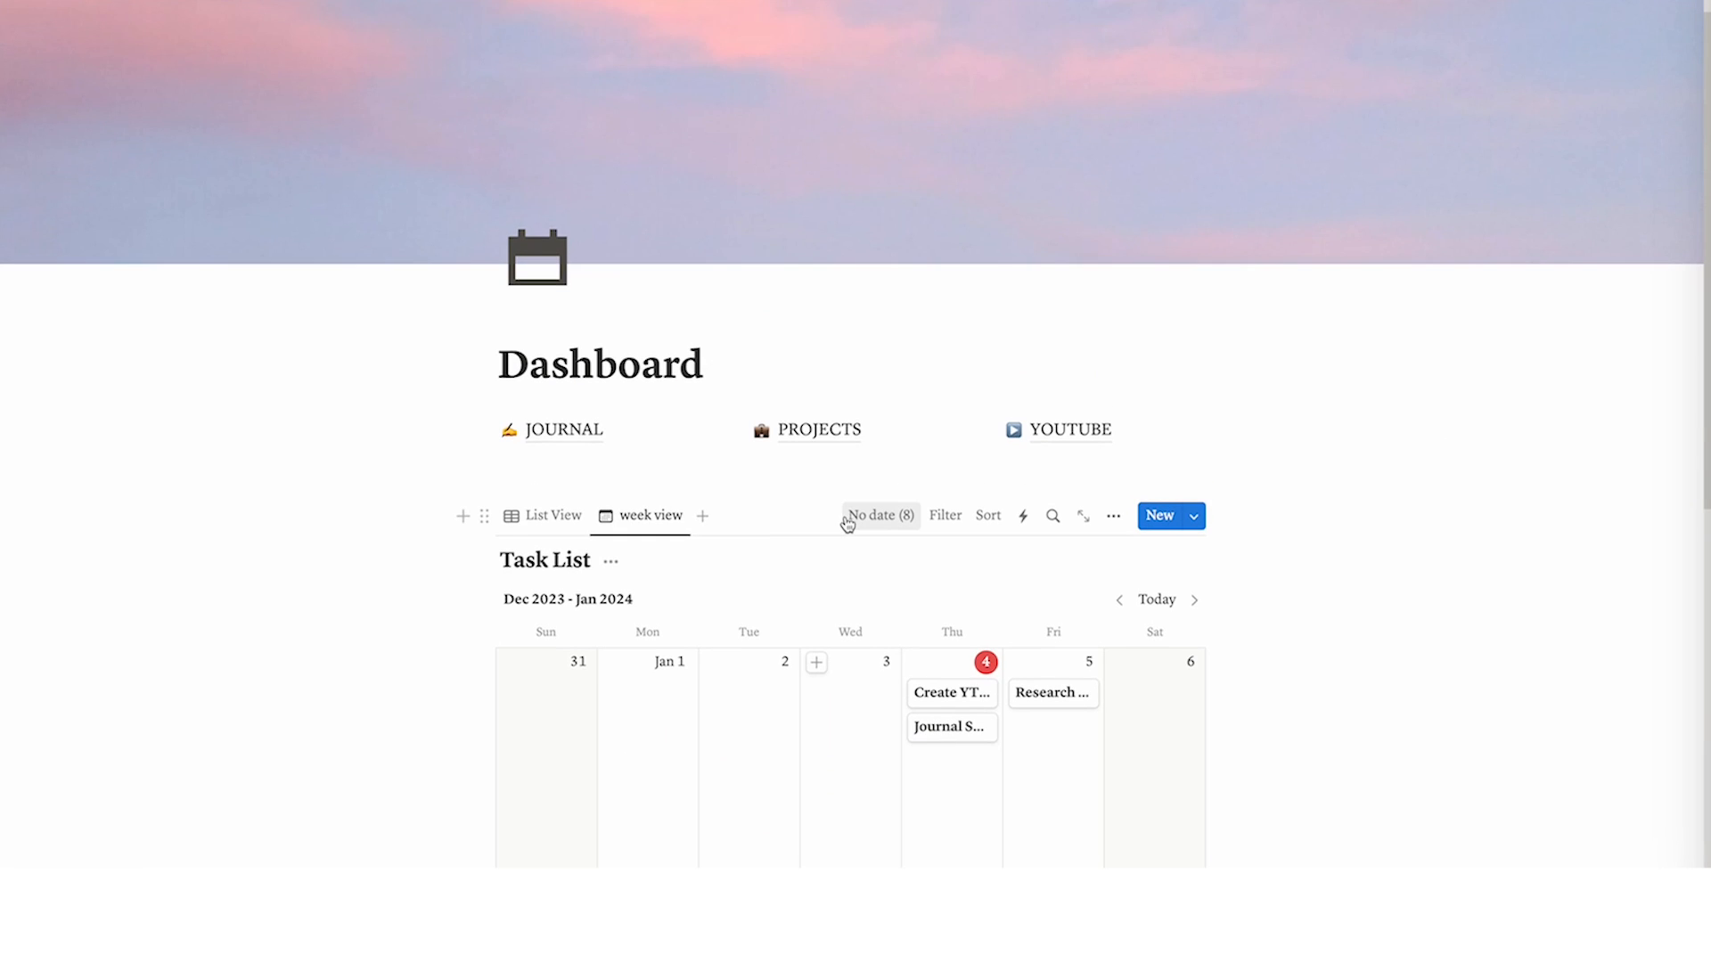
scroll(down, 3)
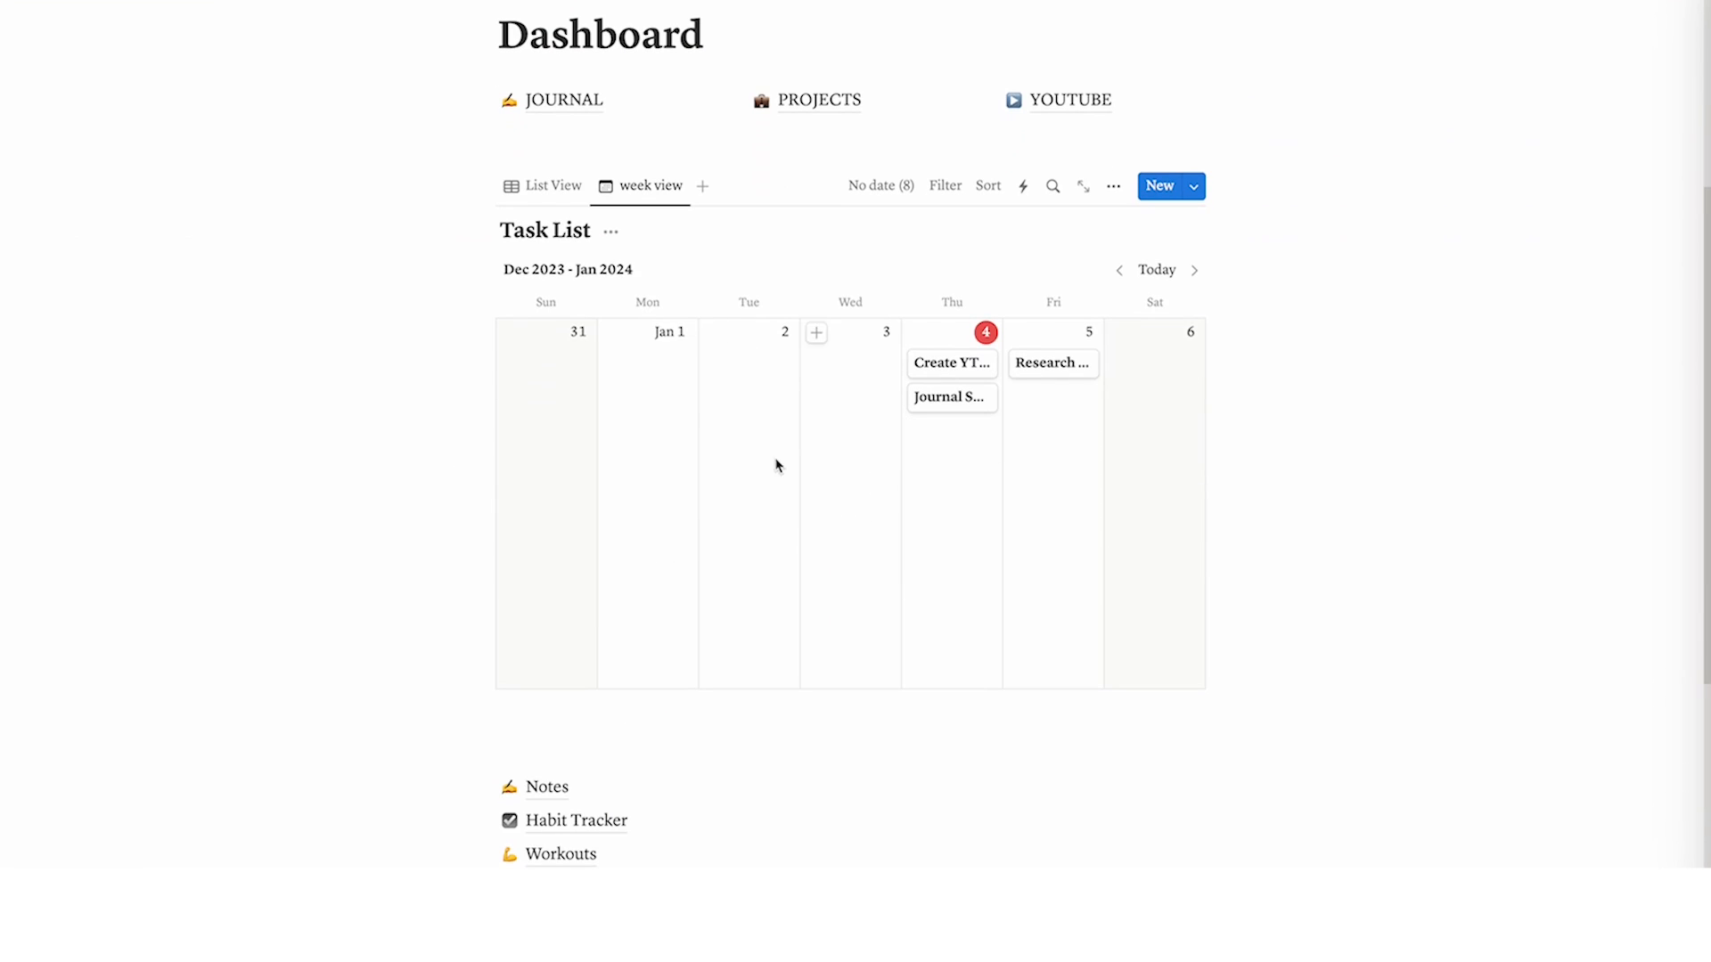
click(553, 185)
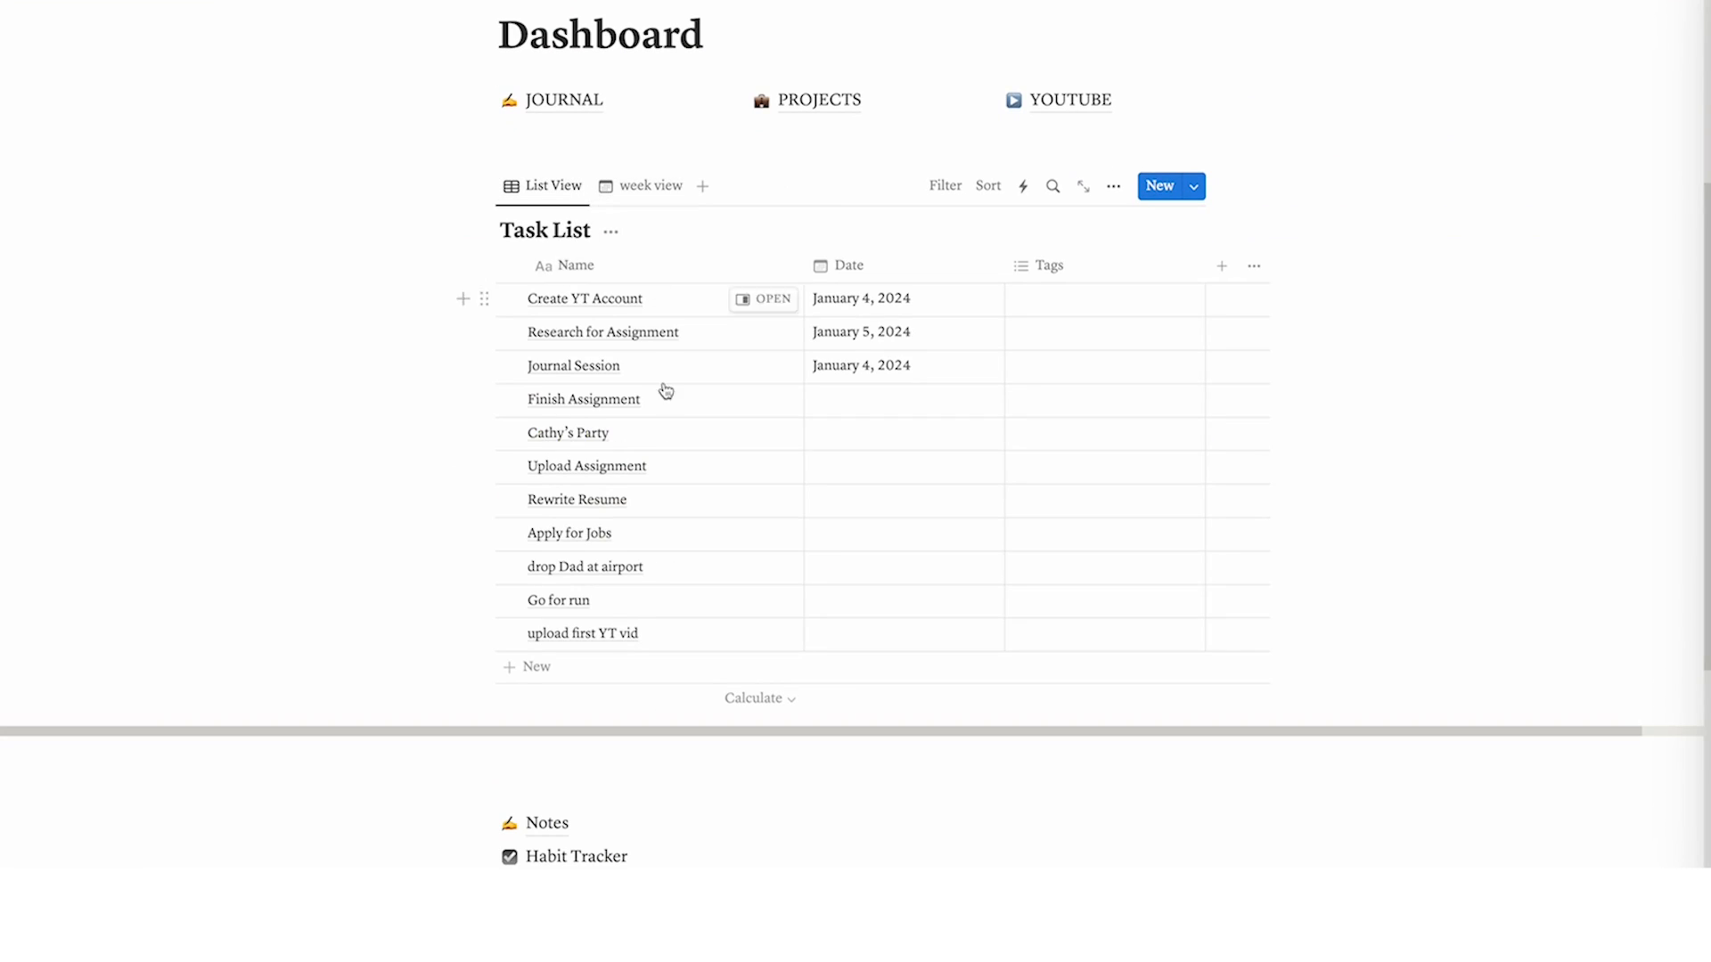
click(650, 185)
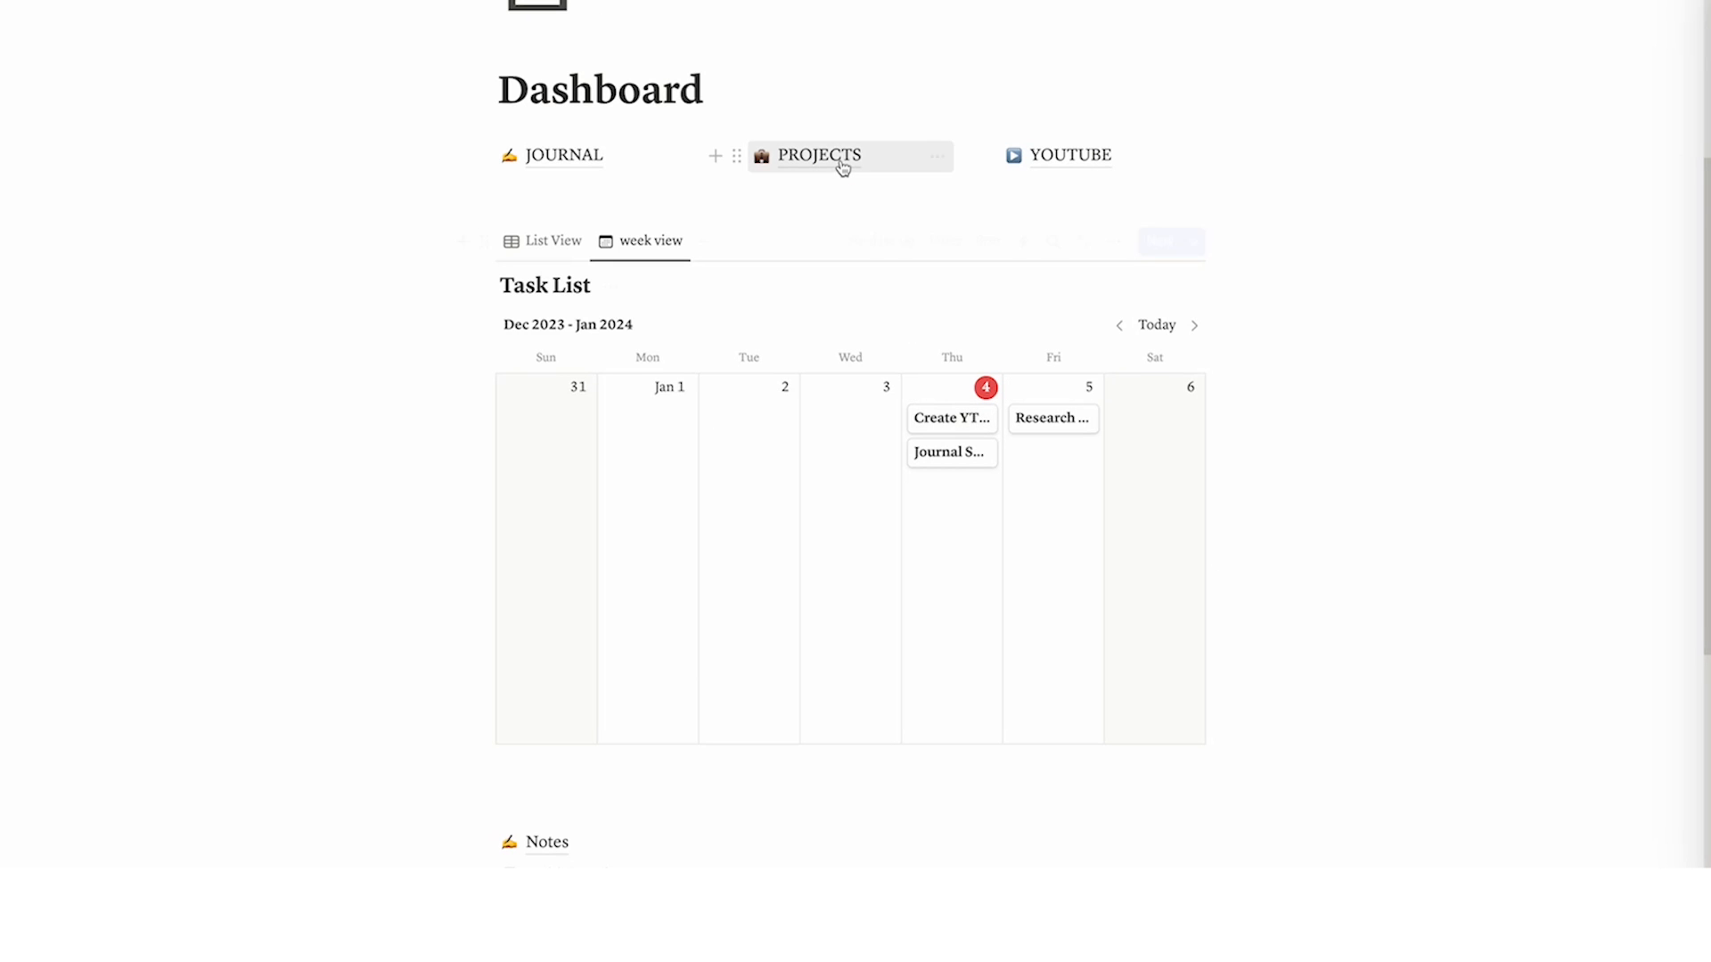
click(817, 155)
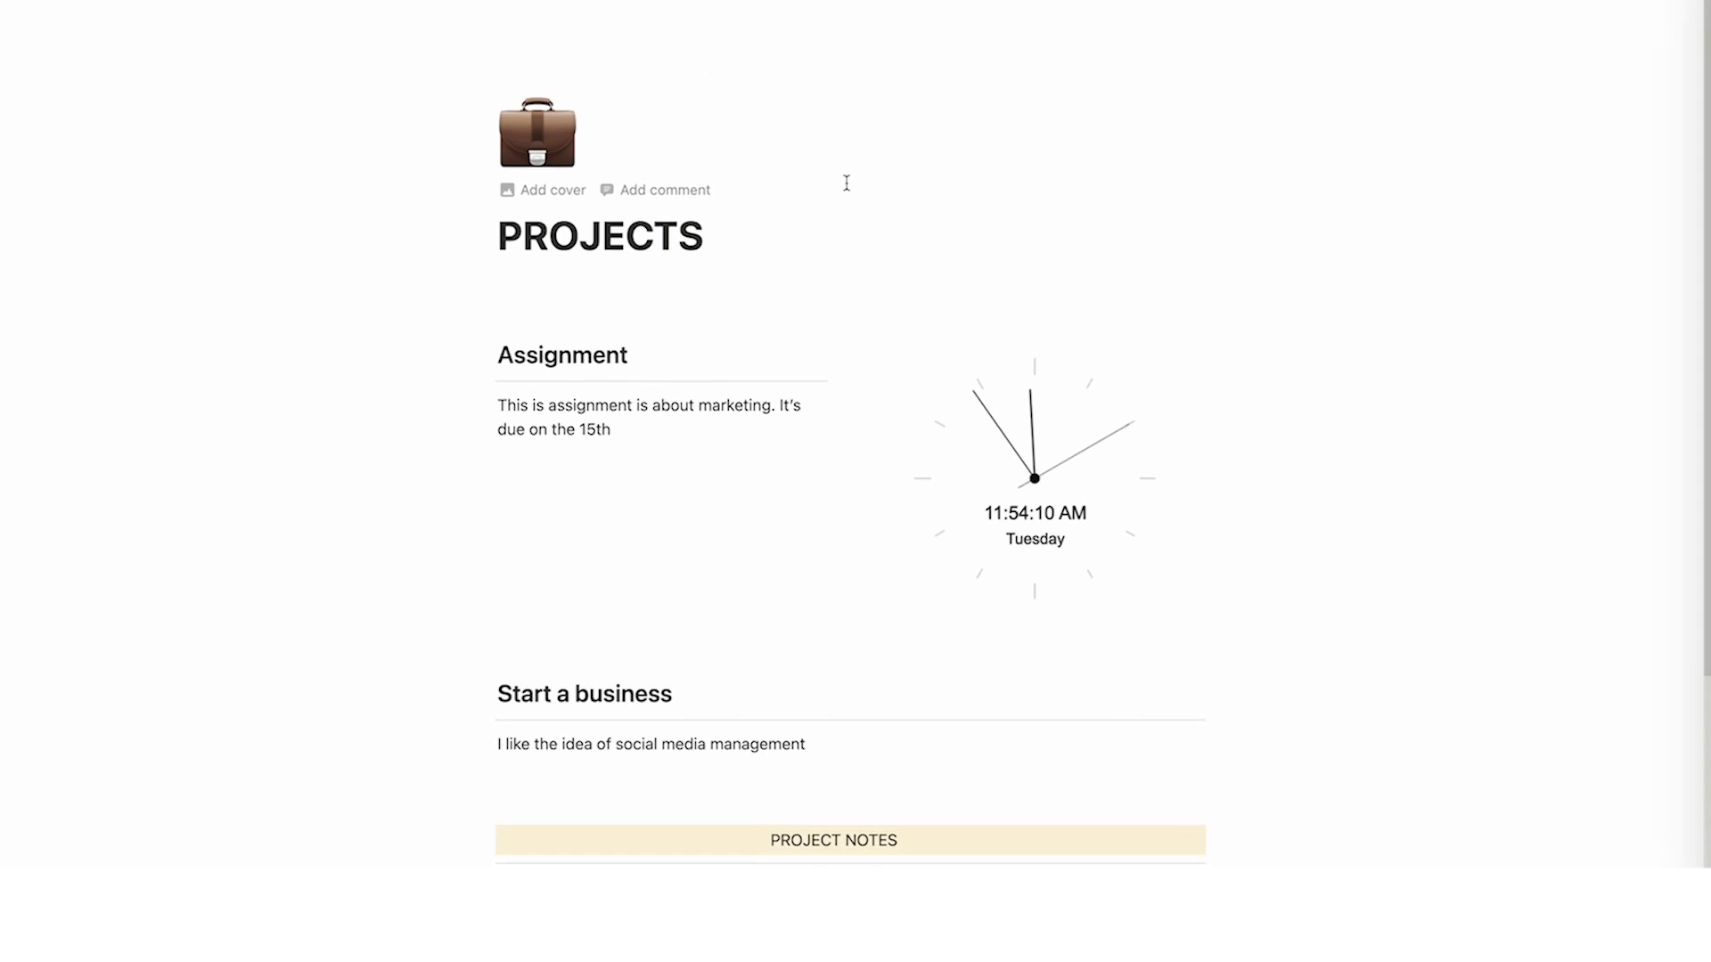
scroll(down, 3)
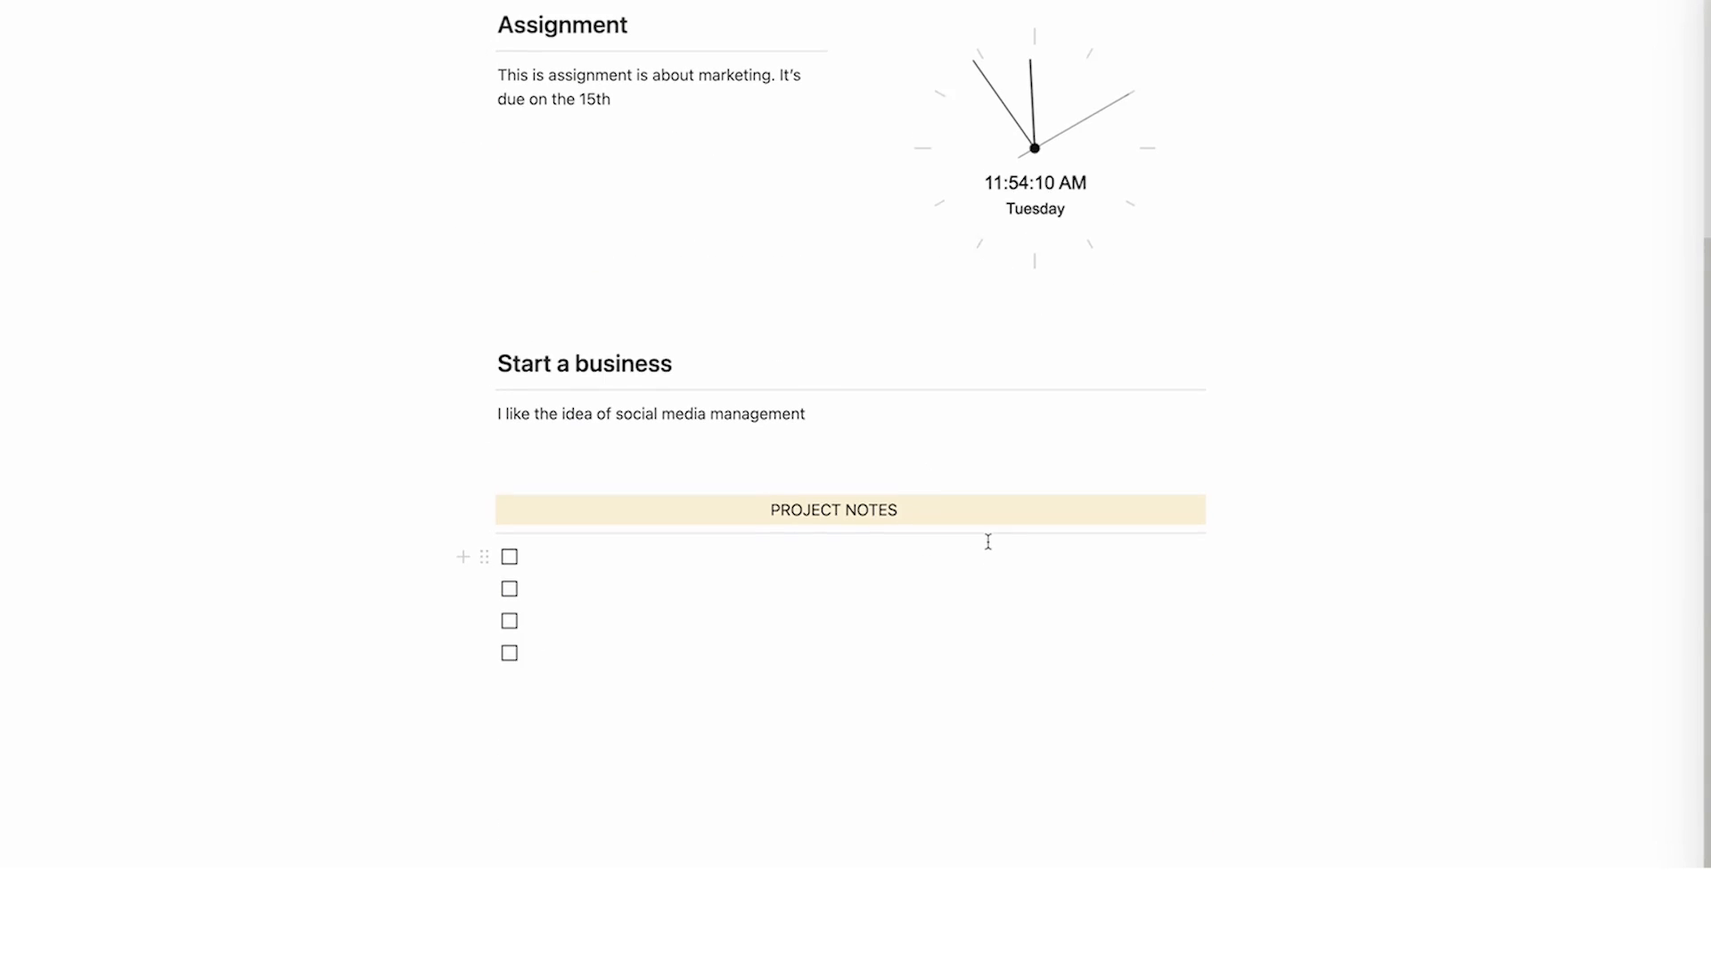
scroll(down, 3)
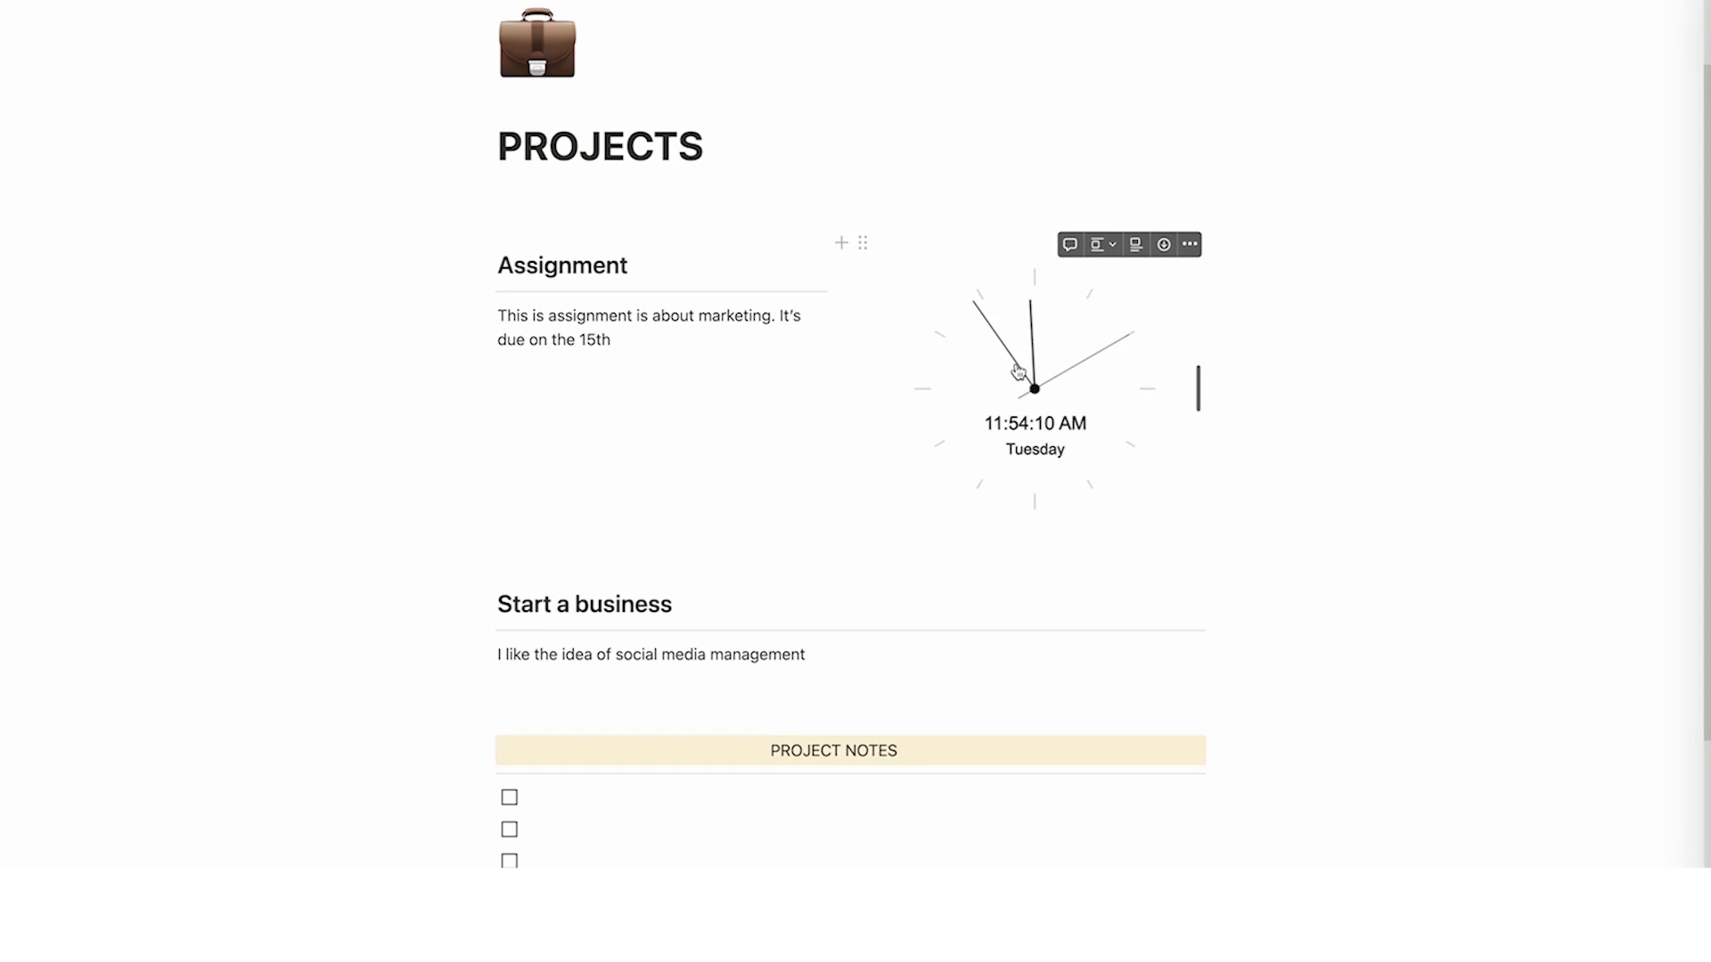
click(1037, 388)
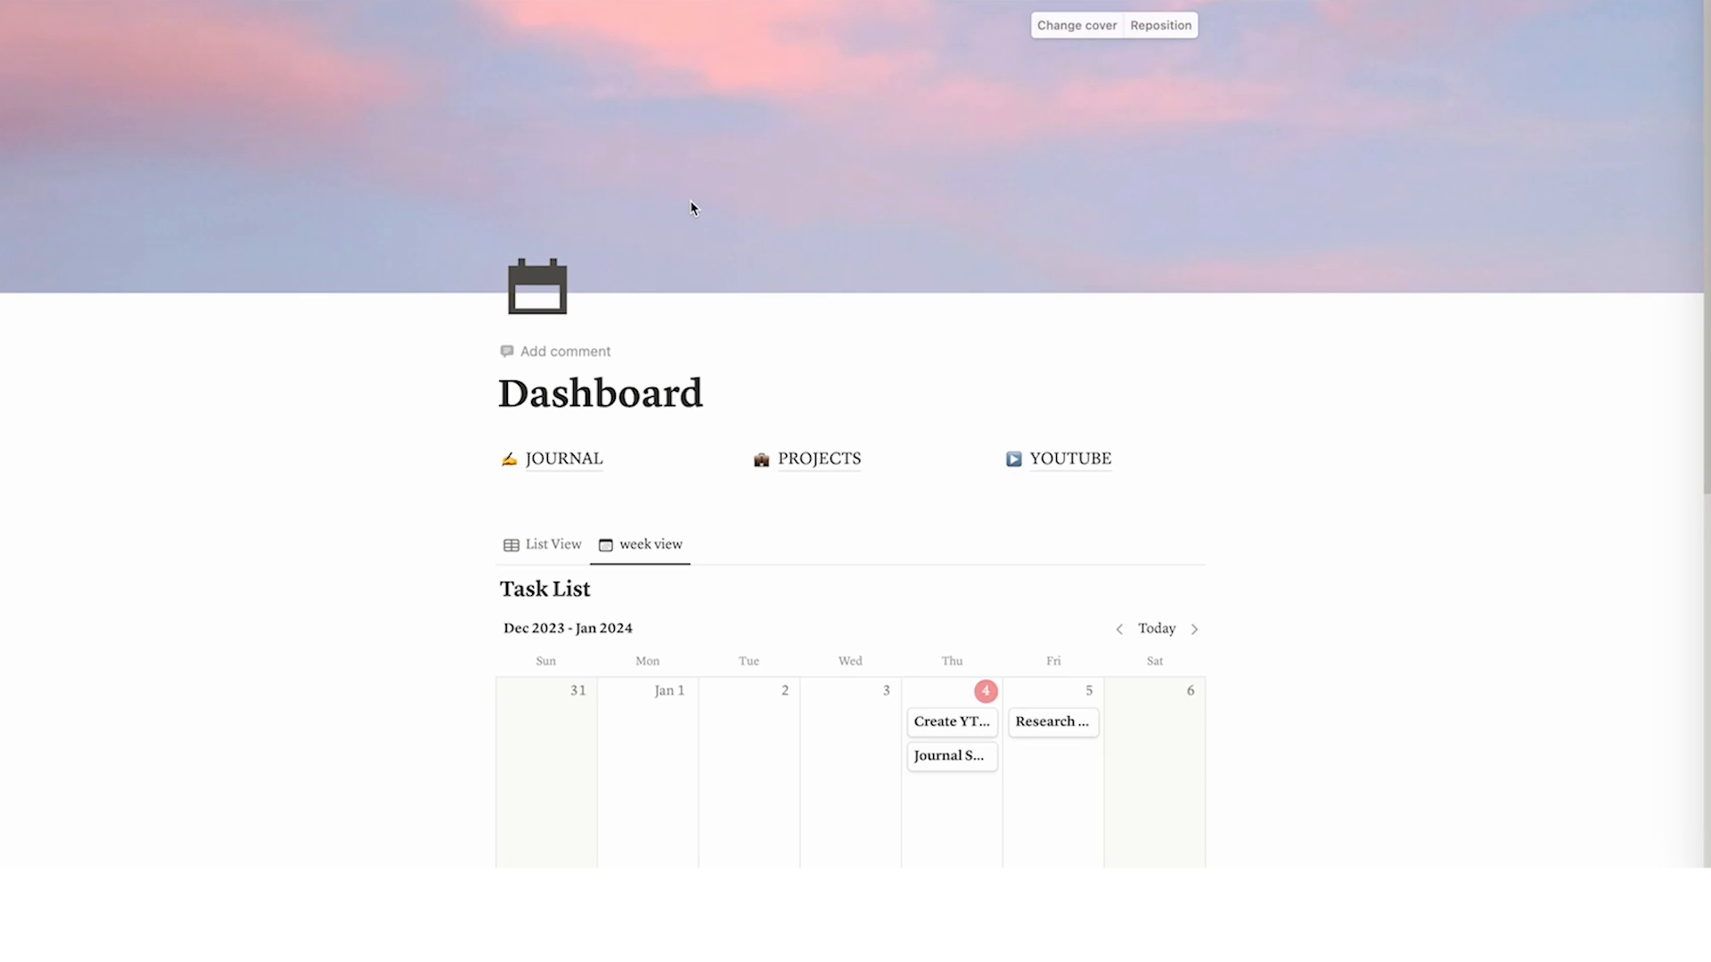
Insert a /database table view backed by a new database titled 'Projects'
scroll(down, 3)
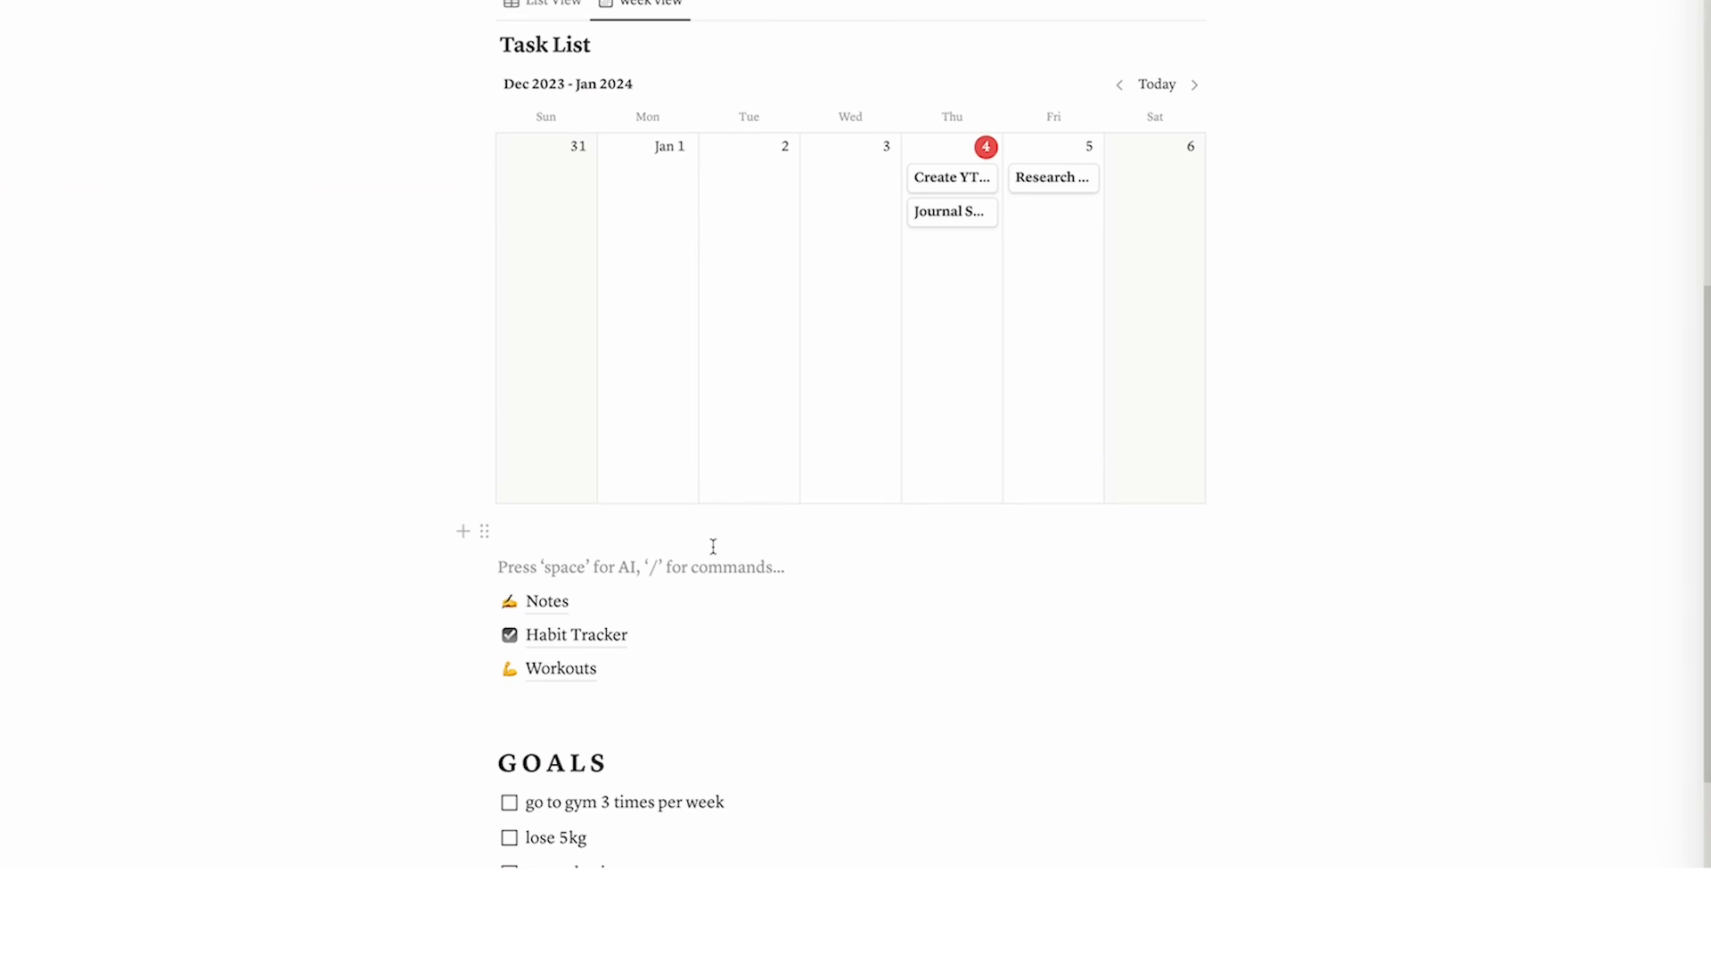
text(/)
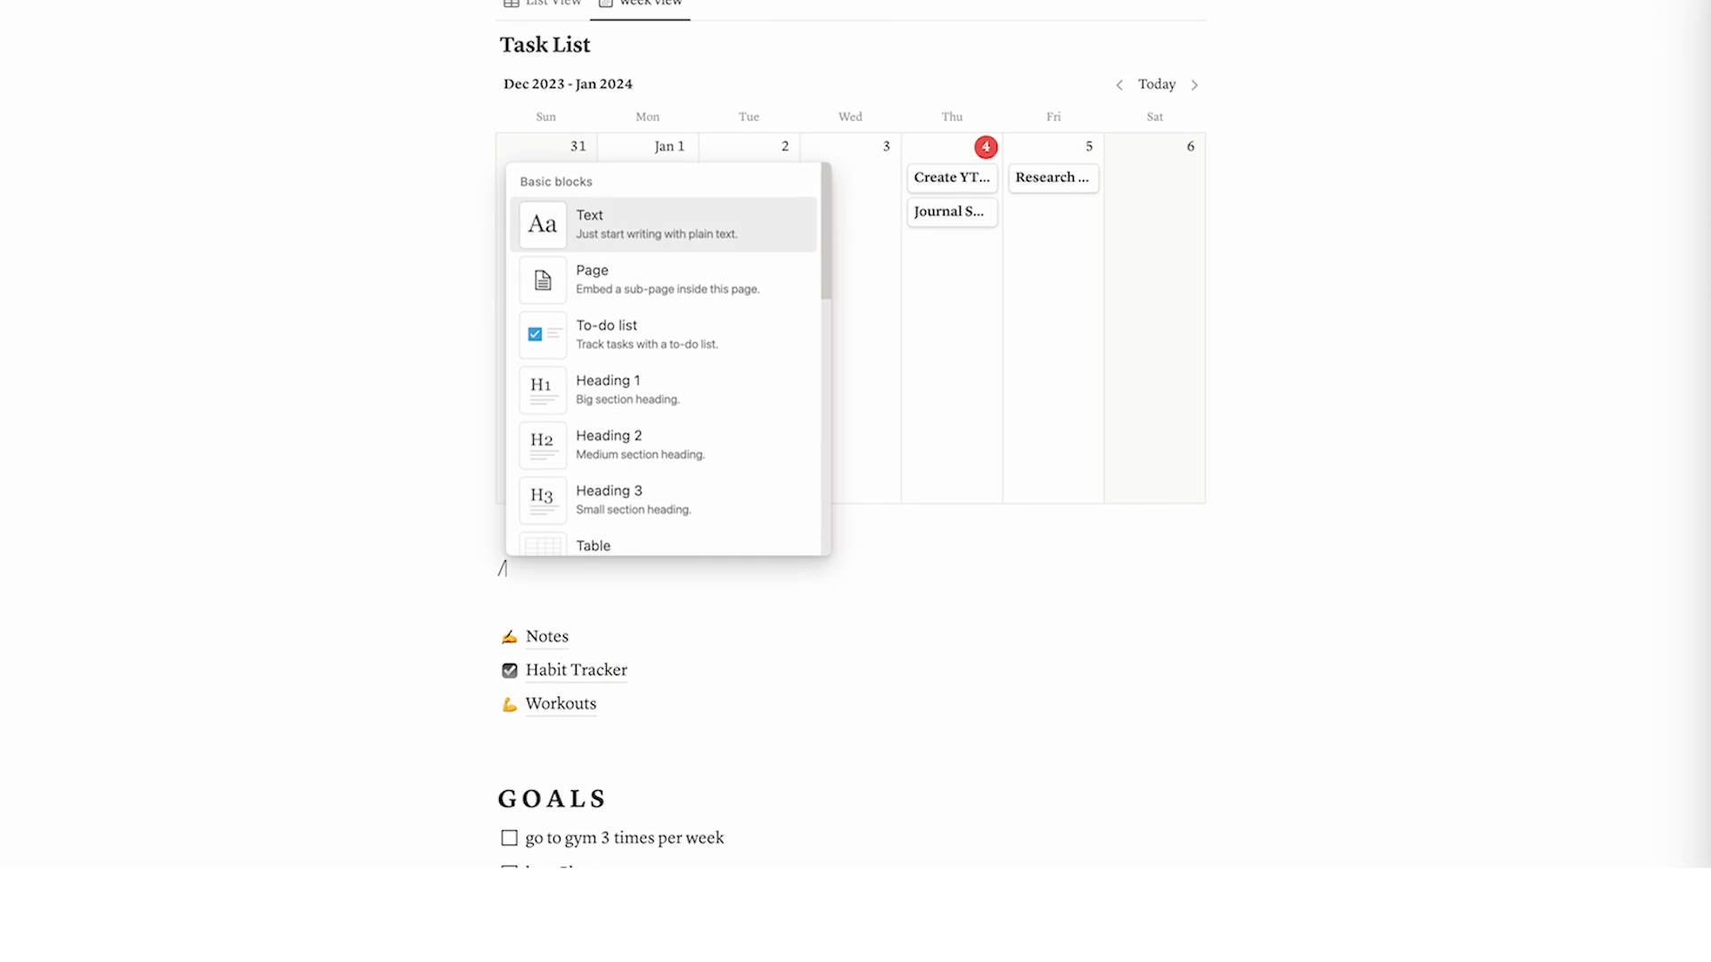
text(da)
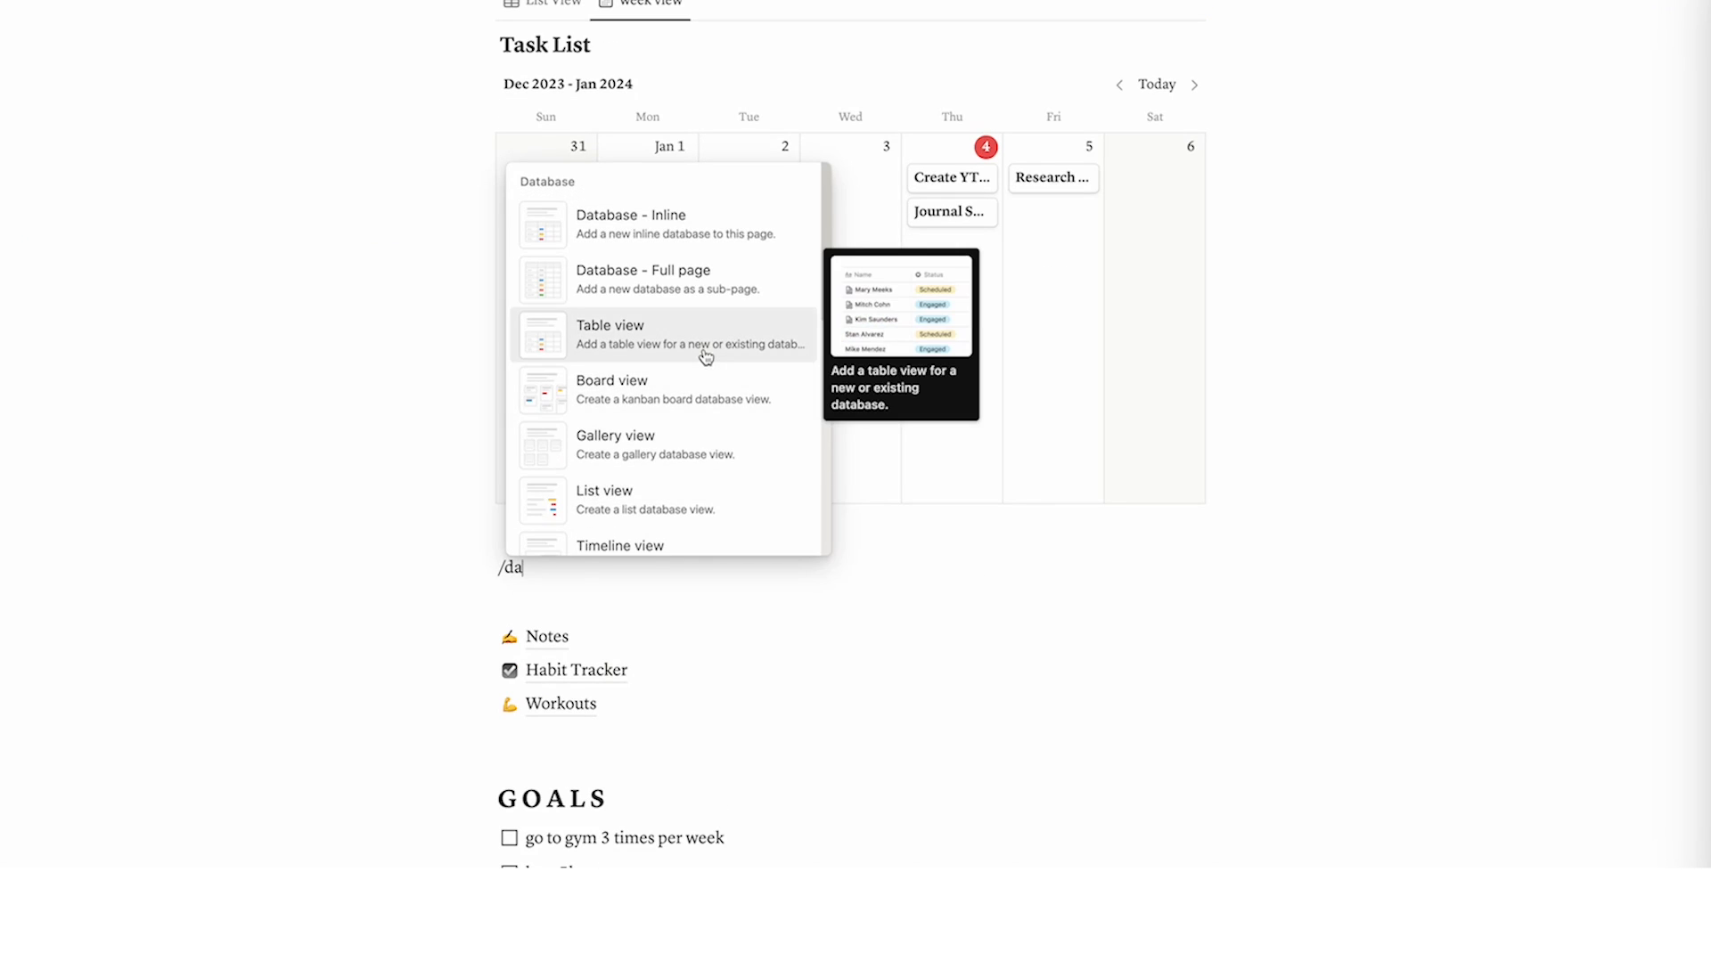
click(610, 334)
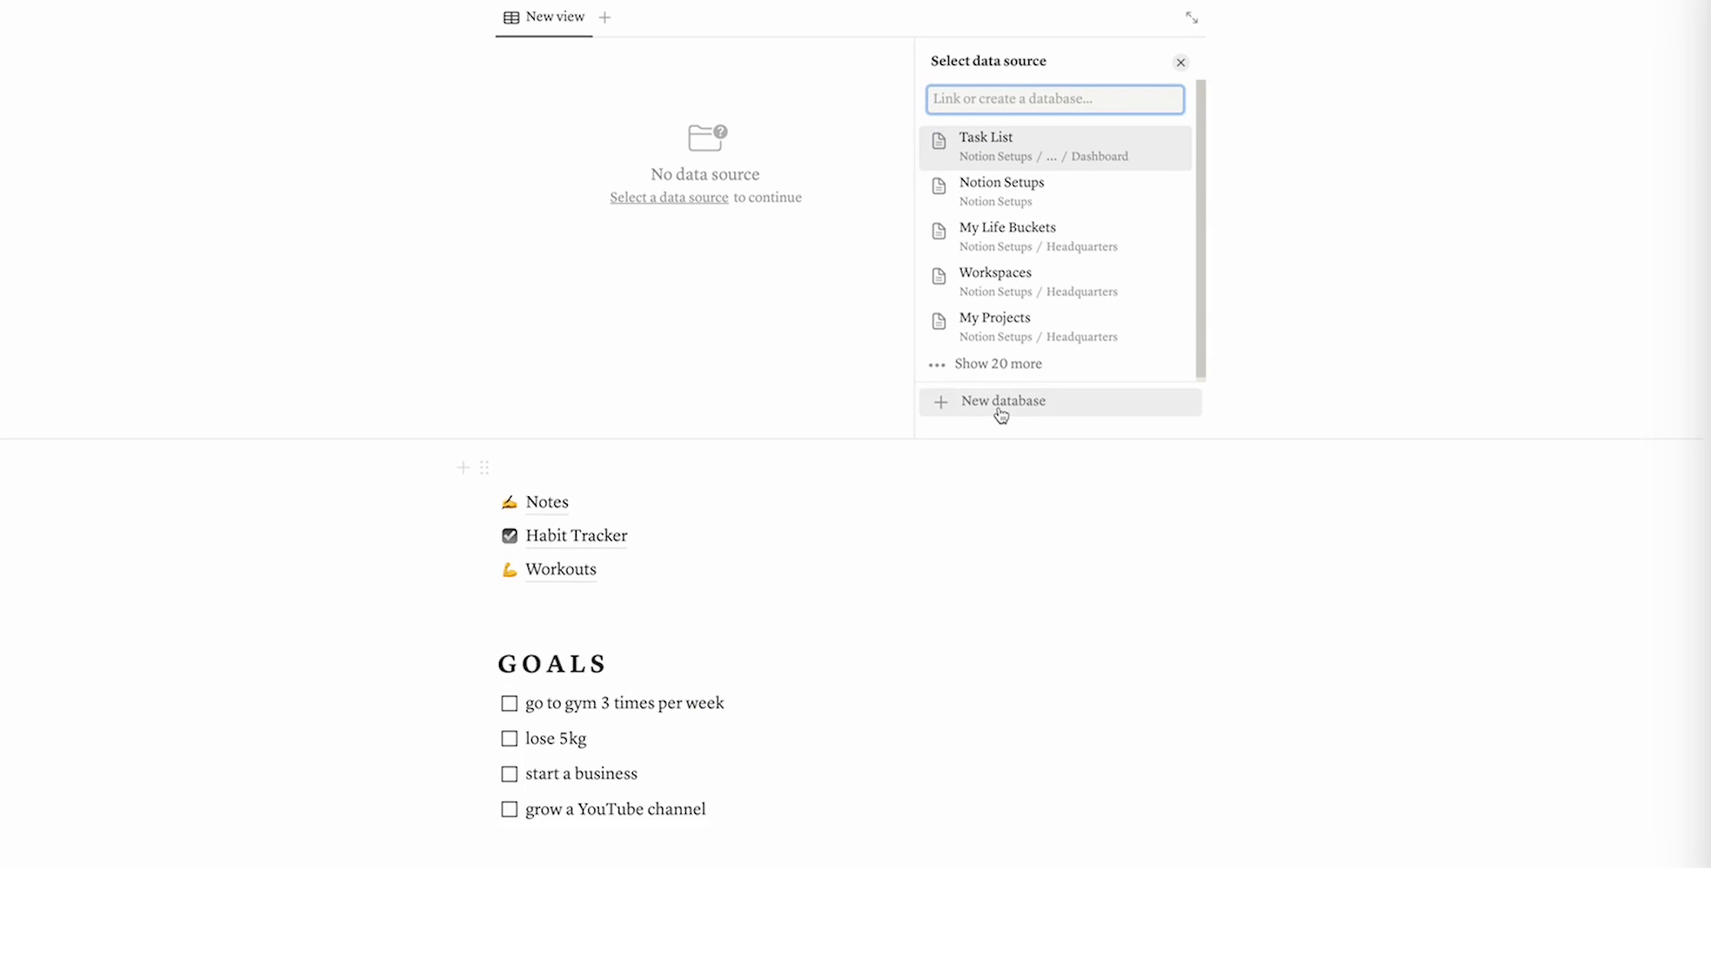
click(1000, 400)
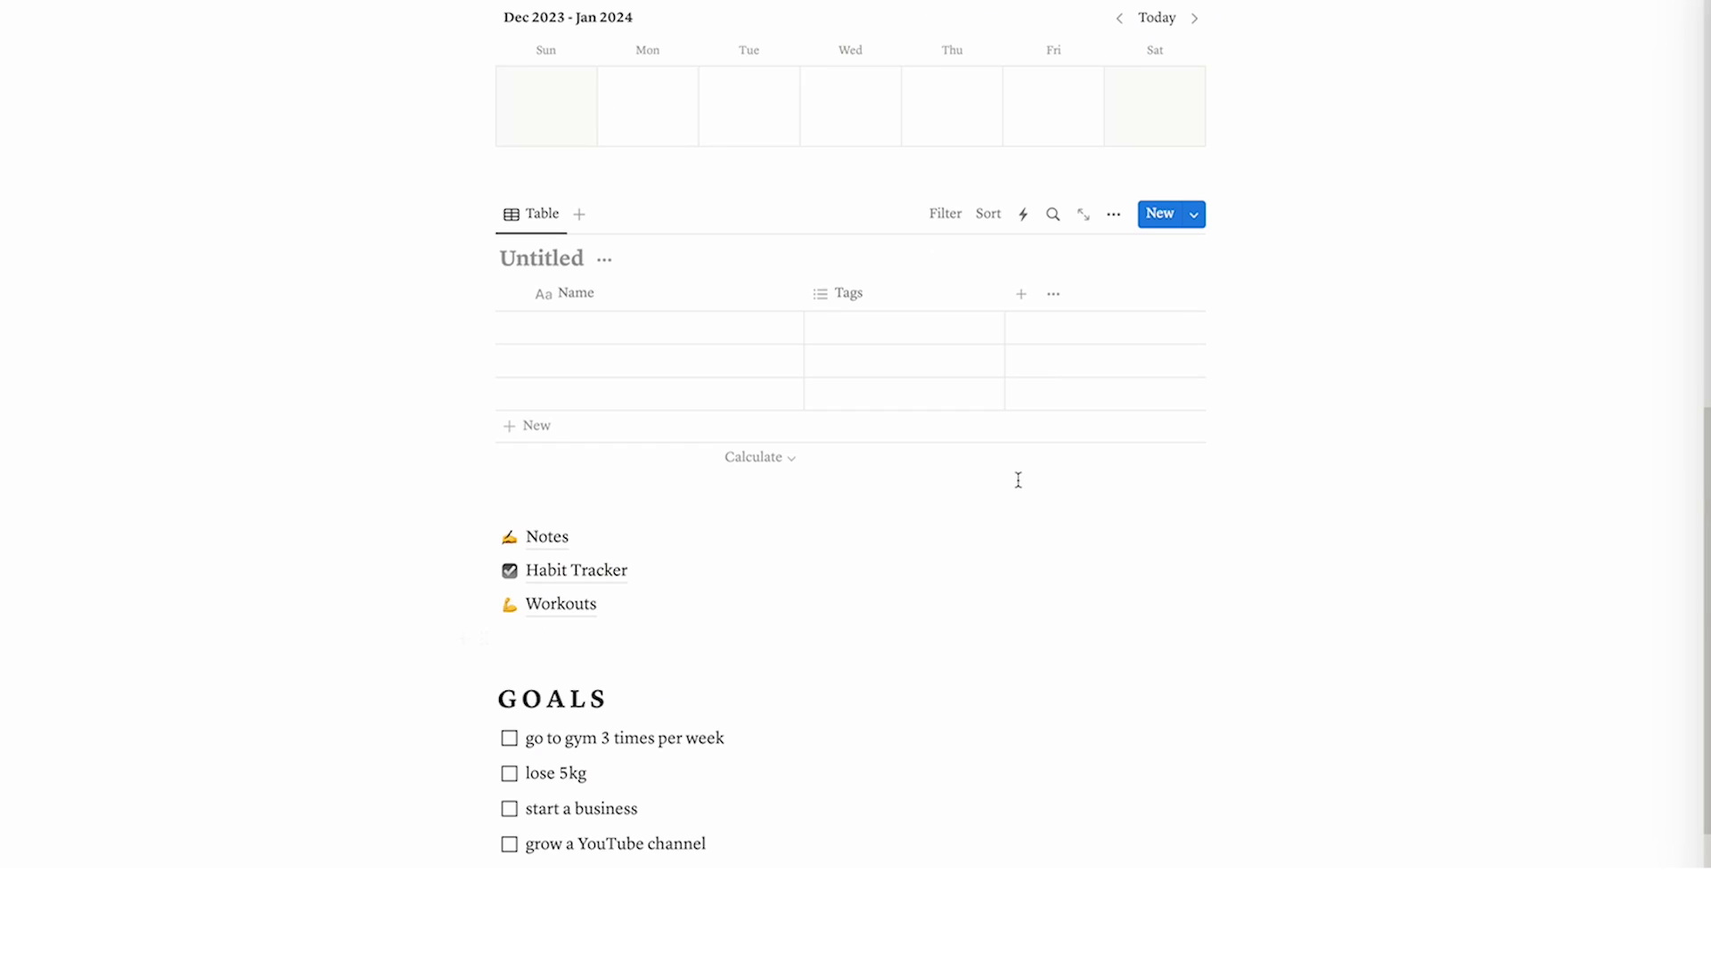
text(Projects)
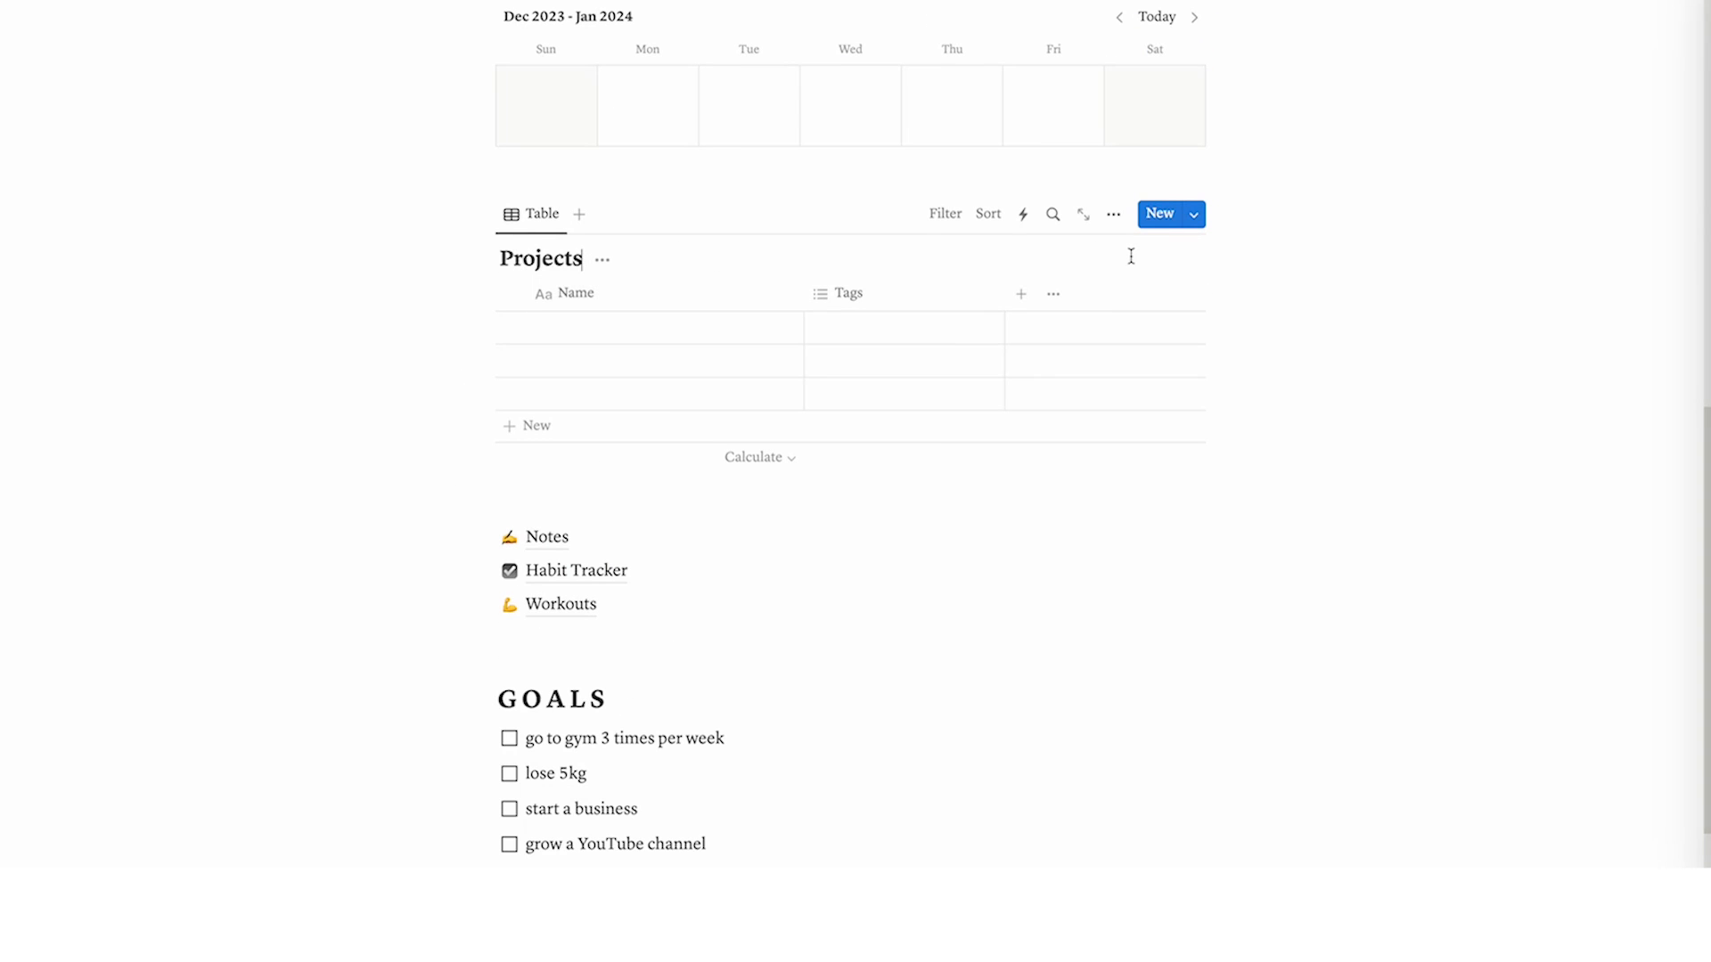
mouse_move(1131, 249)
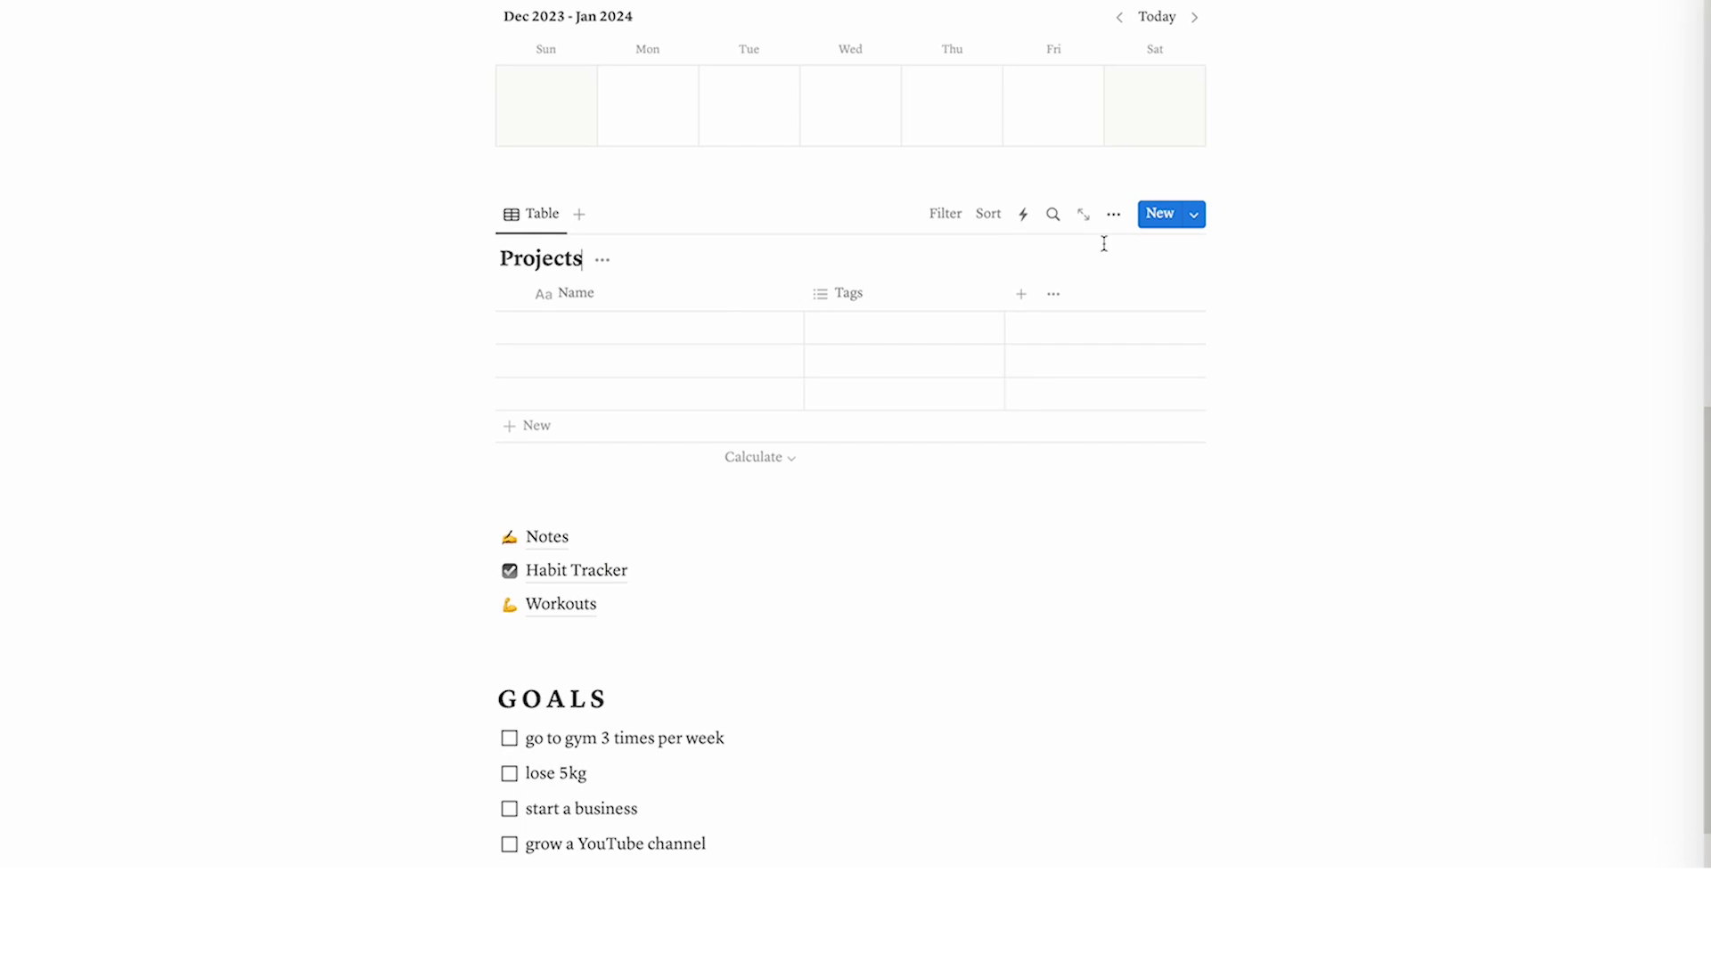
Switch the Projects view layout to Gallery with Small card size
click(1114, 214)
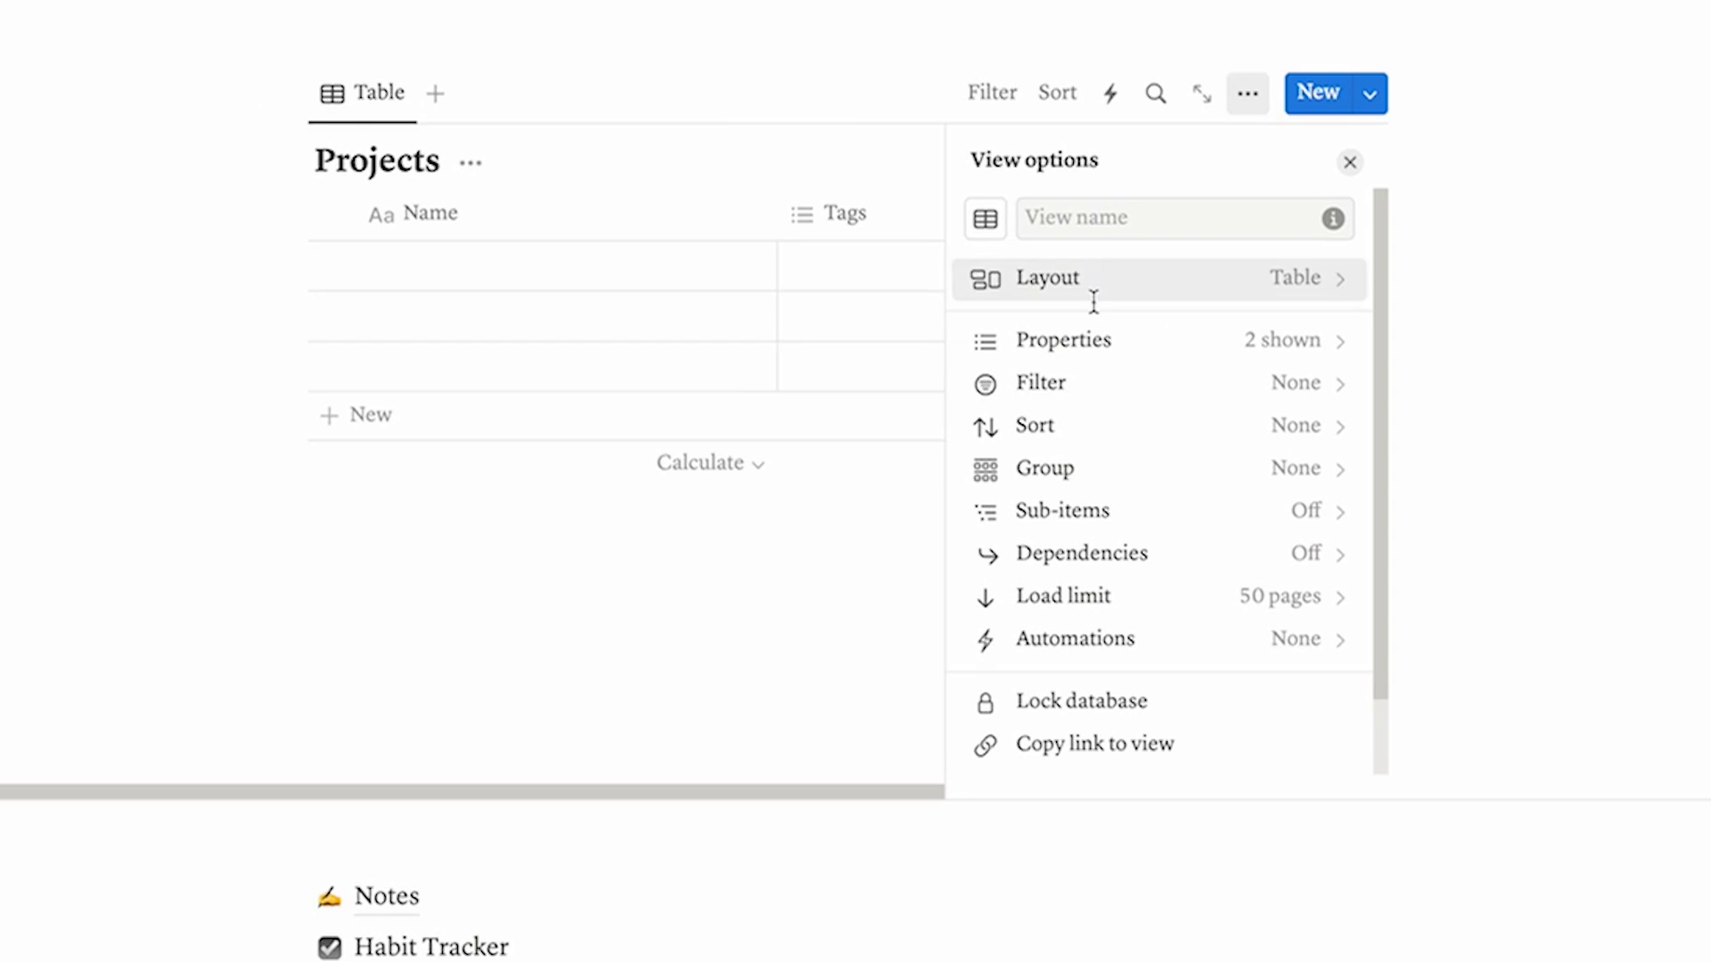
click(1045, 277)
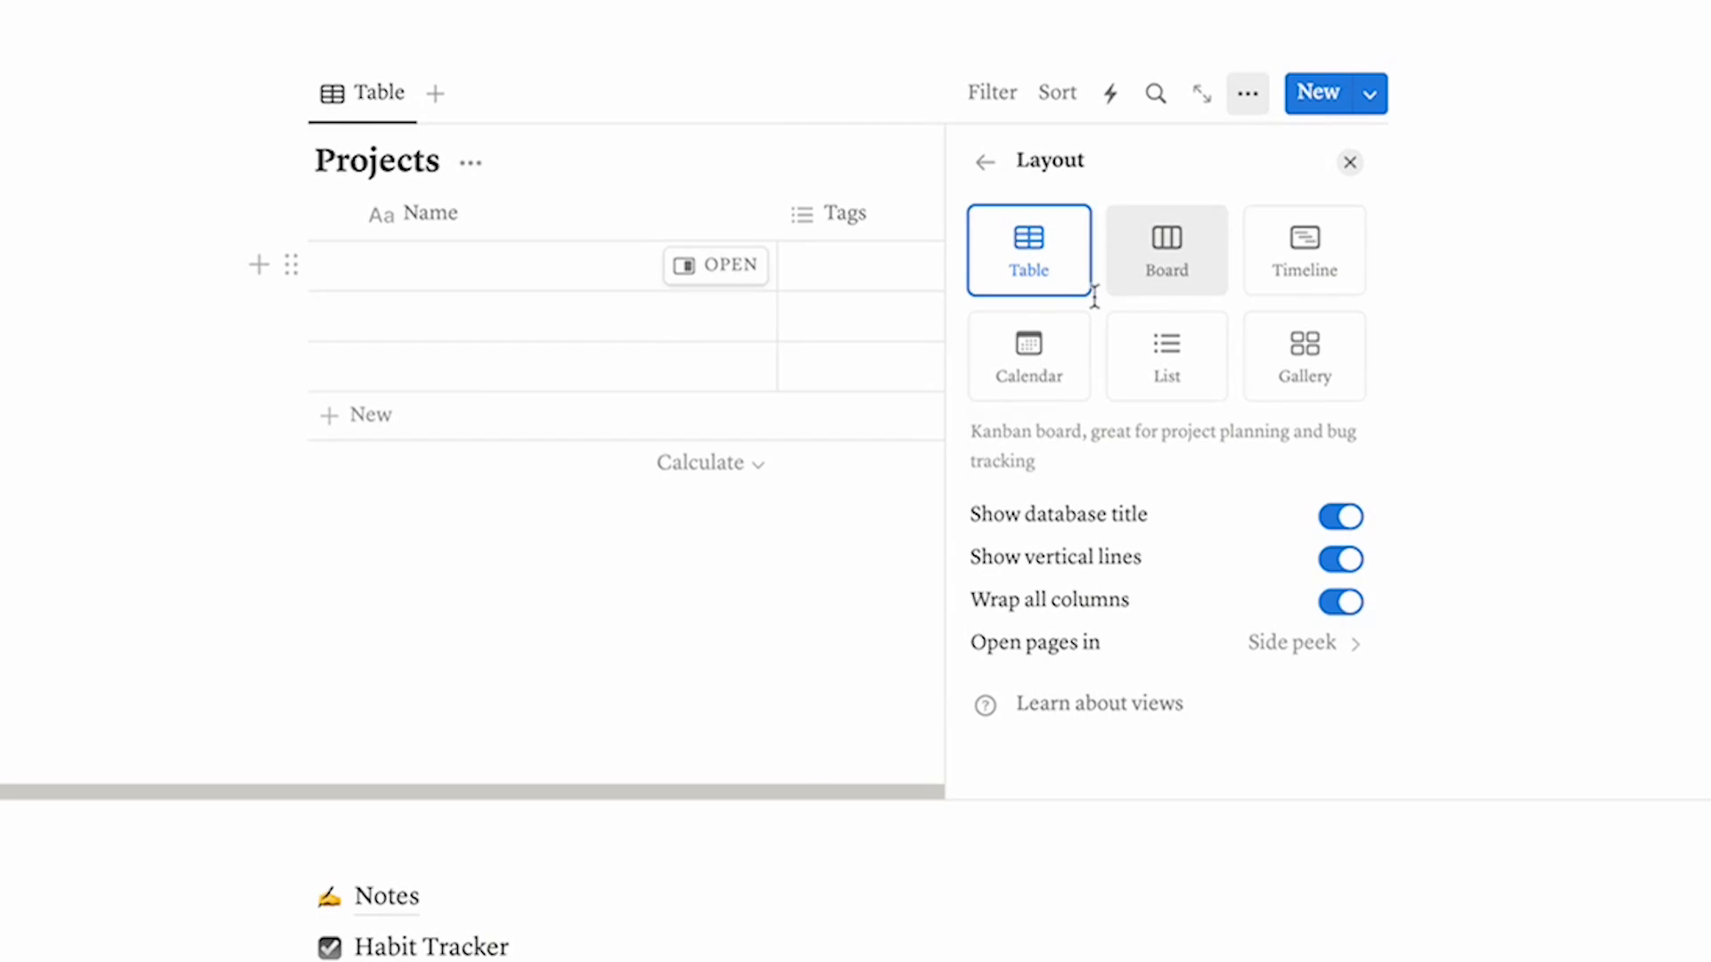
click(1304, 356)
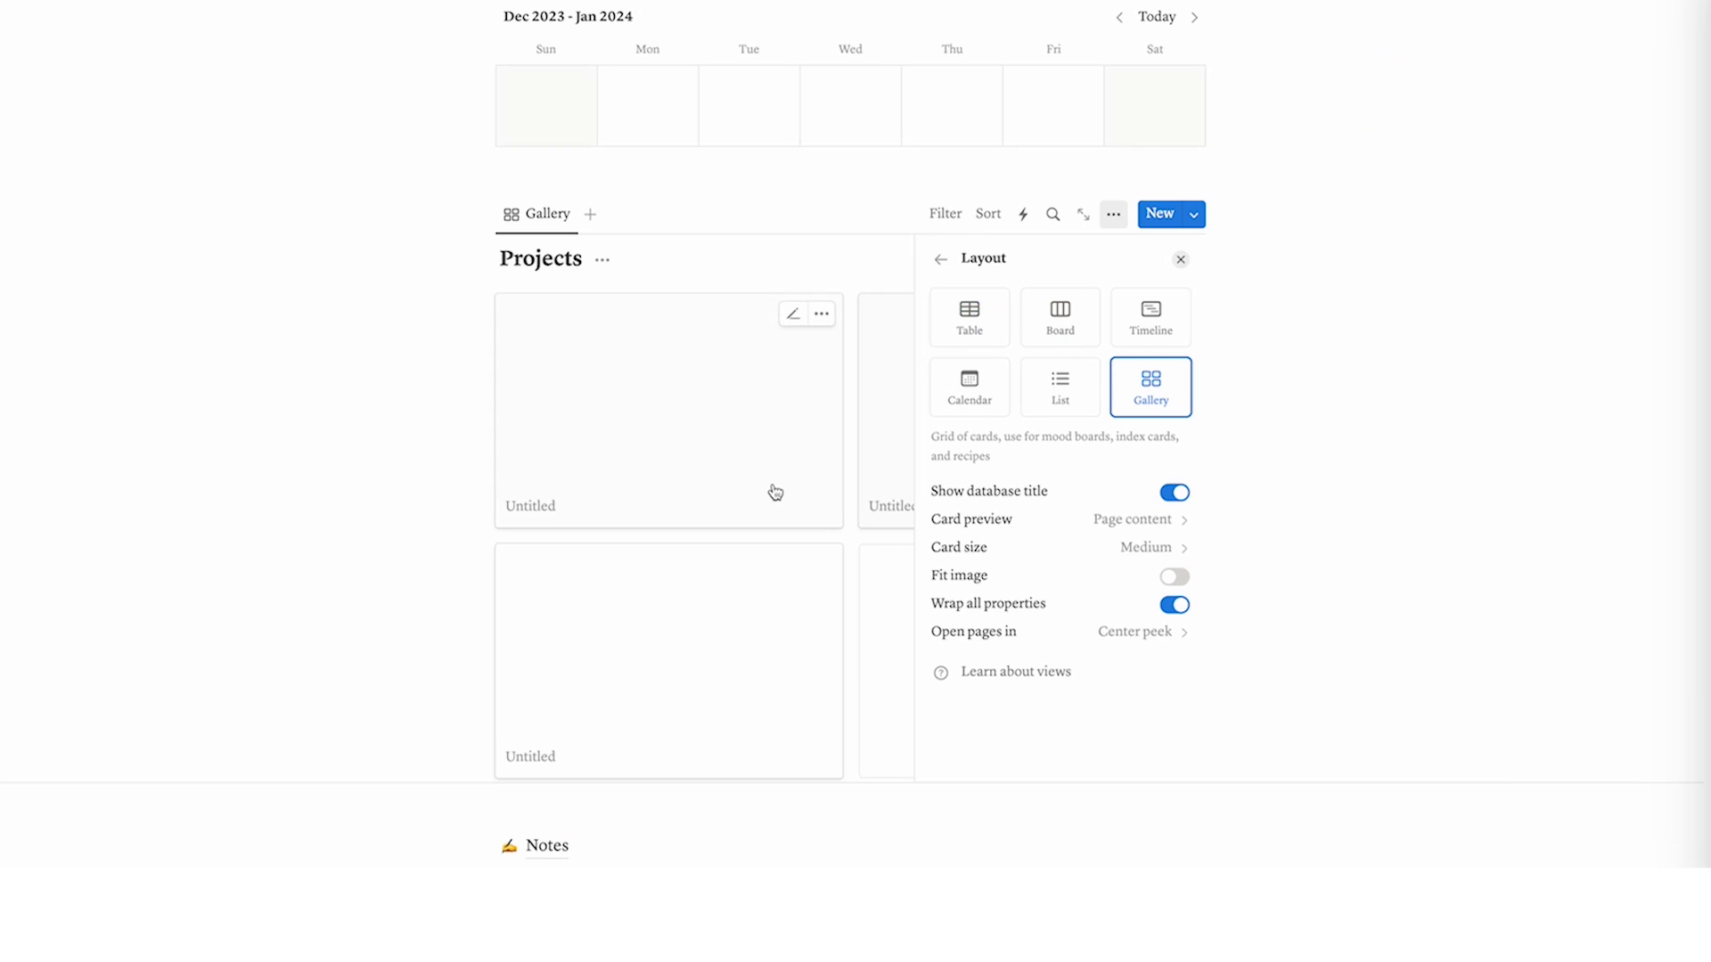
click(1151, 546)
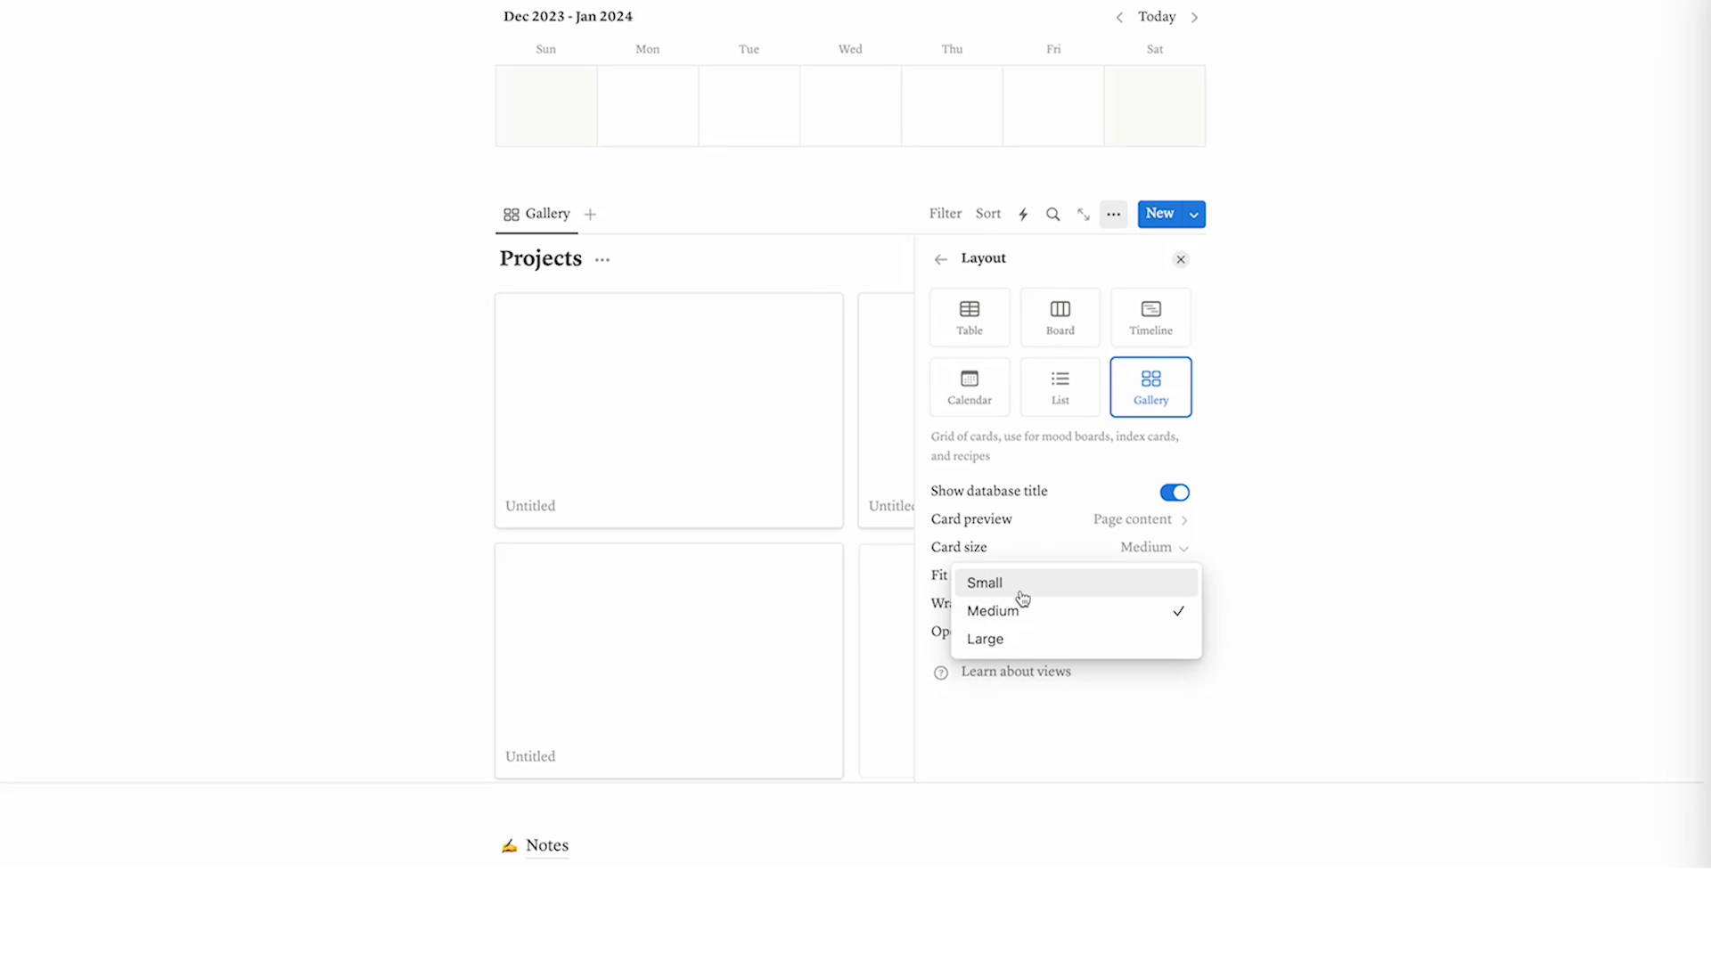
click(984, 582)
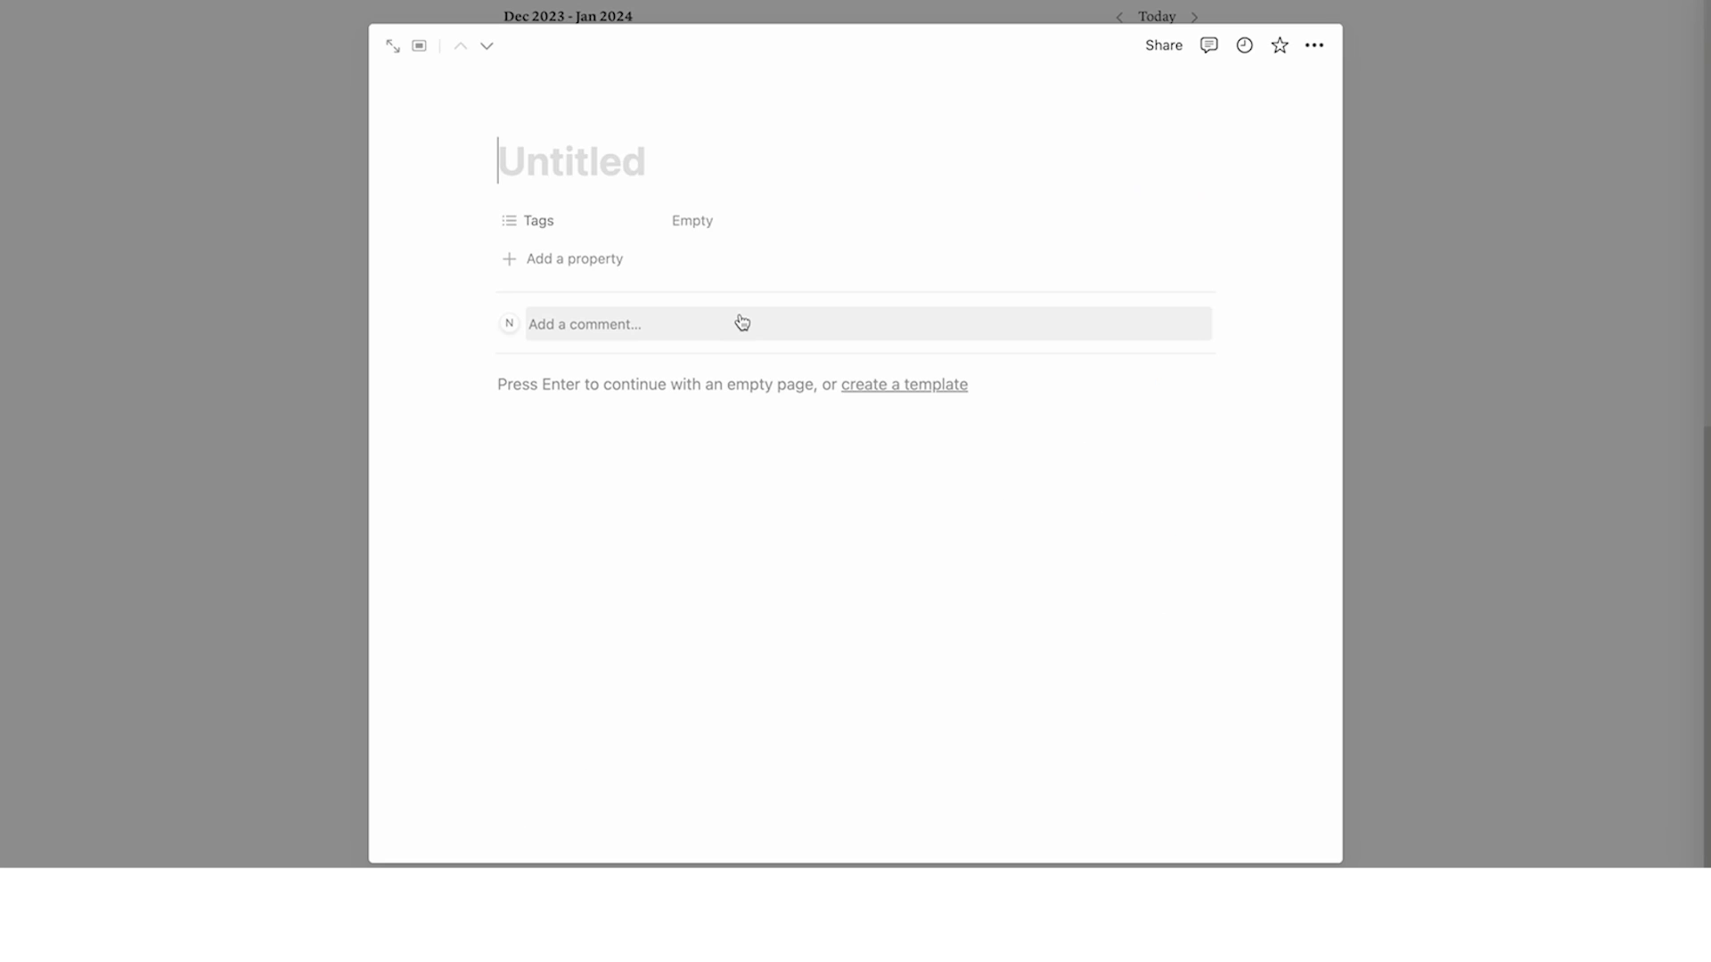
Title the first card 'Assignment' and the second 'Start a business'
text(Assignme)
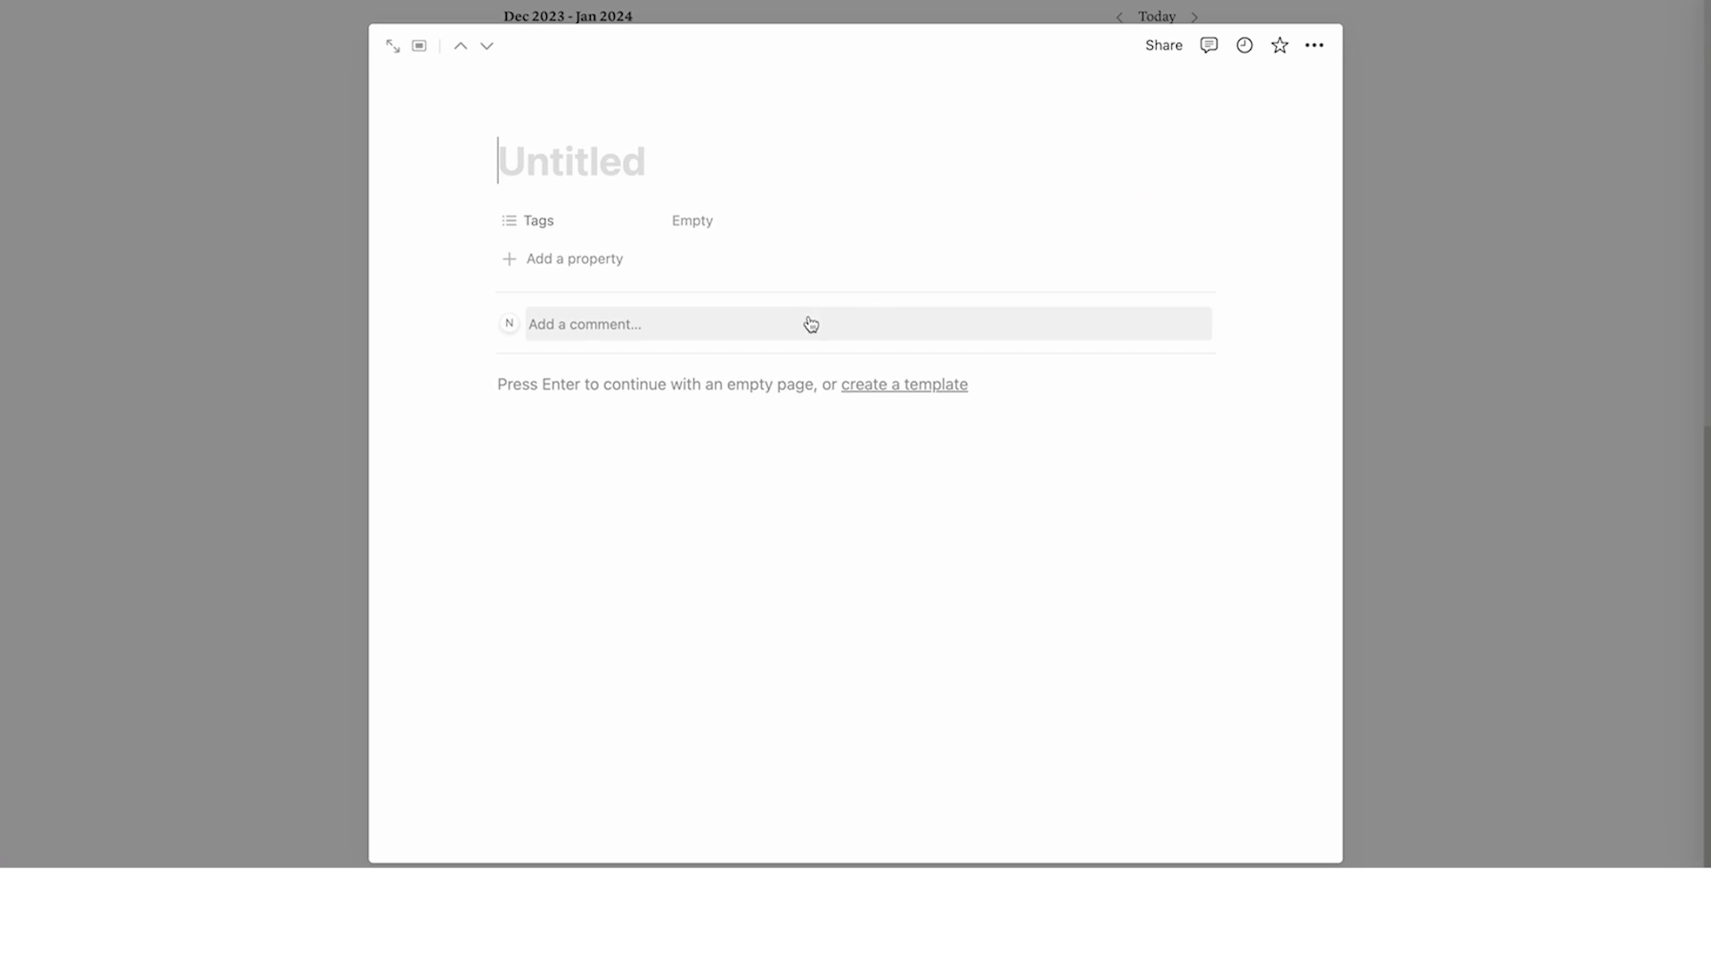
text(Start a business)
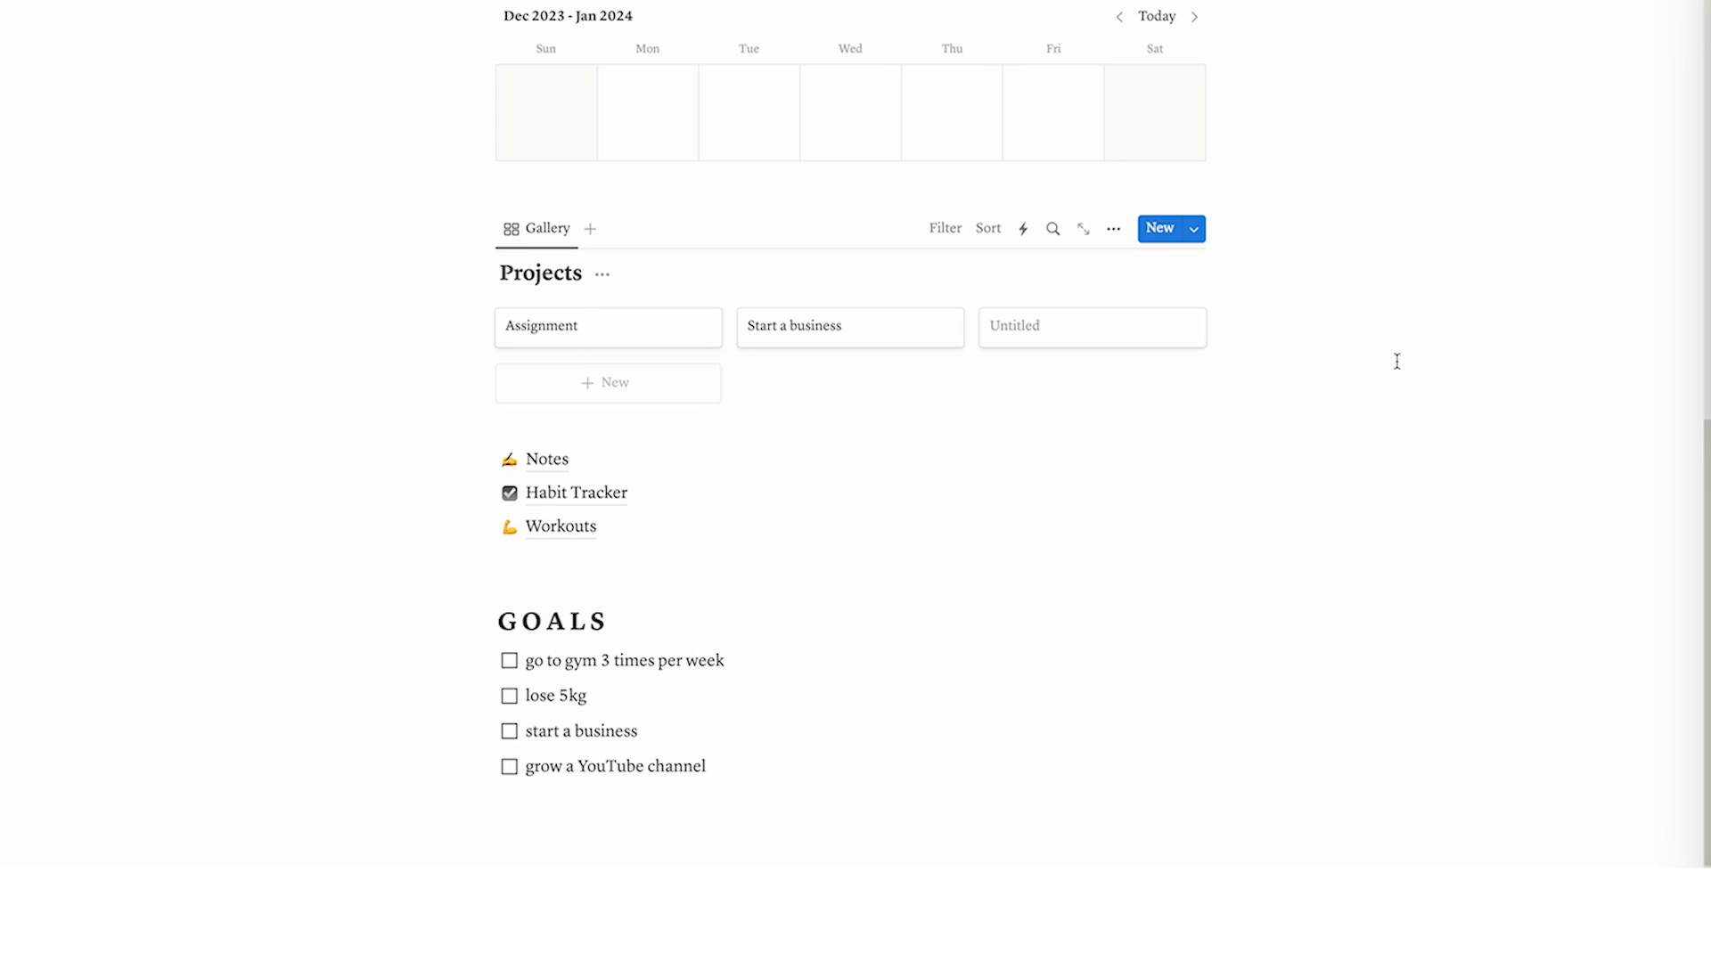
mouse_move(1389, 364)
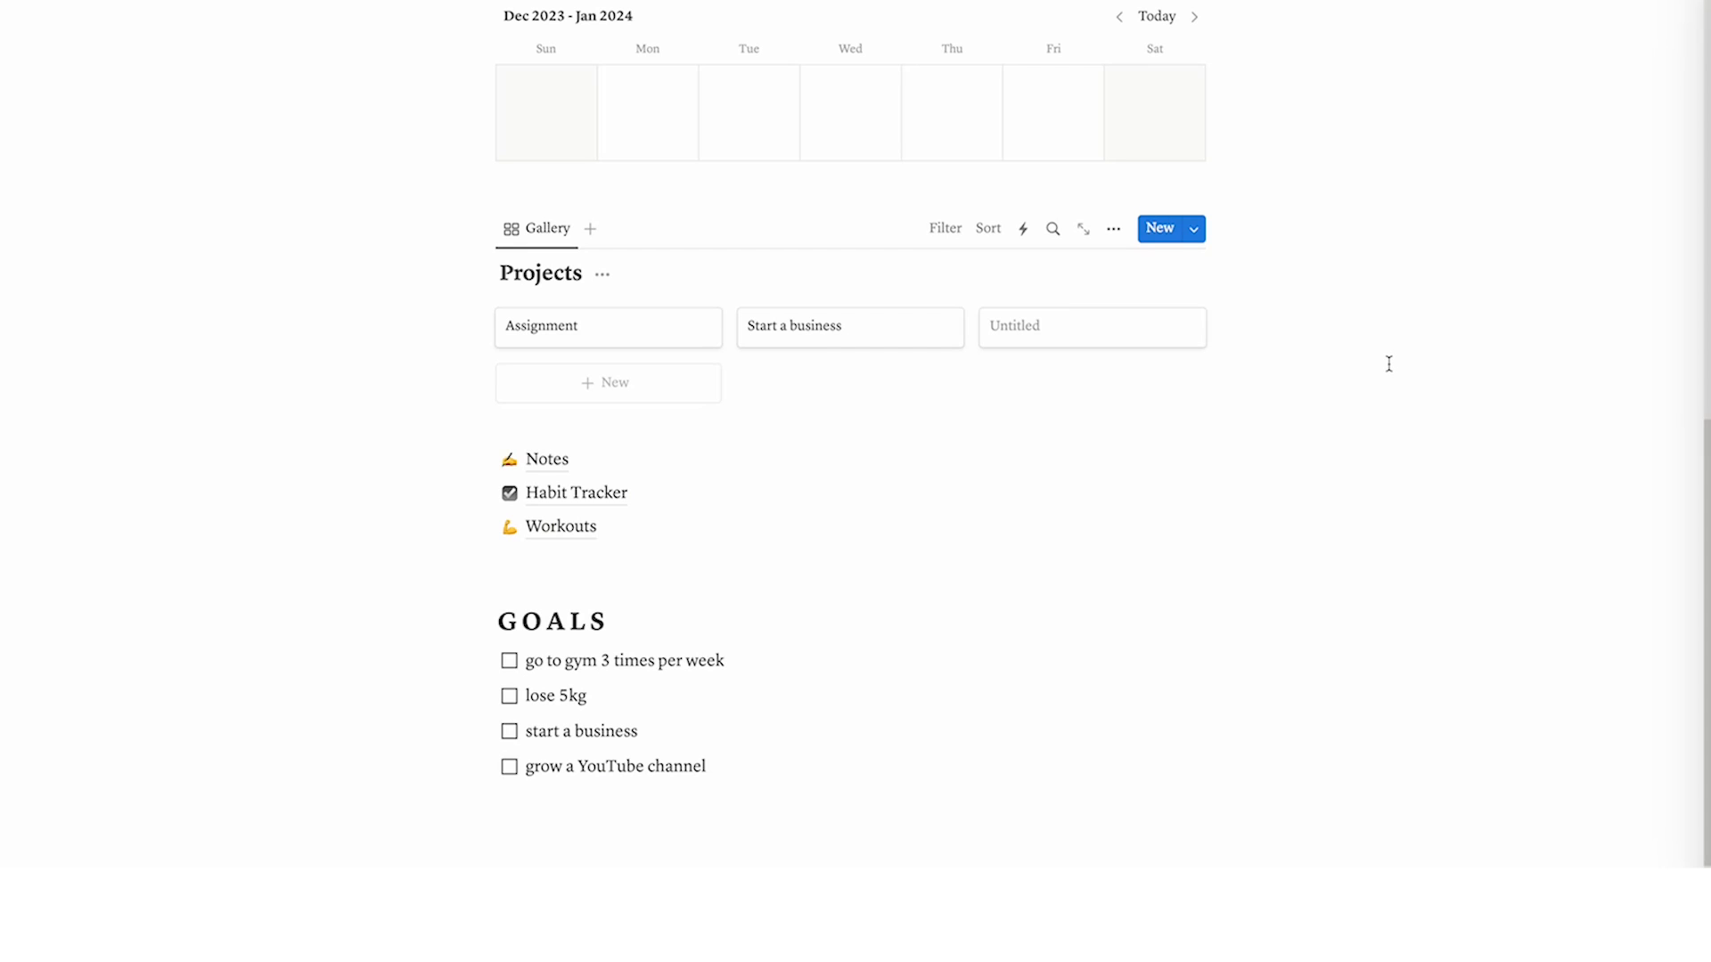
scroll(down, 3)
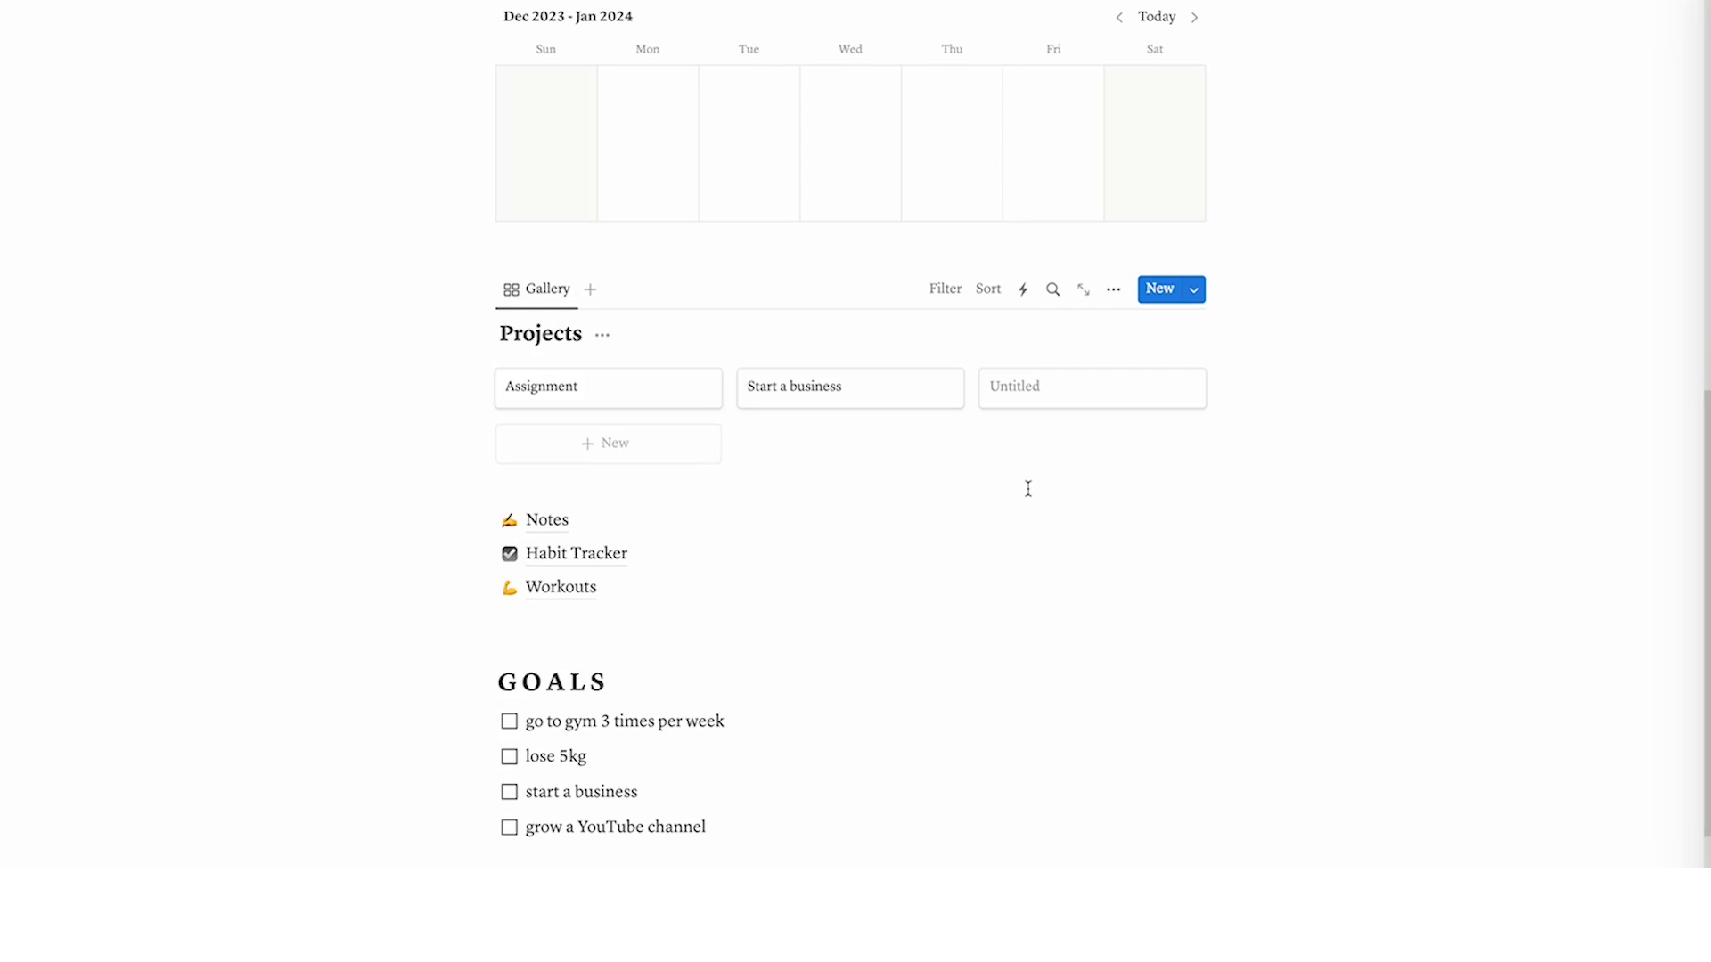
scroll(down, 3)
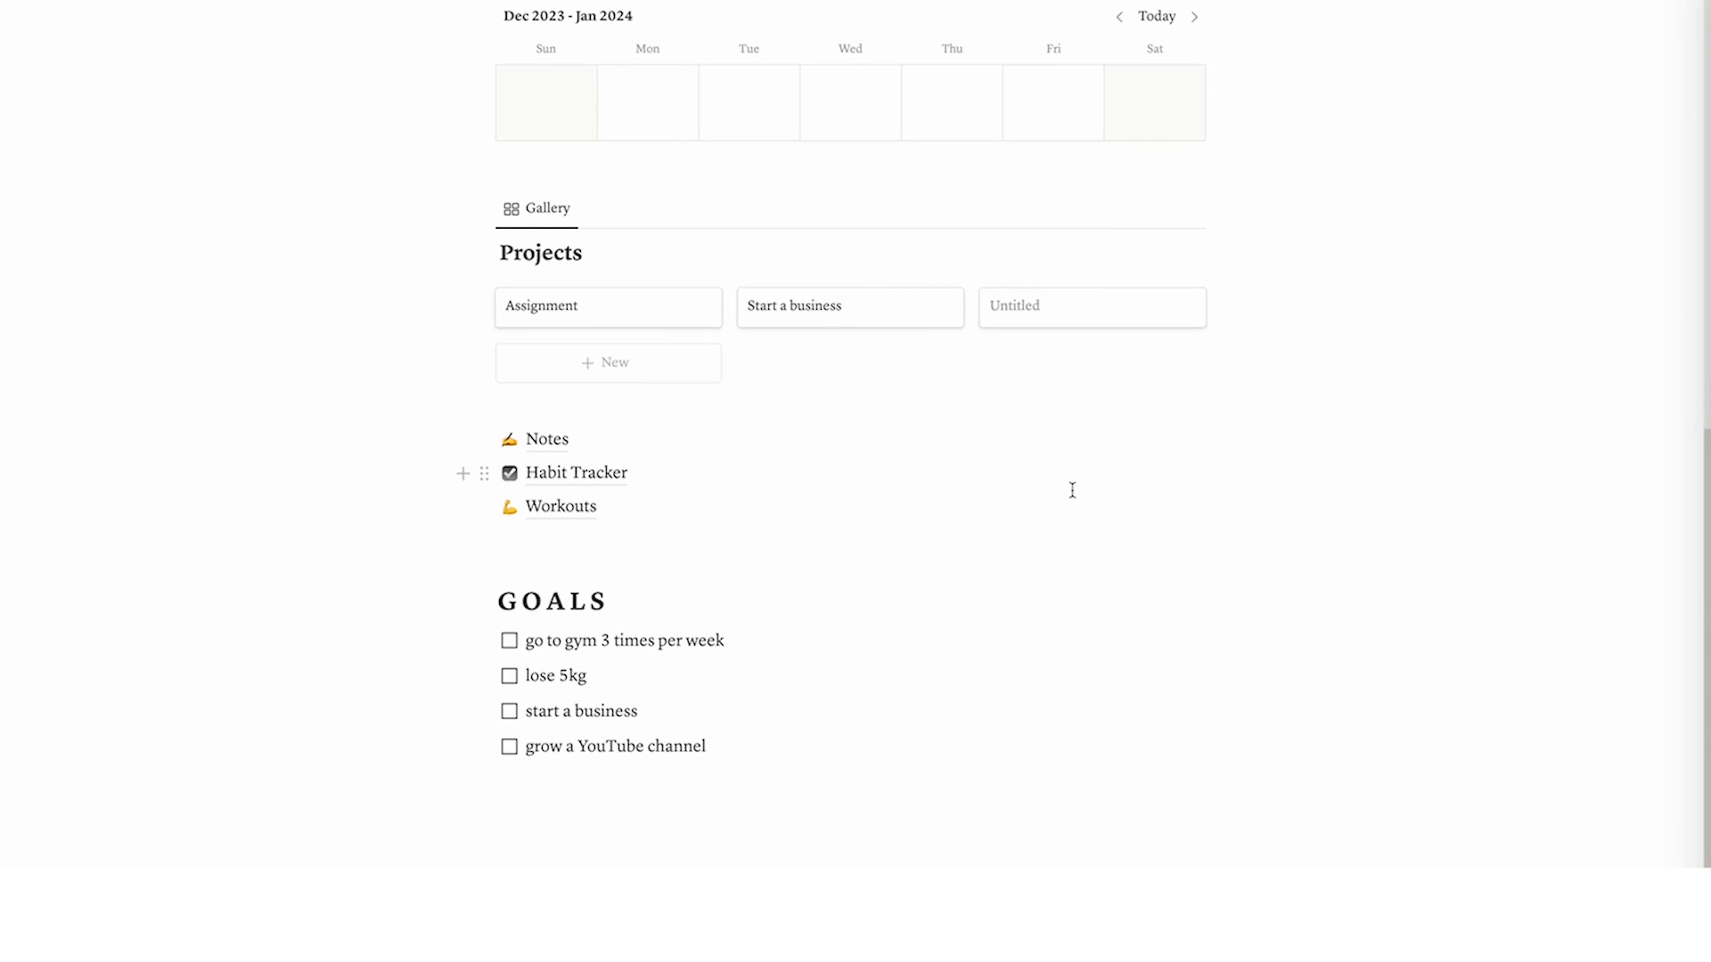
scroll(down, 3)
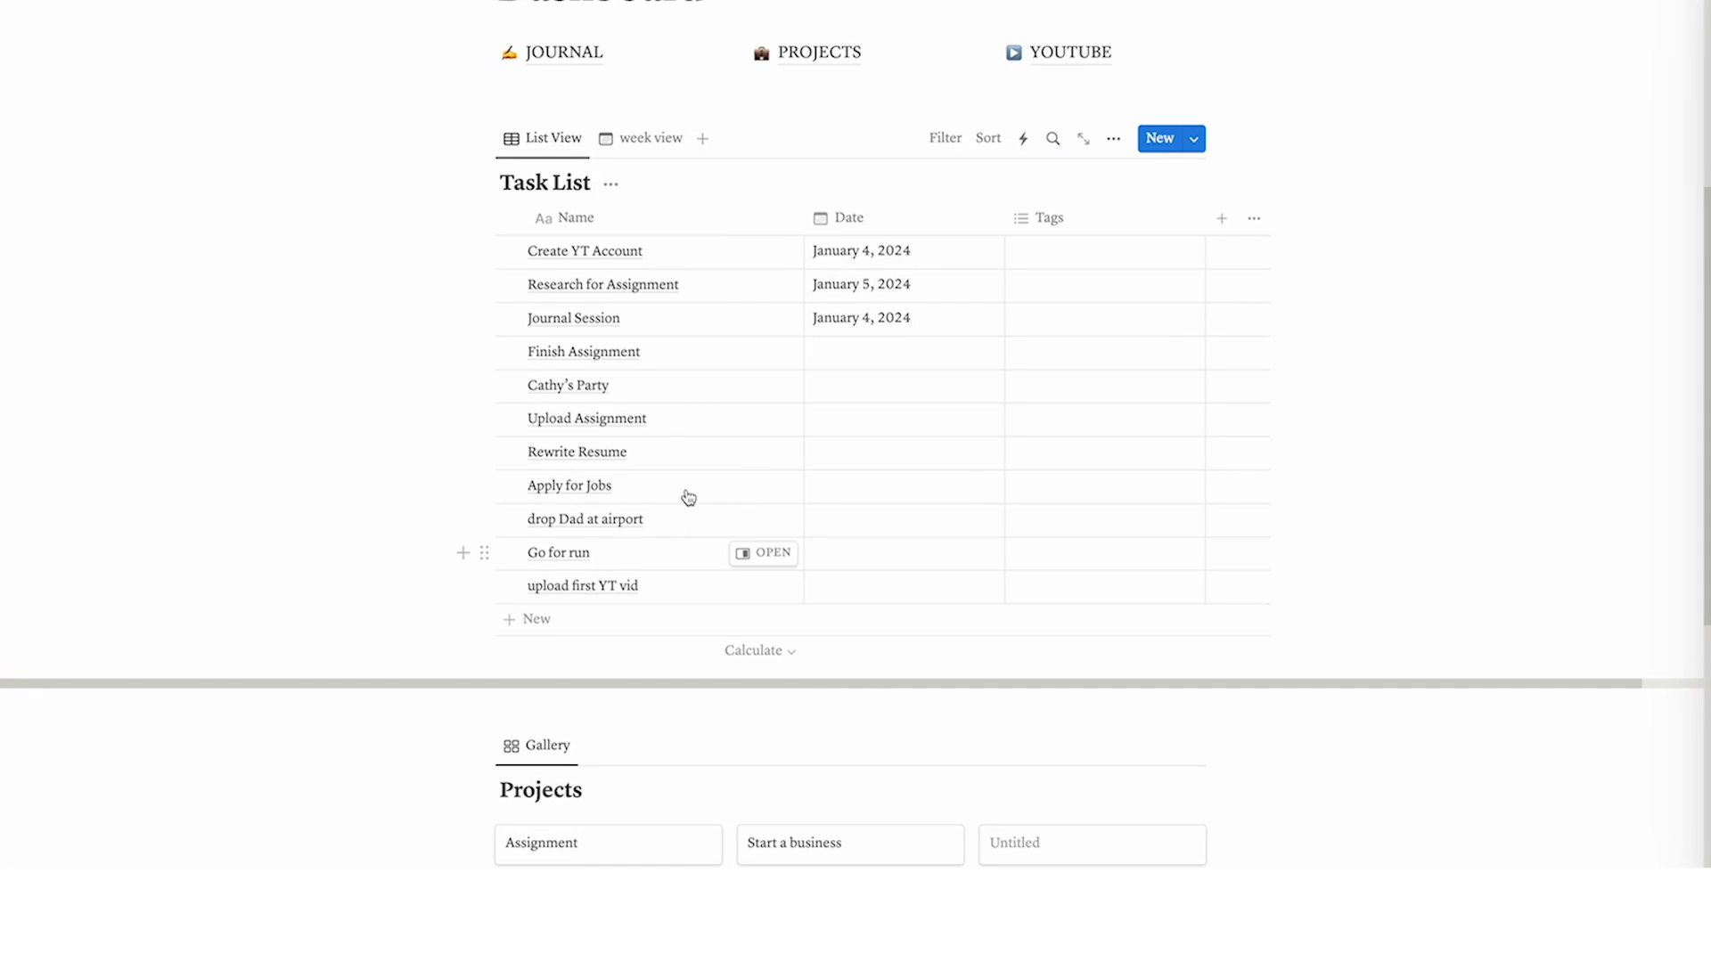
Add a GOALS heading with to-dos: lose 5kg, start a business, grow a YouTube channel
scroll(down, 3)
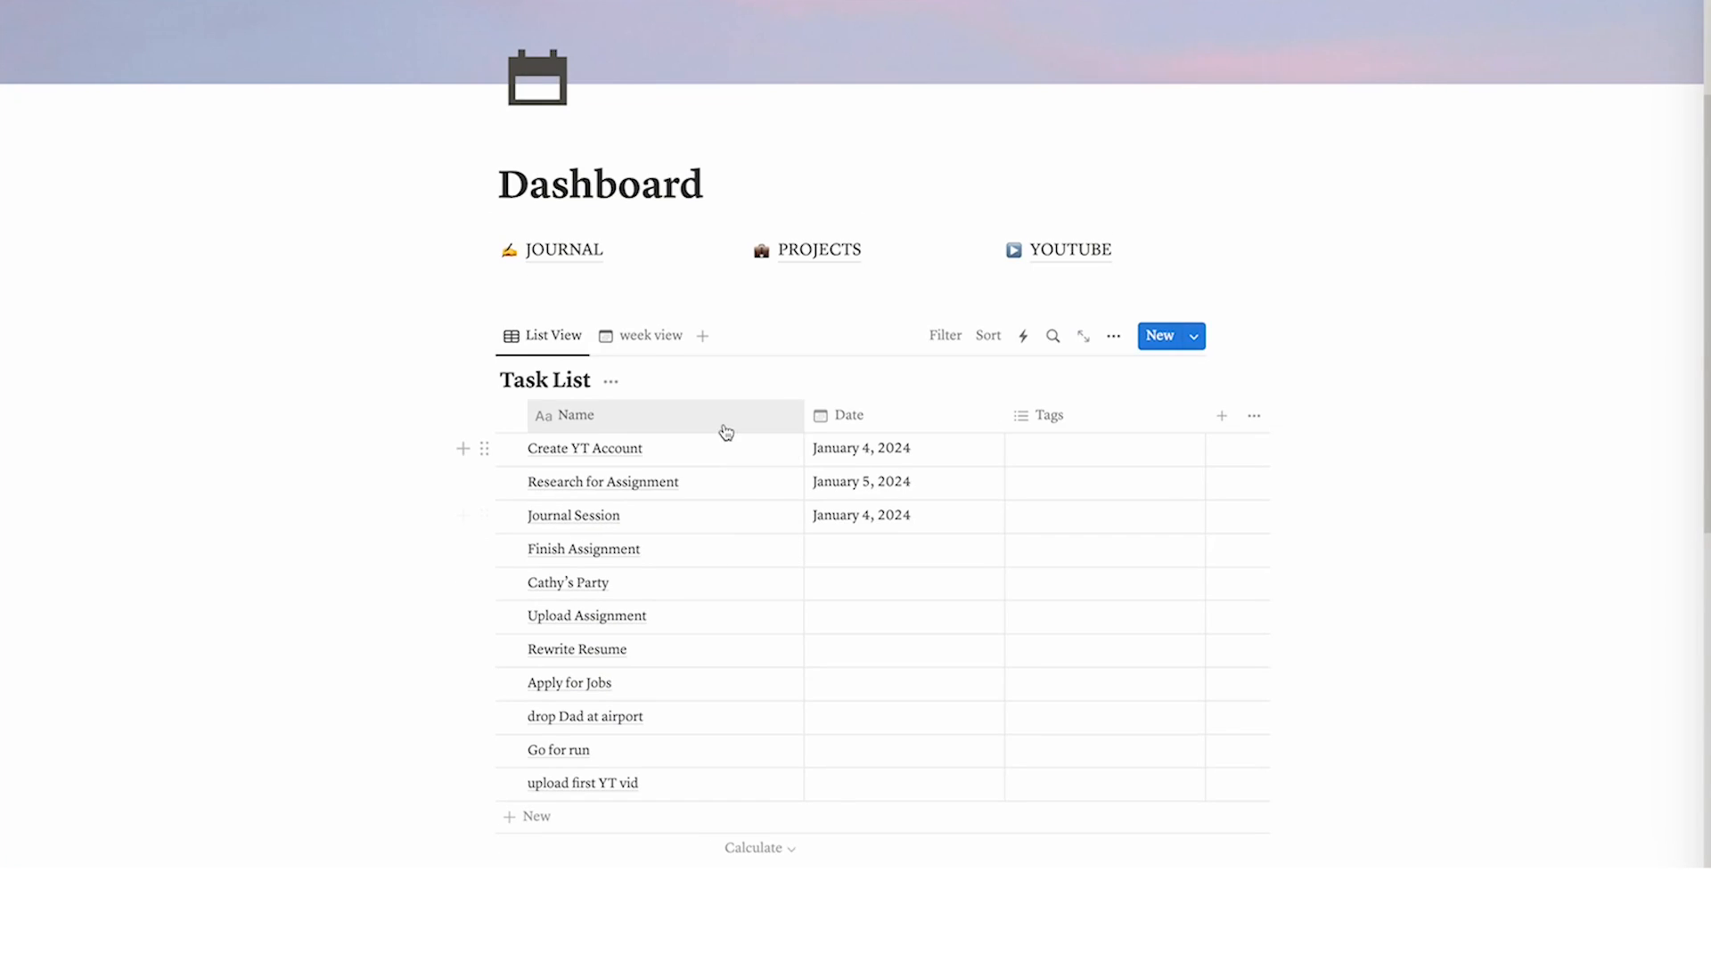
click(651, 336)
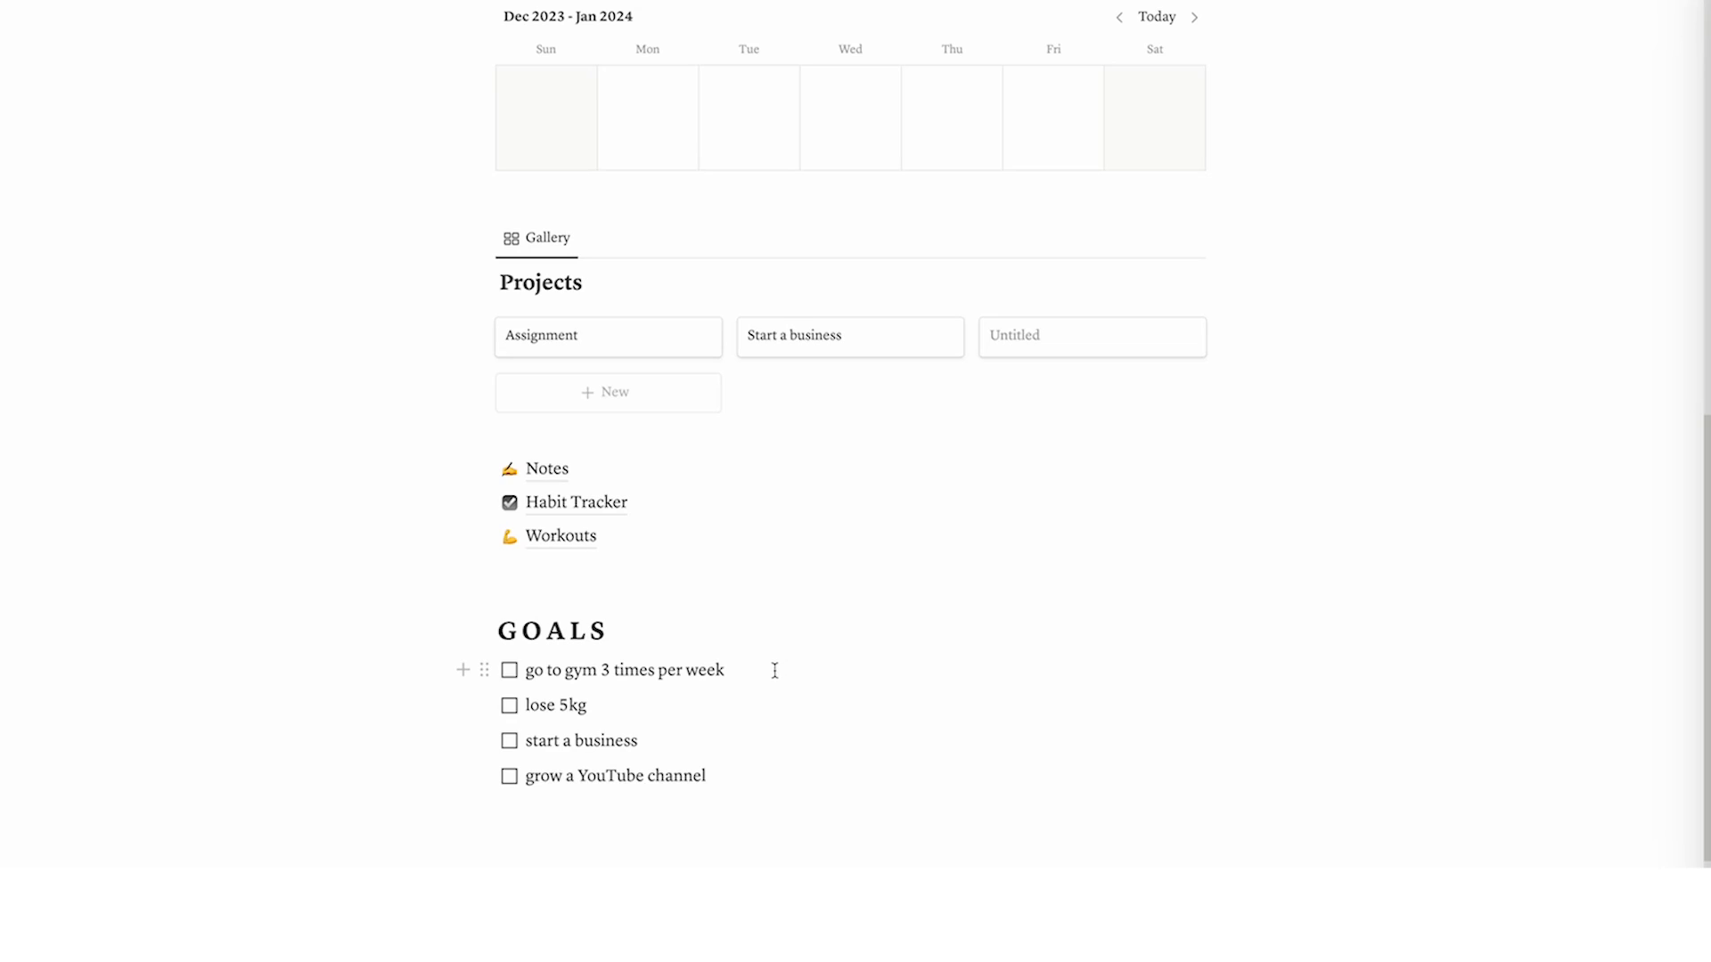
click(723, 670)
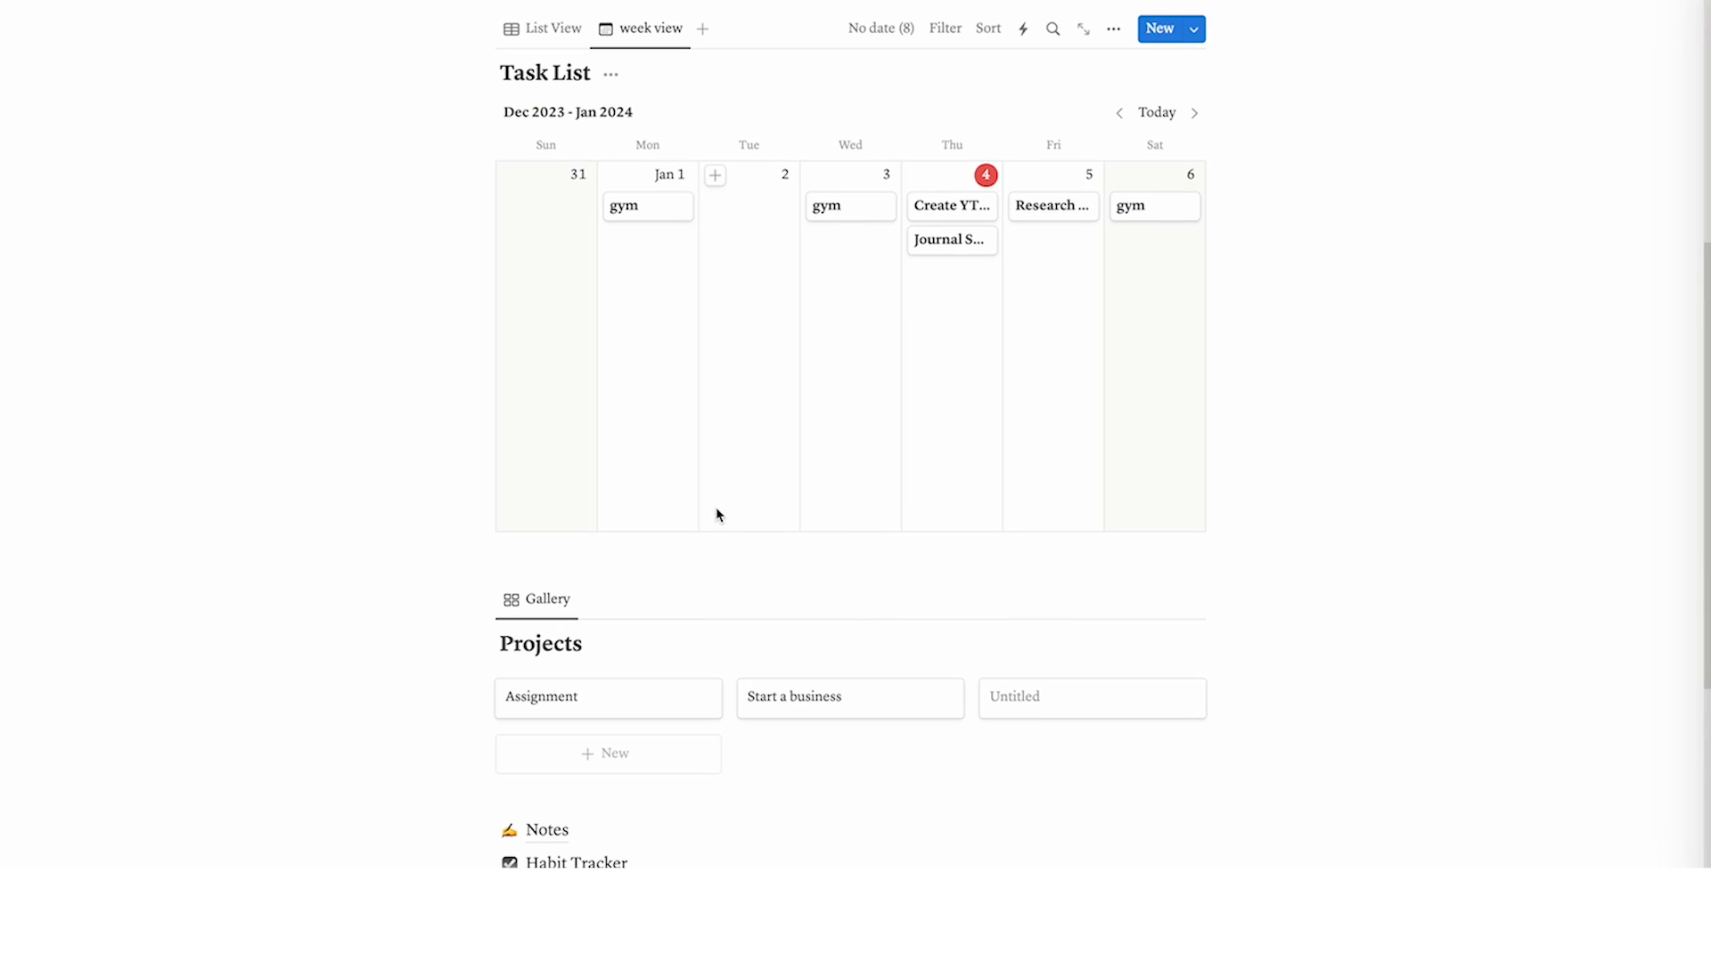
scroll(down, 3)
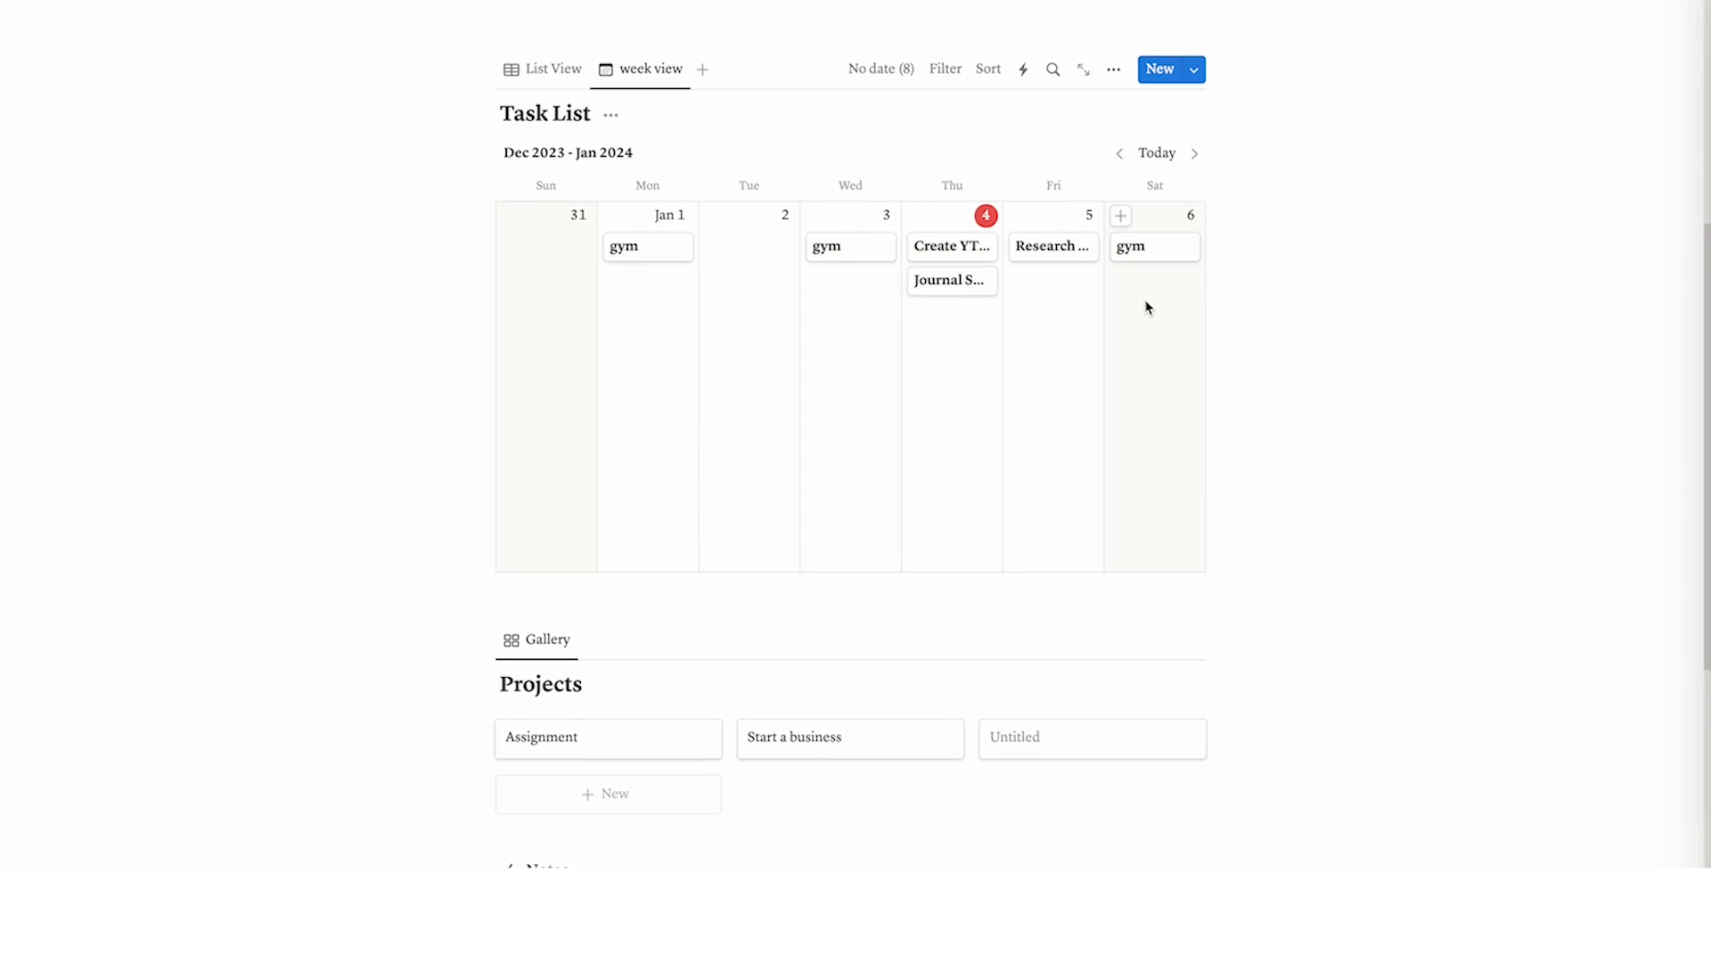
scroll(down, 3)
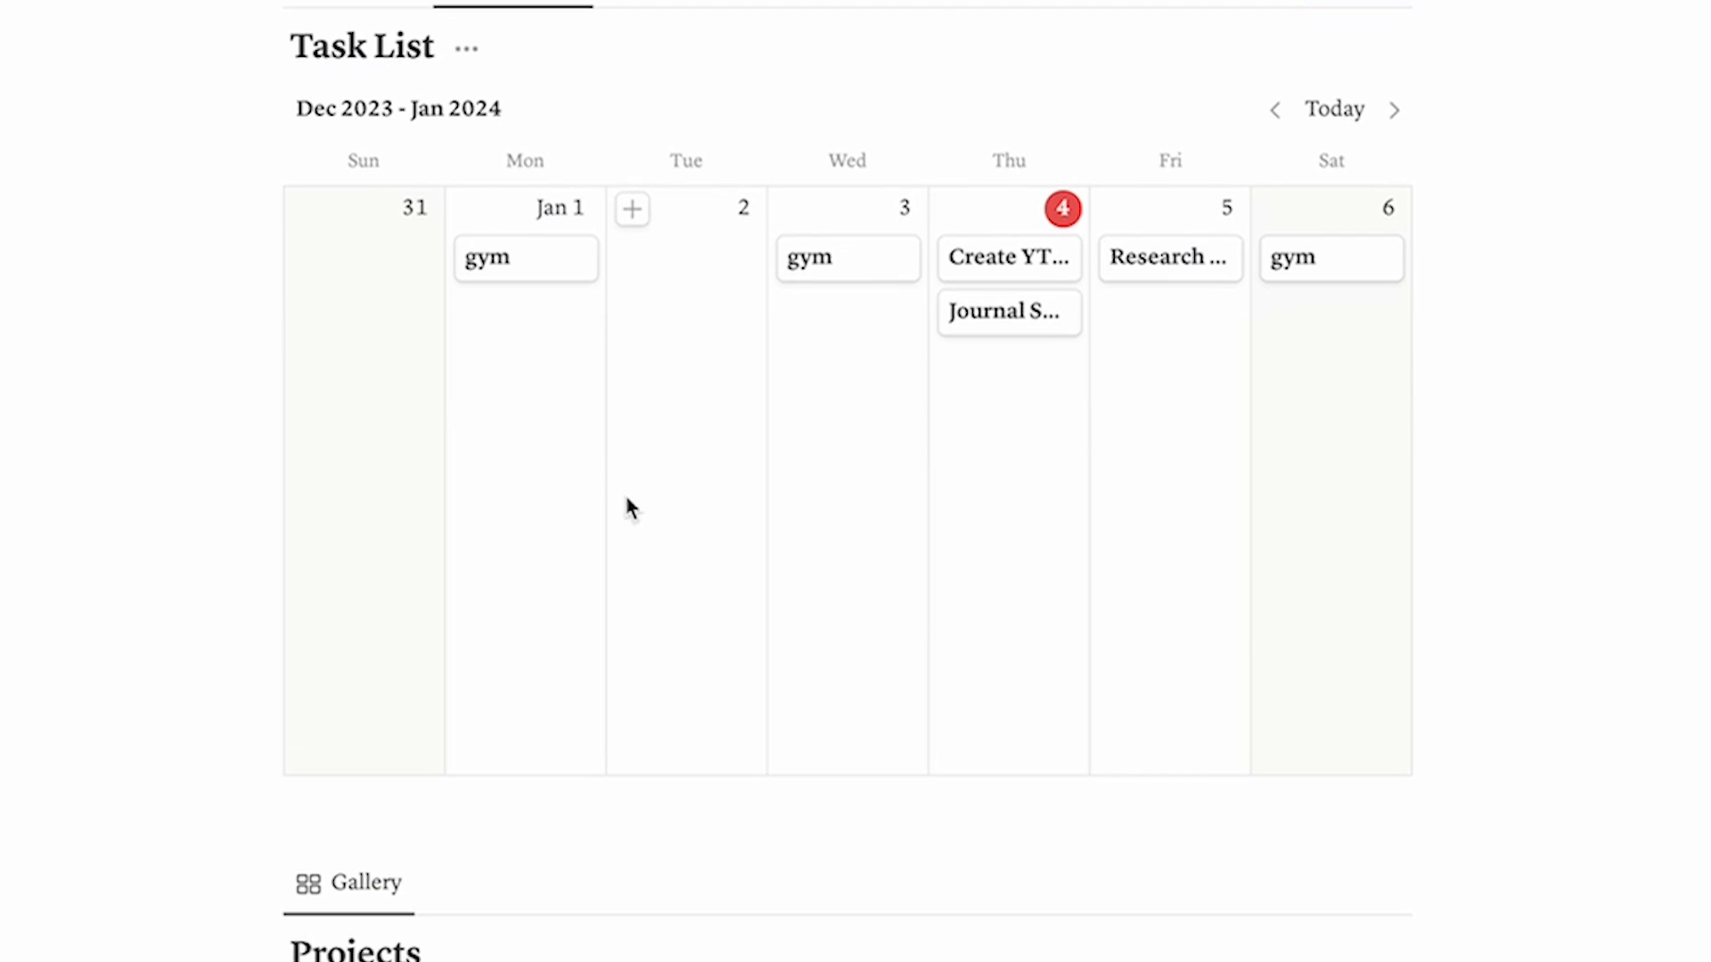
mouse_move(873, 560)
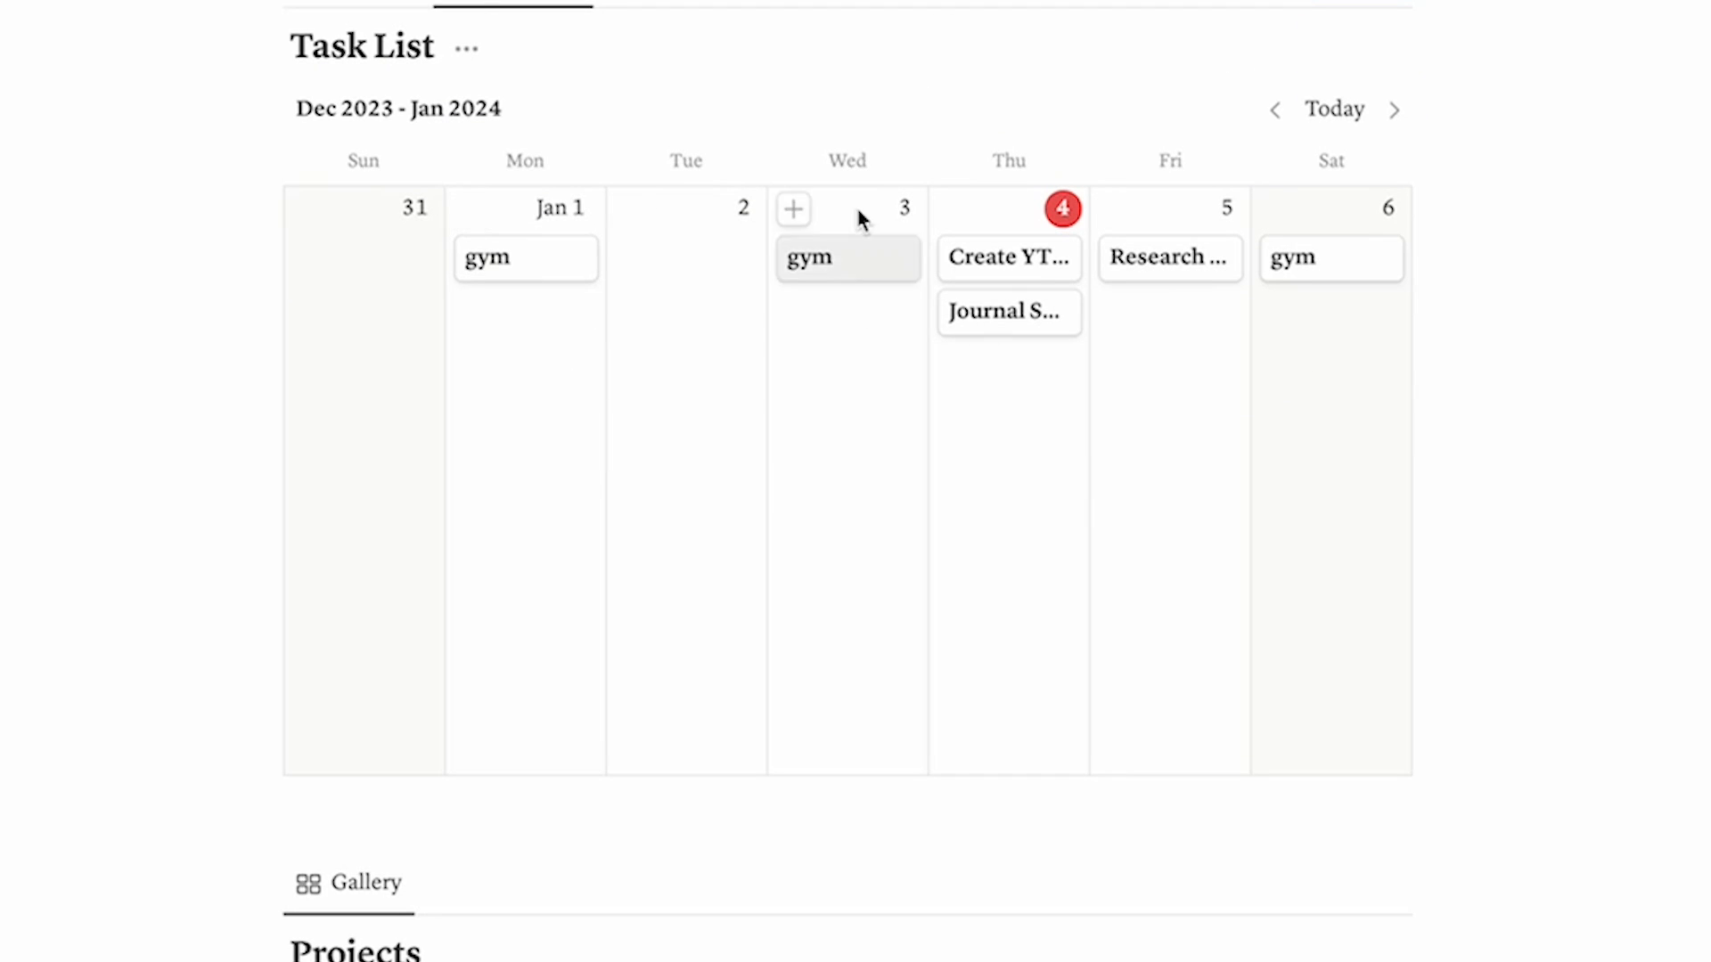
scroll(down, 3)
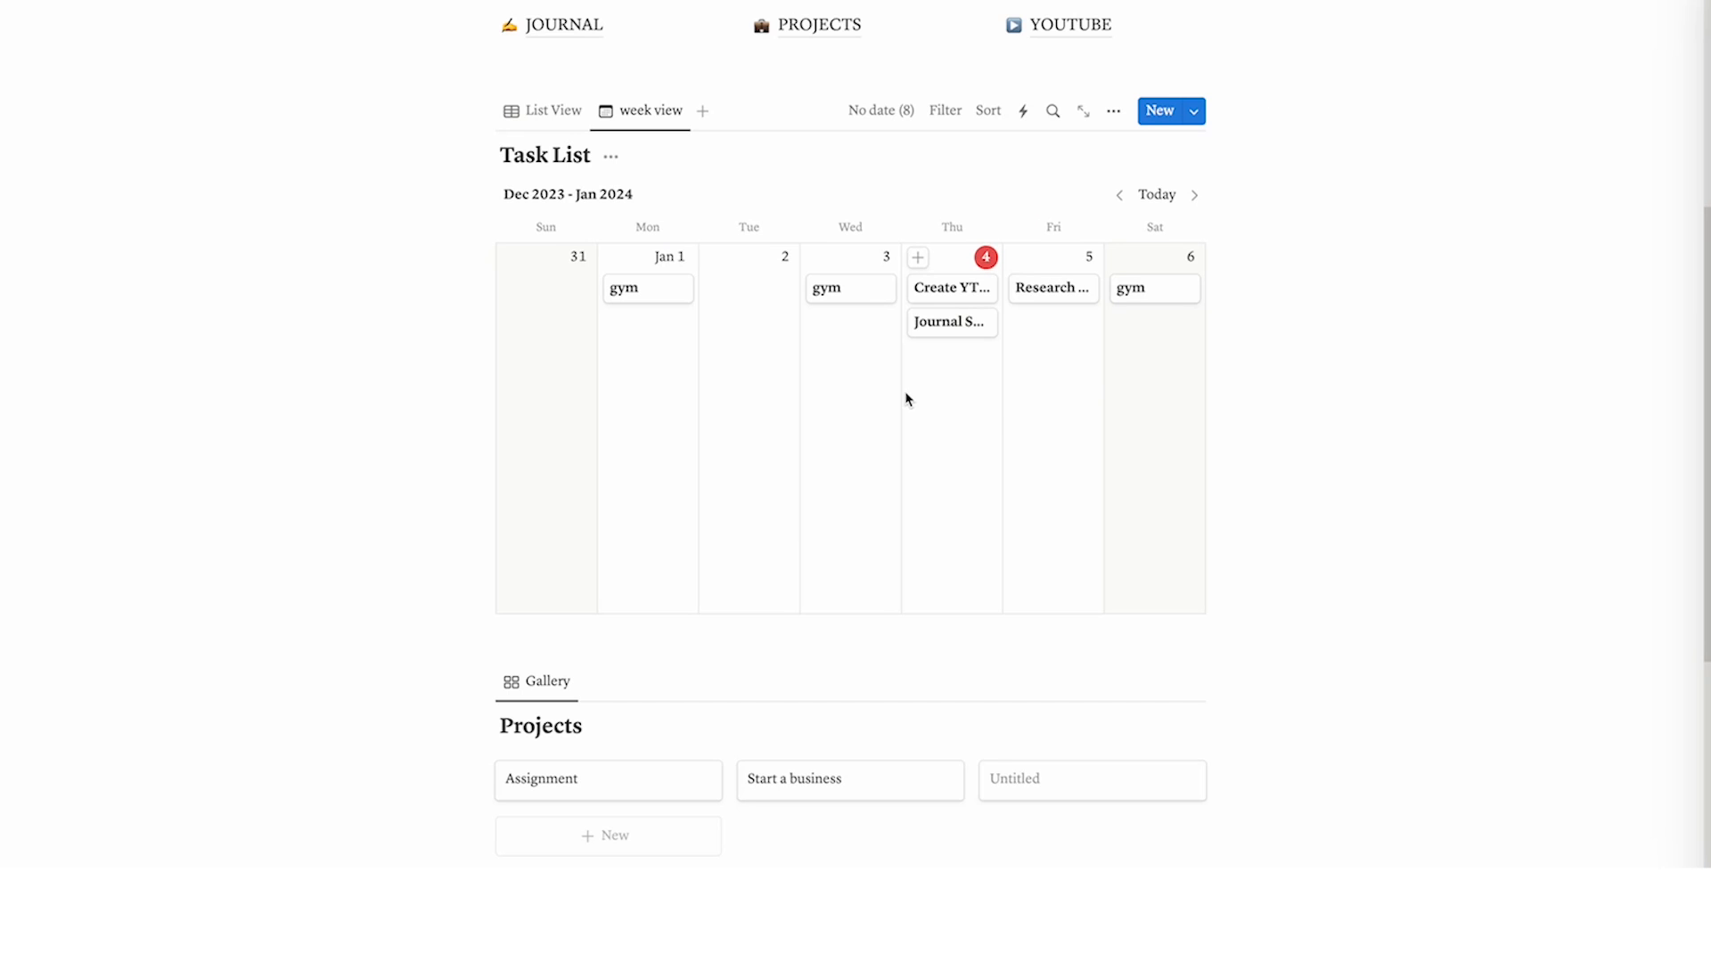
scroll(down, 3)
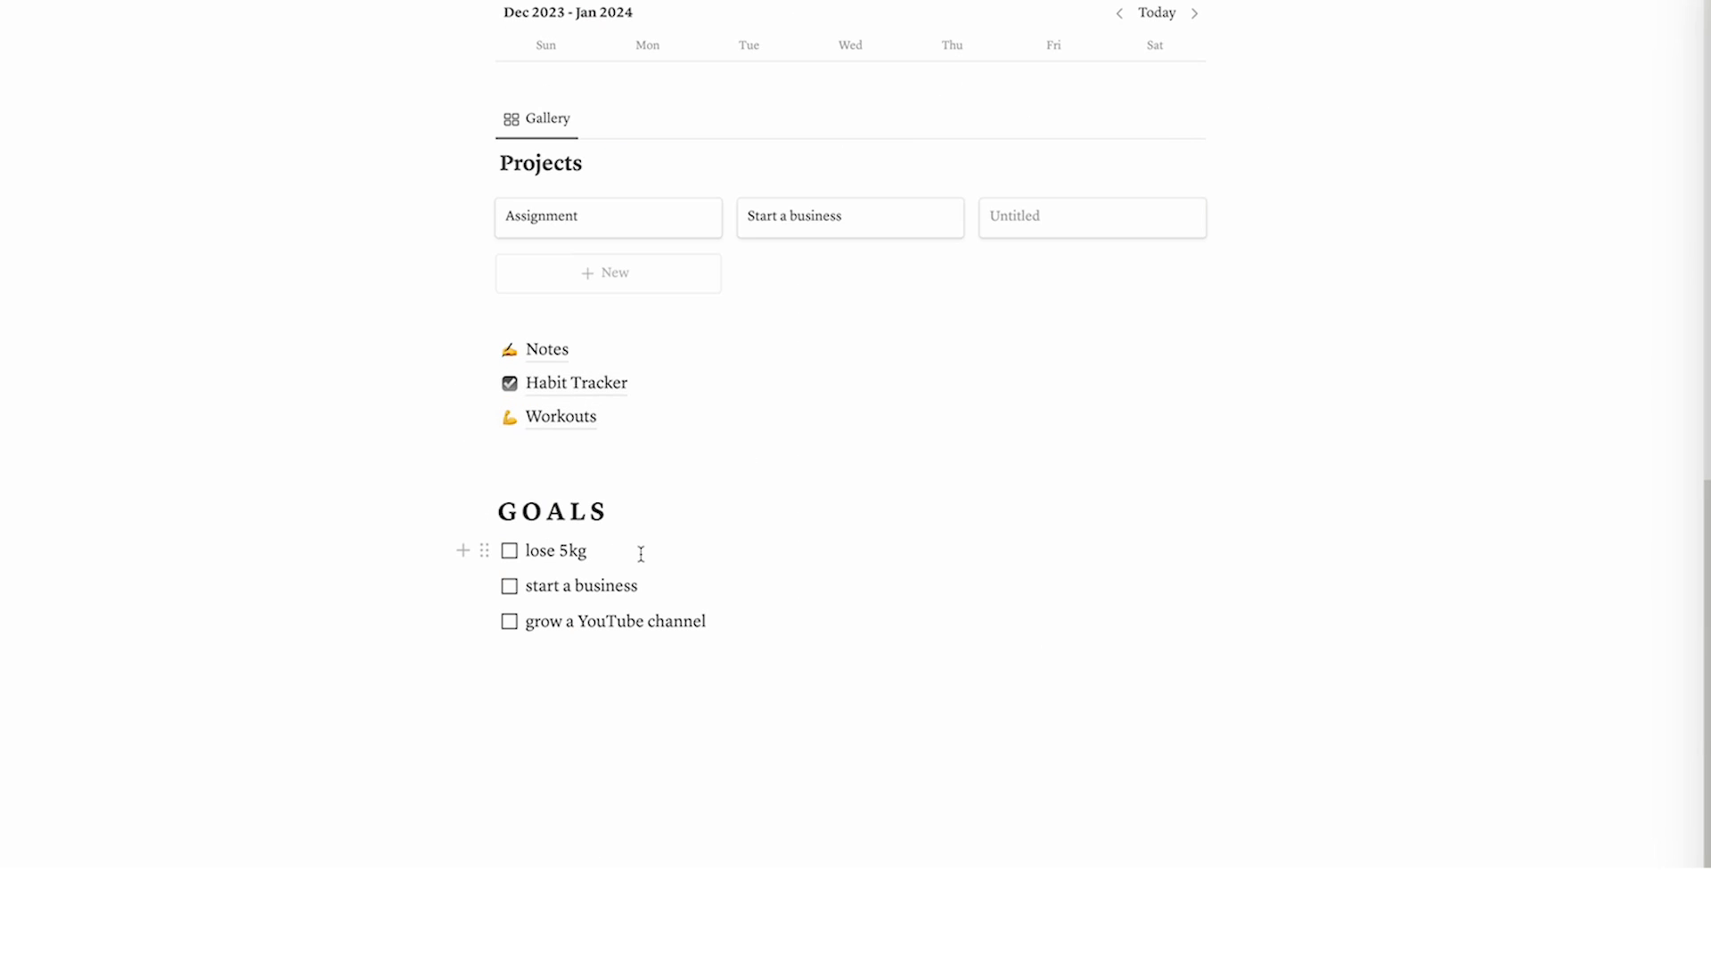
Add a 'batch cook' task on January 1 and delete the first two goal to-dos
scroll(up, 3)
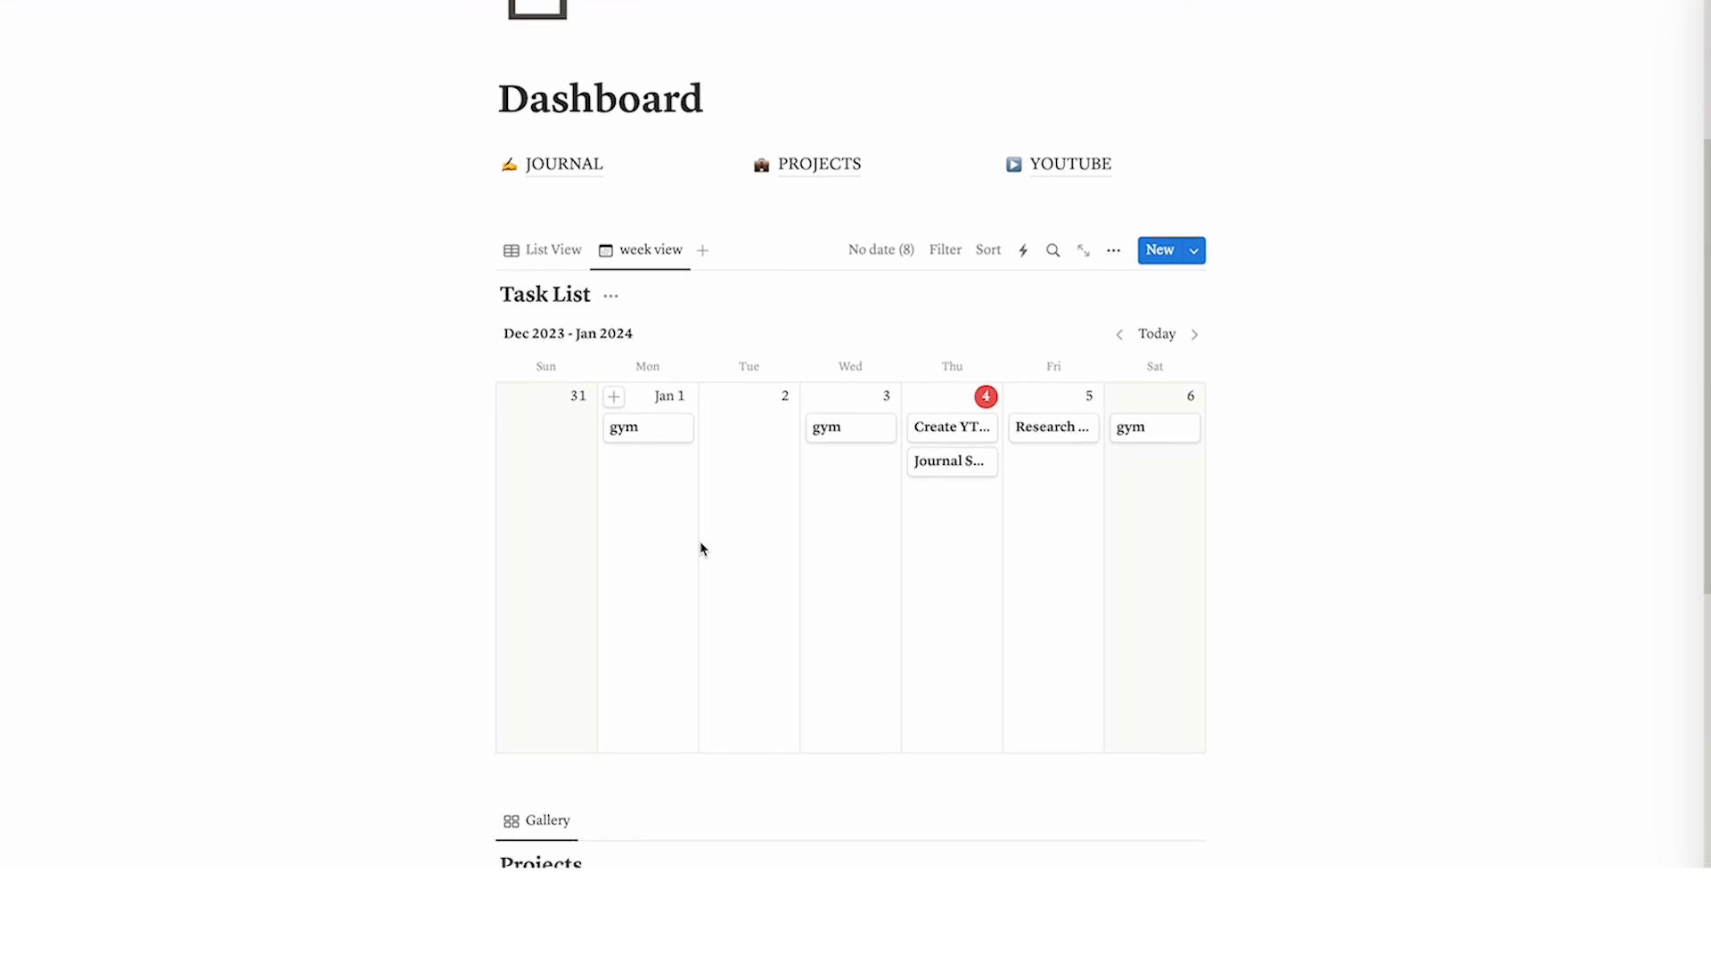
scroll(down, 3)
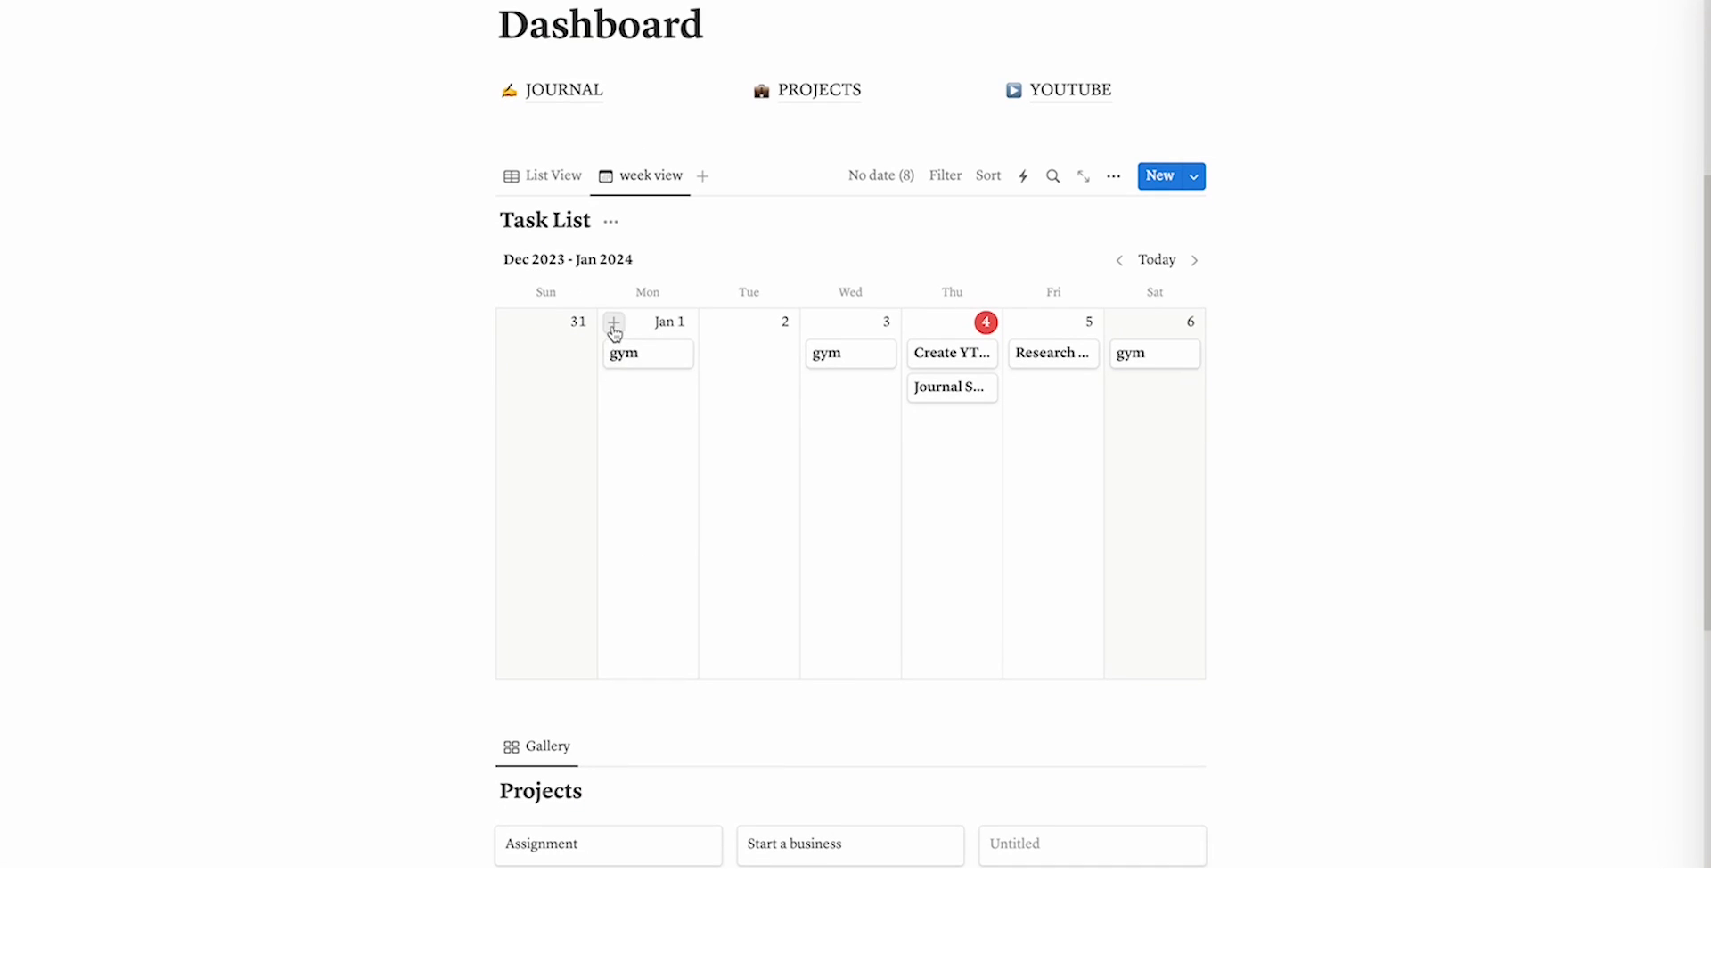
click(613, 327)
text(batch cook)
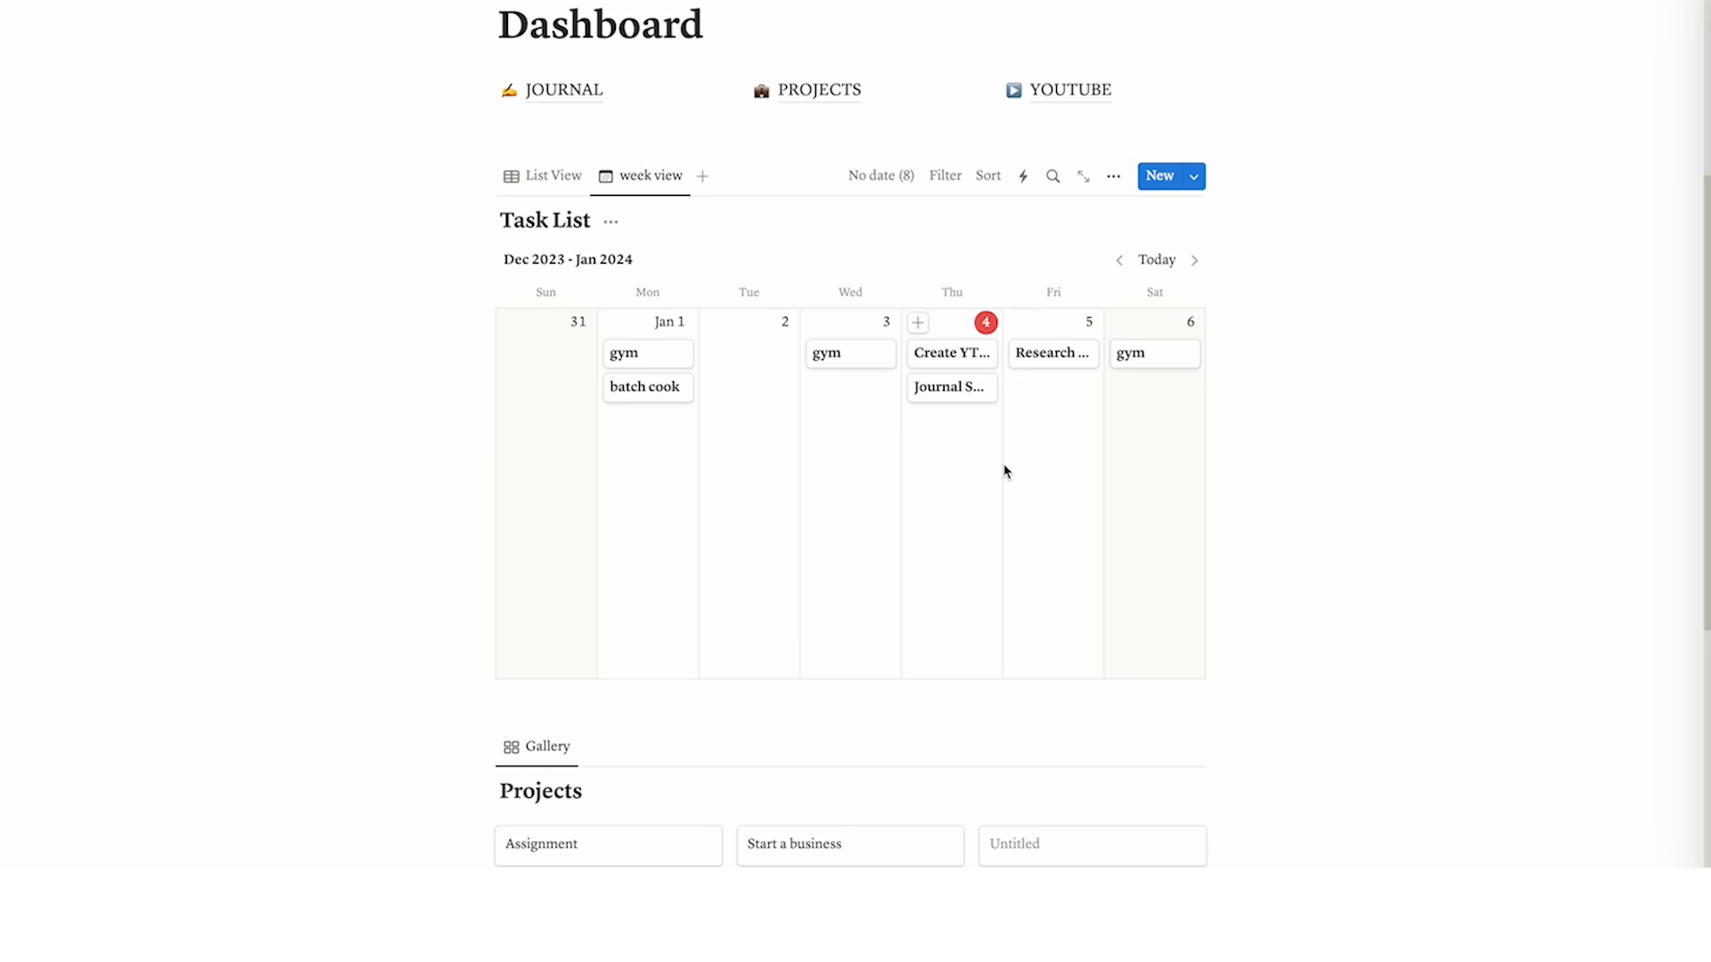
scroll(down, 3)
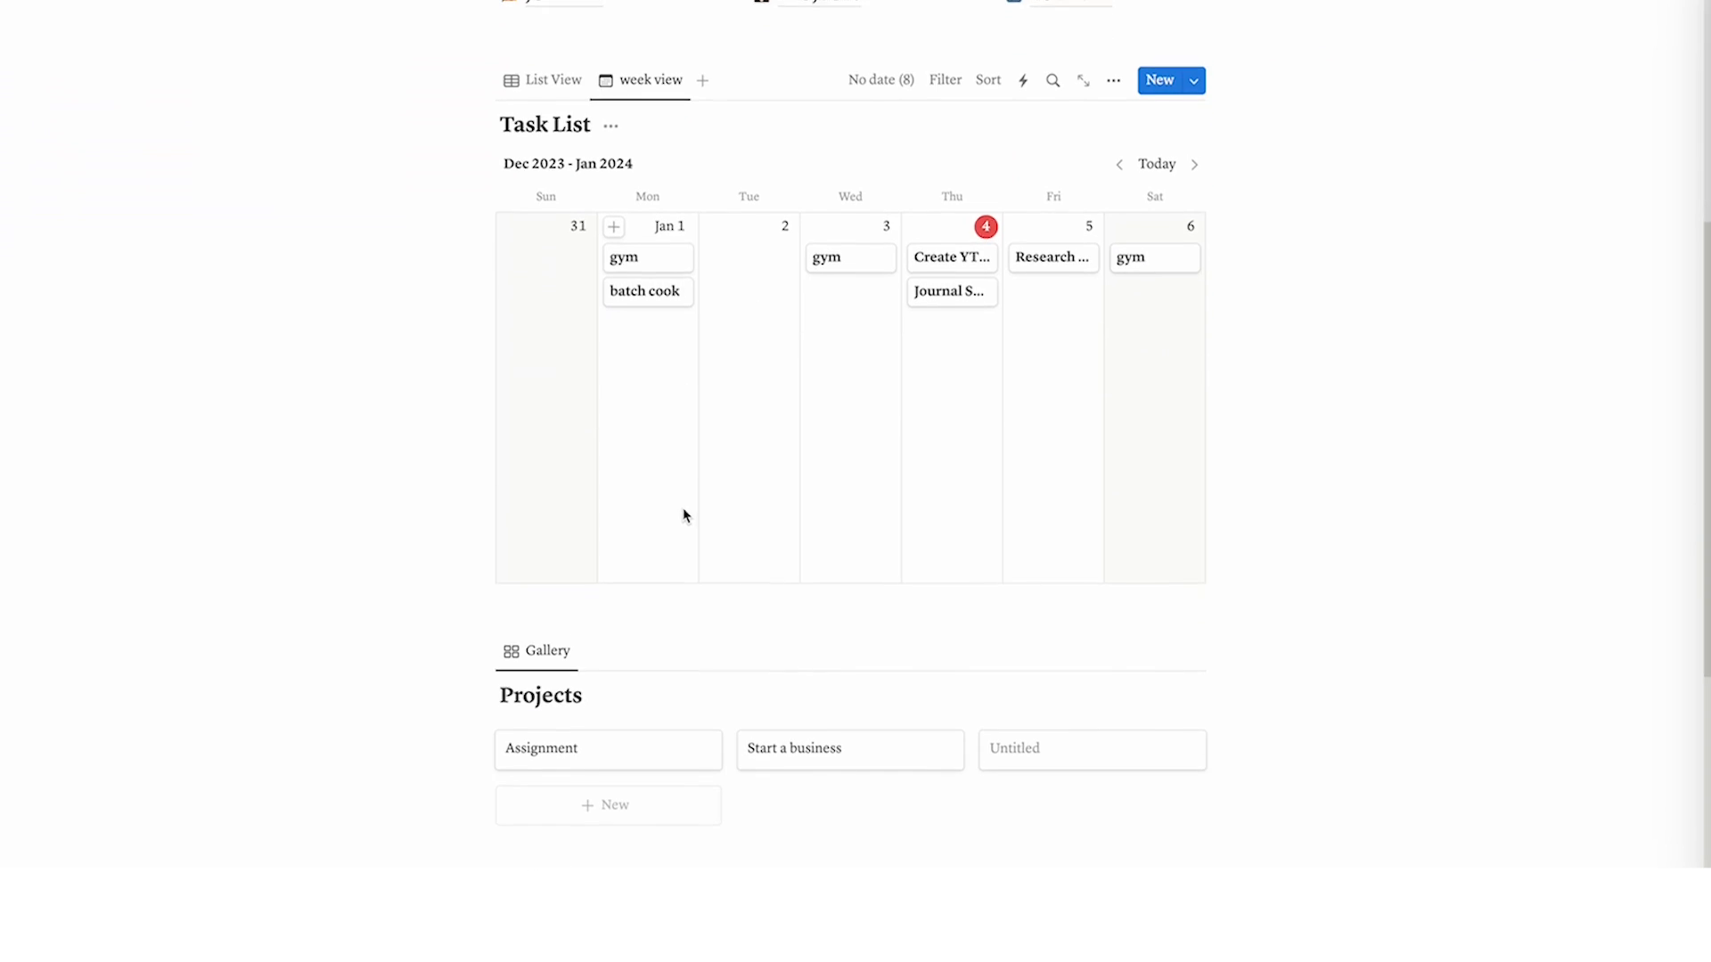
scroll(down, 3)
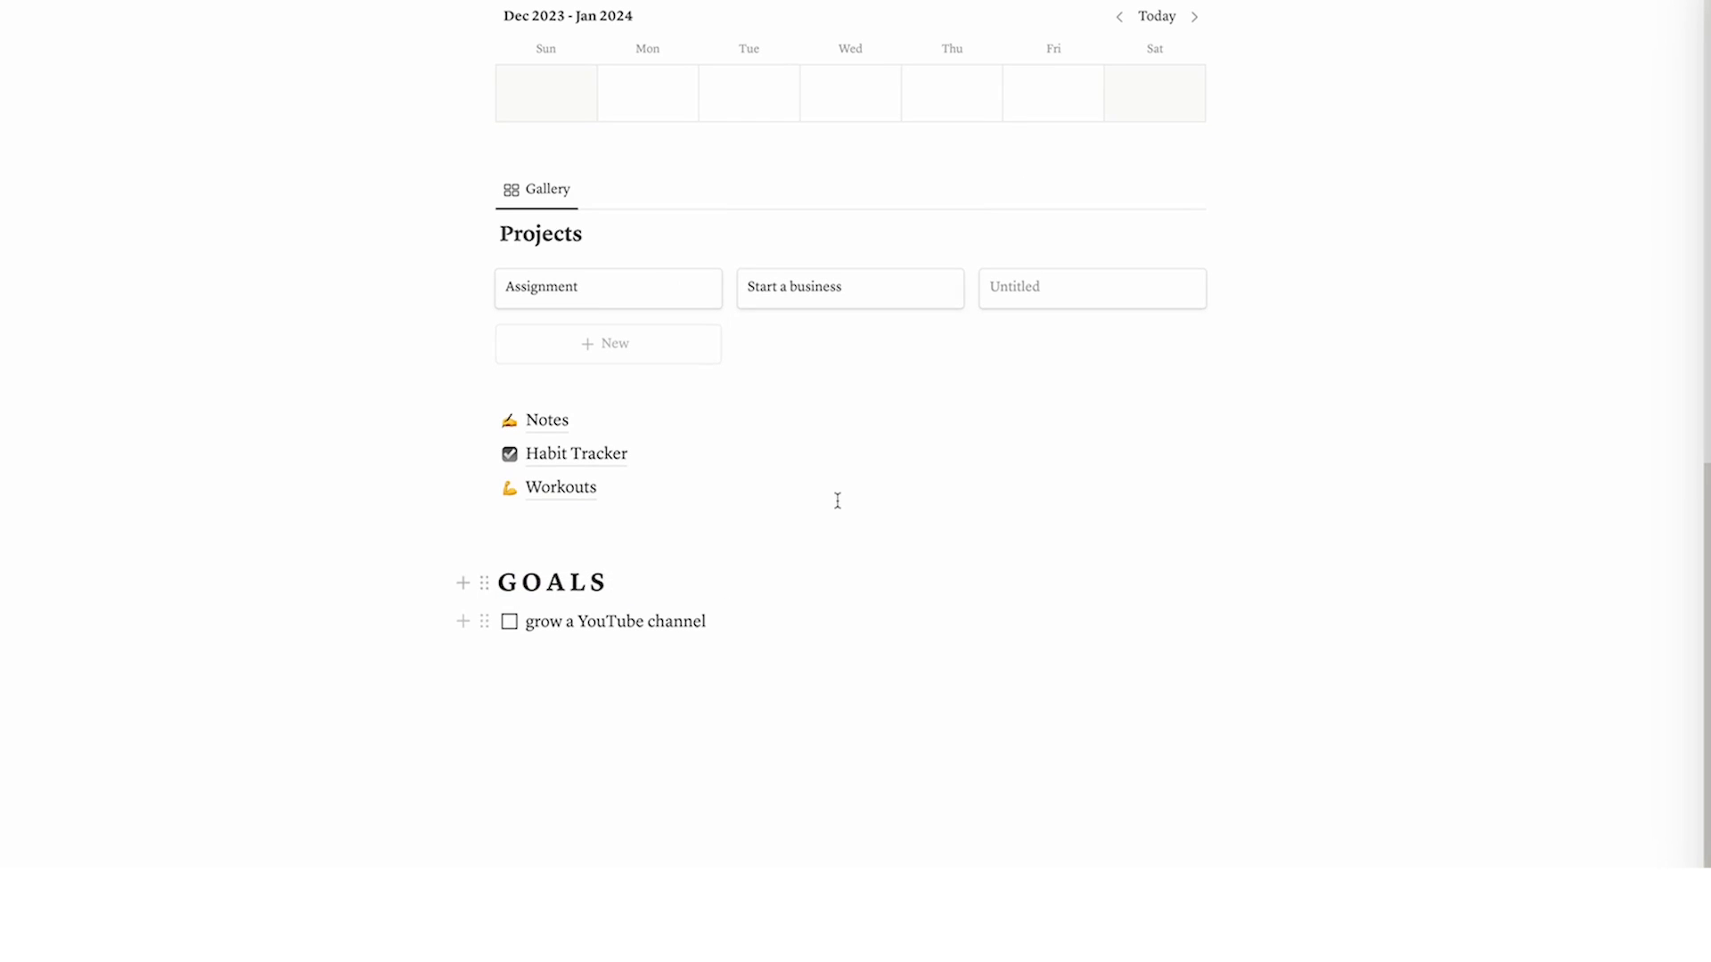
Open the Untitled Projects card and title it 'YouTube Channel'
click(1090, 288)
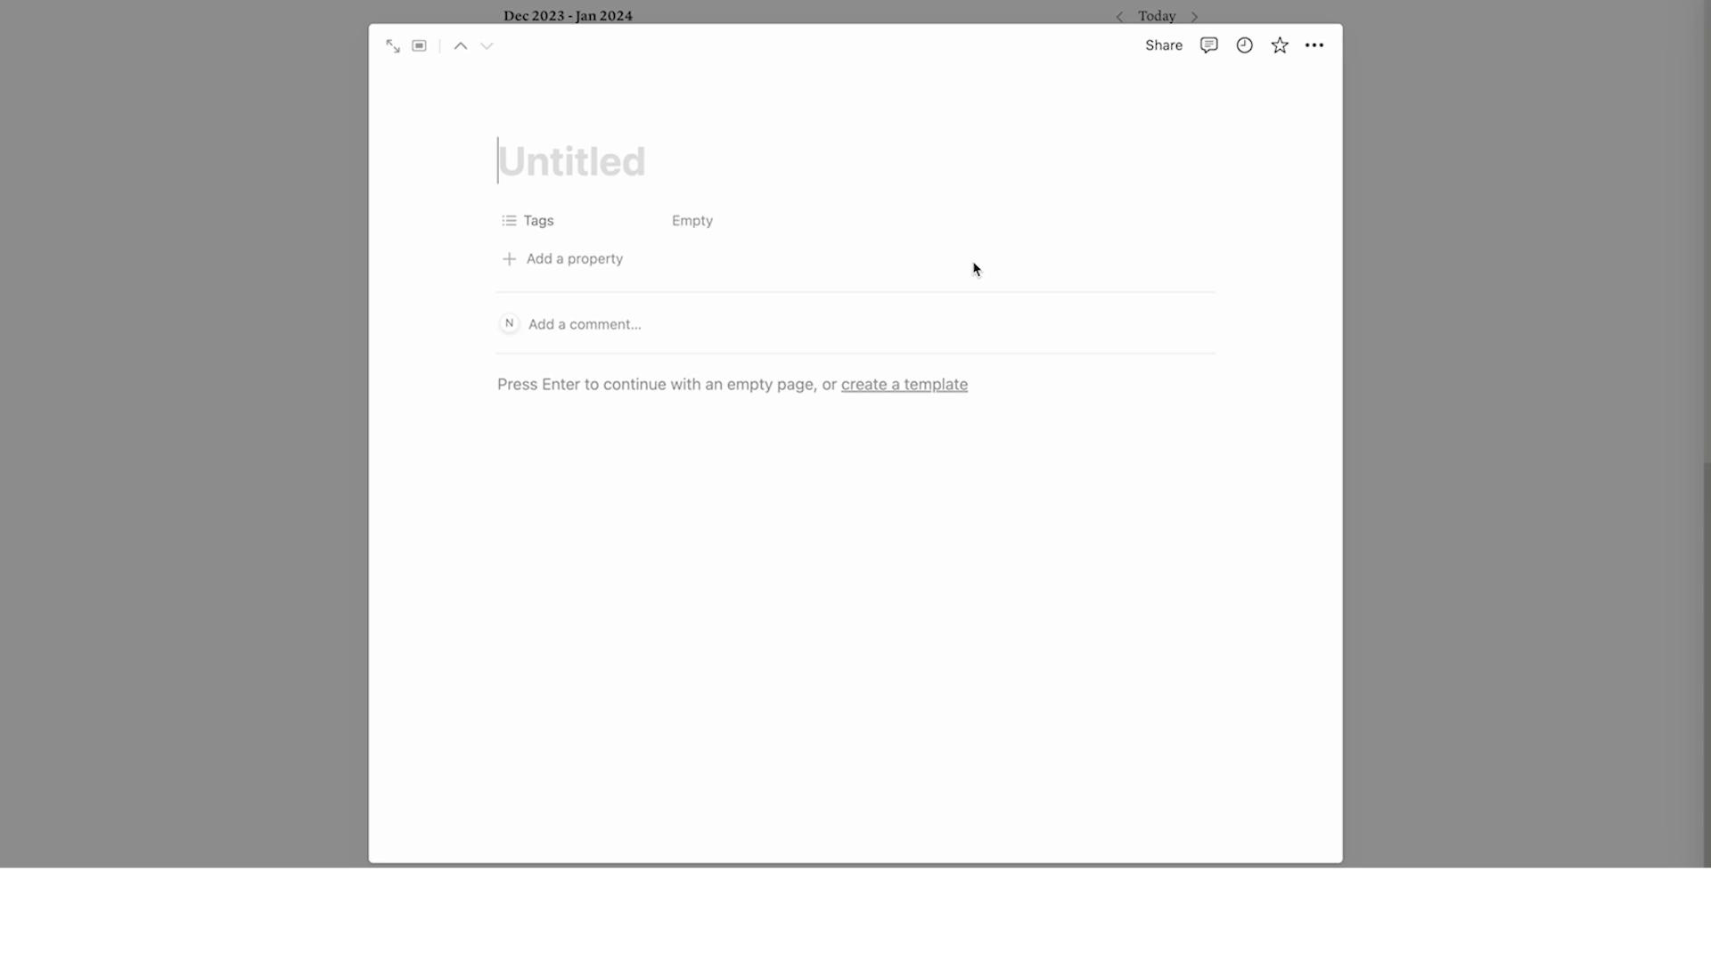
text(YouTube Channel)
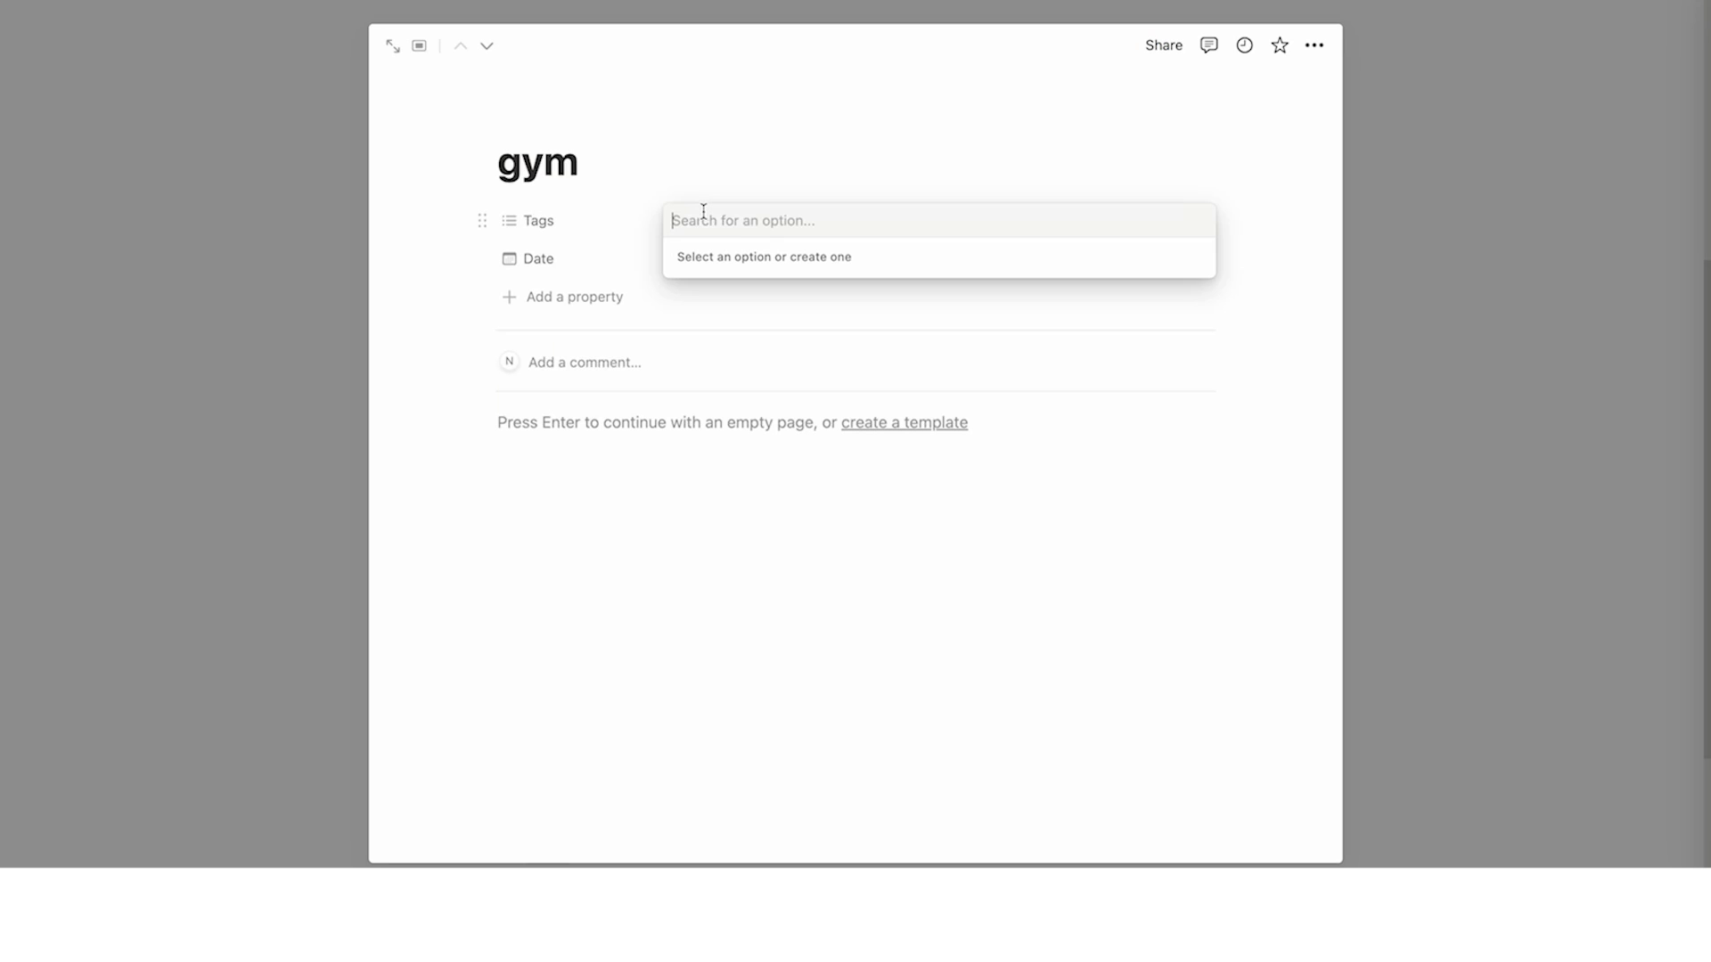
Tag the gym task 'health' and enable Tags in the week view's card properties
text(health)
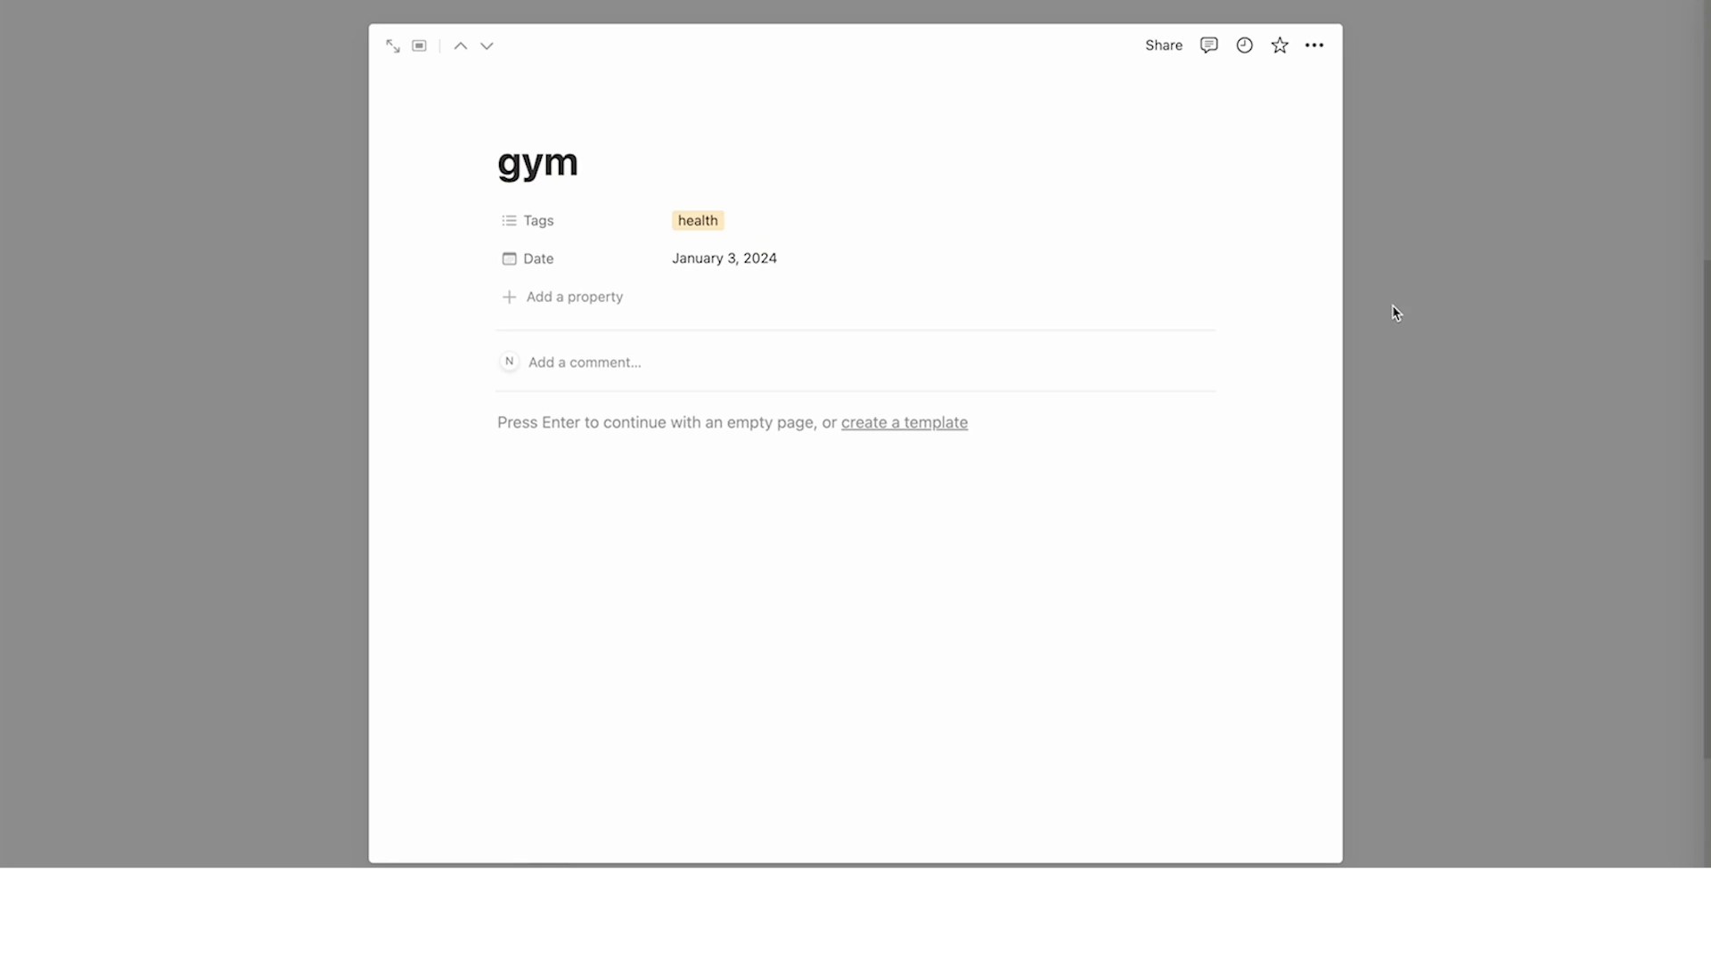
click(697, 220)
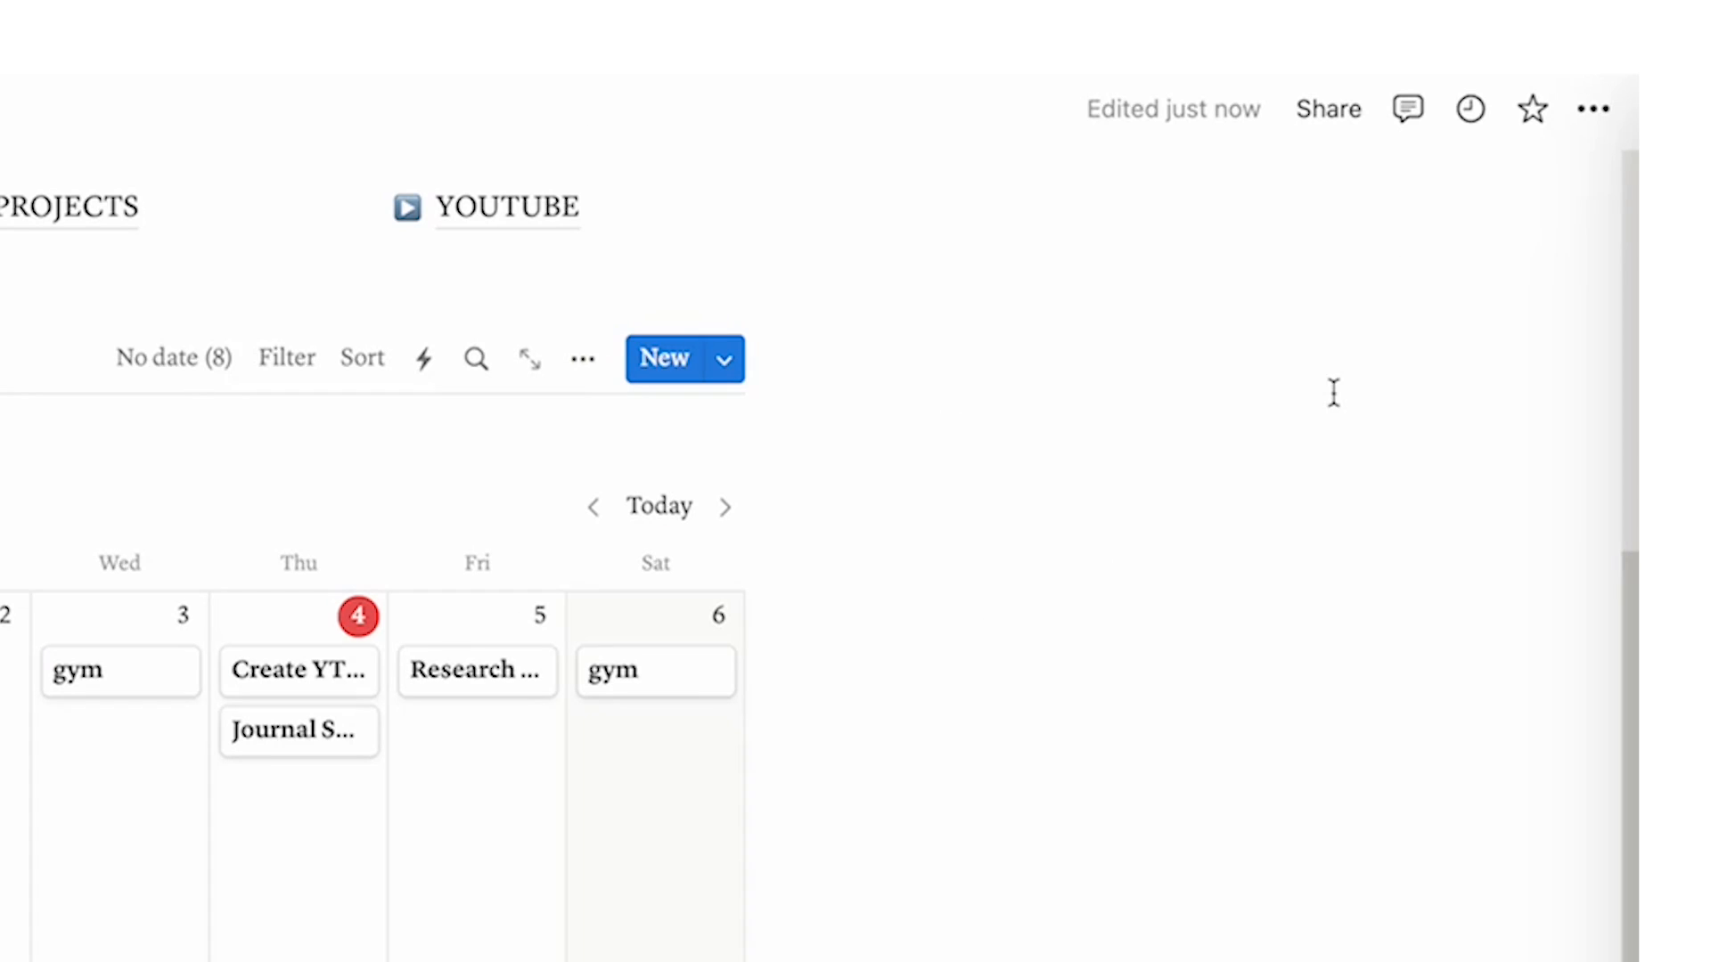
click(1592, 108)
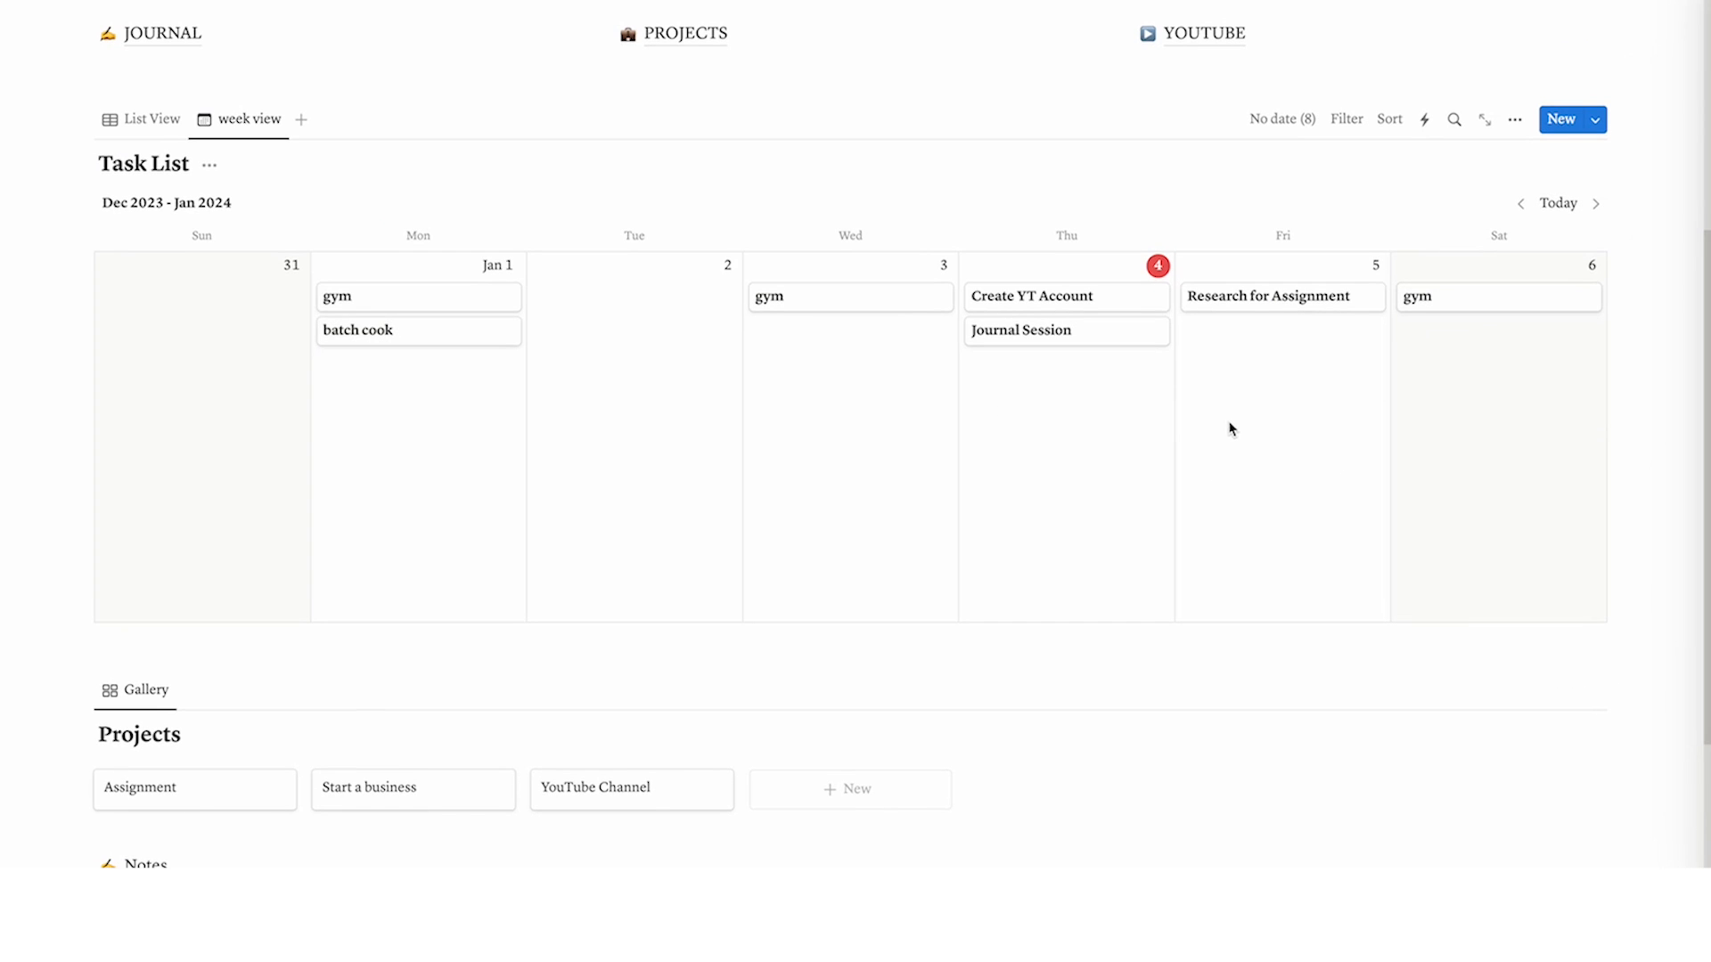
mouse_move(1433, 339)
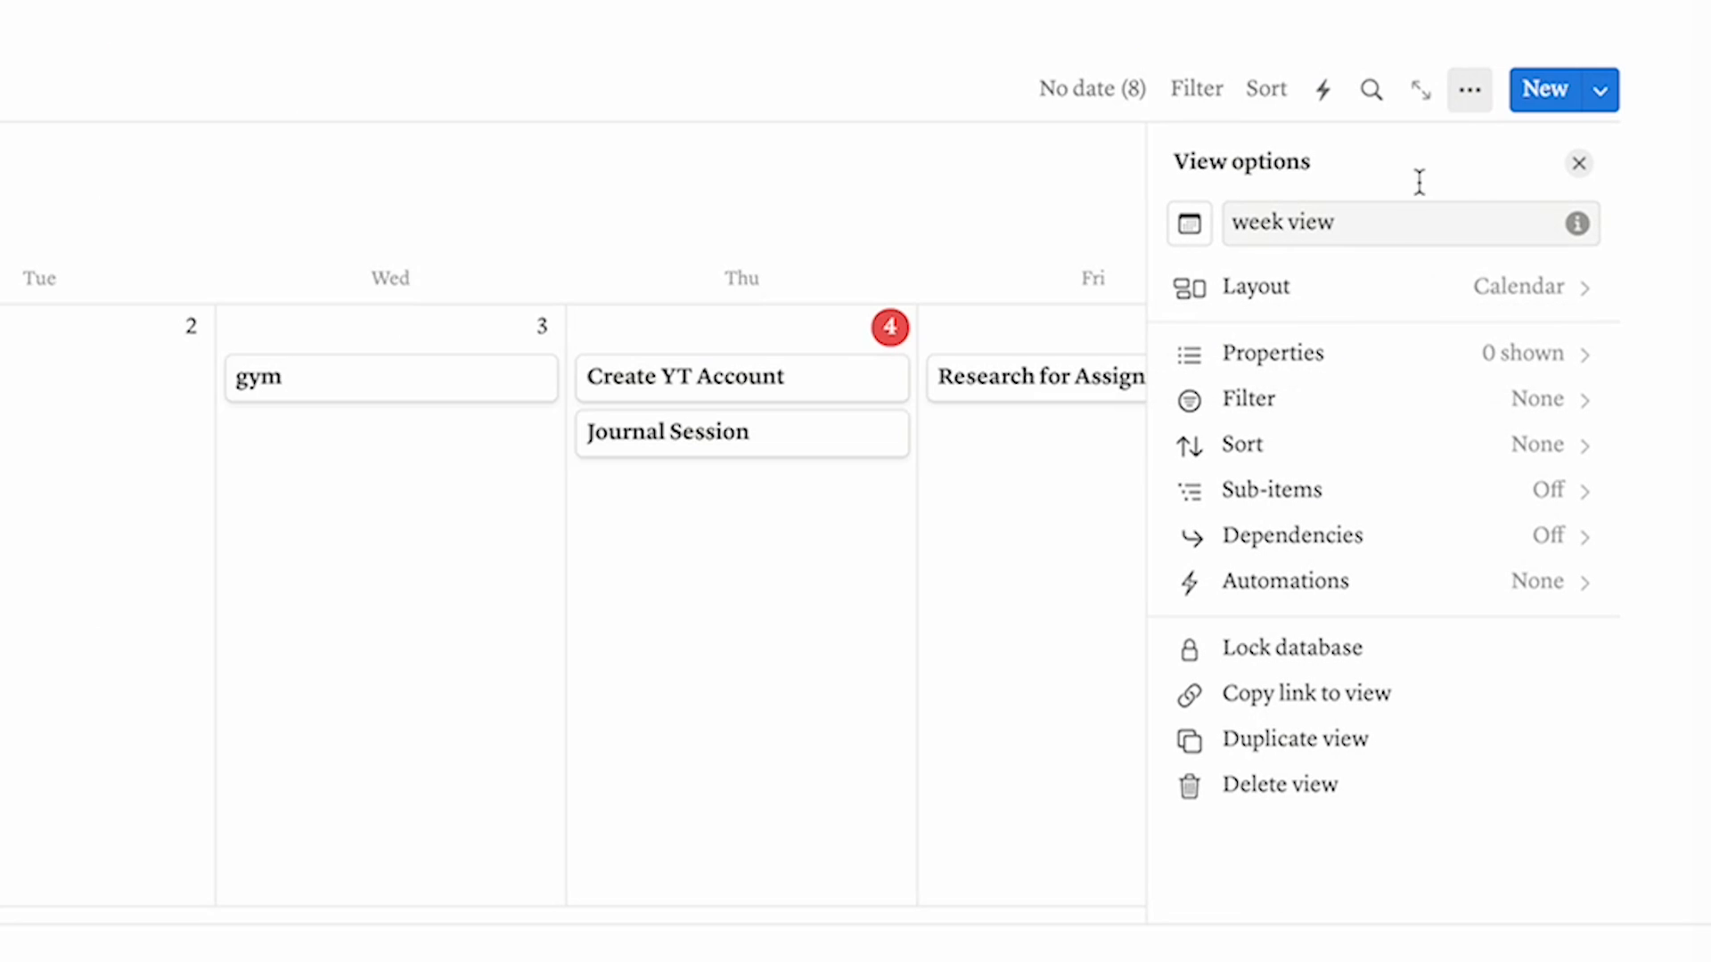
click(1272, 353)
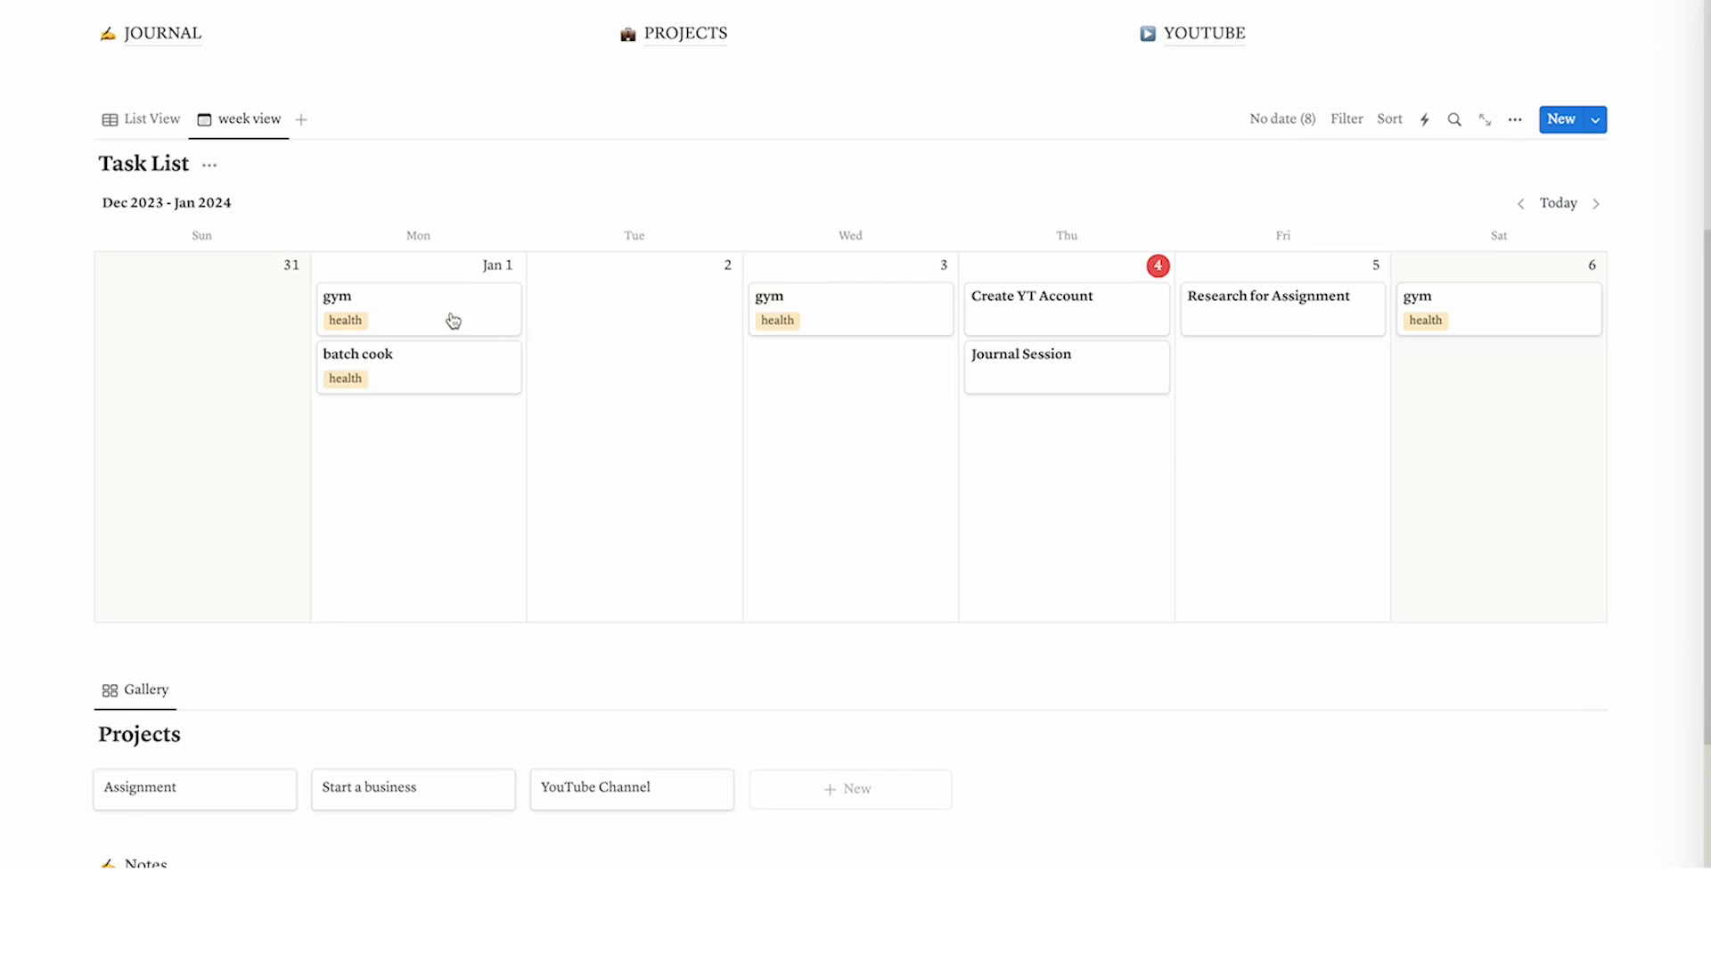
mouse_move(1151, 557)
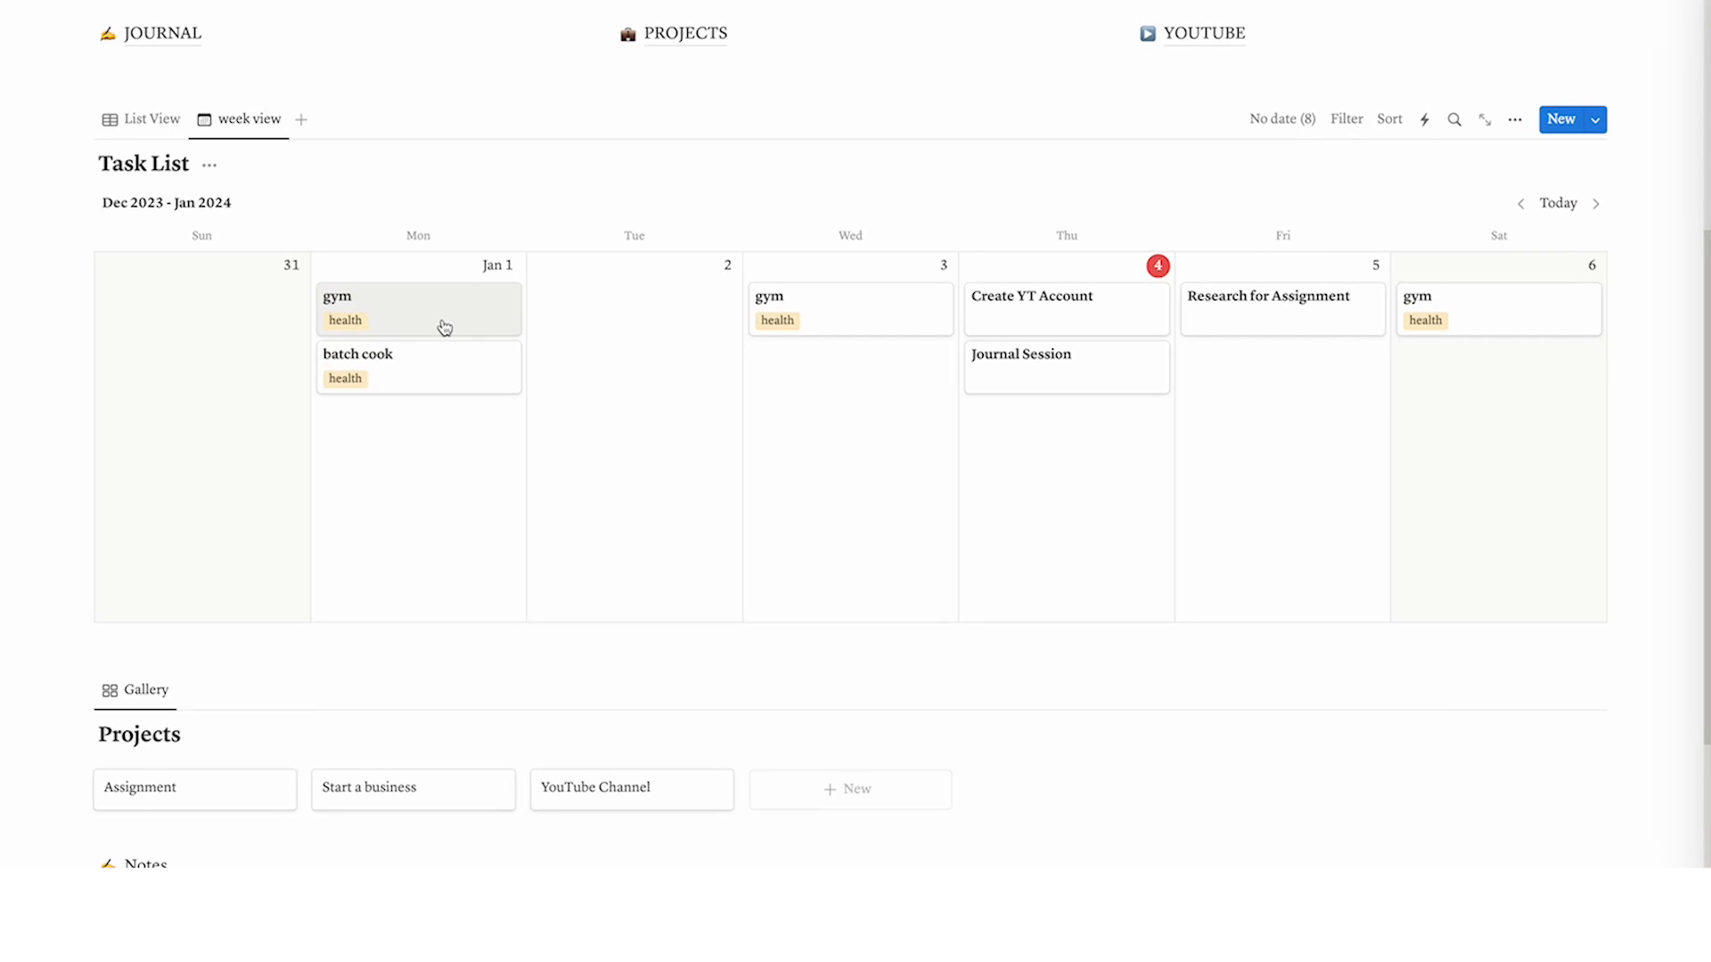
Add a Checkbox property to the tasks from the January 1 gym task
click(574, 297)
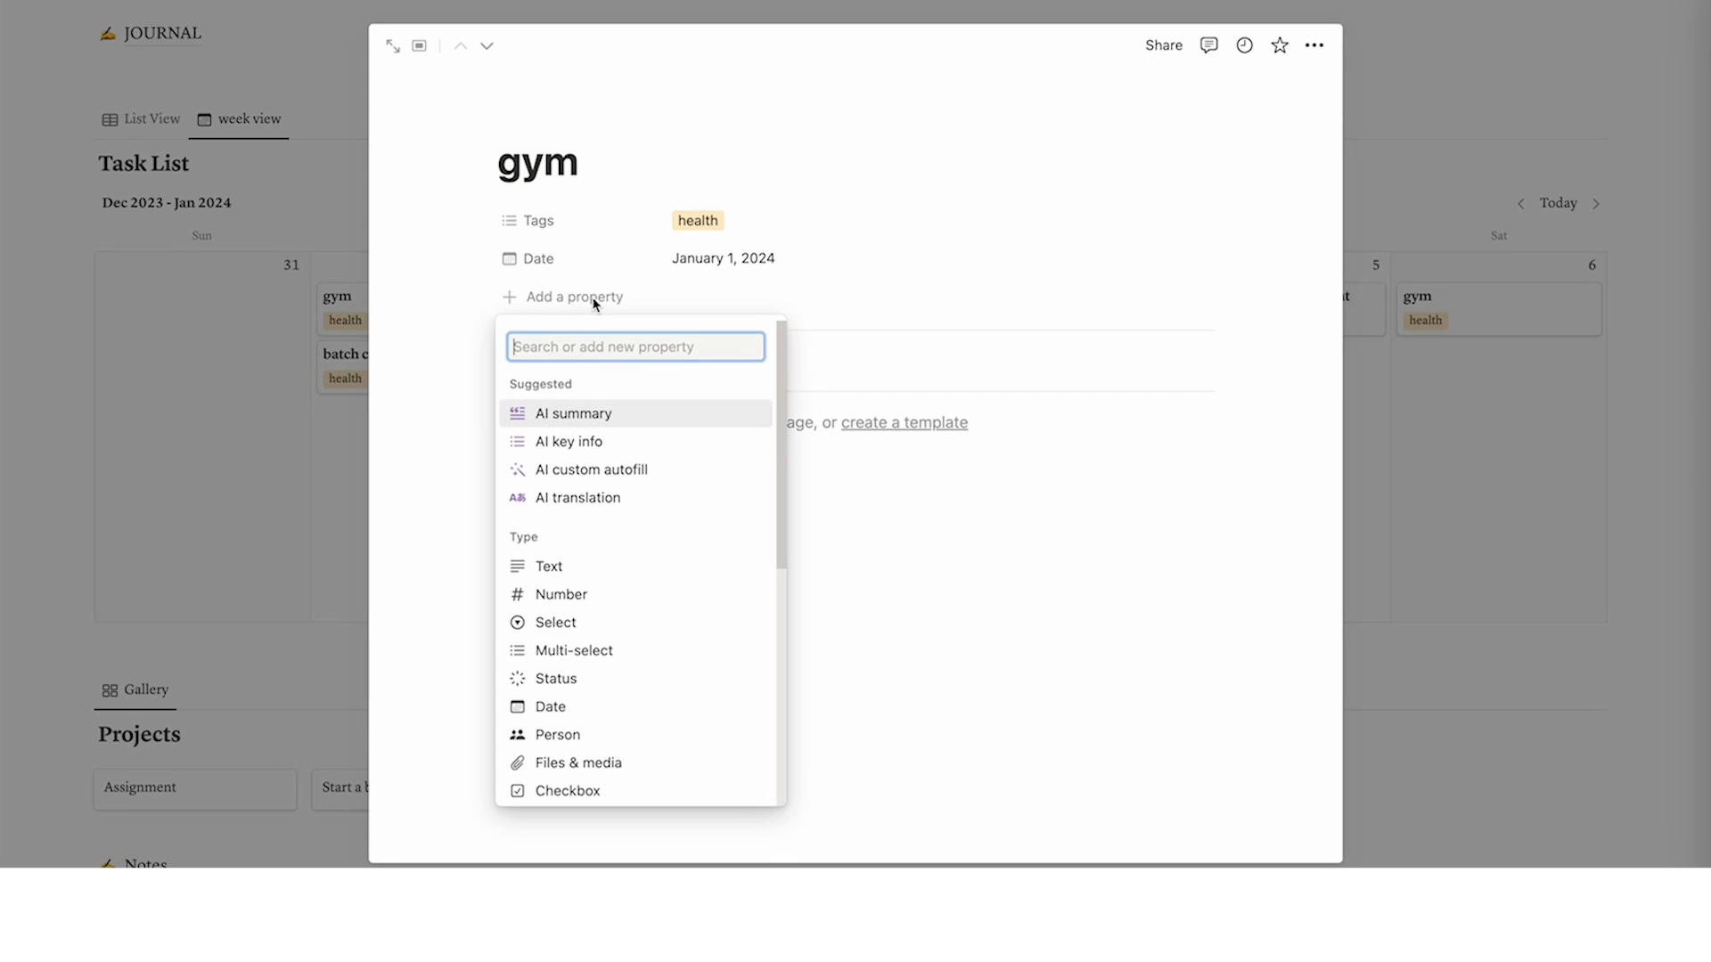
scroll(down, 3)
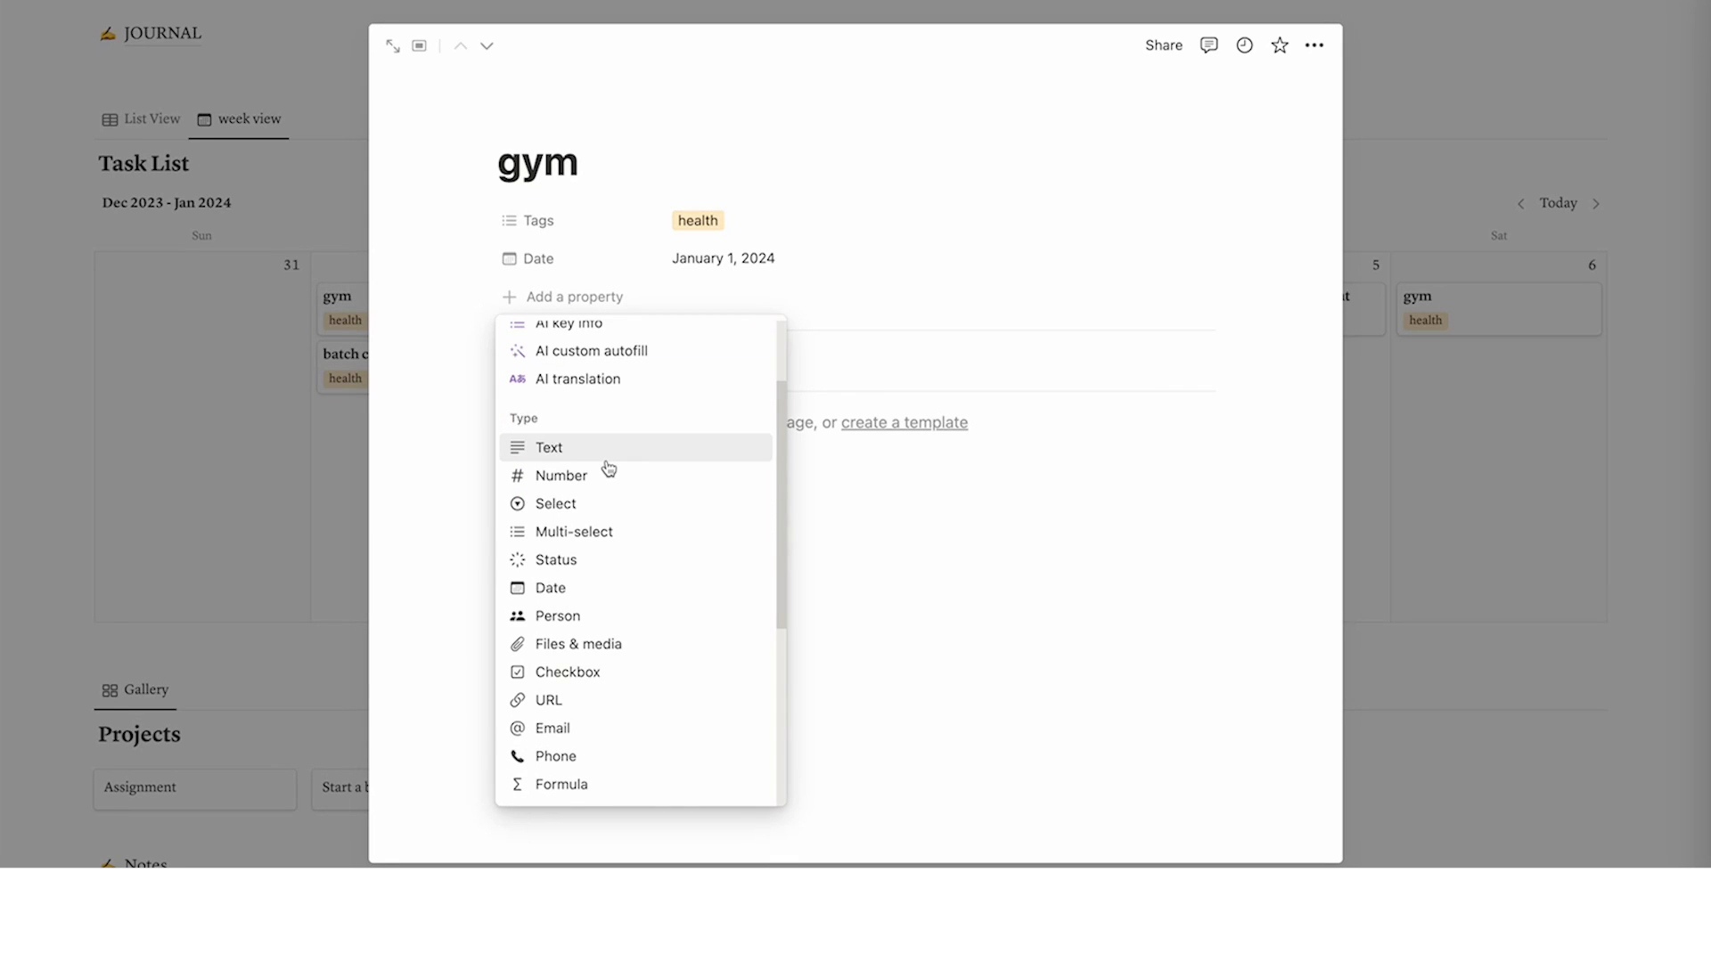
mouse_move(589, 559)
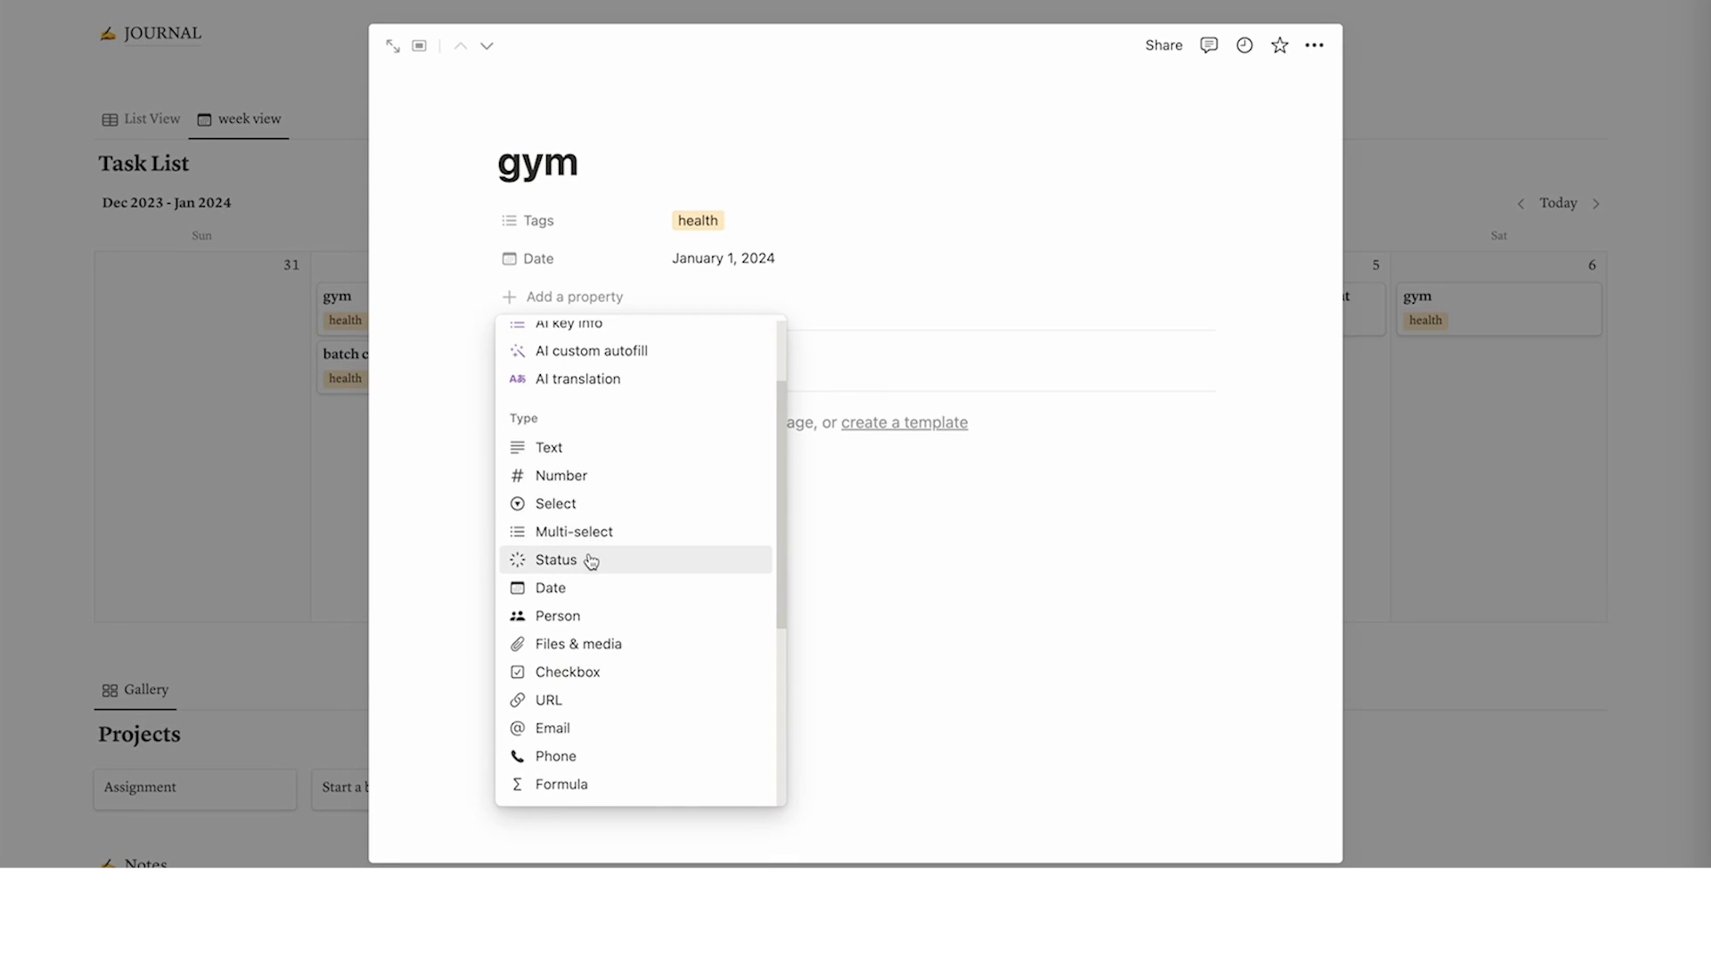
click(568, 672)
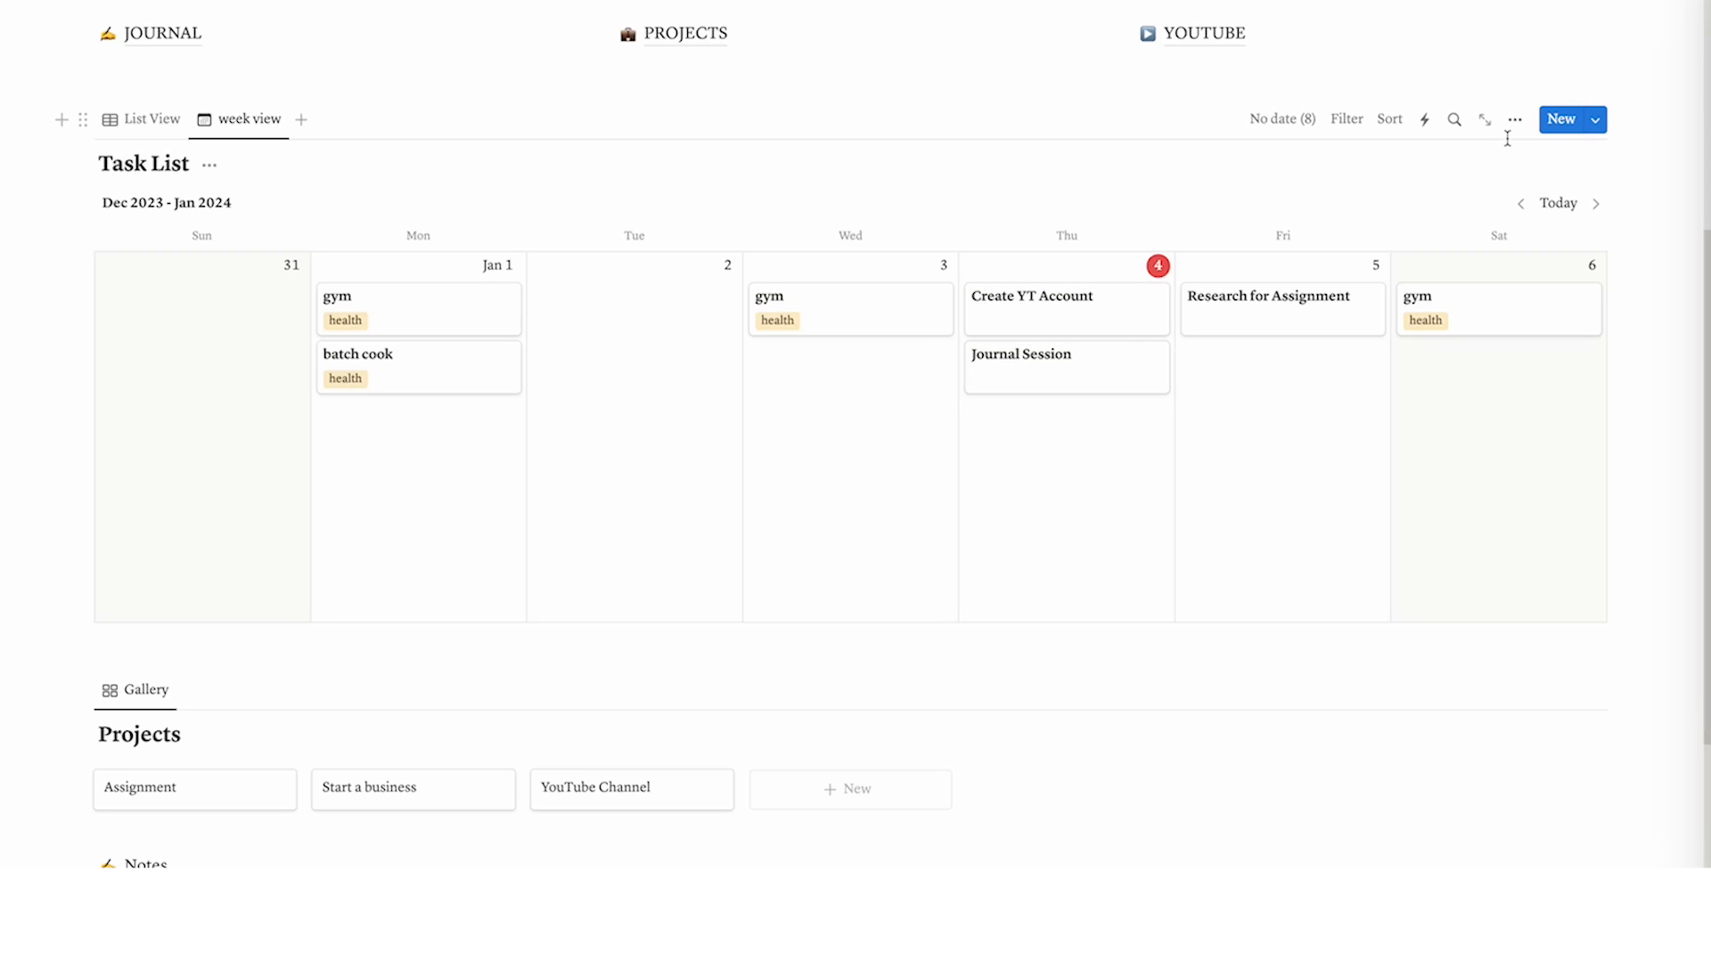
Show the checkbox on week calendar cards and tick off the January 1 gym task
click(1515, 120)
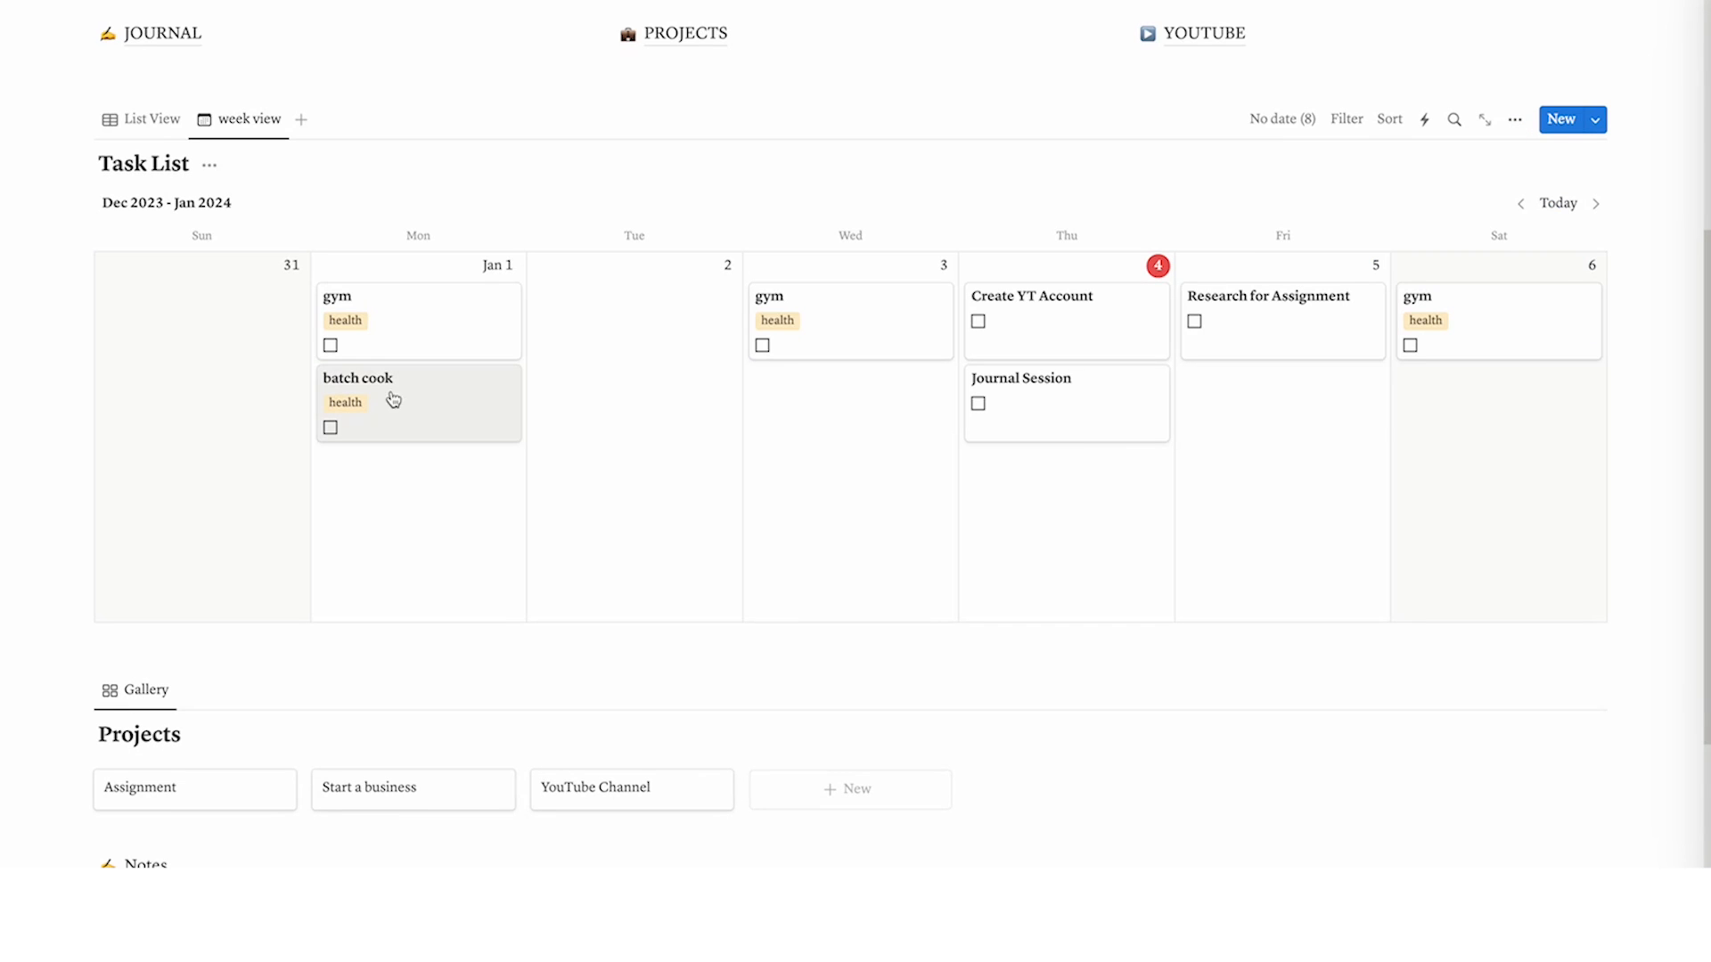
click(329, 345)
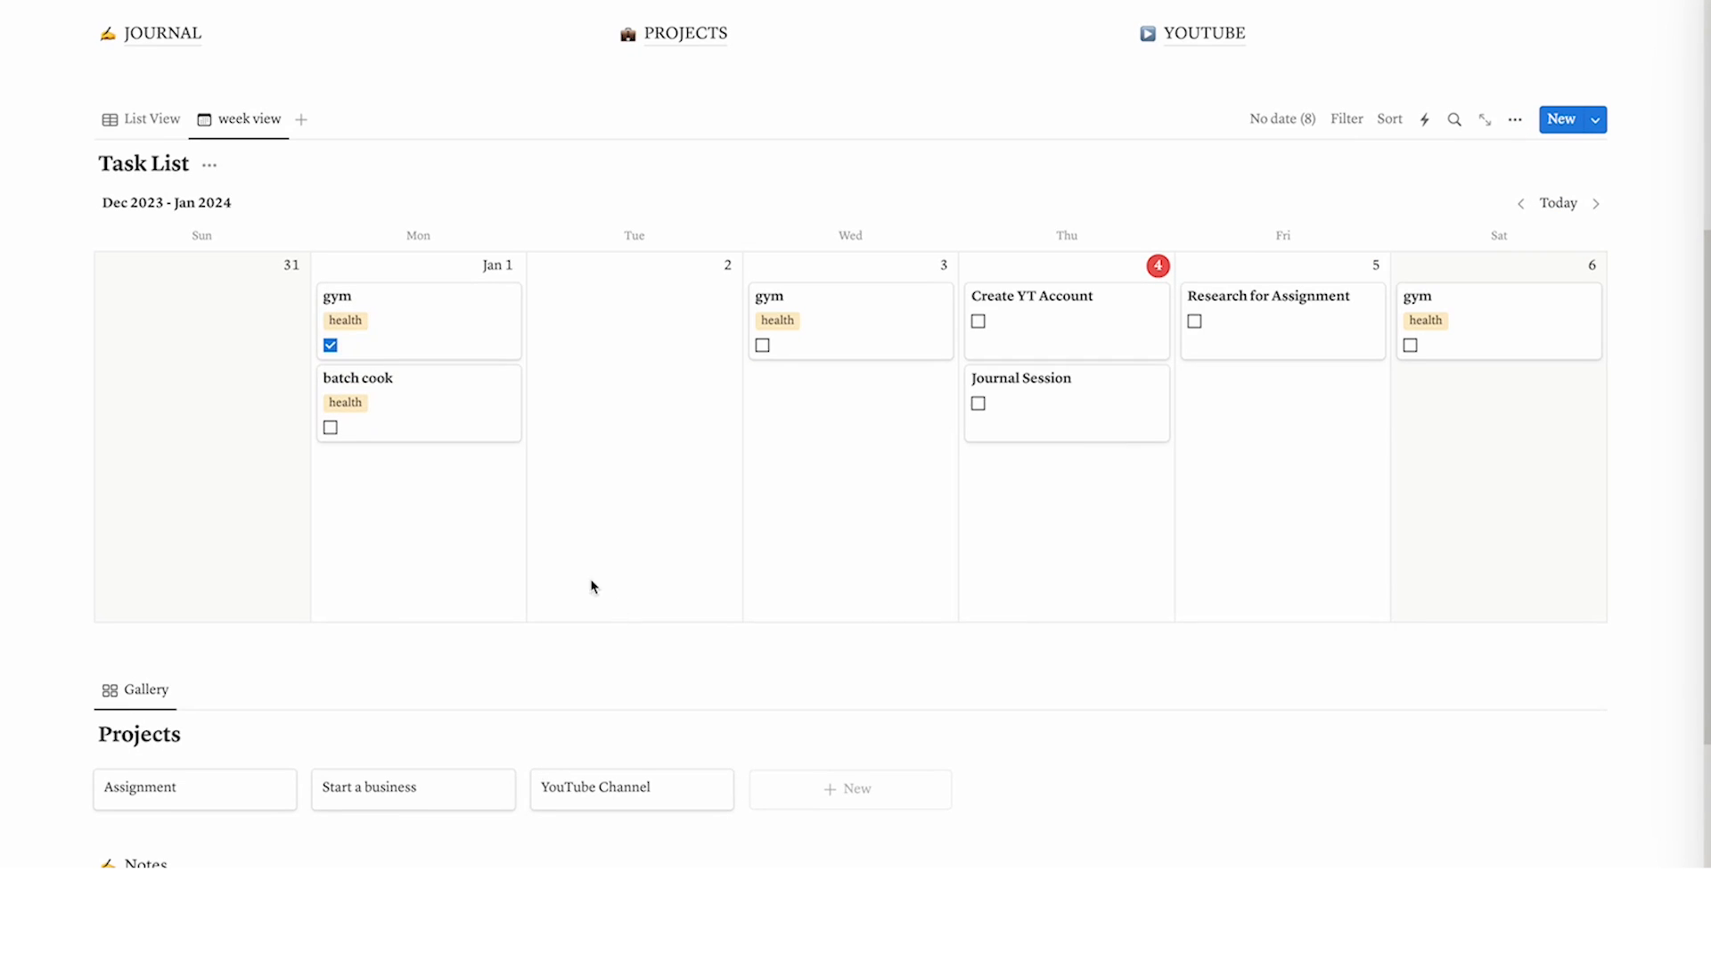
scroll(down, 3)
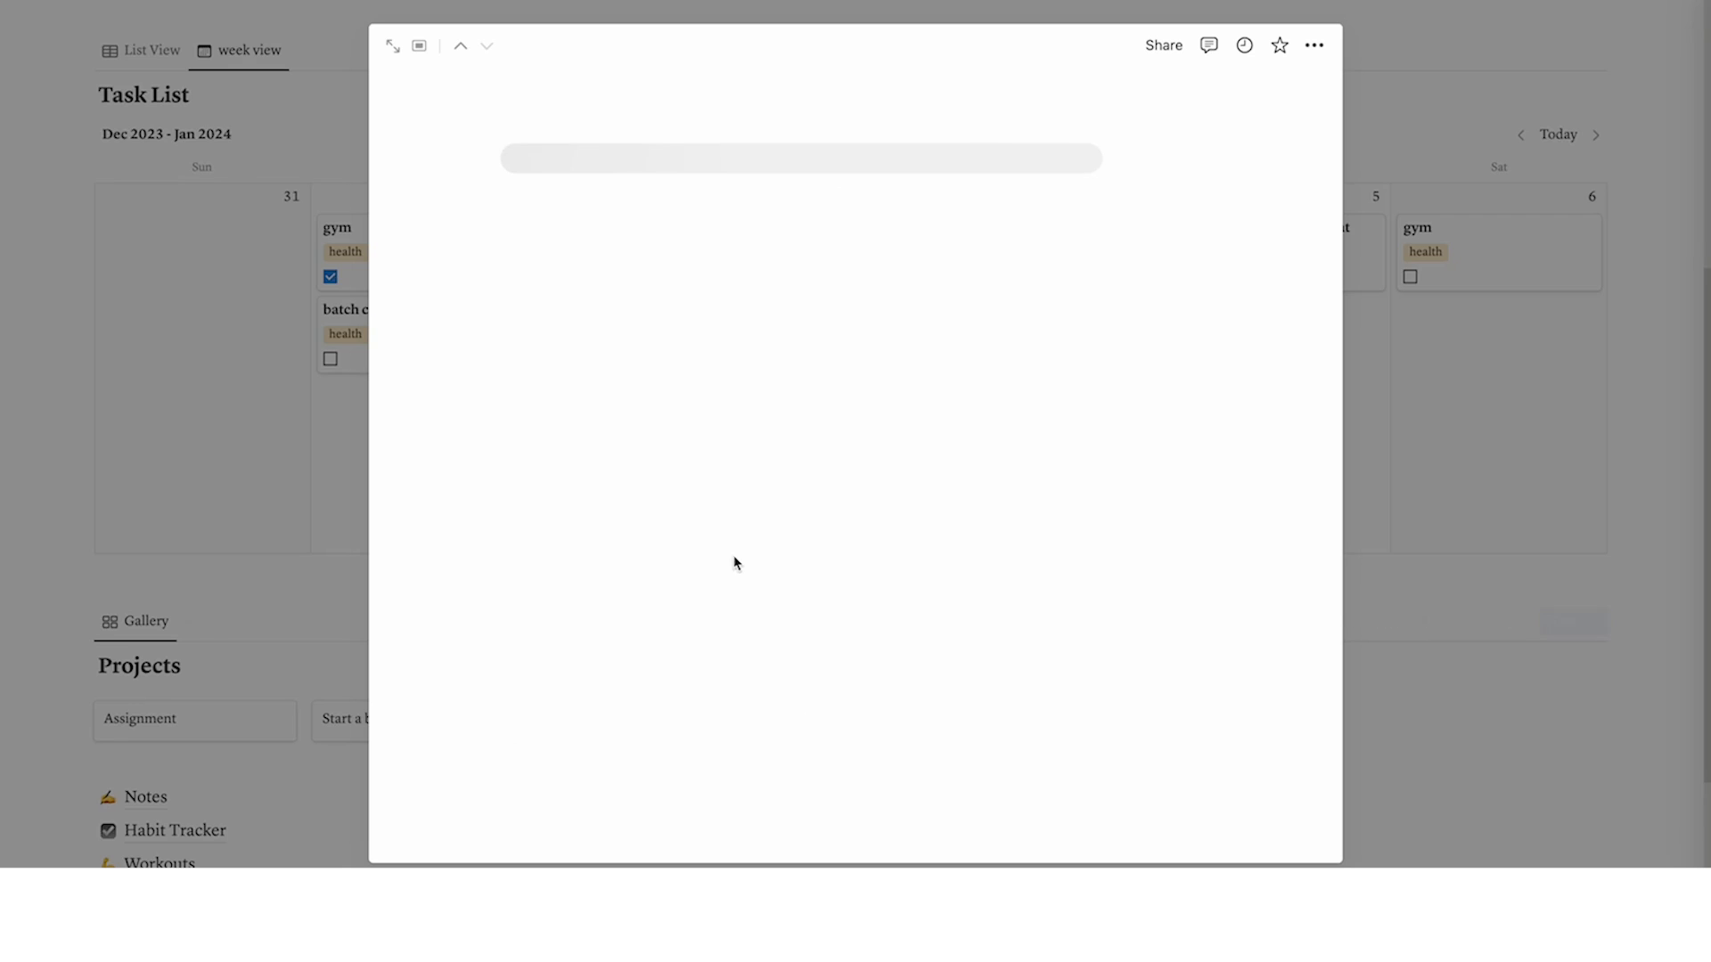
Title the new Projects gallery card 'Health'
text(Health)
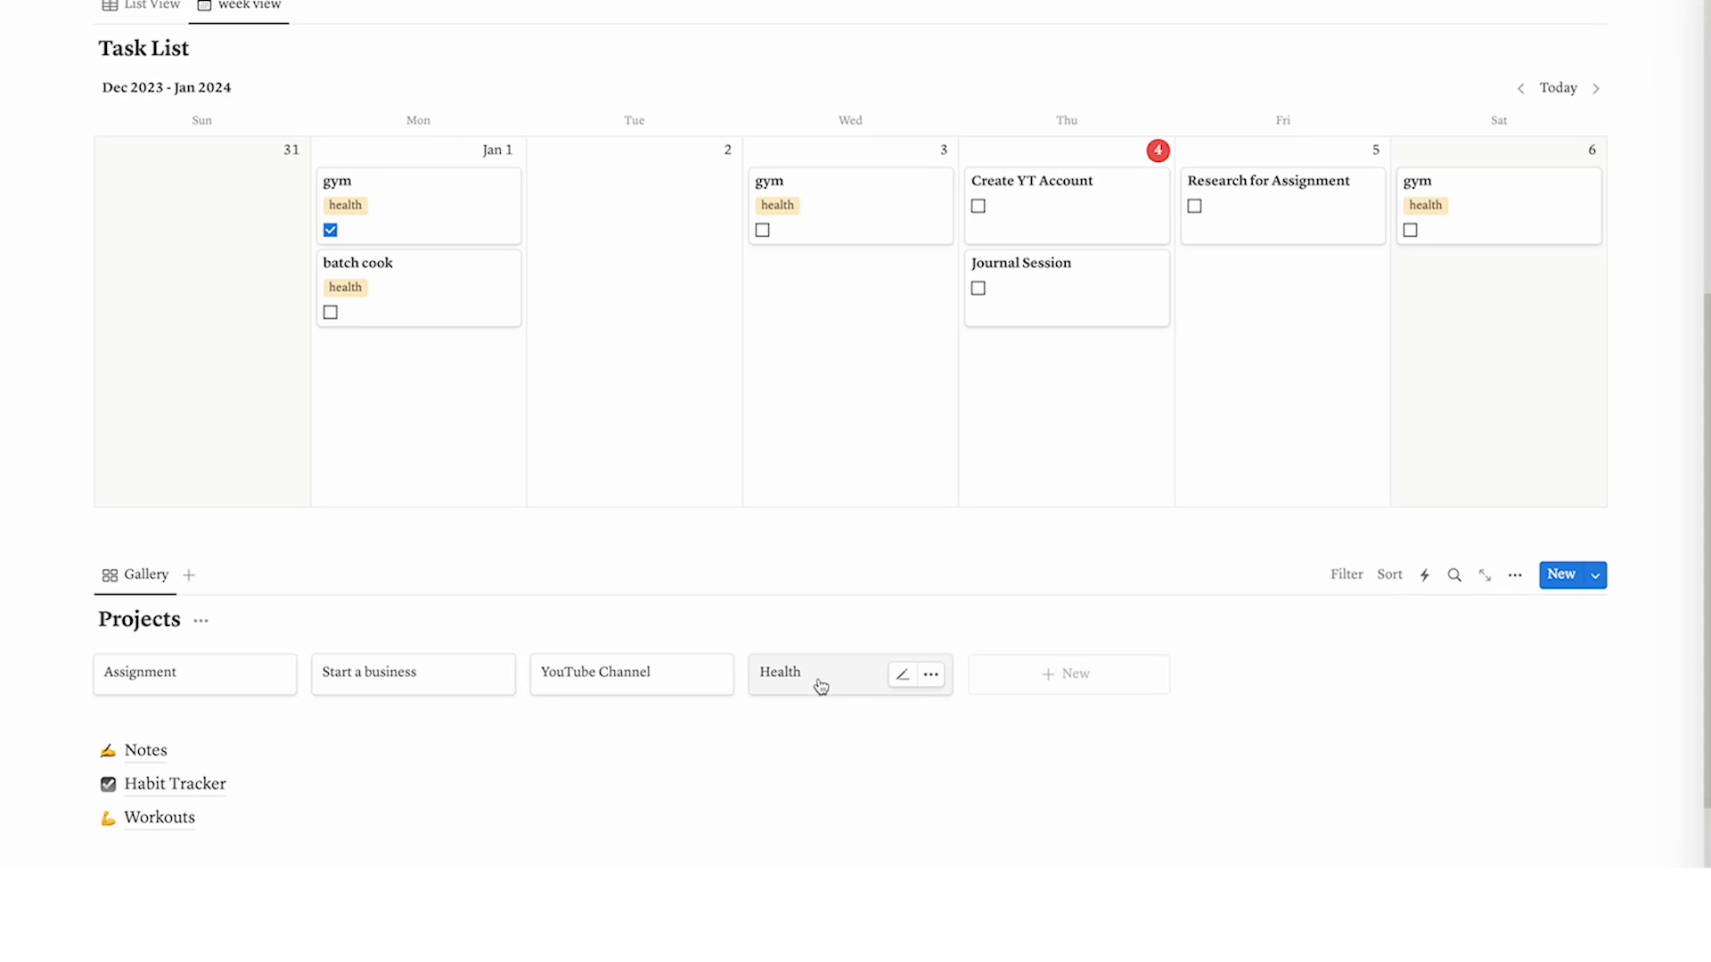
mouse_move(865, 701)
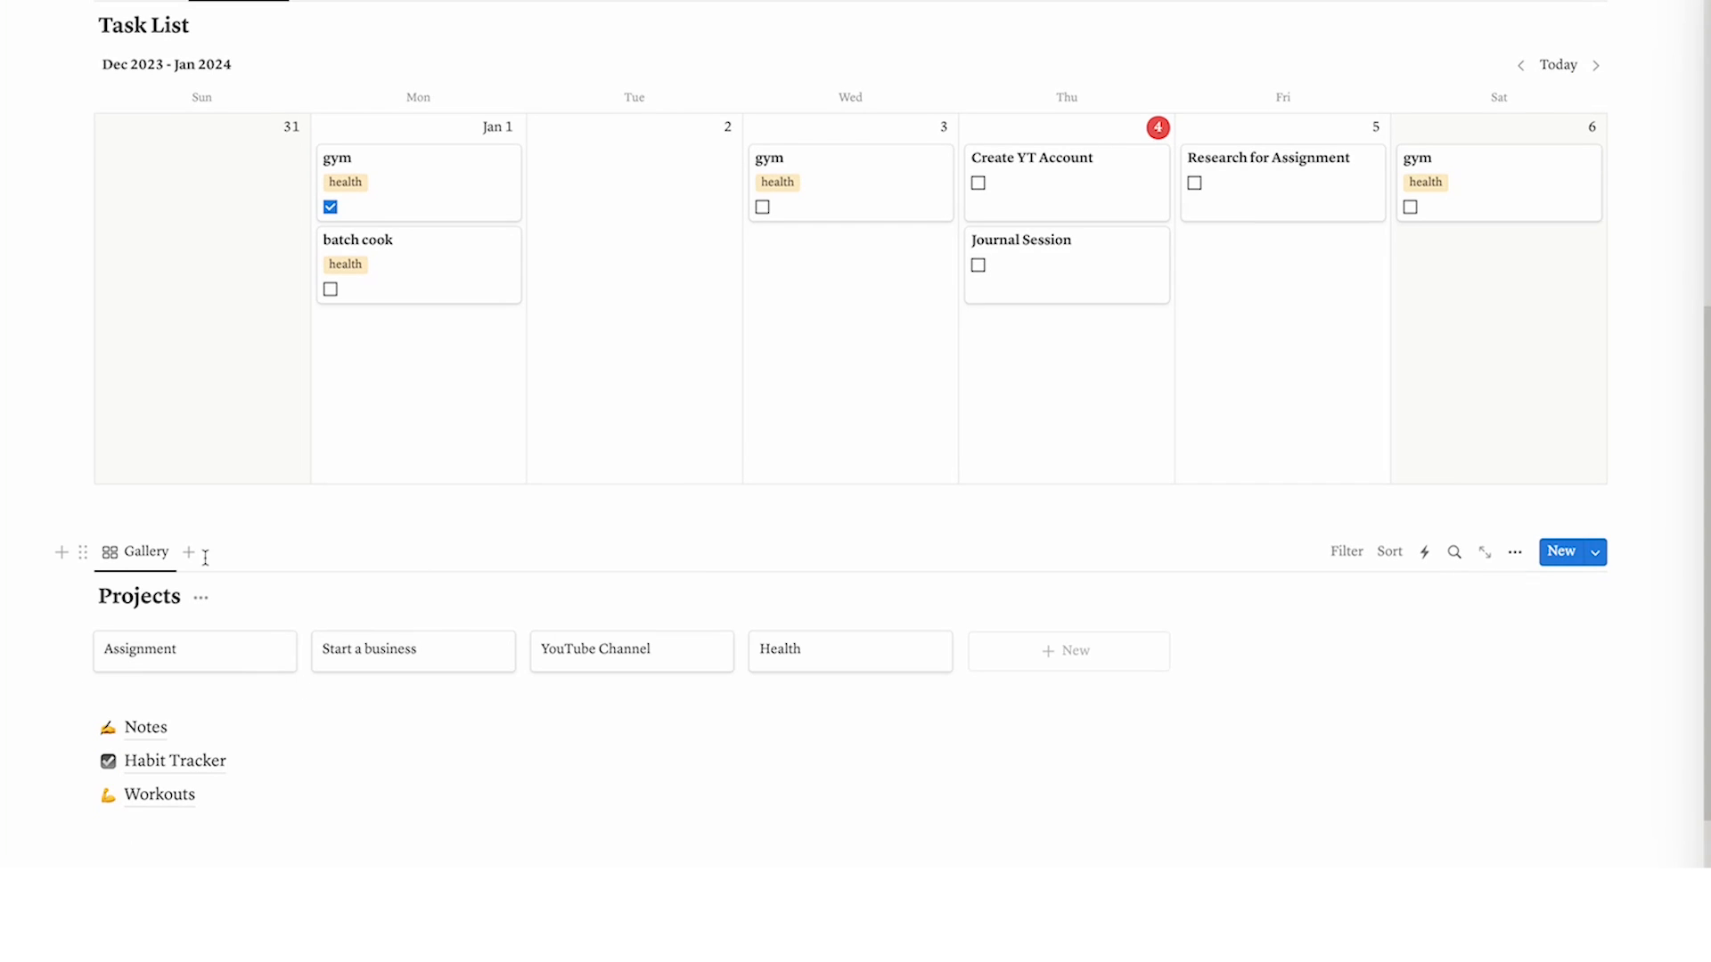
Open the New Project template full-page and embed a Task List database view via /da
click(1594, 552)
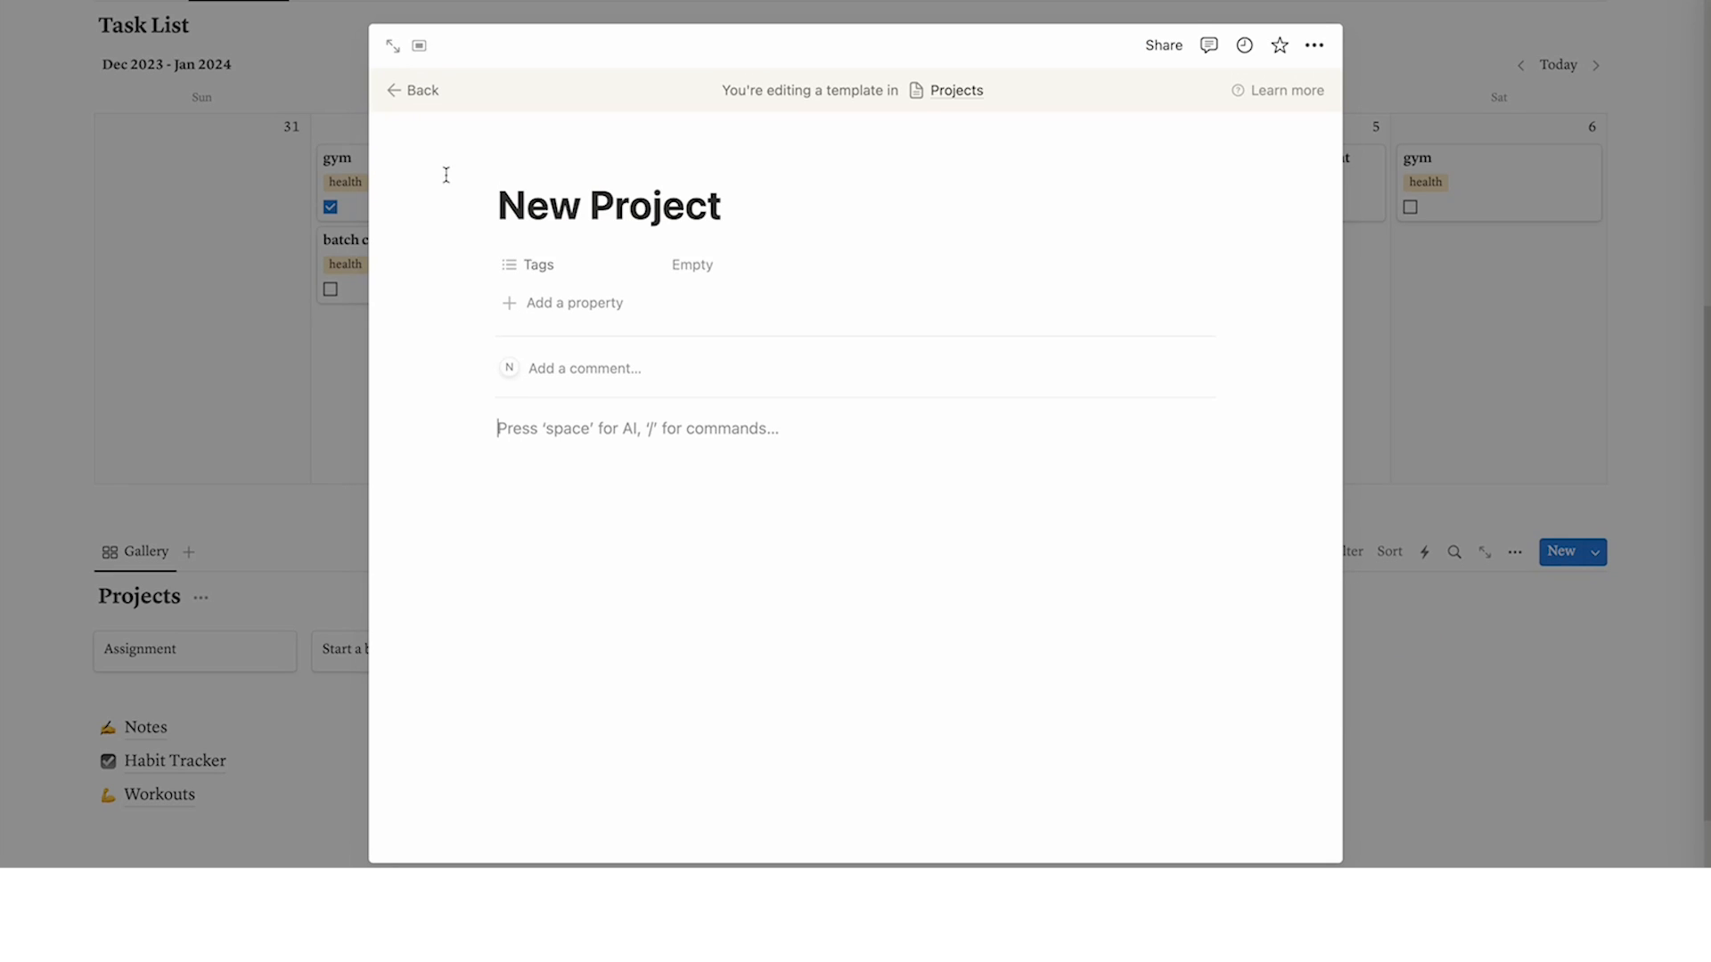
click(391, 45)
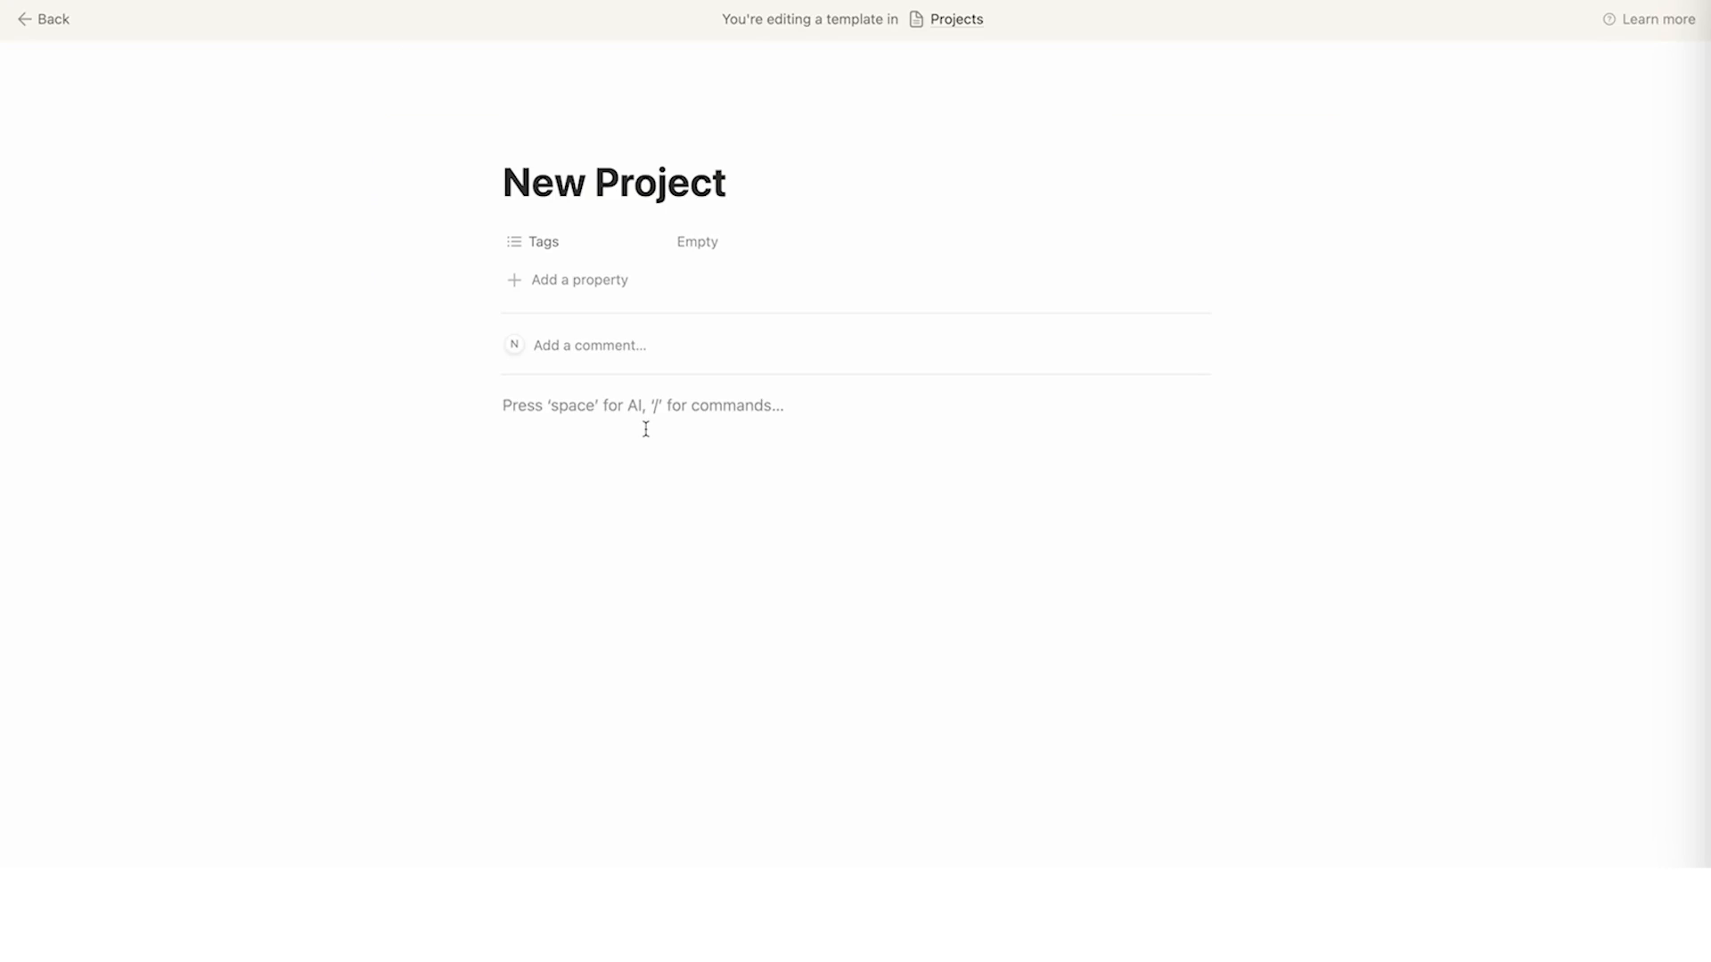
text(/da)
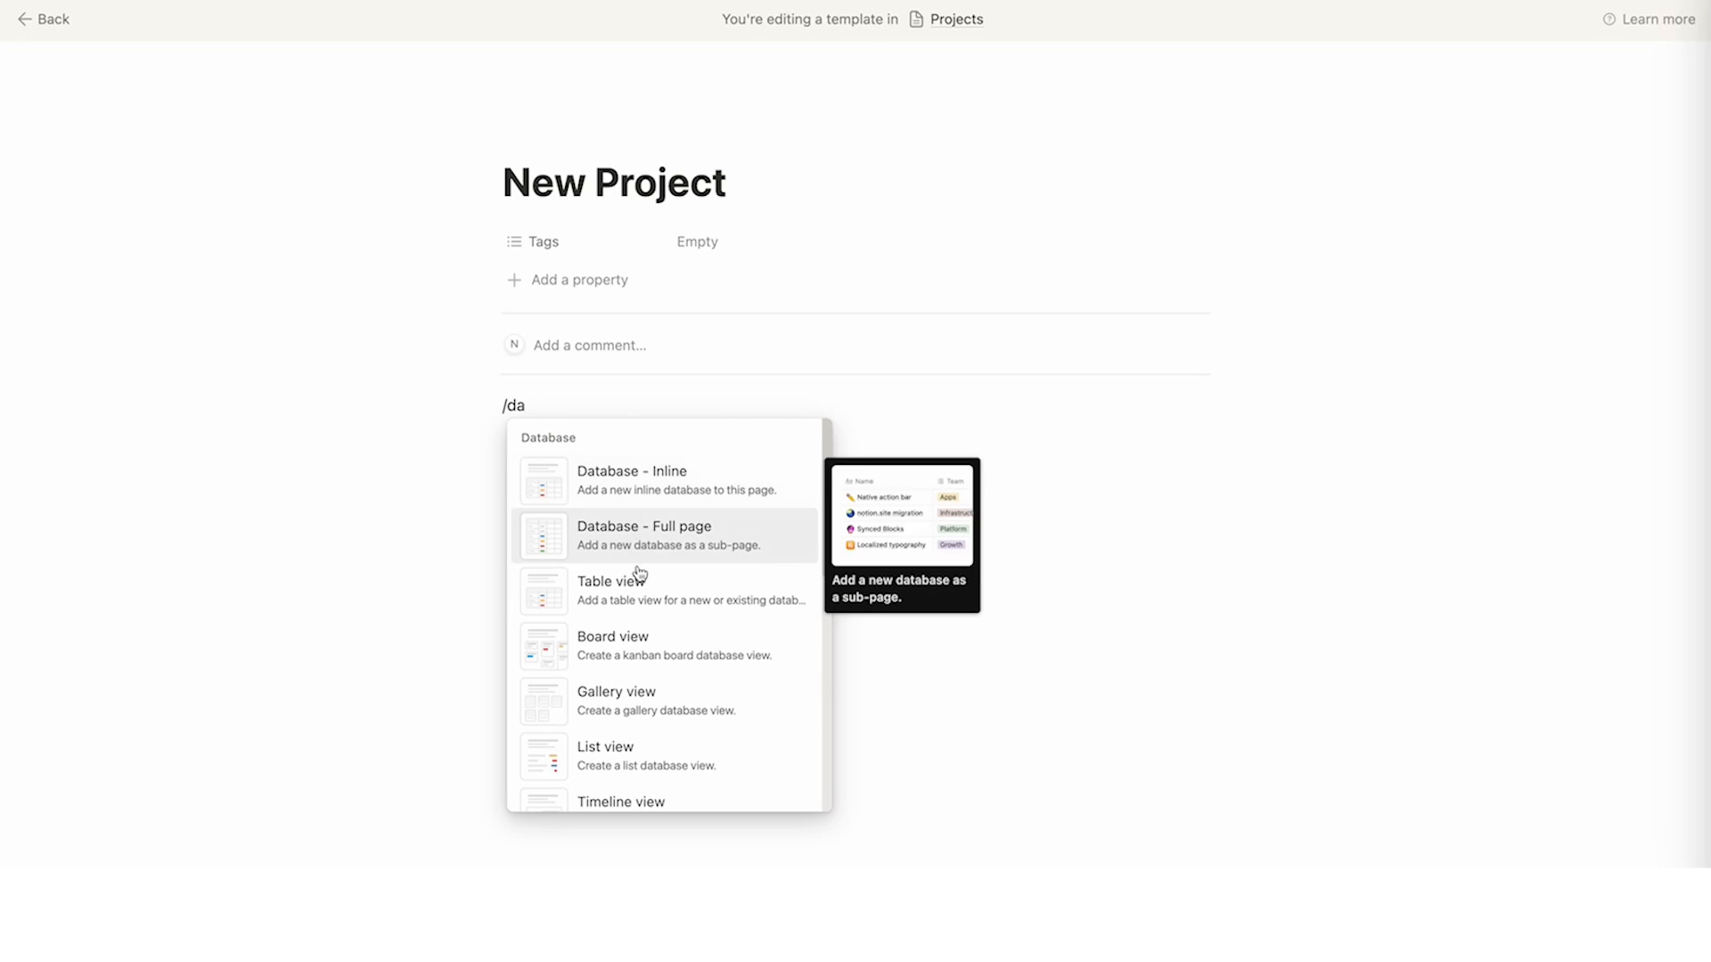
click(644, 535)
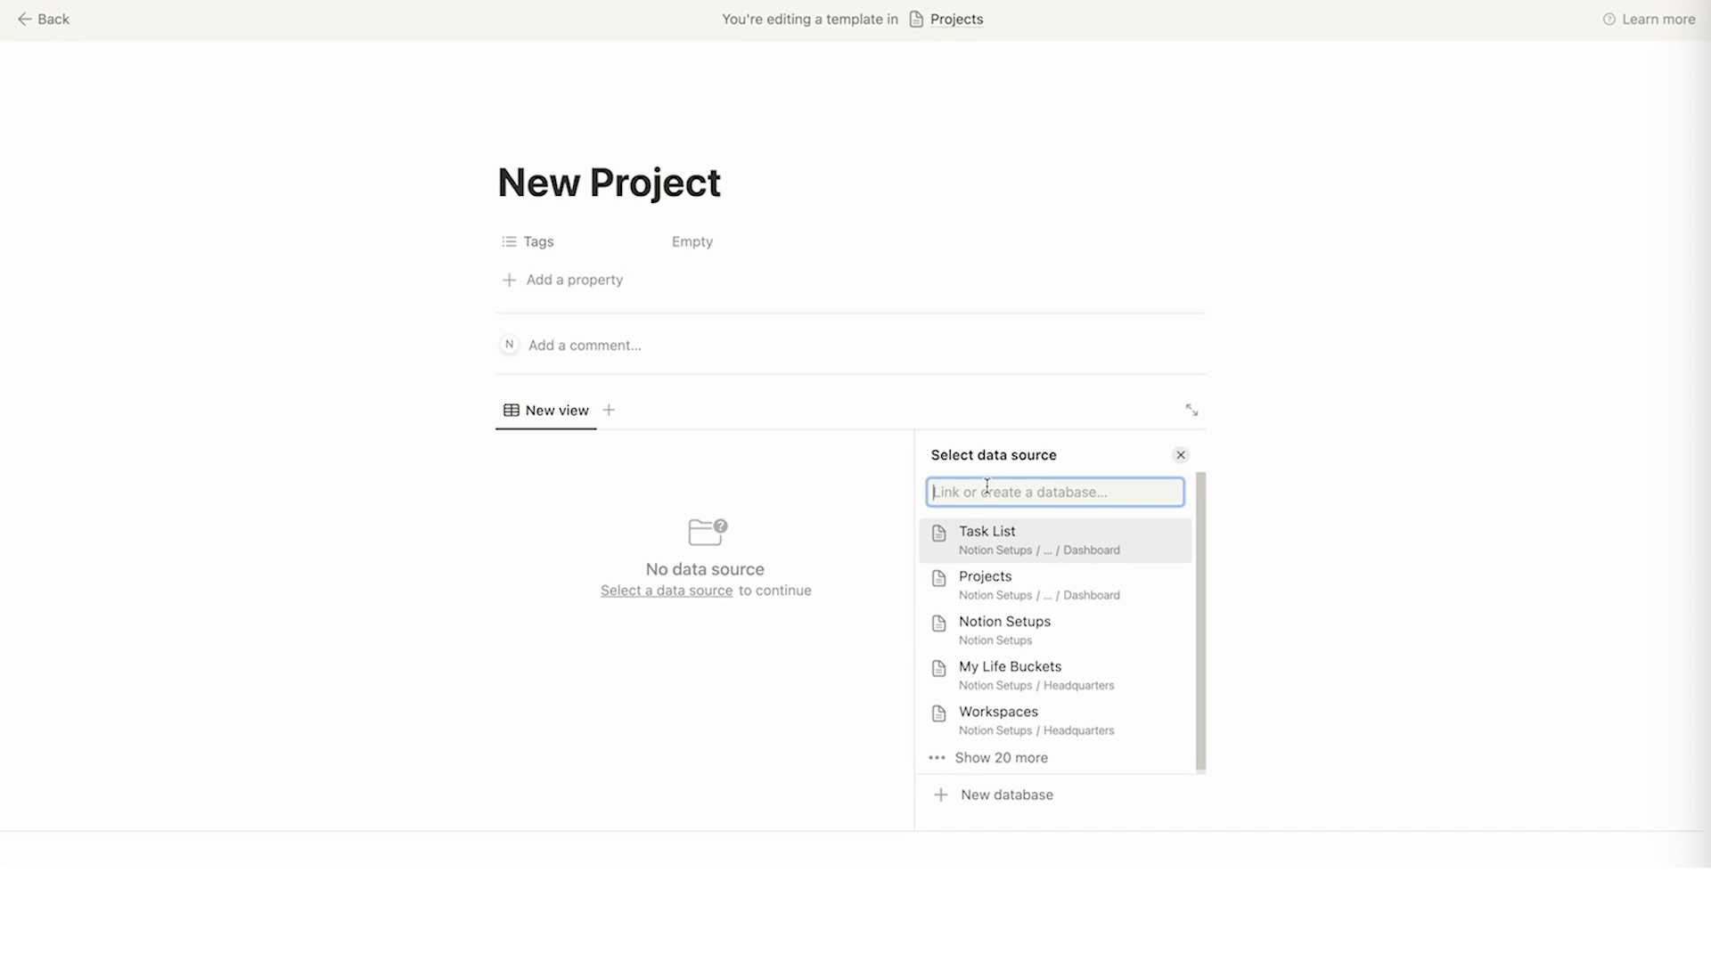
mouse_move(1078, 554)
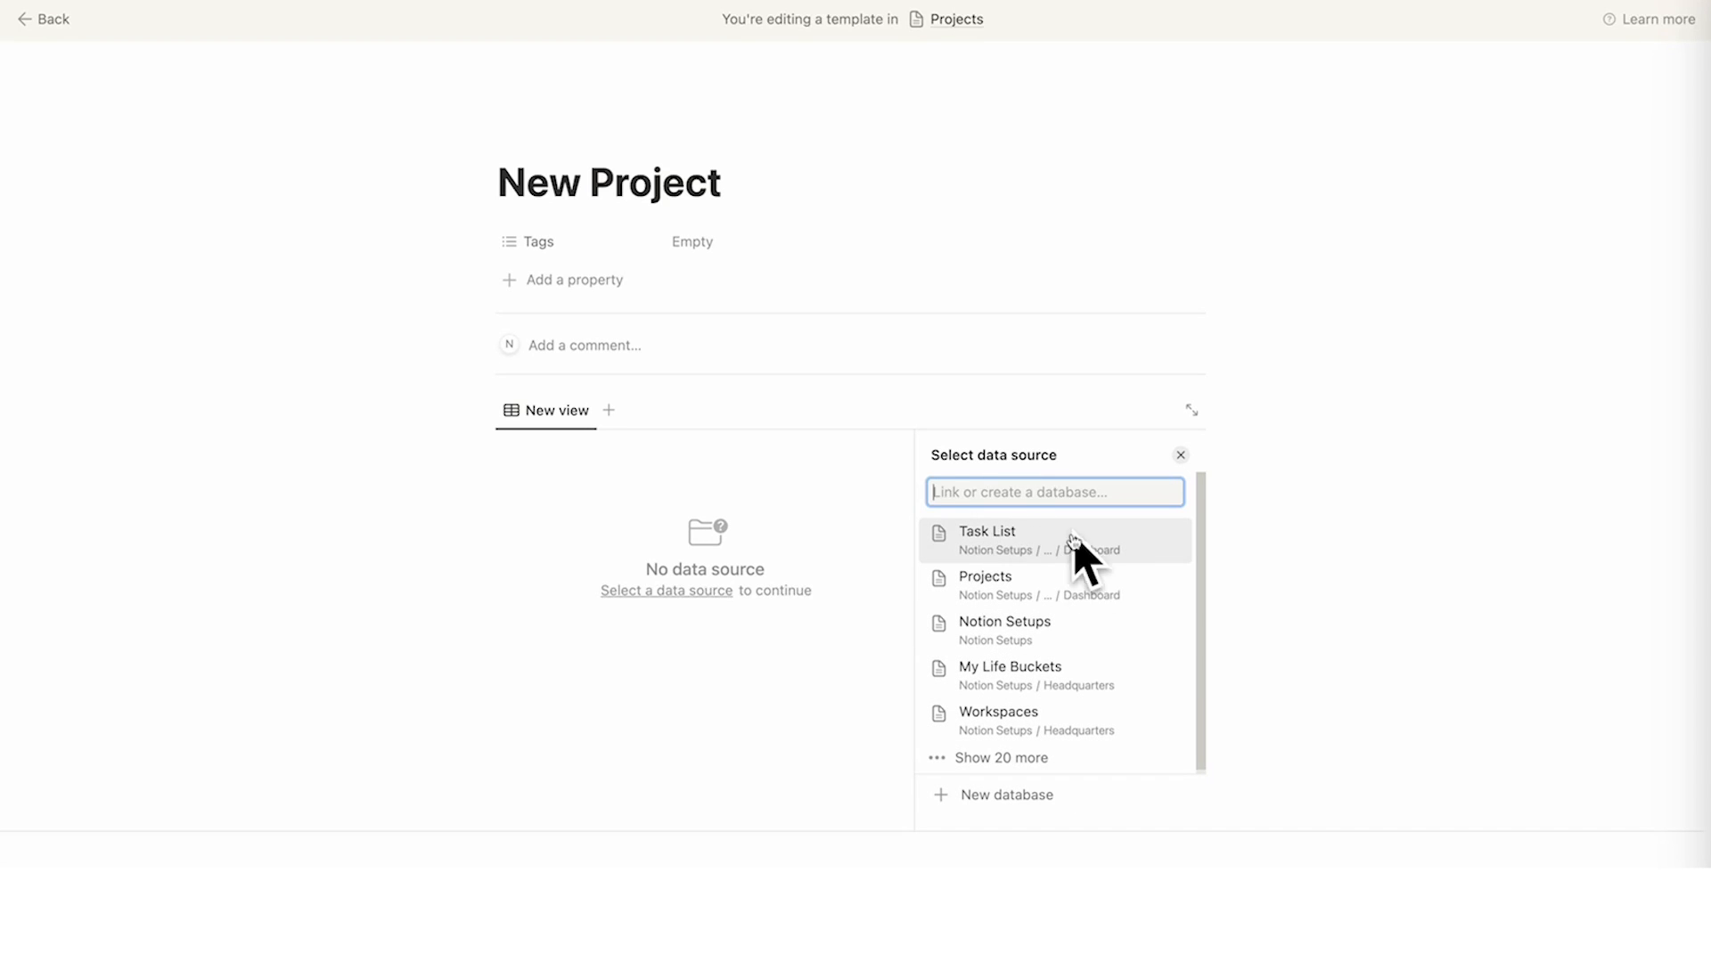
mouse_move(1012, 554)
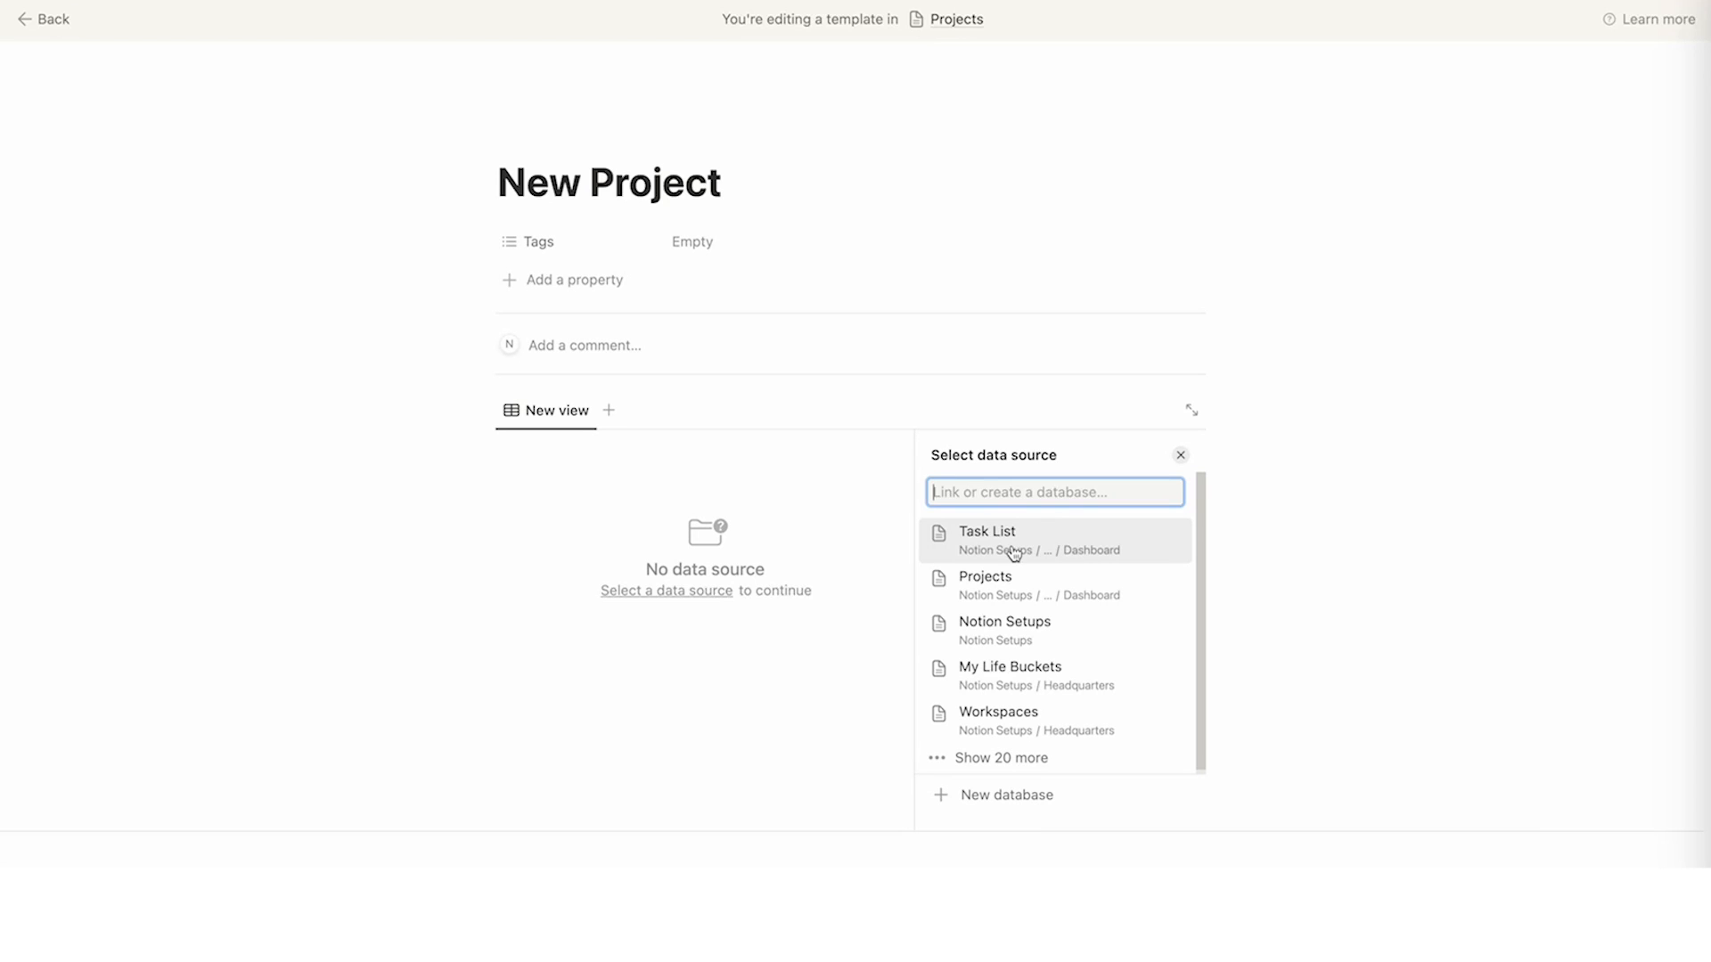
mouse_move(1035, 545)
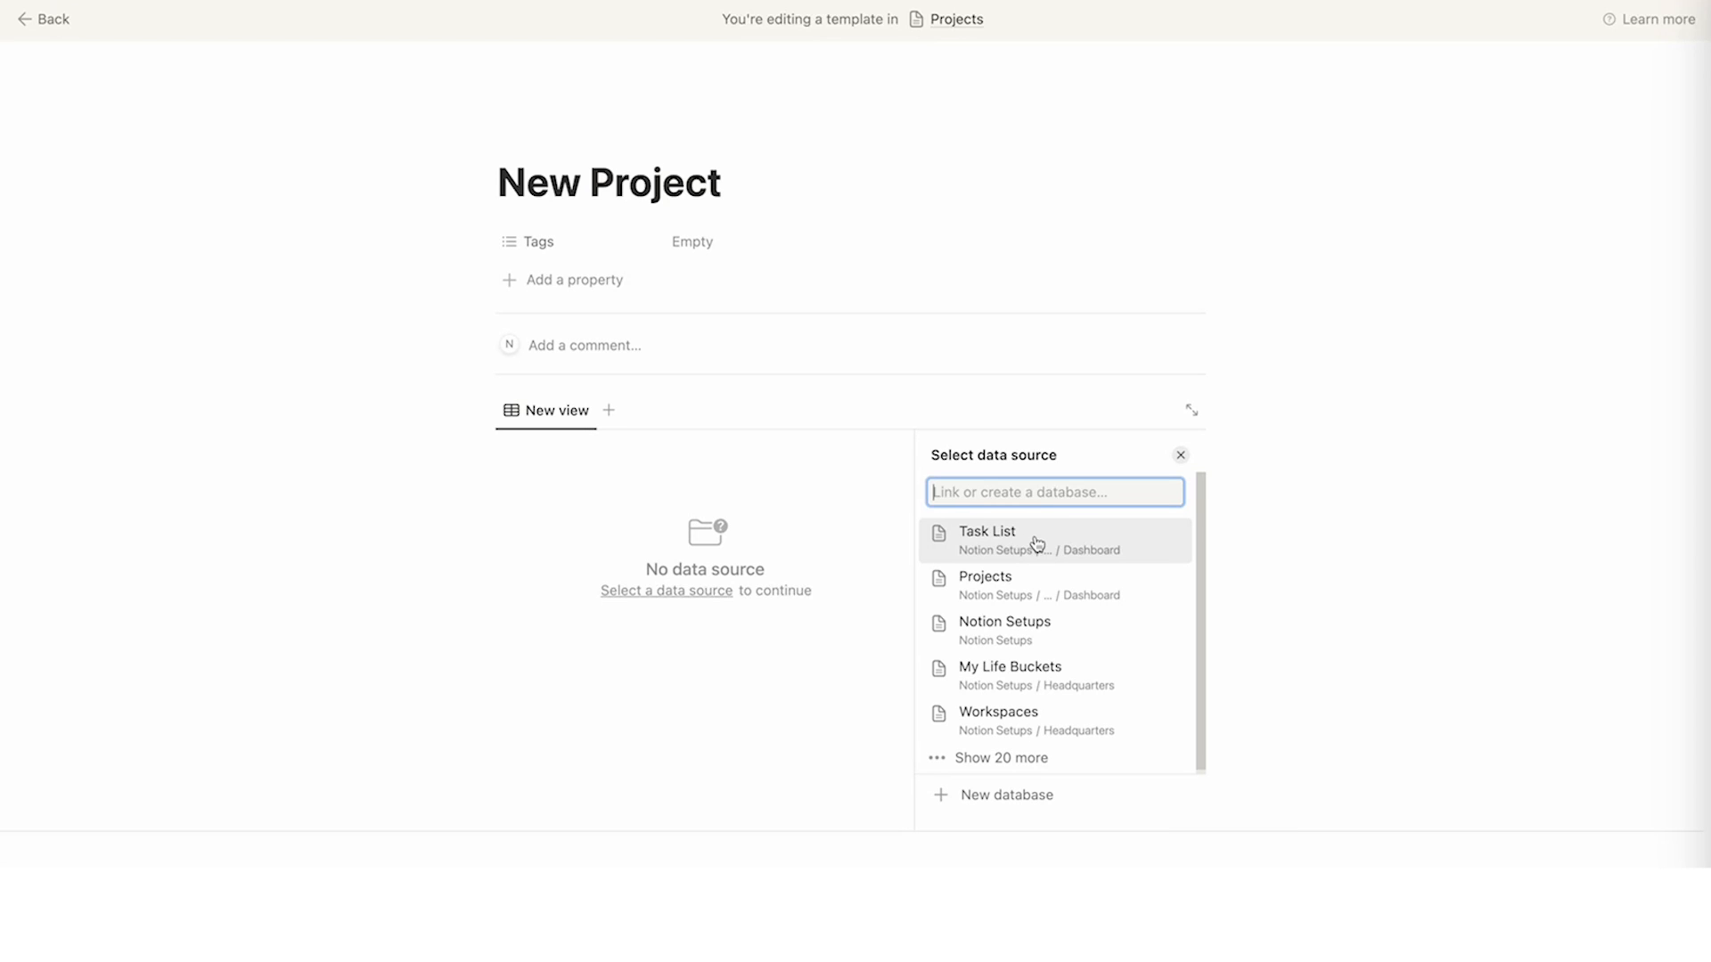
click(987, 531)
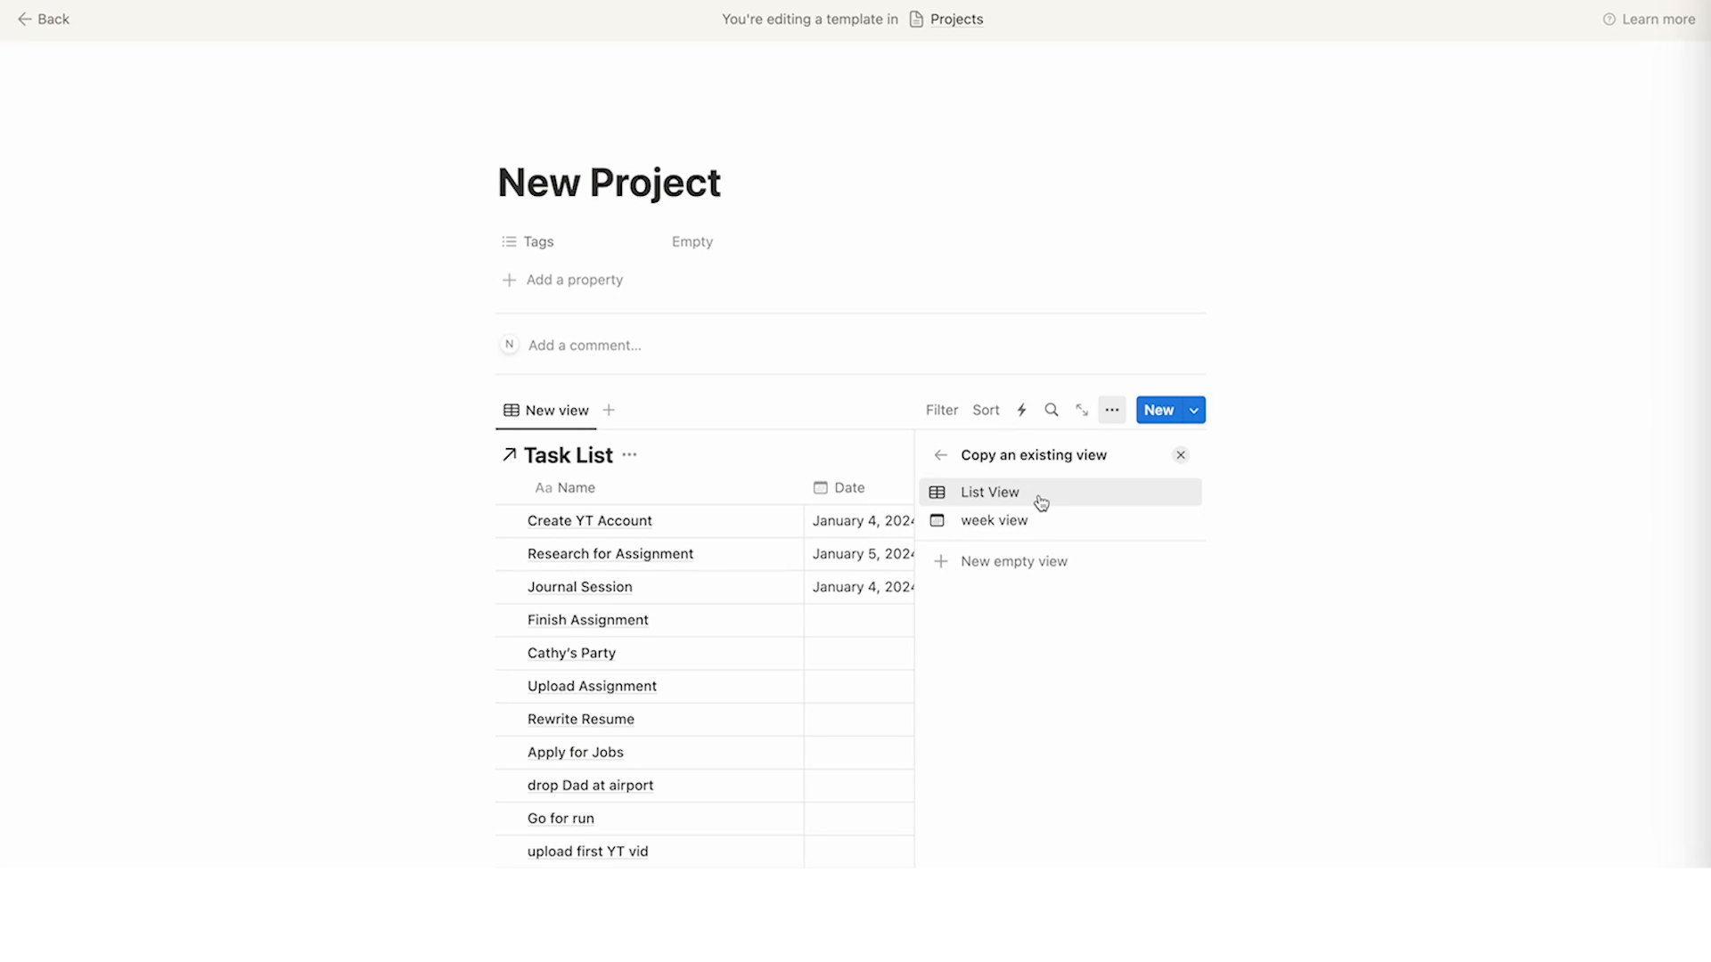
mouse_move(992, 520)
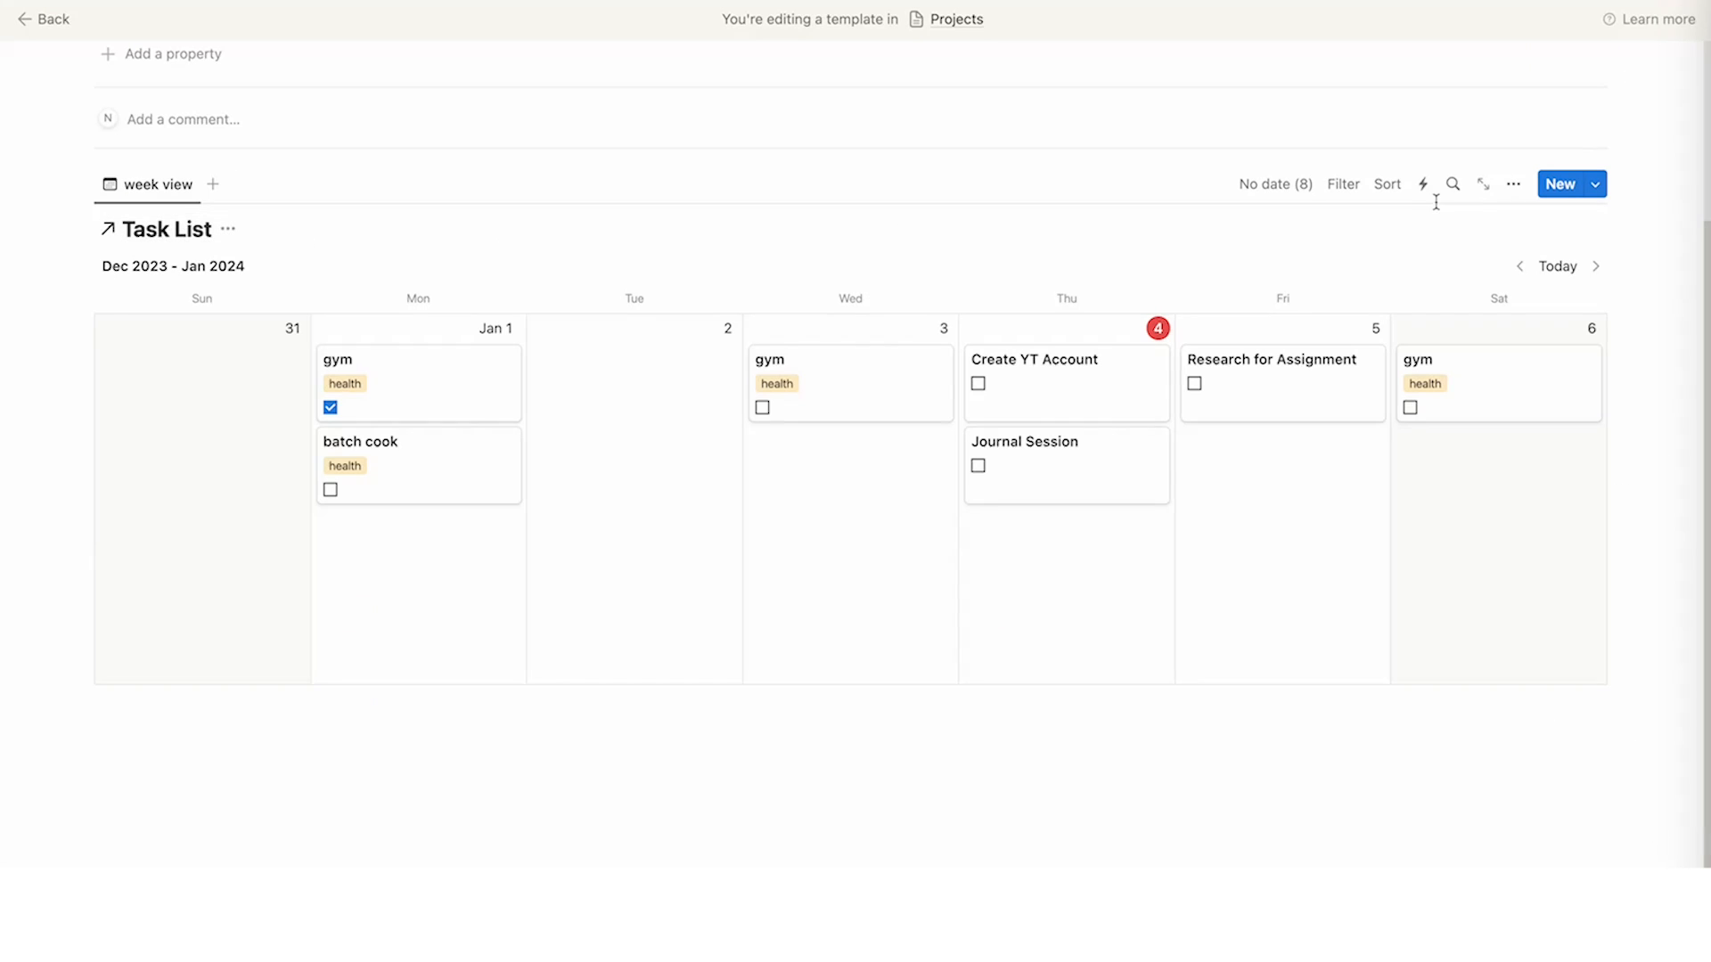
Turn off Show database title in the week calendar's layout settings
click(1512, 183)
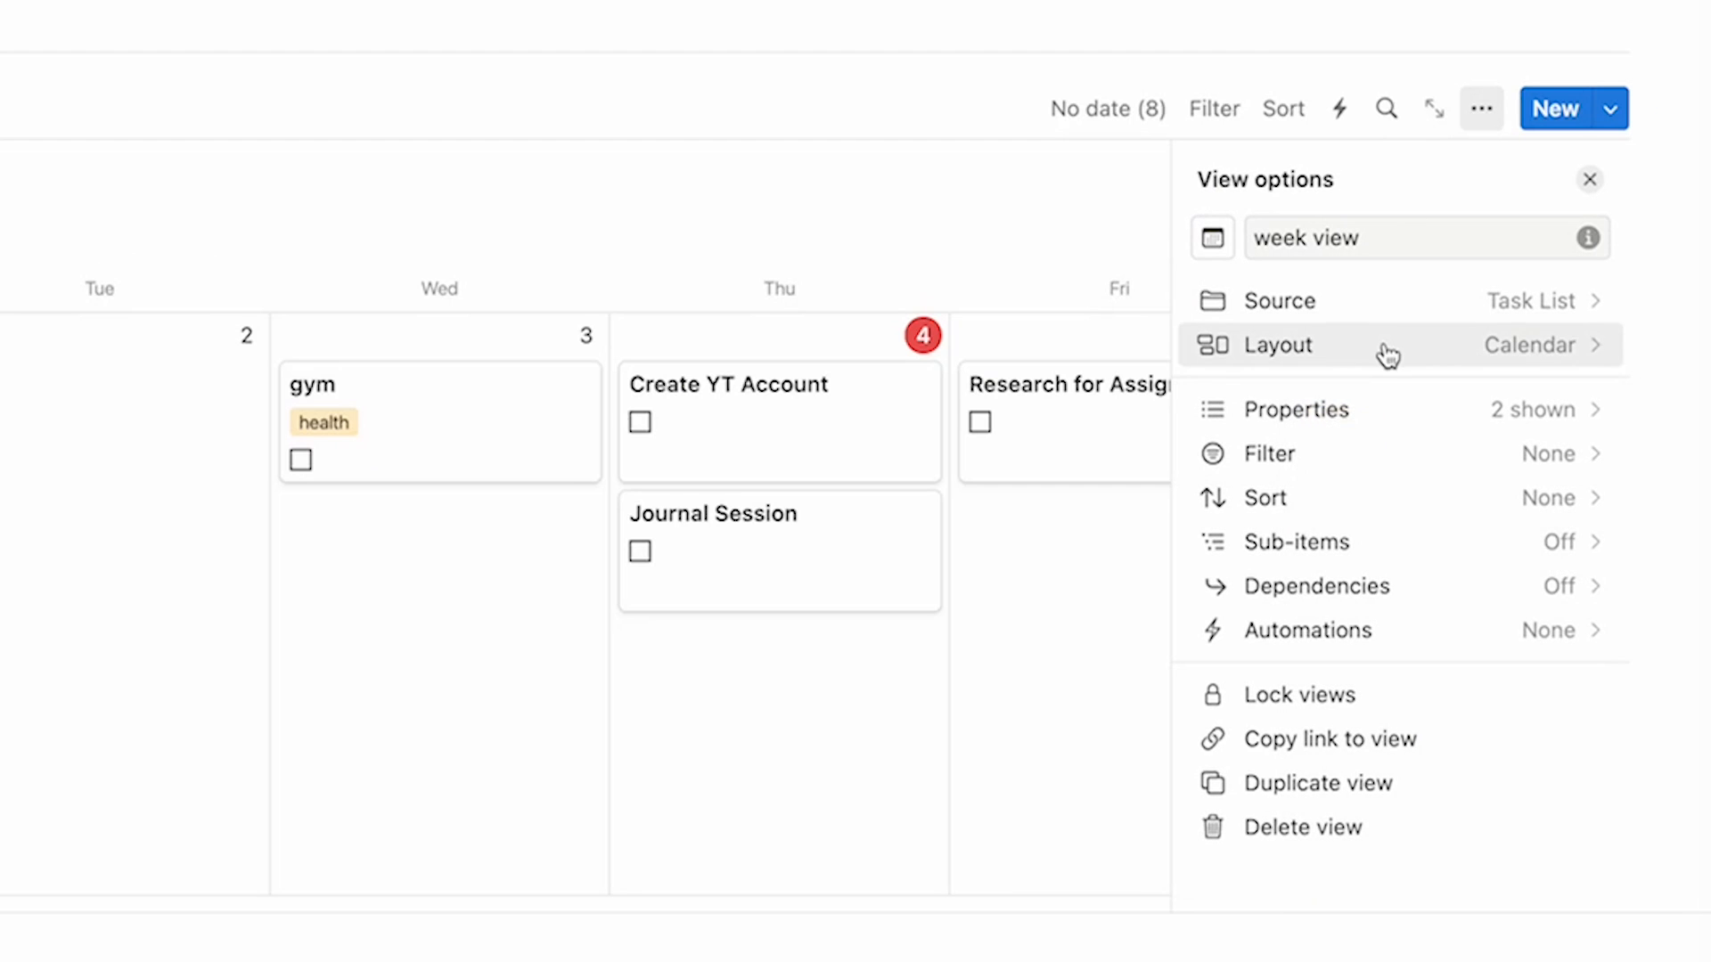
click(1277, 345)
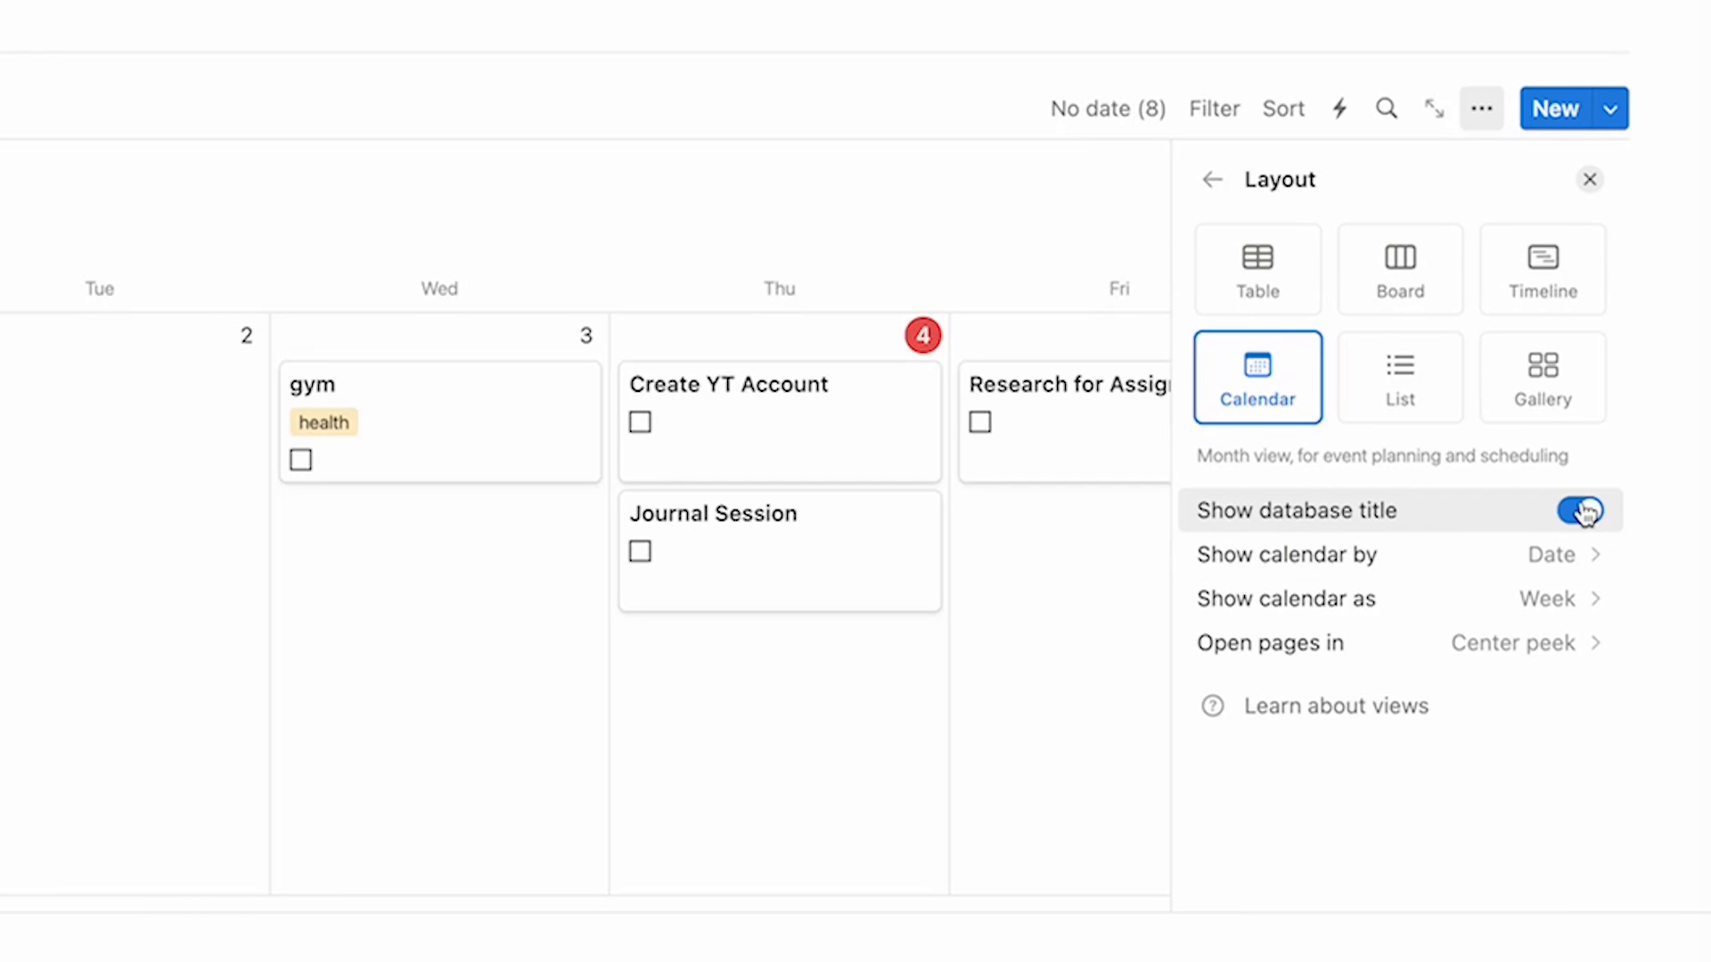
click(1579, 511)
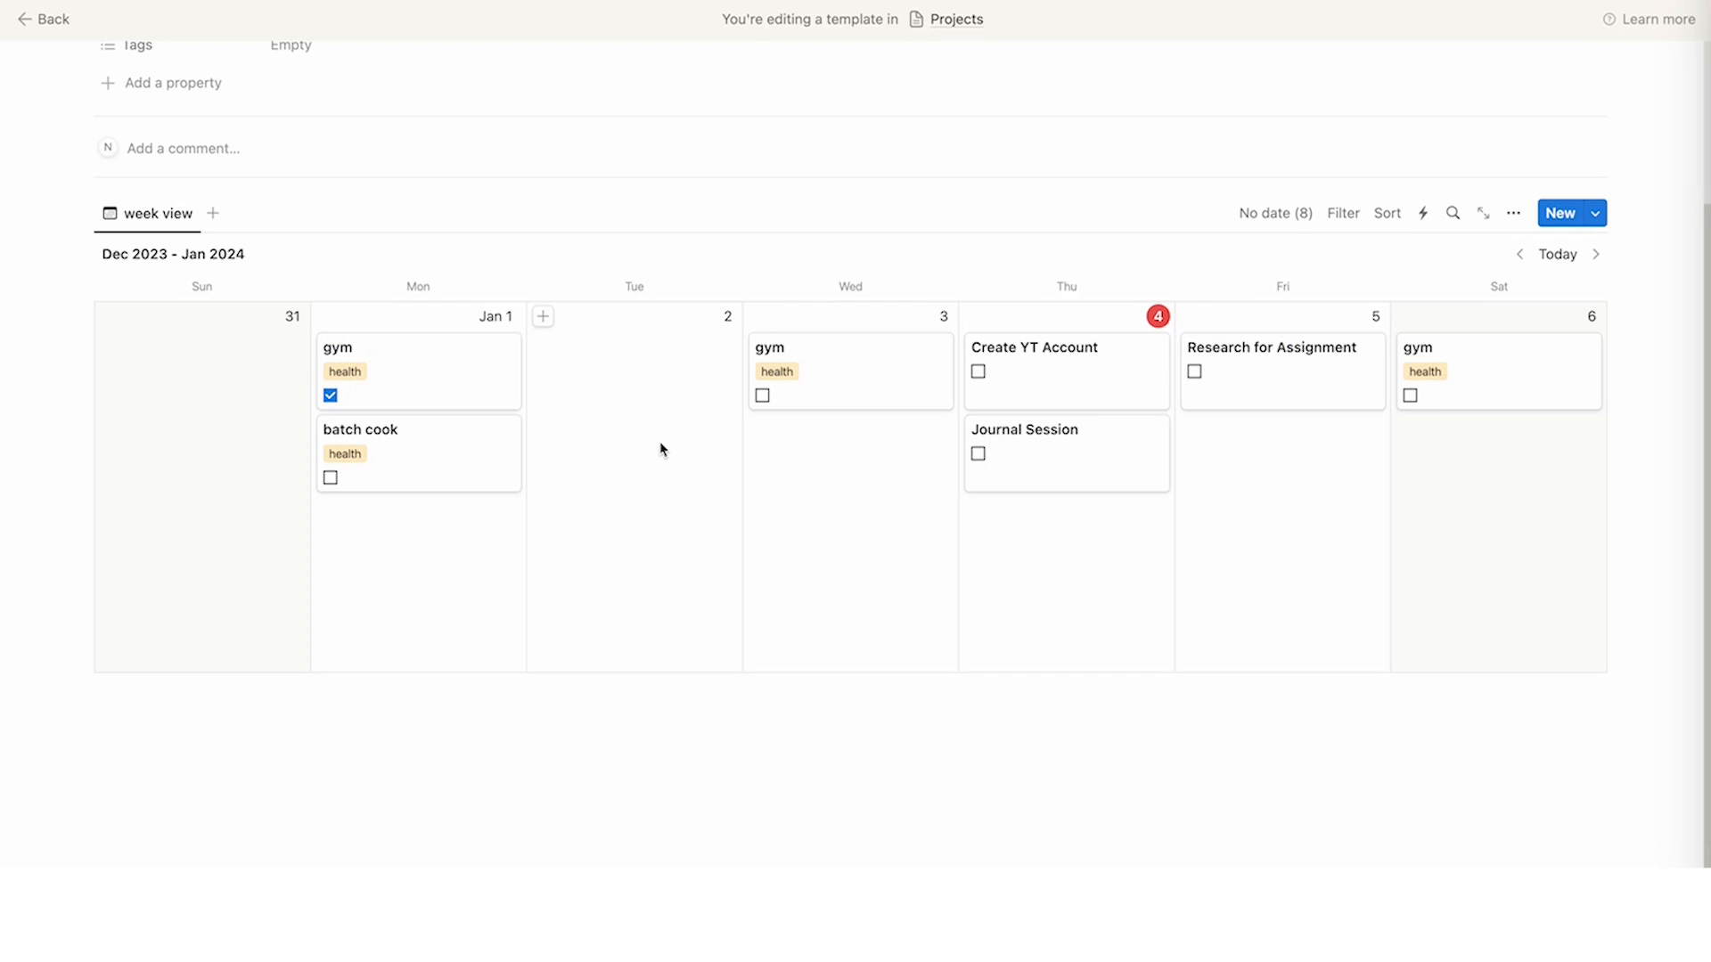
mouse_move(1066, 373)
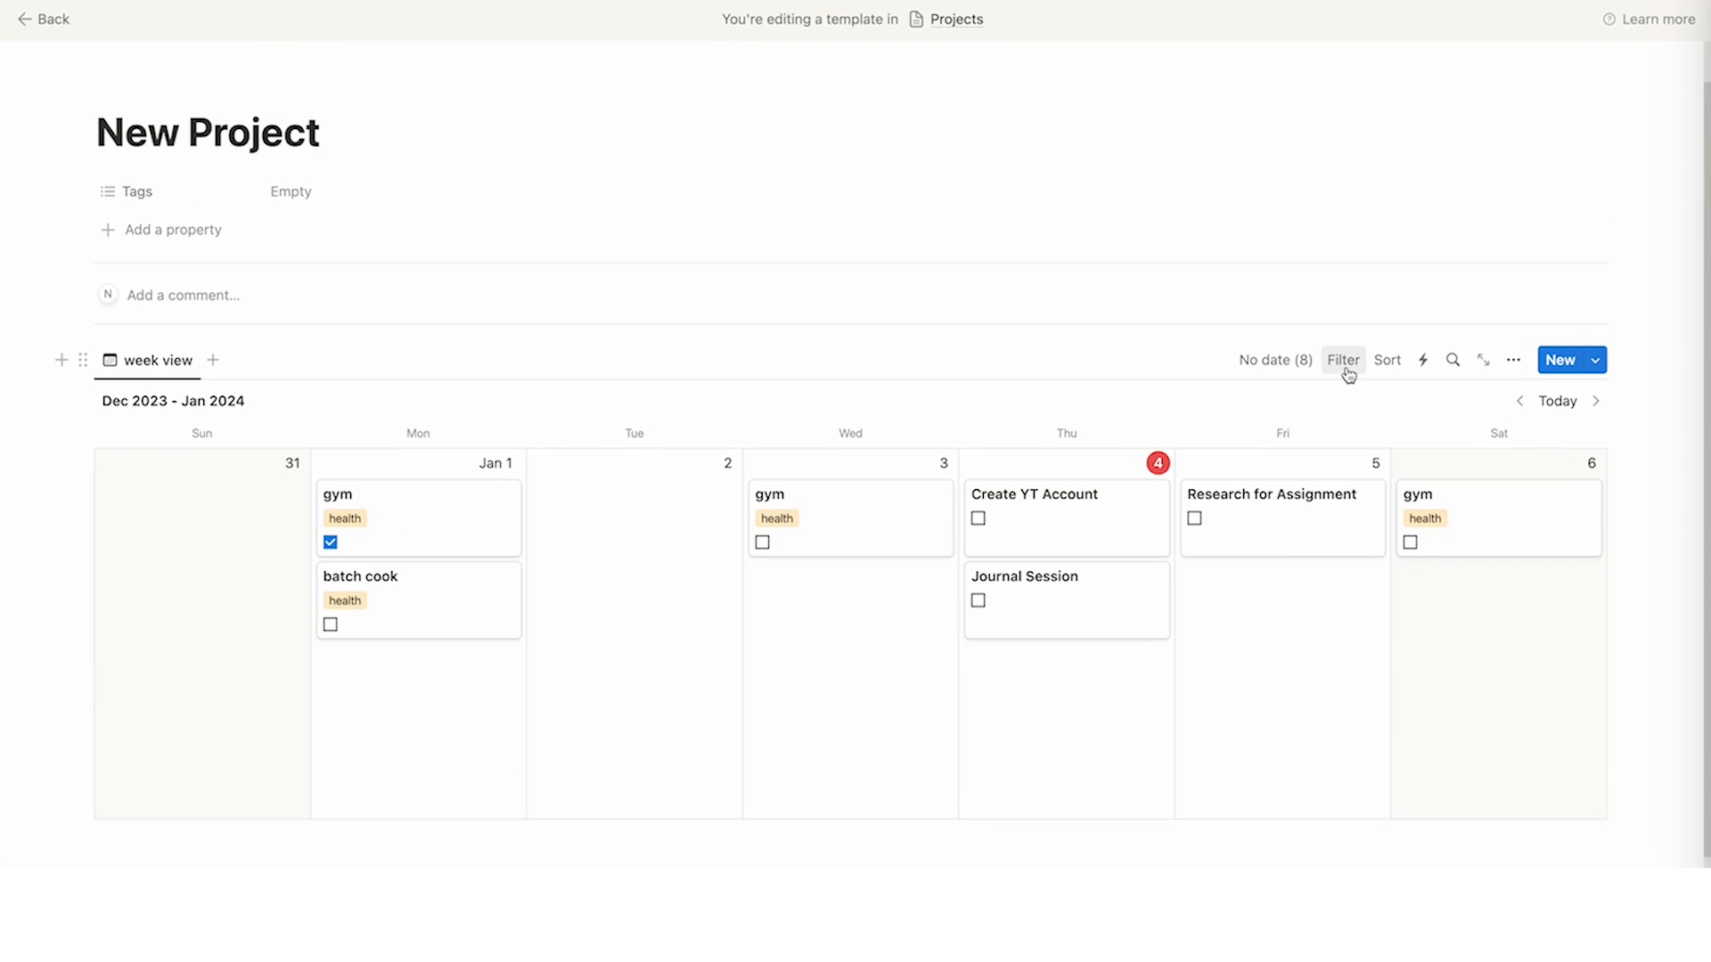
Add an advanced filter rule: Tags contains health on the template's calendar
click(1343, 360)
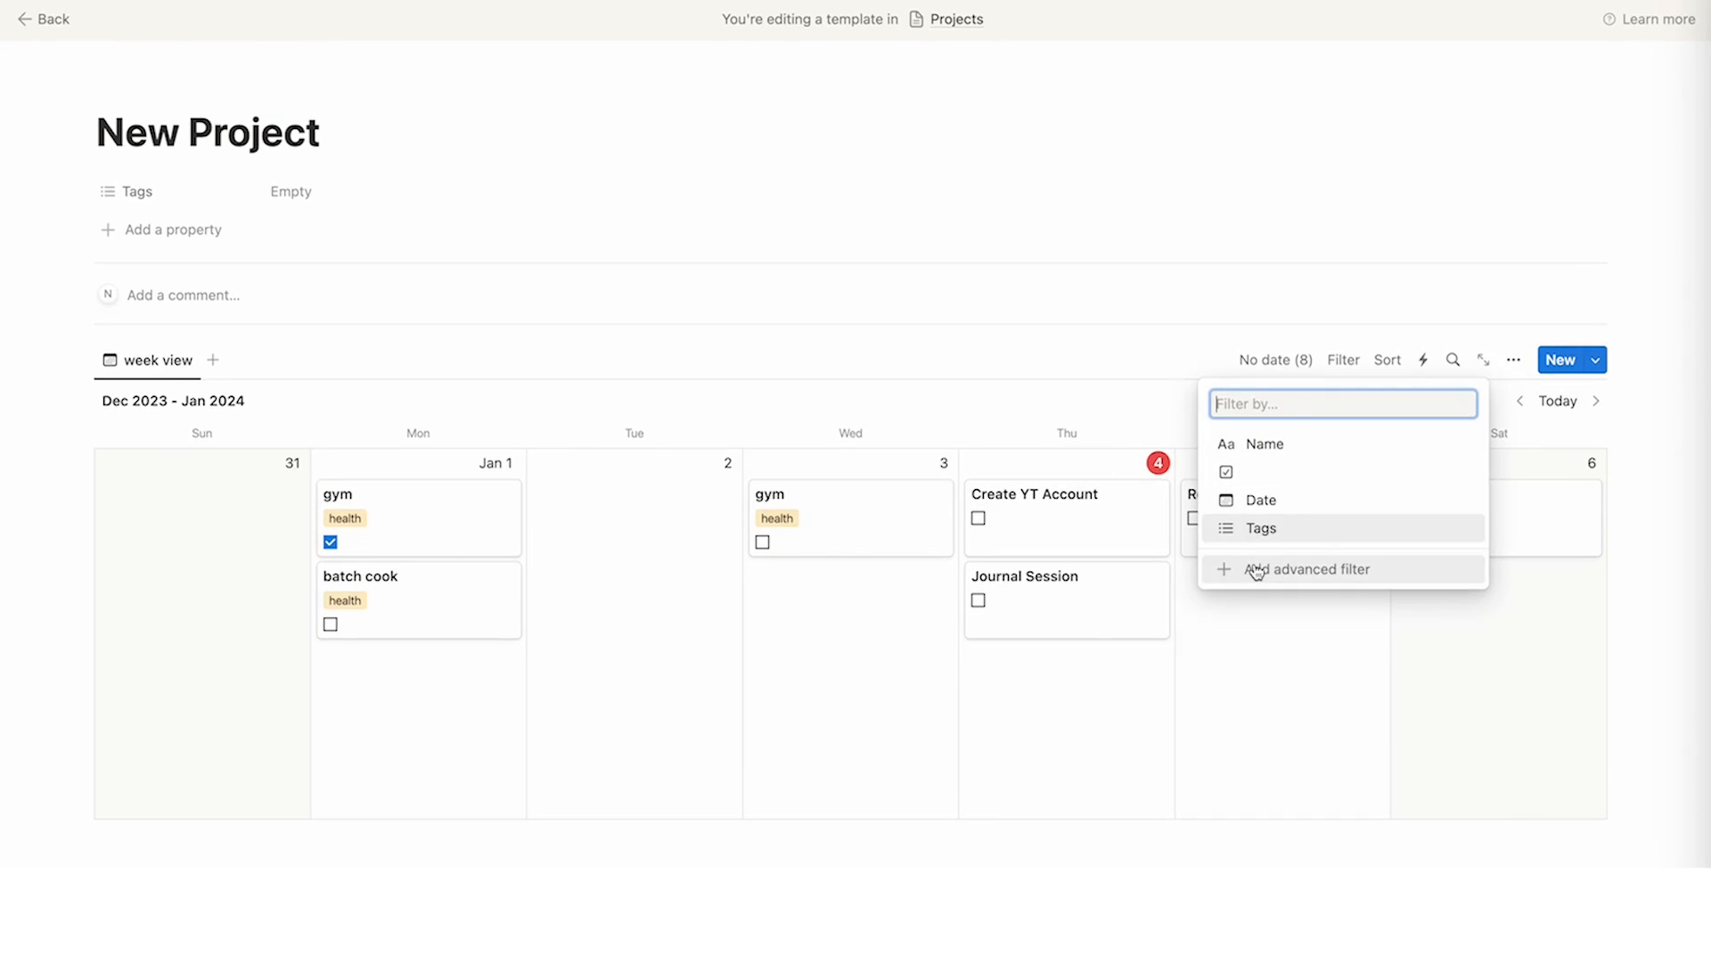
click(1264, 443)
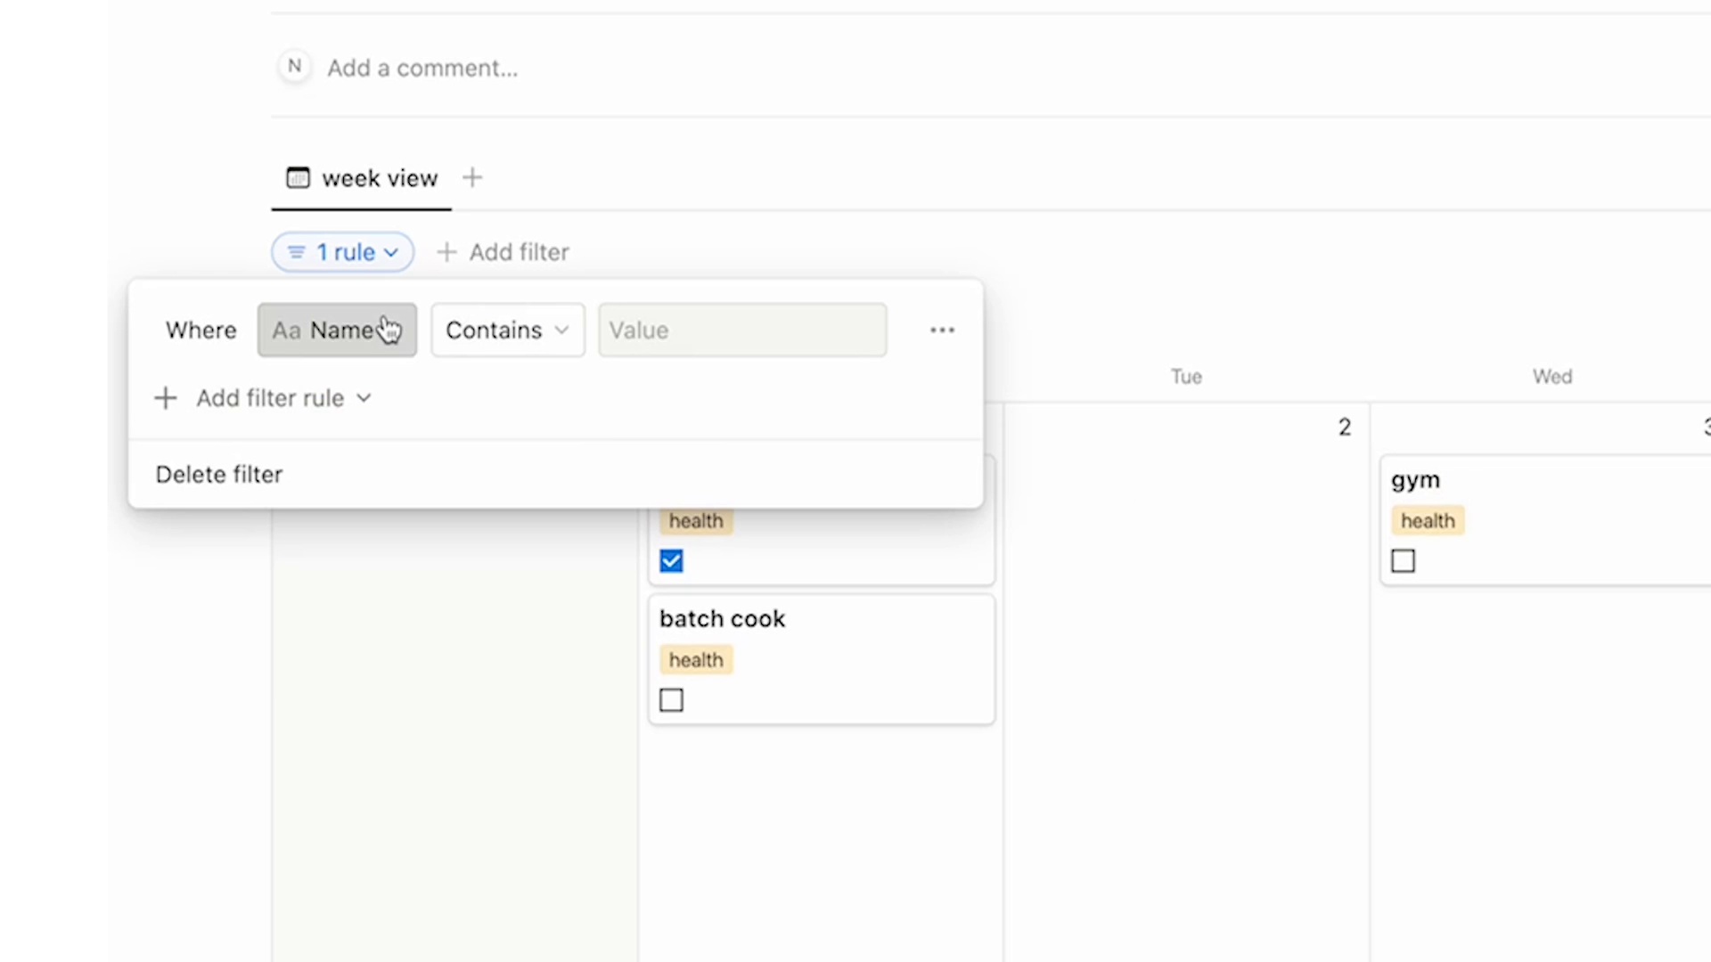
click(336, 330)
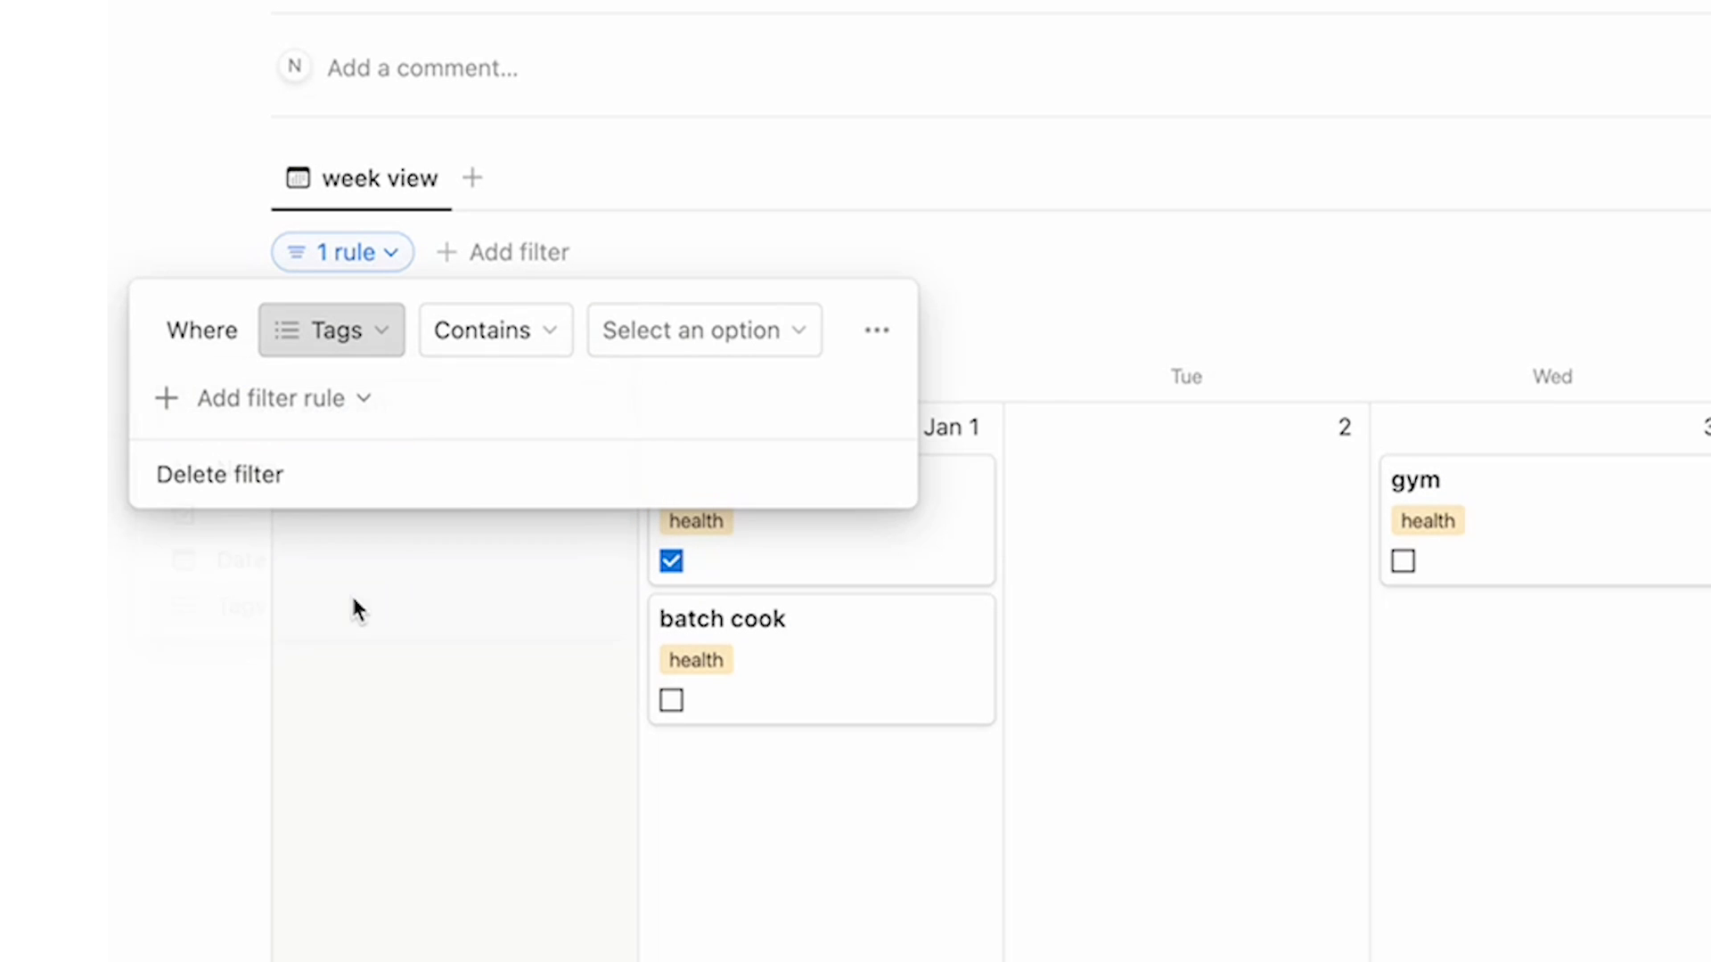
click(703, 330)
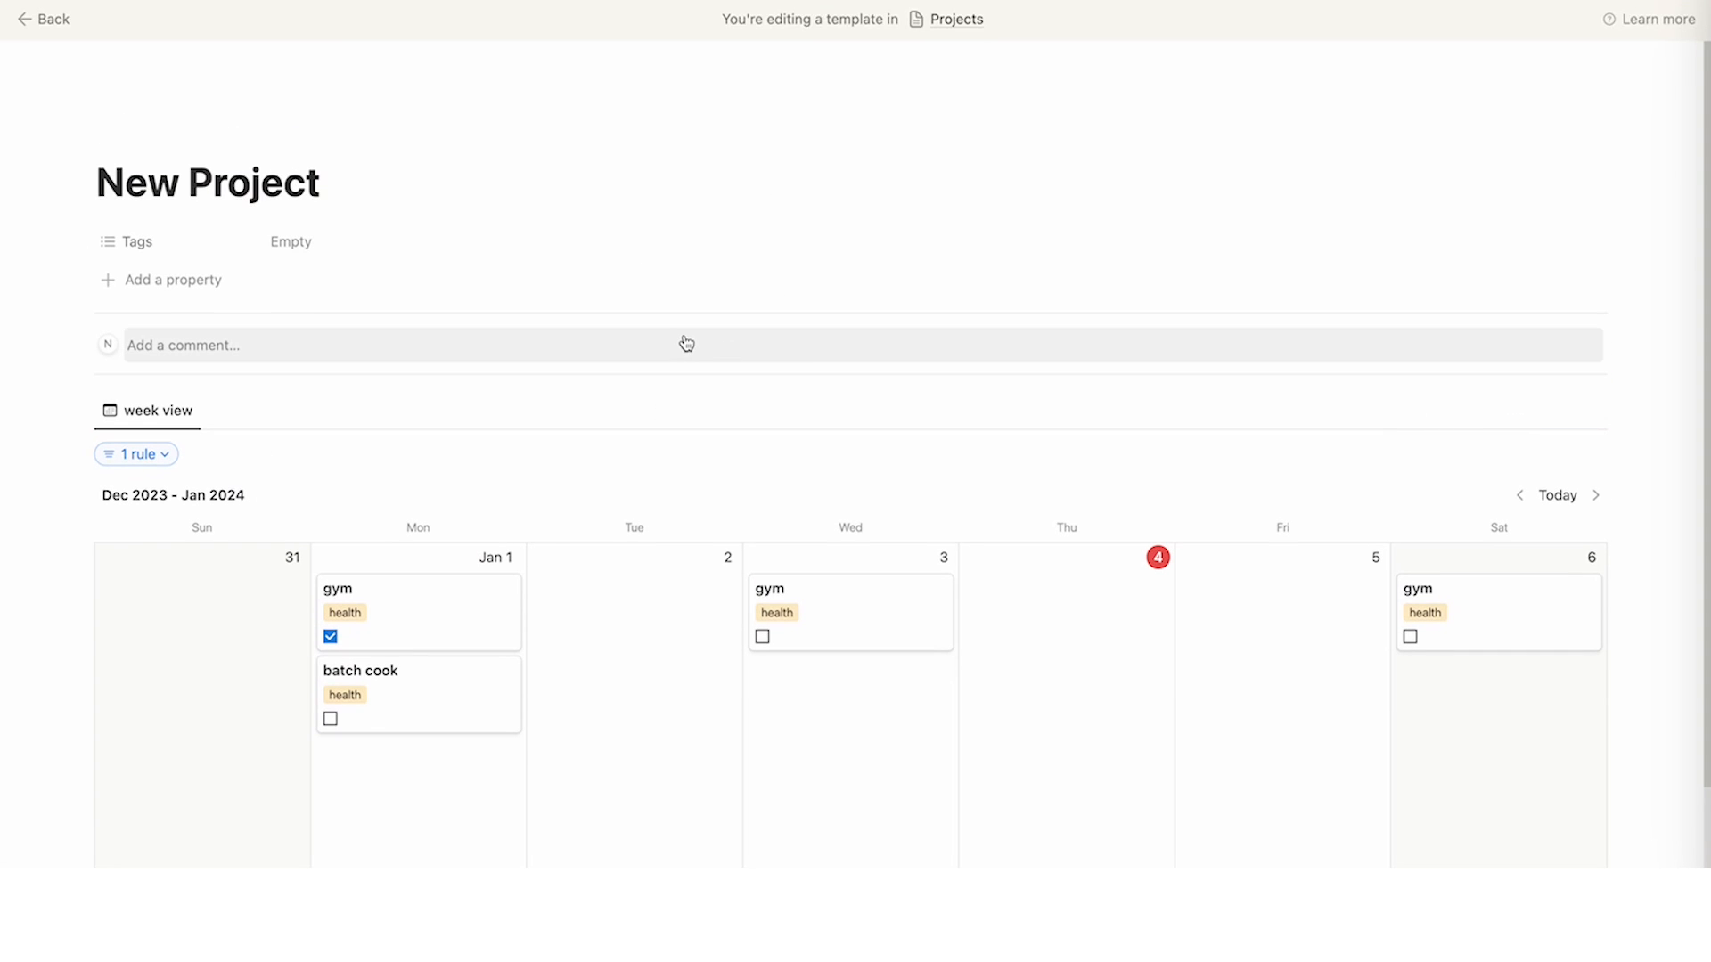
click(130, 454)
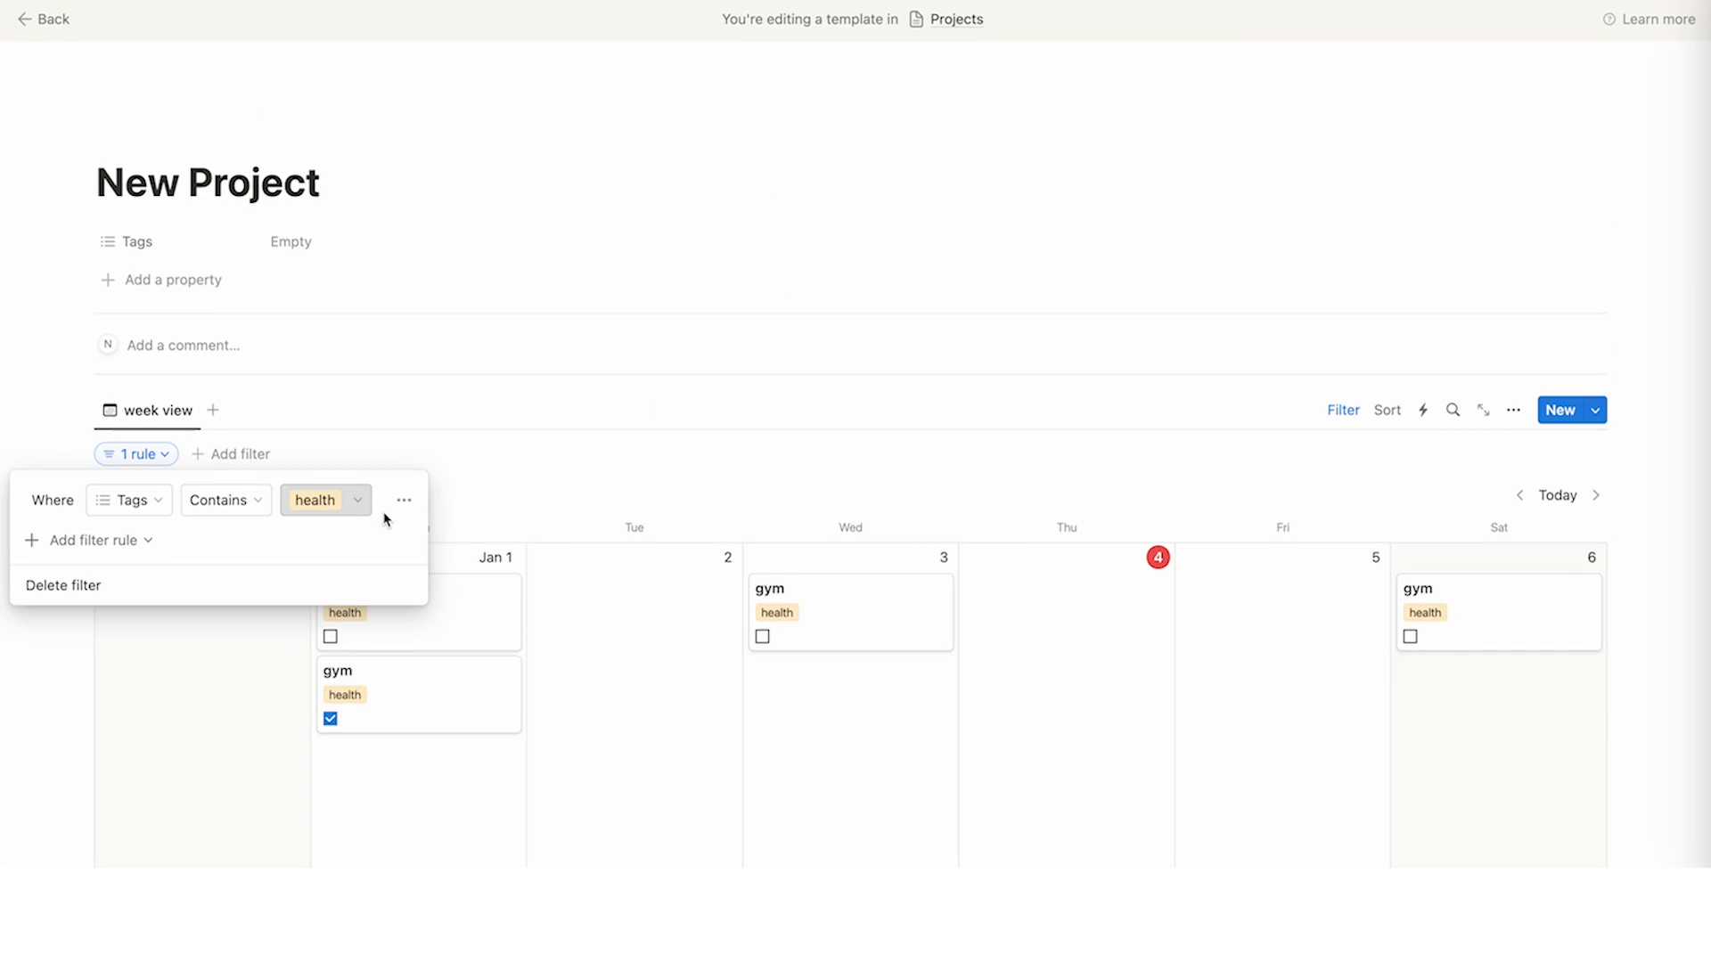
mouse_move(386, 513)
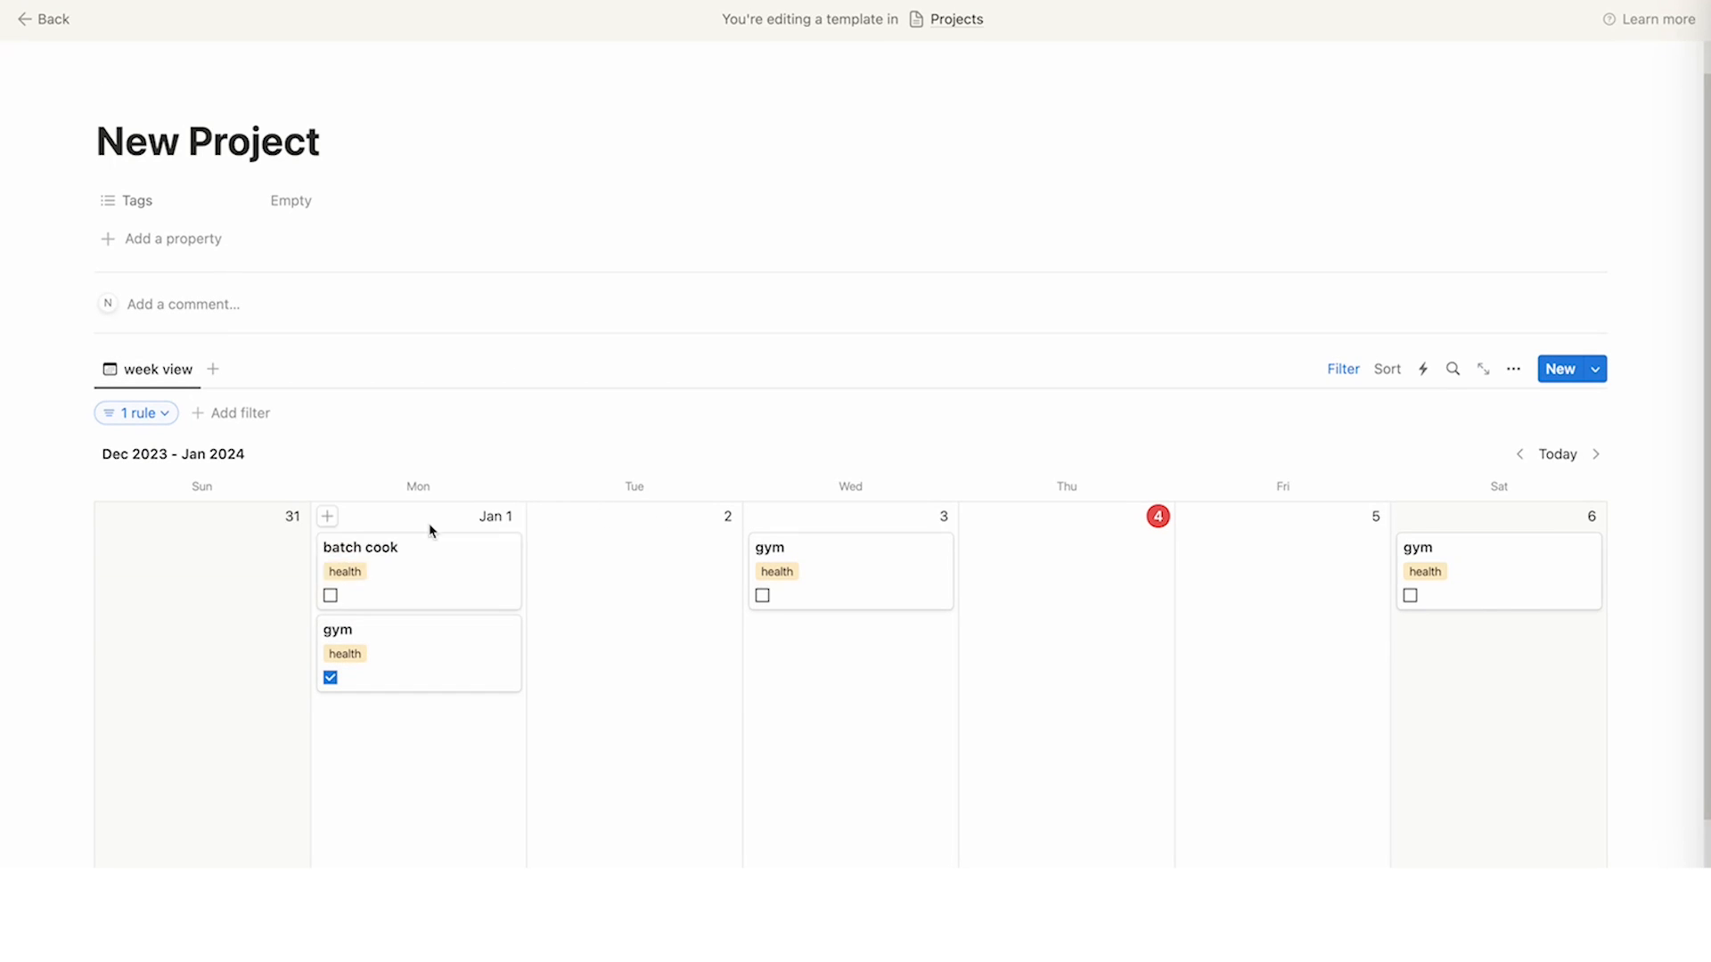
mouse_move(981, 621)
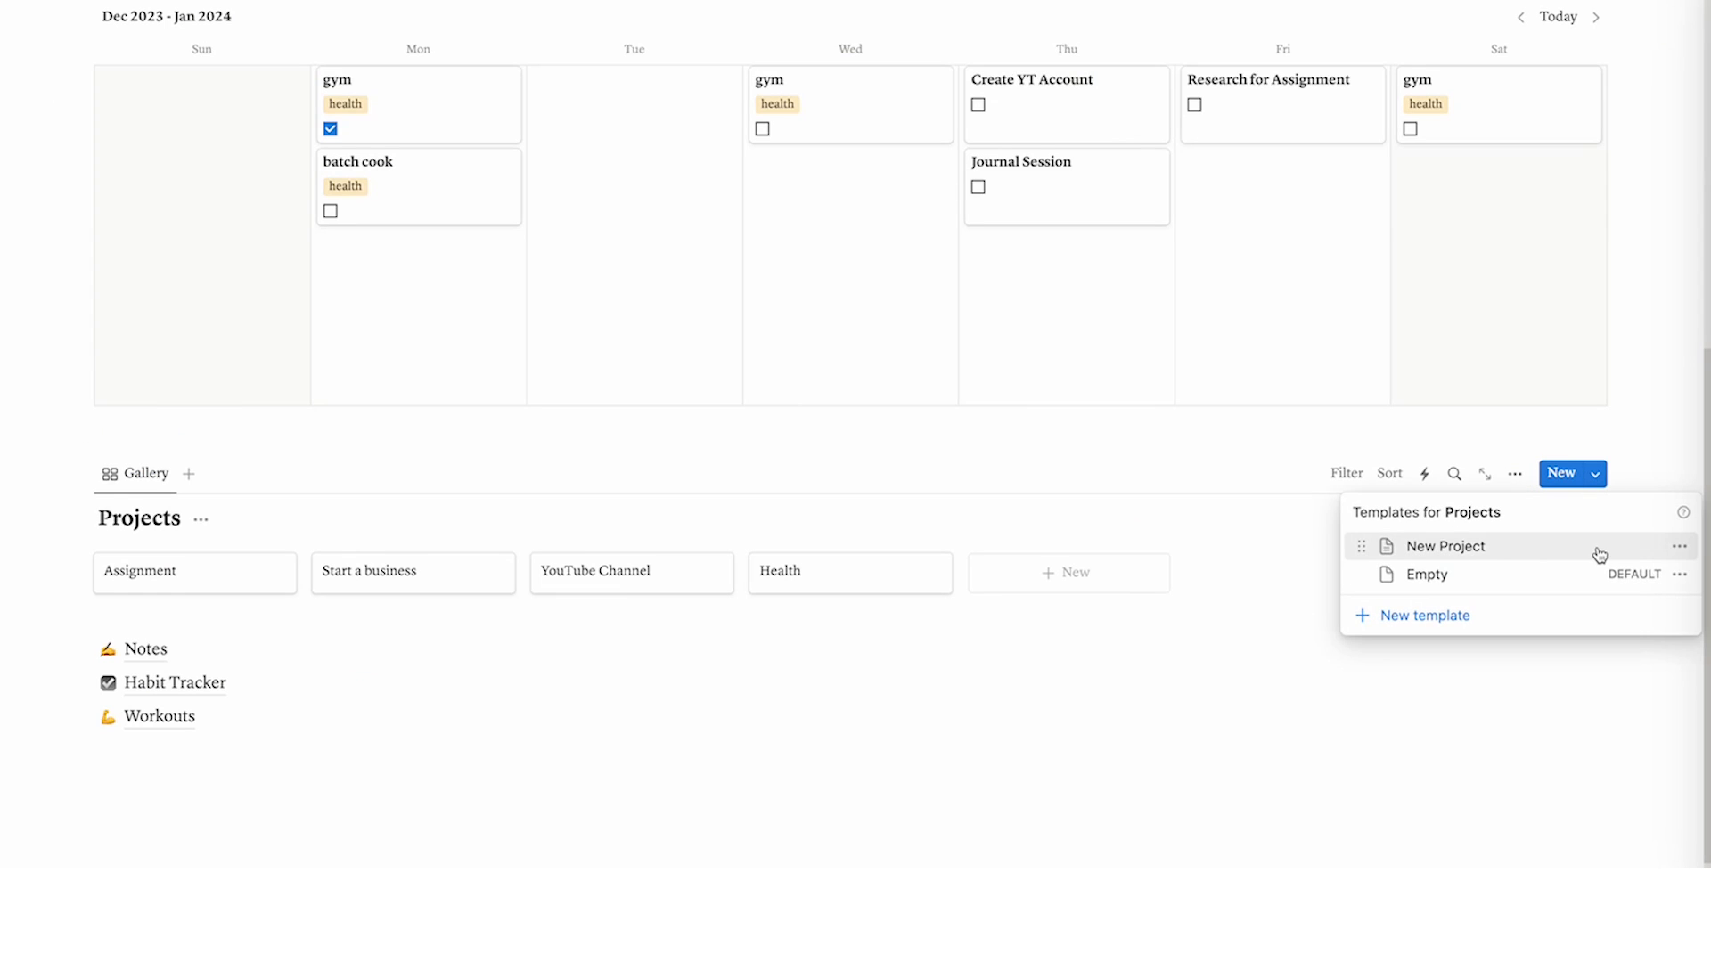
Choose the New Project template on the Health page, then on YouTube Channel
click(778, 570)
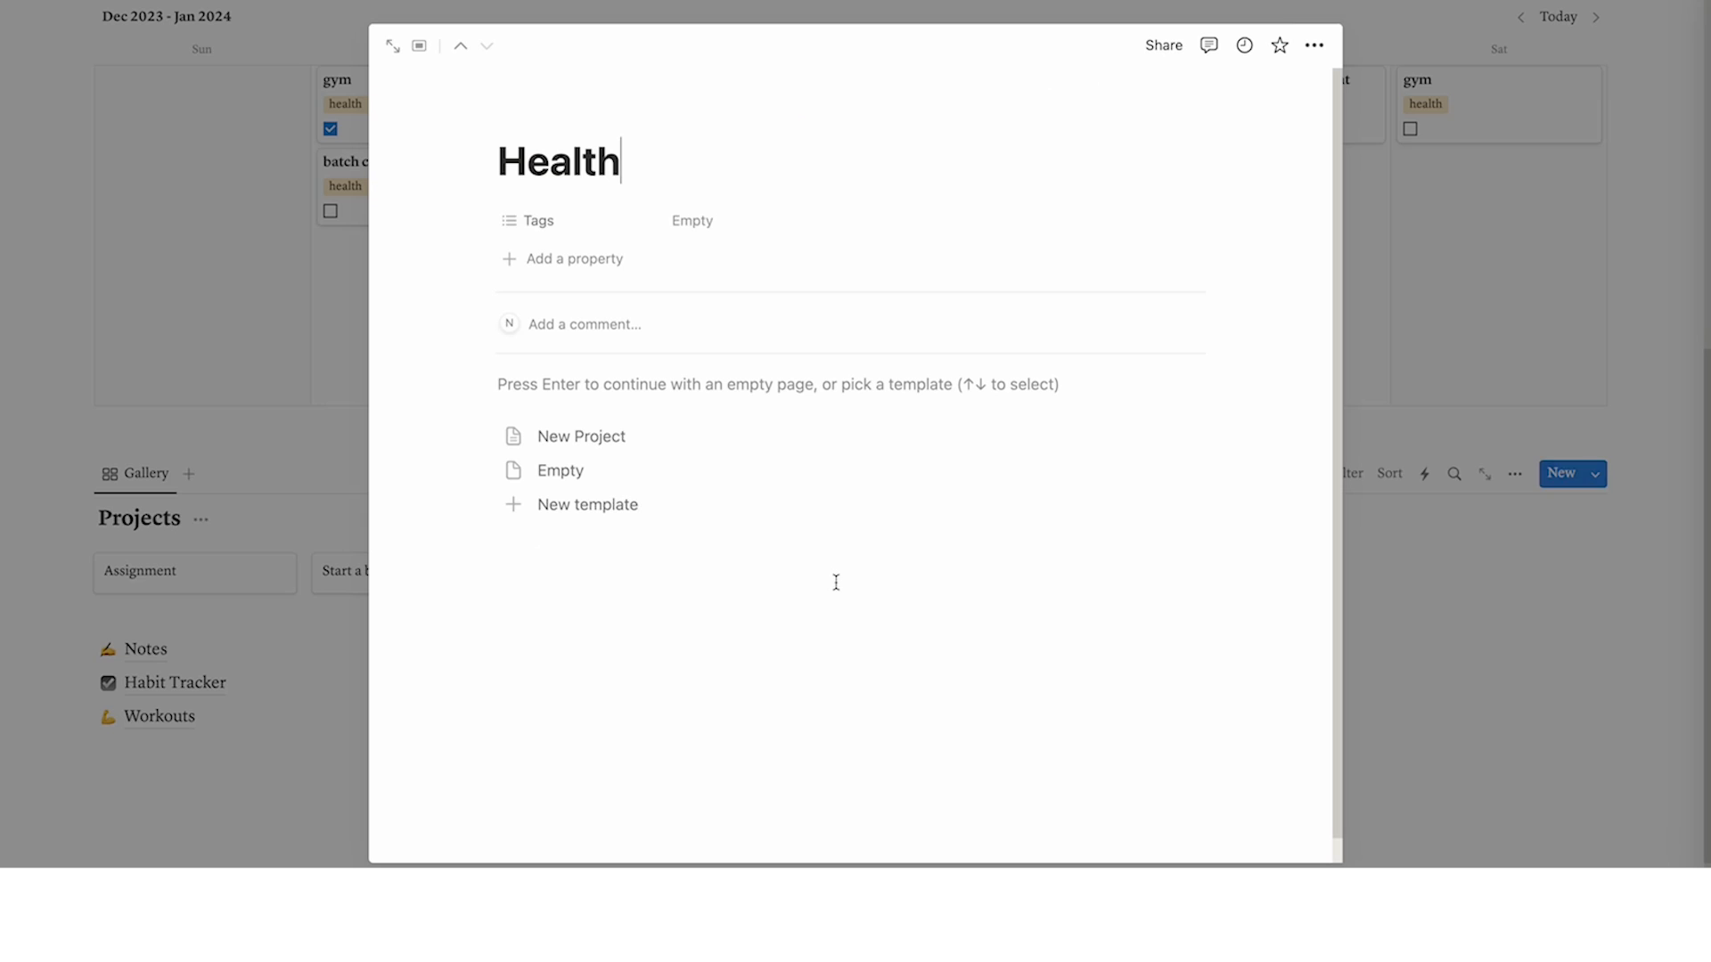
click(559, 471)
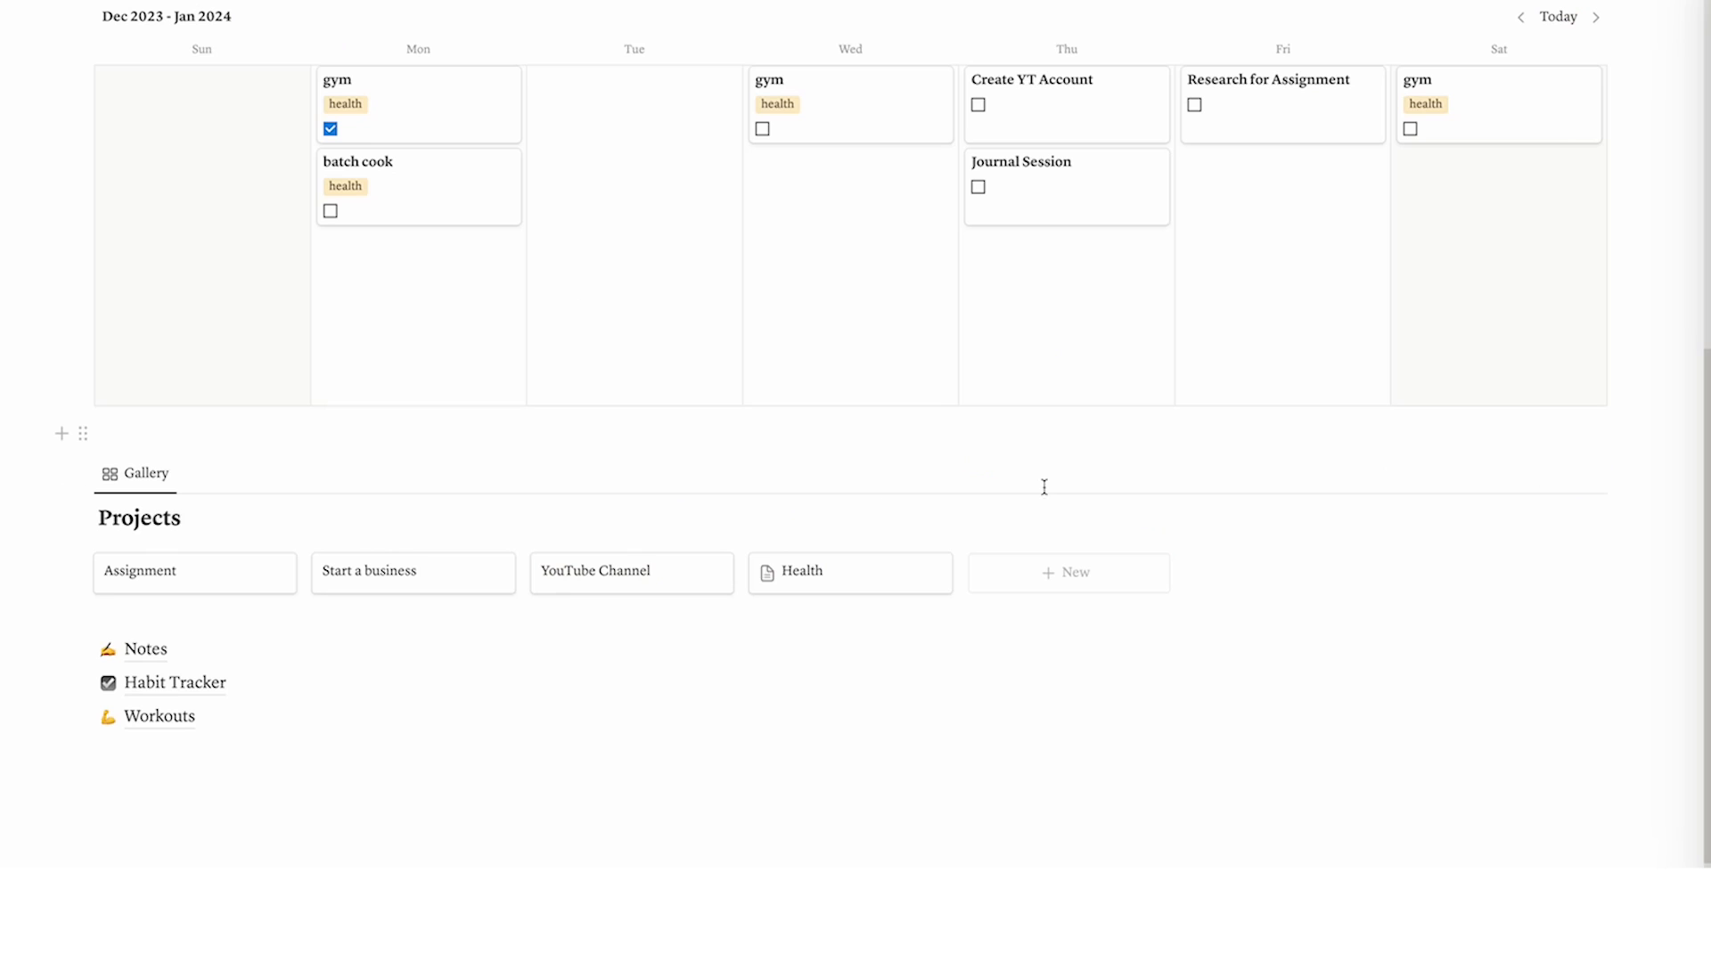
click(597, 572)
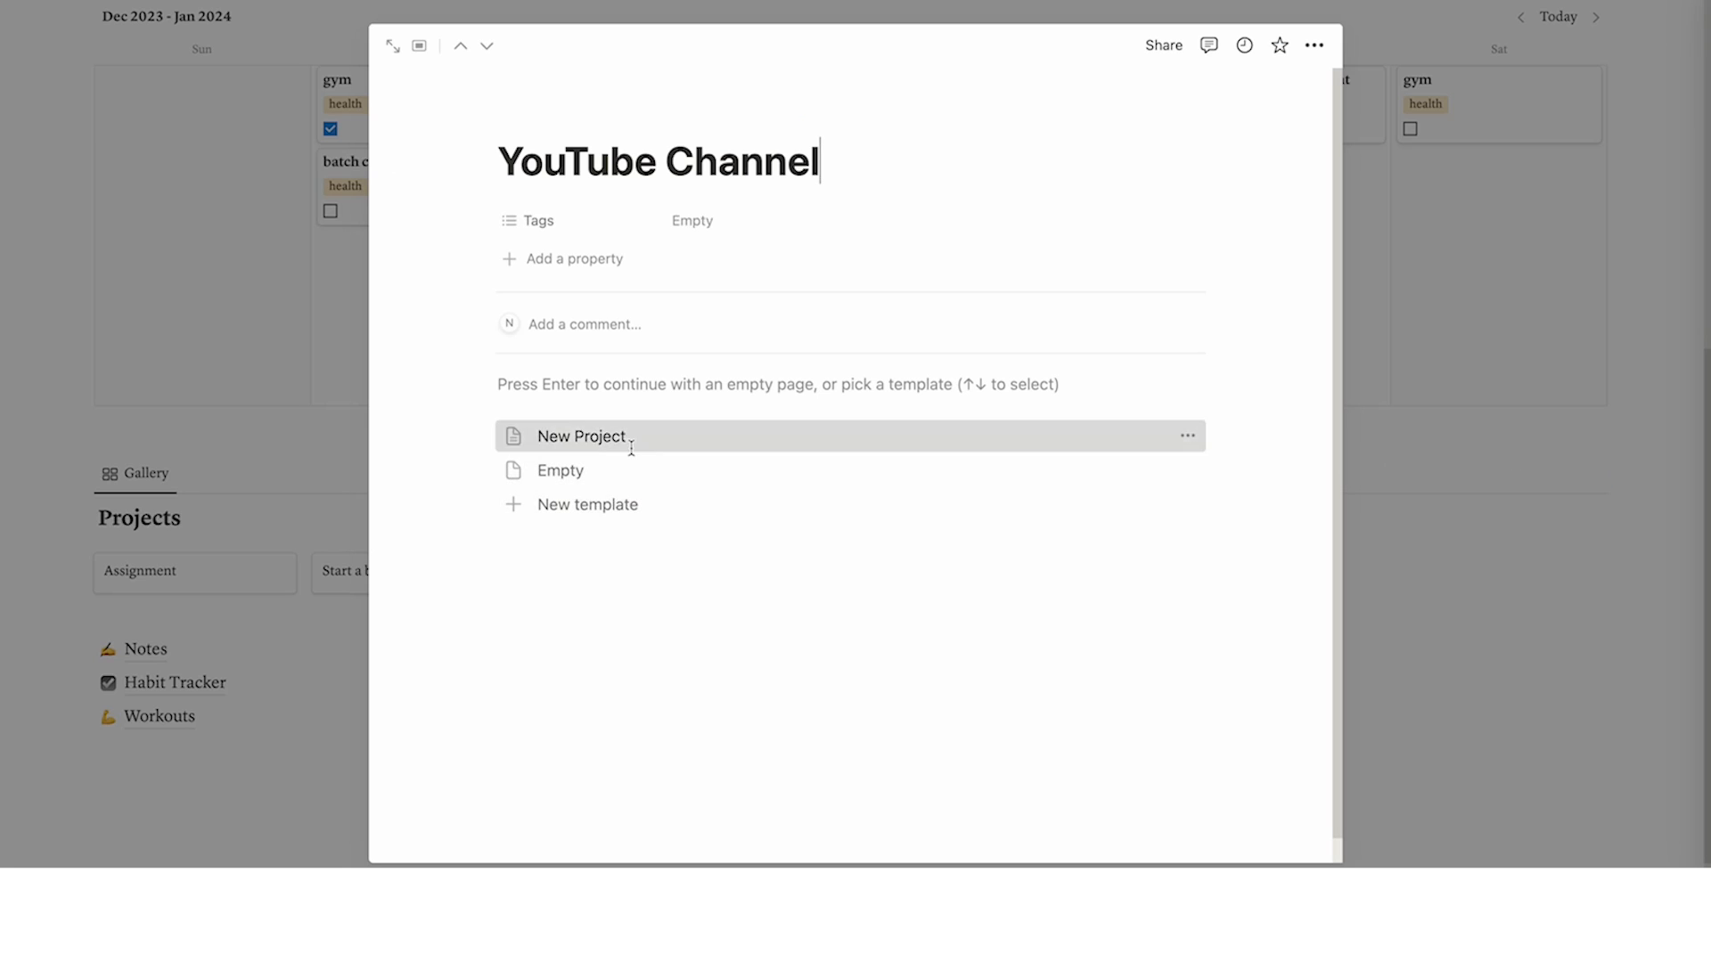
click(580, 437)
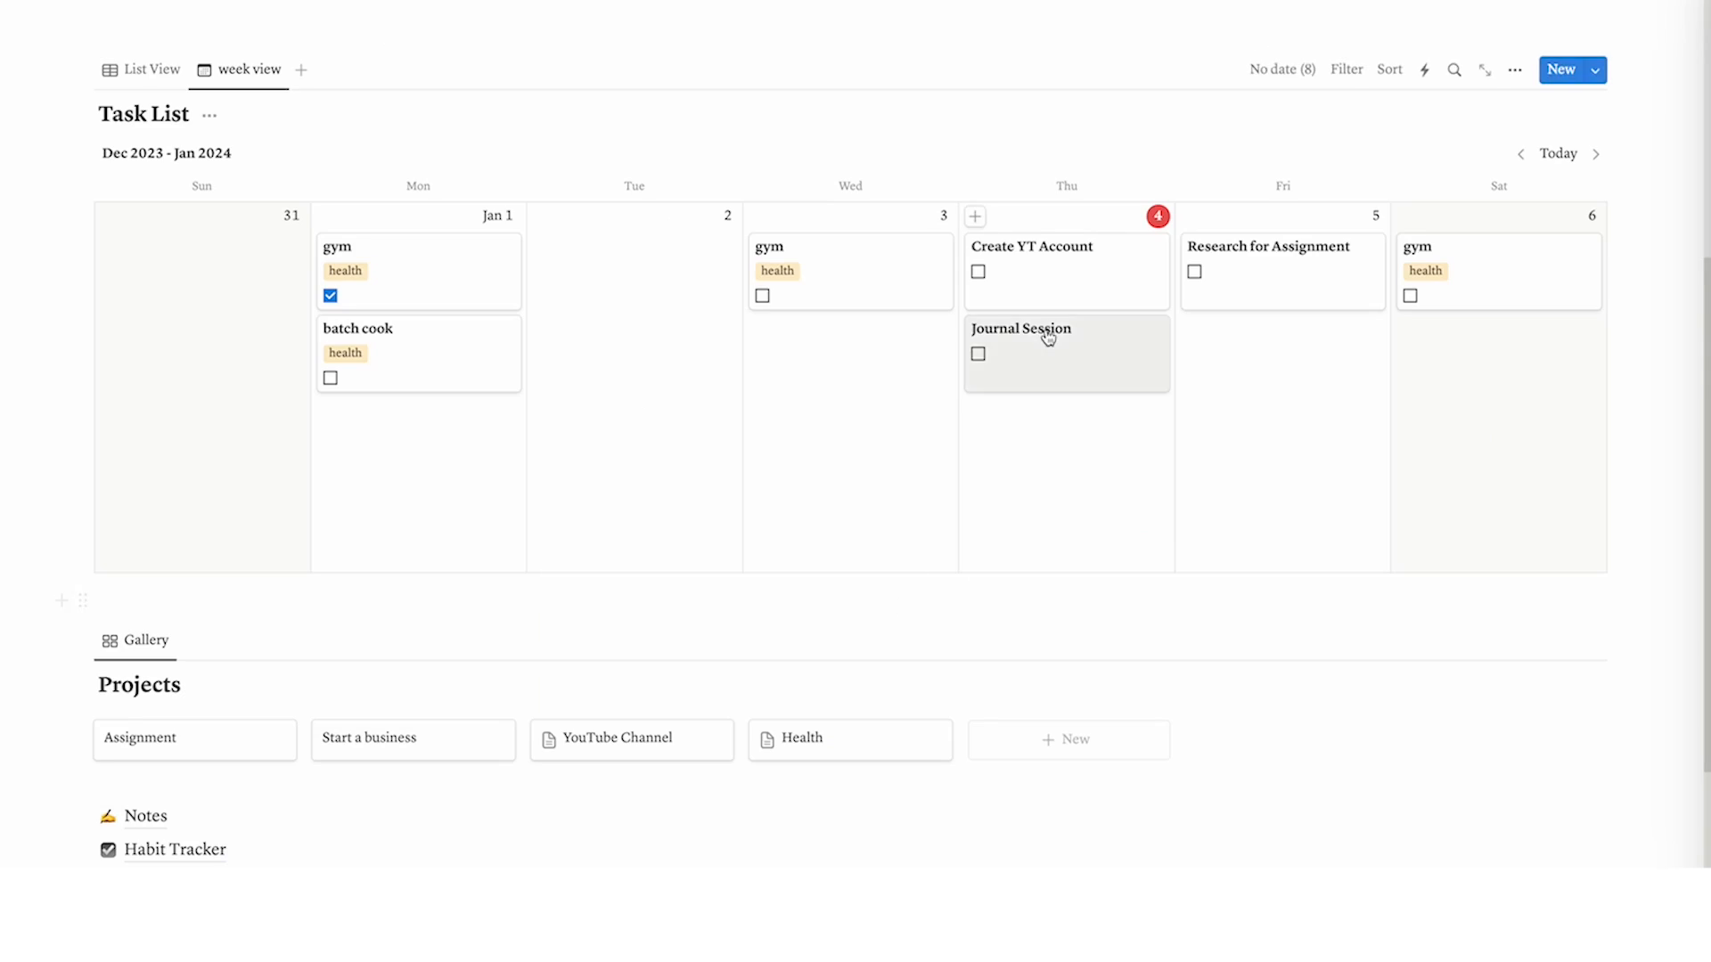
Tag Create YT Account as youtube and set the YouTube Channel calendar filter to youtube
click(1030, 247)
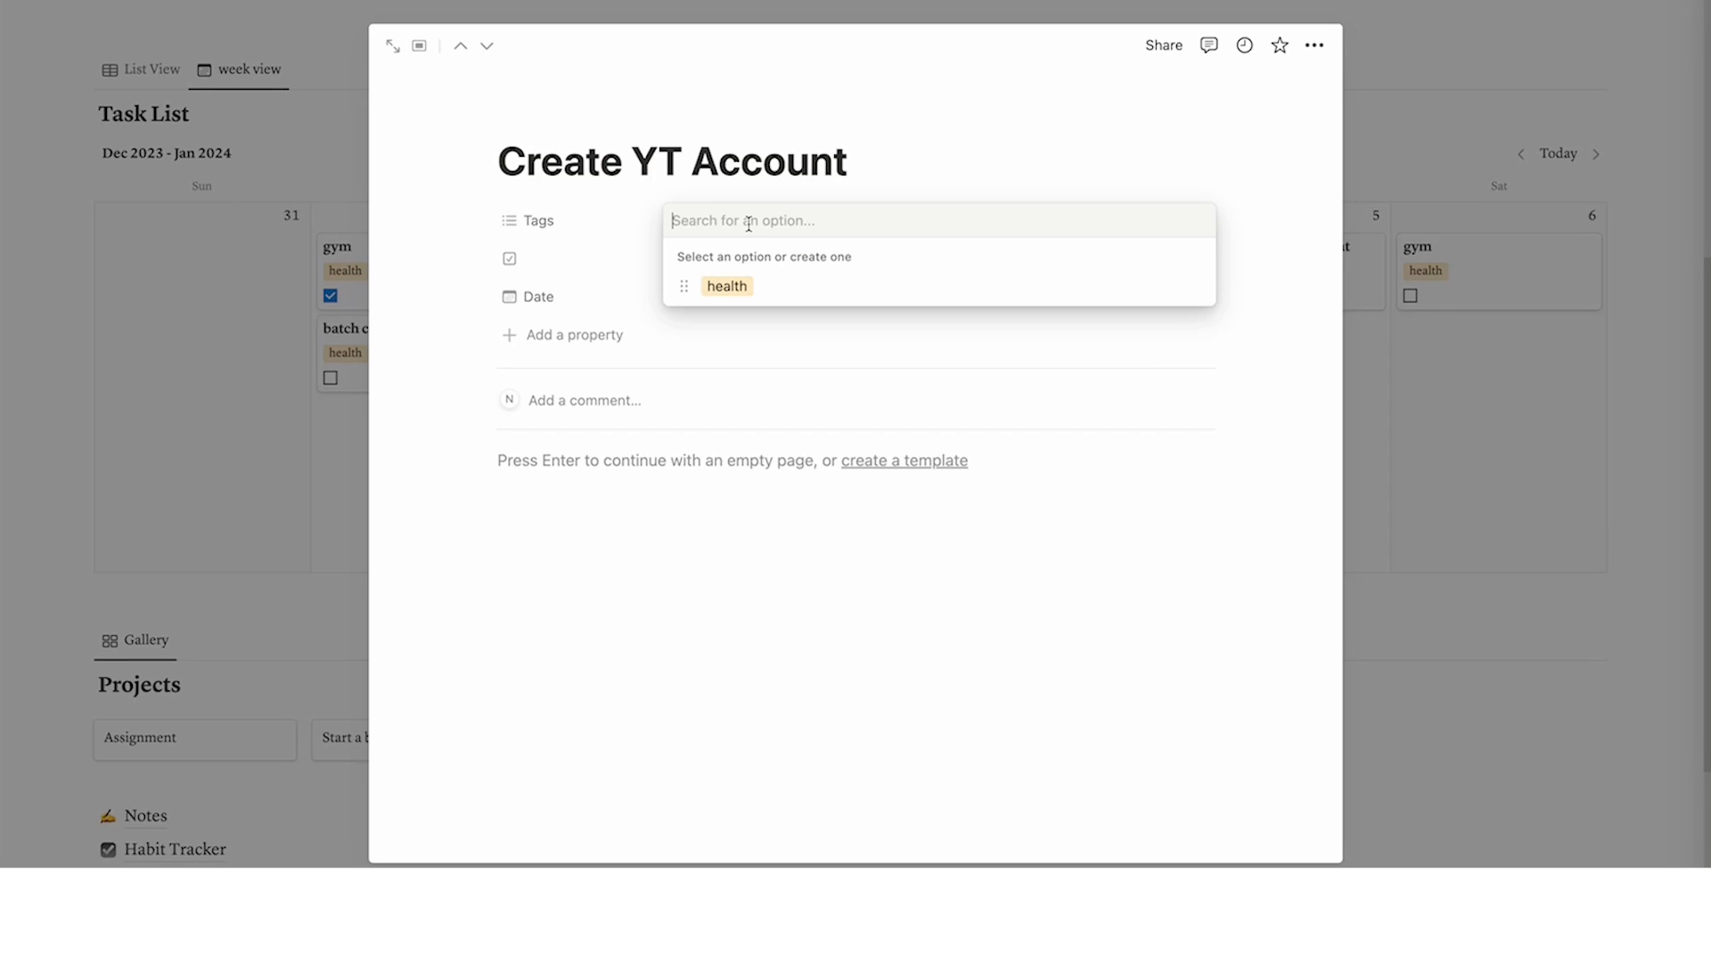
click(1194, 317)
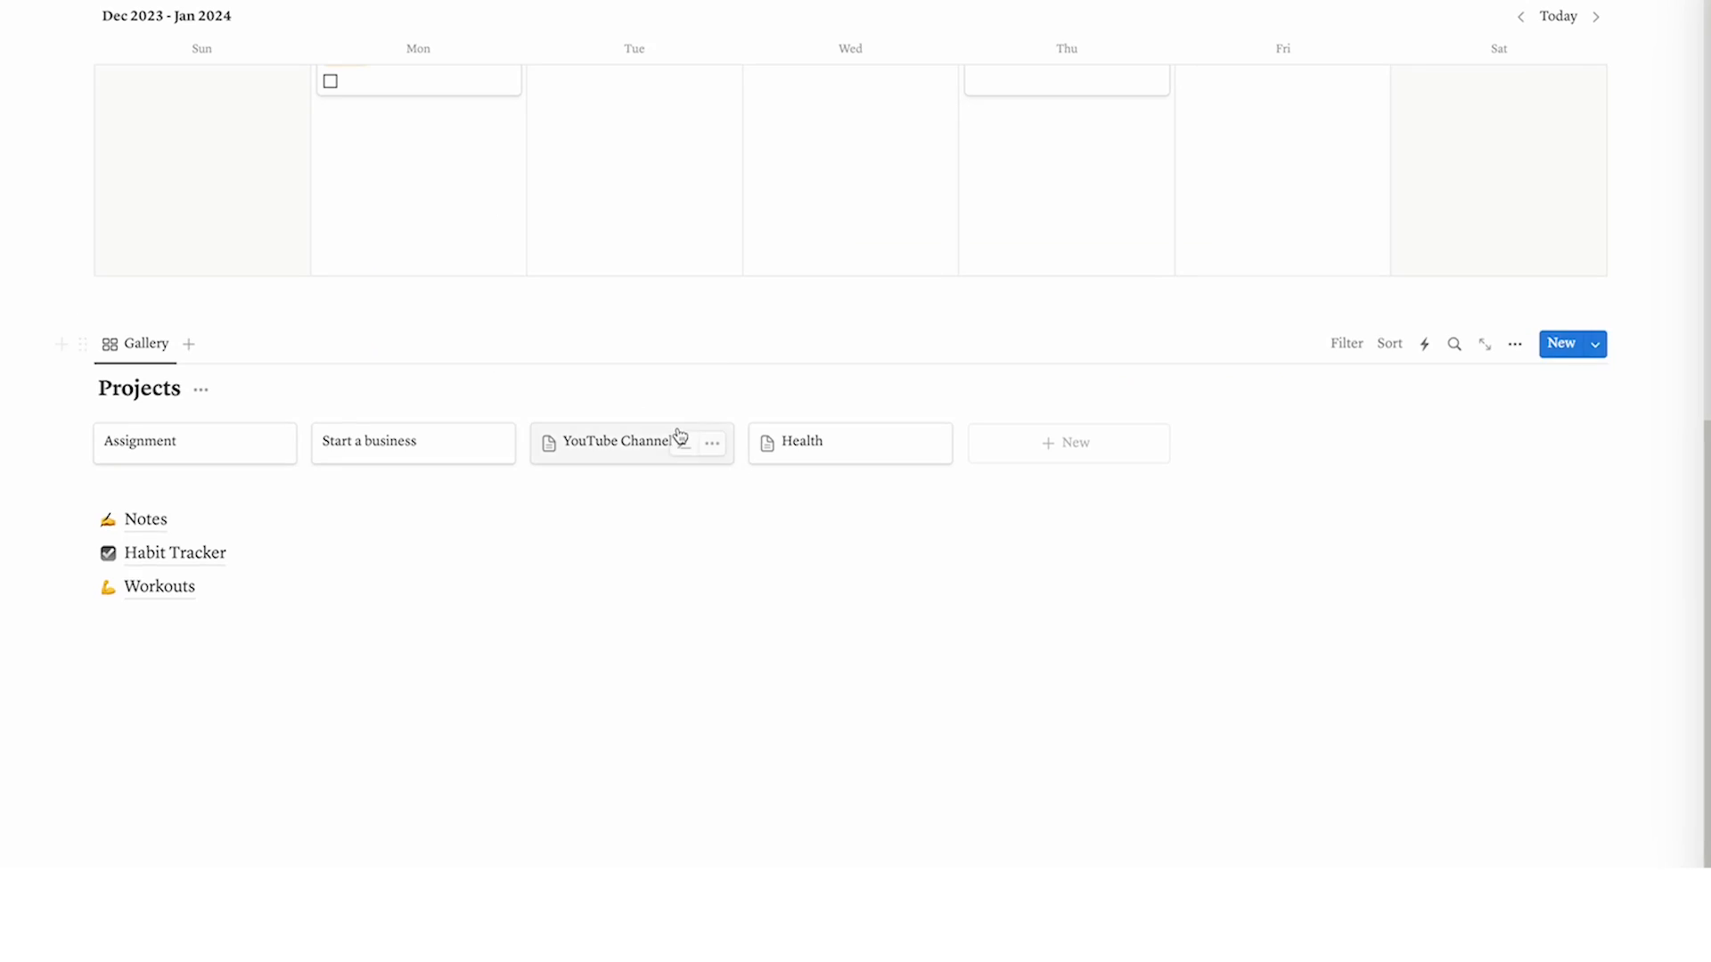
click(619, 442)
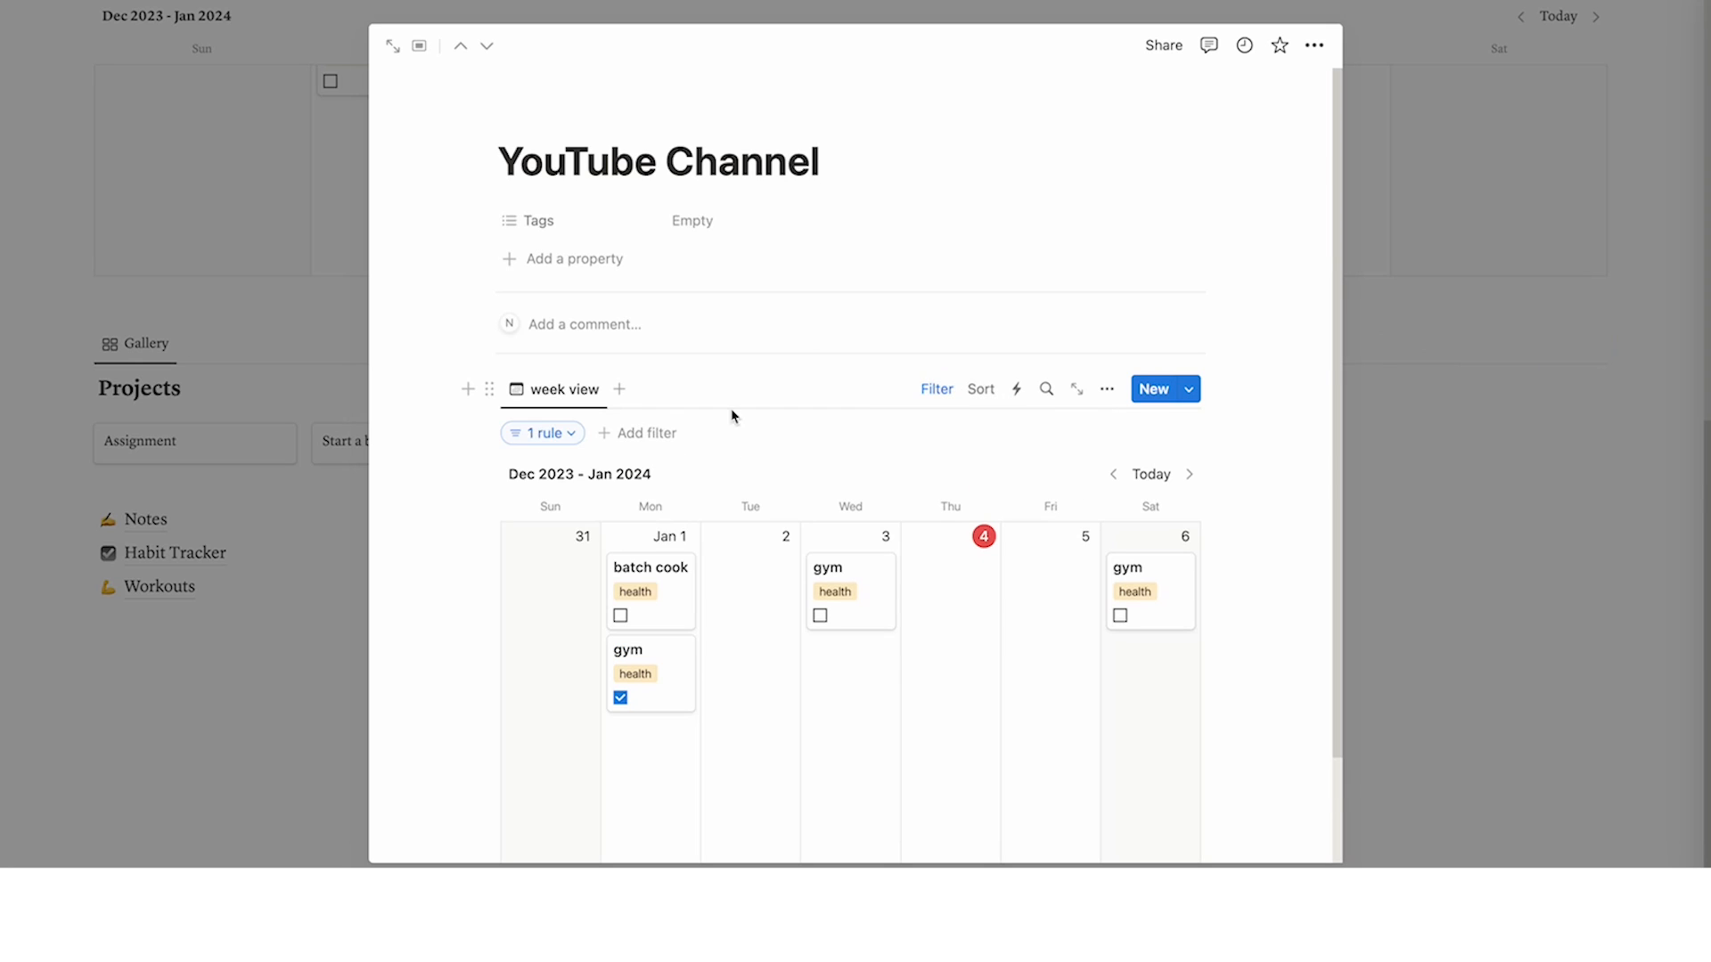
click(536, 432)
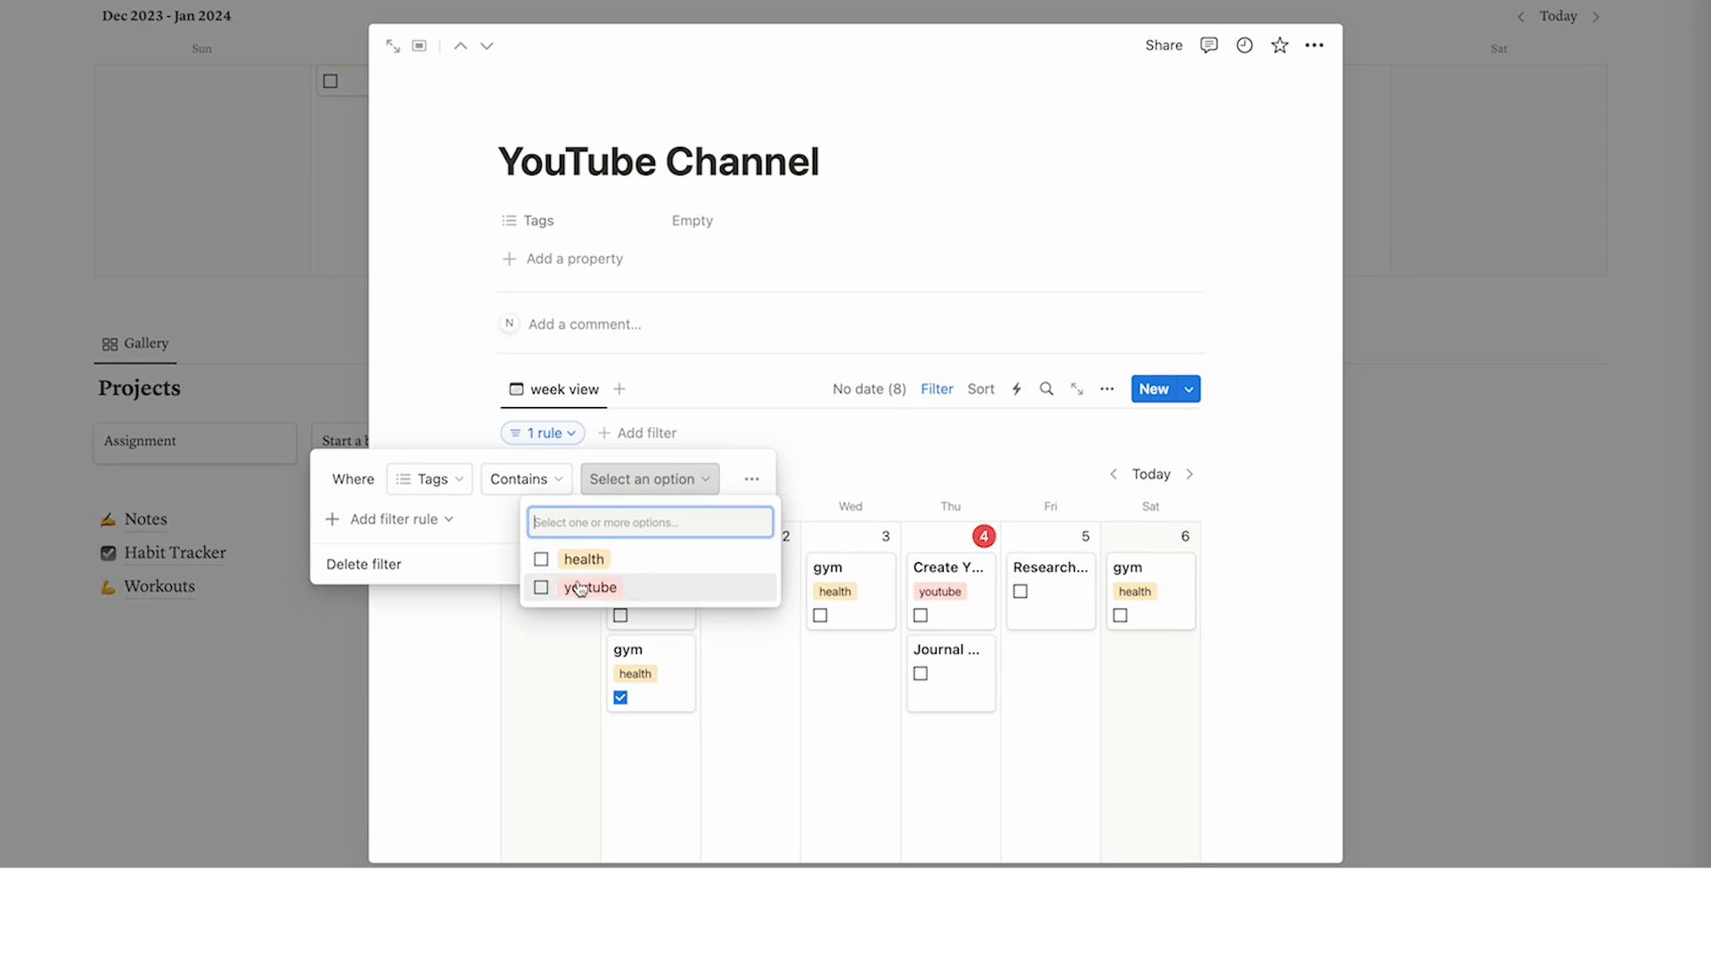
click(589, 587)
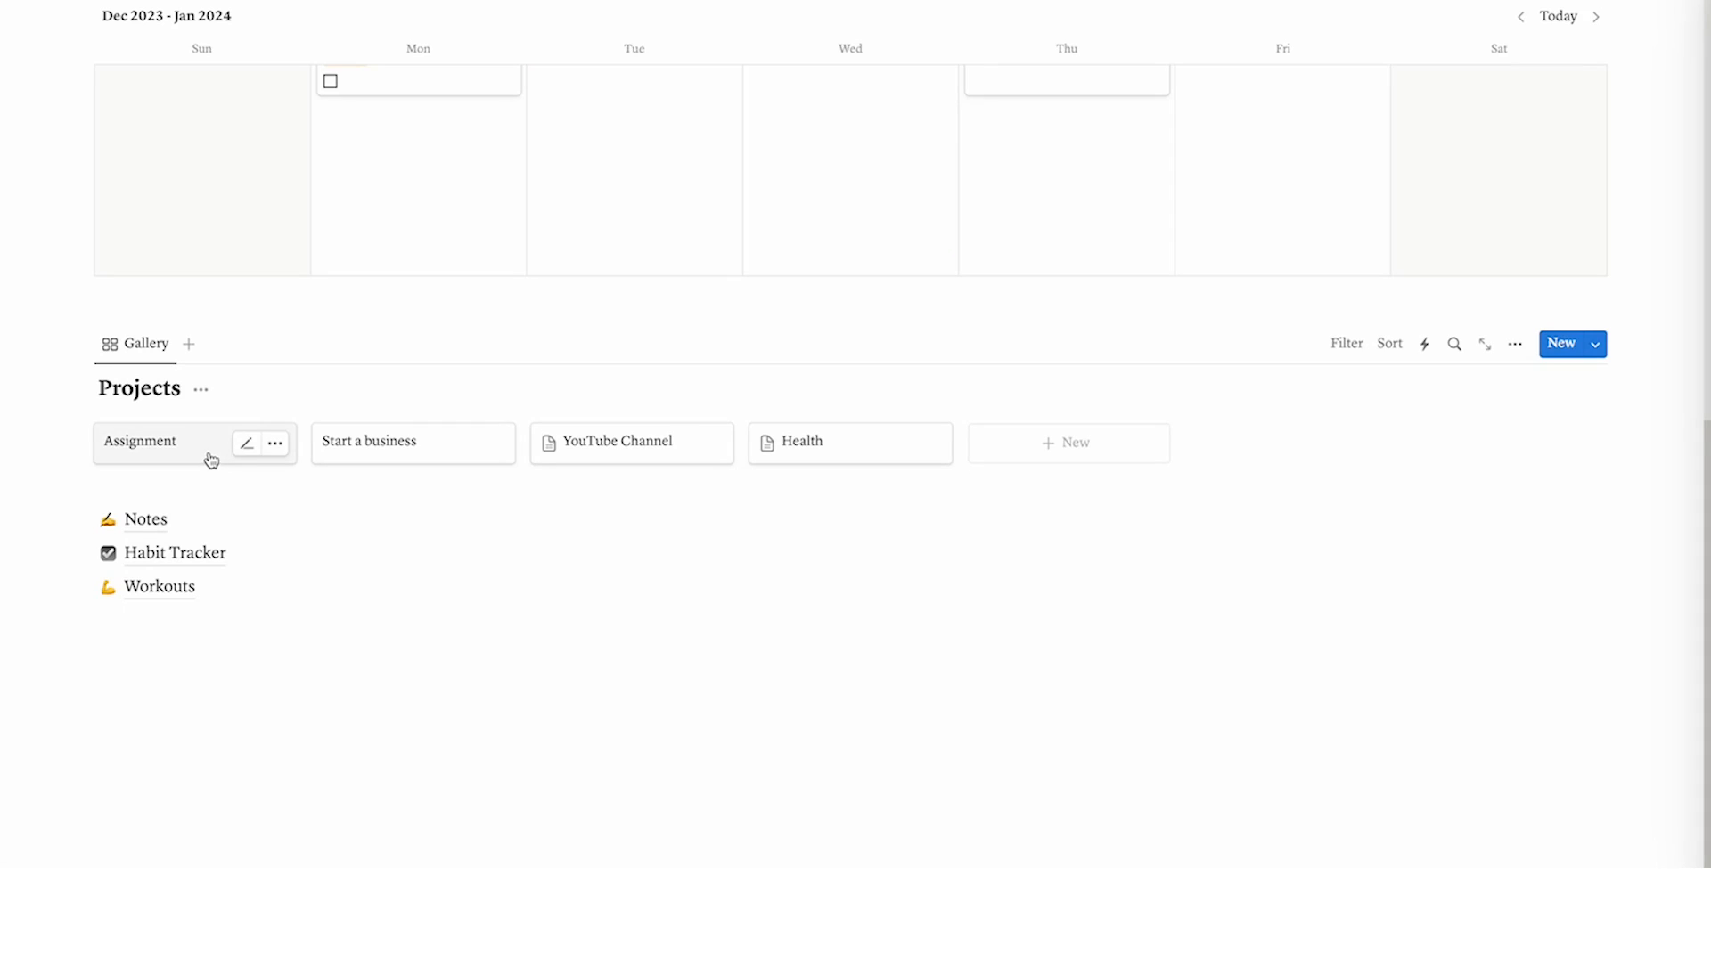
Retitle Assignment to Uni, tag Research for Assignment uni, and switch the filter to uni
click(141, 442)
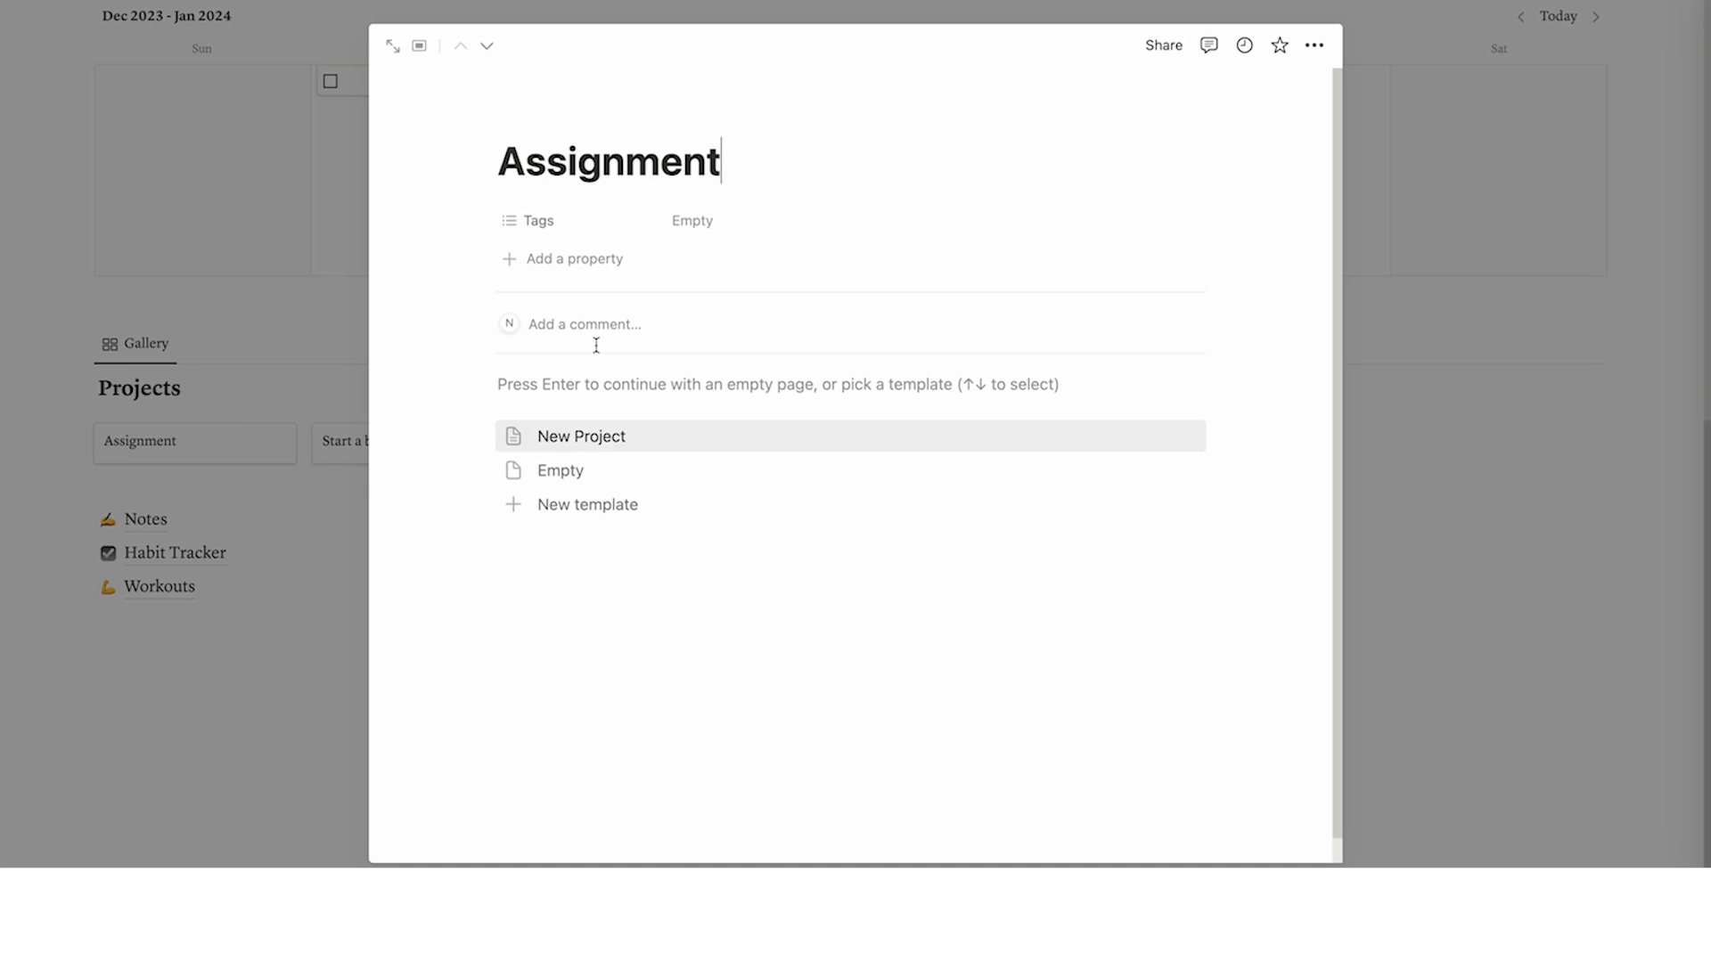
text(Uni)
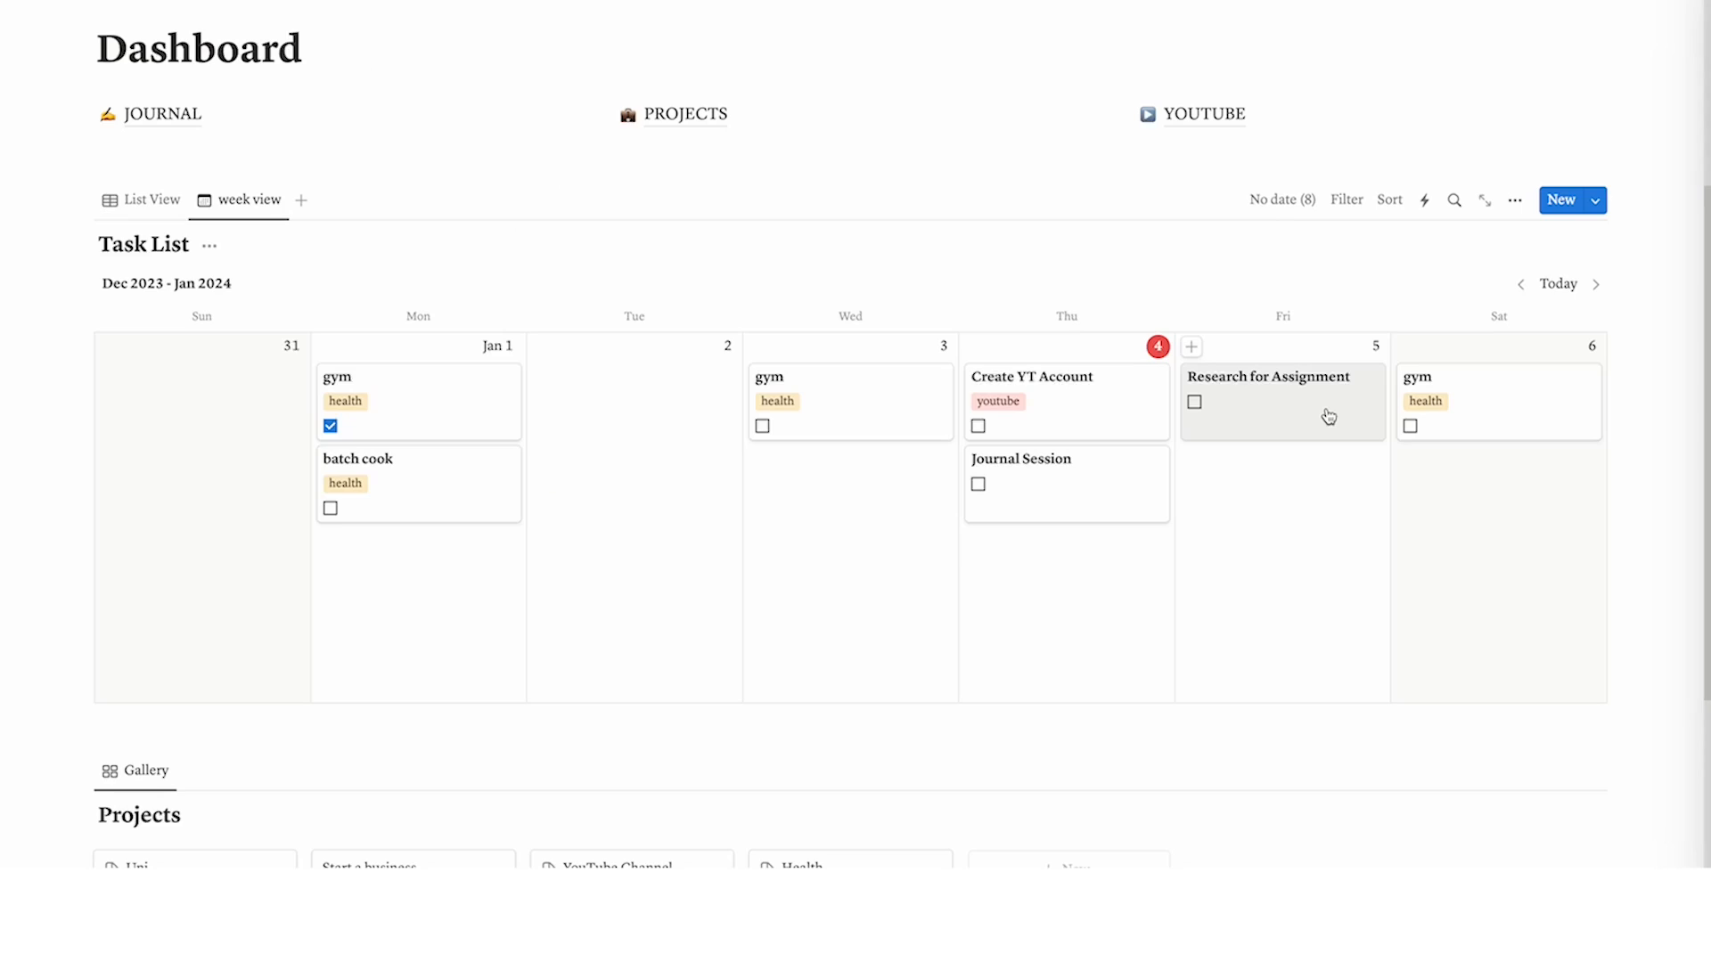
click(1269, 376)
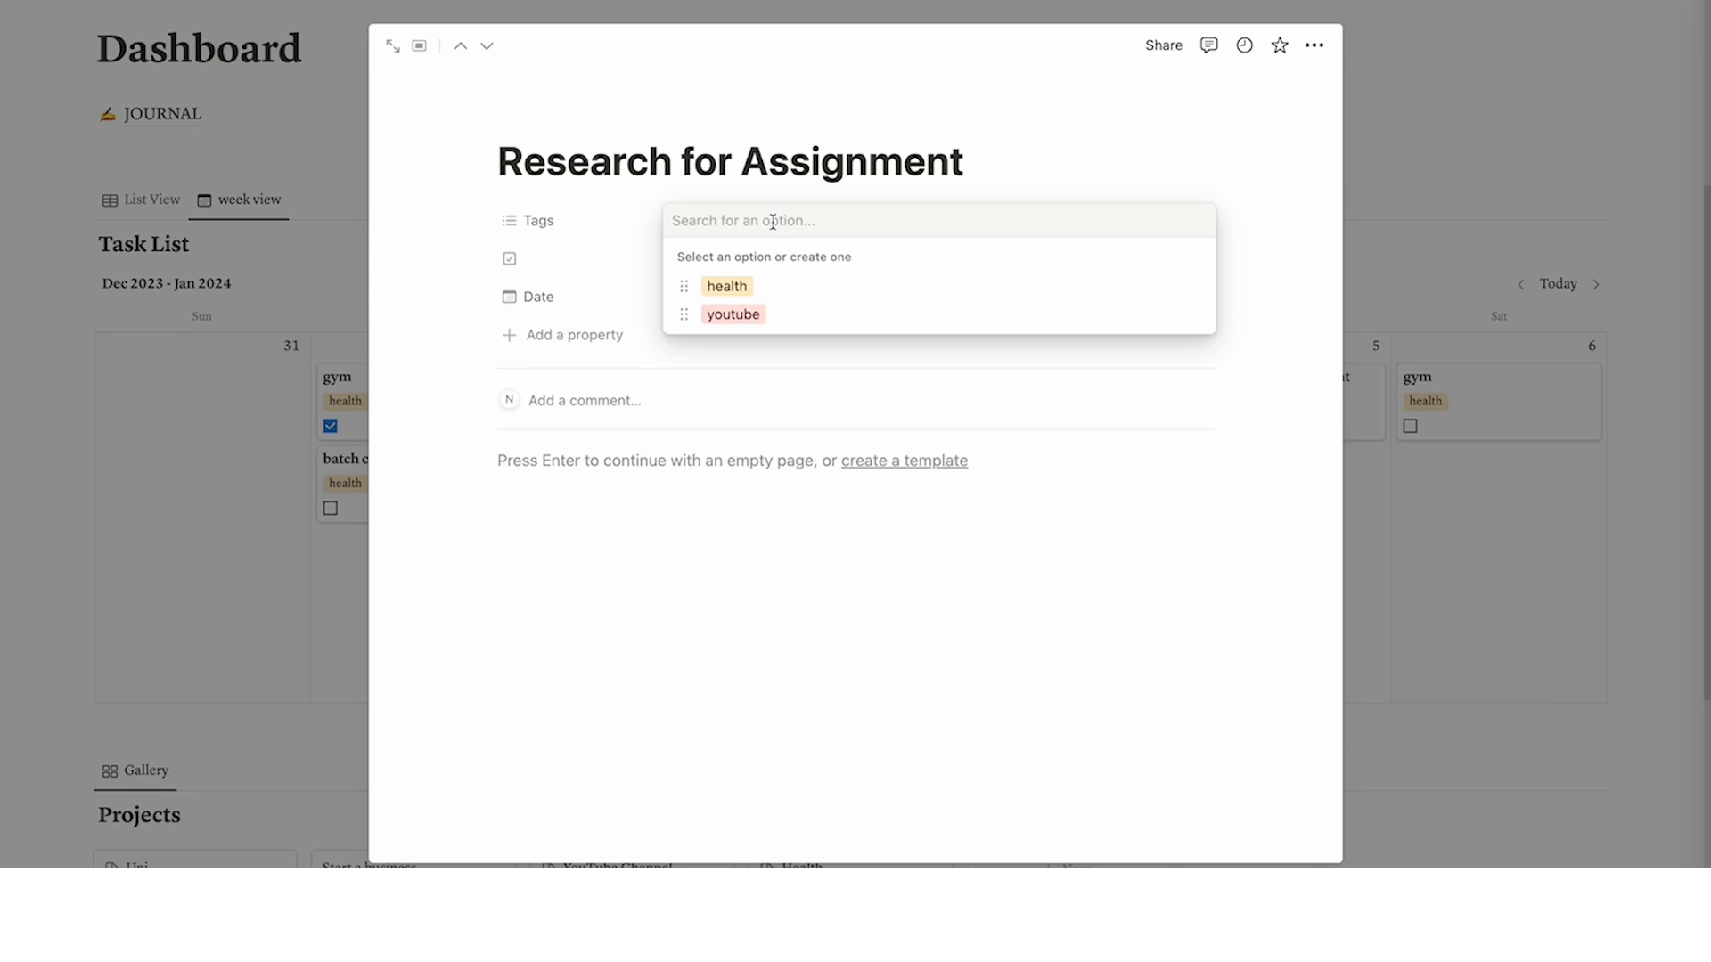
text(uni)
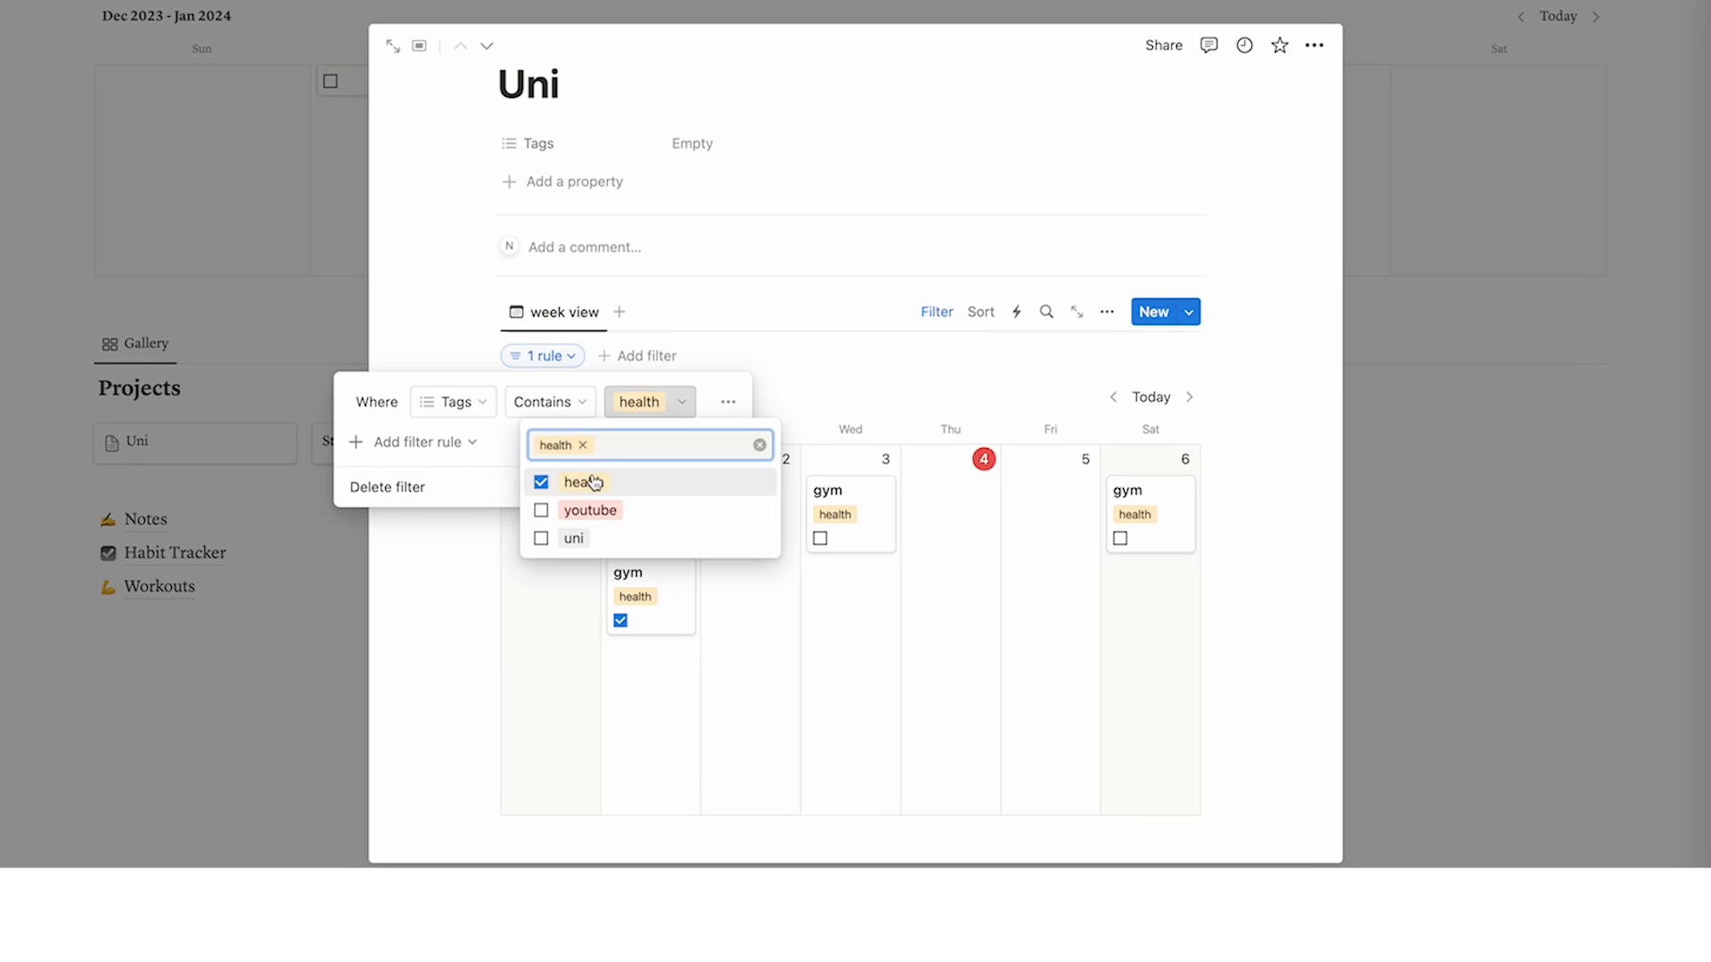
click(573, 538)
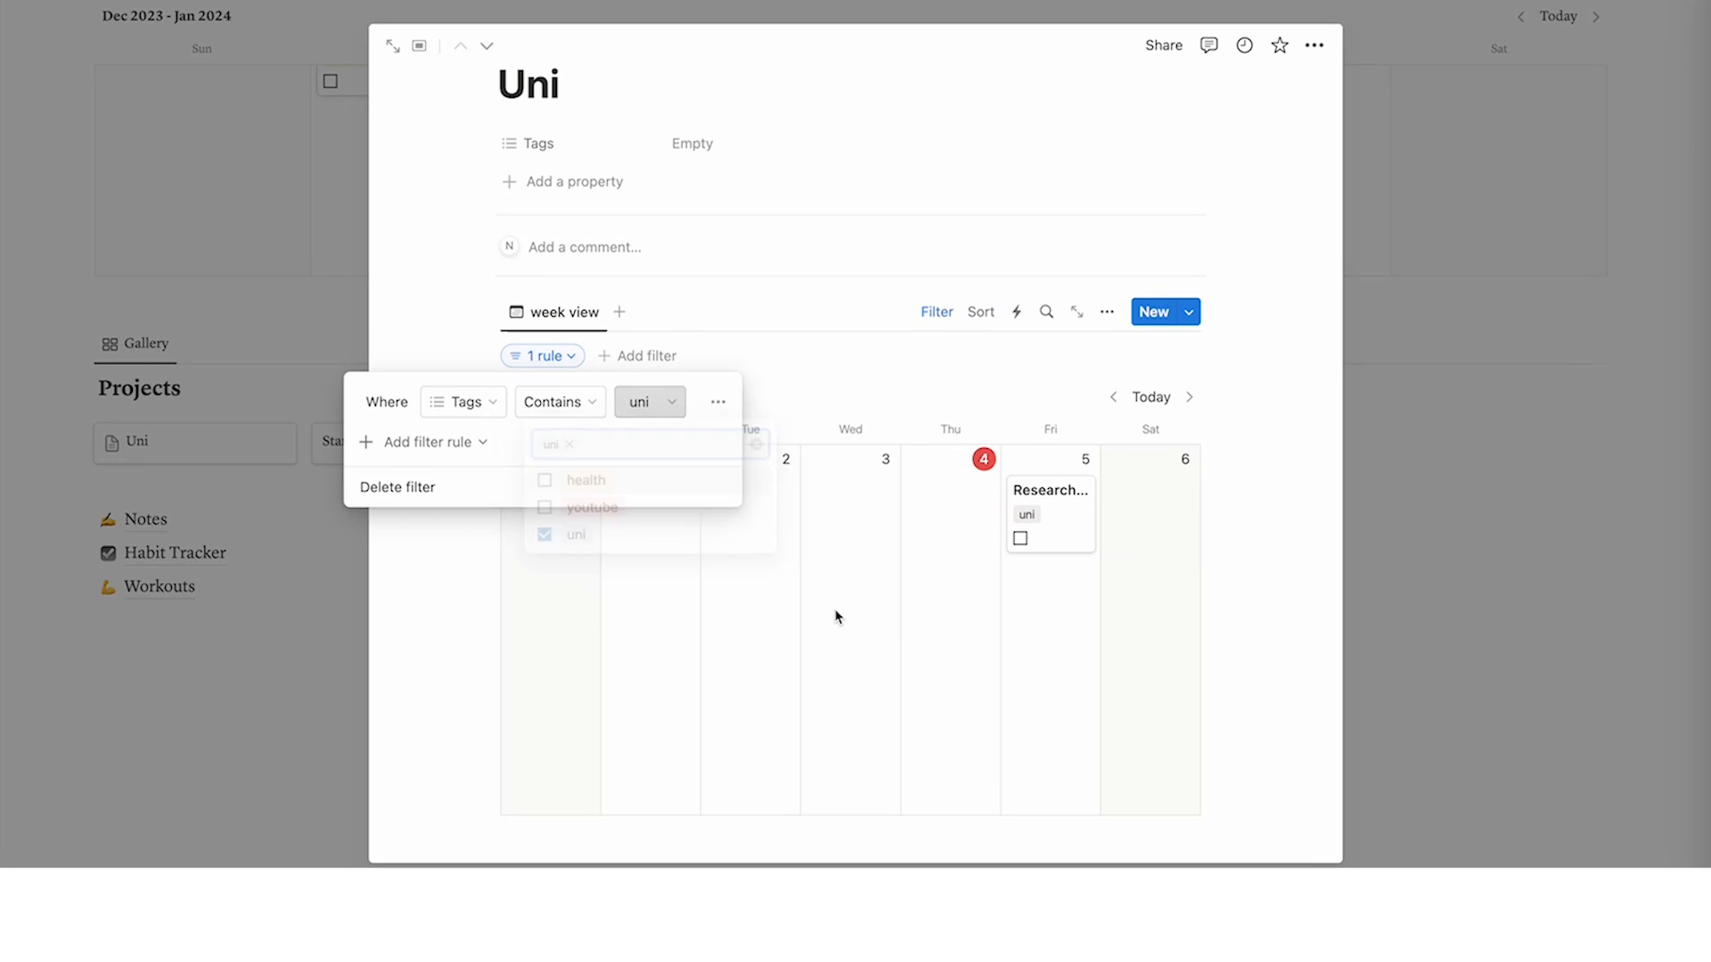
click(836, 618)
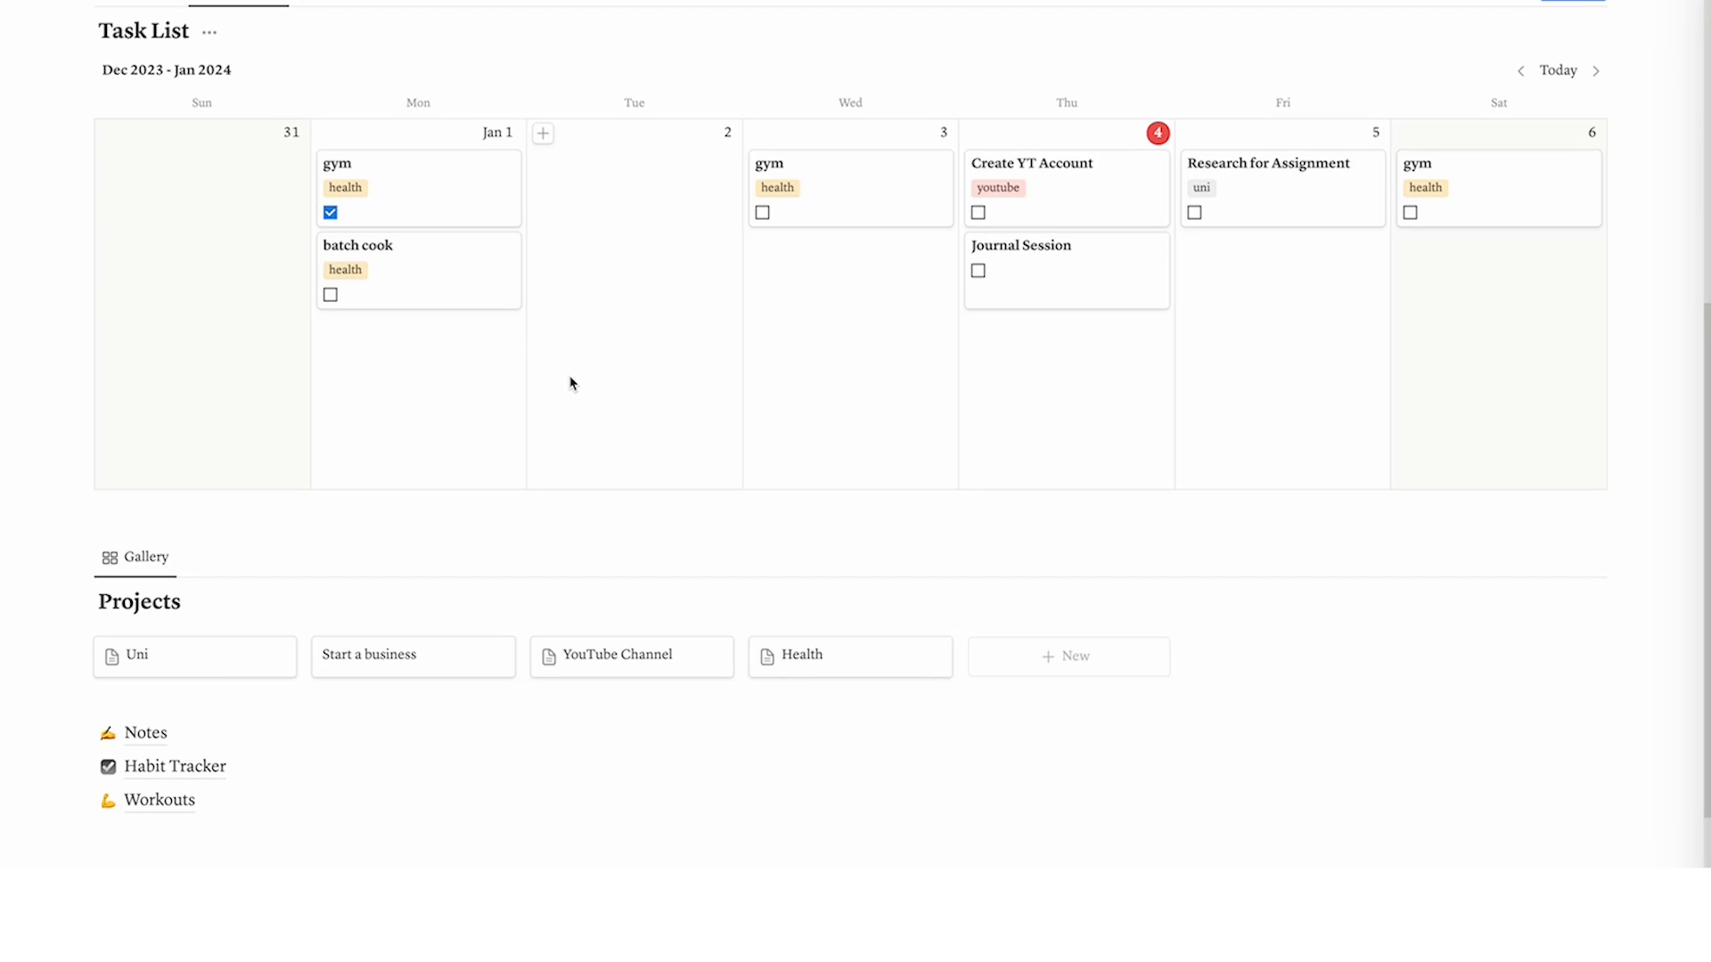
mouse_move(390, 204)
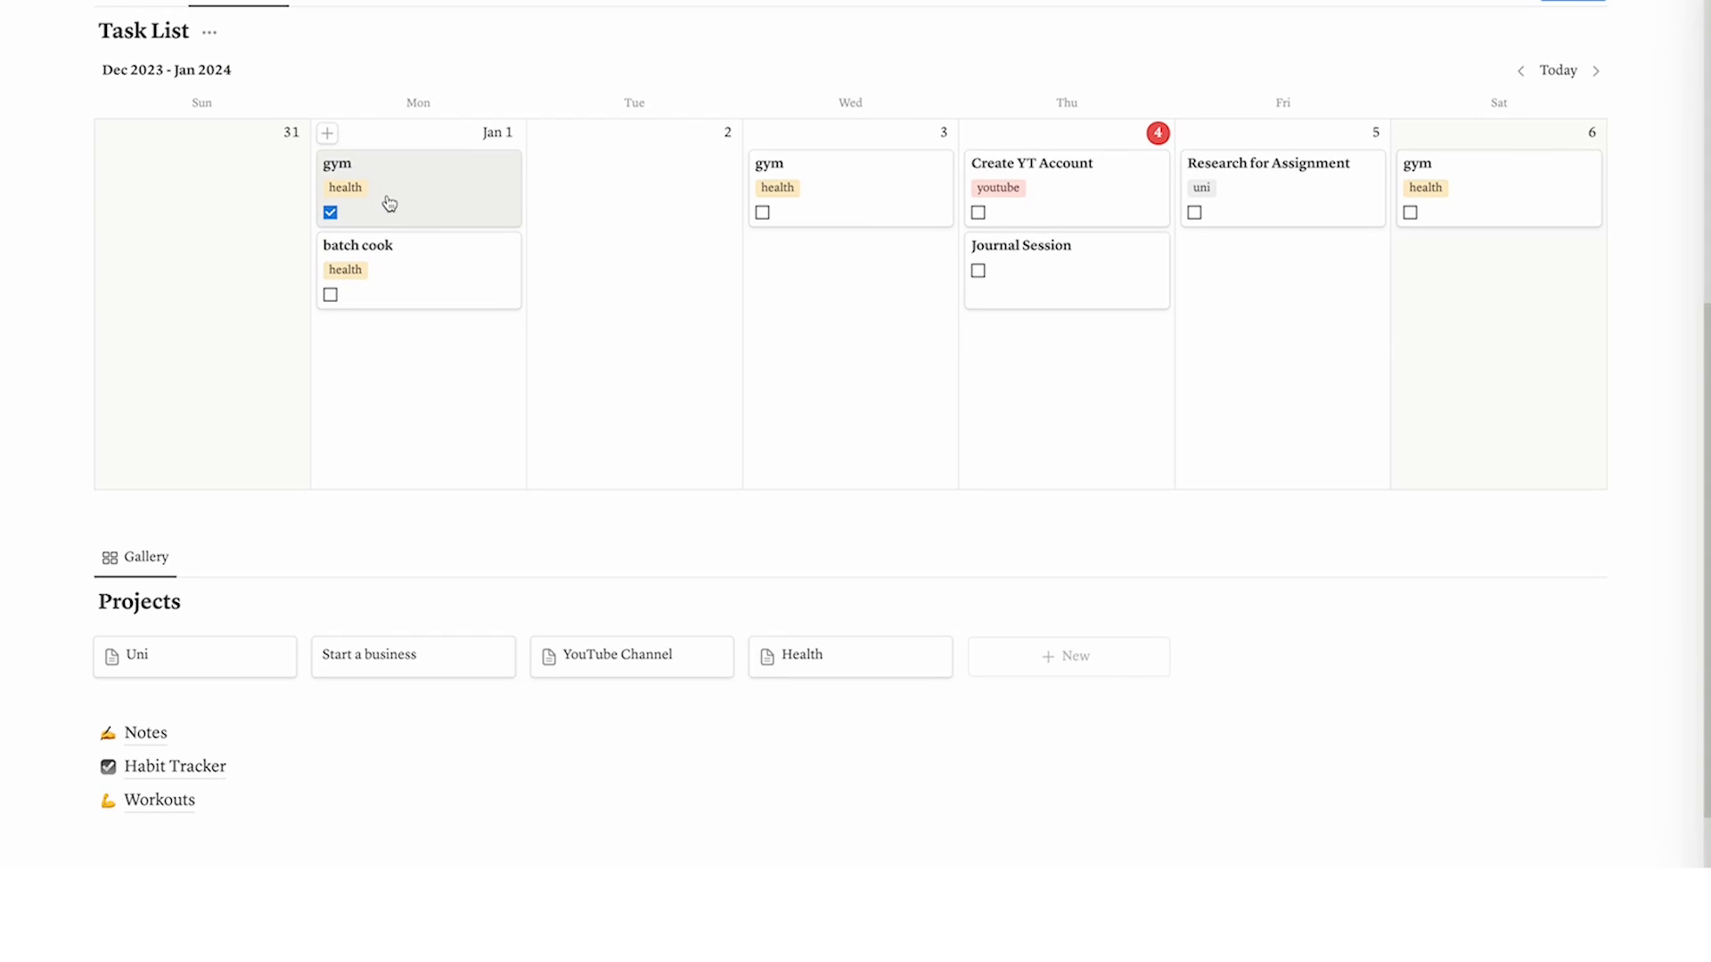
mouse_move(428, 215)
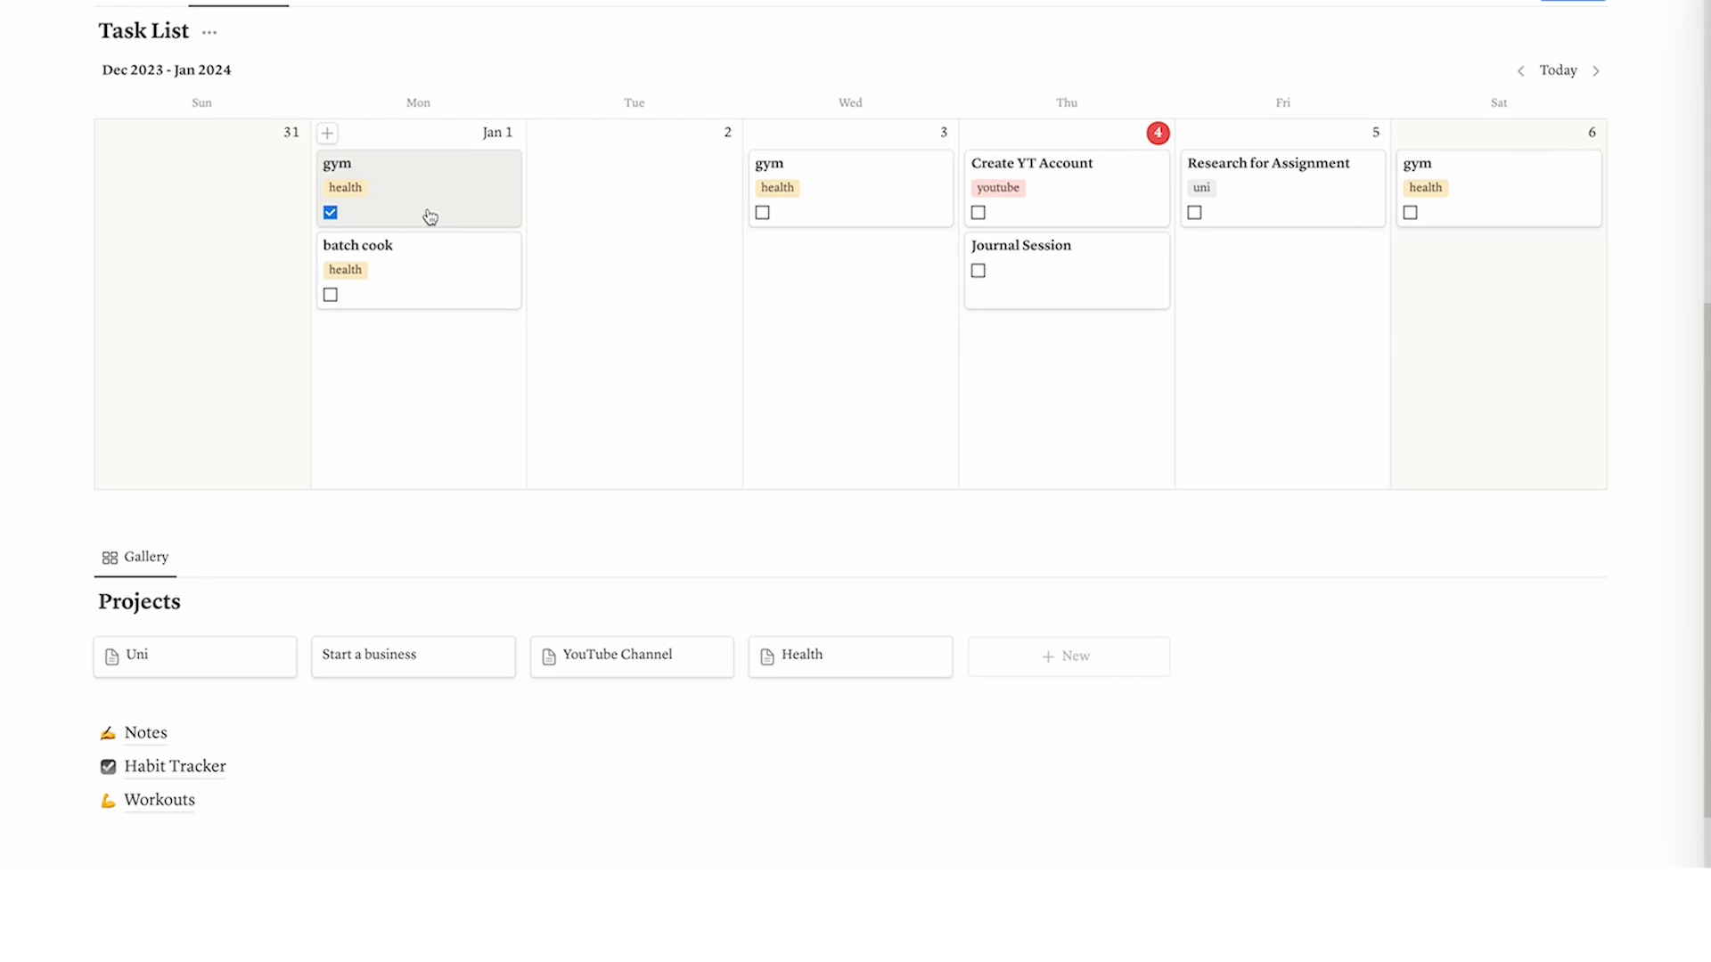
mouse_move(414, 269)
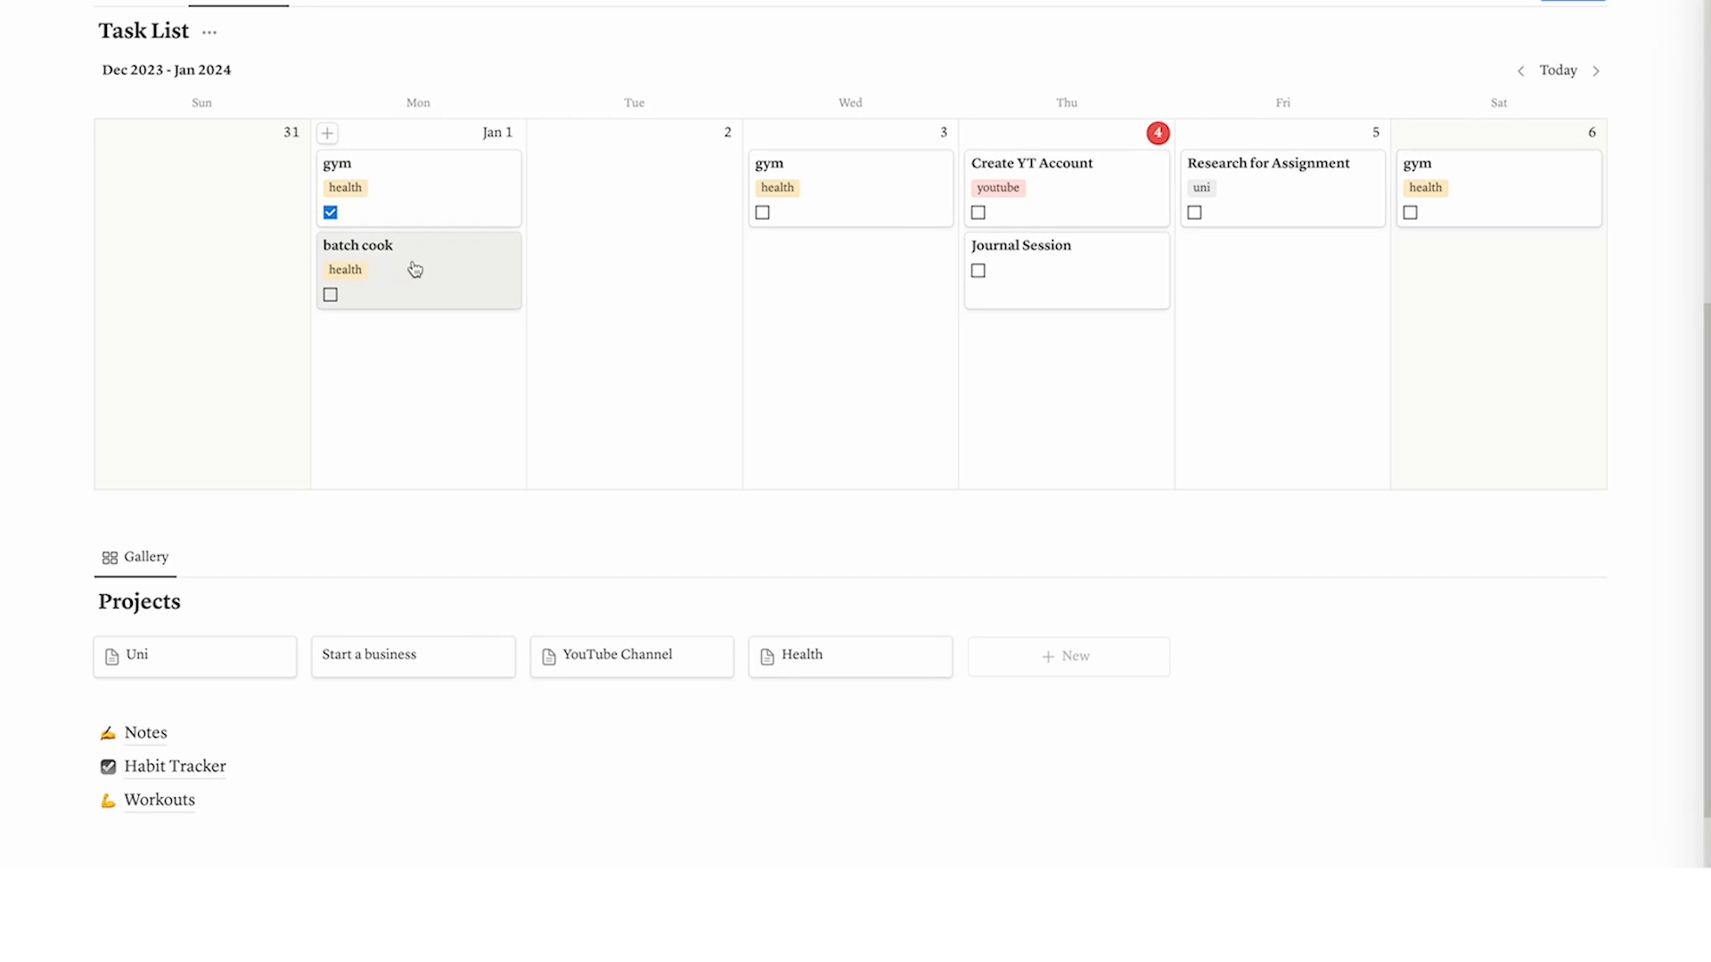
mouse_move(411, 273)
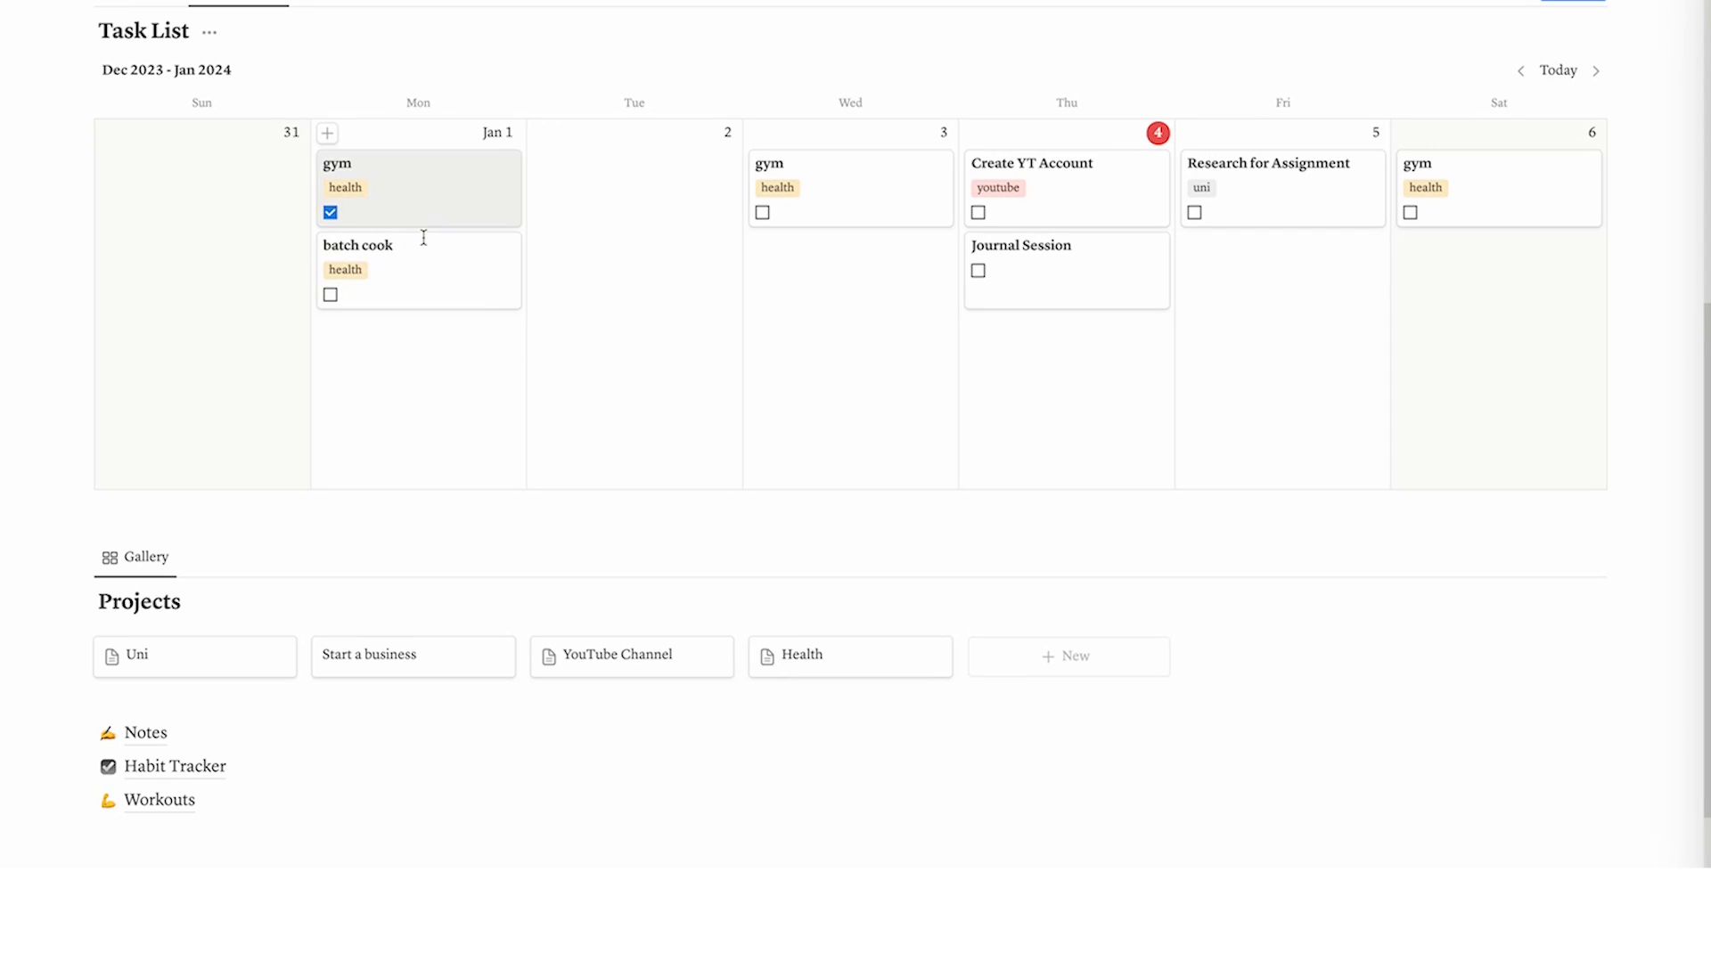
click(356, 245)
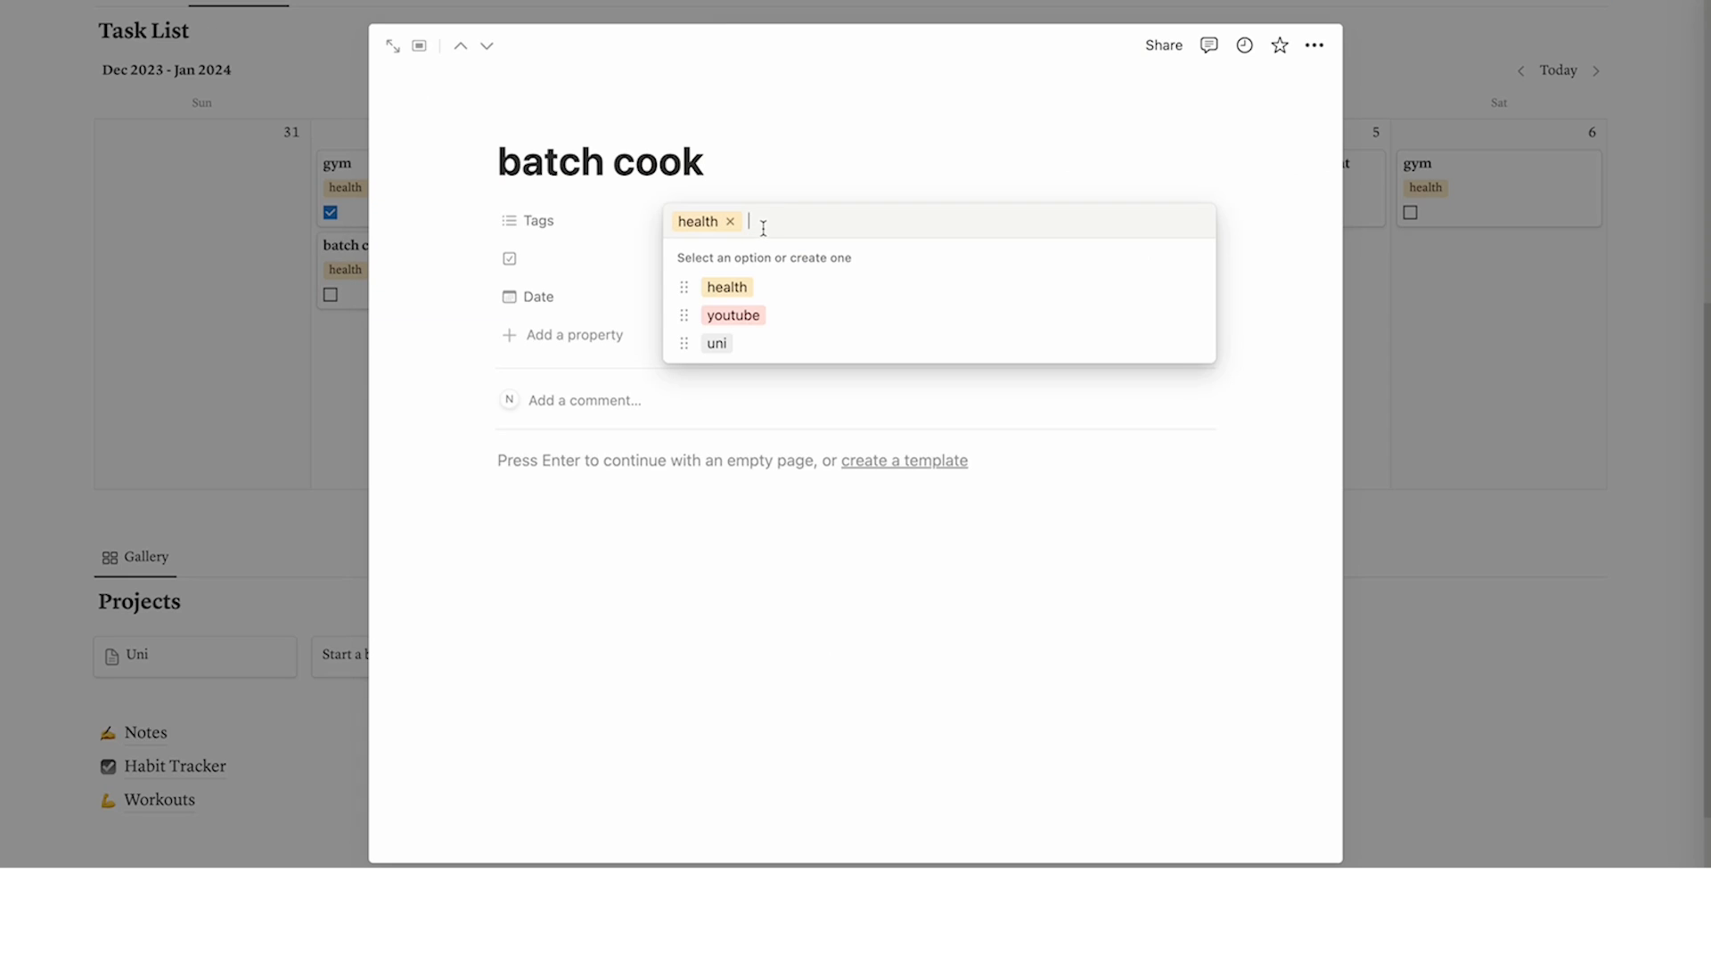
text(cooki)
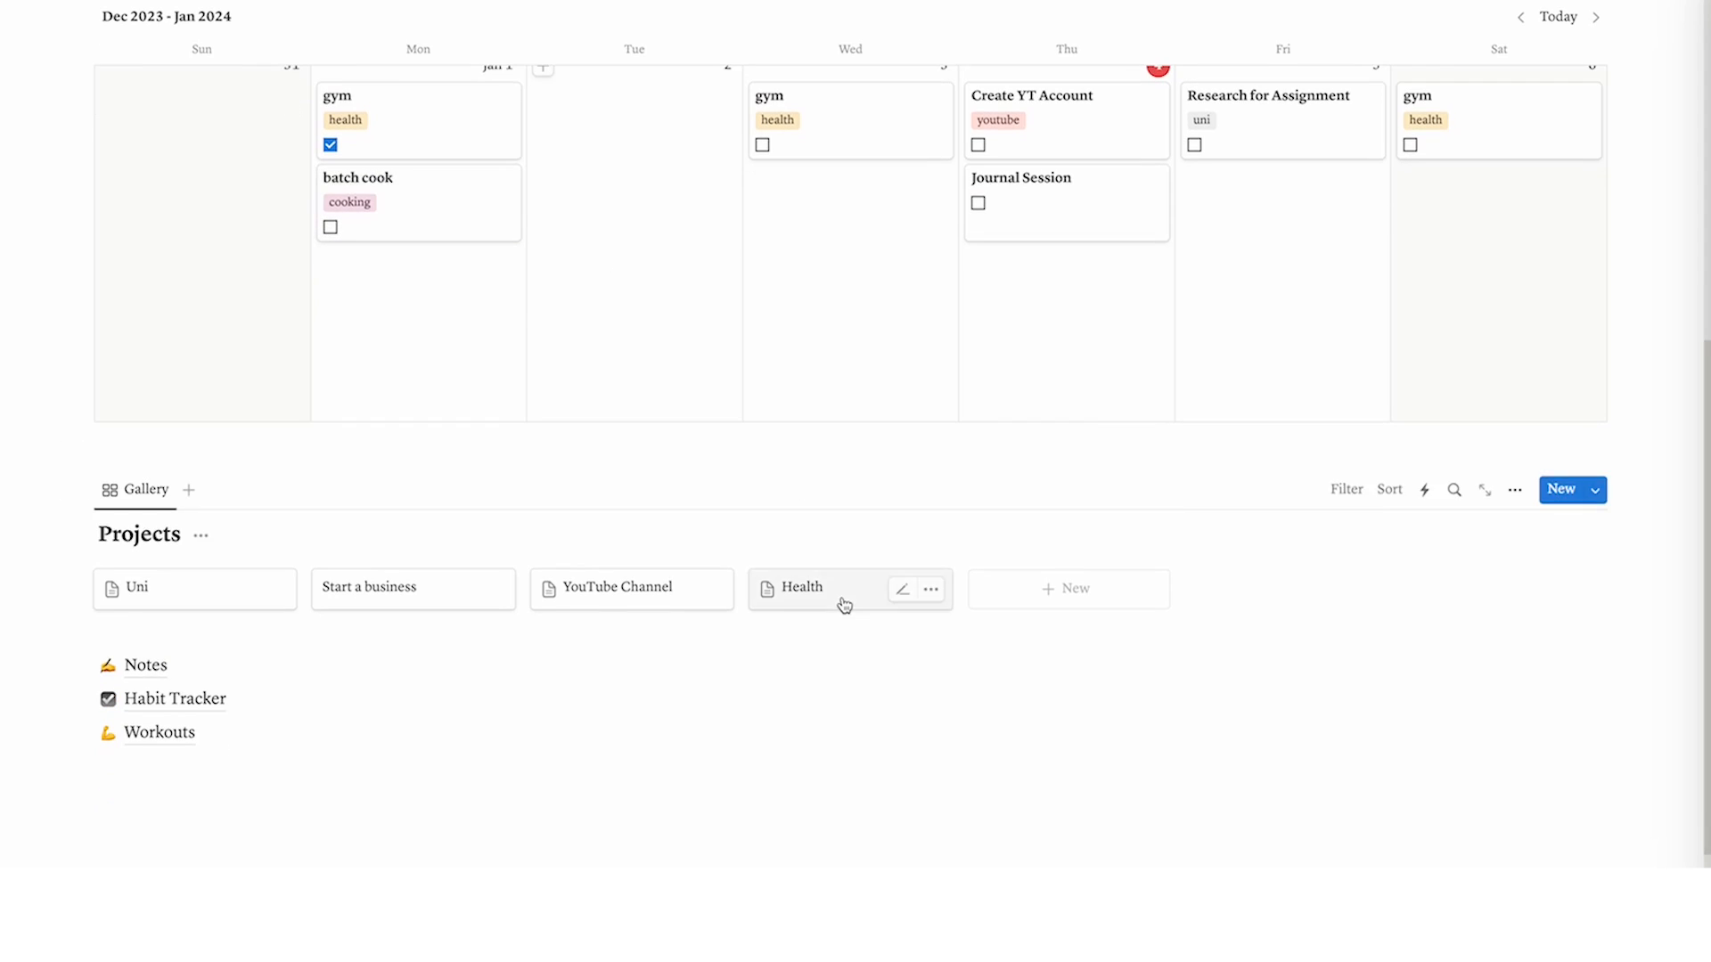
click(802, 587)
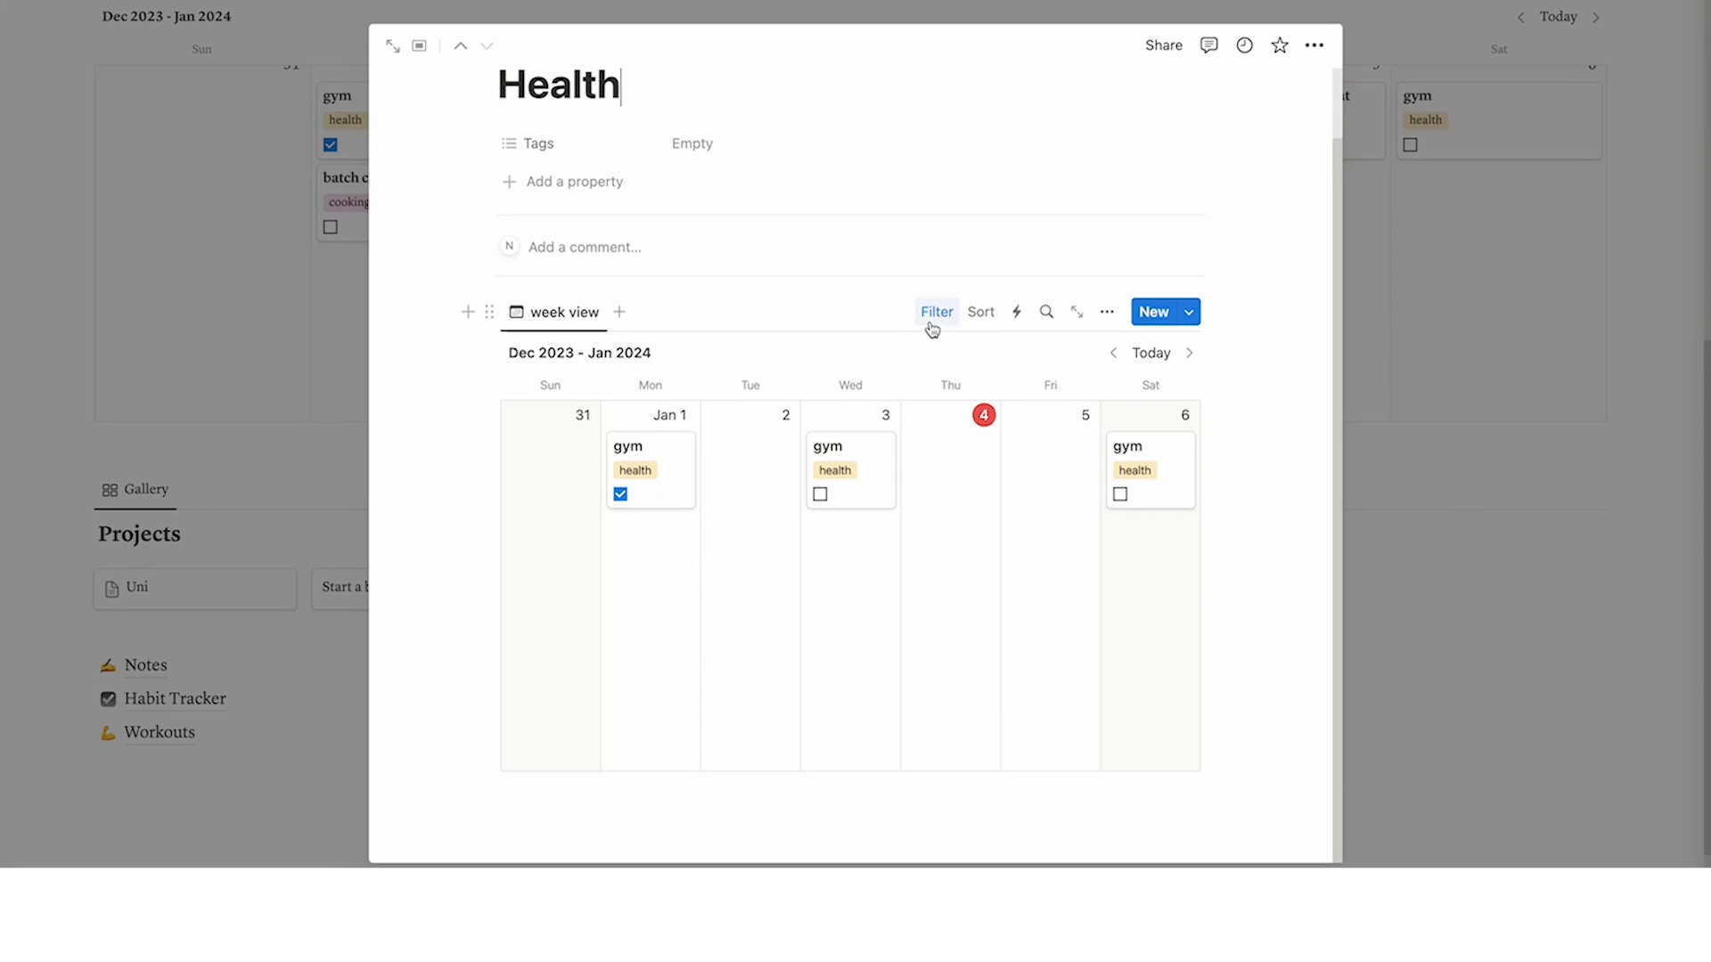
click(935, 311)
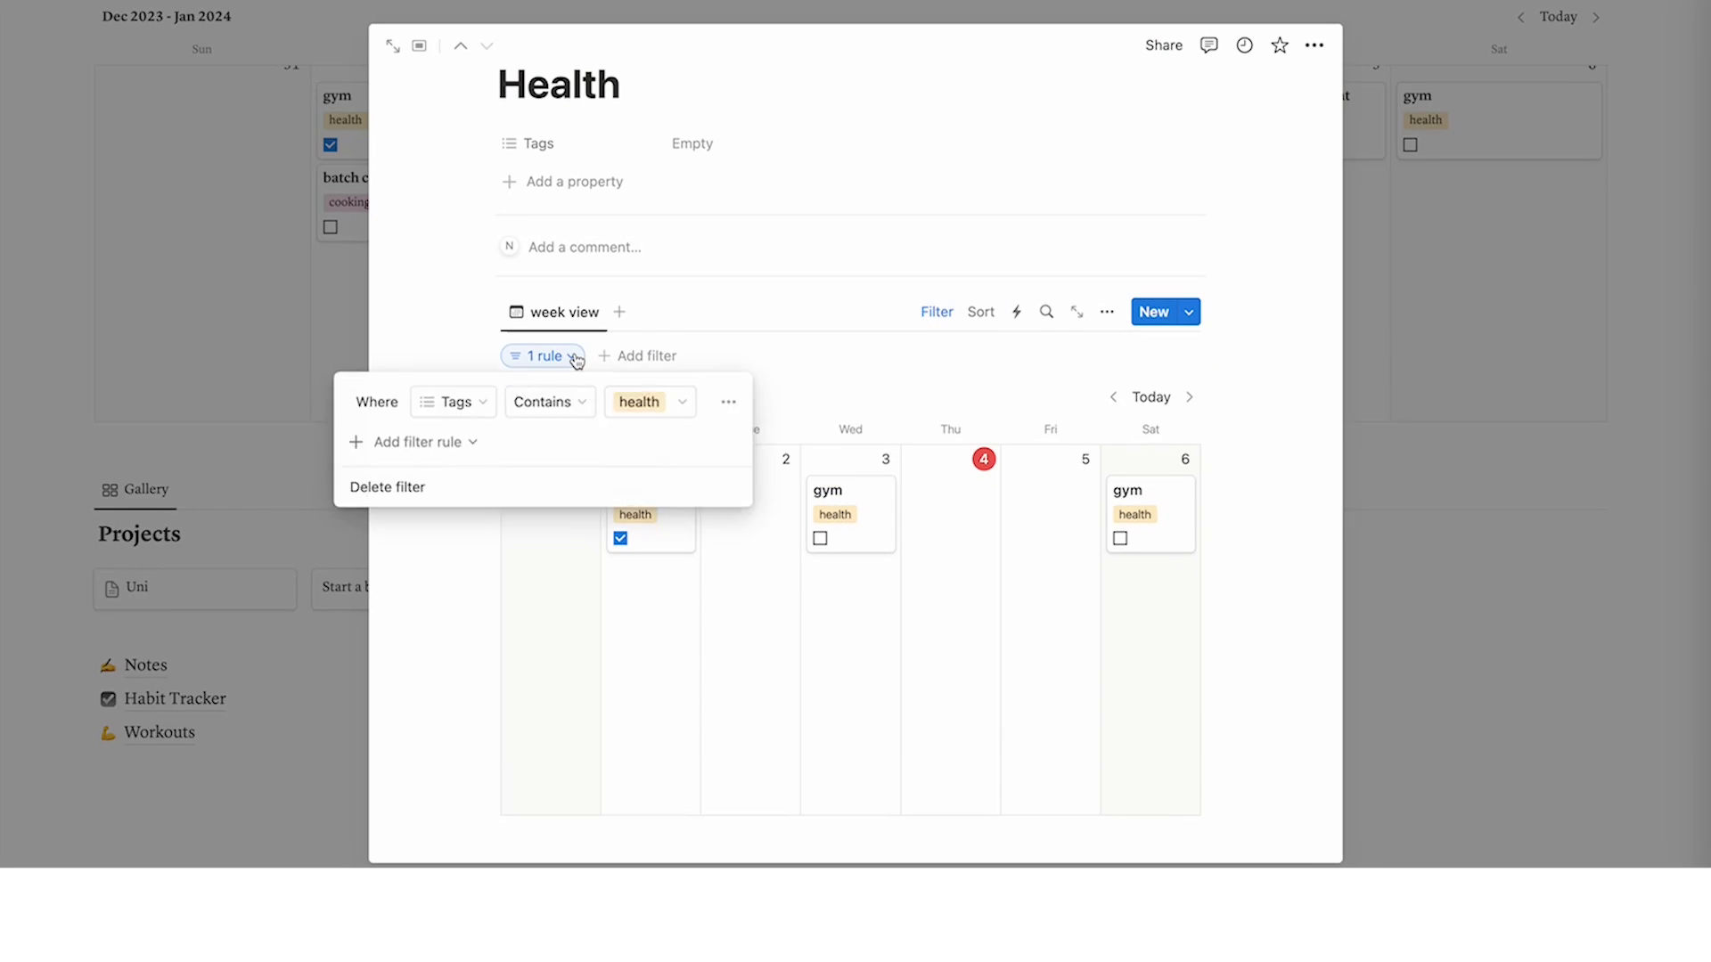
click(642, 402)
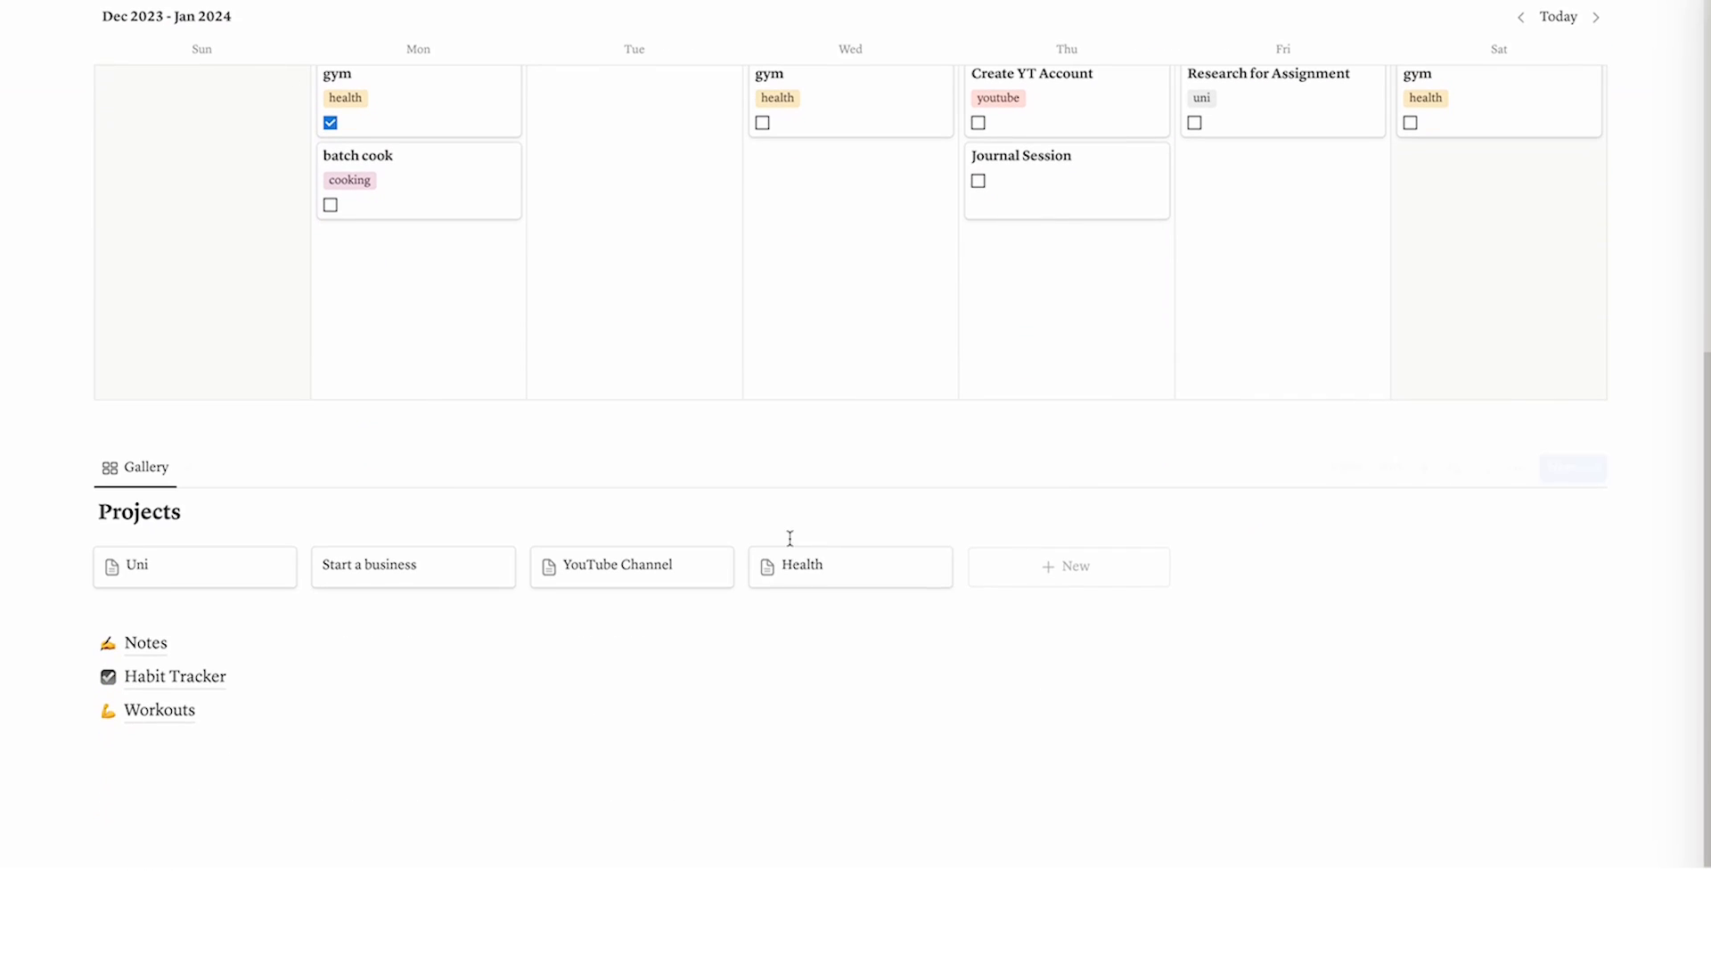
Add icons to the Projects gallery pages and scroll through the Dashboard
click(653, 216)
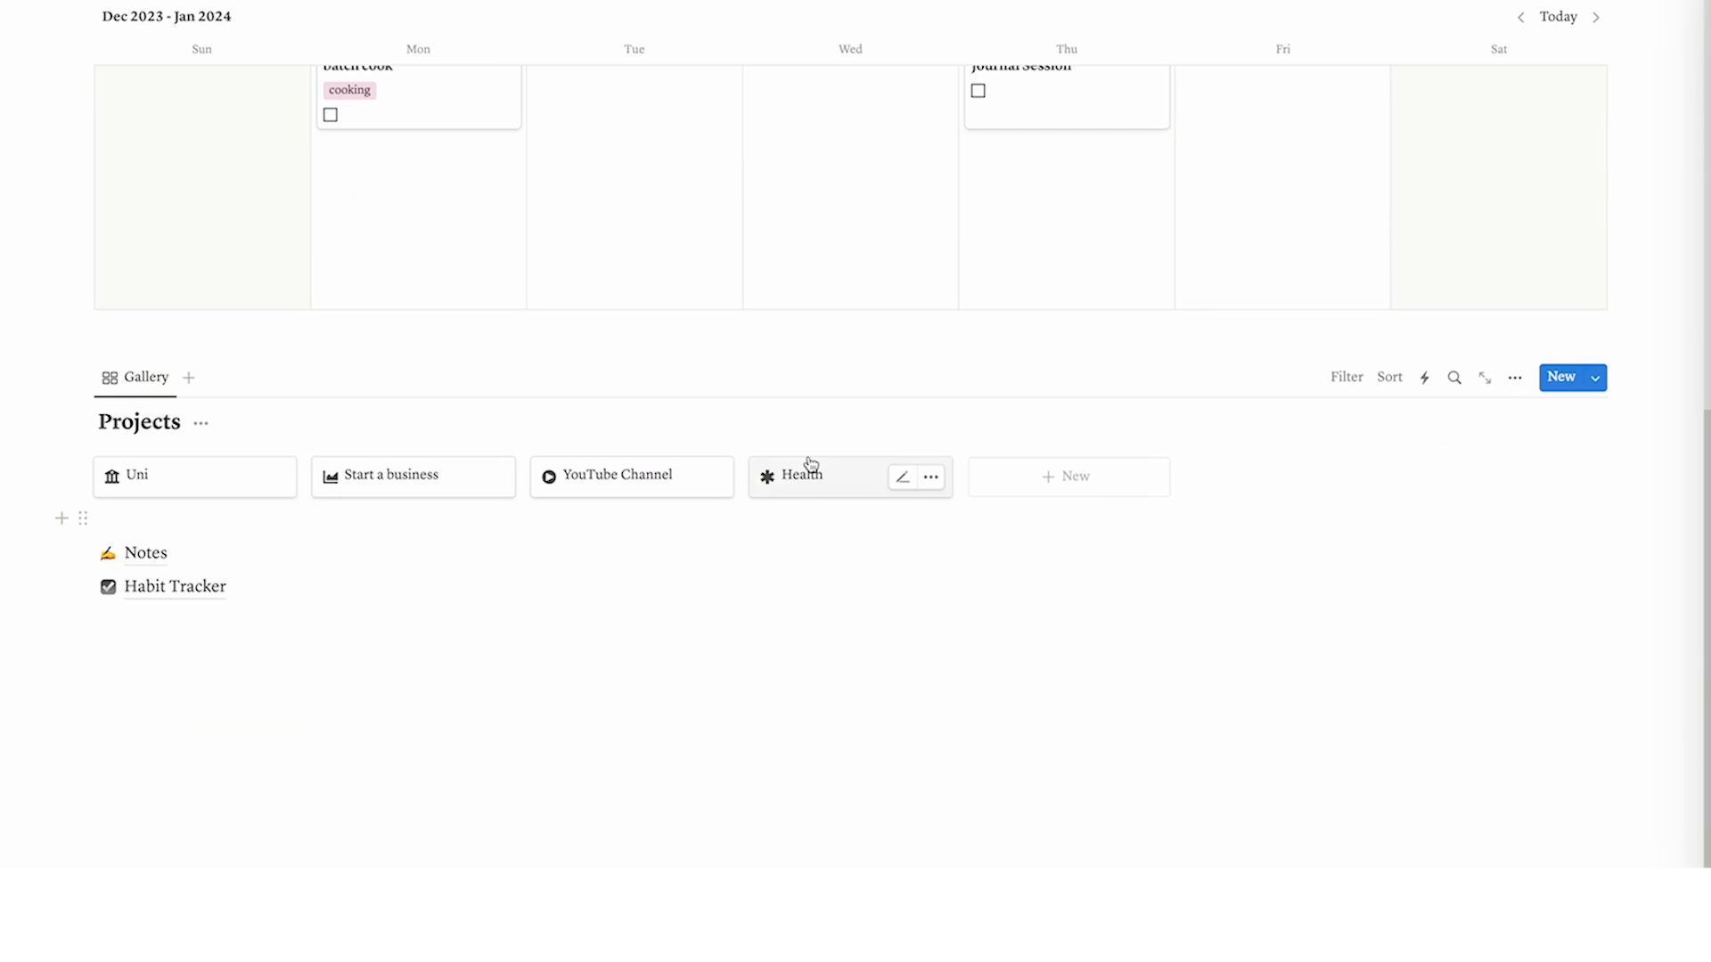
scroll(up, 3)
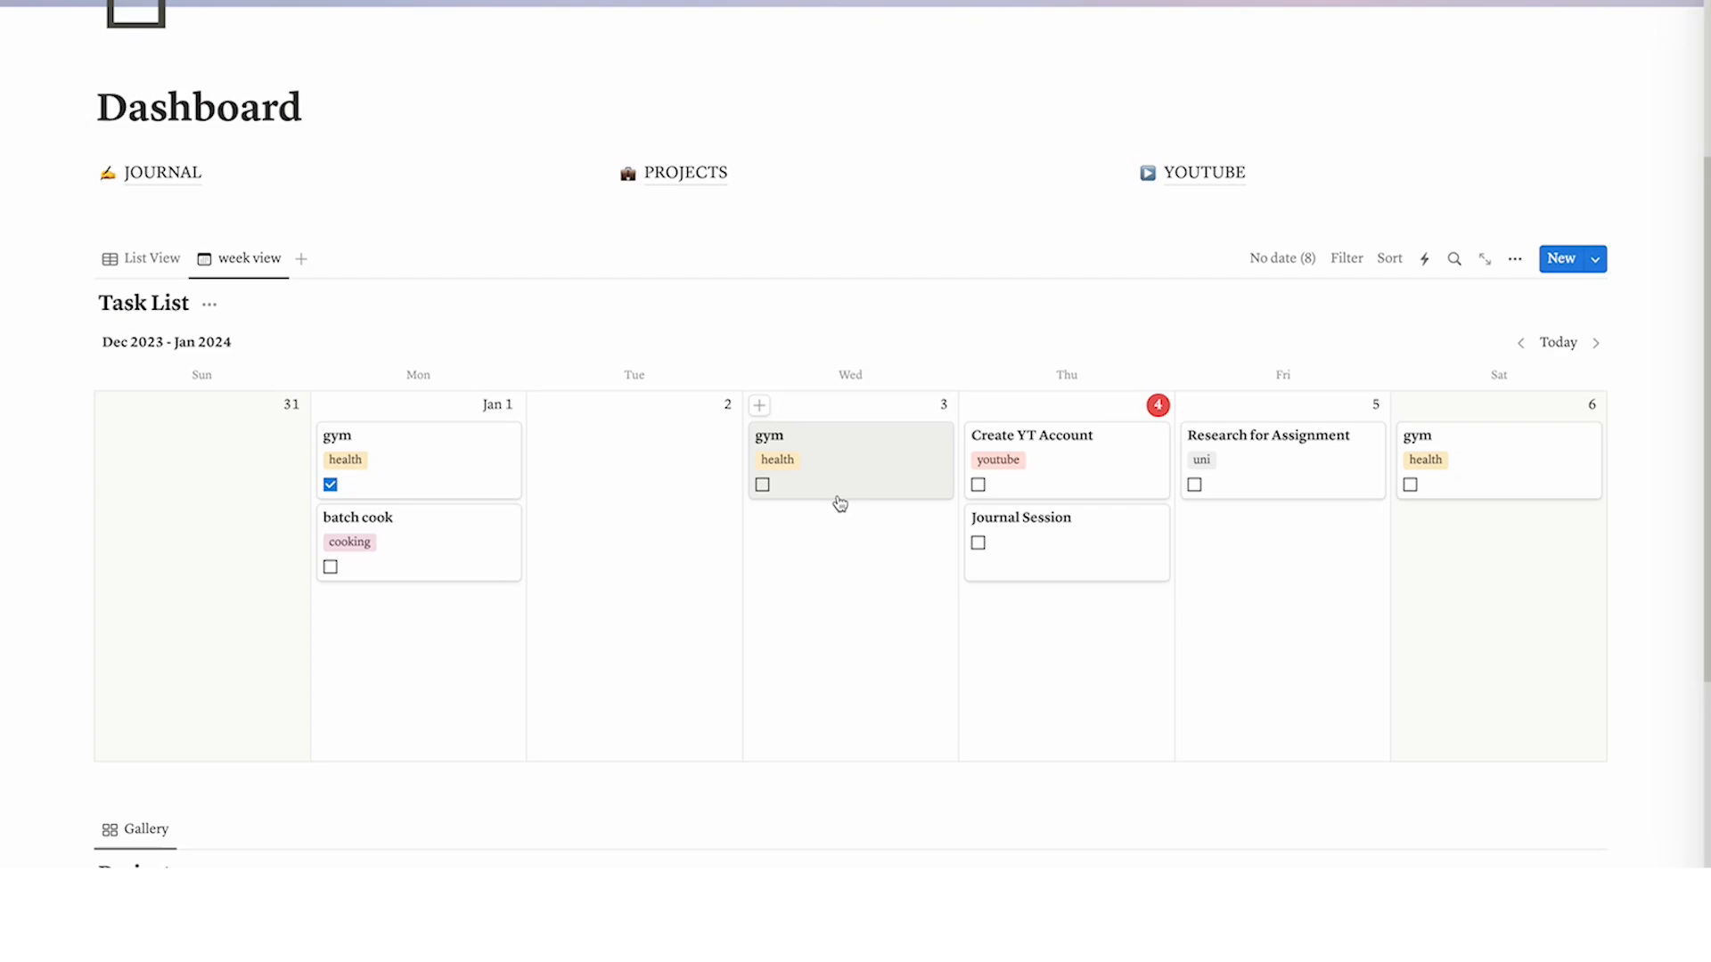
scroll(down, 3)
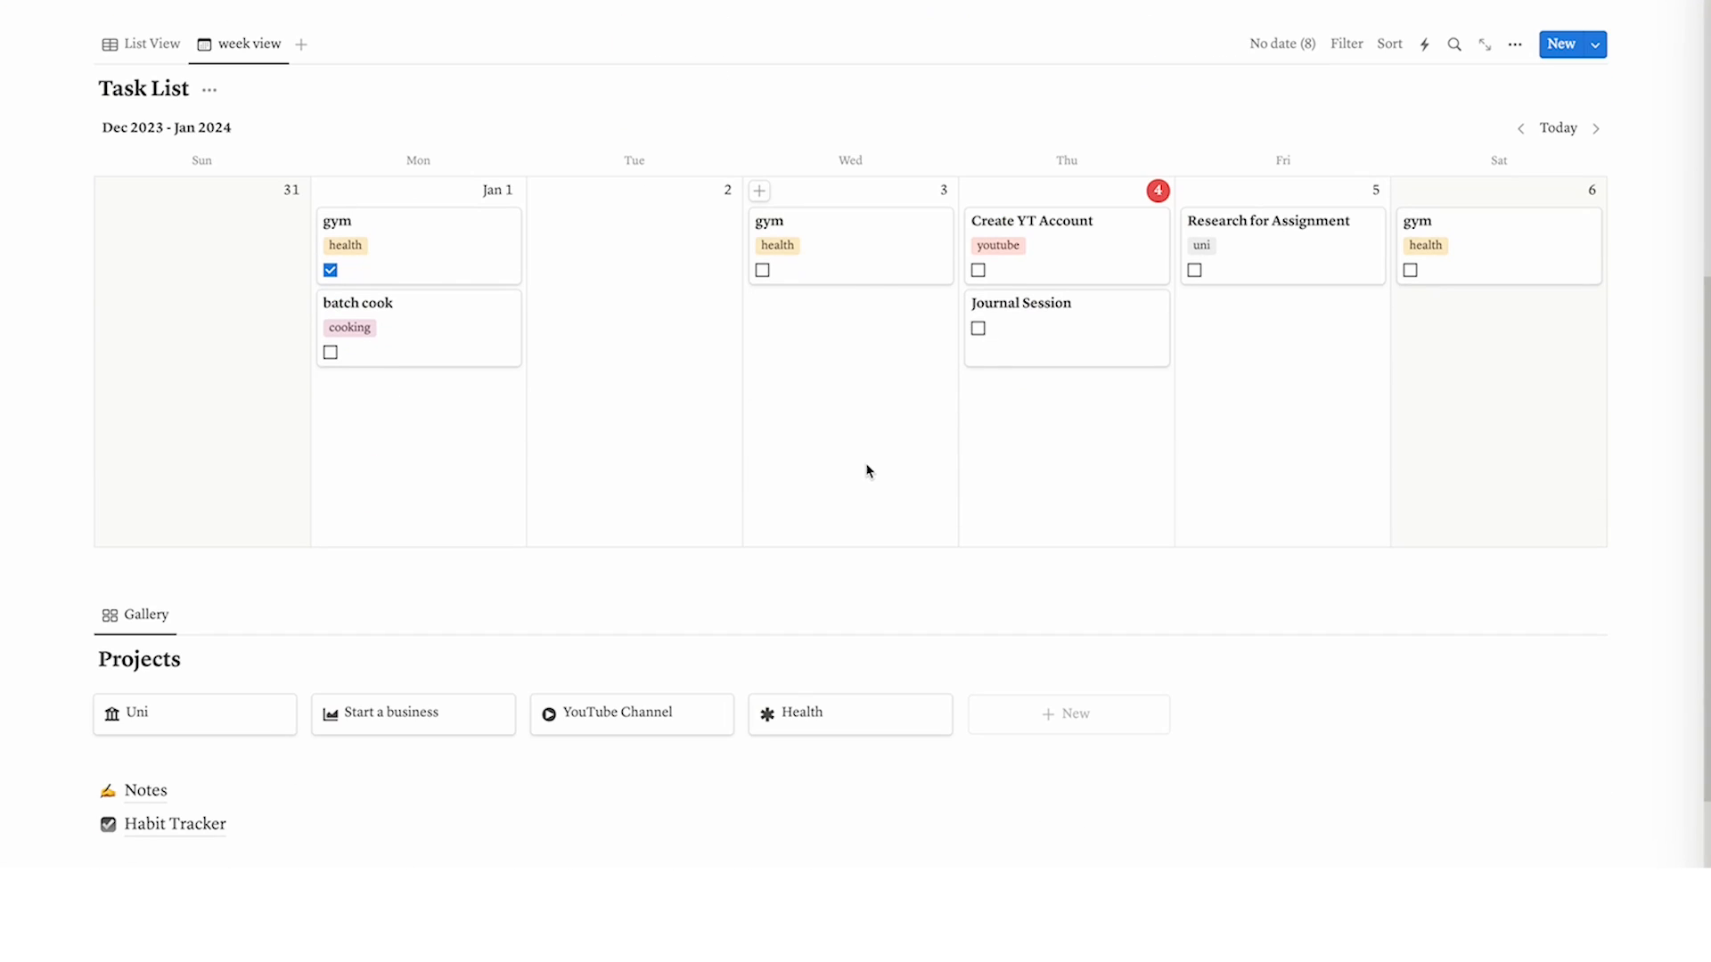
scroll(down, 3)
text(short walk)
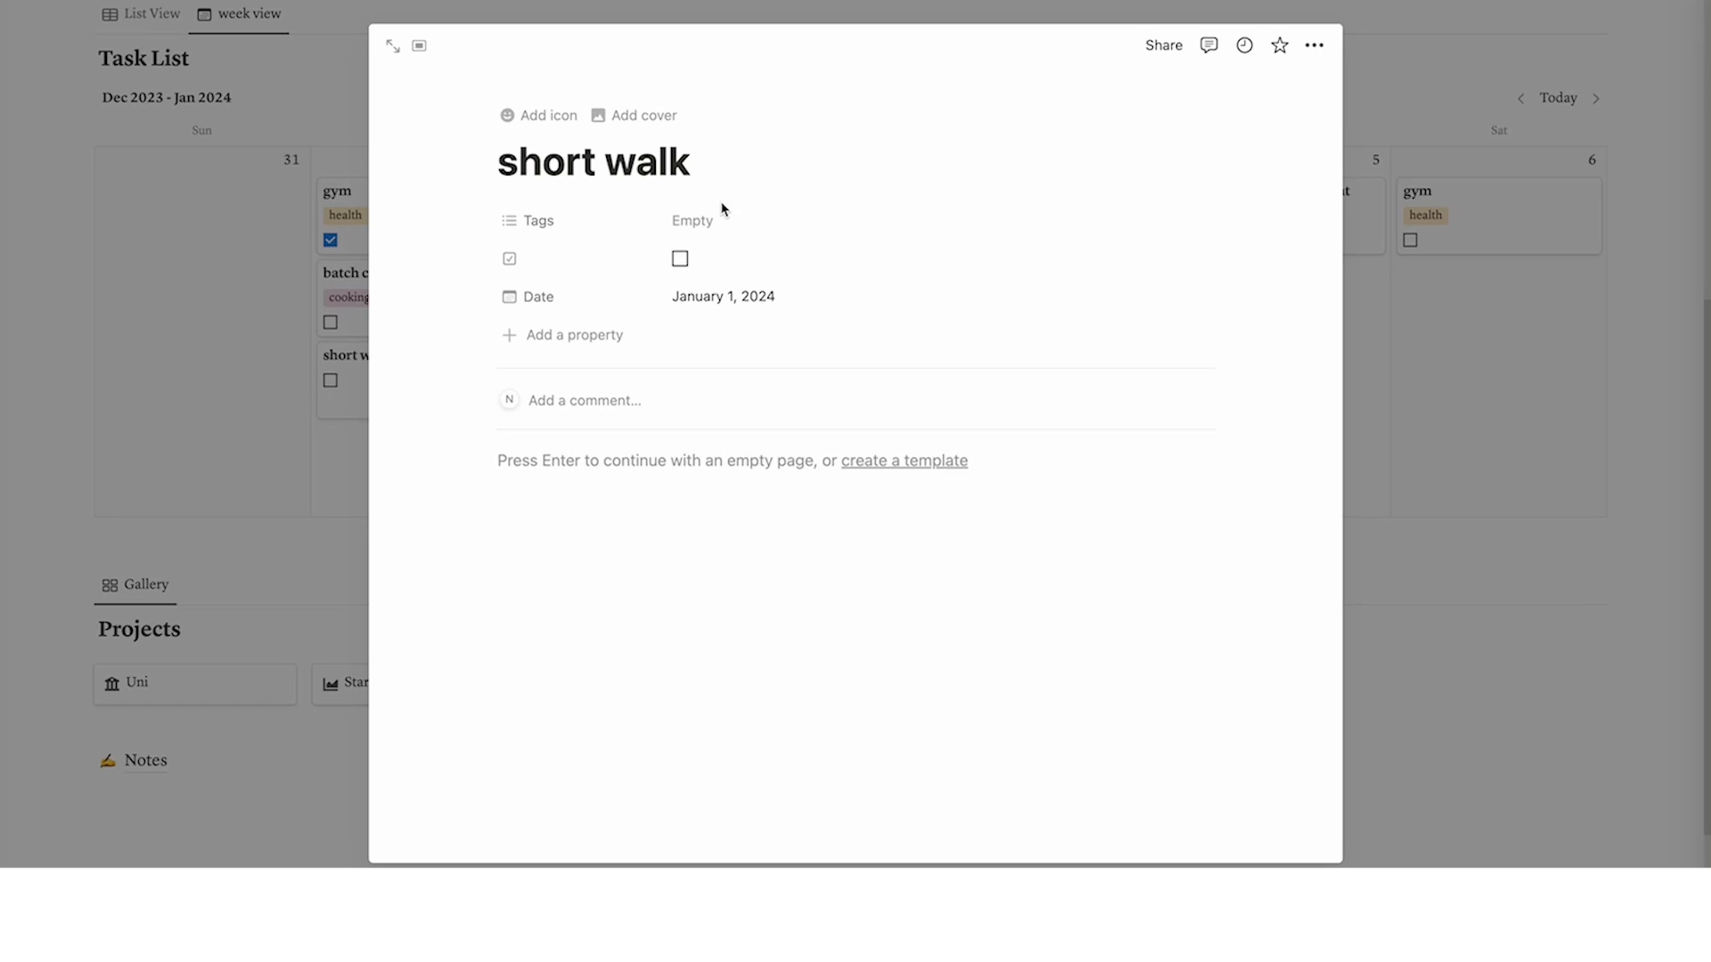
Create a habits tag for short walk, apply New Project template to Habits, filter to habits
text(habits)
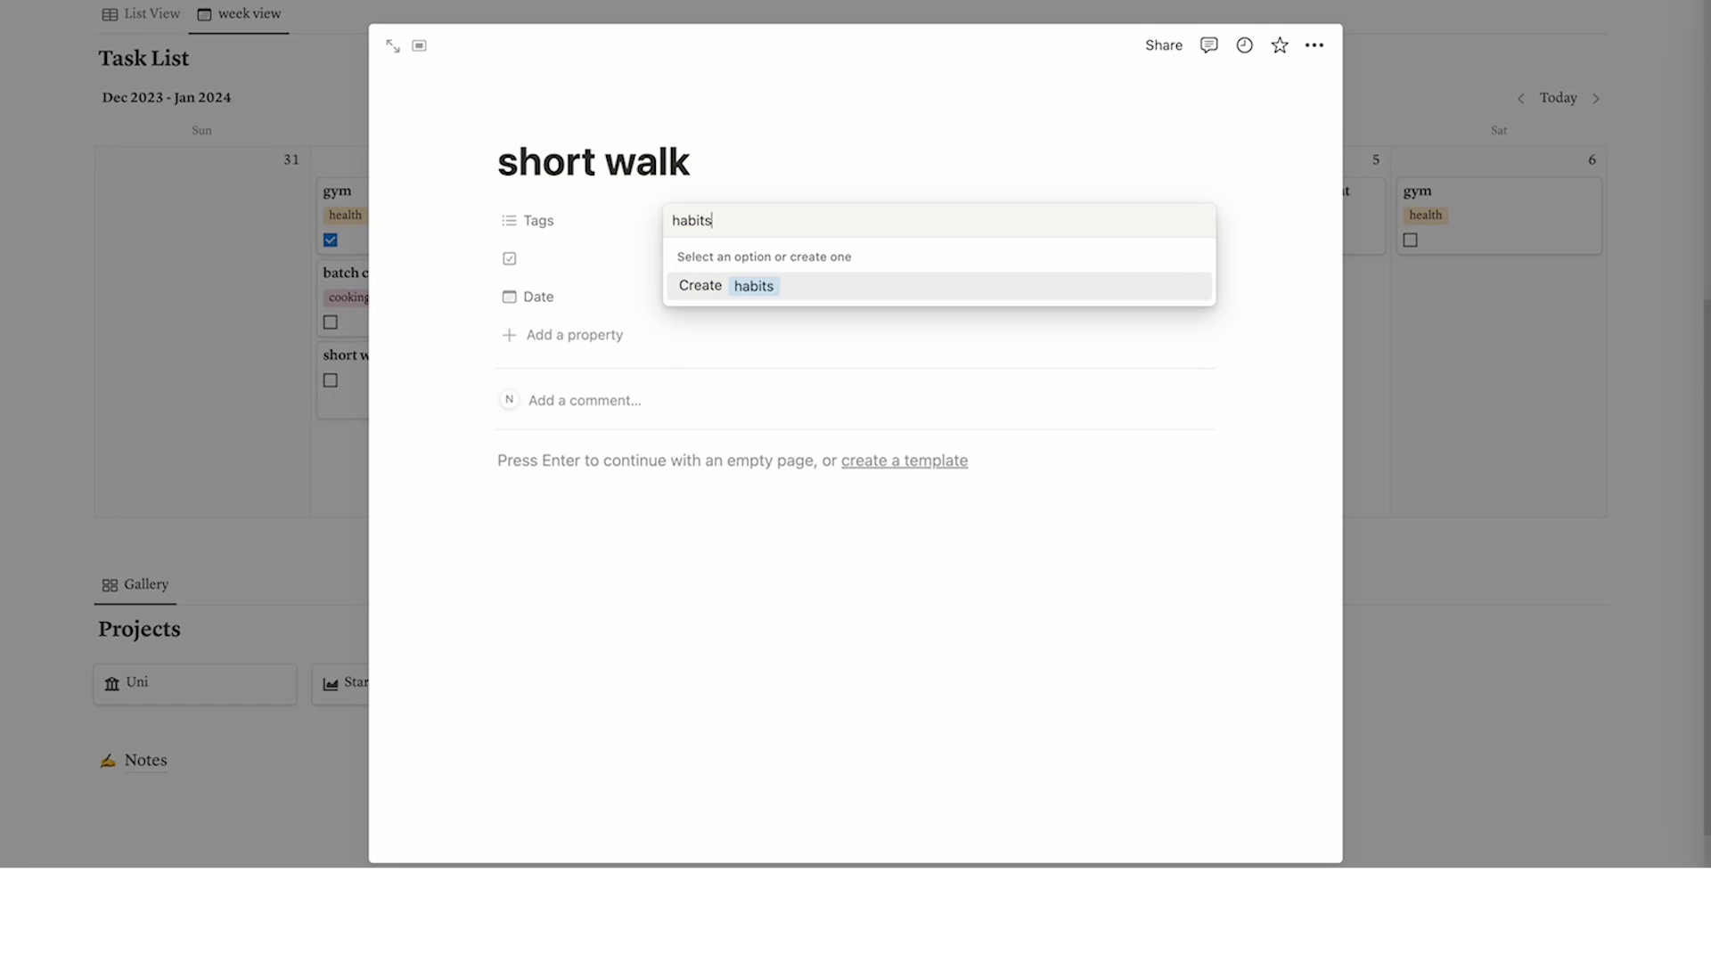
click(725, 286)
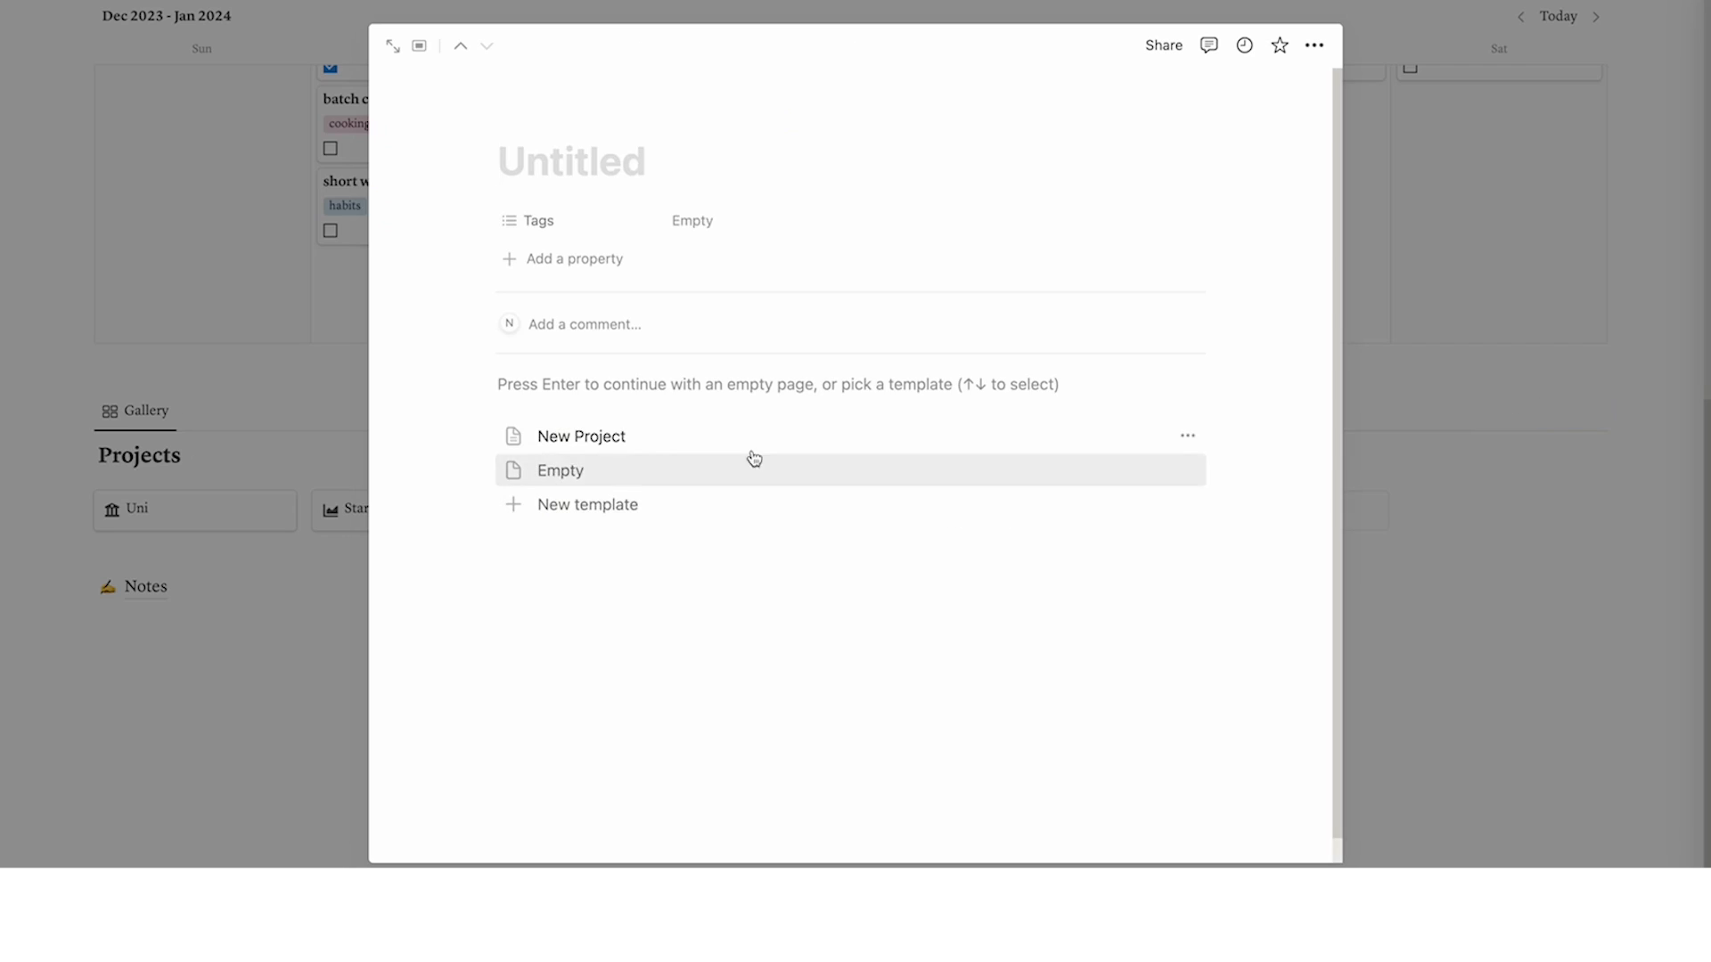
click(580, 436)
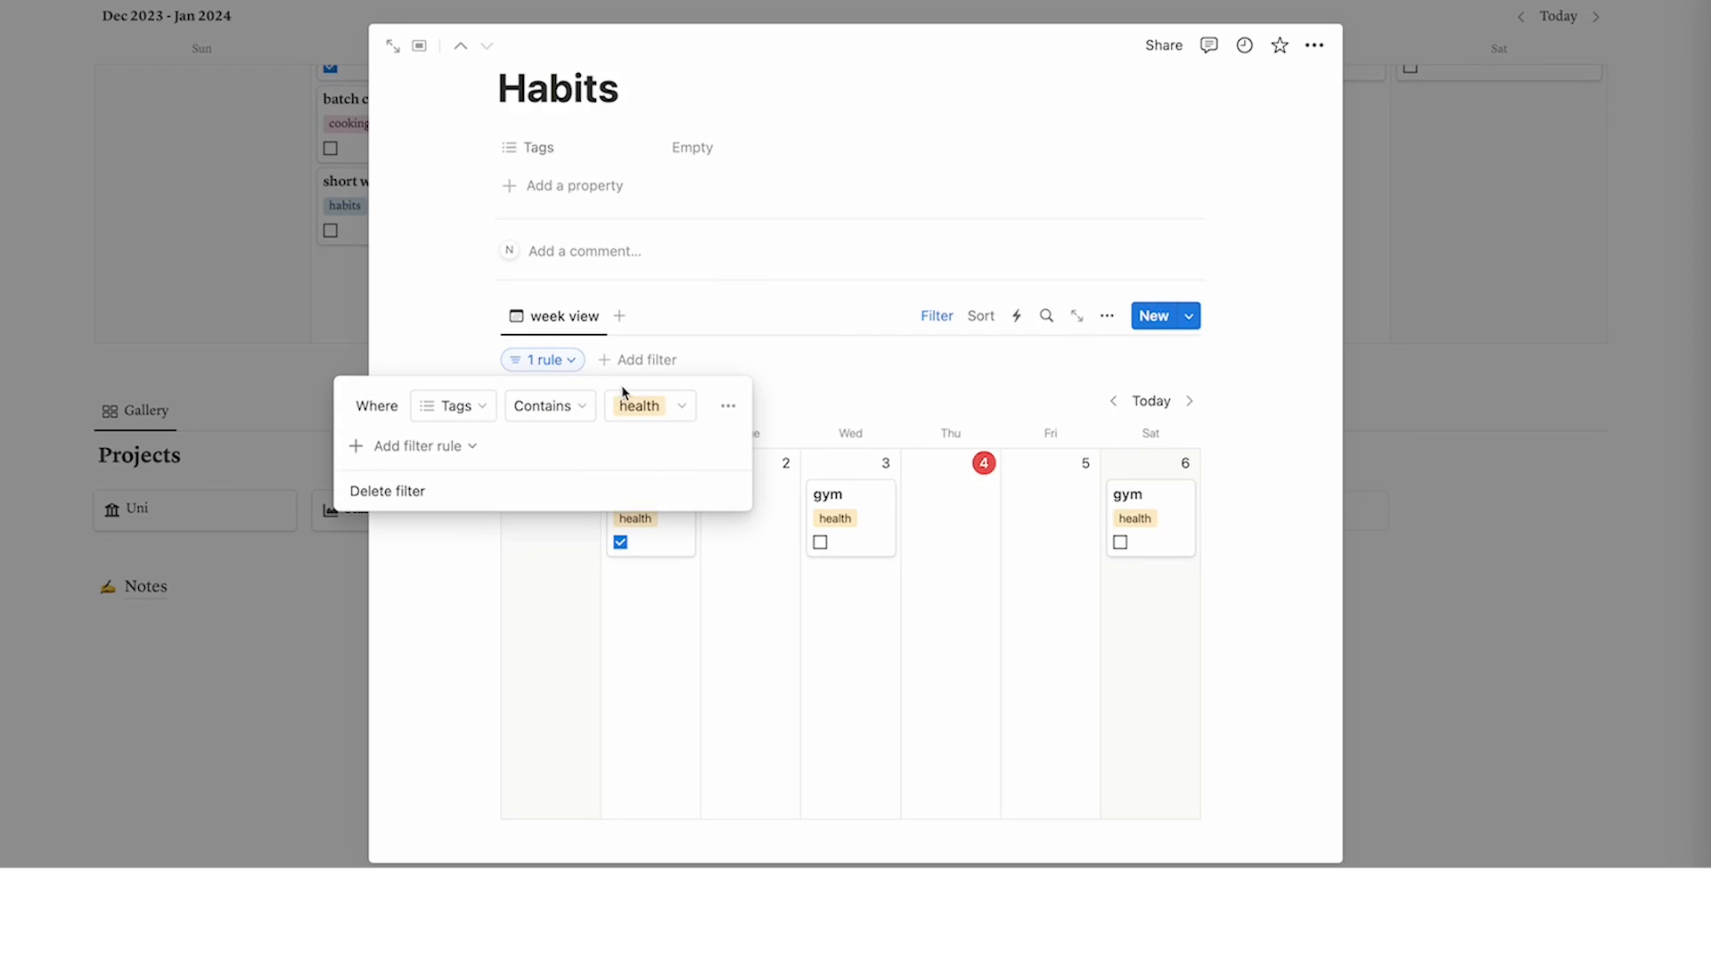
click(647, 404)
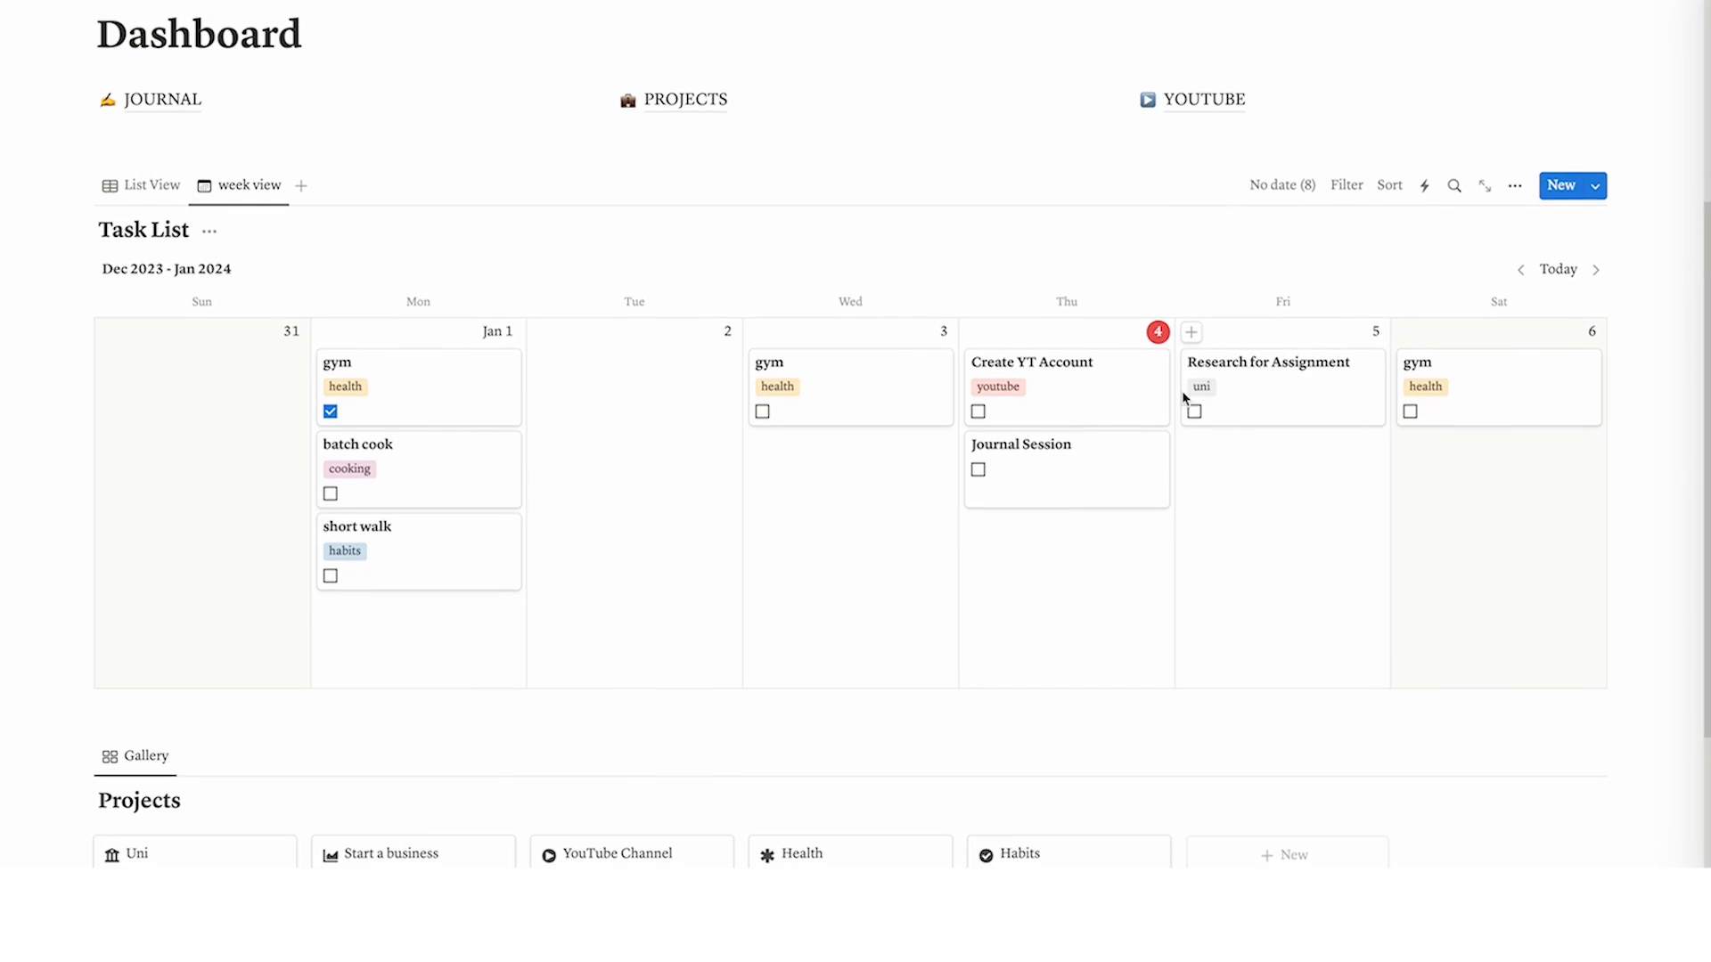
scroll(down, 3)
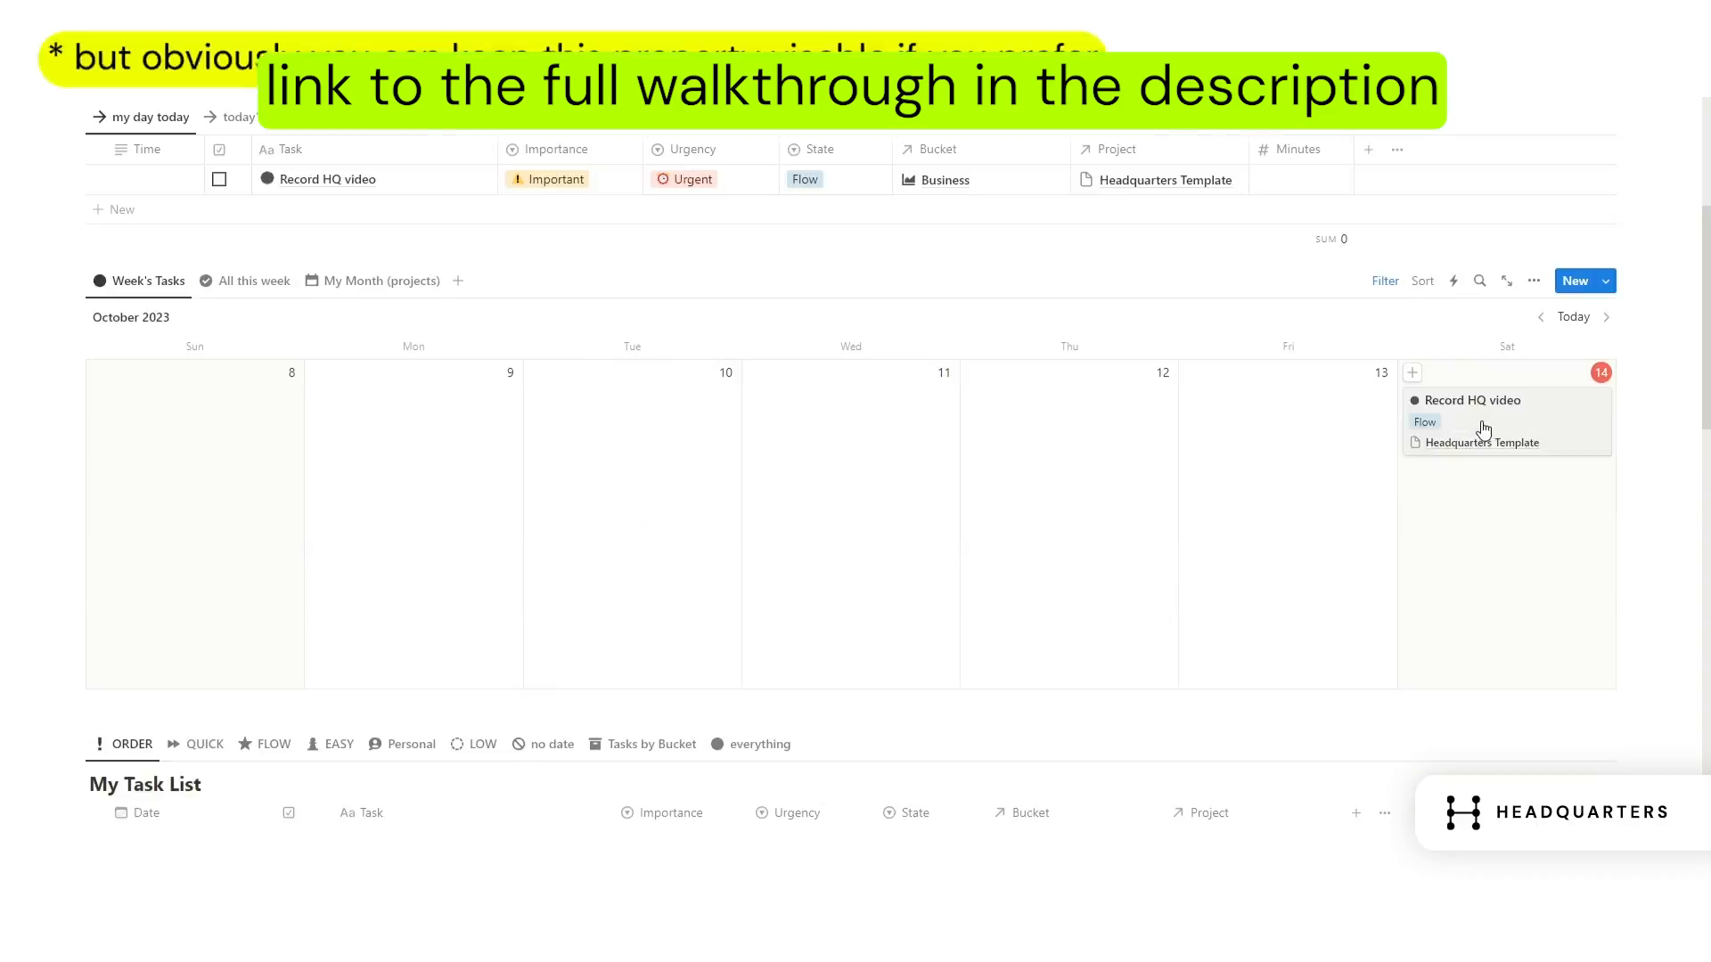
click(406, 656)
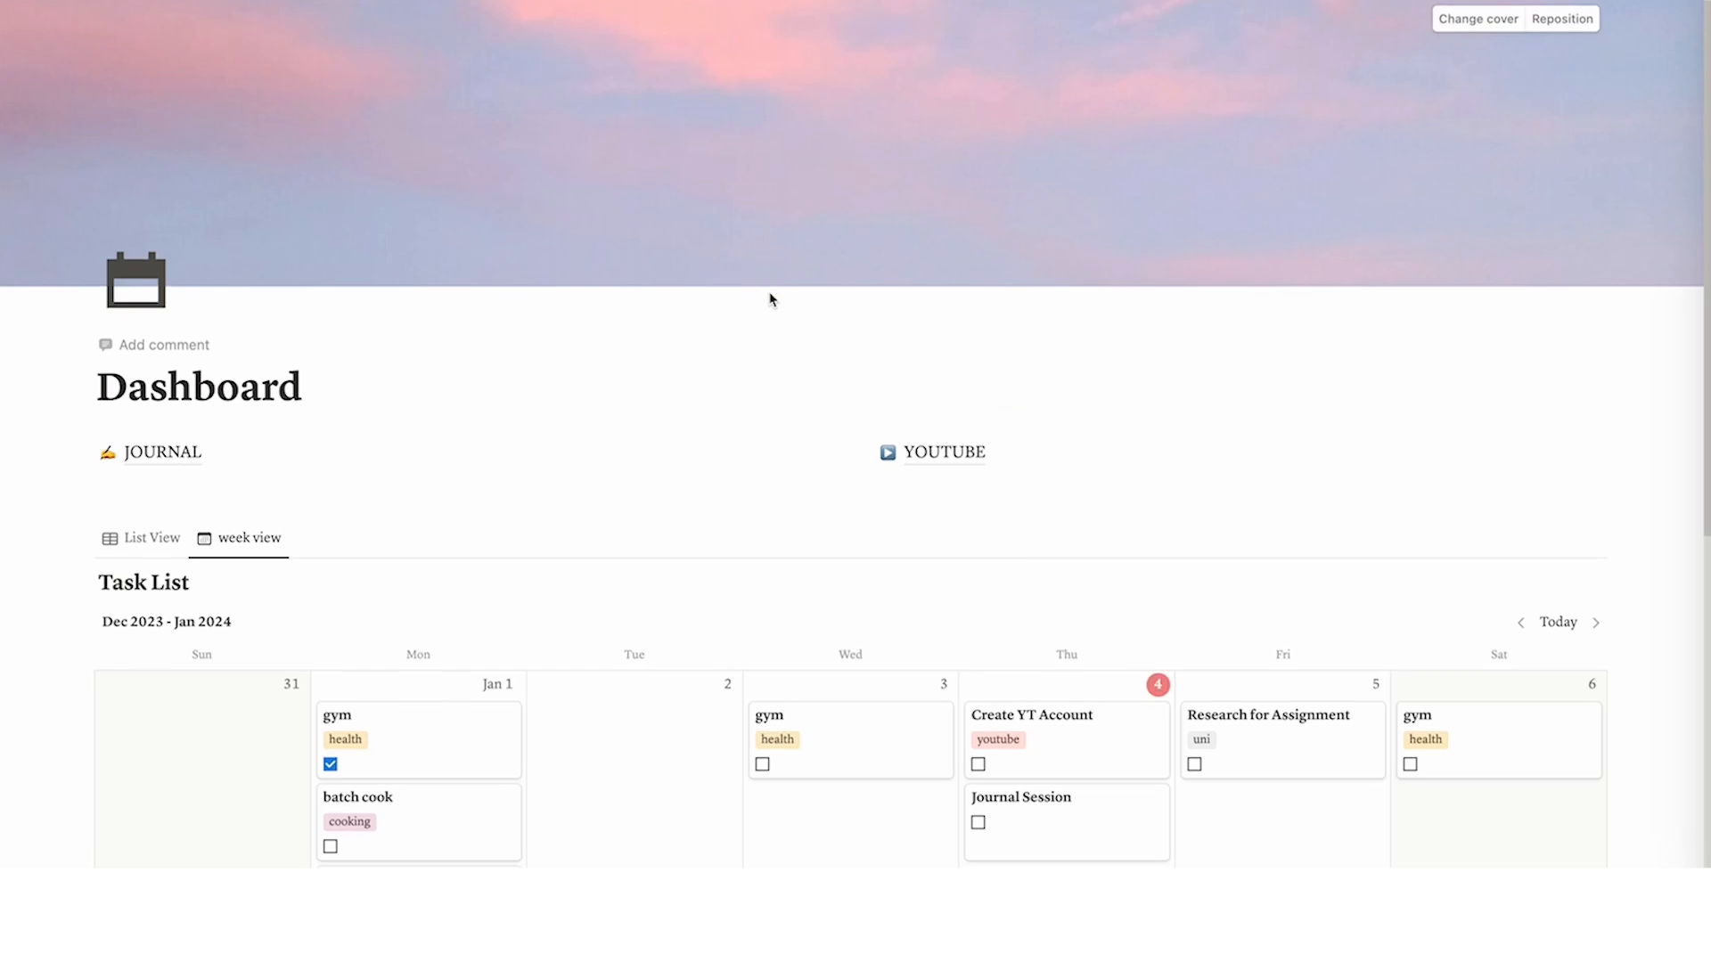
Select the YOUTUBE link block and scroll down the Dashboard
click(944, 453)
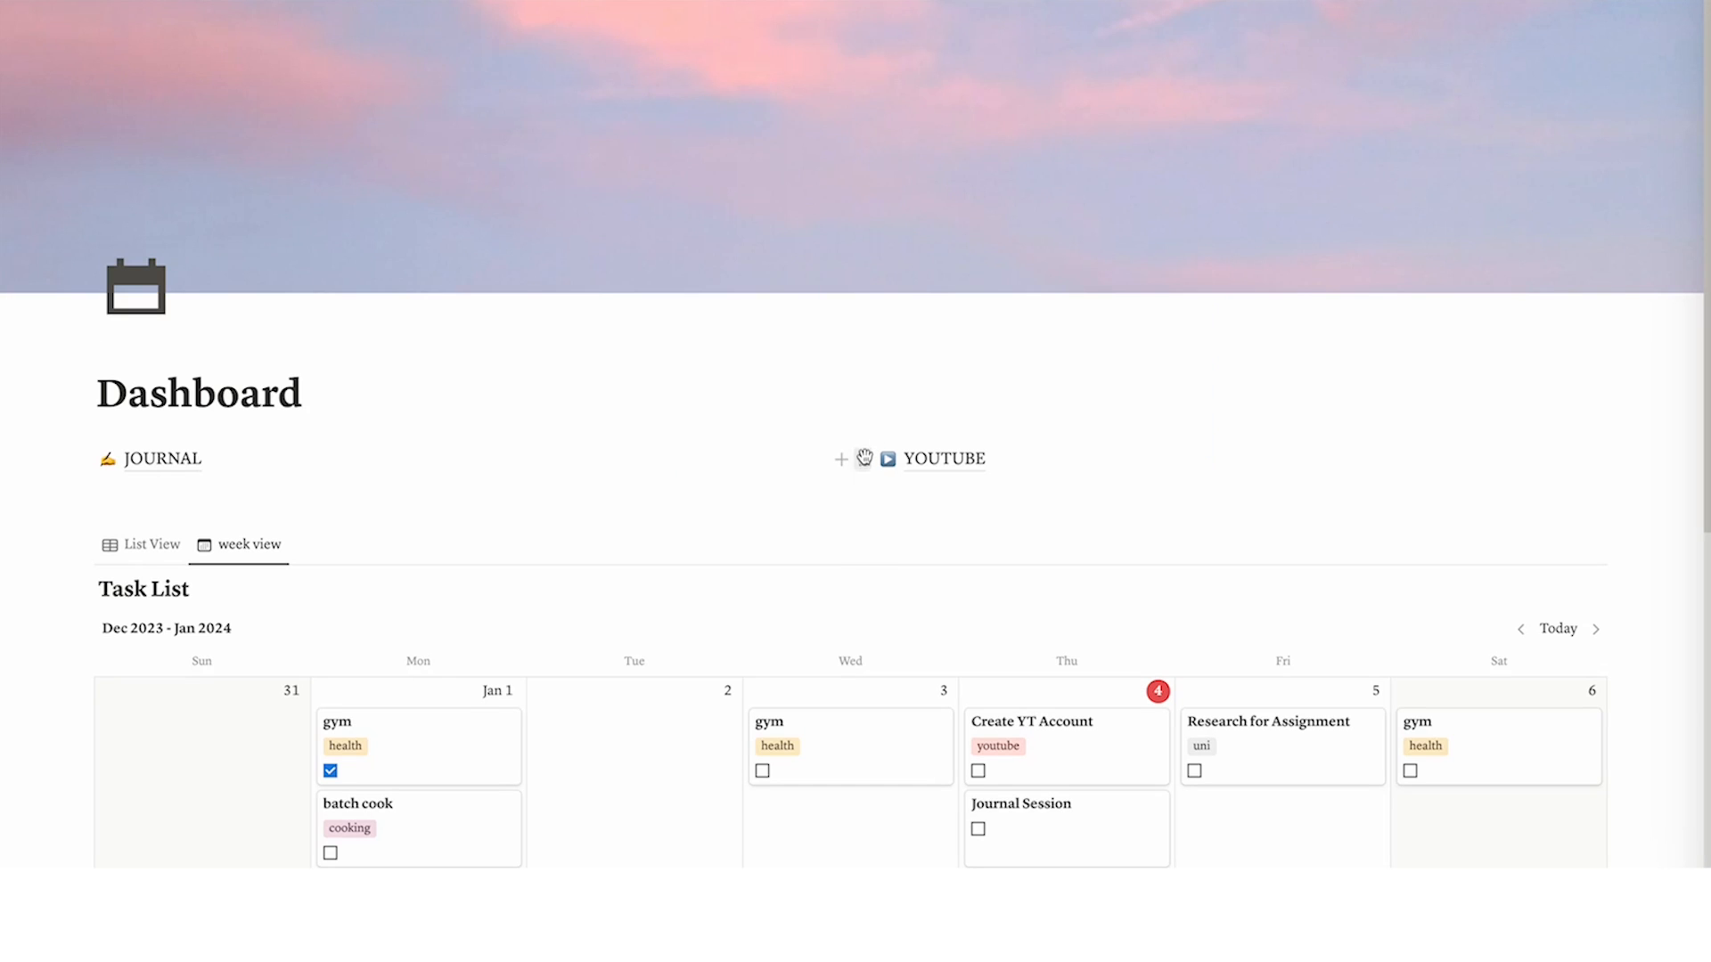
scroll(down, 3)
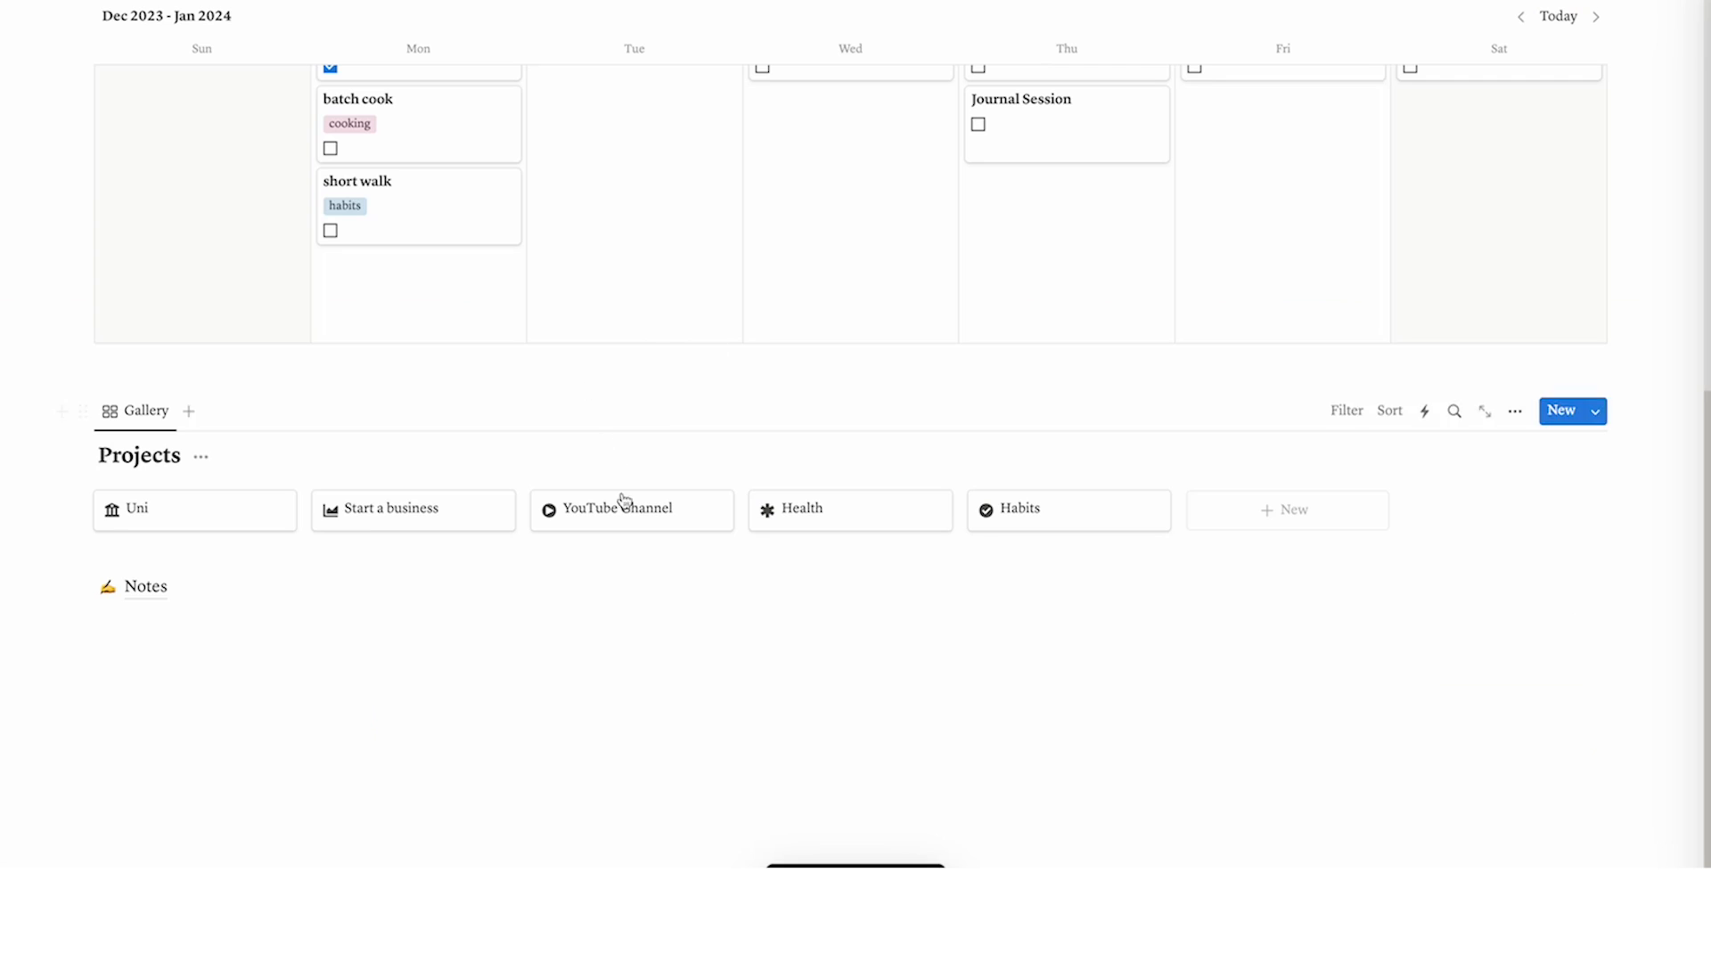
Open the YouTube Channel project as a full page and insert a new database with /database
click(616, 510)
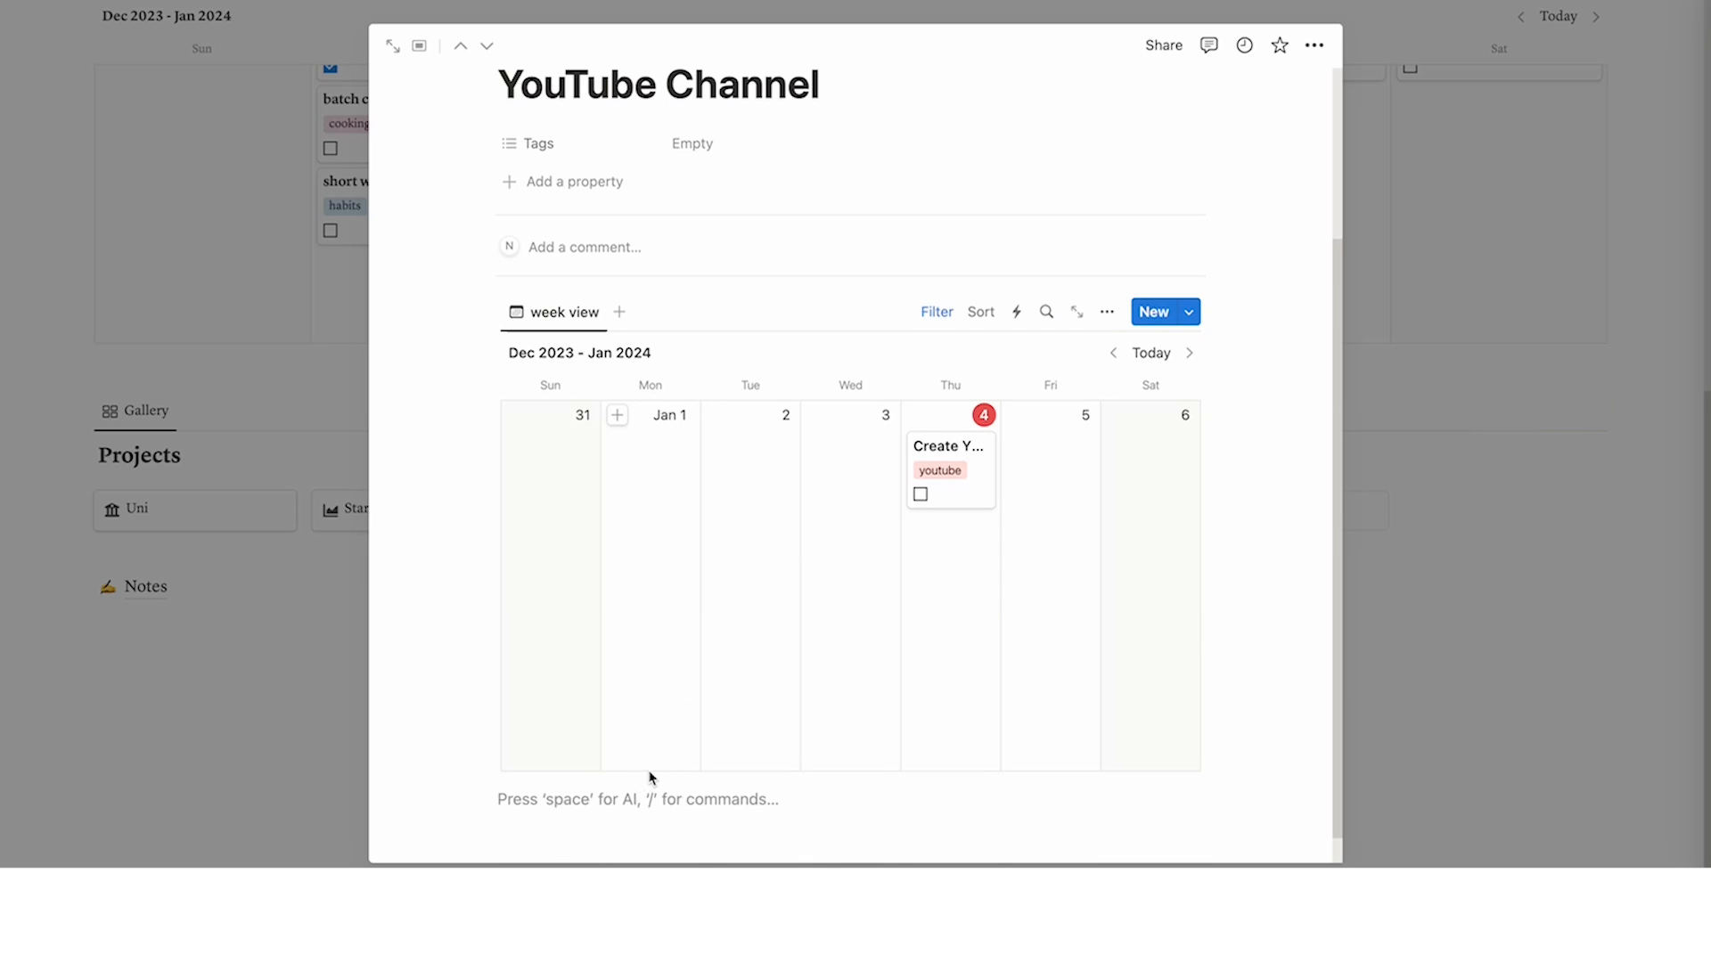
scroll(down, 3)
text(Video Ideas)
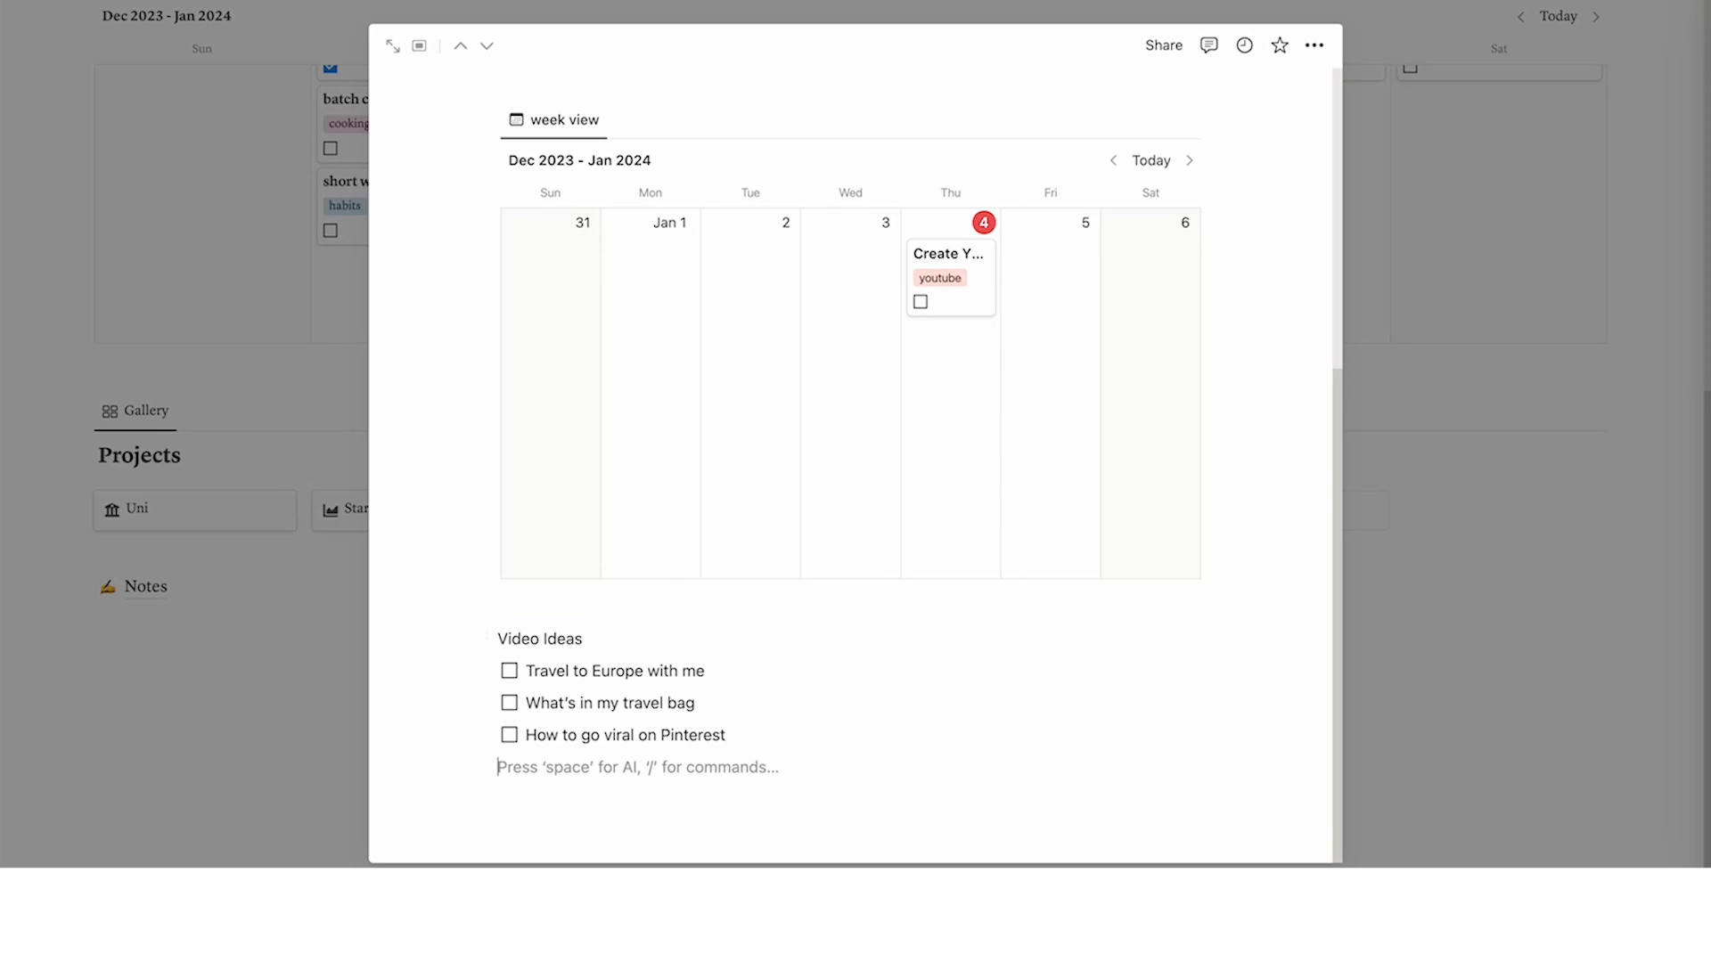
click(392, 45)
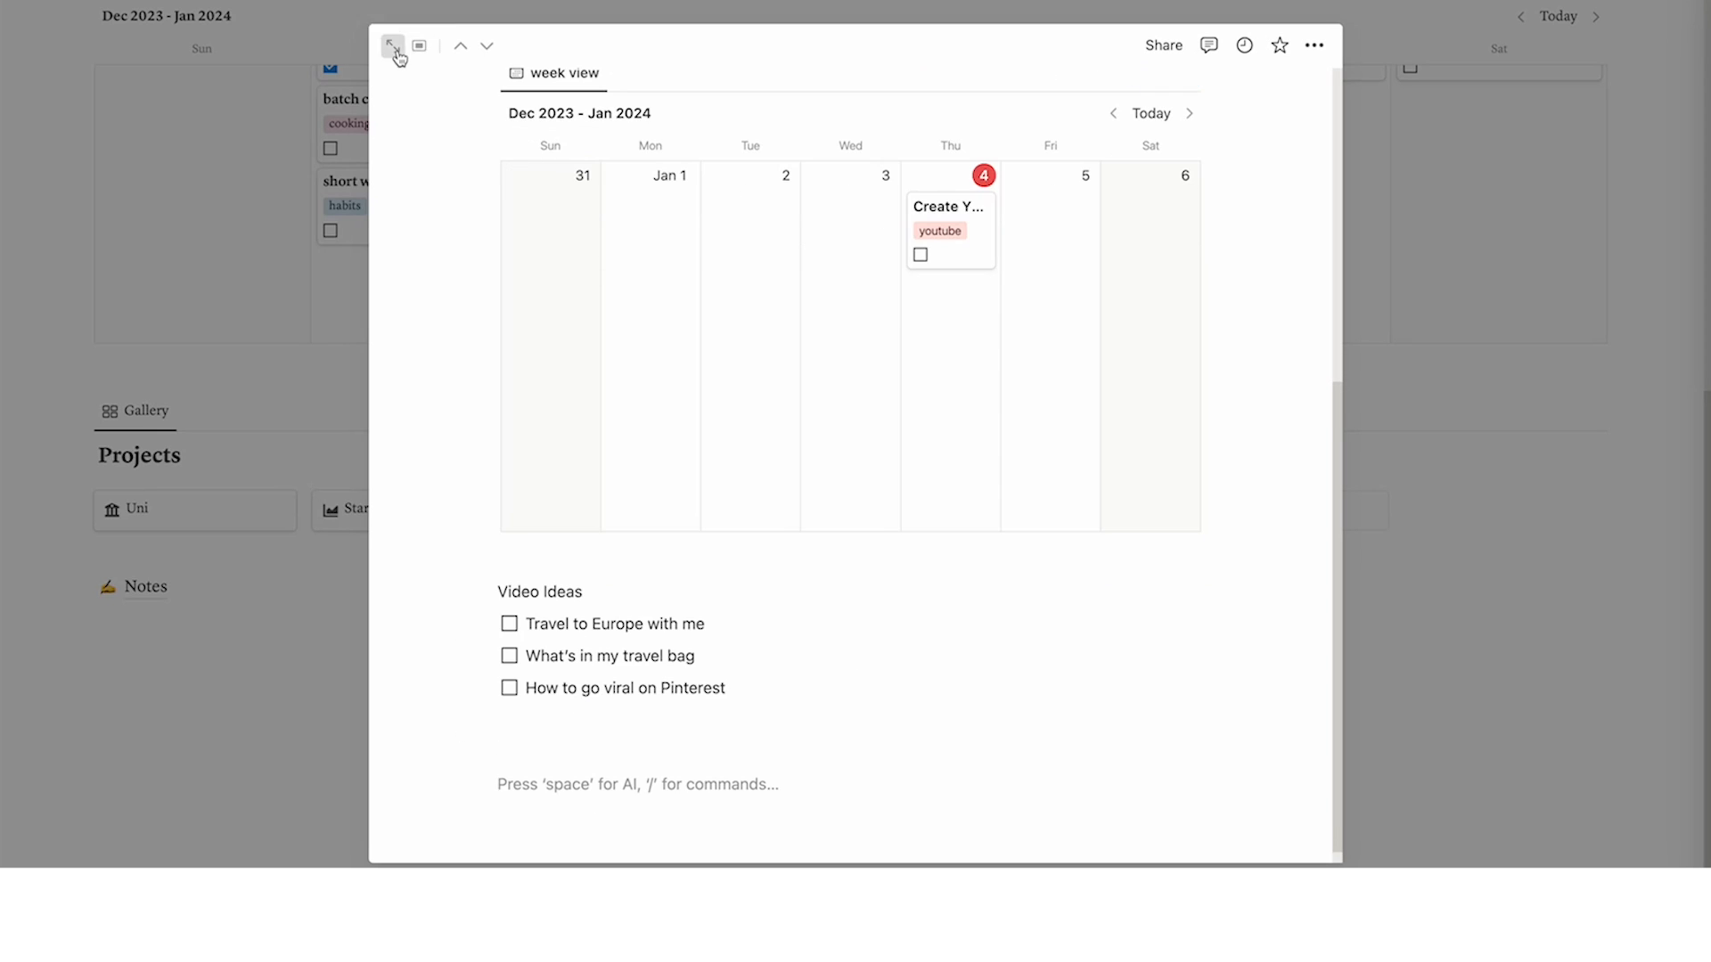
text(/da)
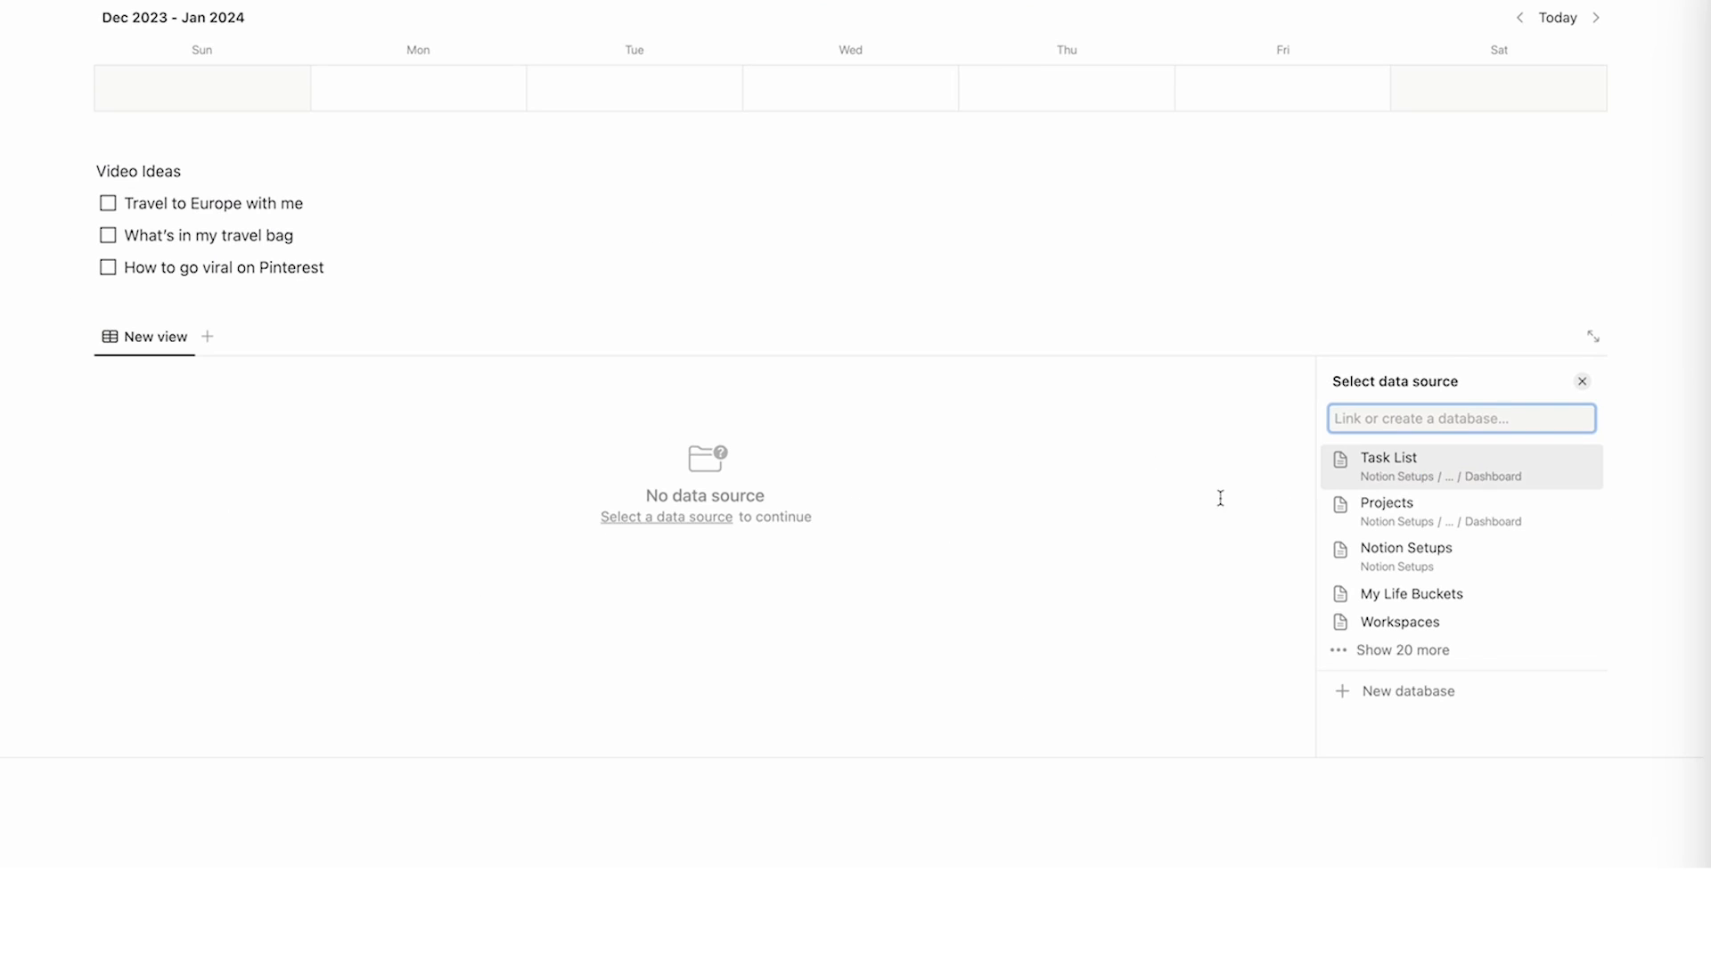
click(1408, 691)
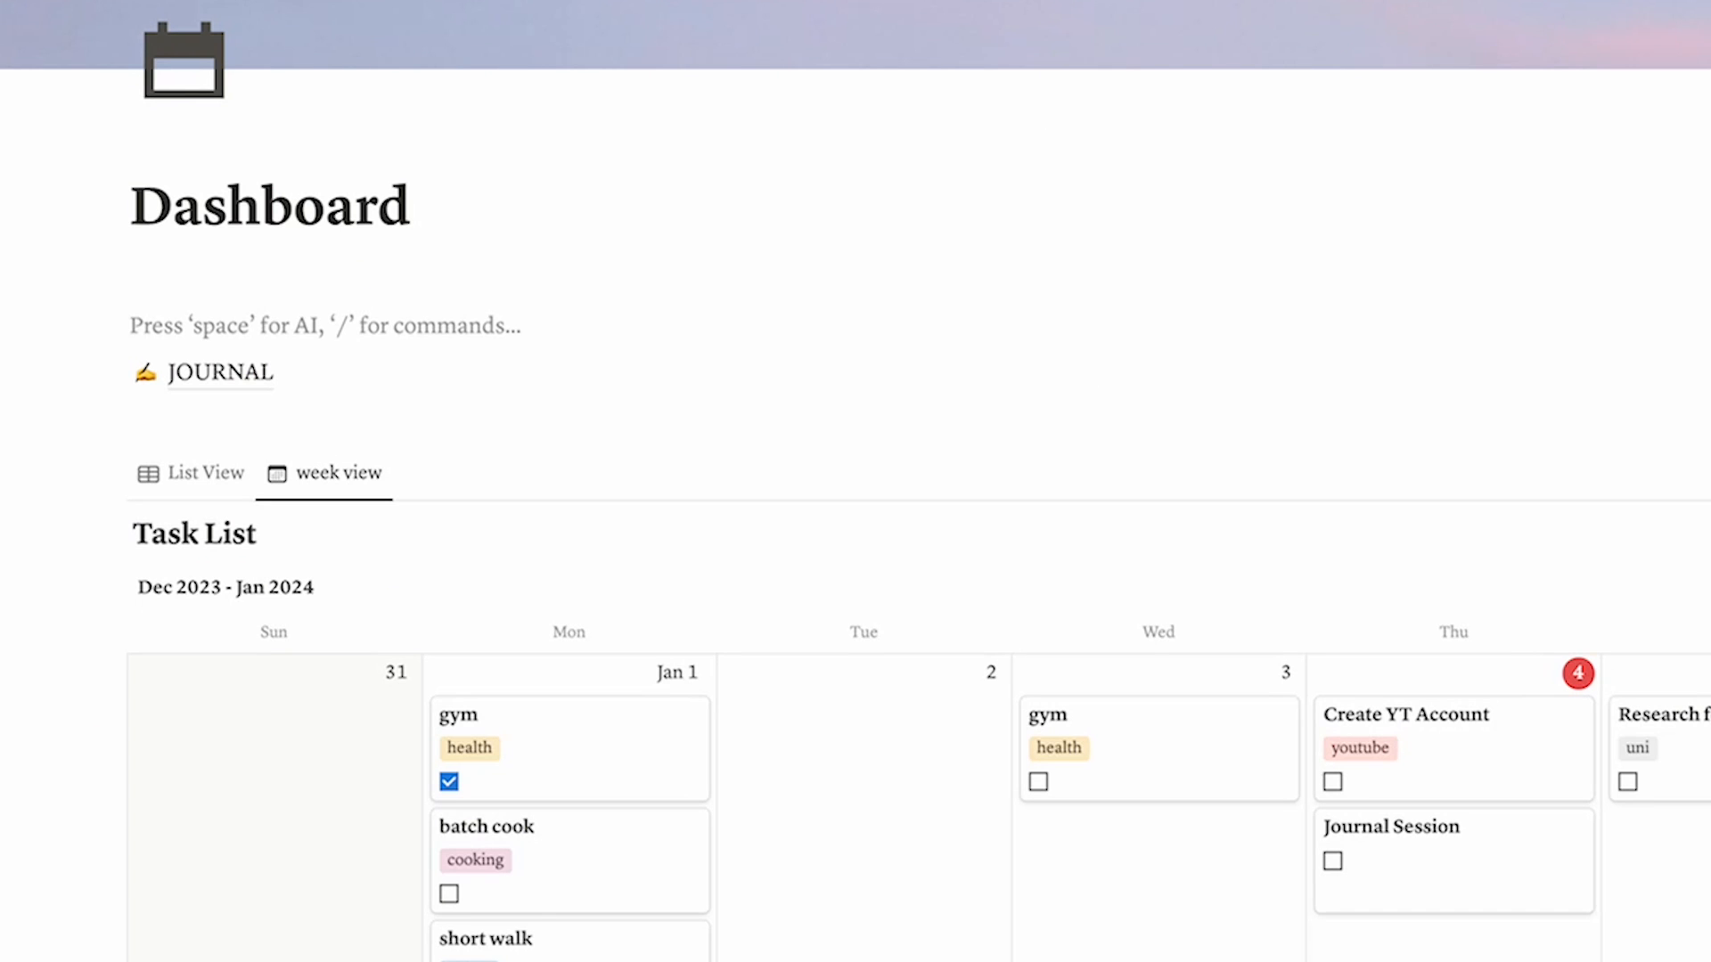
Insert a 'New Video Idea' button that adds a page to Vid Ideas, then opens it
text(/but)
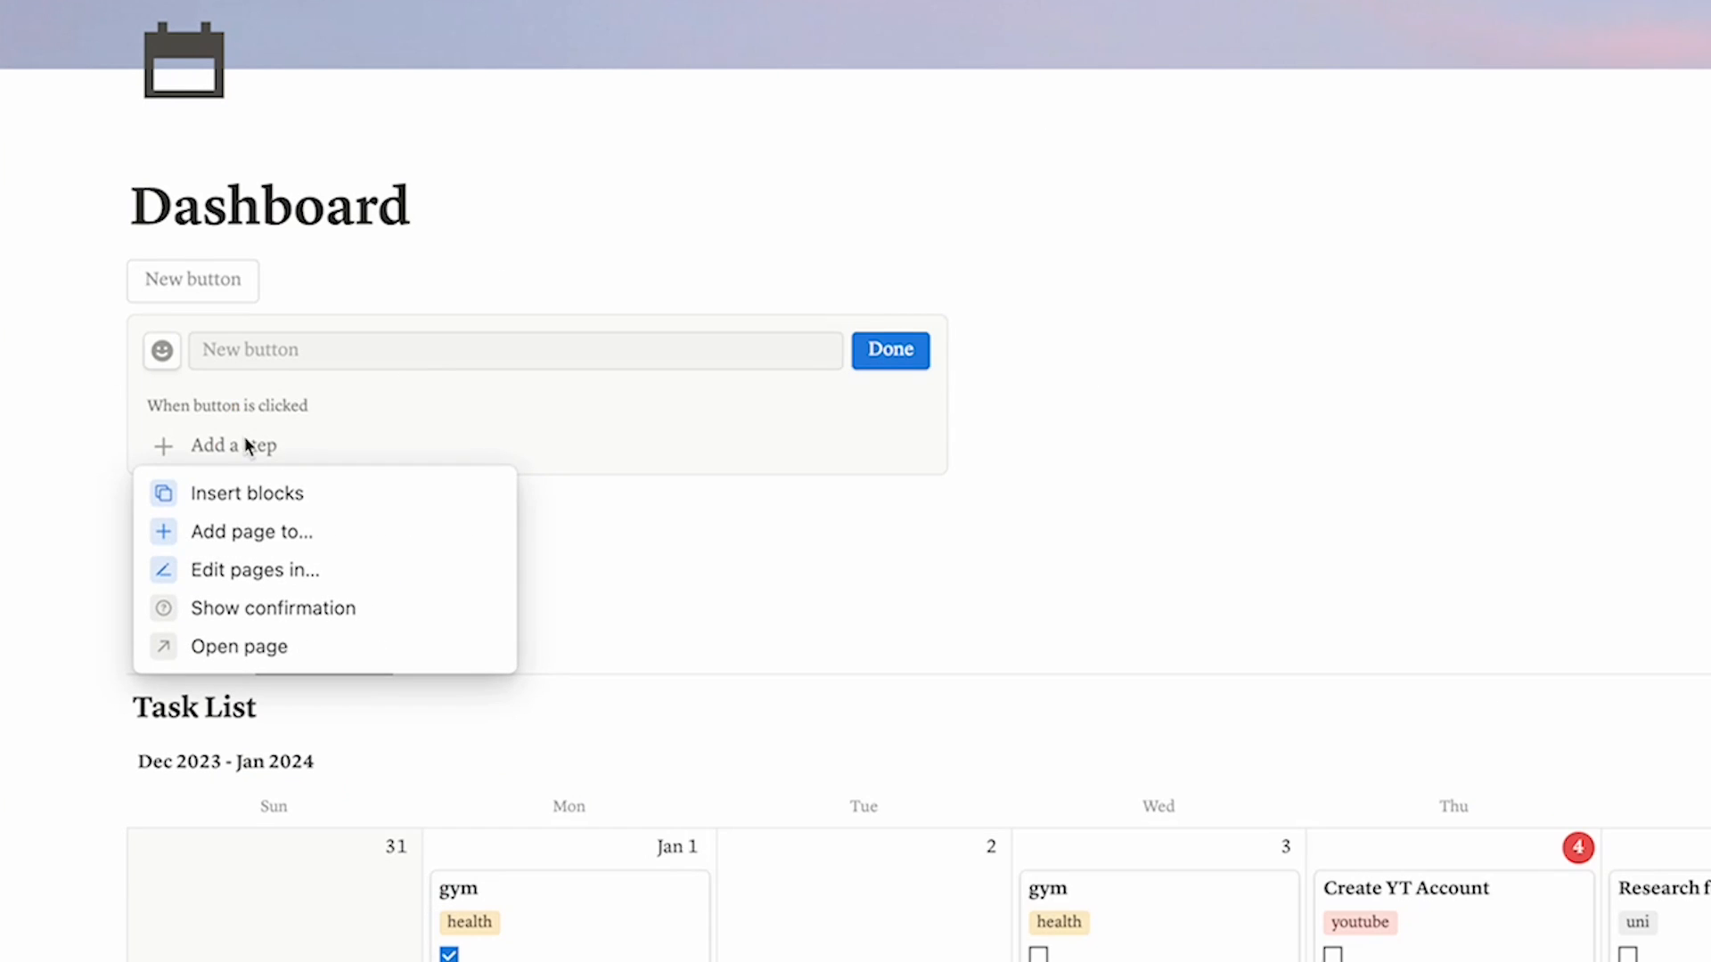
click(253, 531)
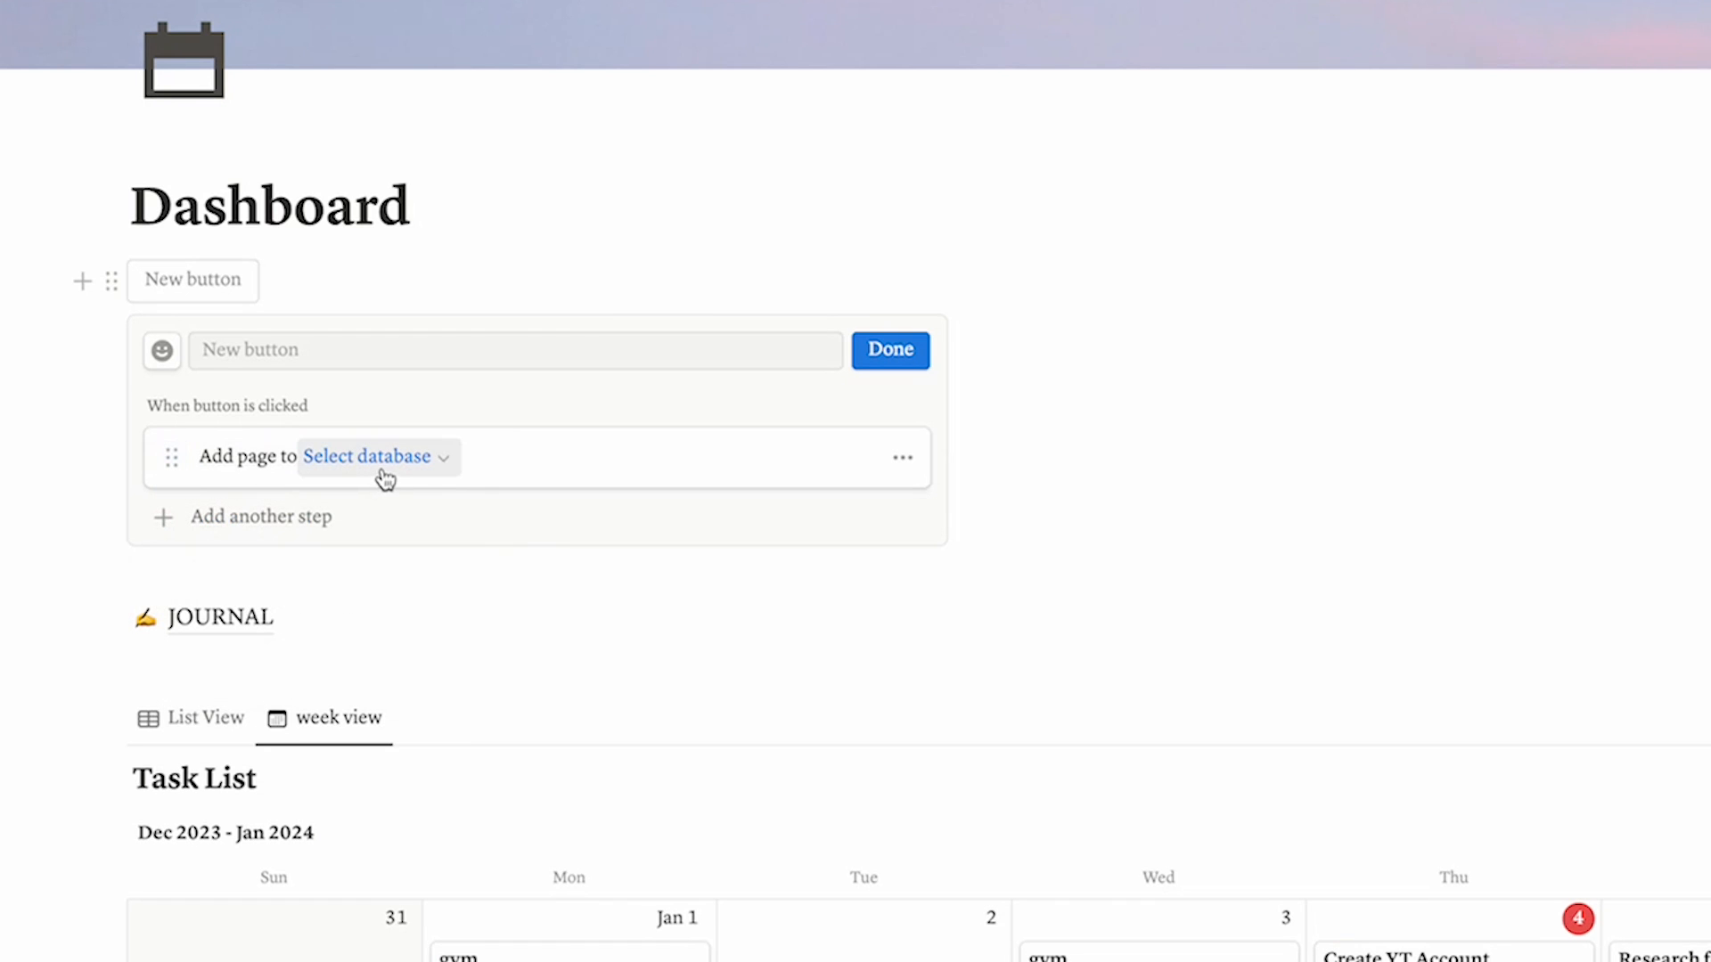
click(367, 457)
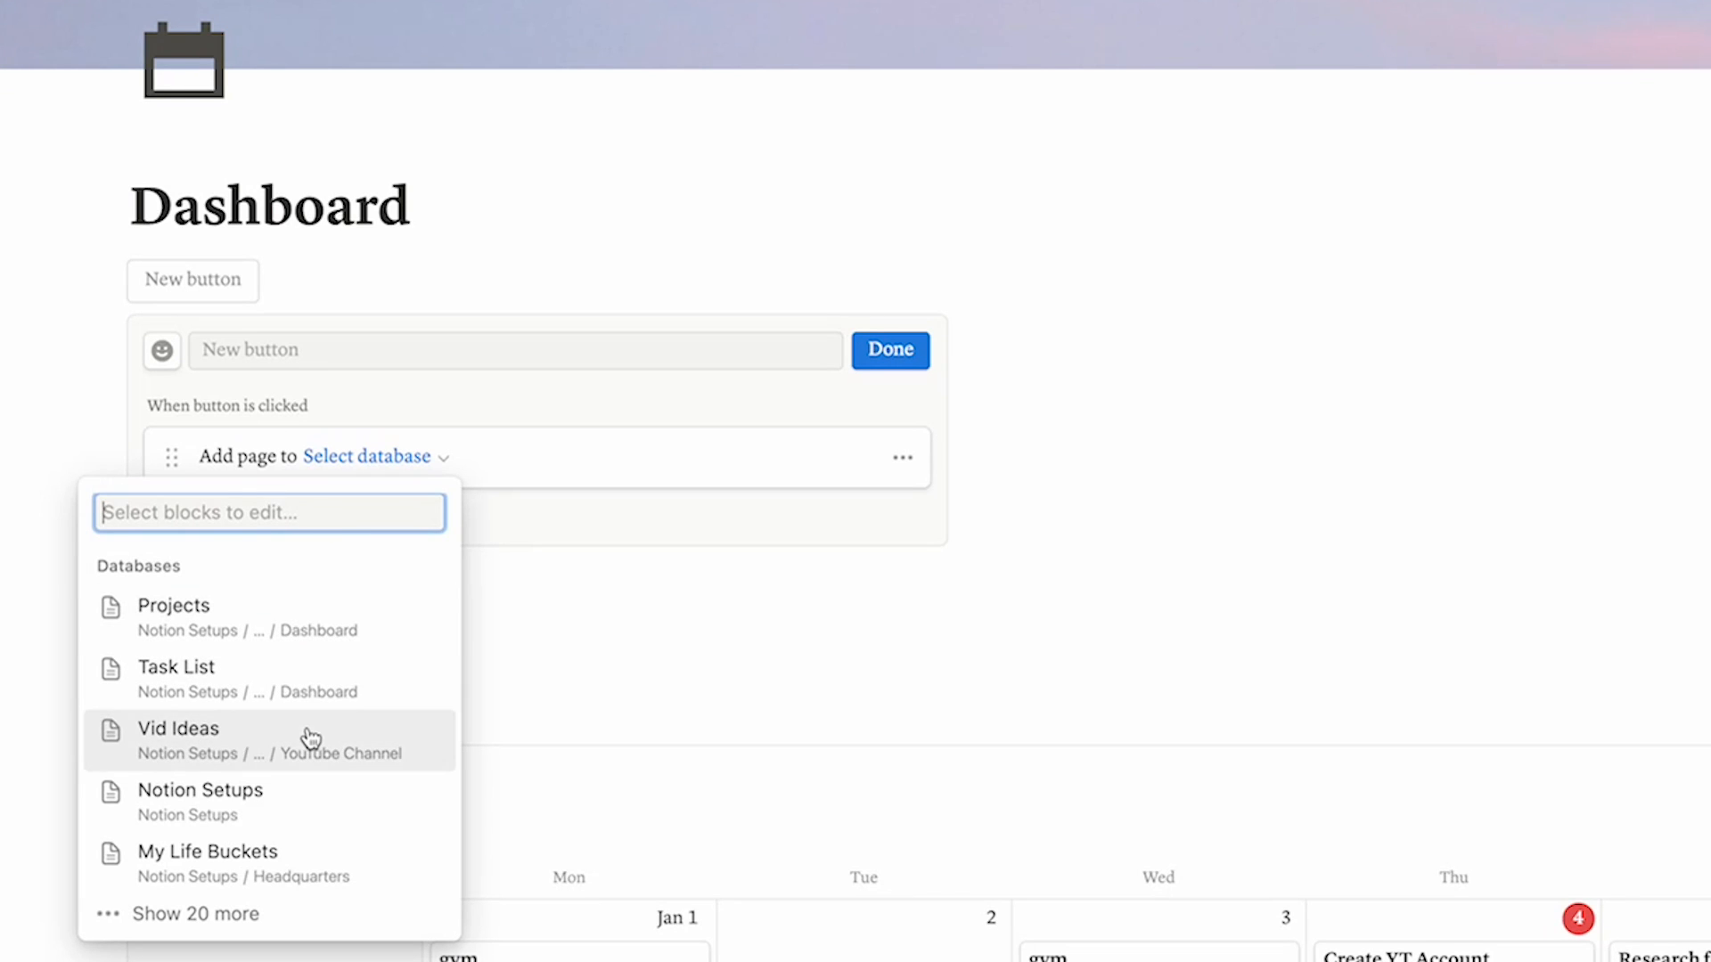
click(177, 728)
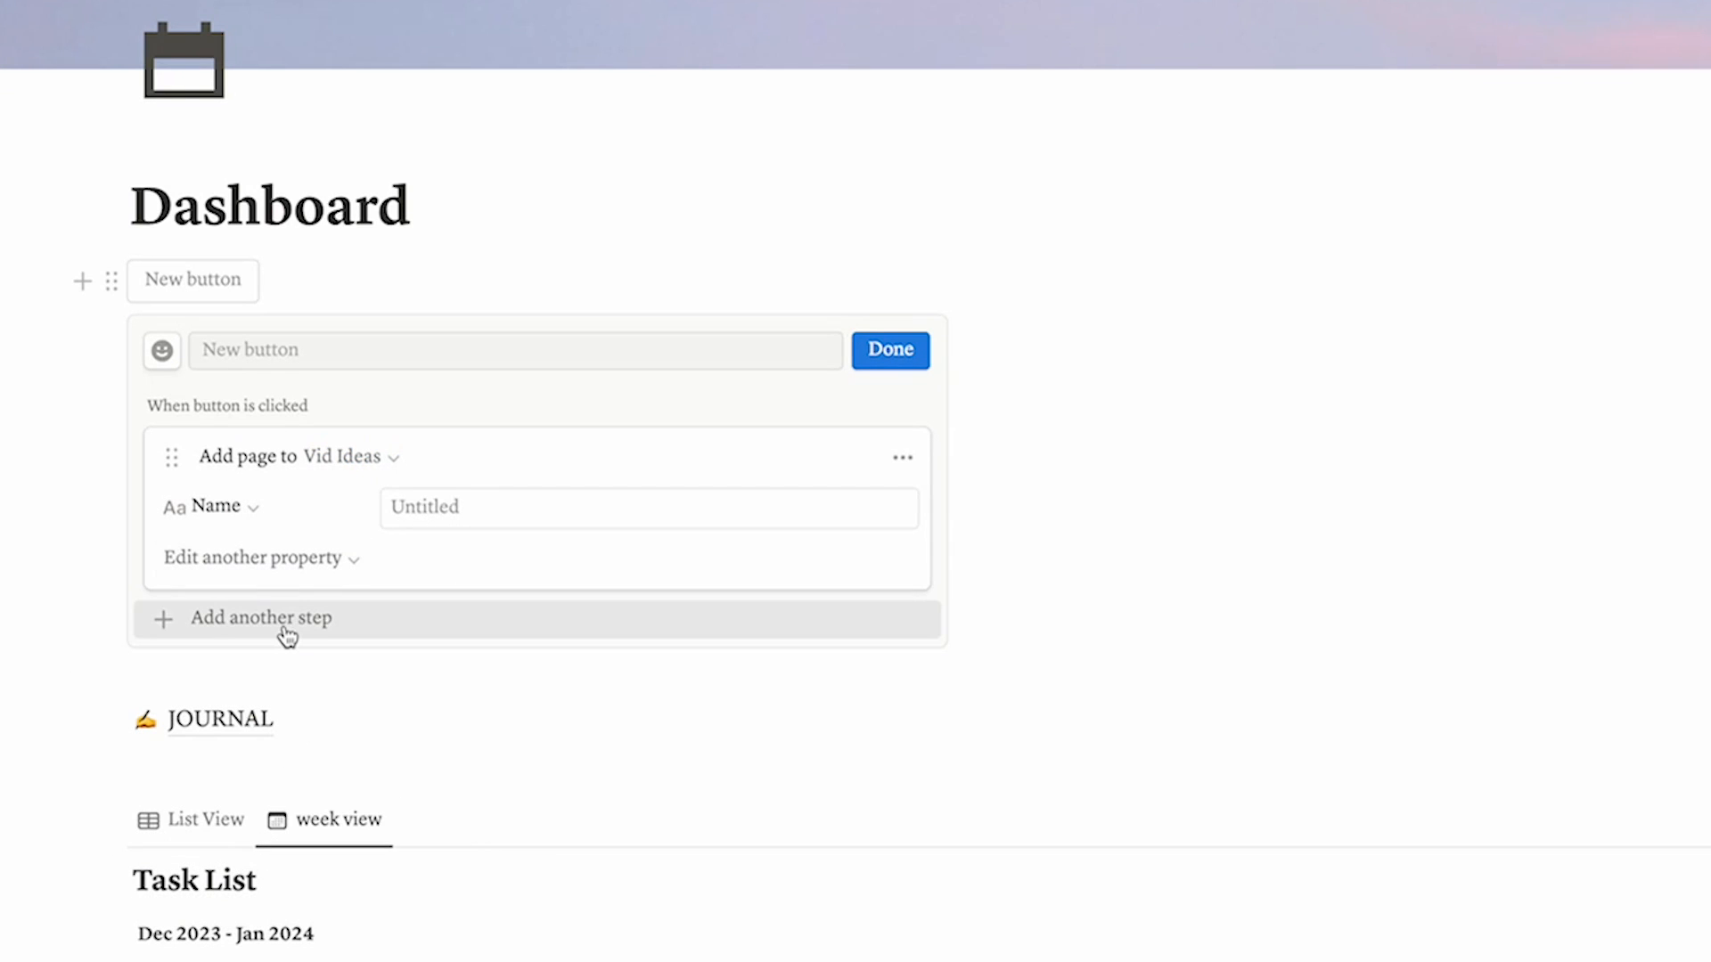
click(262, 618)
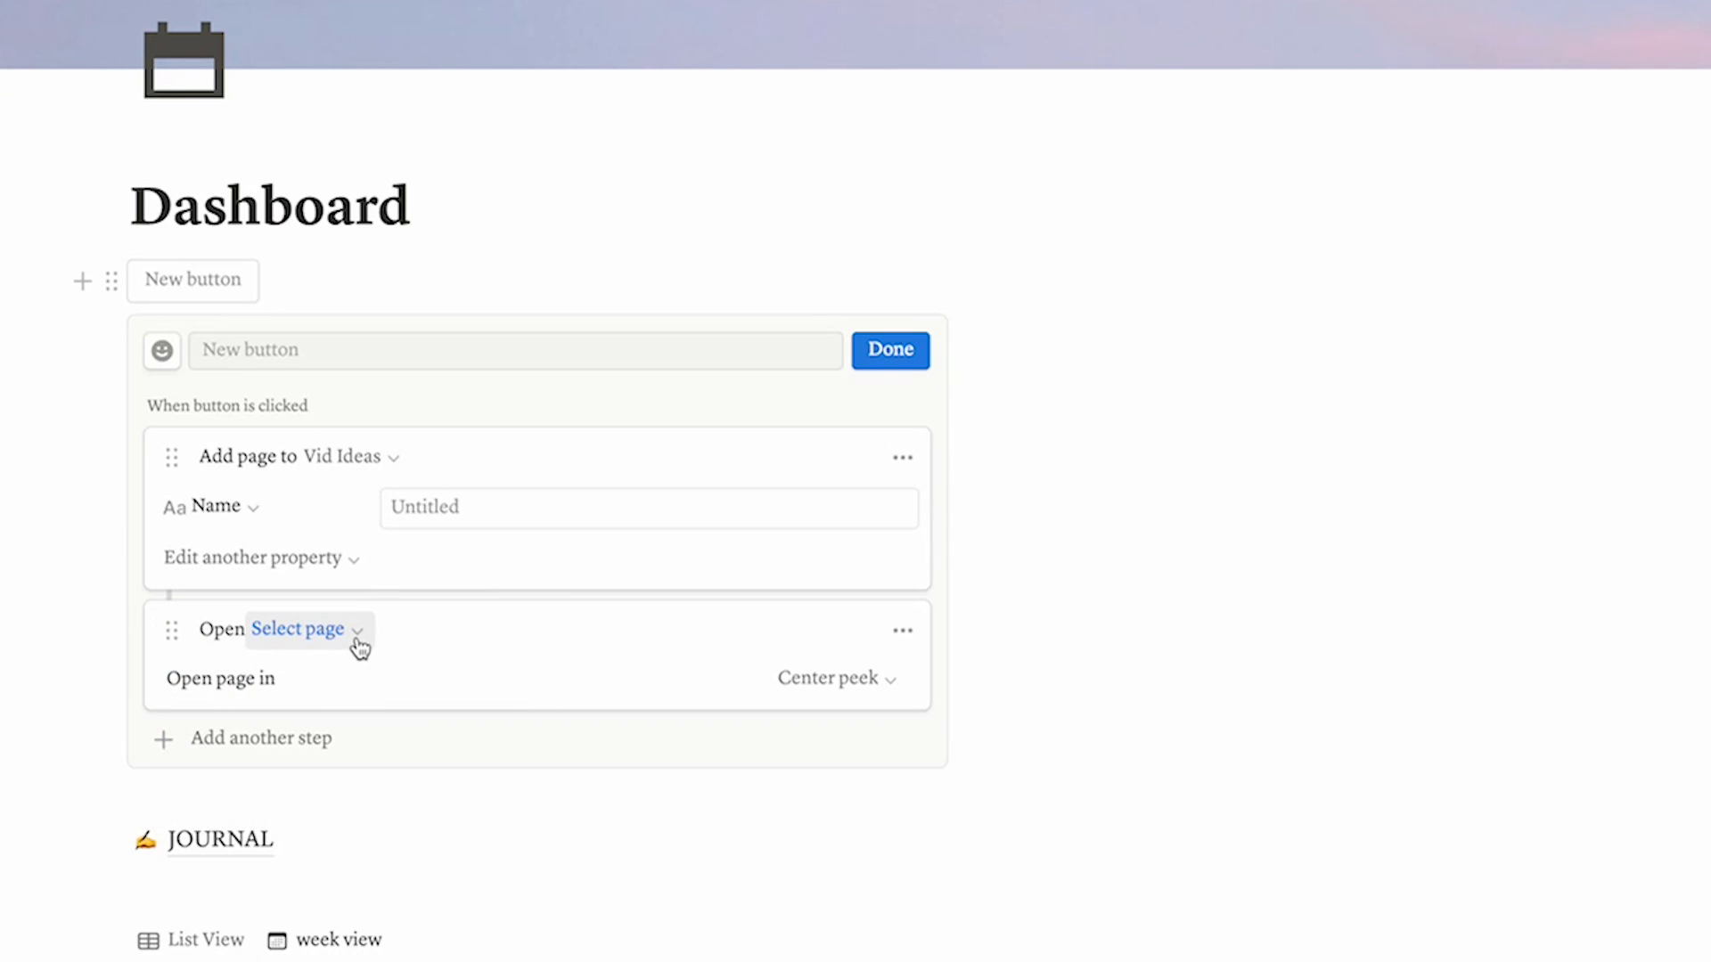
click(296, 628)
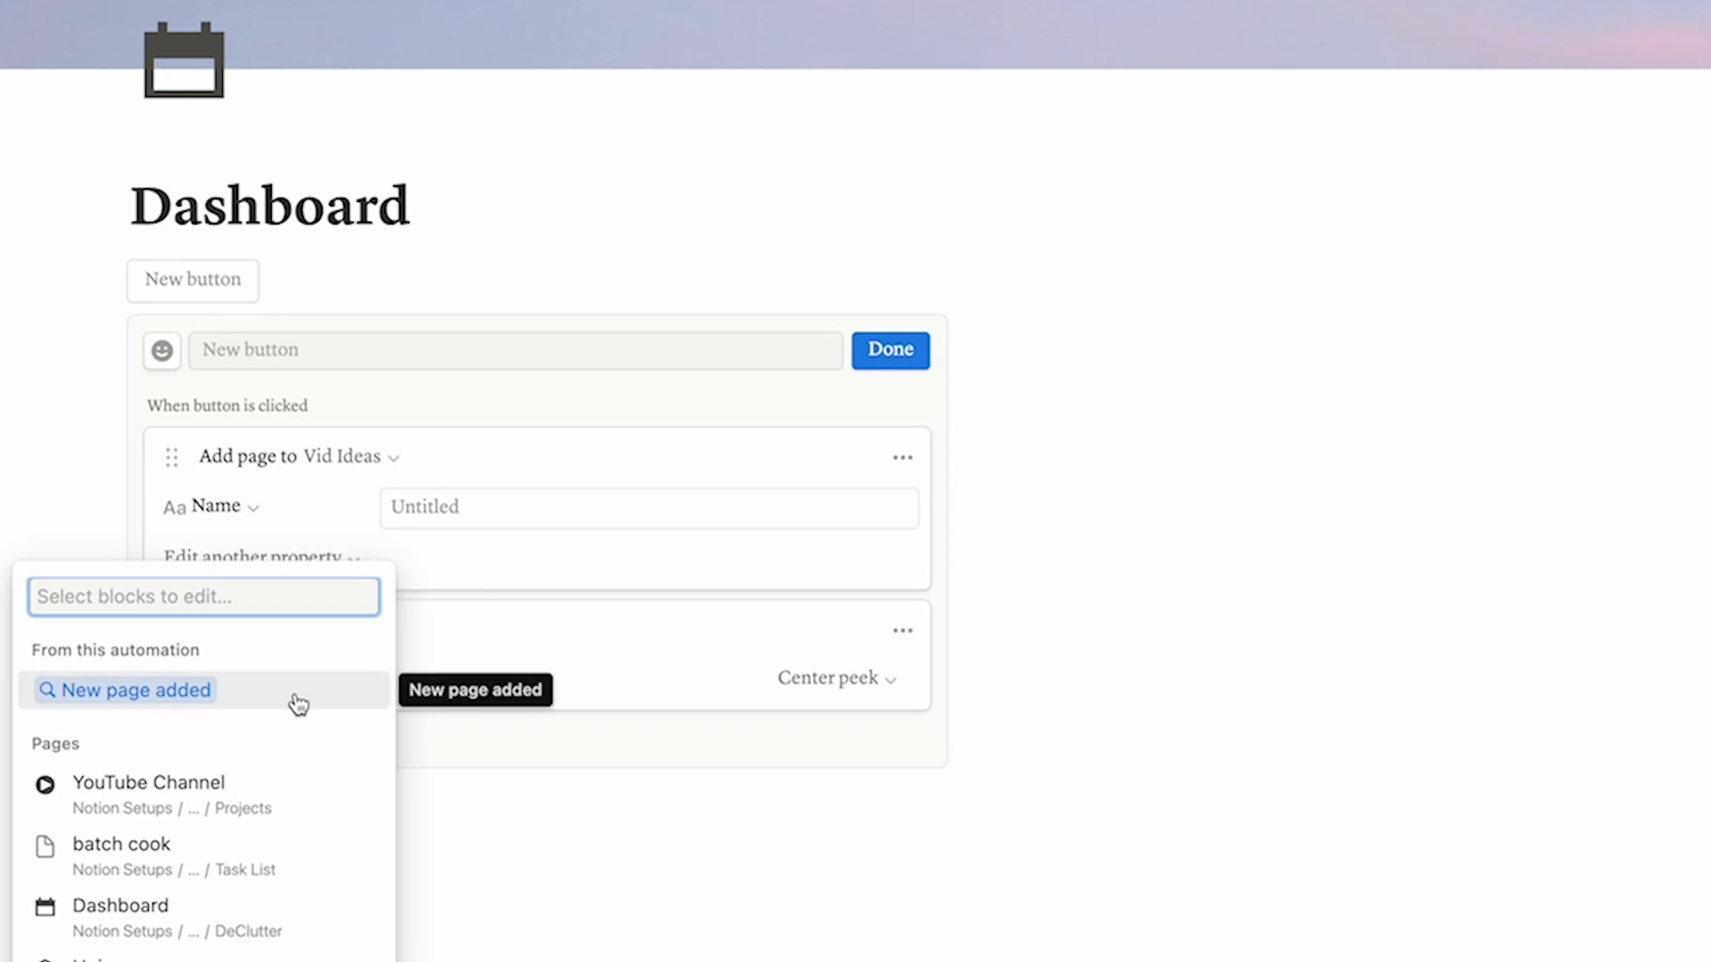
click(135, 690)
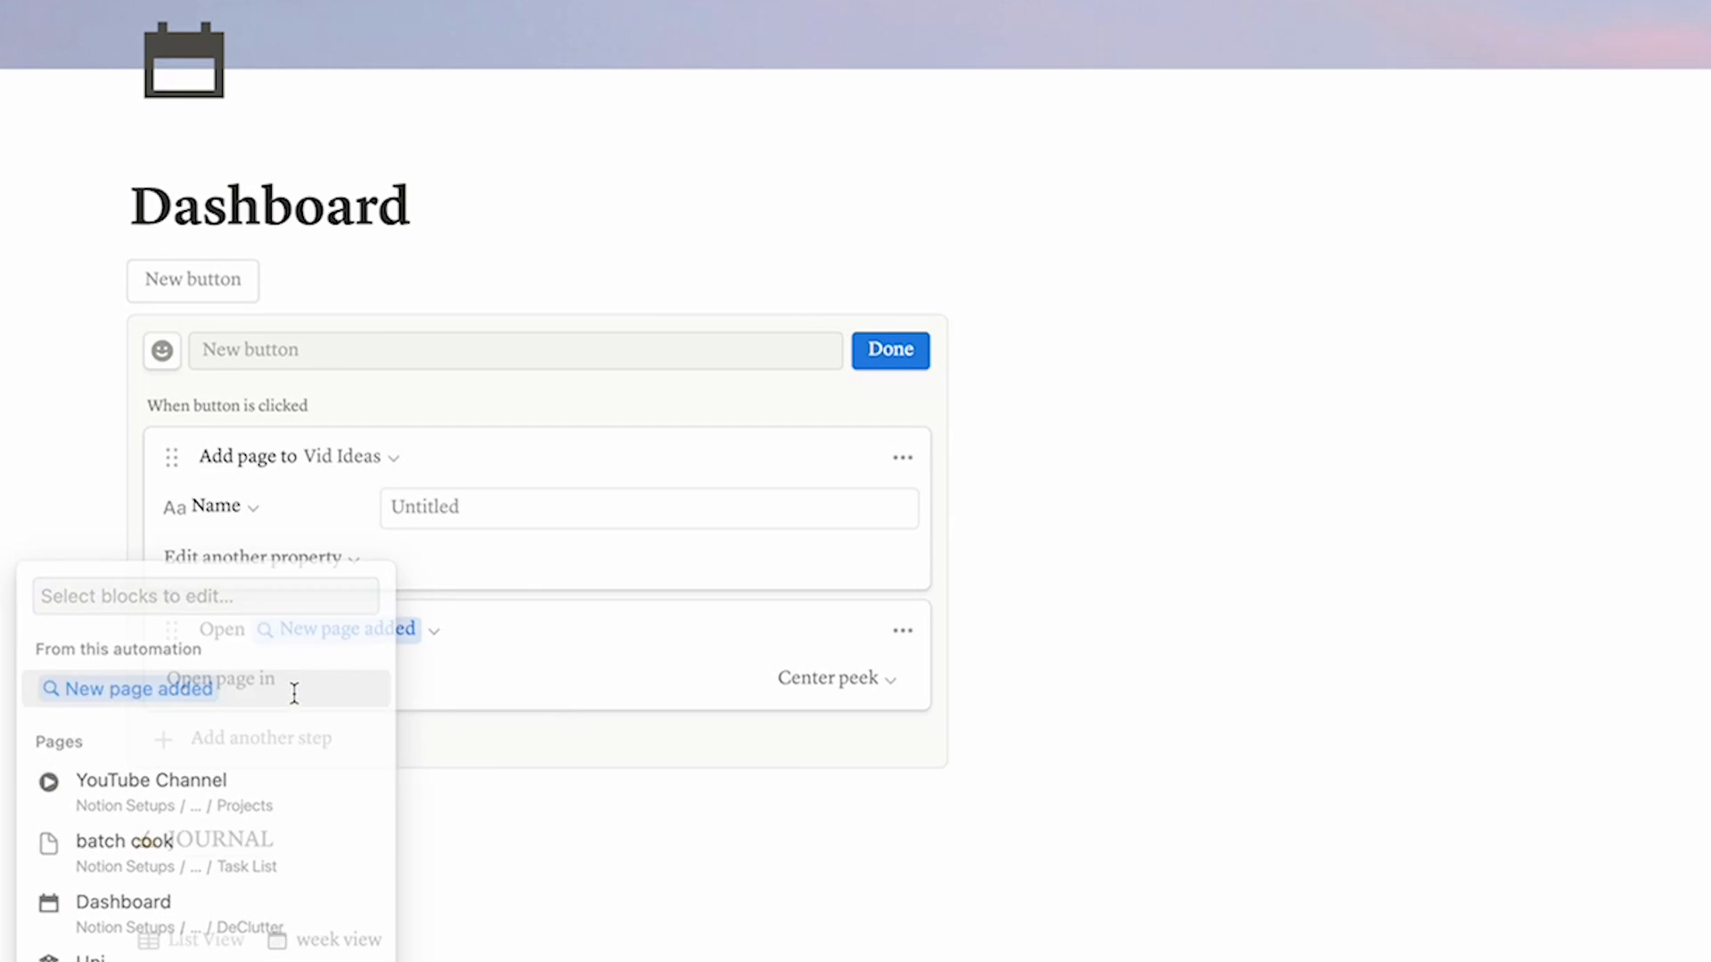
text(N)
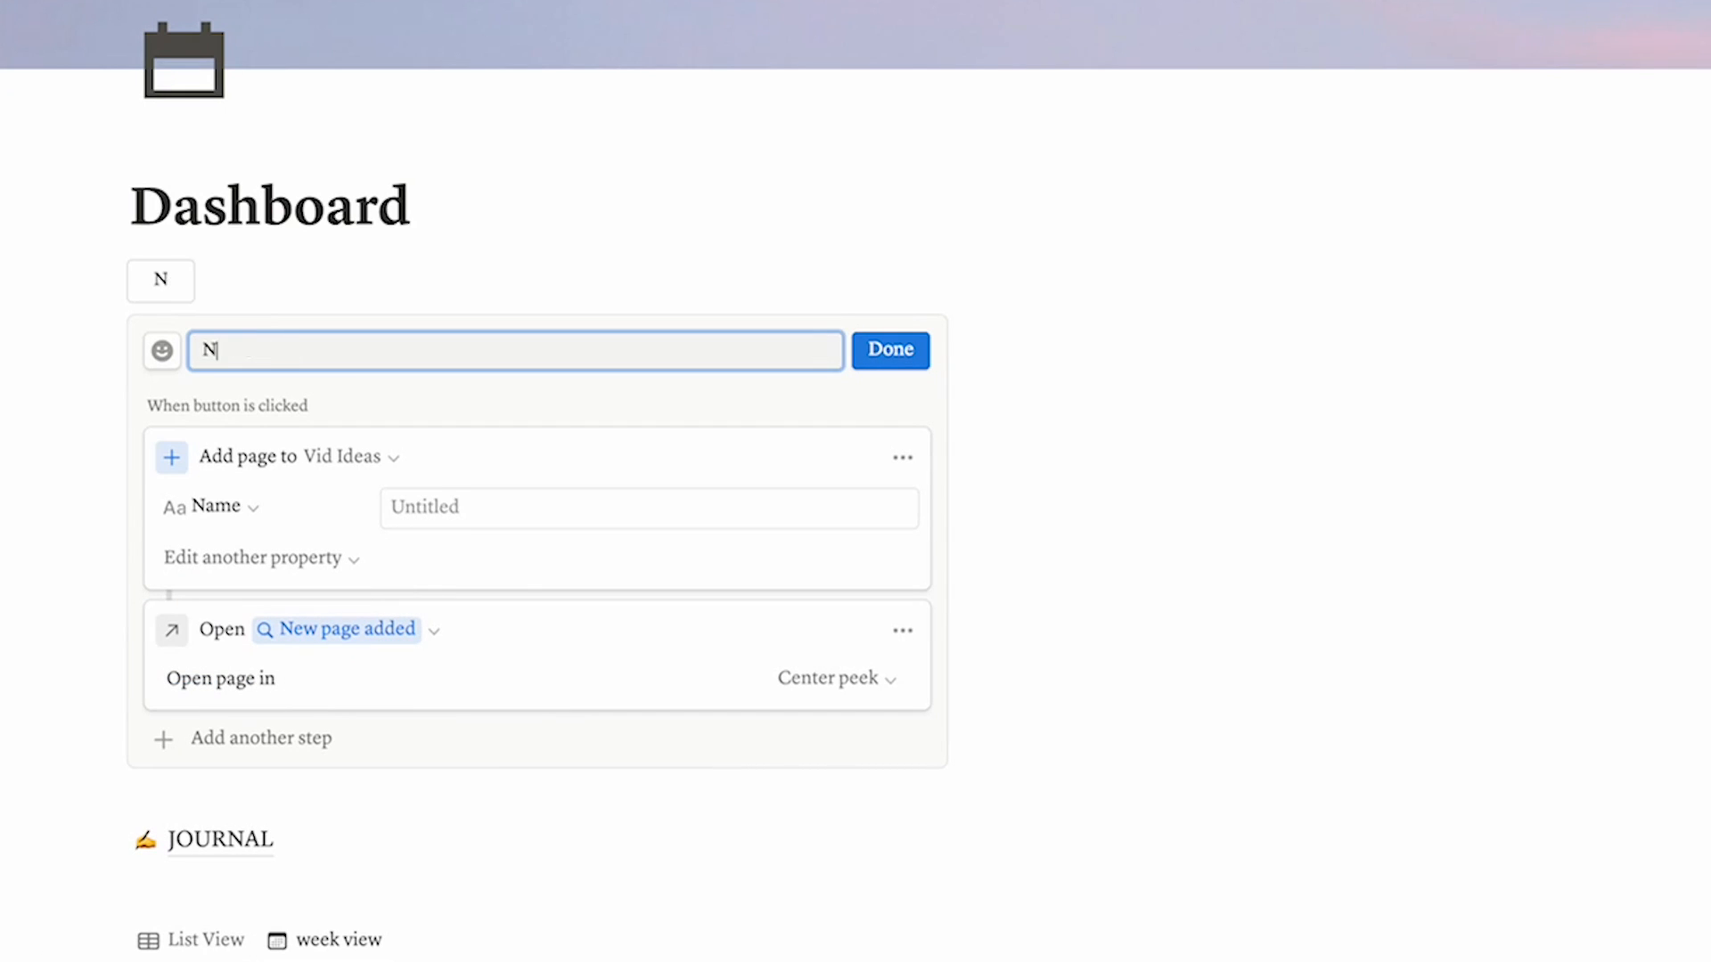
text(ew Video Idea)
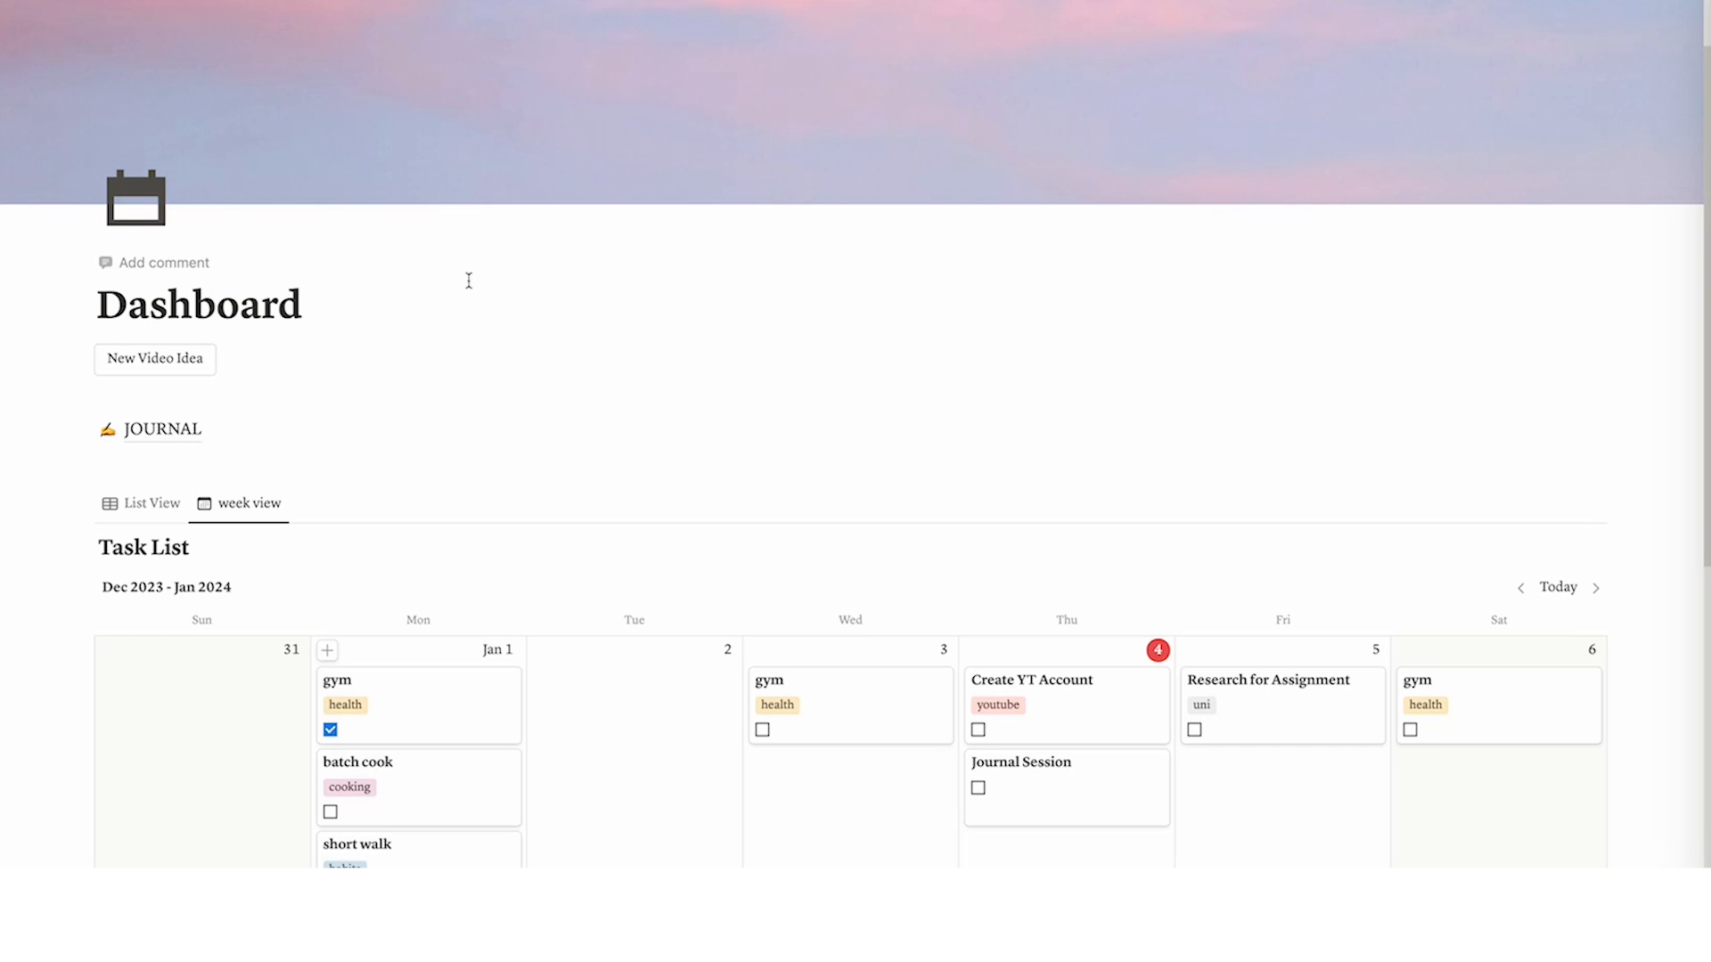
scroll(down, 3)
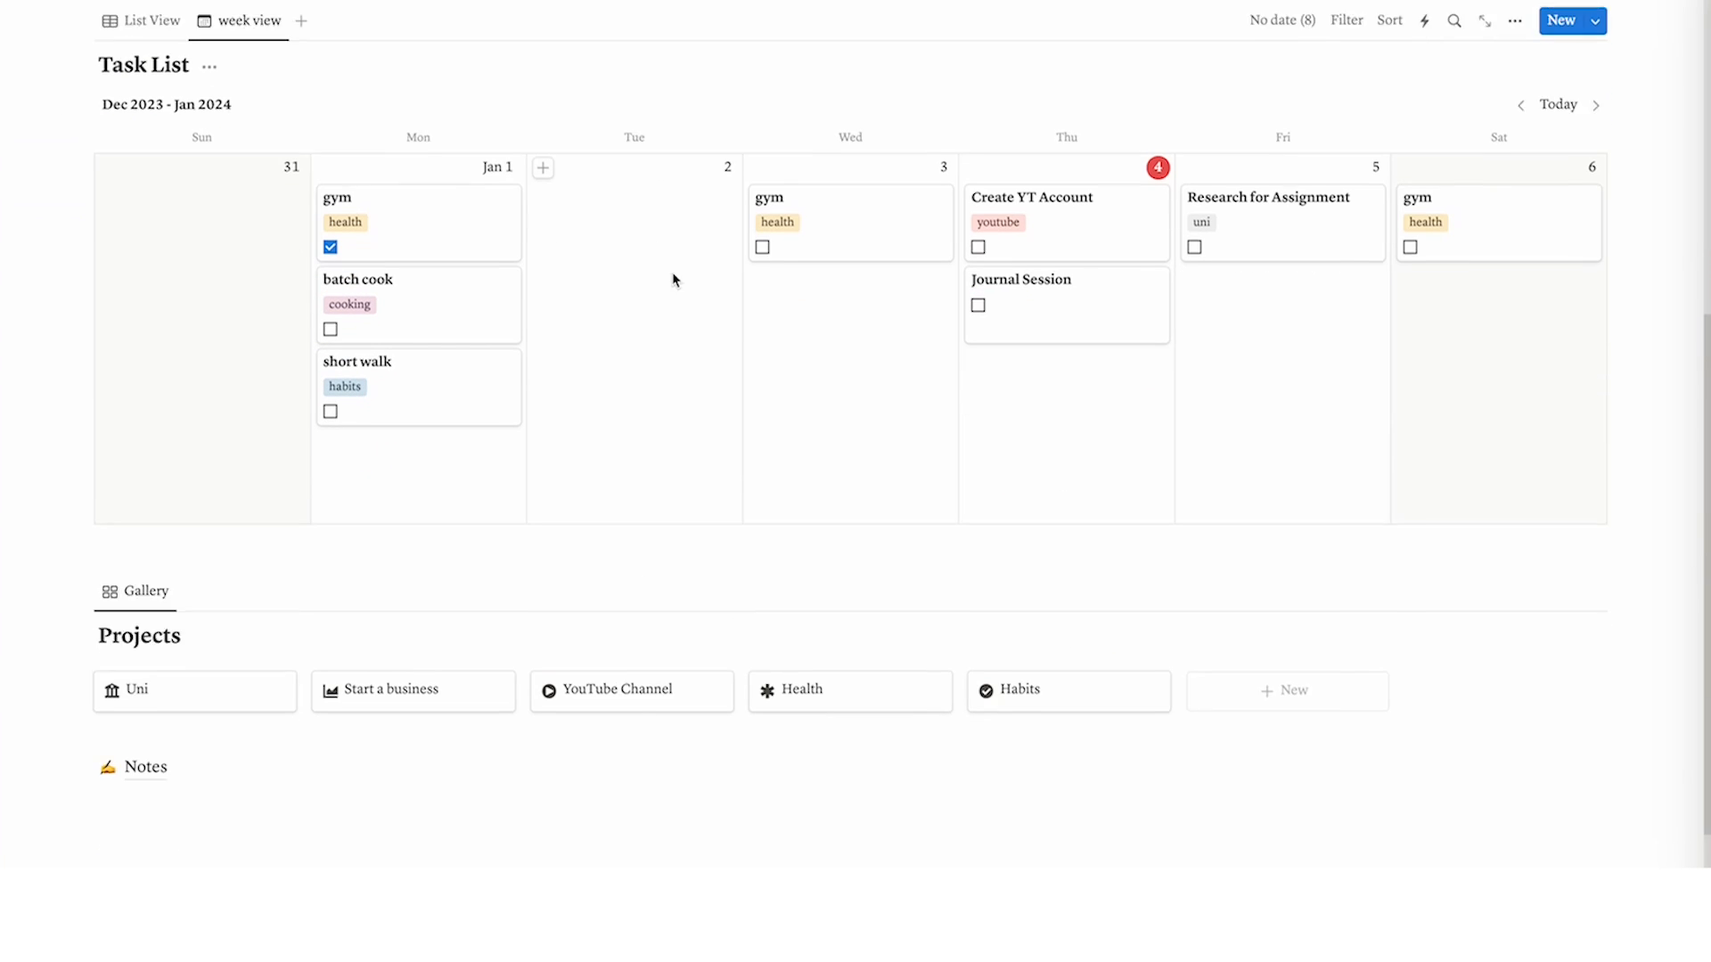
click(608, 689)
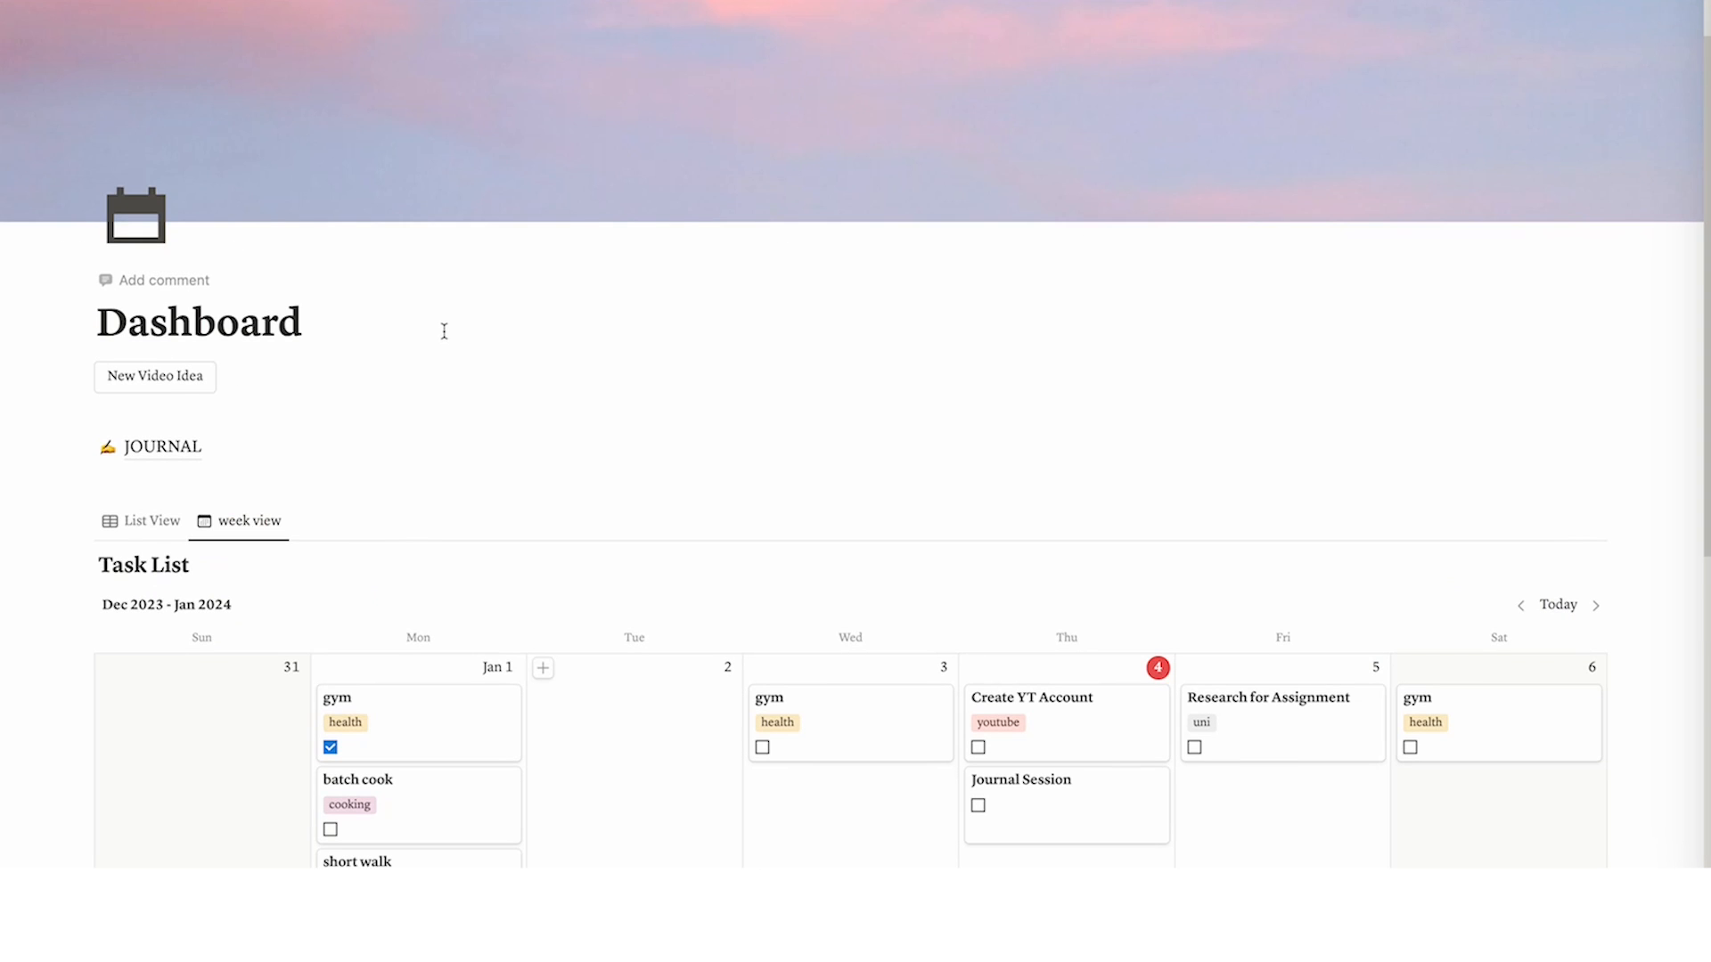
scroll(down, 3)
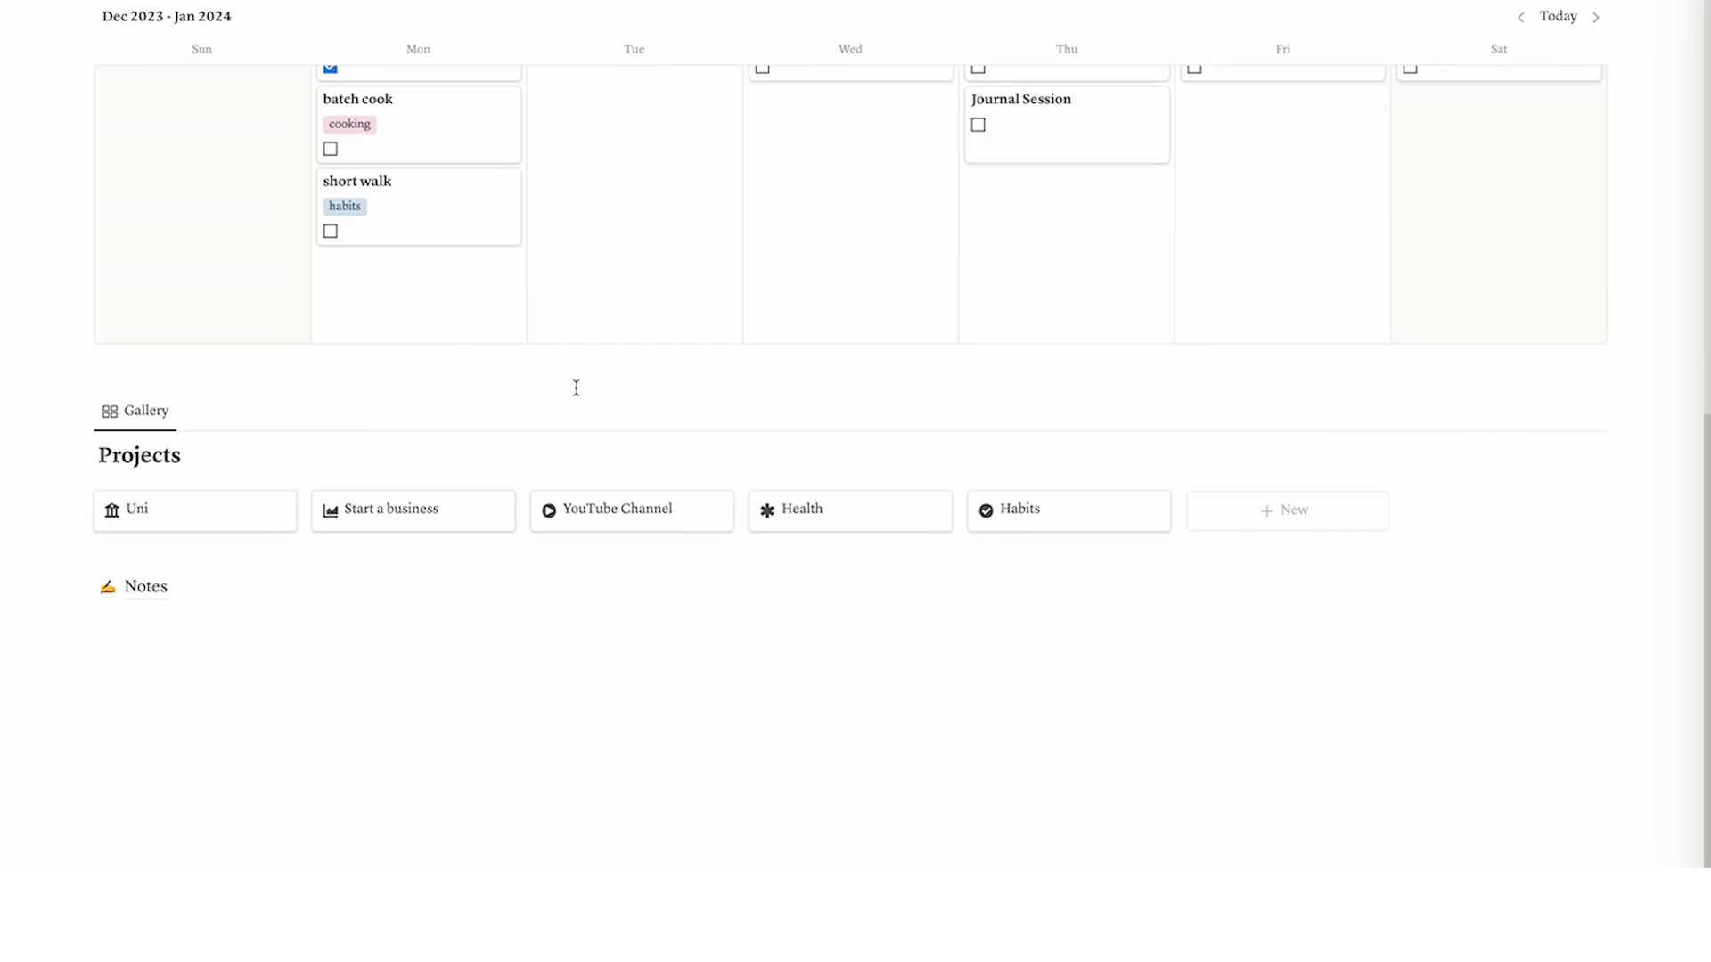
click(619, 510)
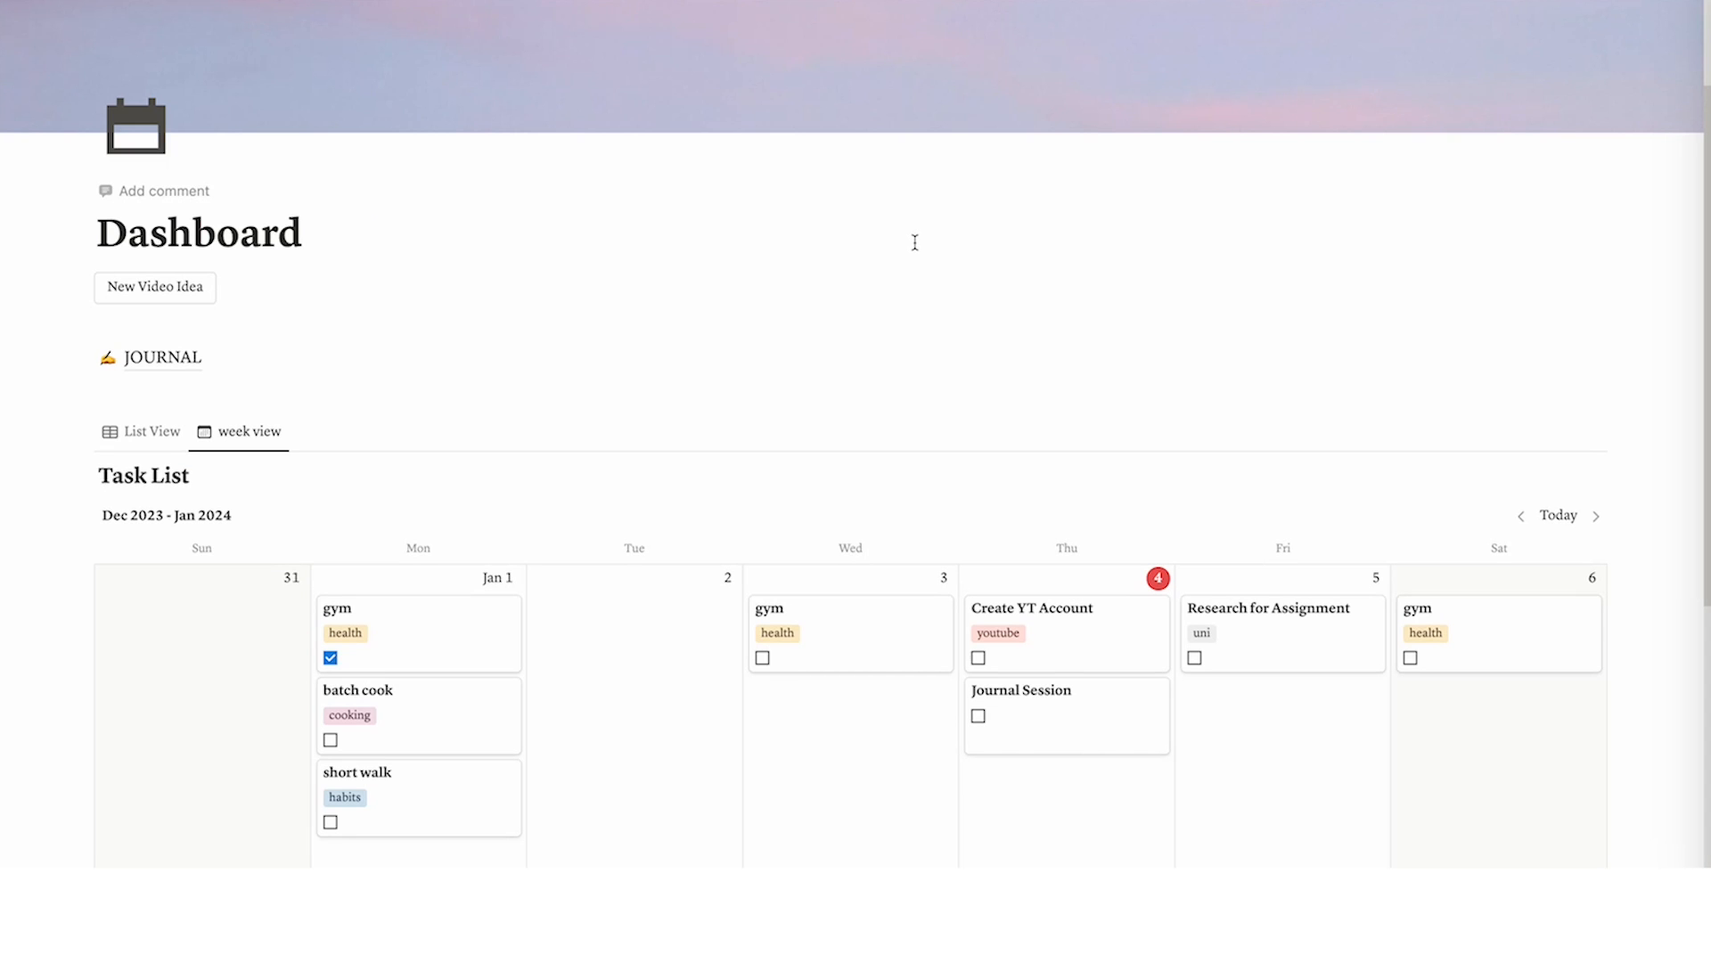
scroll(down, 3)
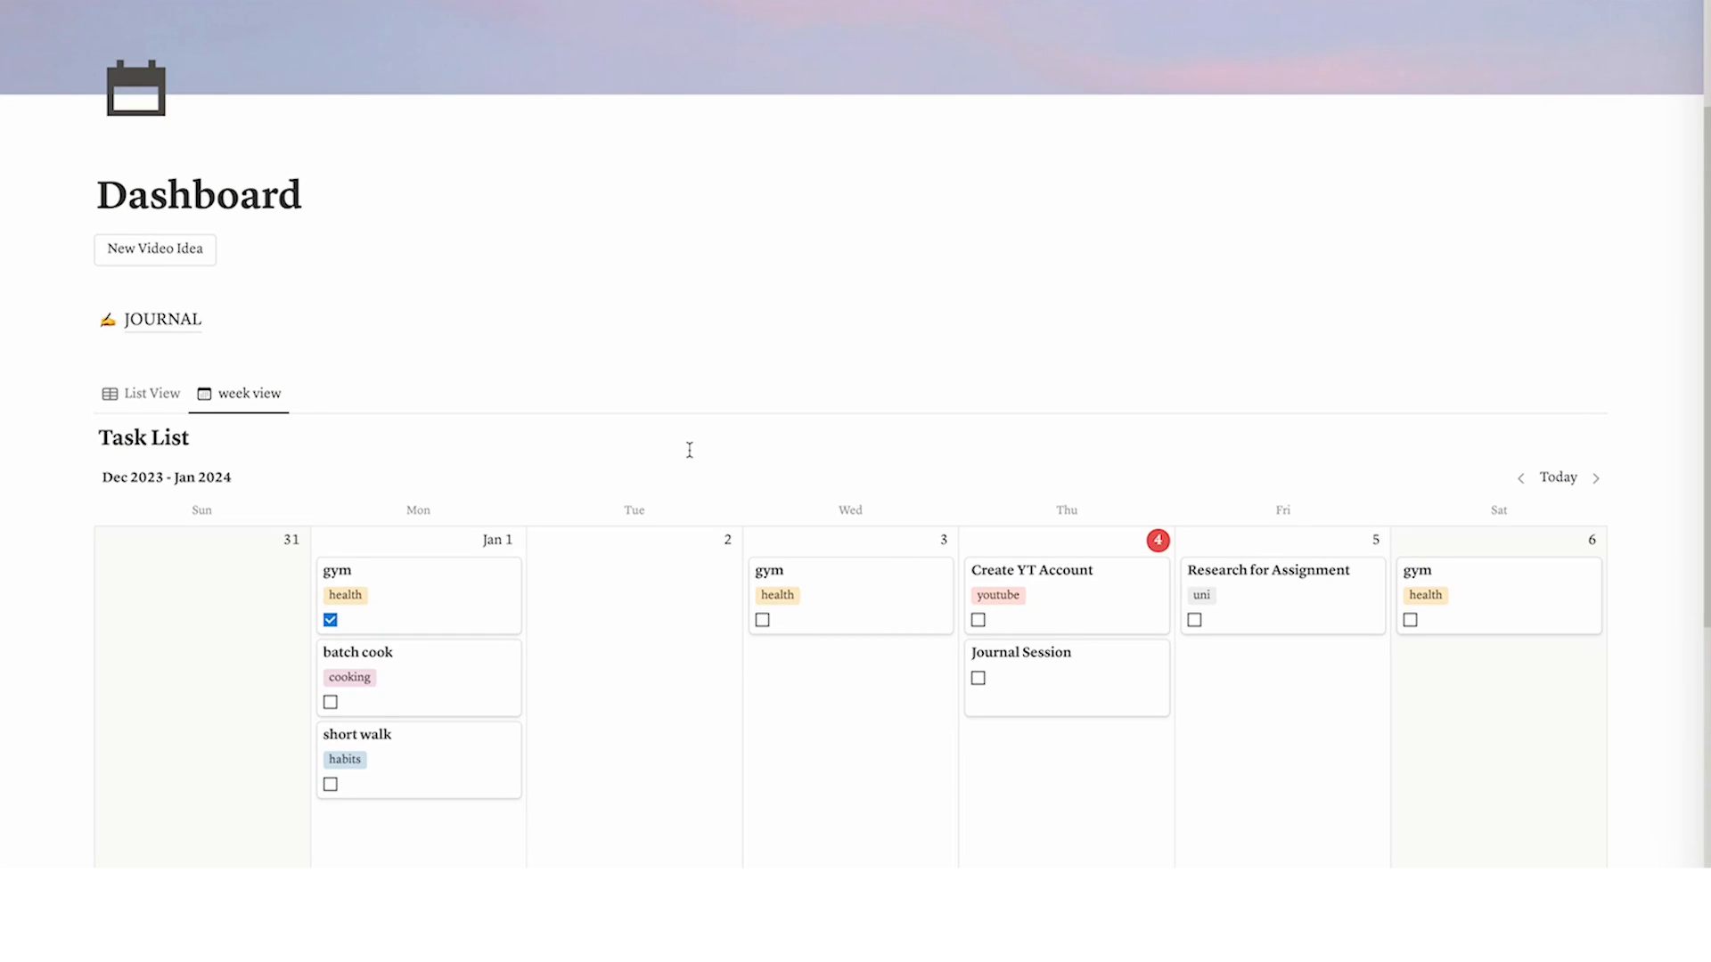
scroll(down, 3)
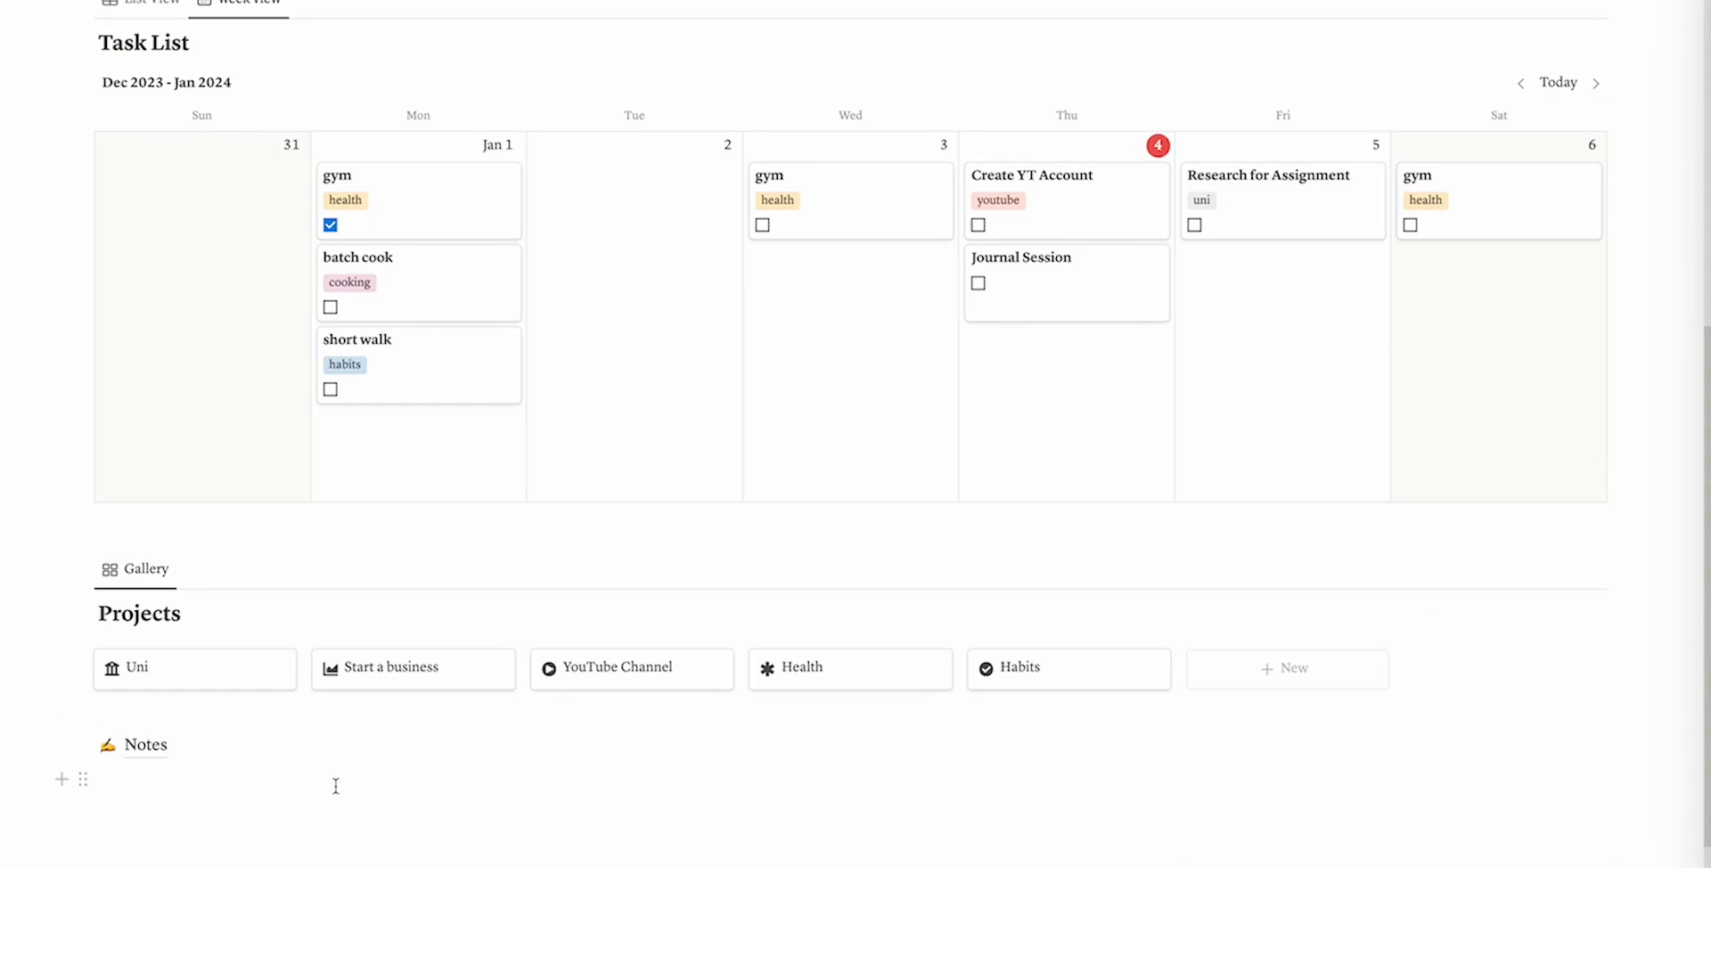
Create a new page titled 'Notes' in the Projects gallery
click(1287, 669)
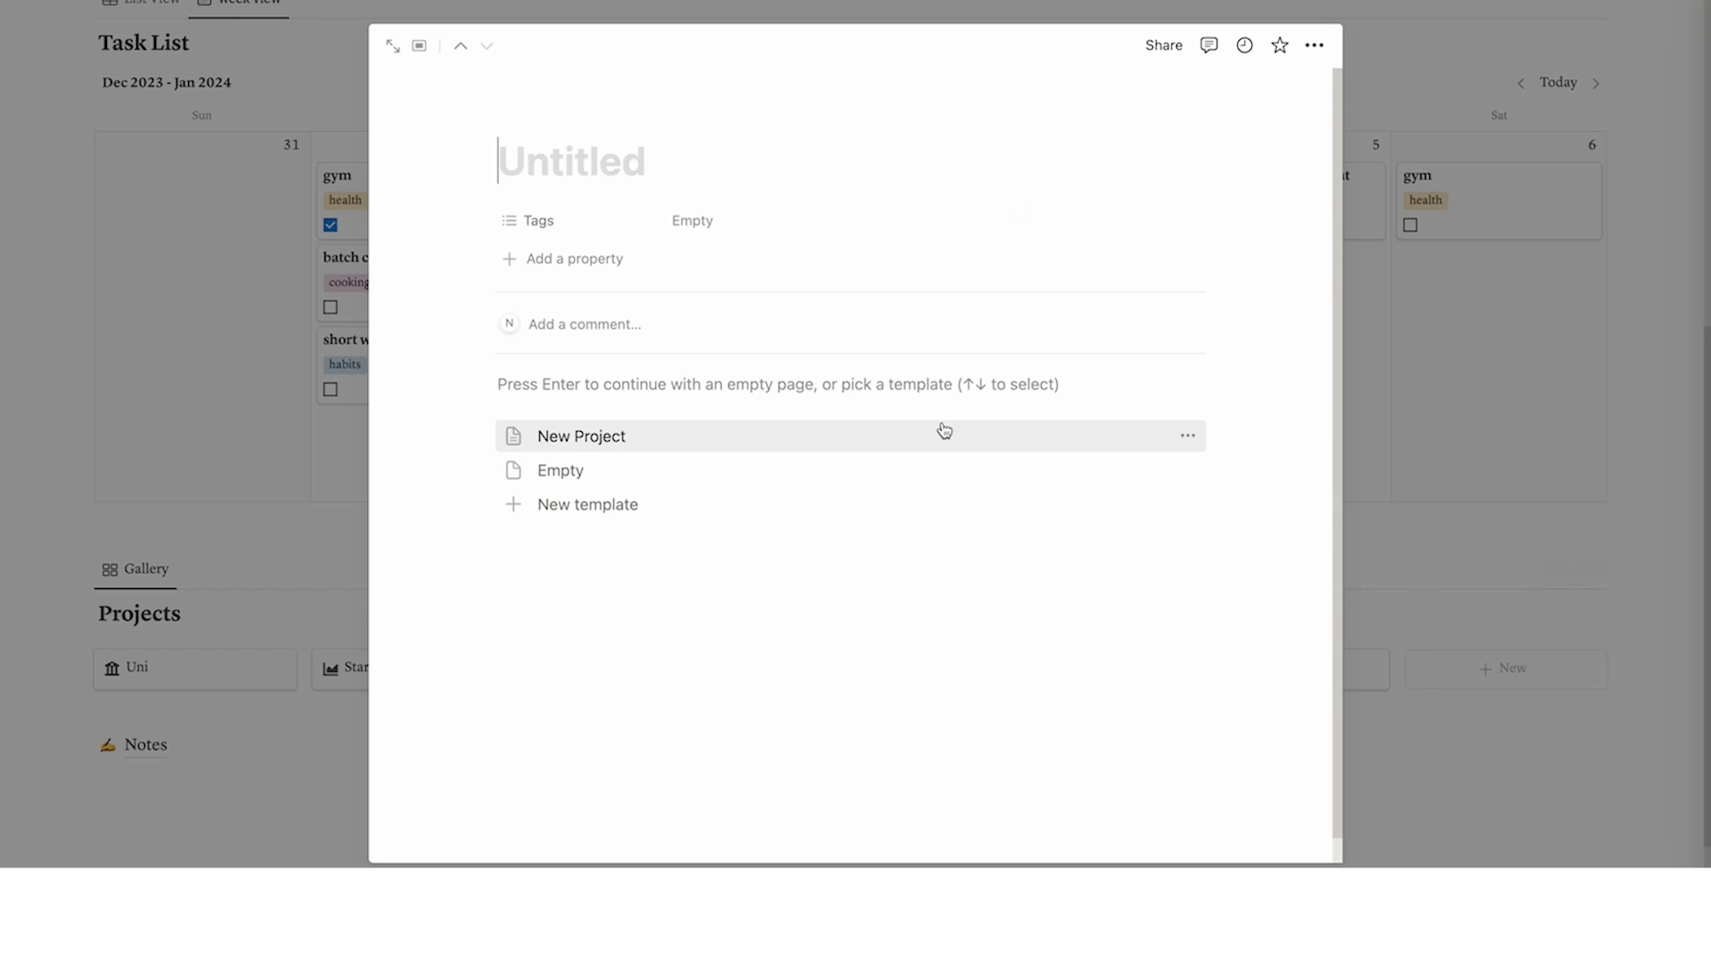
text(Notes)
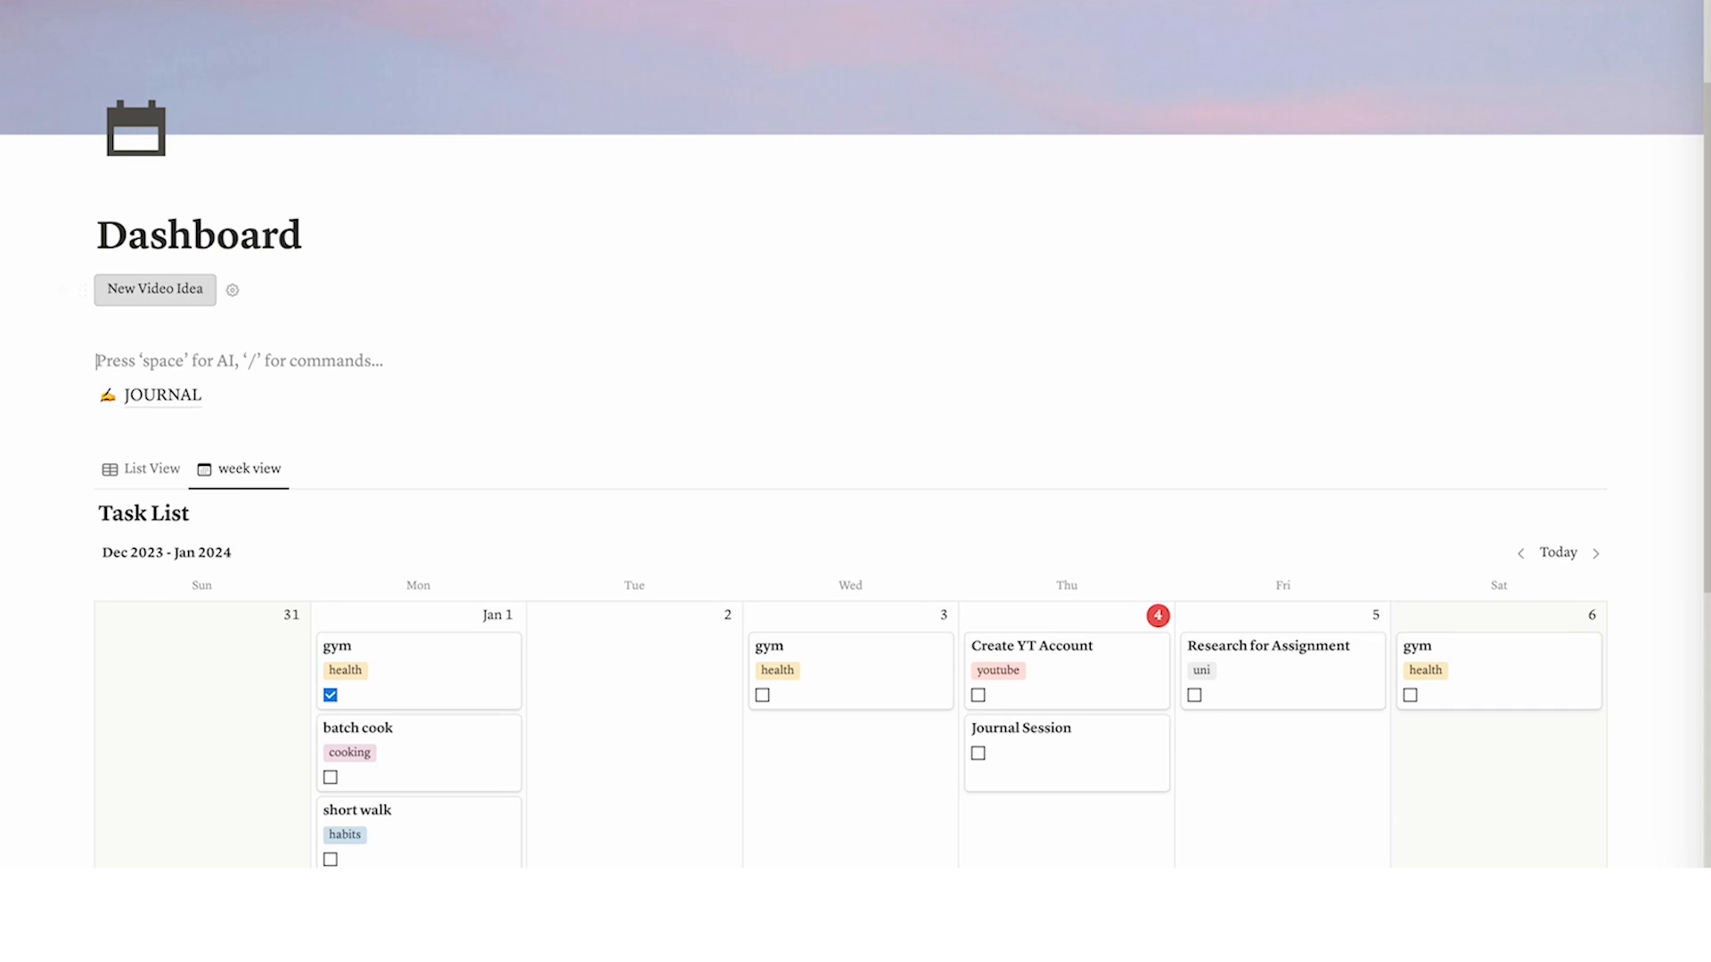
Insert a 'New Note' button that adds pages to the Notes in here database
text(/butt)
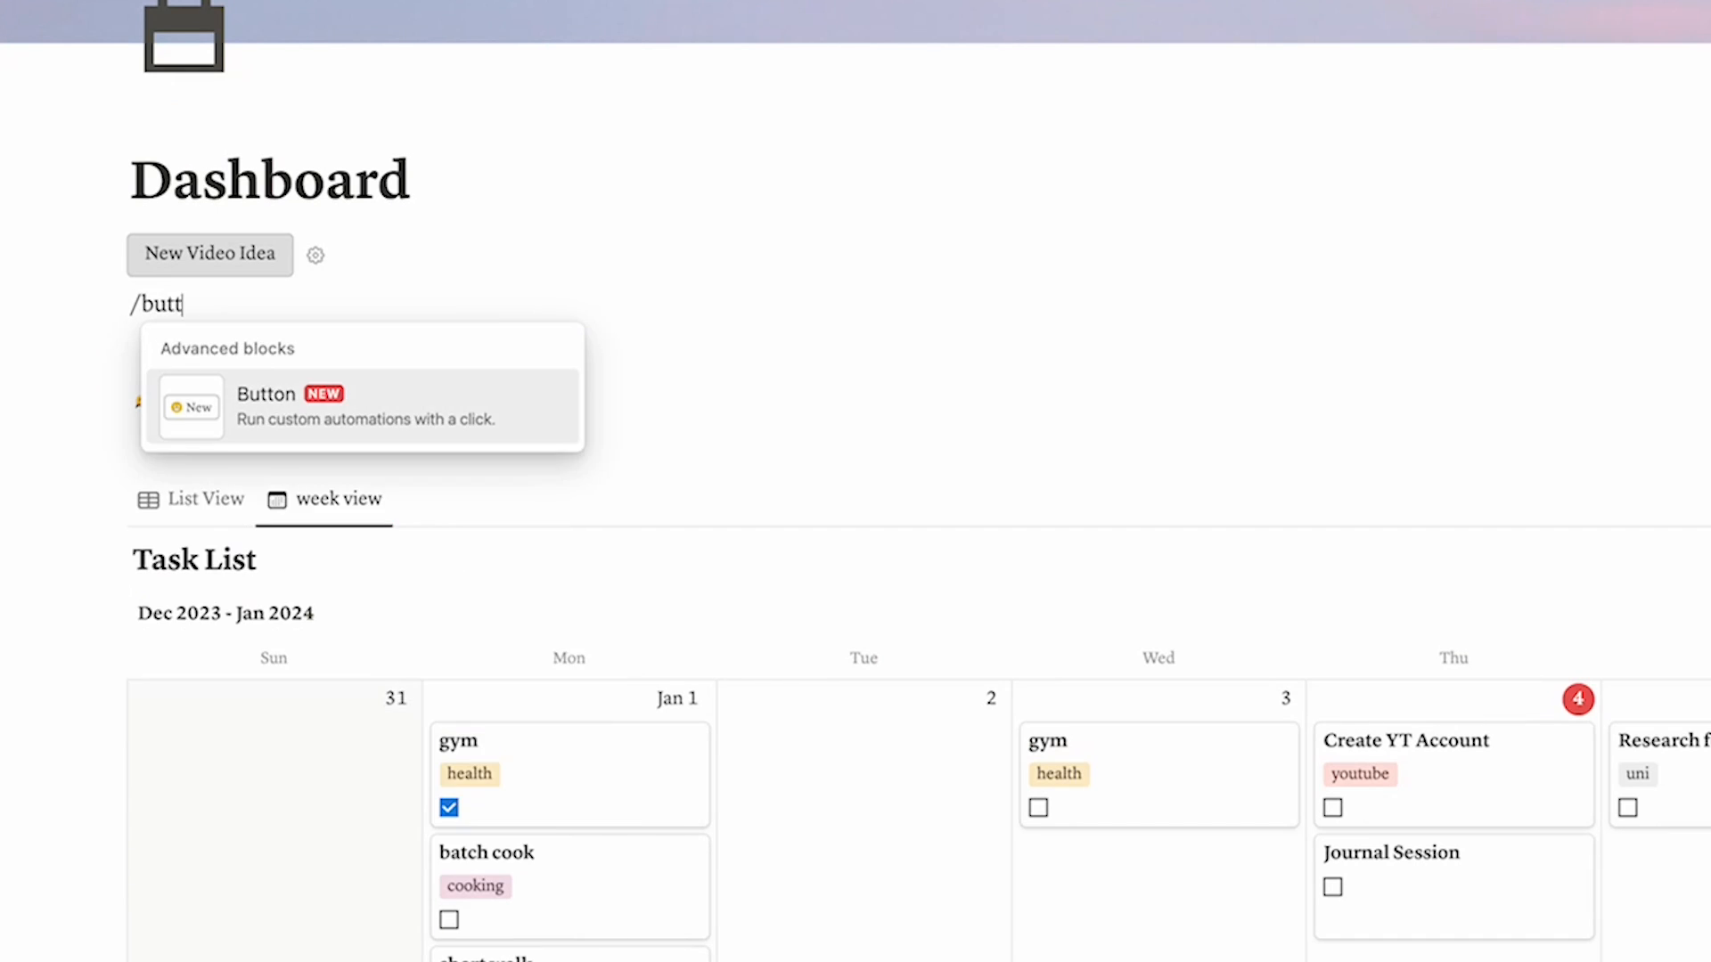
click(264, 407)
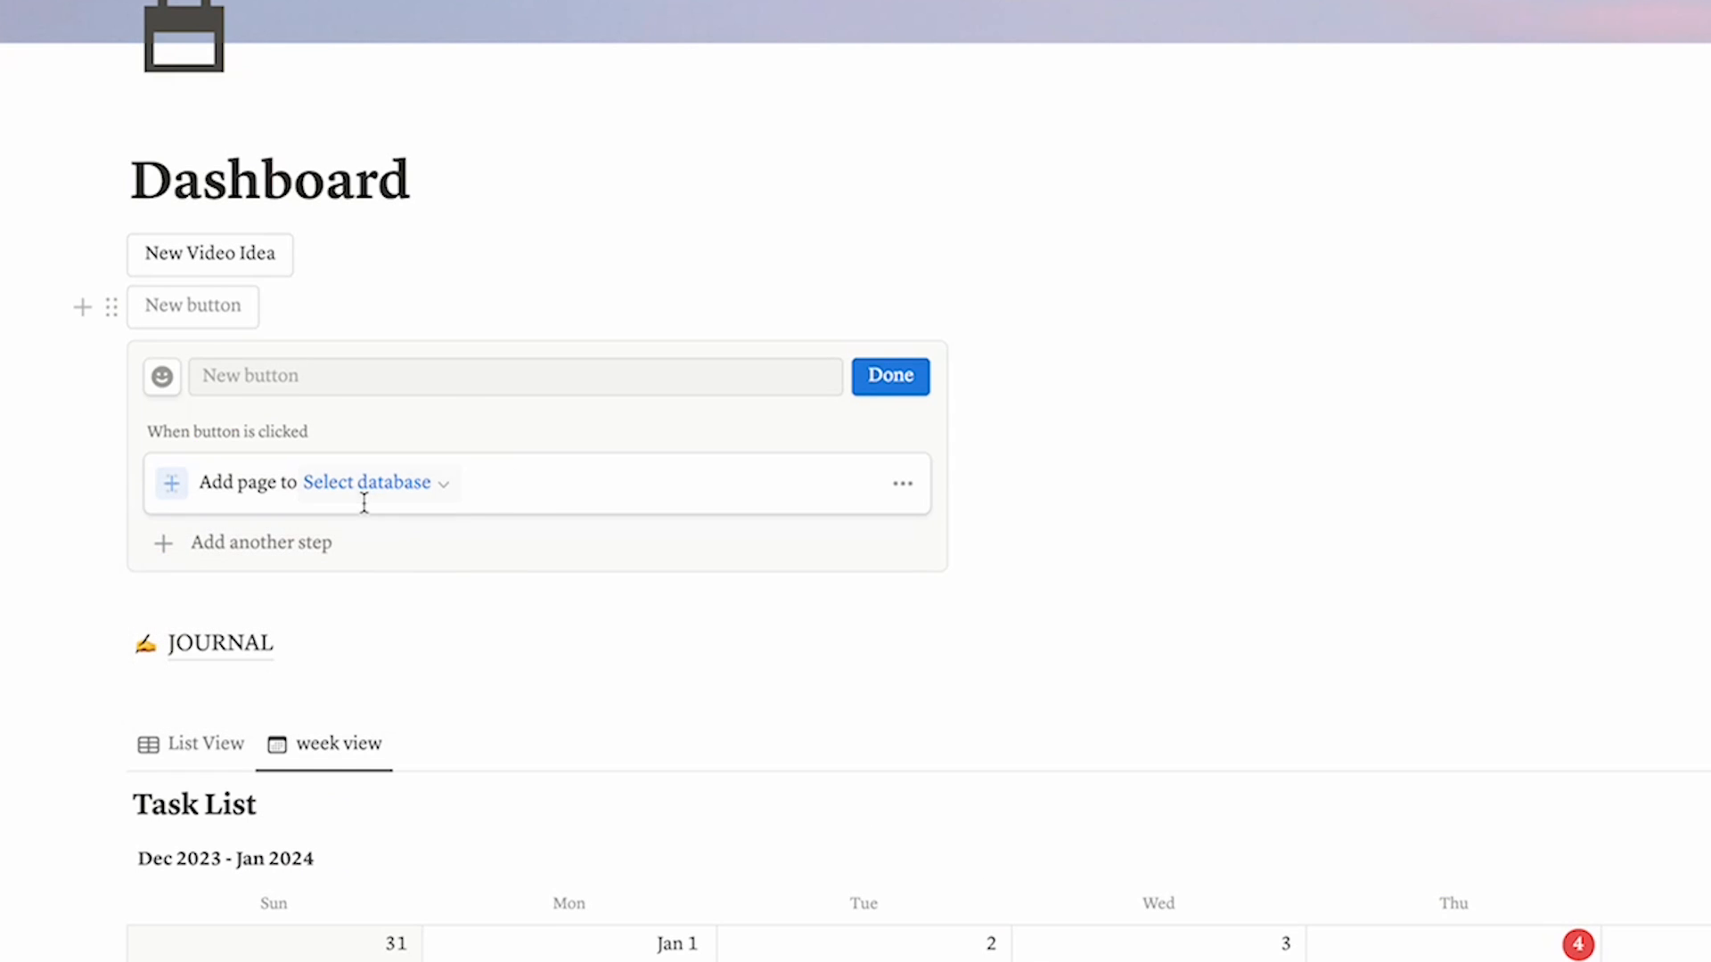
click(366, 482)
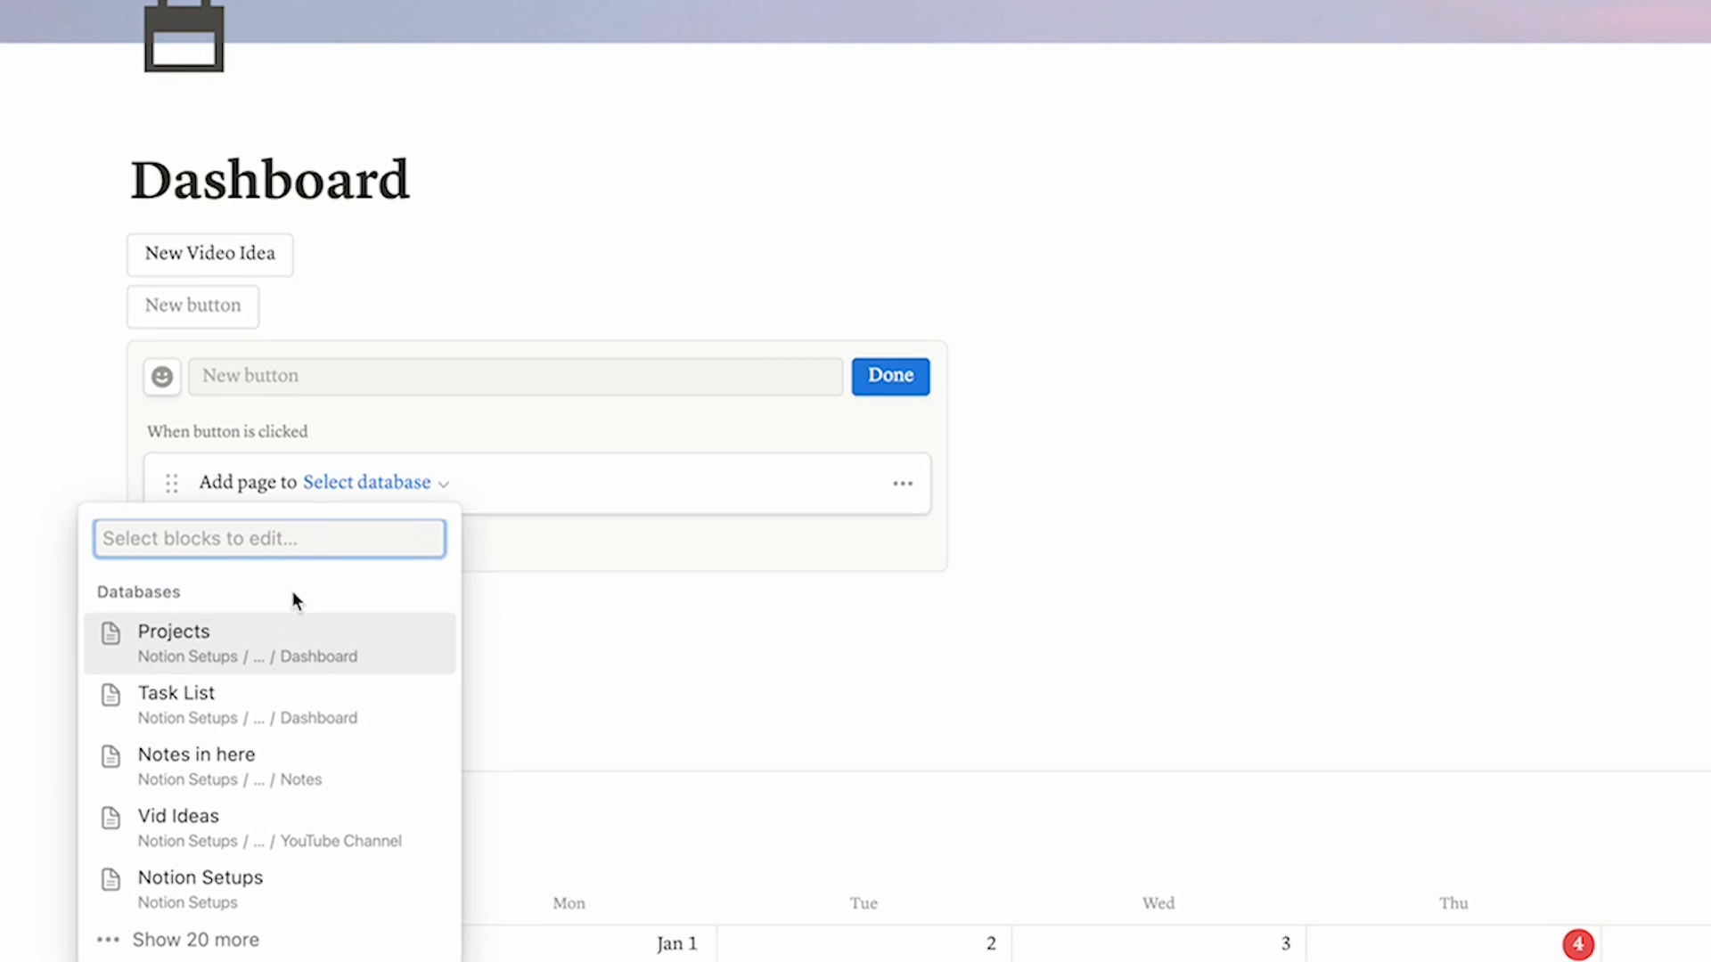
click(196, 763)
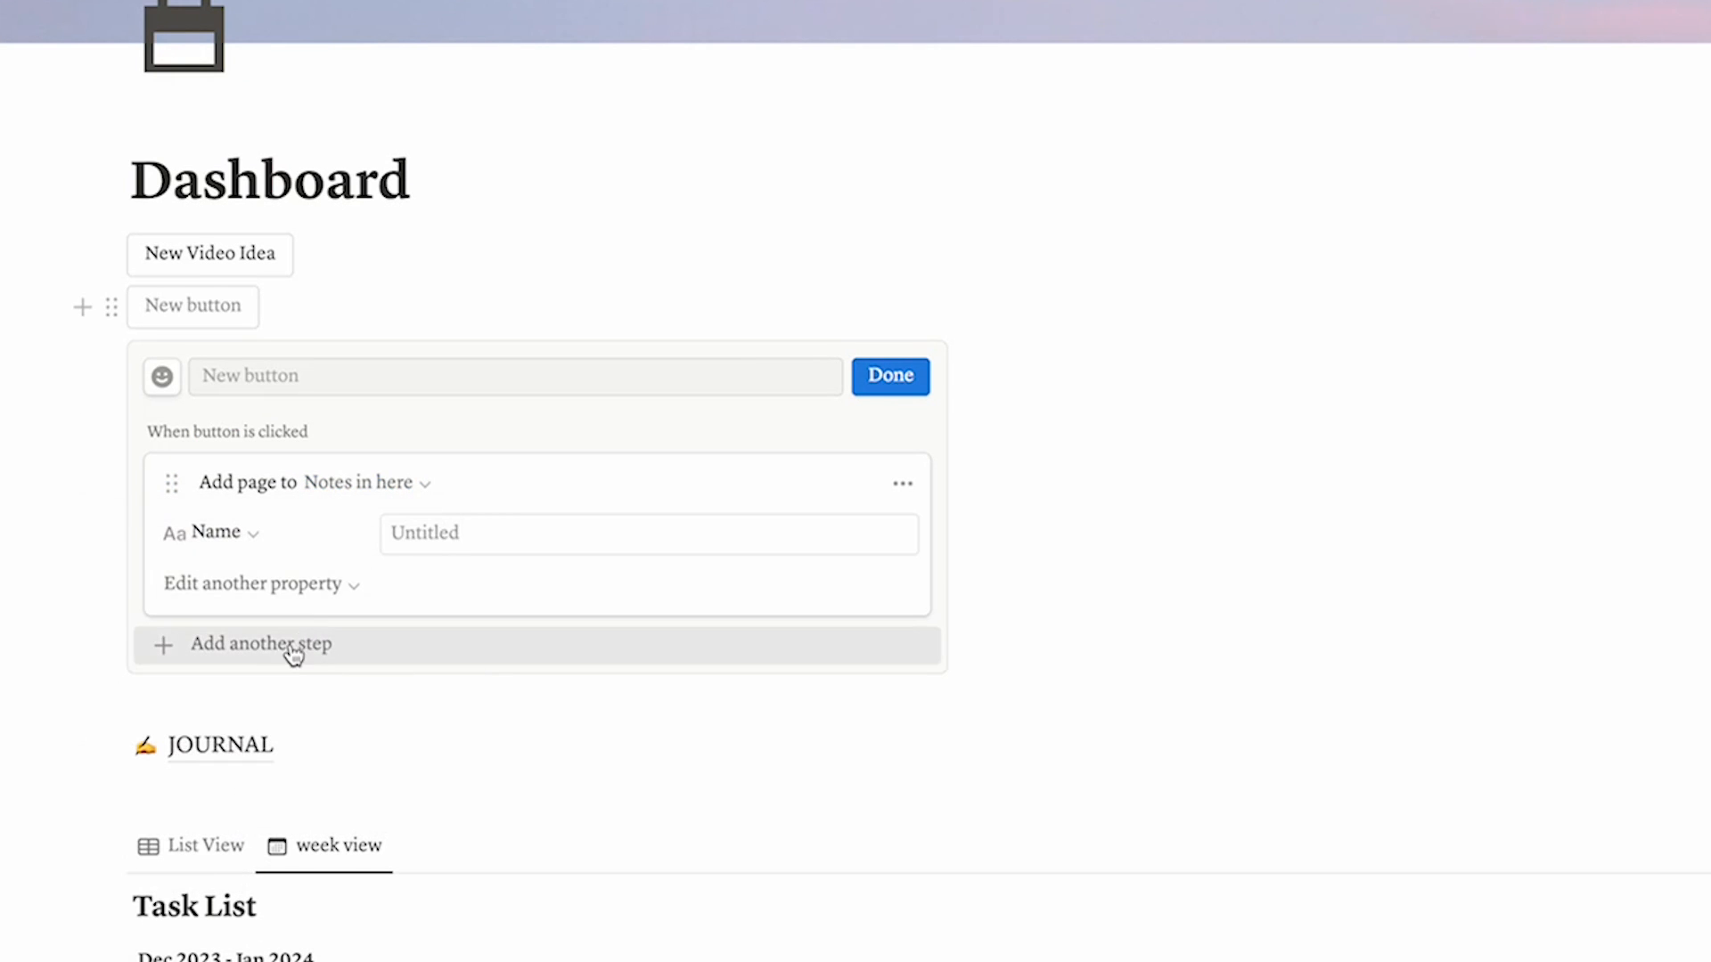
click(262, 643)
text(New Note)
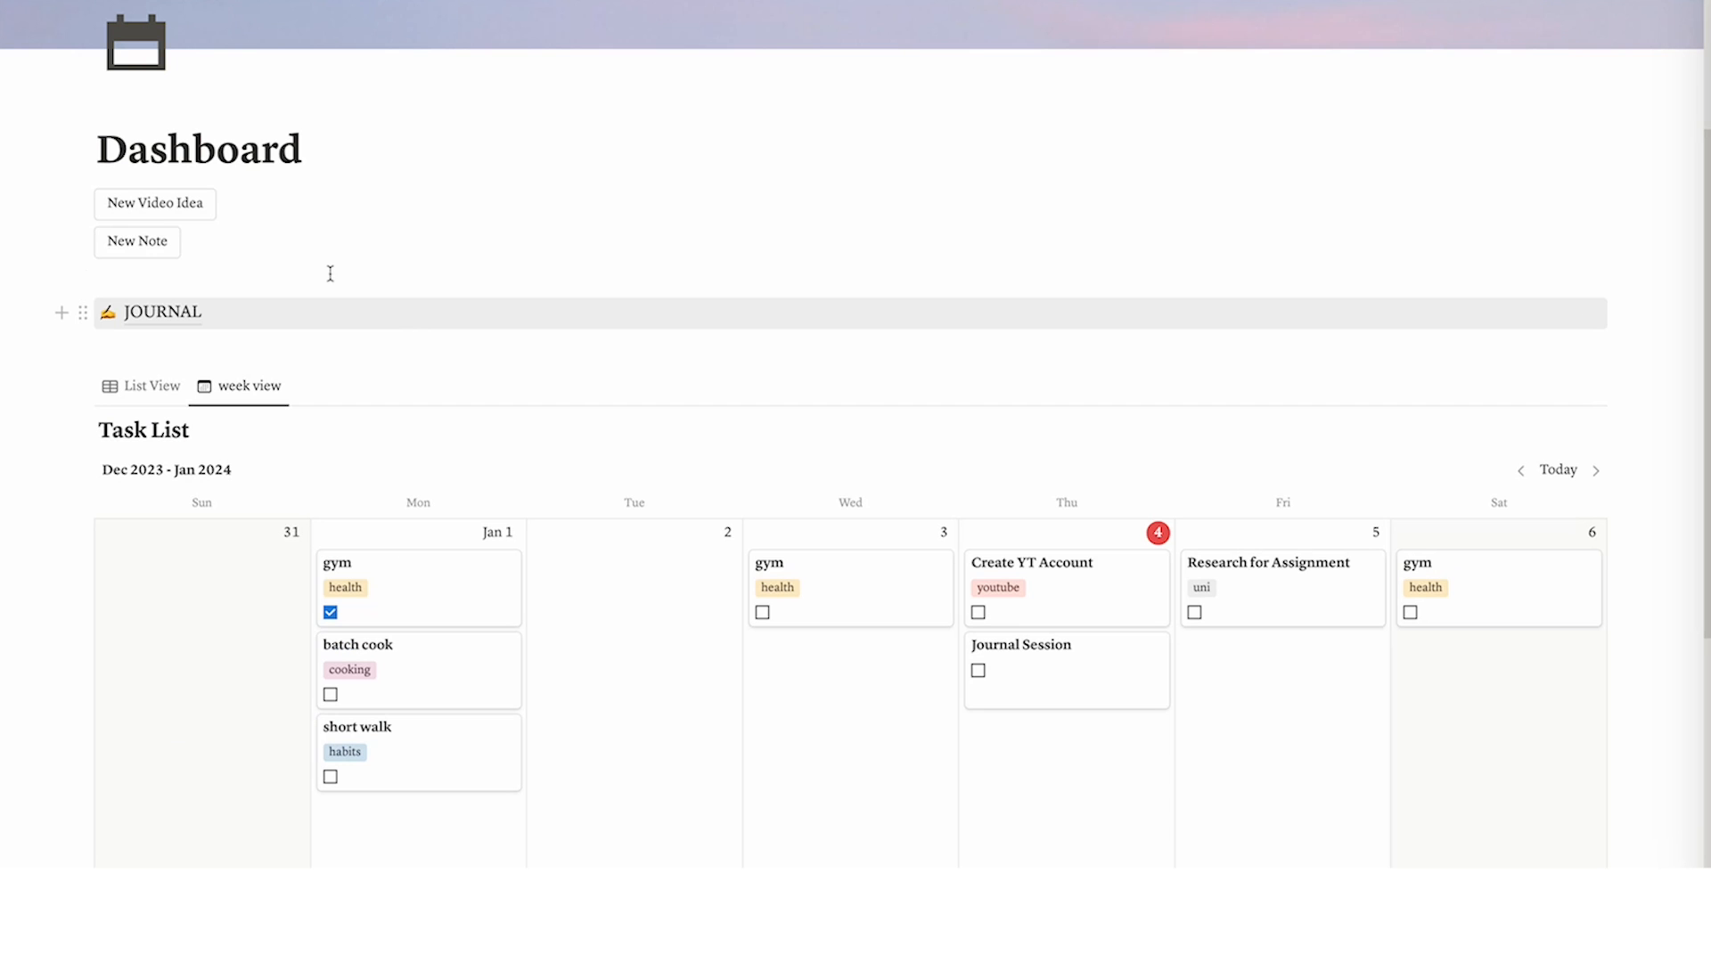
Select the JOURNAL link block on the Dashboard and delete it
scroll(down, 3)
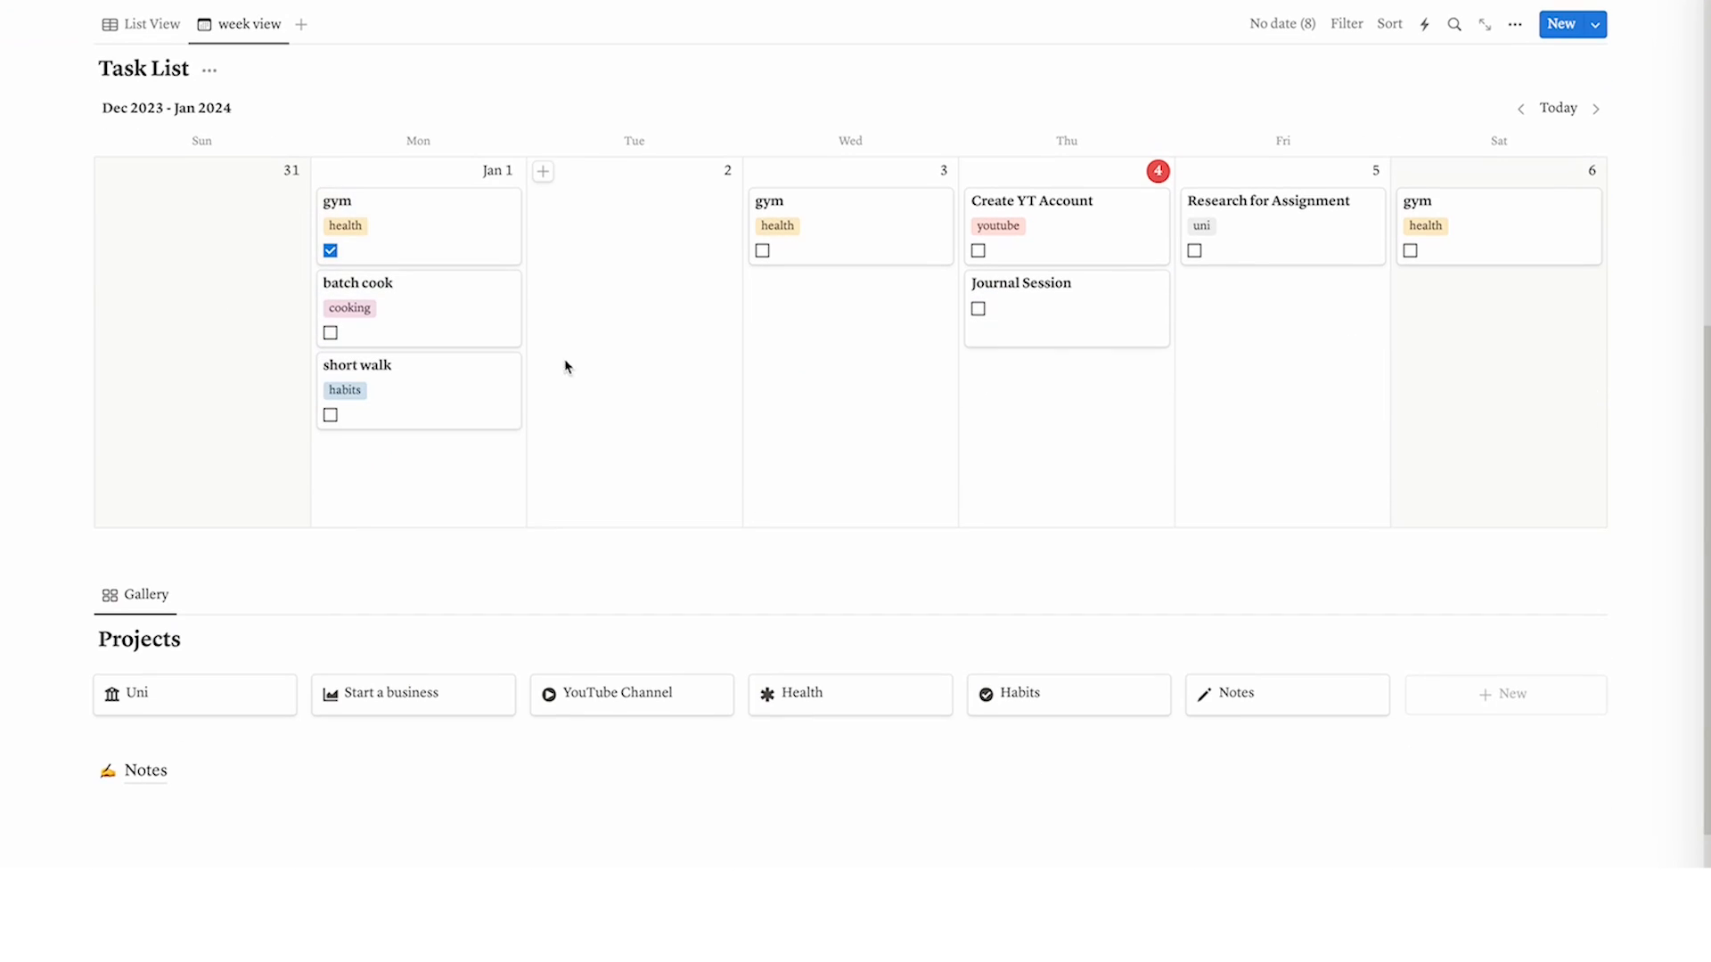
scroll(up, 3)
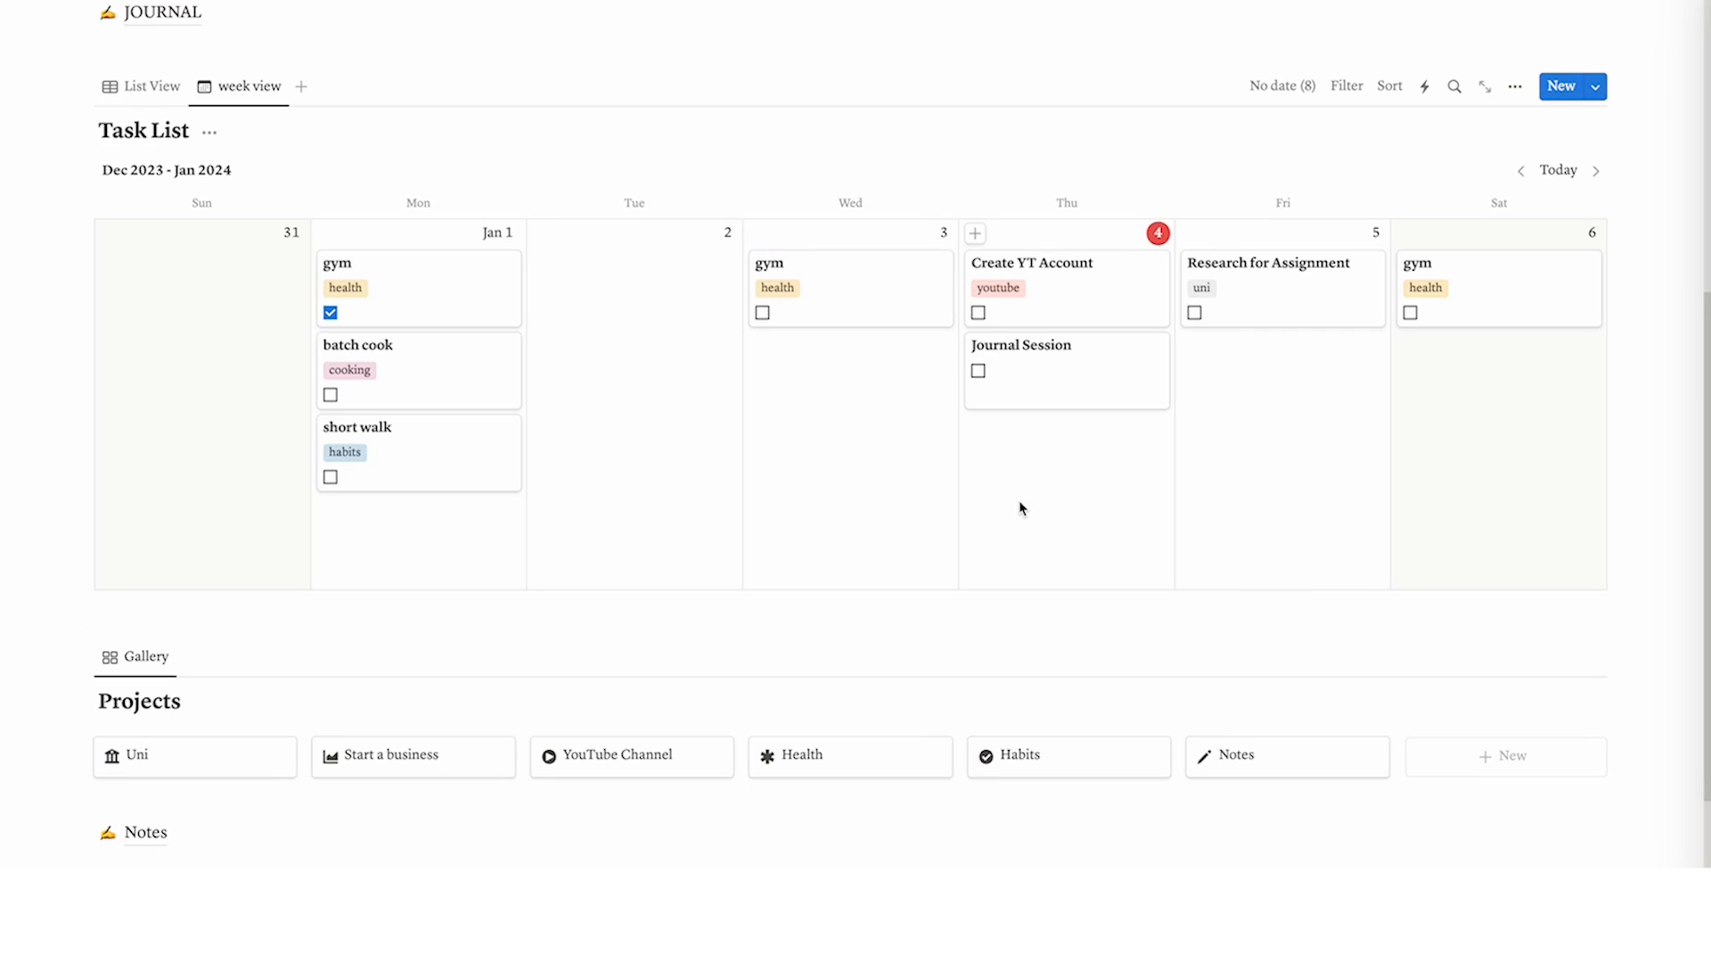
scroll(down, 3)
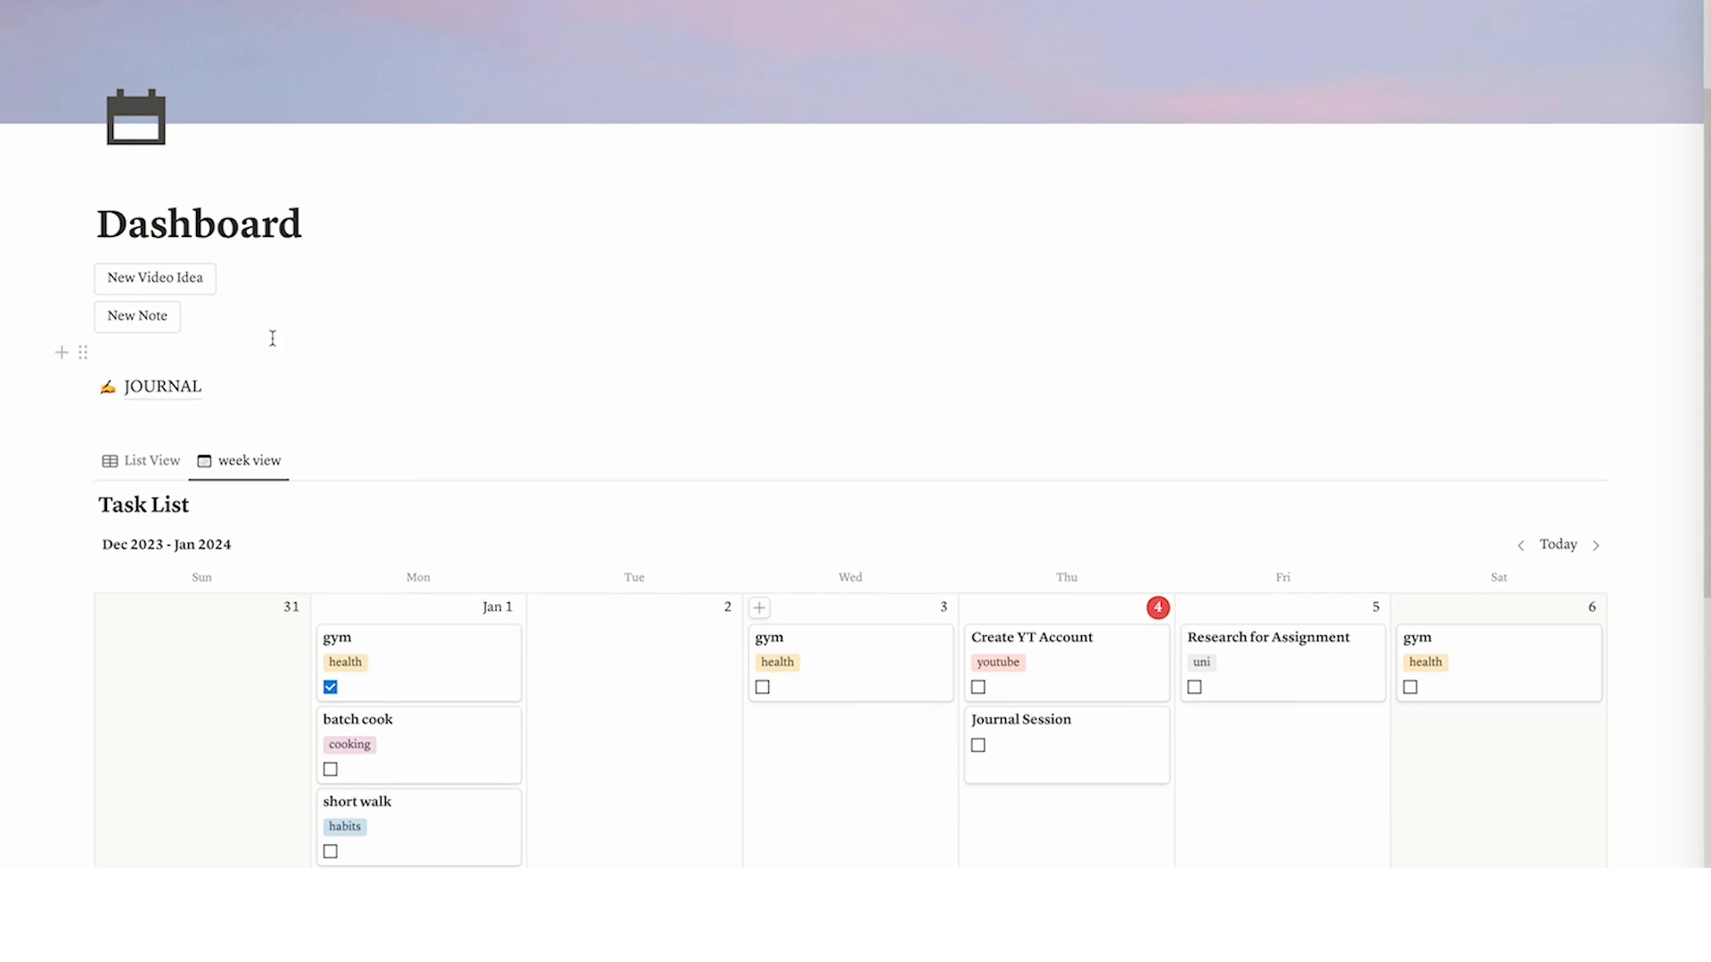
scroll(down, 3)
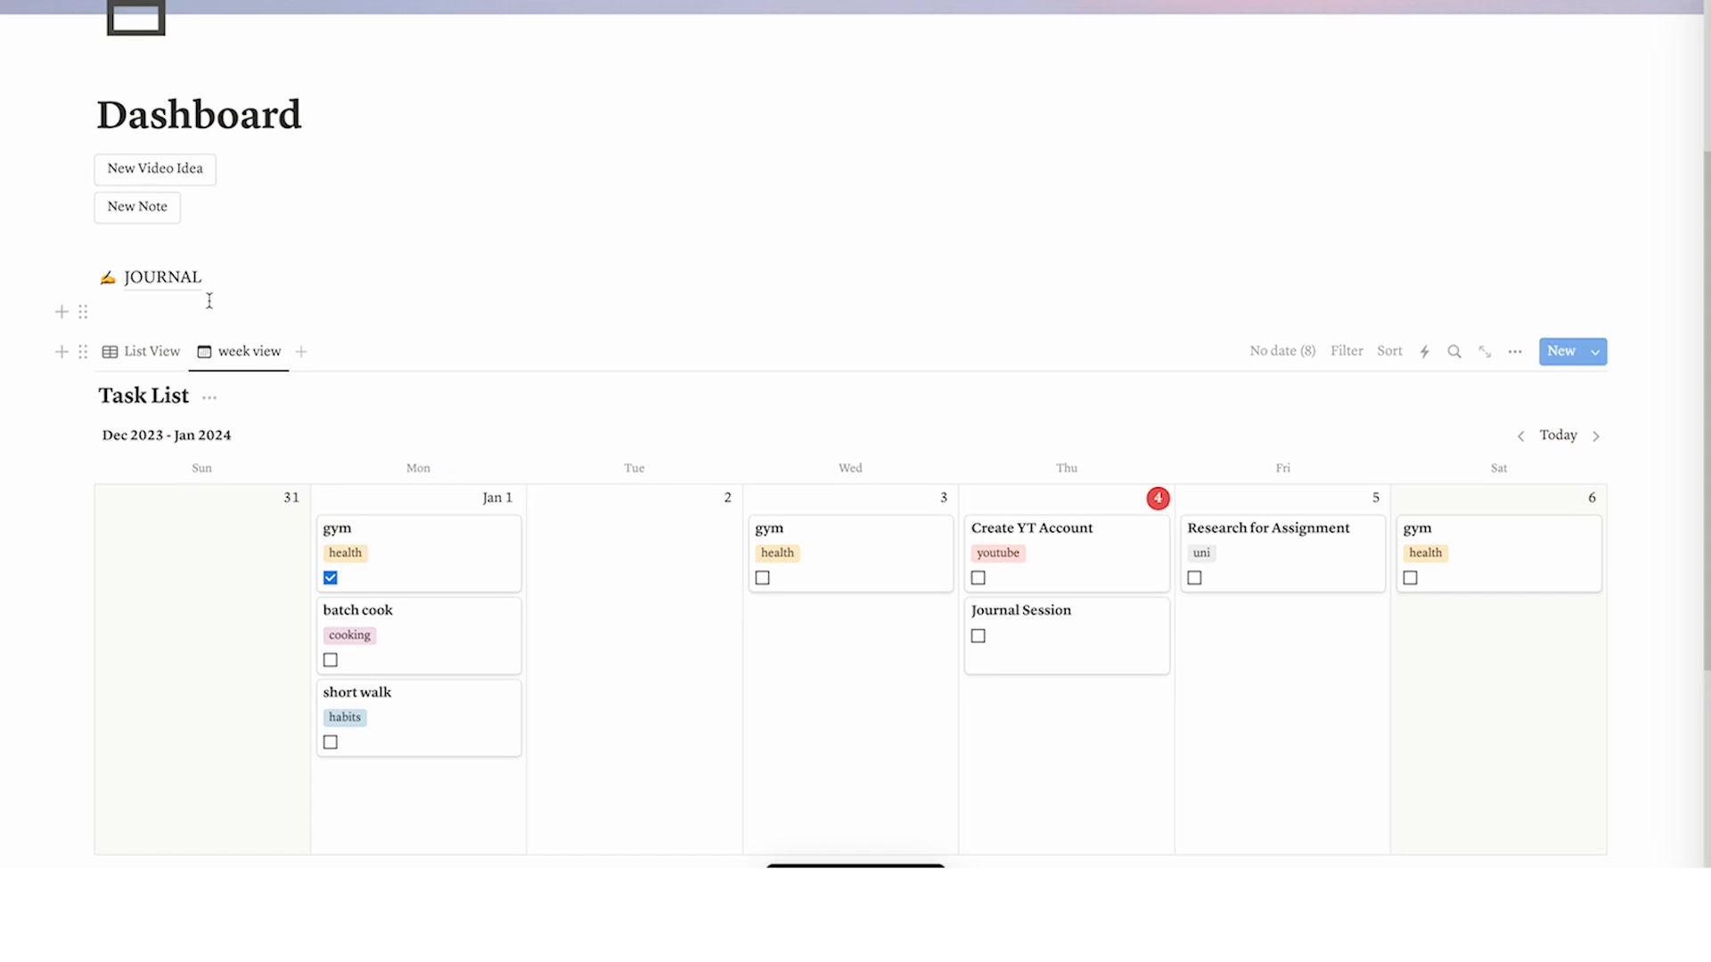
click(162, 276)
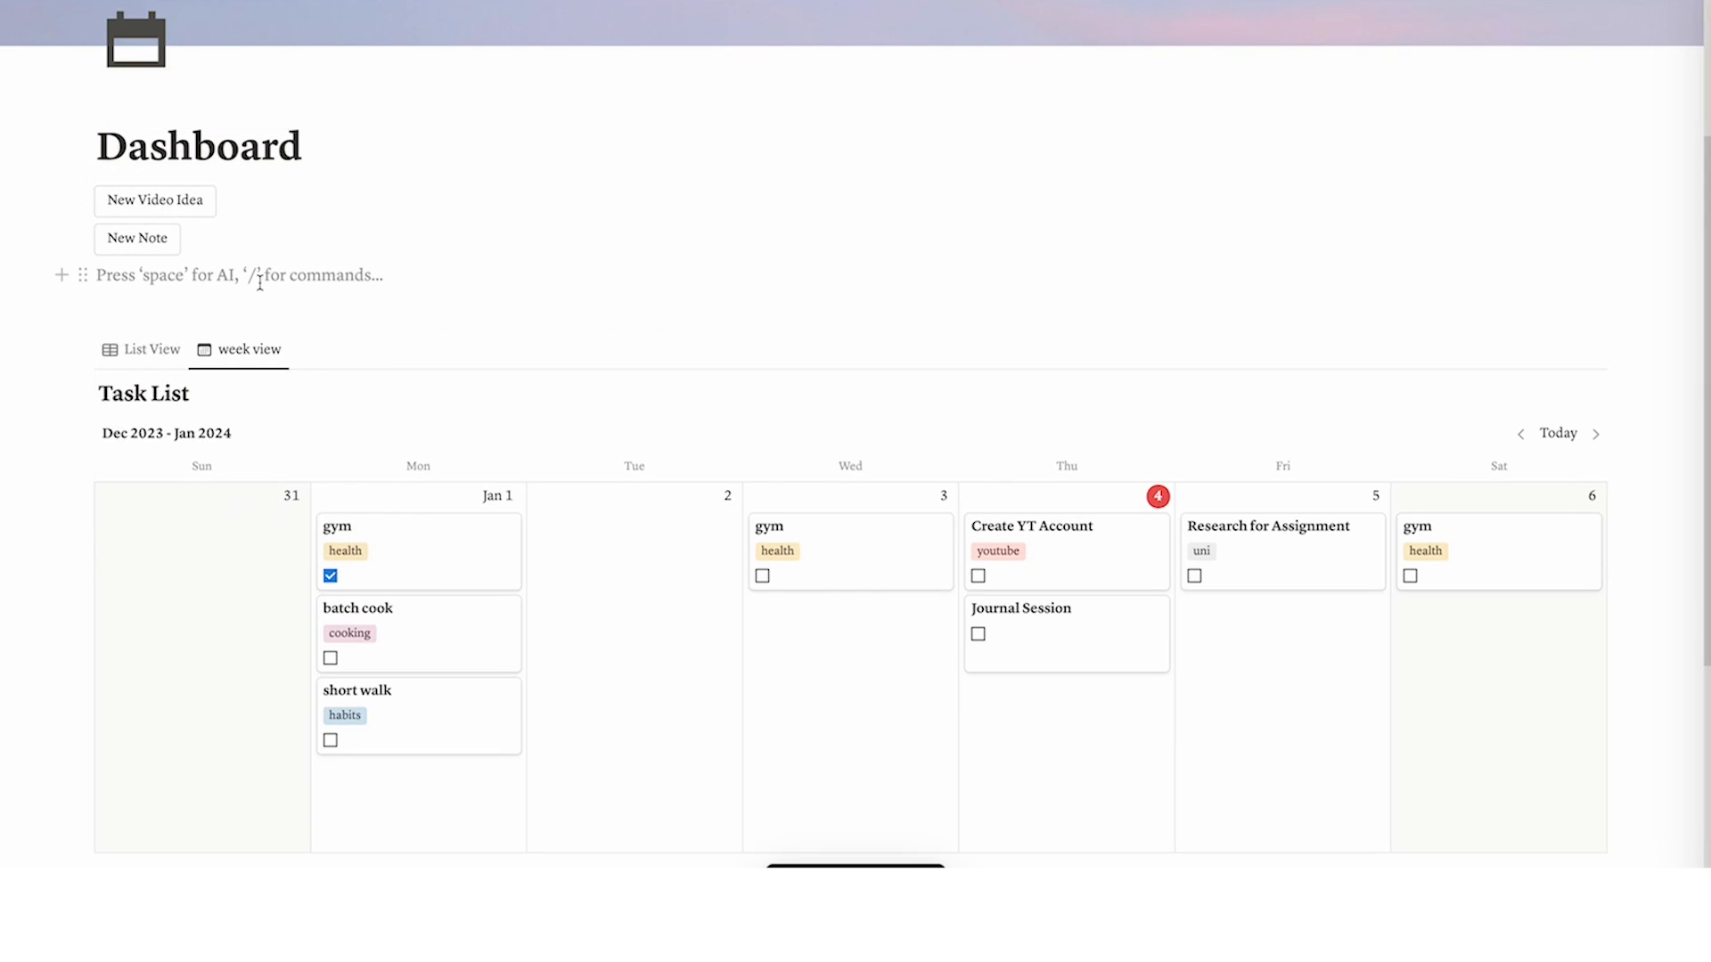
scroll(down, 3)
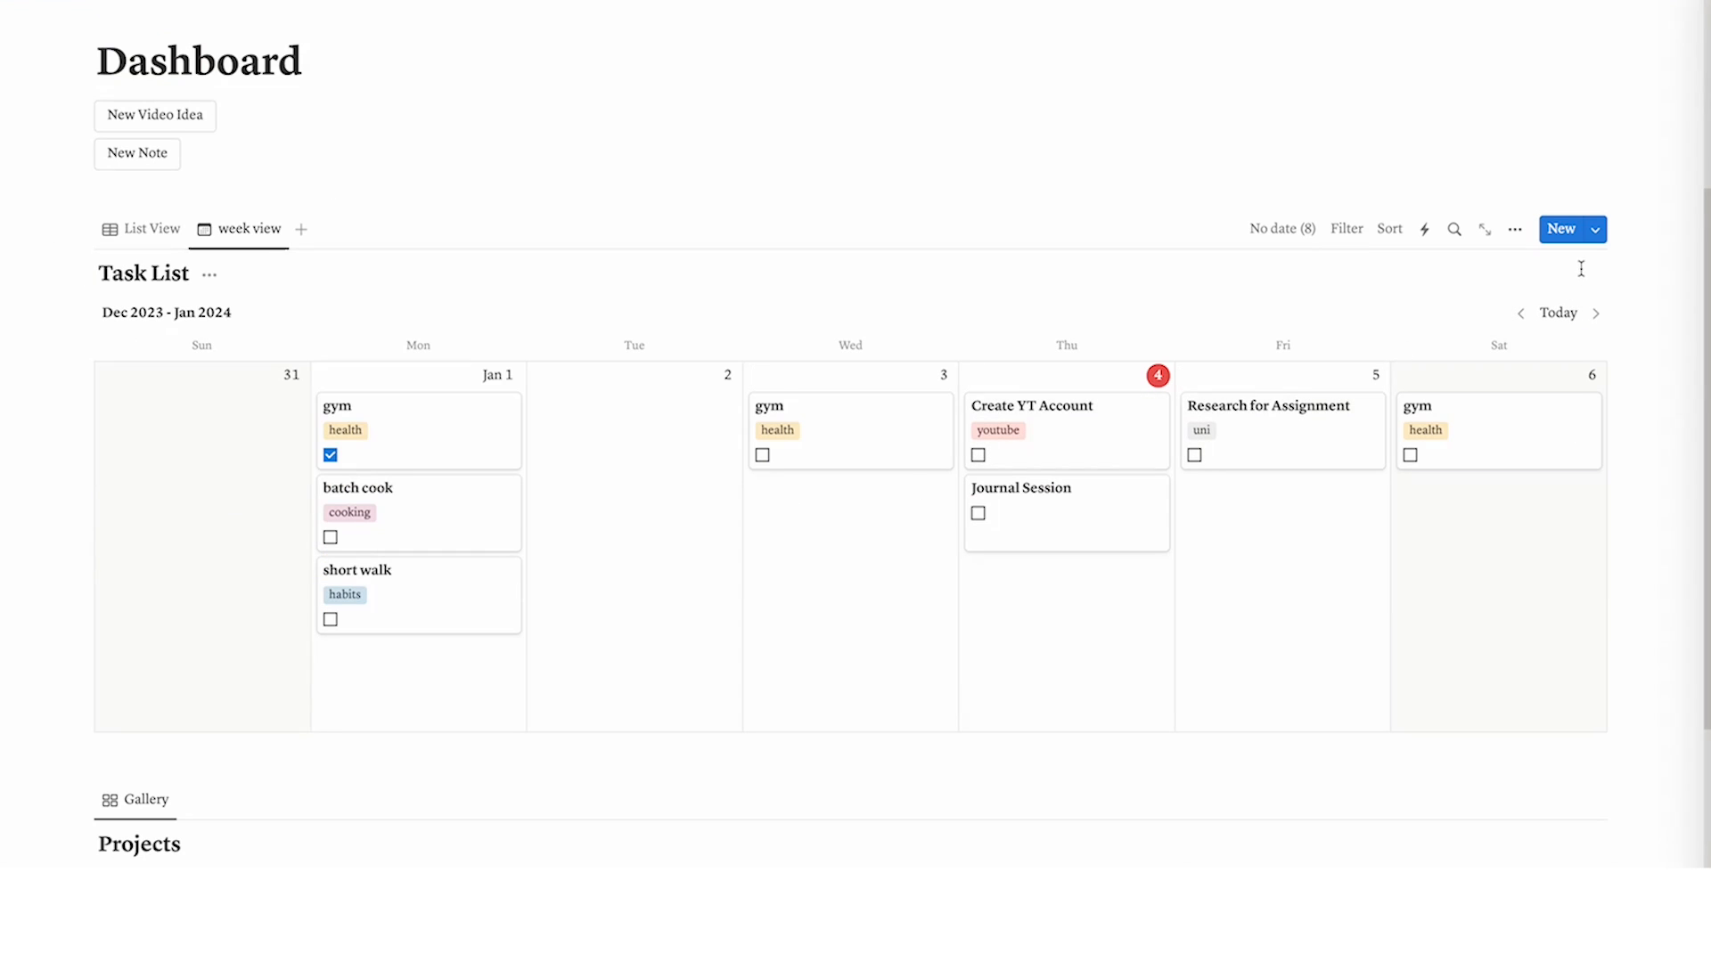
Create a Journal template for Task List with the prompt 'How do I feel right now?' and a journal tag
click(1593, 229)
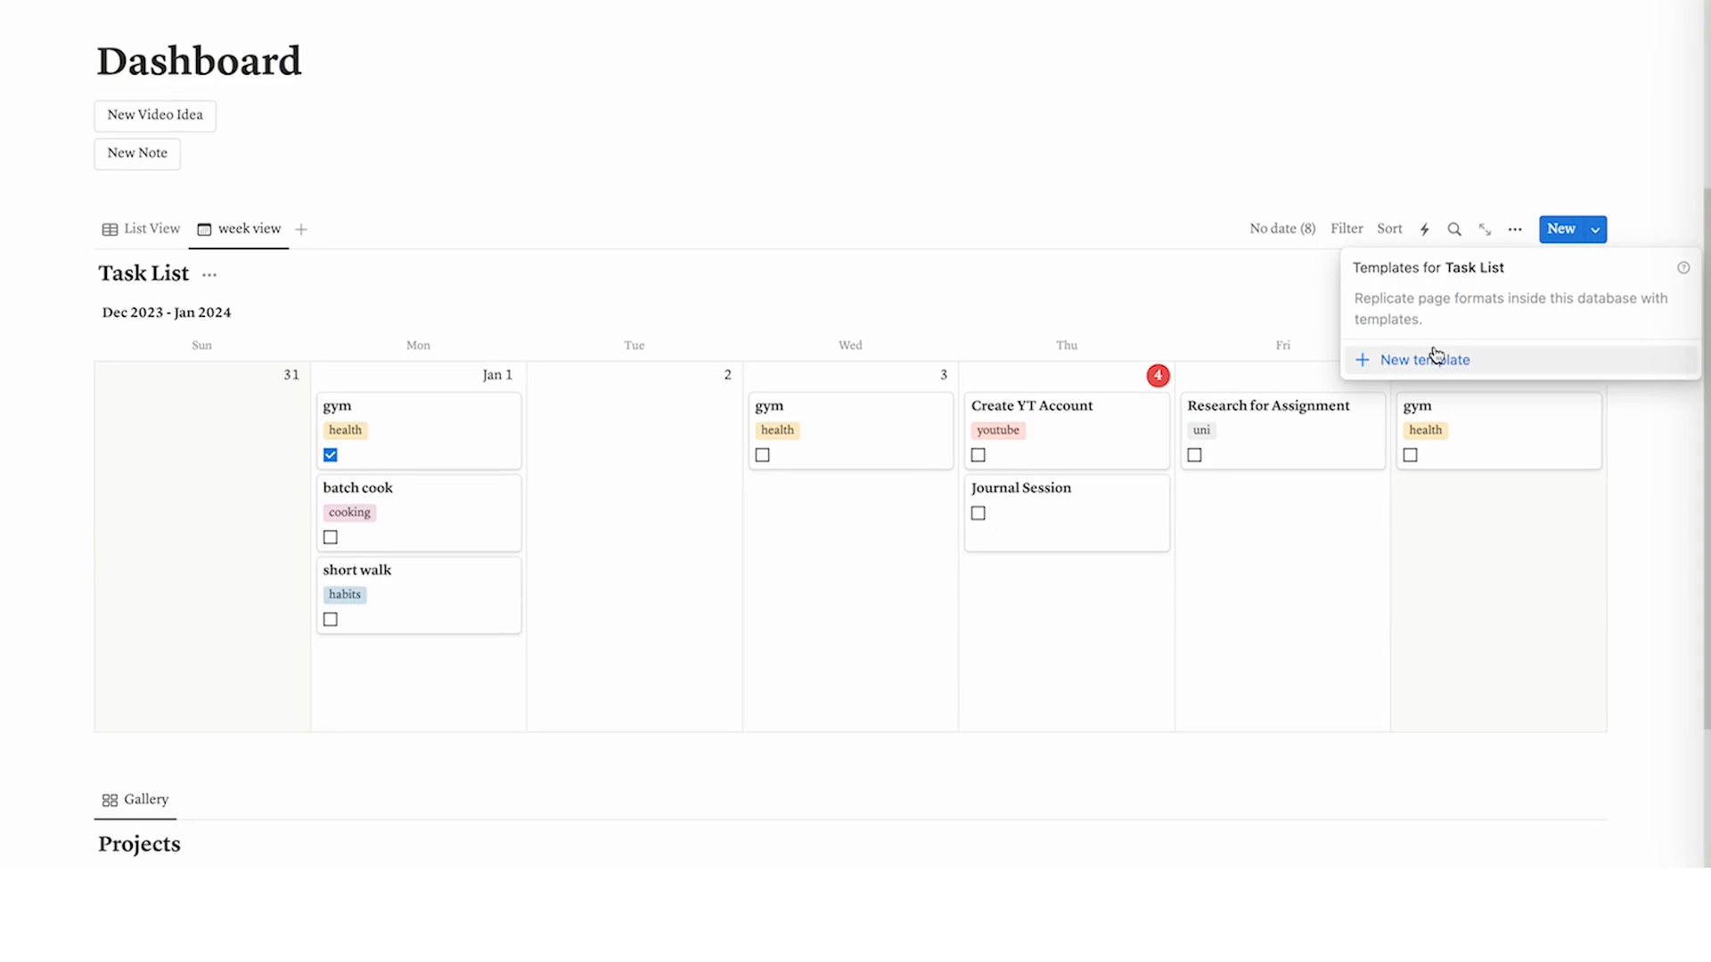
click(1424, 360)
text(Journal)
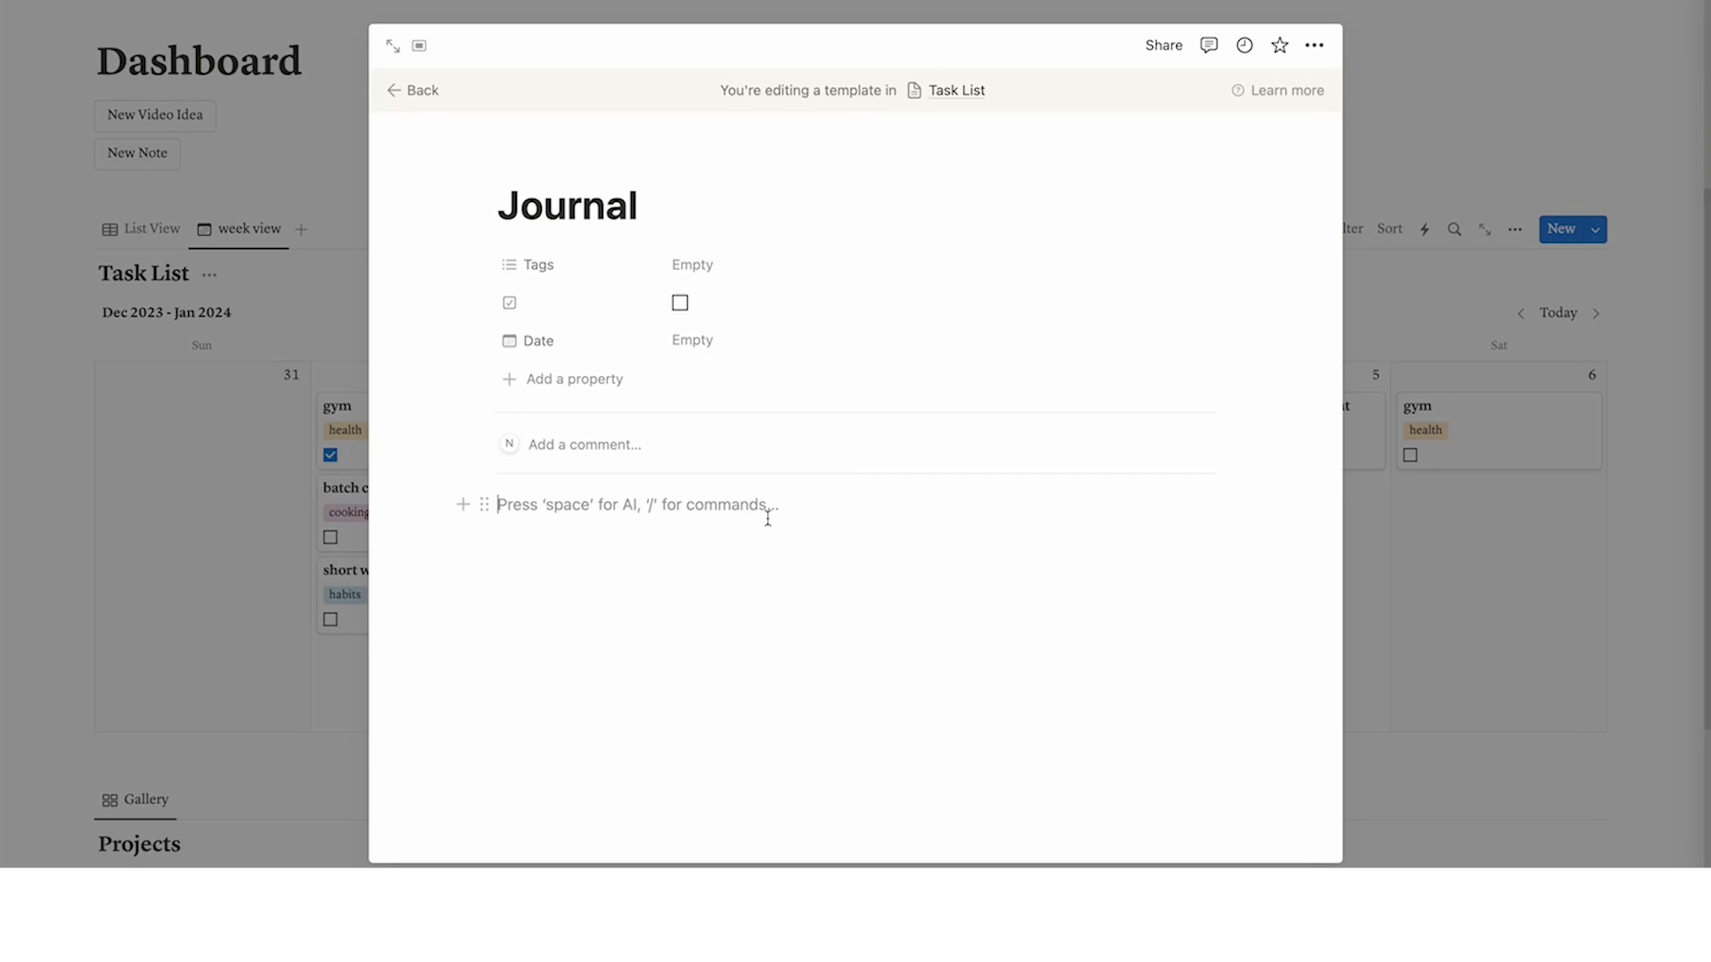
text(How do I feel right now?)
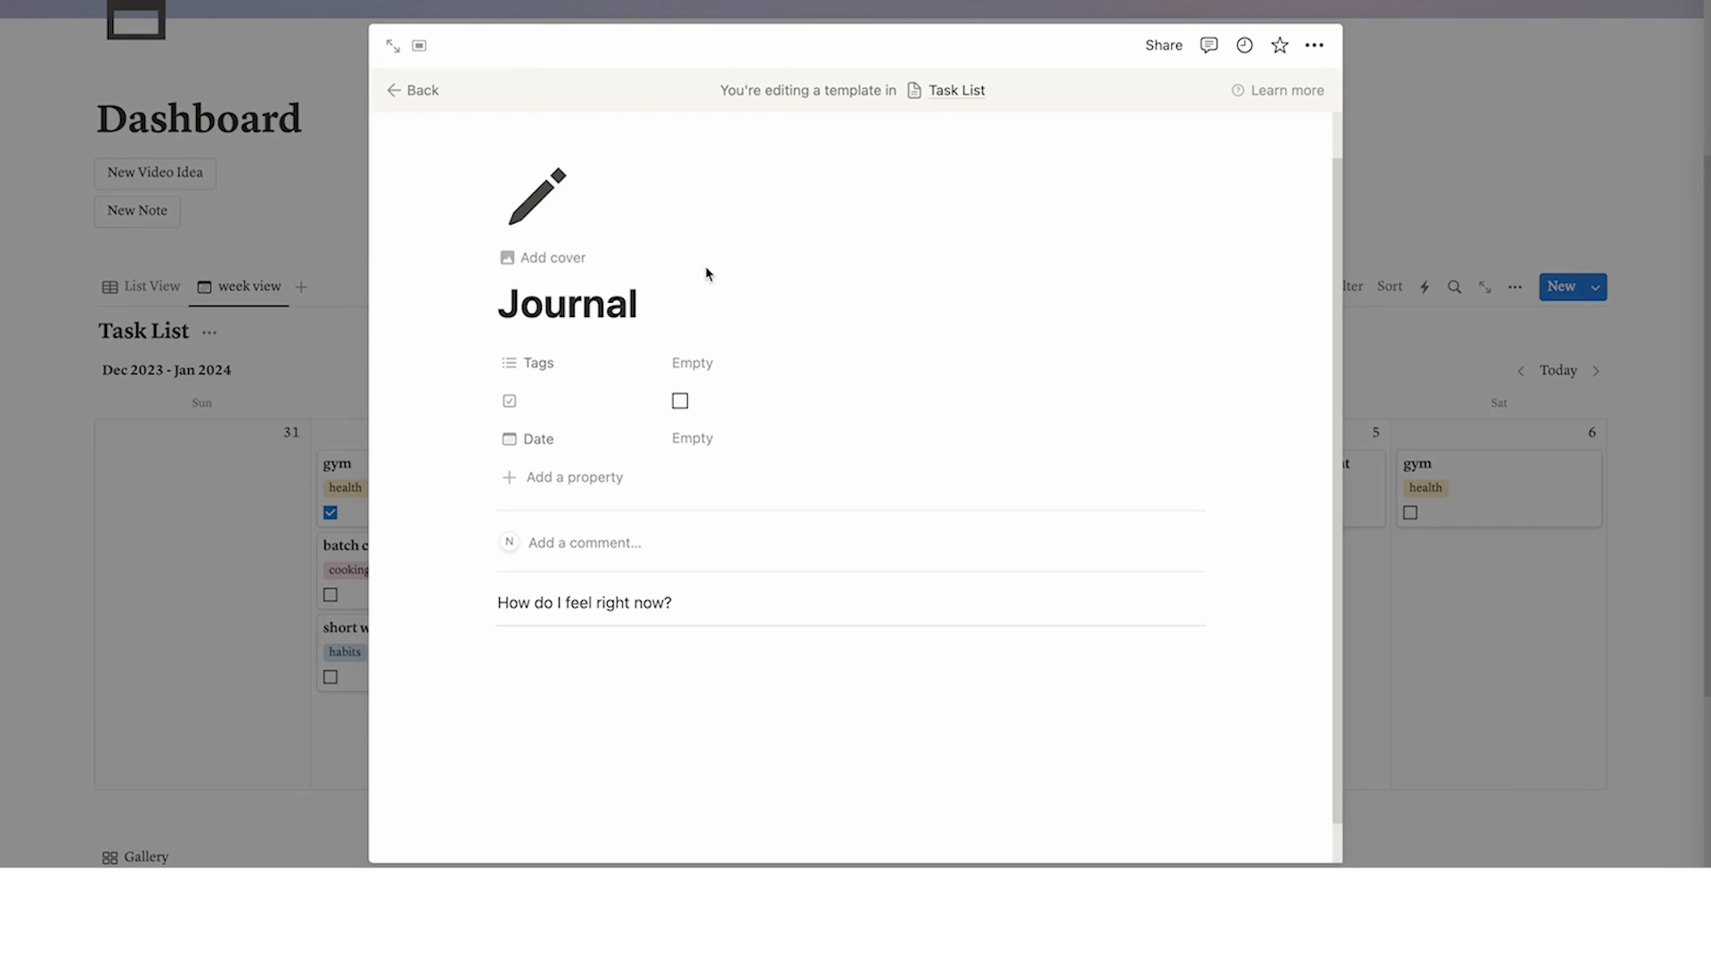
text(journ)
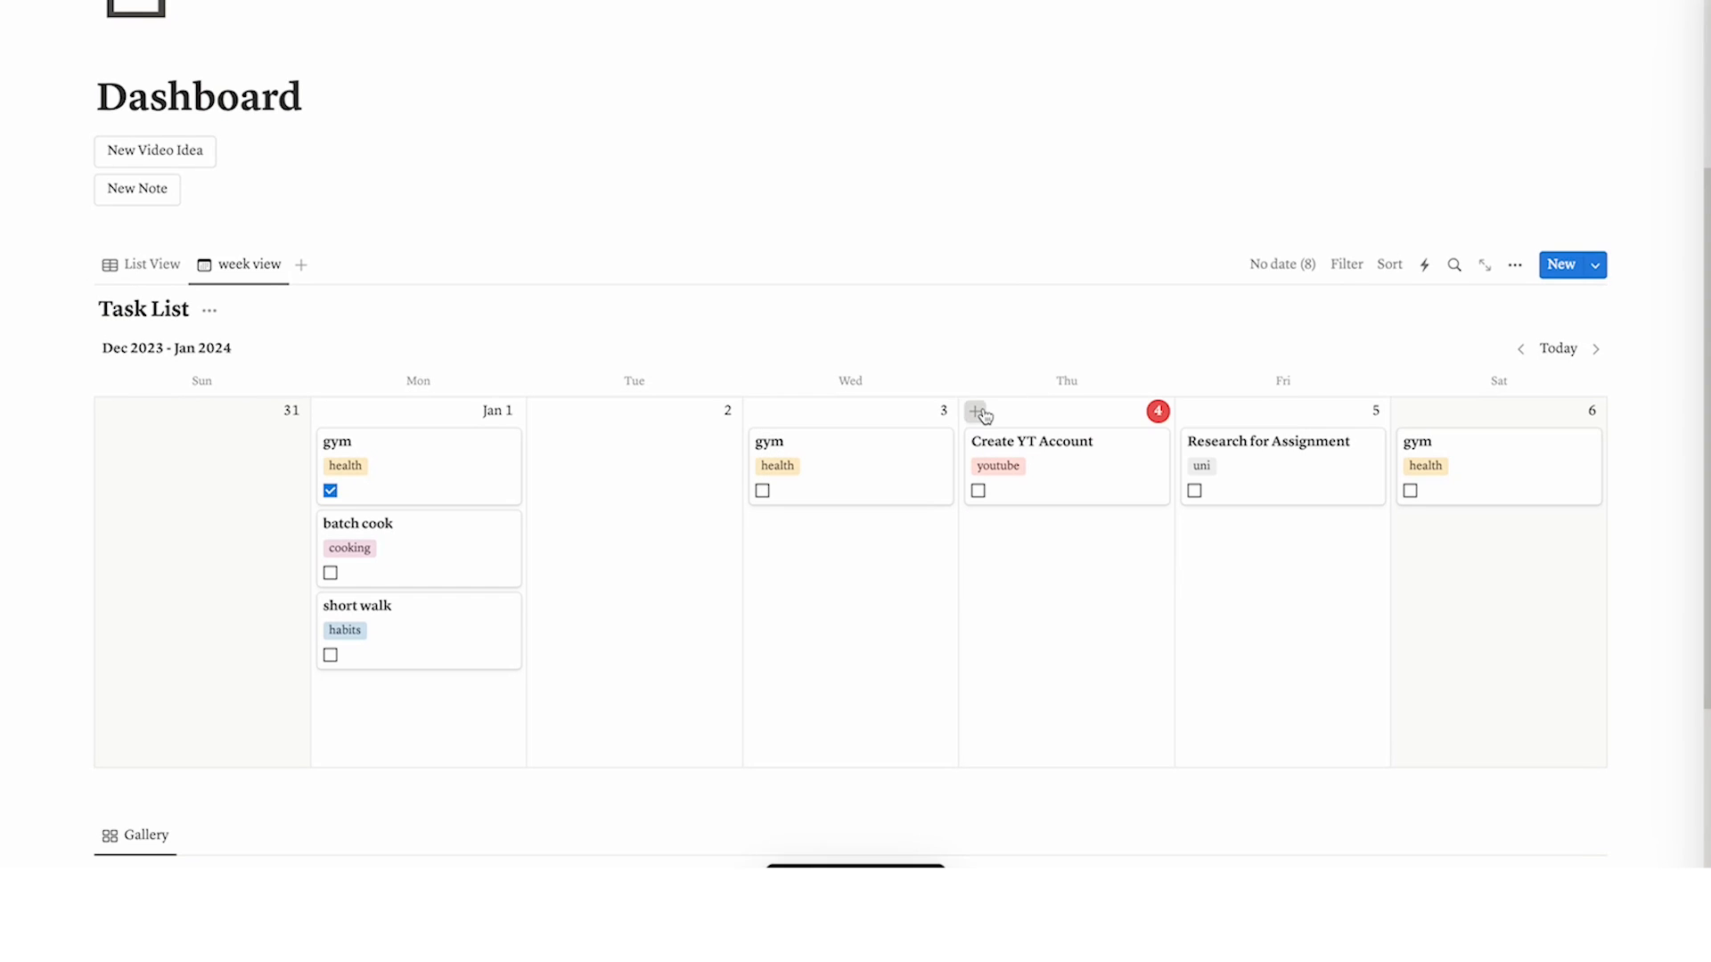
Add a Journal-template entry on Thursday January 4 in the week calendar
click(973, 412)
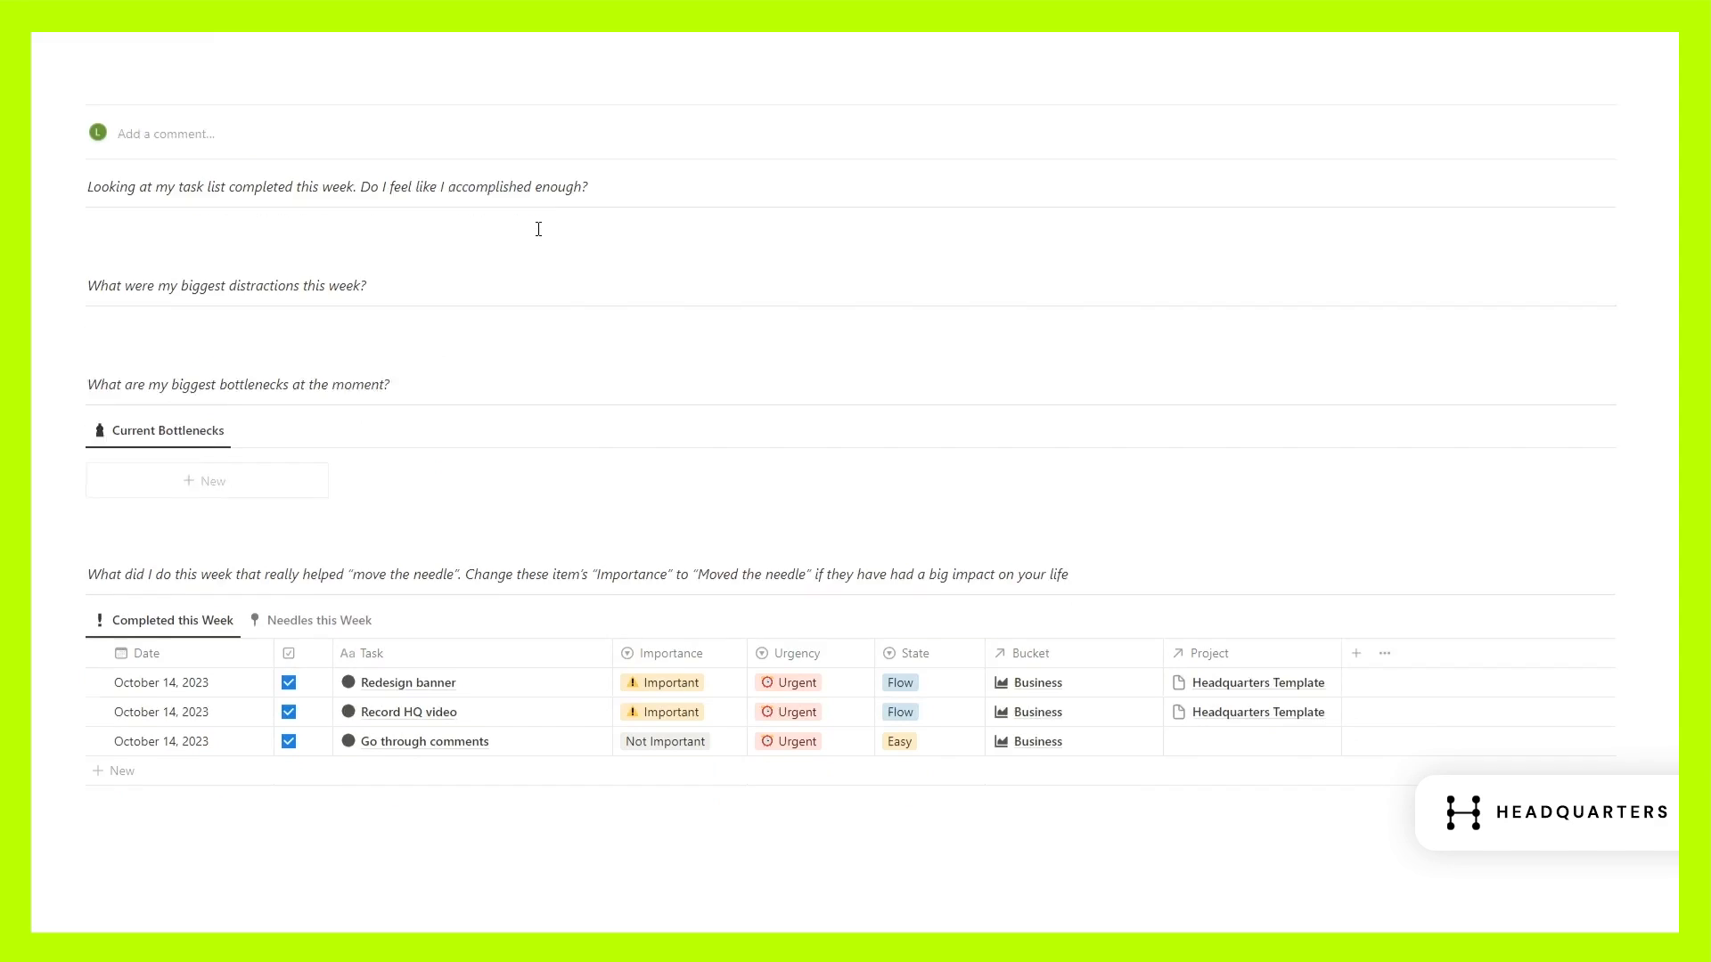
click(662, 711)
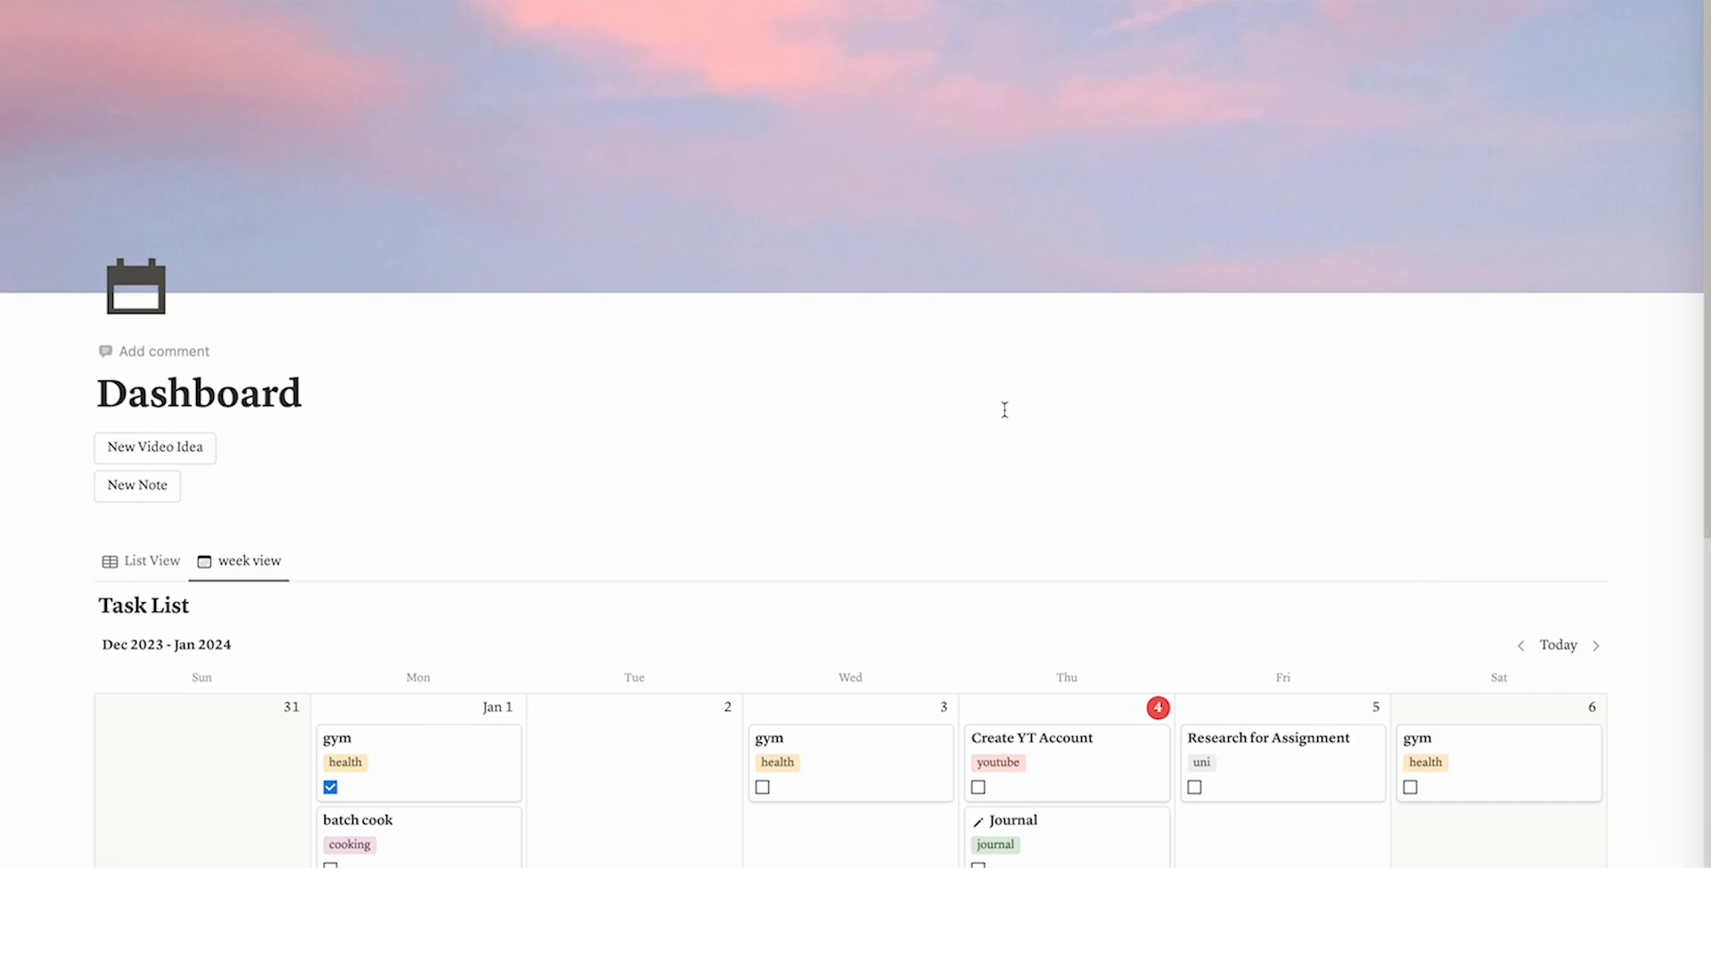
scroll(down, 3)
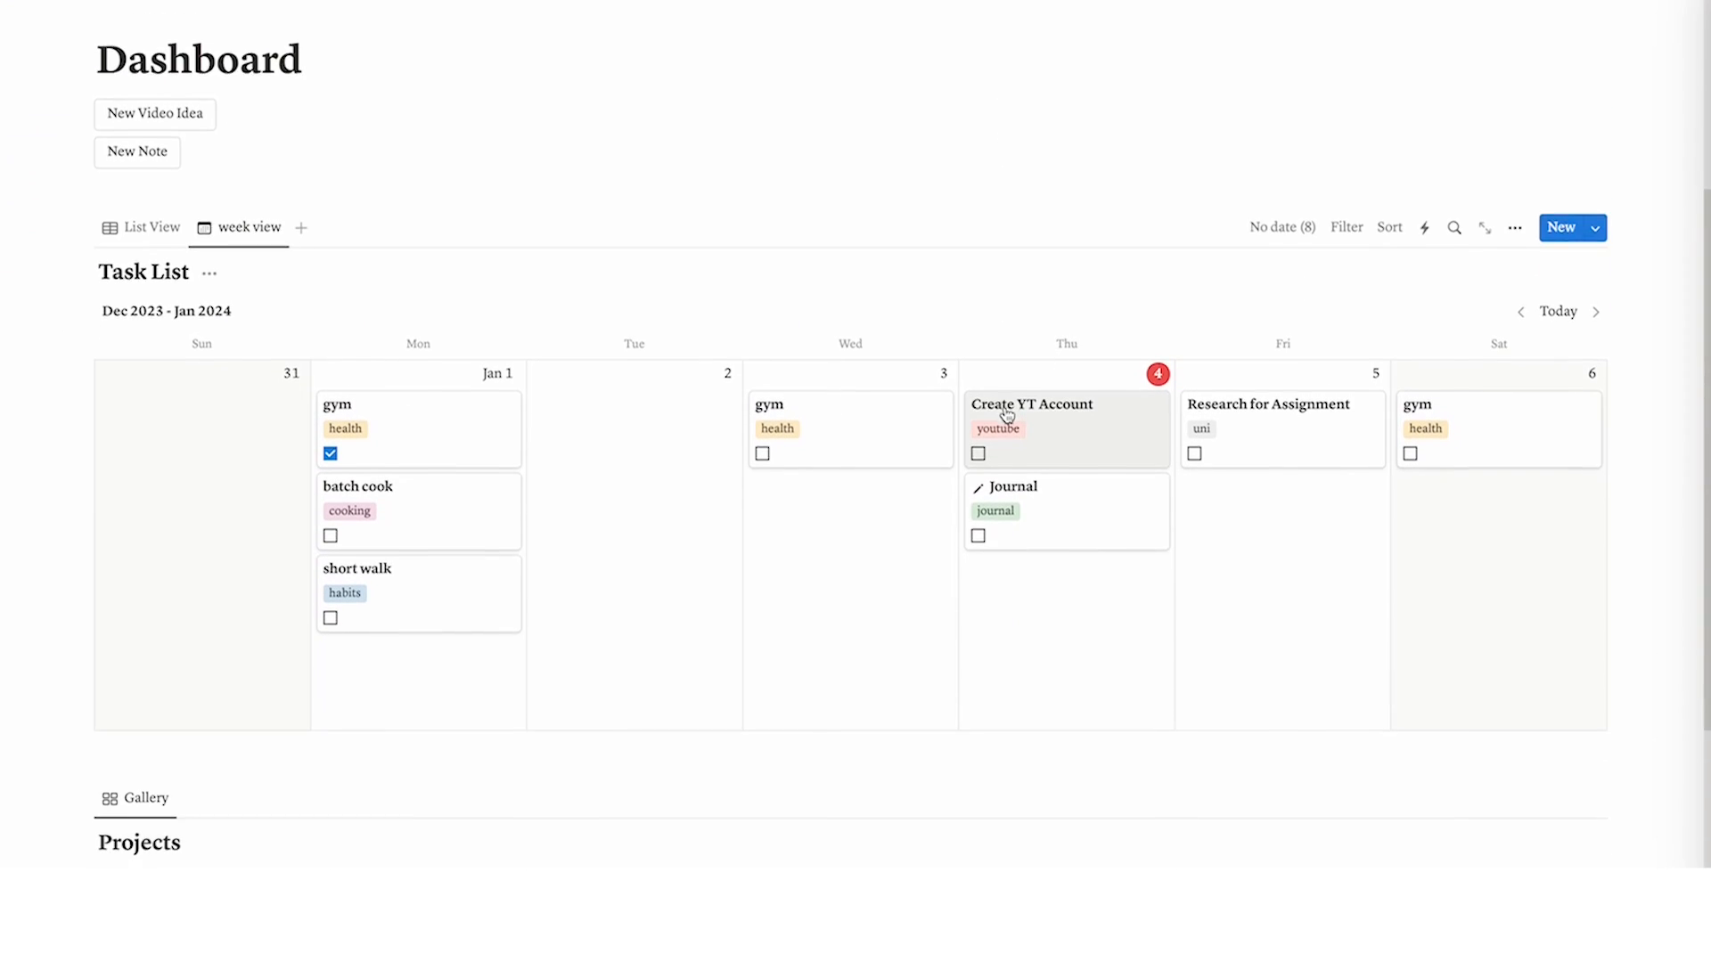
scroll(down, 3)
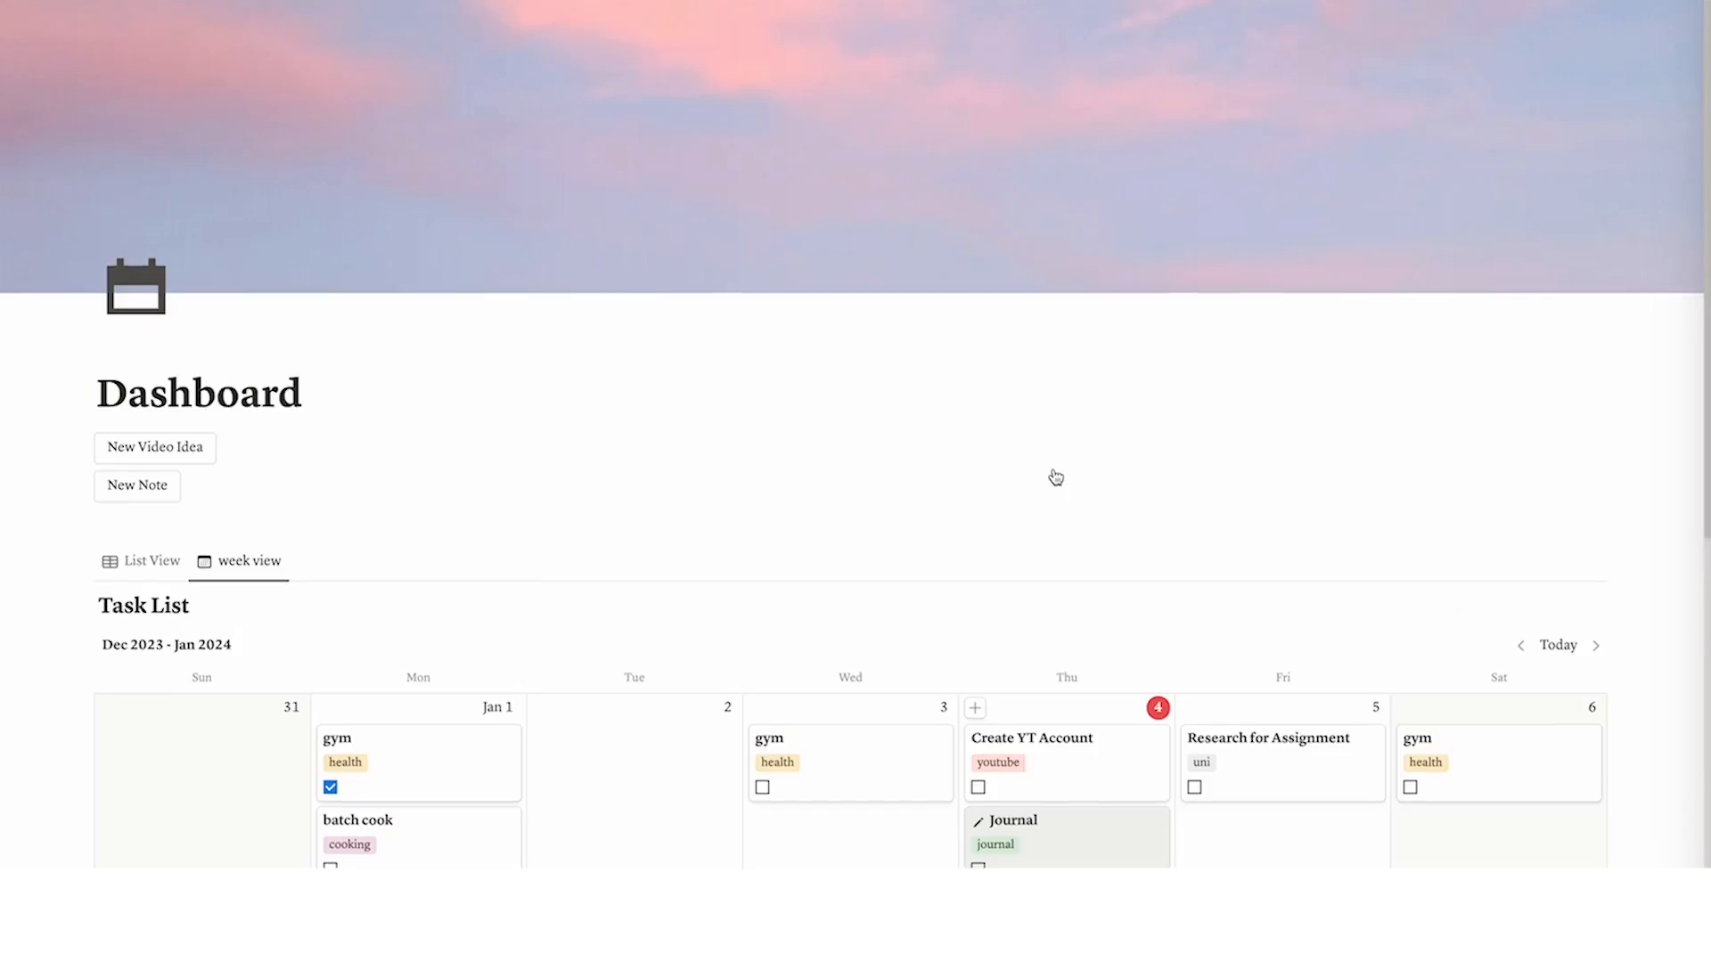
scroll(down, 3)
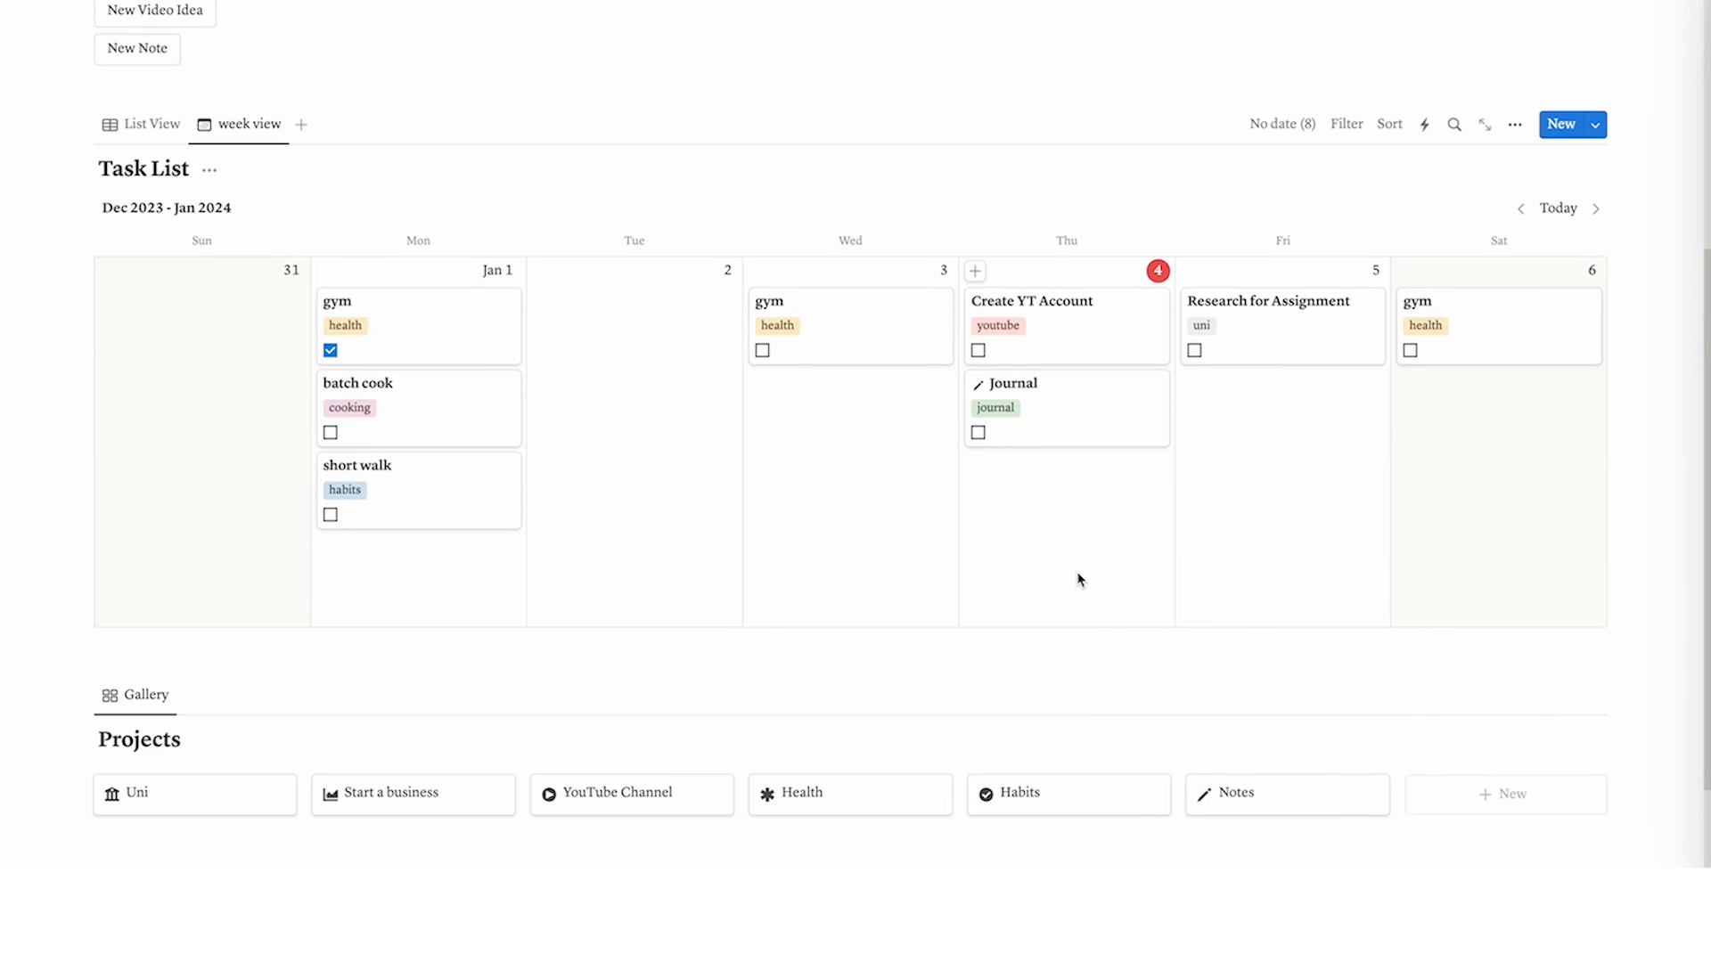
scroll(down, 3)
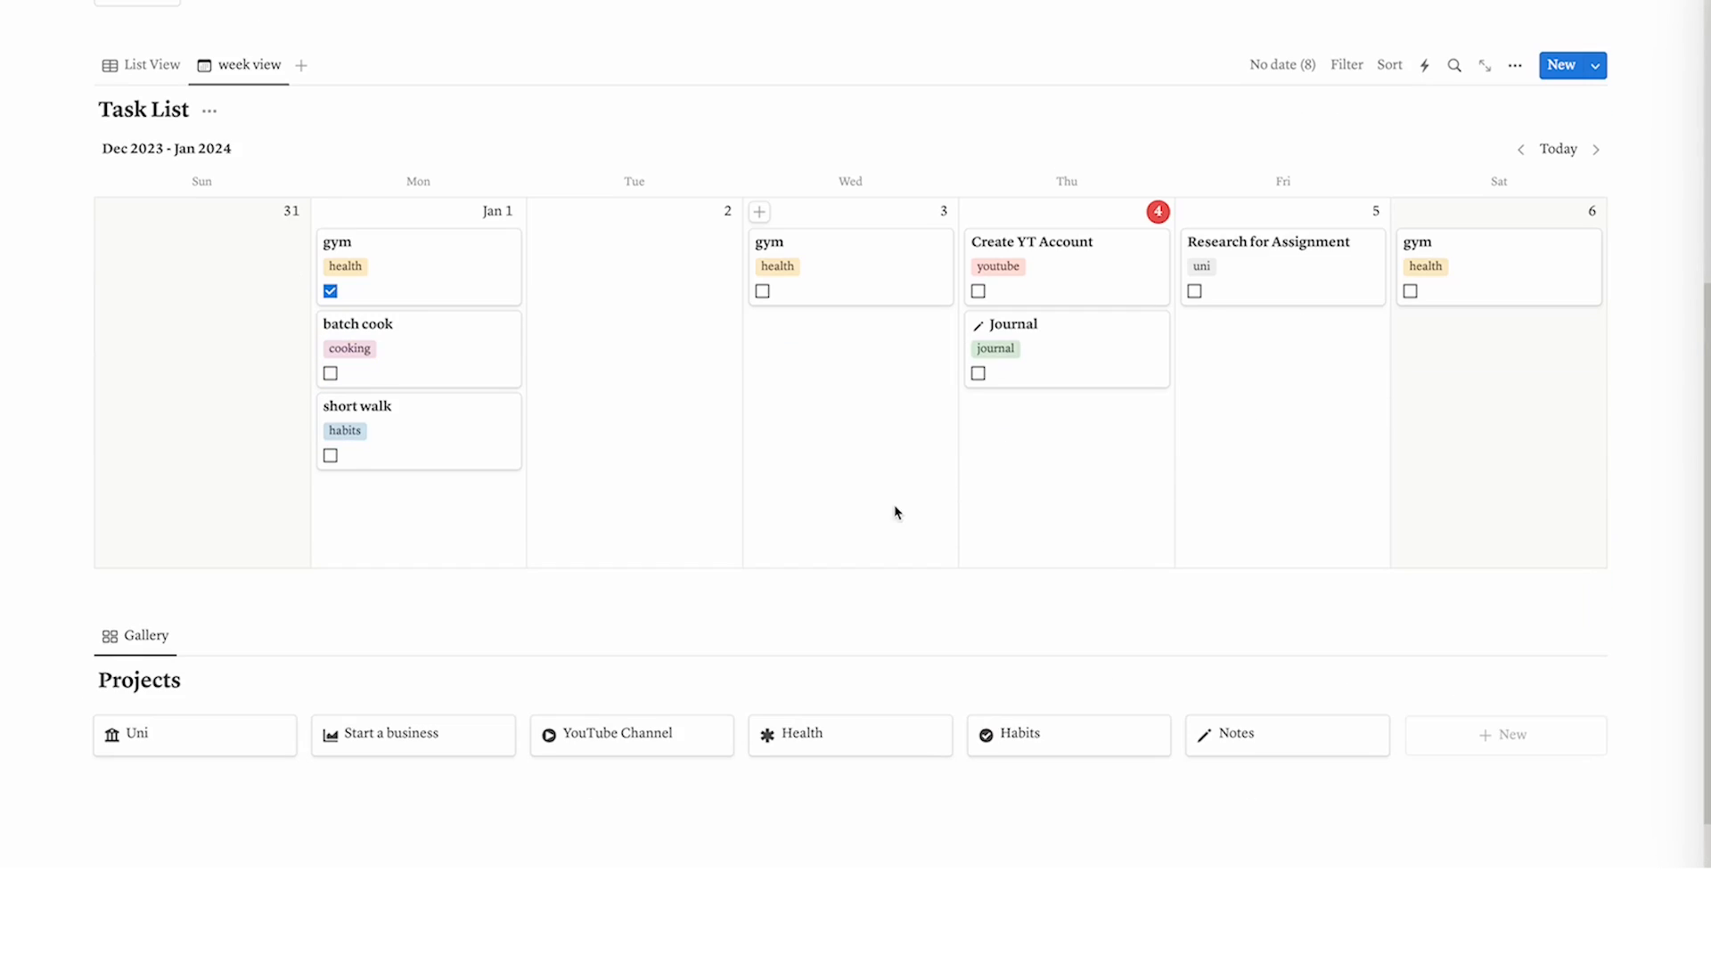